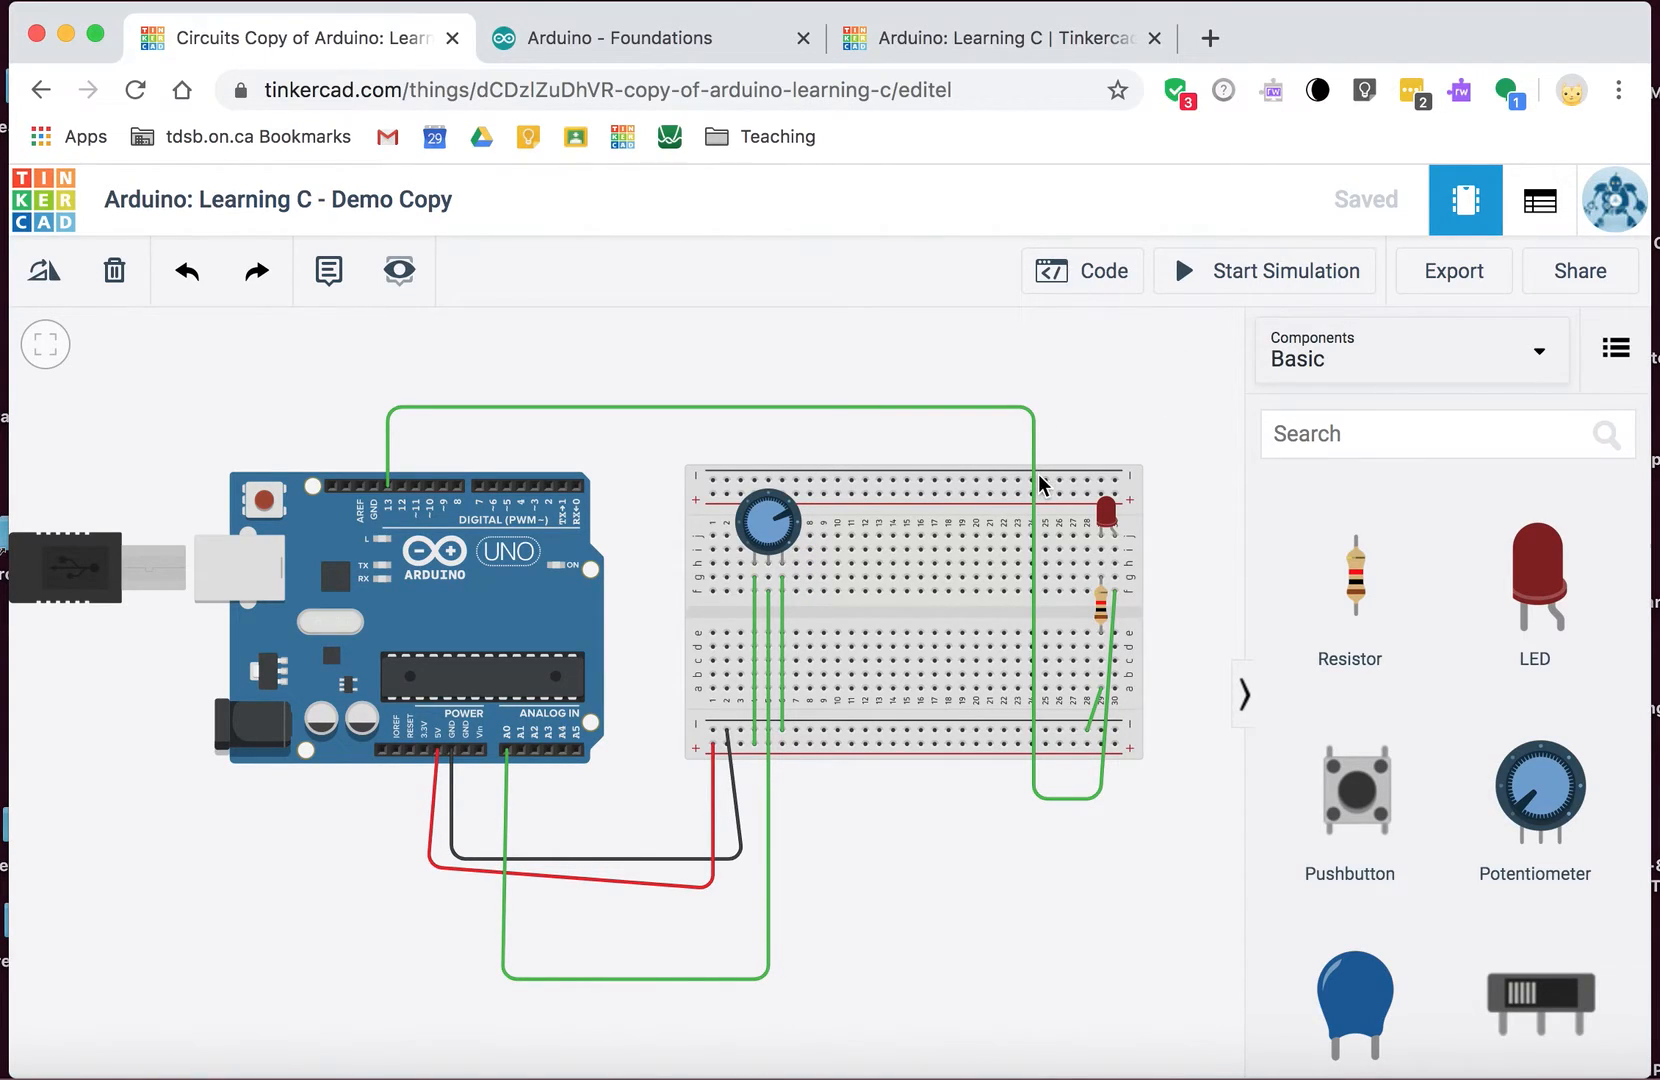
Step: Show the Arduino sketch code in the editor beside the circuit
left_click(1082, 271)
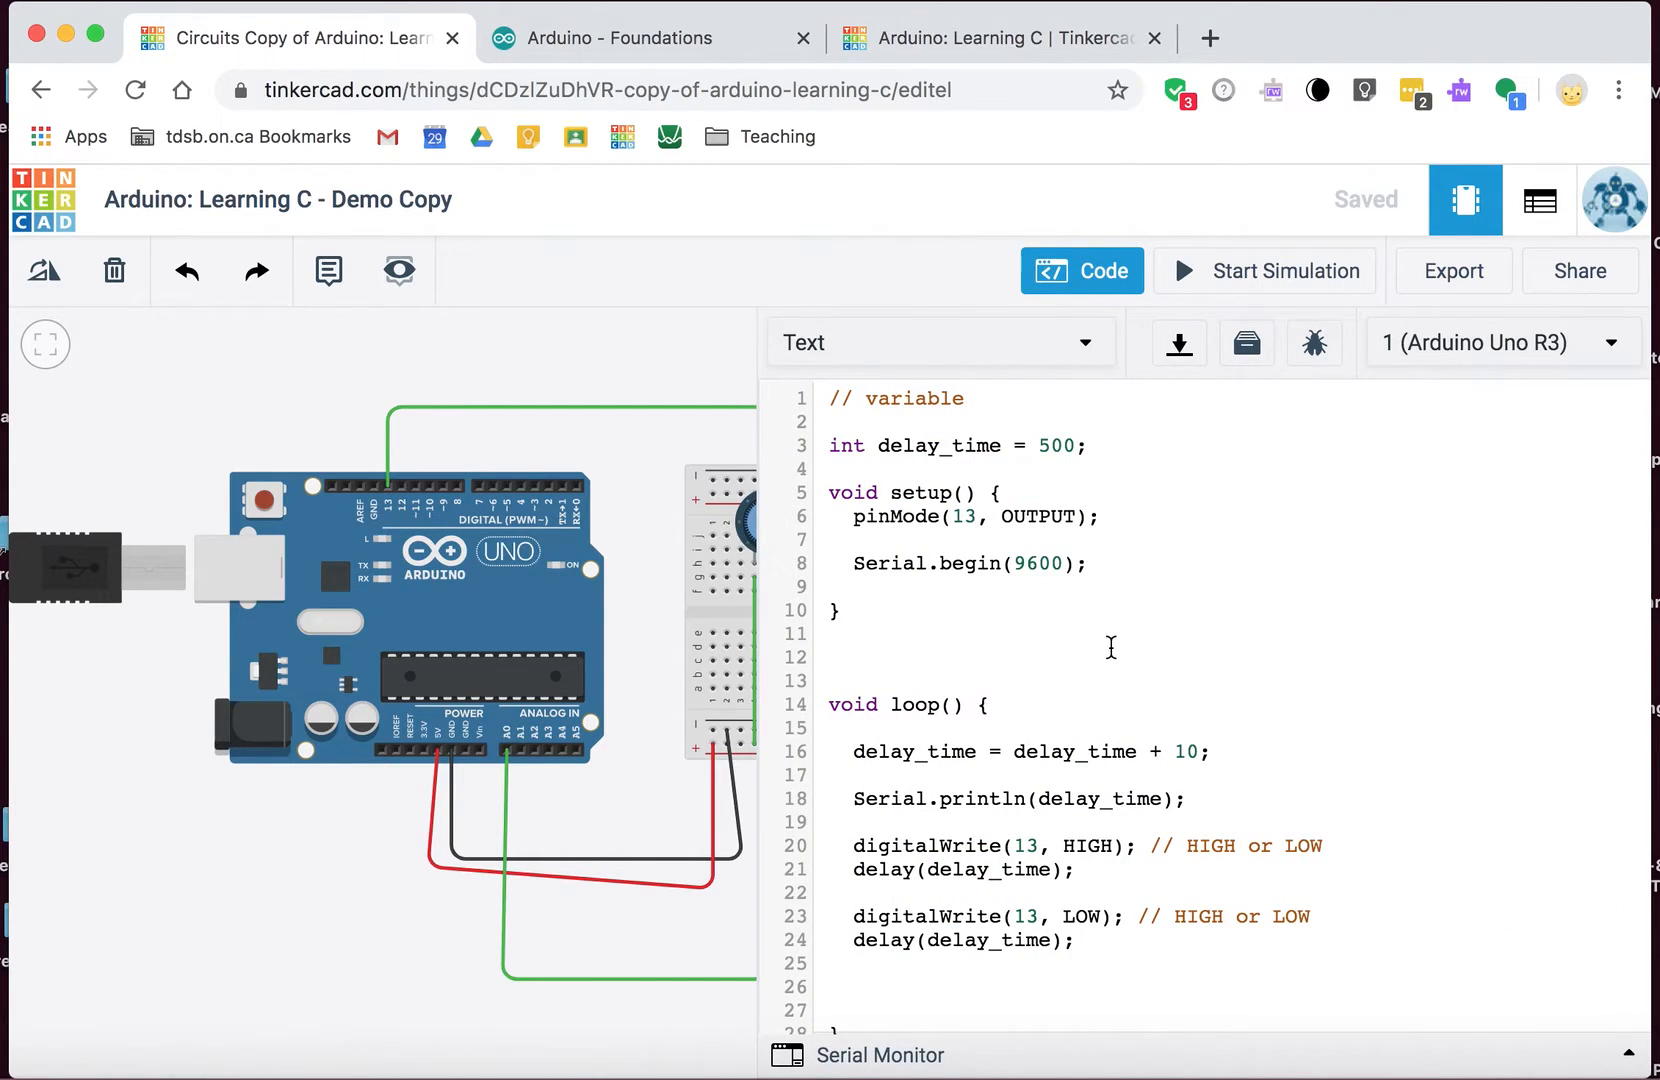
mouse_move(997, 879)
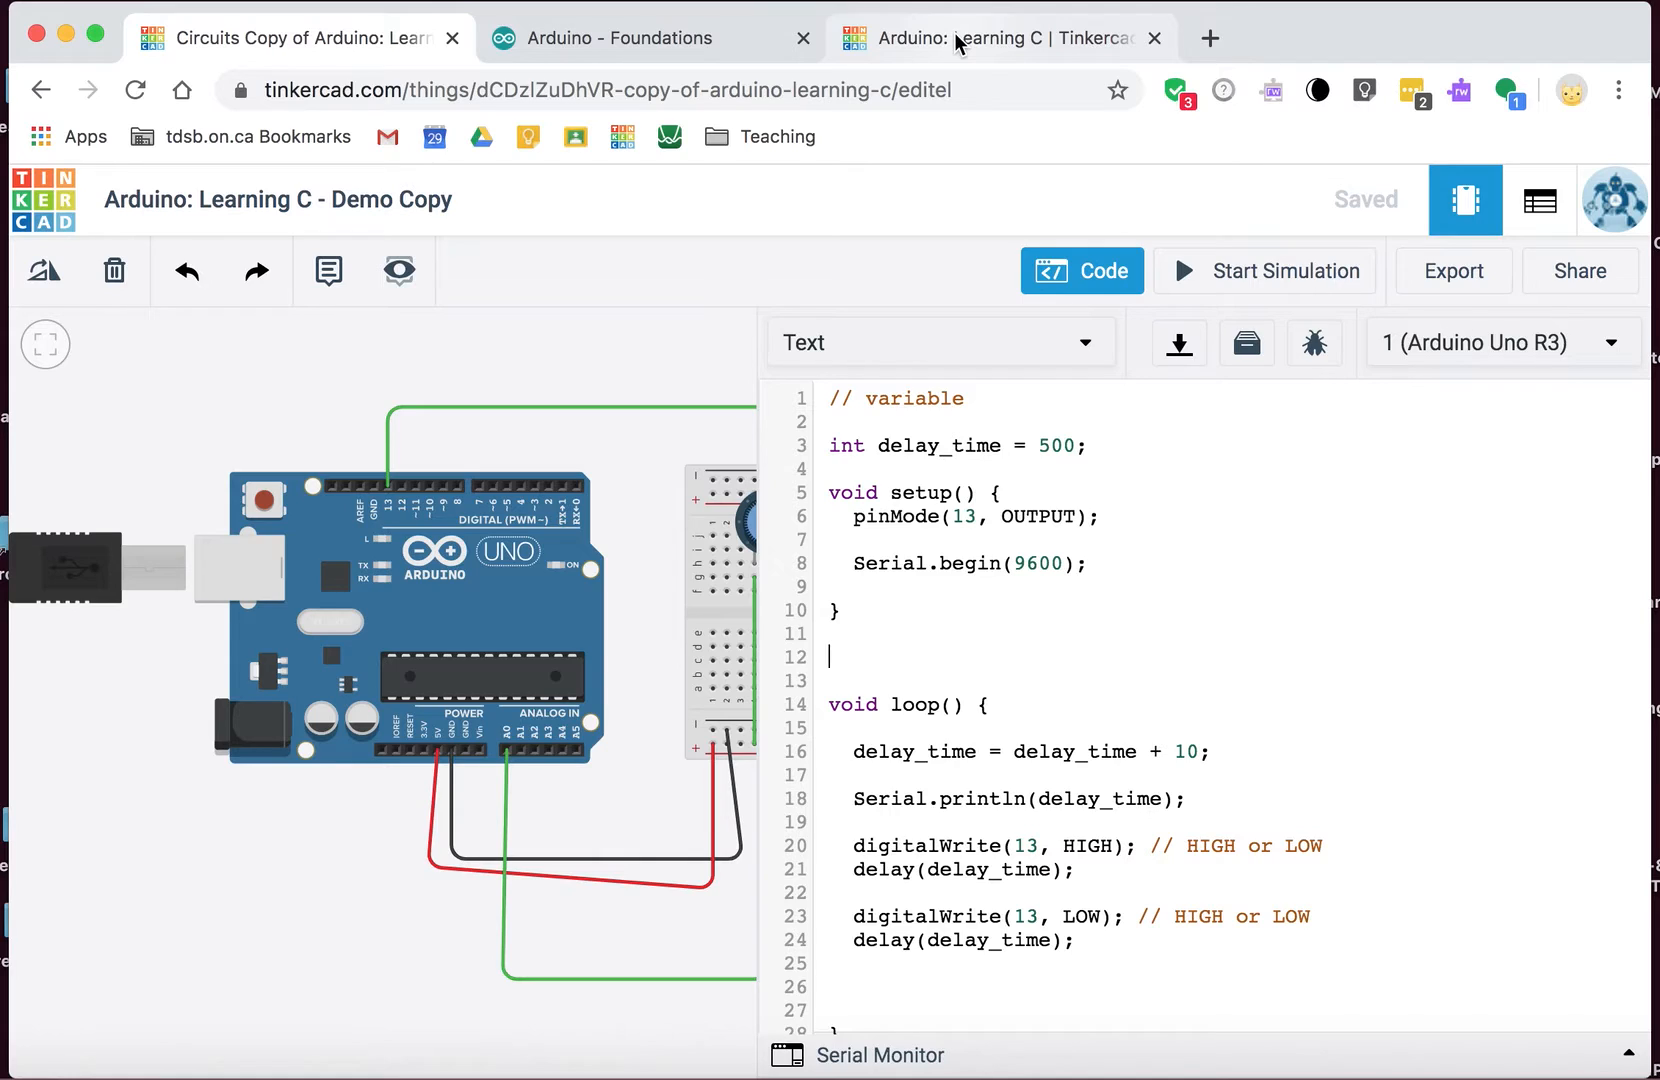
mouse_move(962, 40)
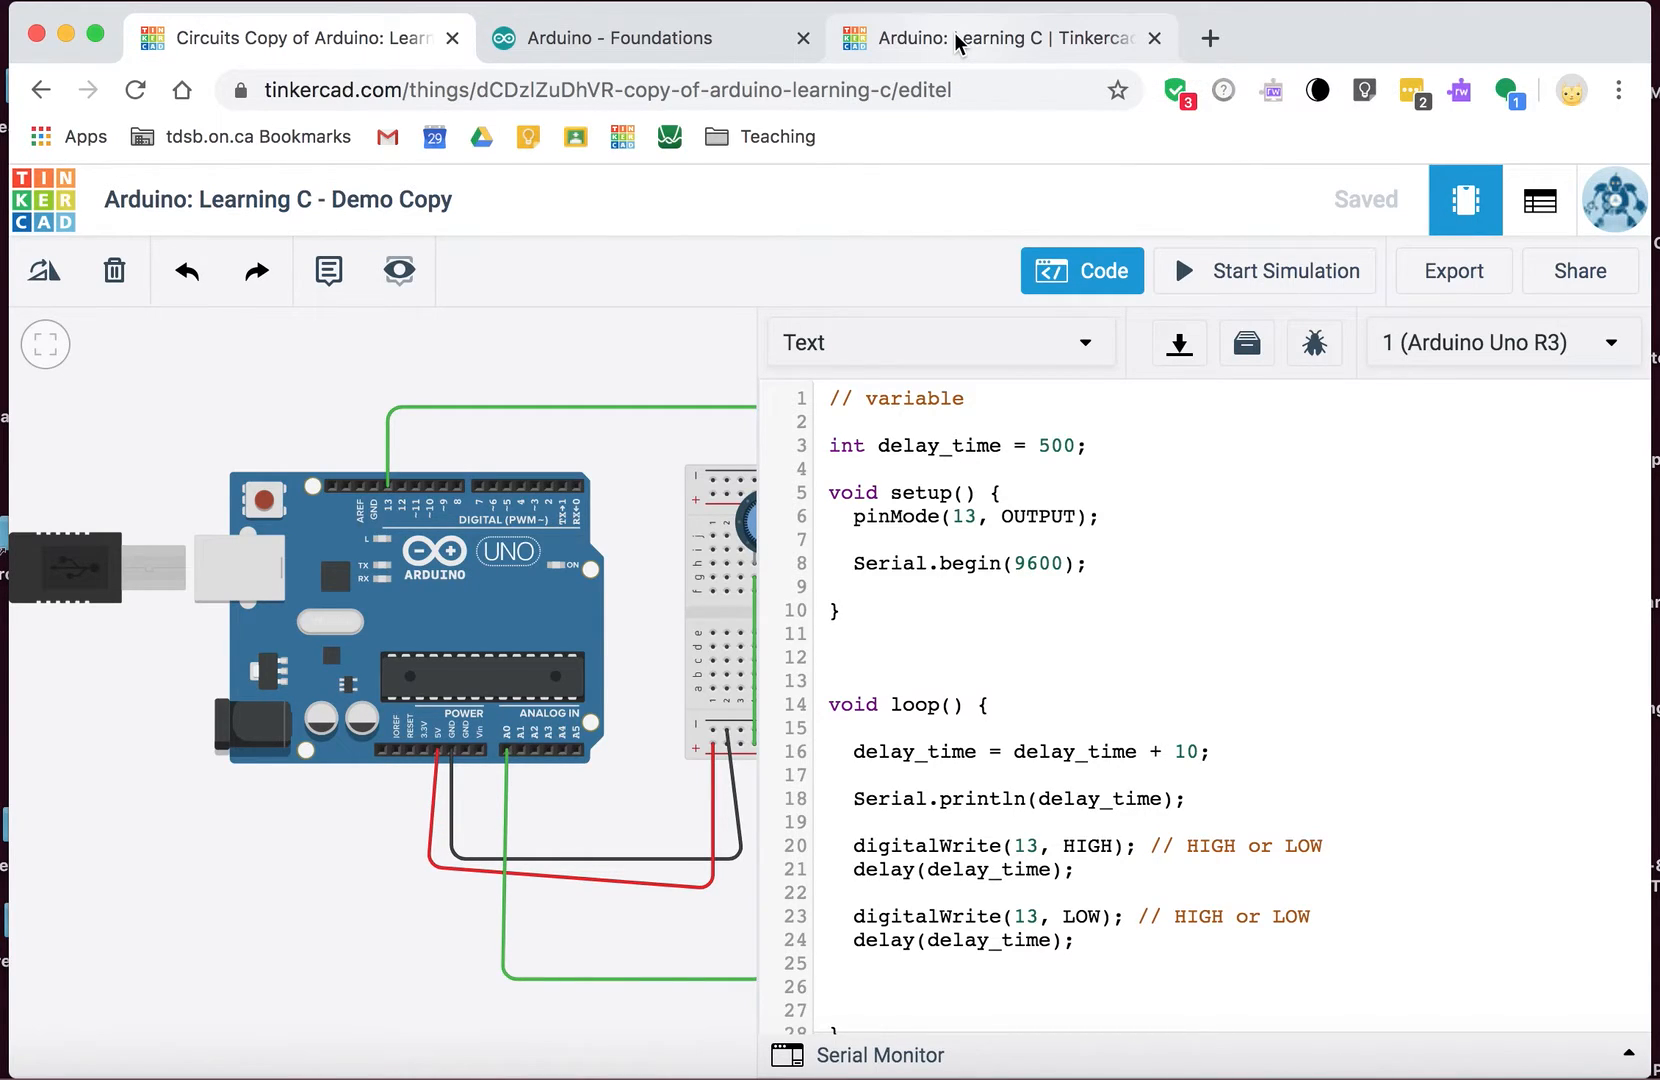
left_click(831, 657)
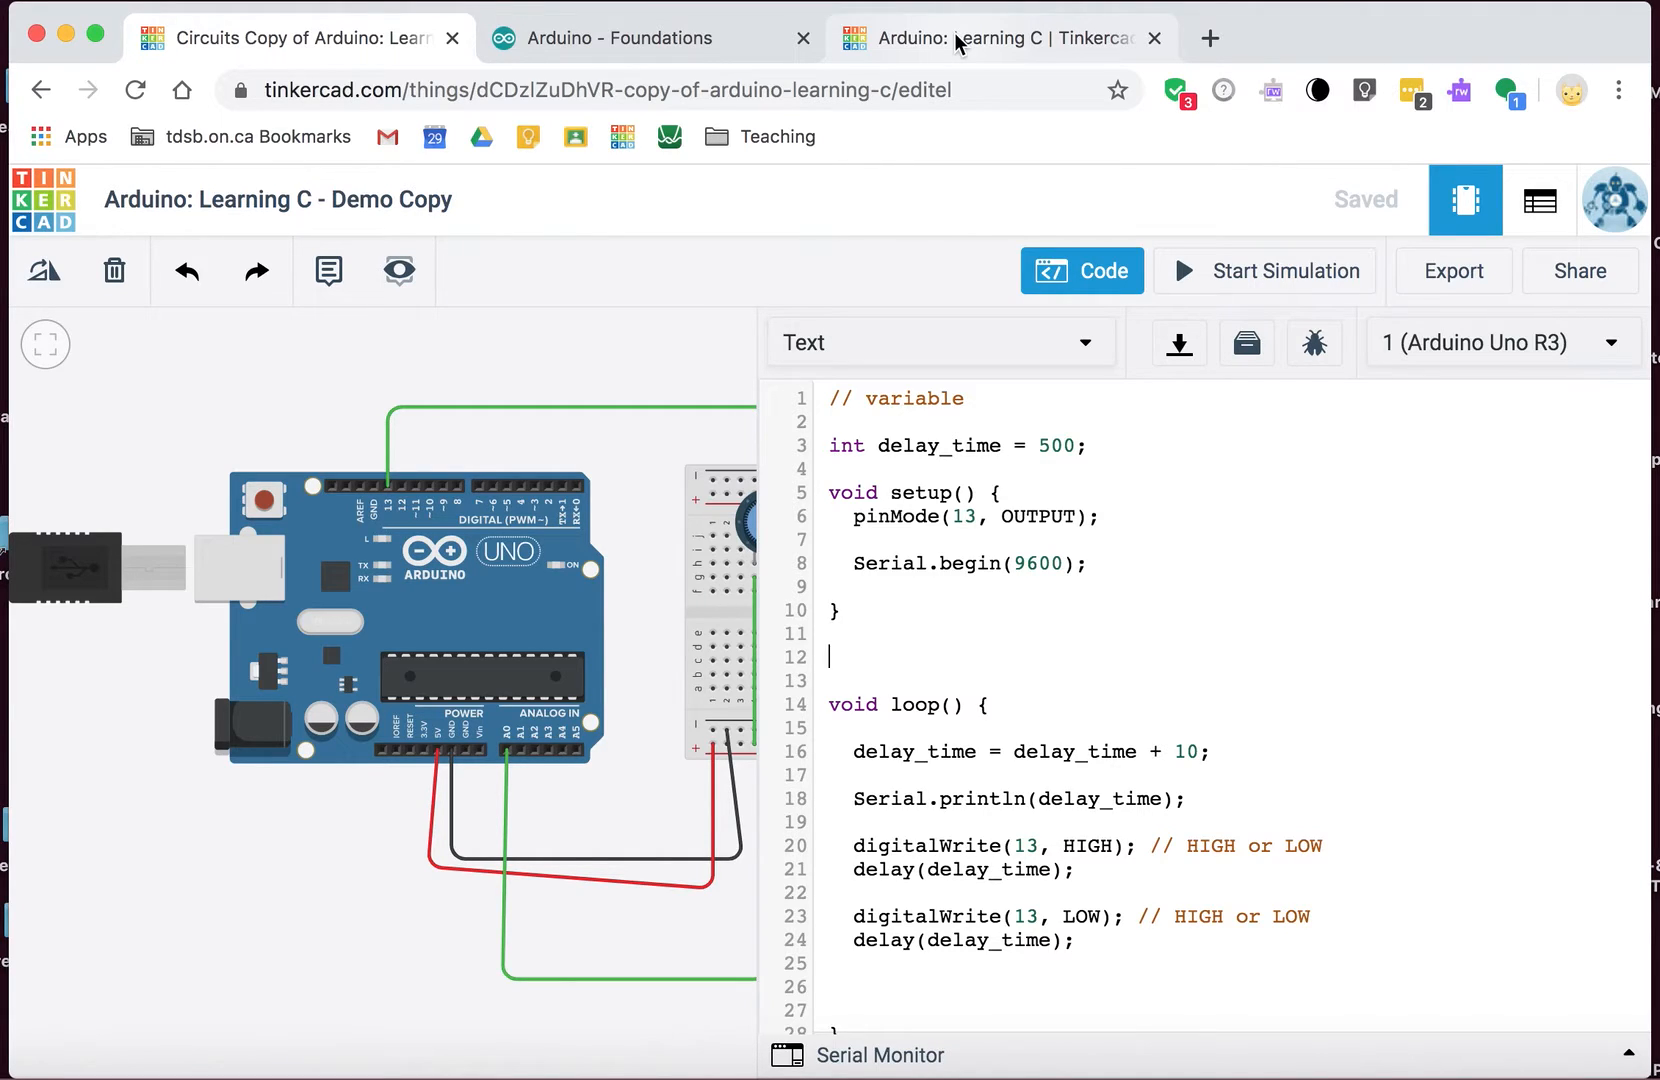
mouse_move(372, 913)
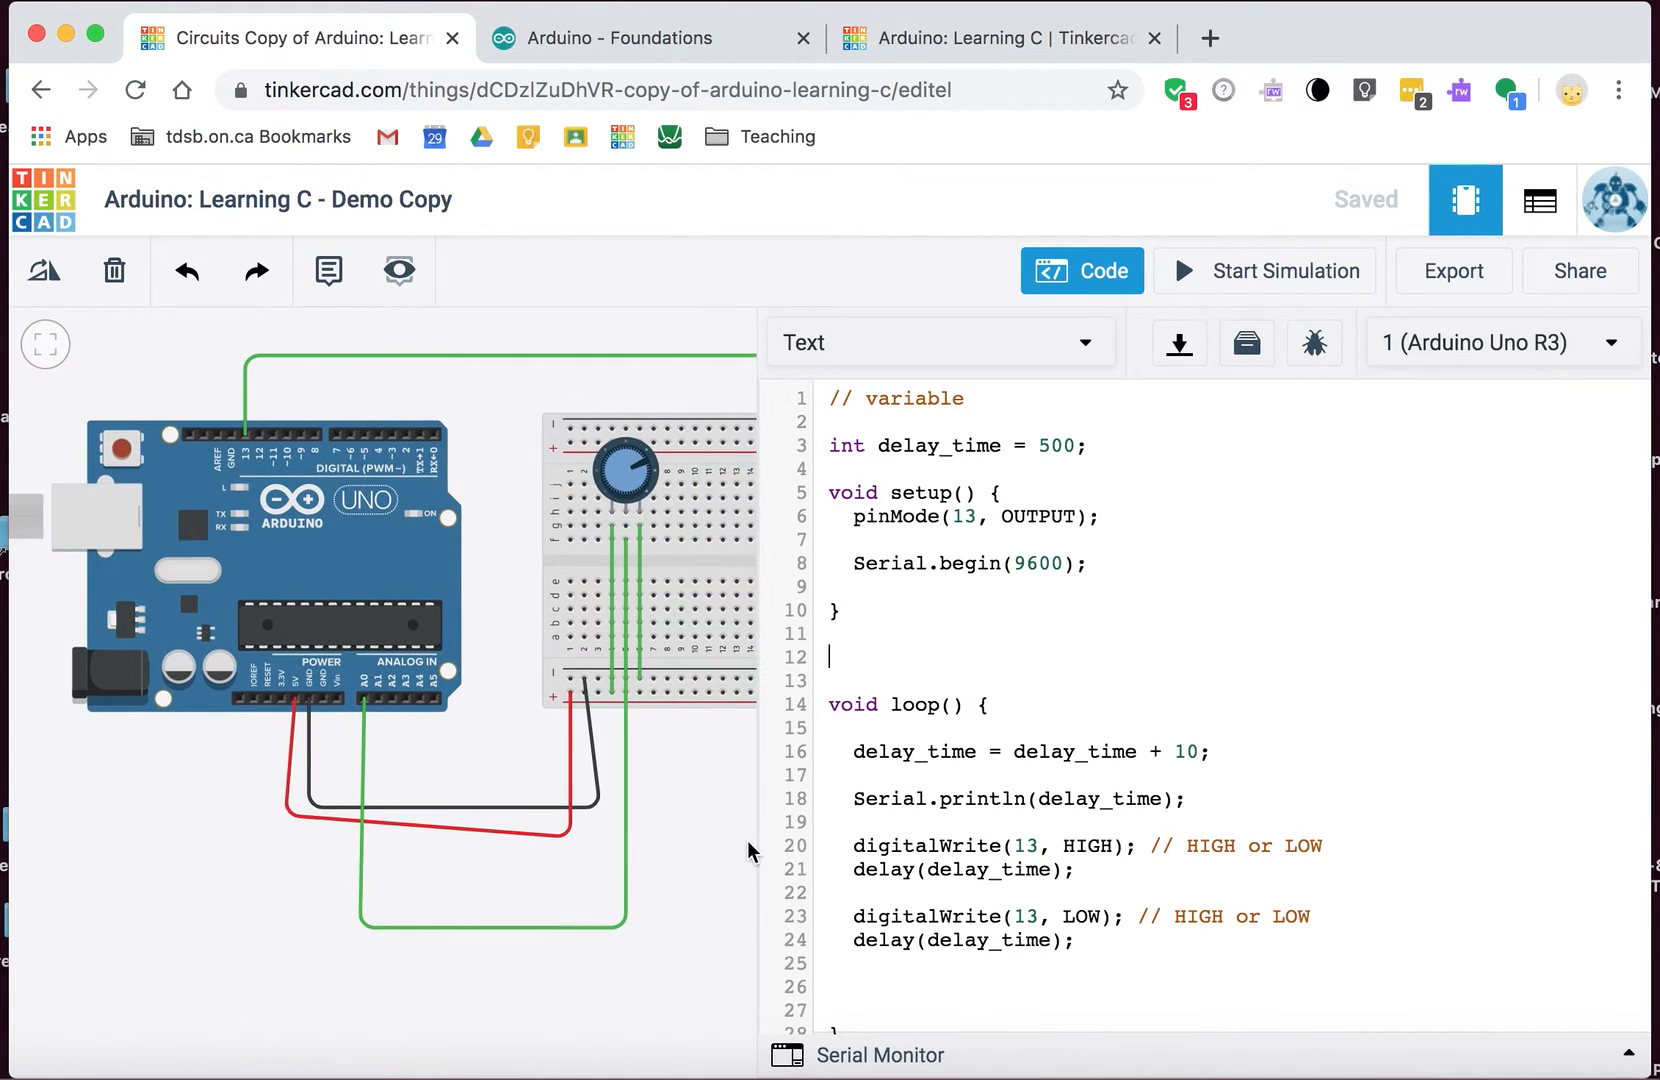
left_click(1082, 270)
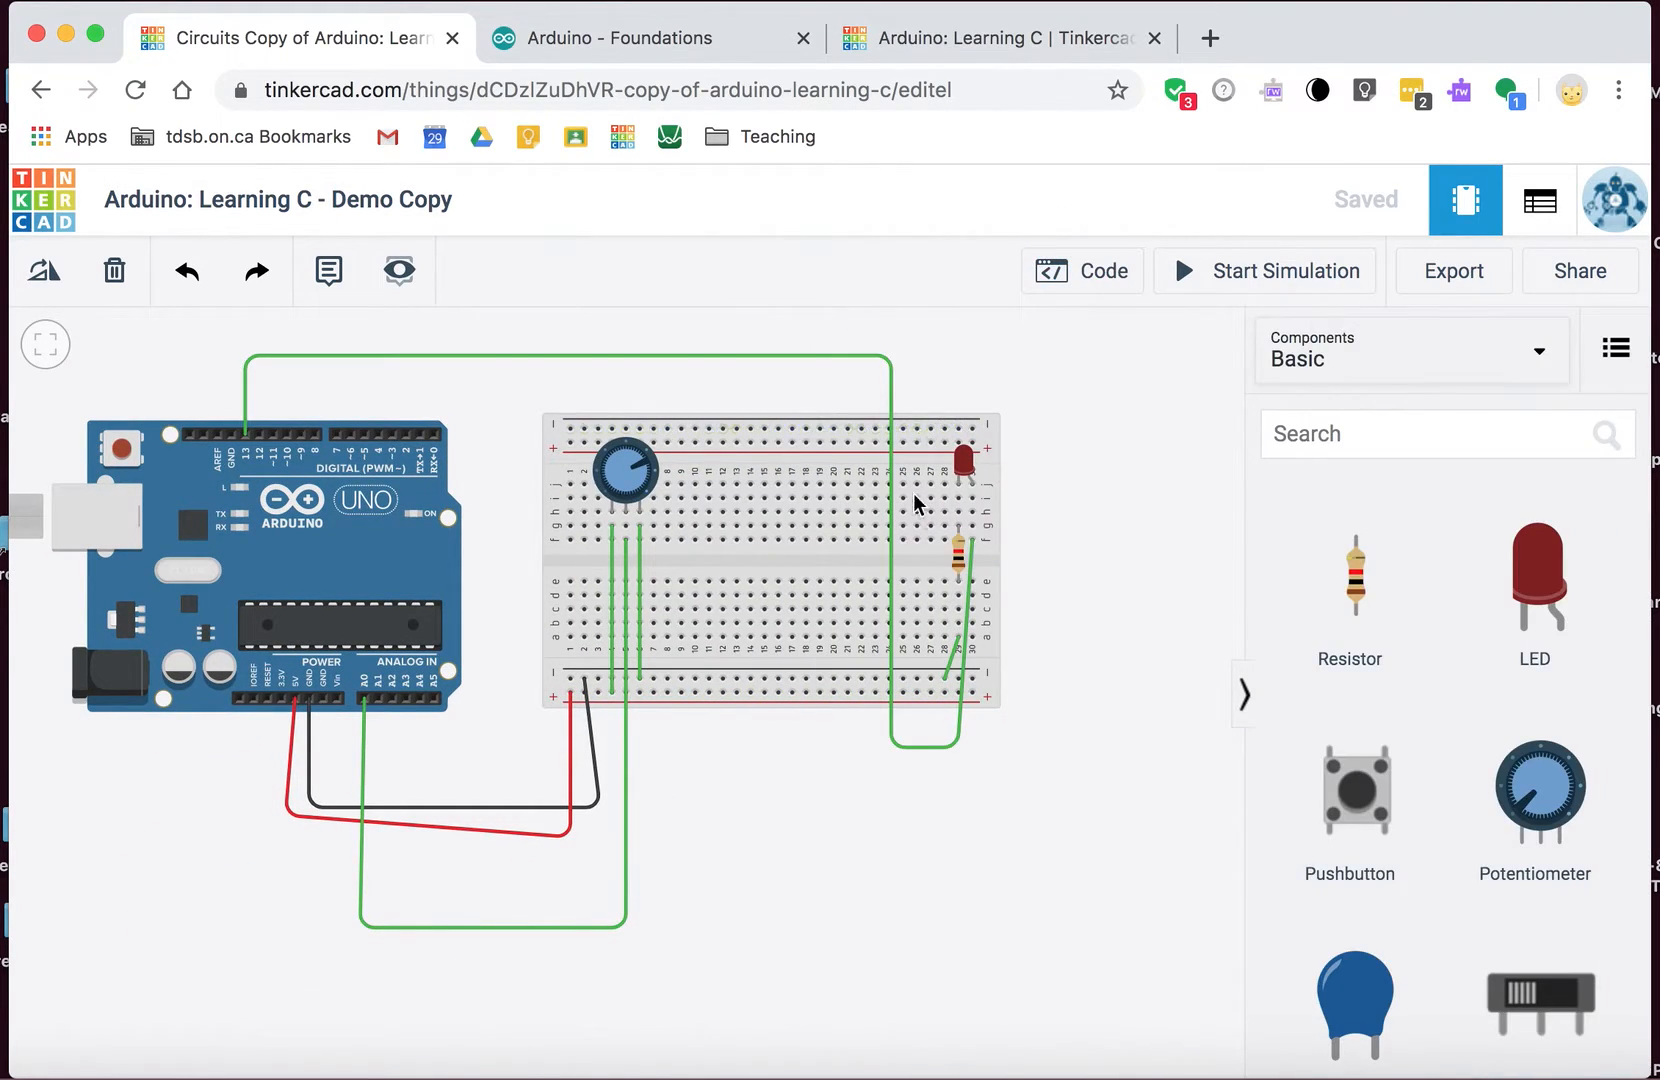
mouse_move(635, 442)
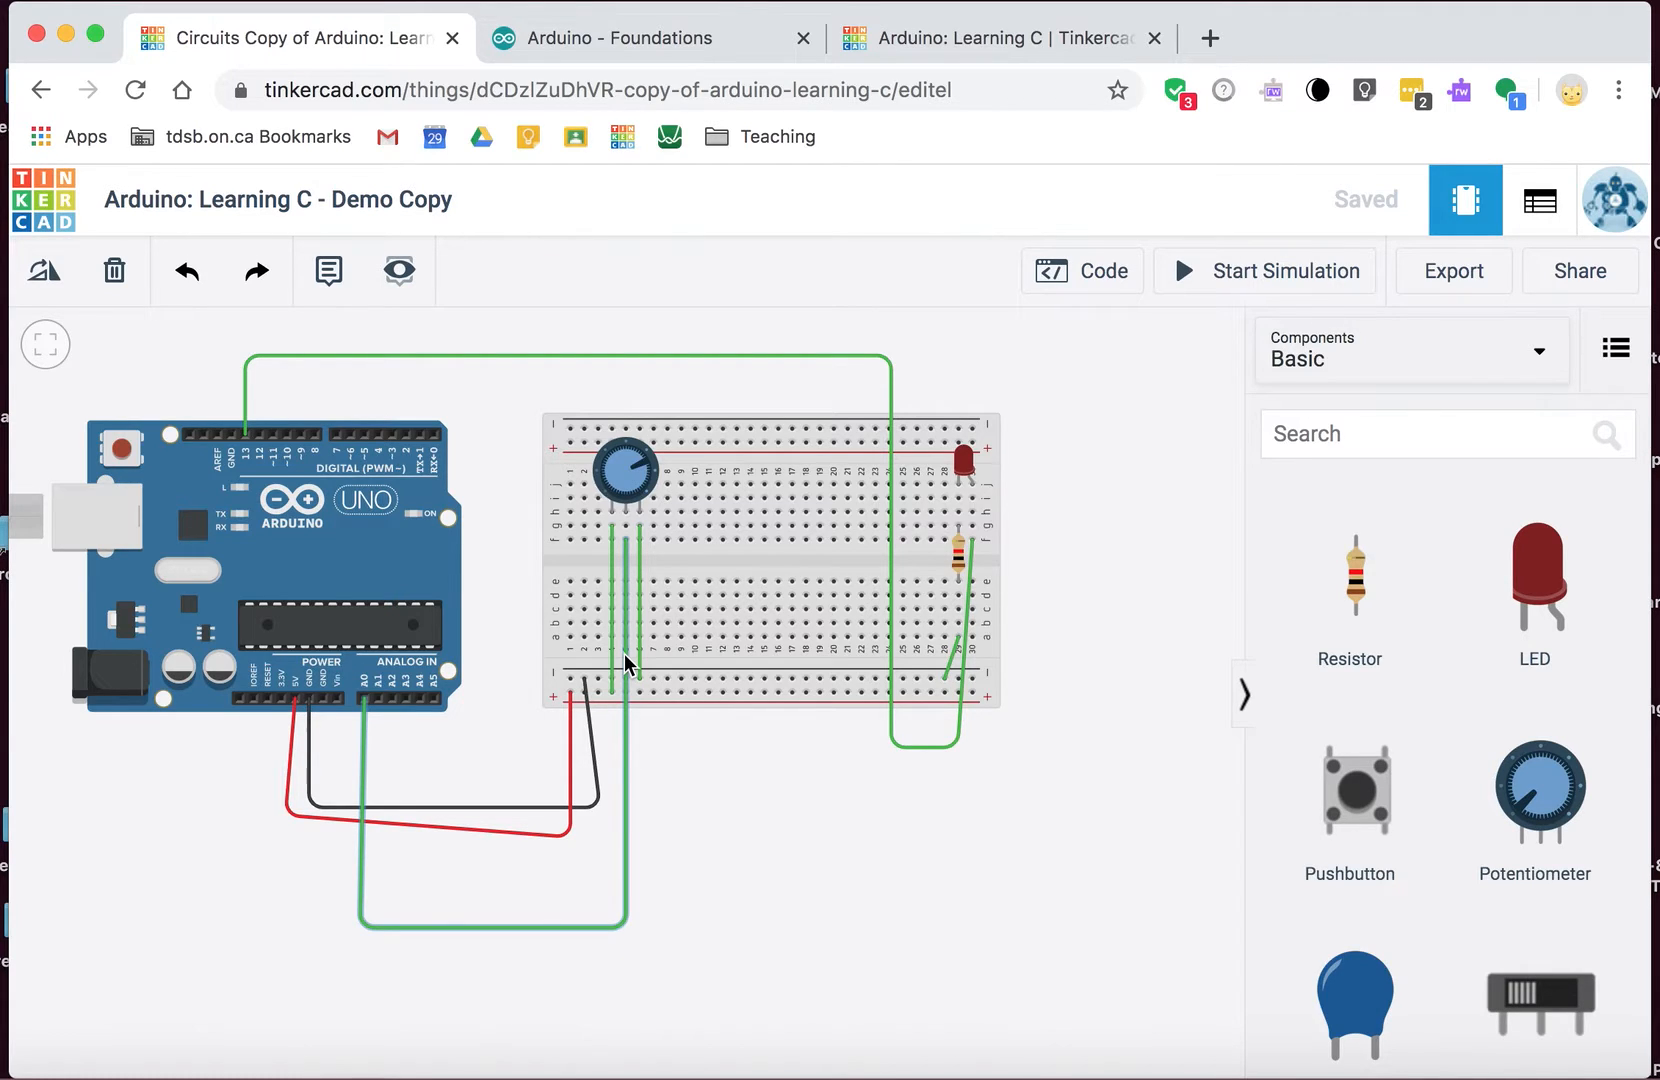
left_click(1082, 271)
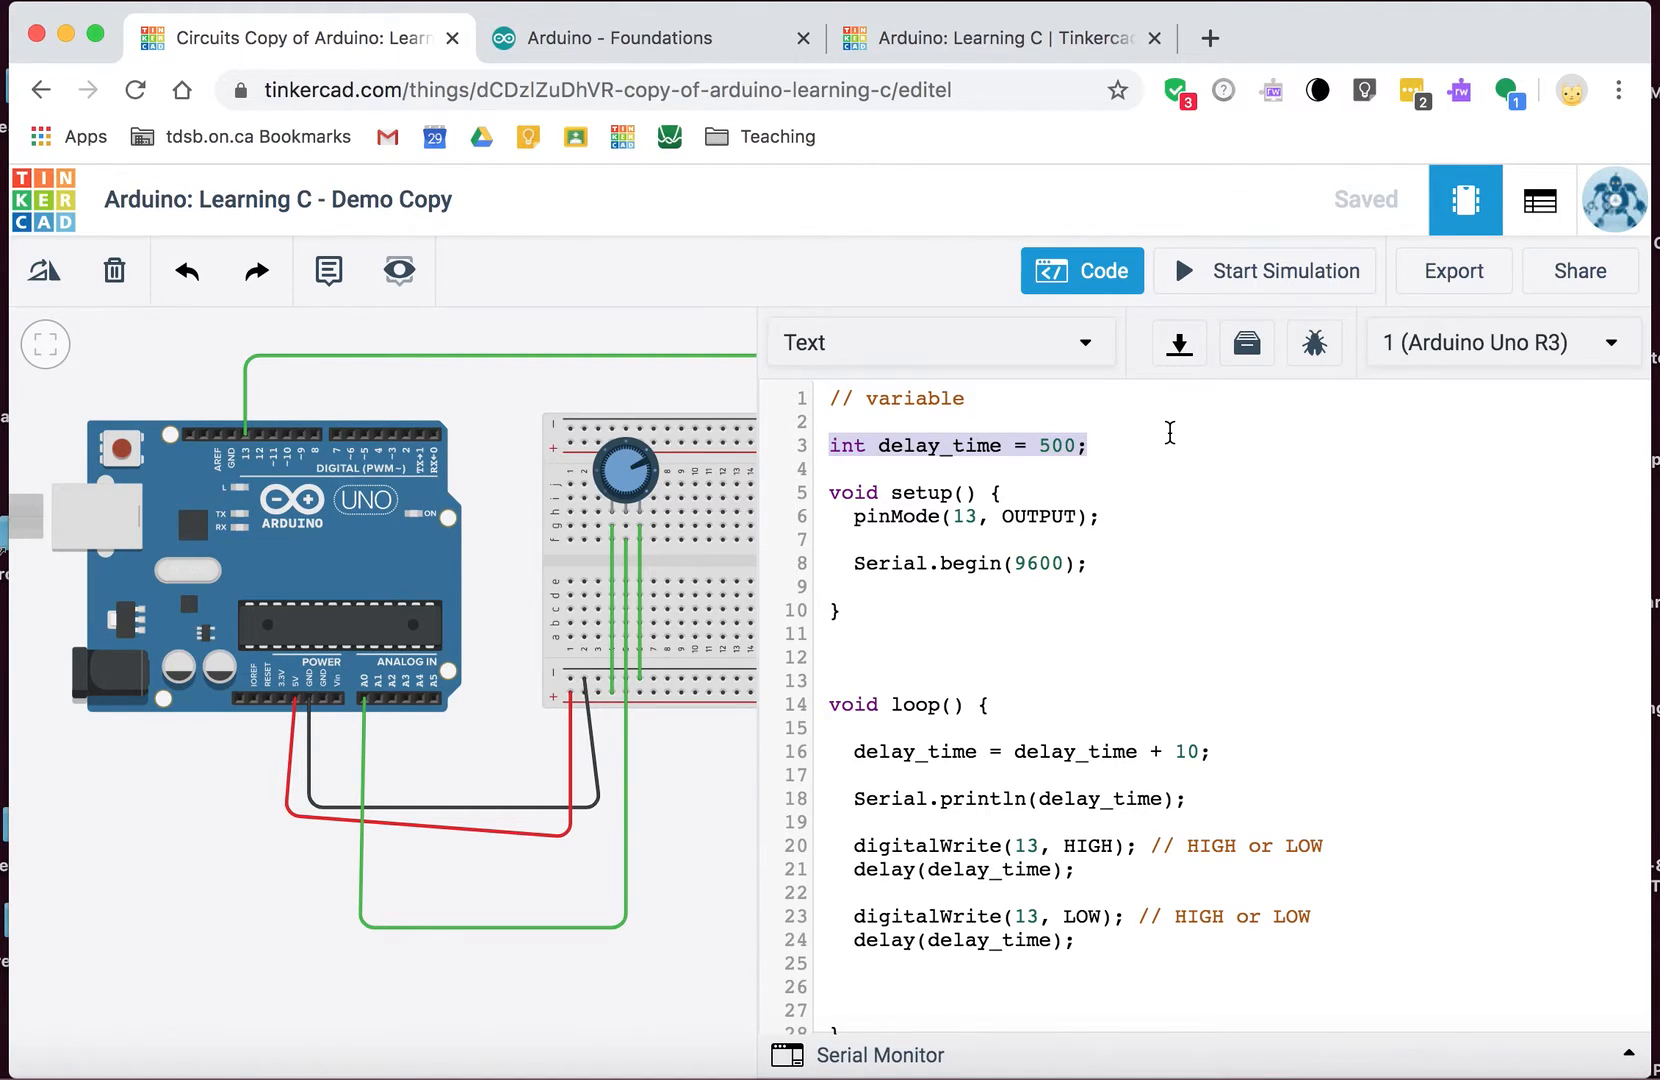
mouse_move(1100, 700)
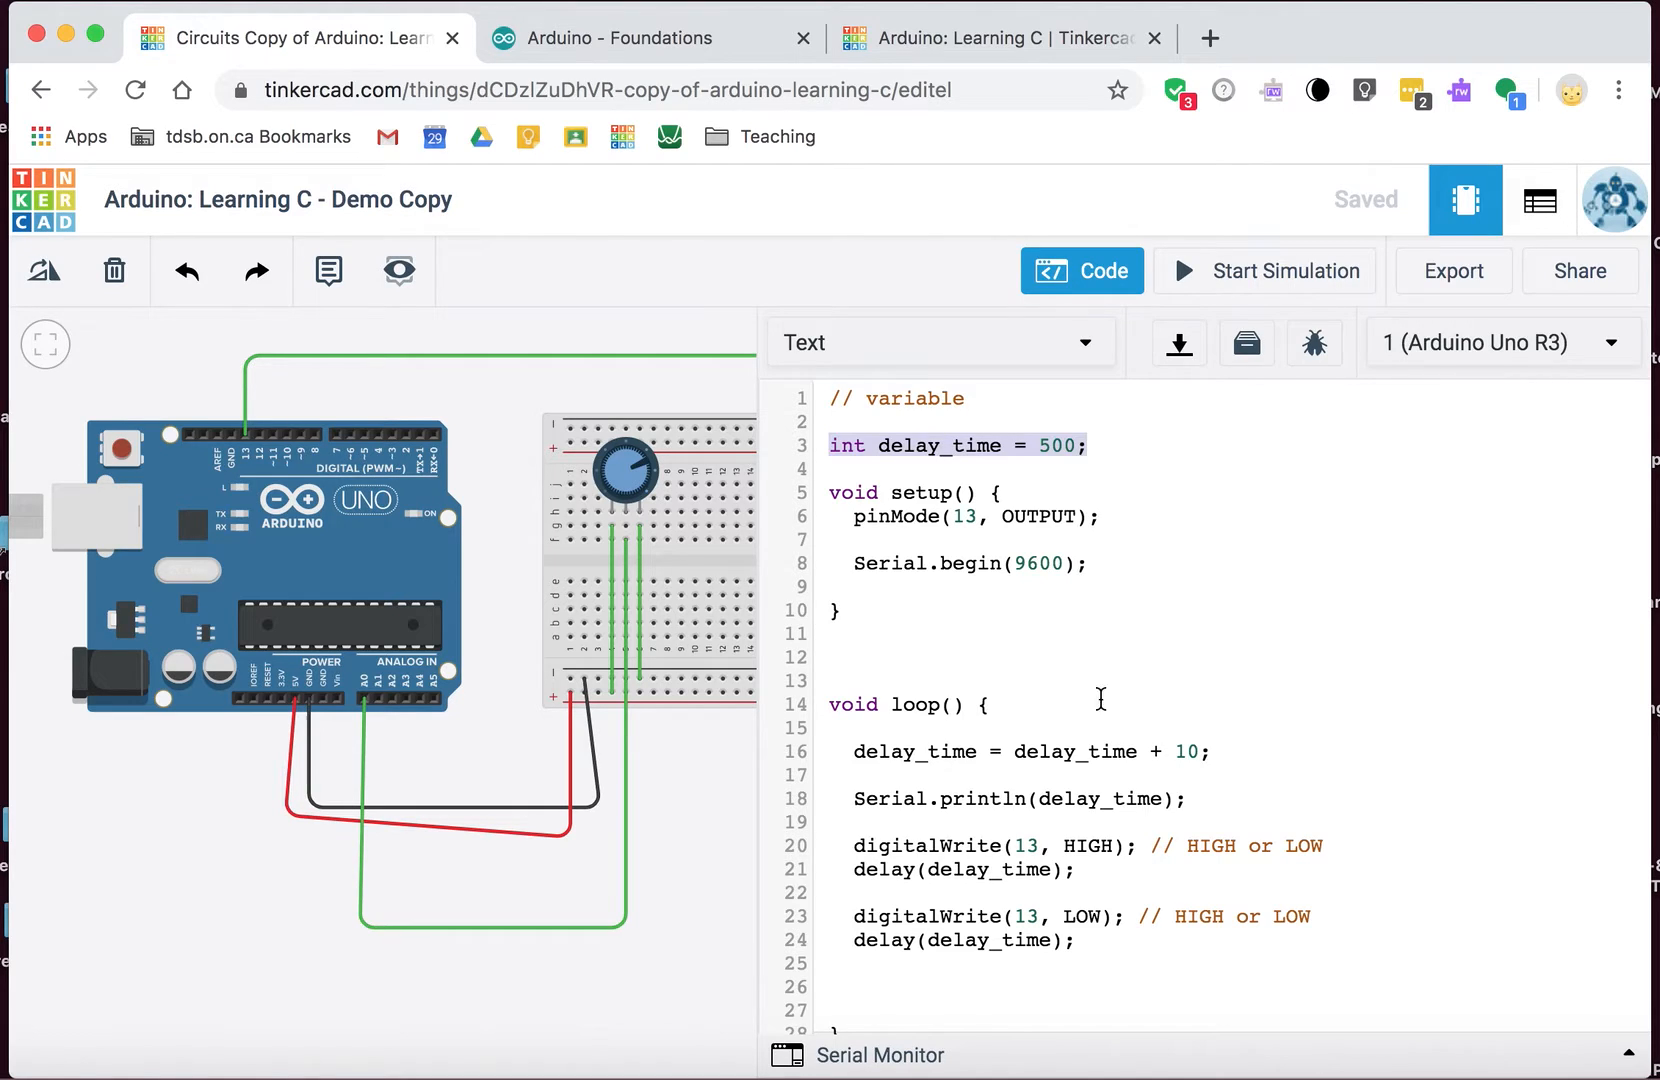
mouse_move(1090, 796)
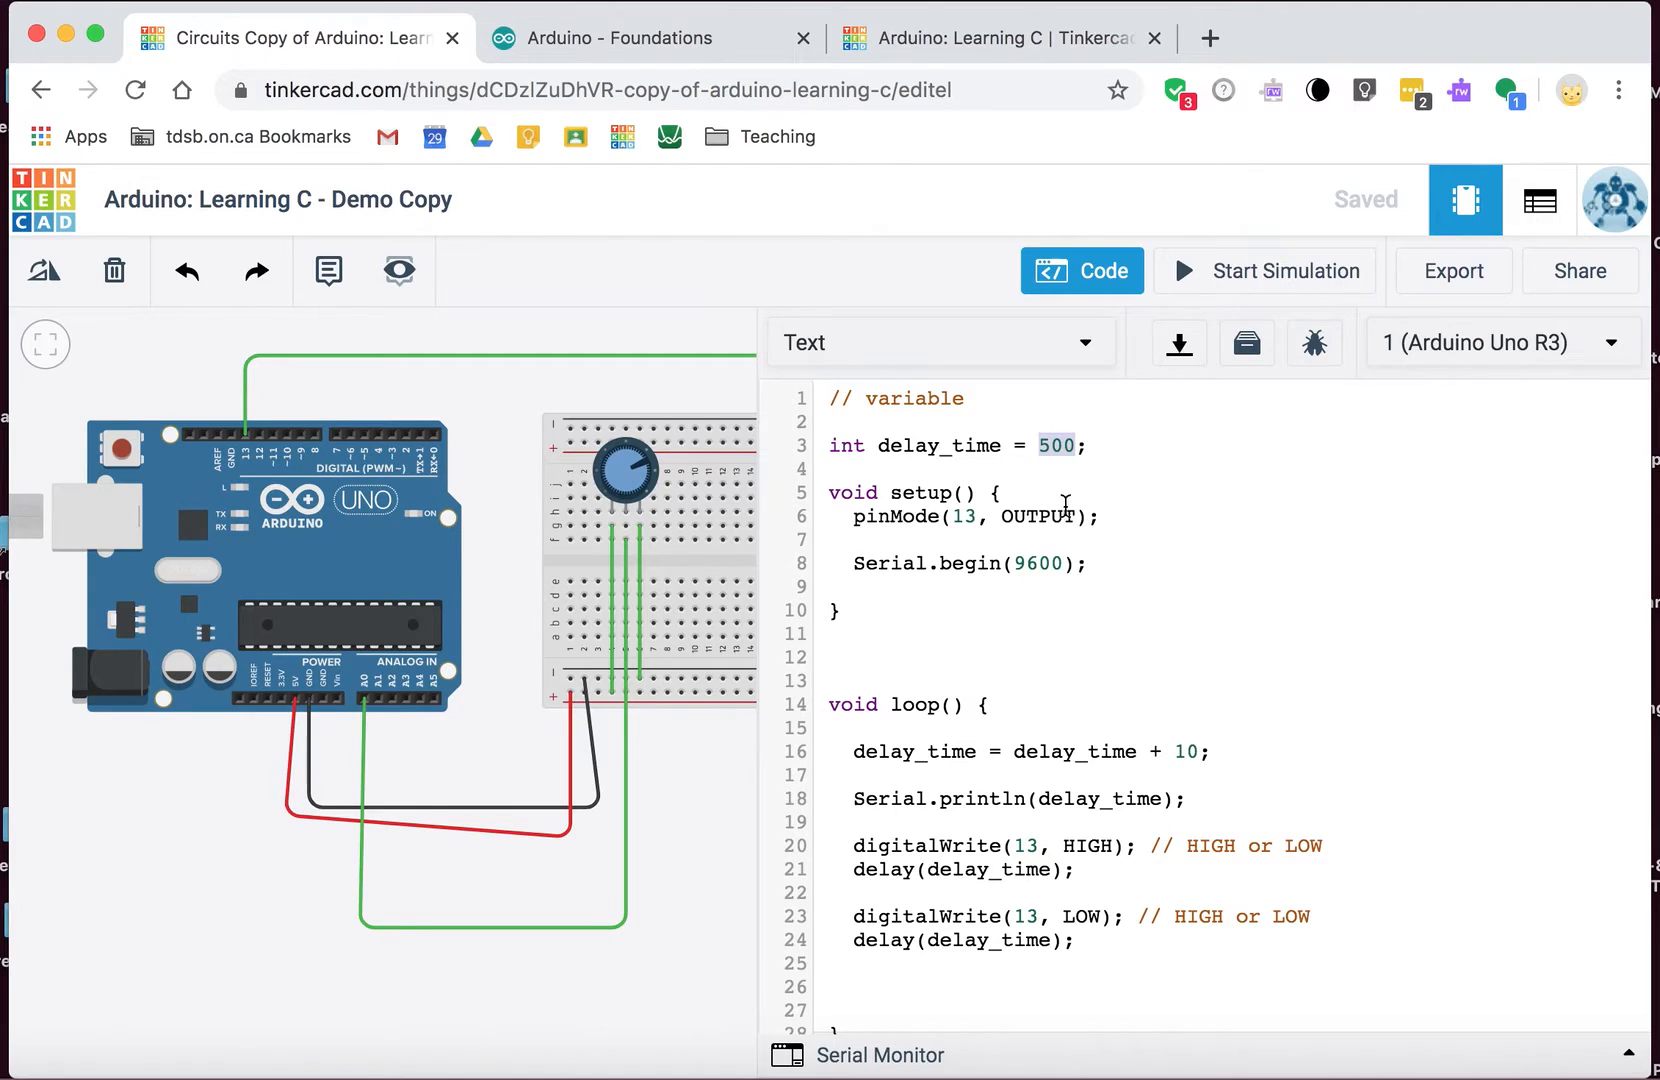
mouse_move(989, 751)
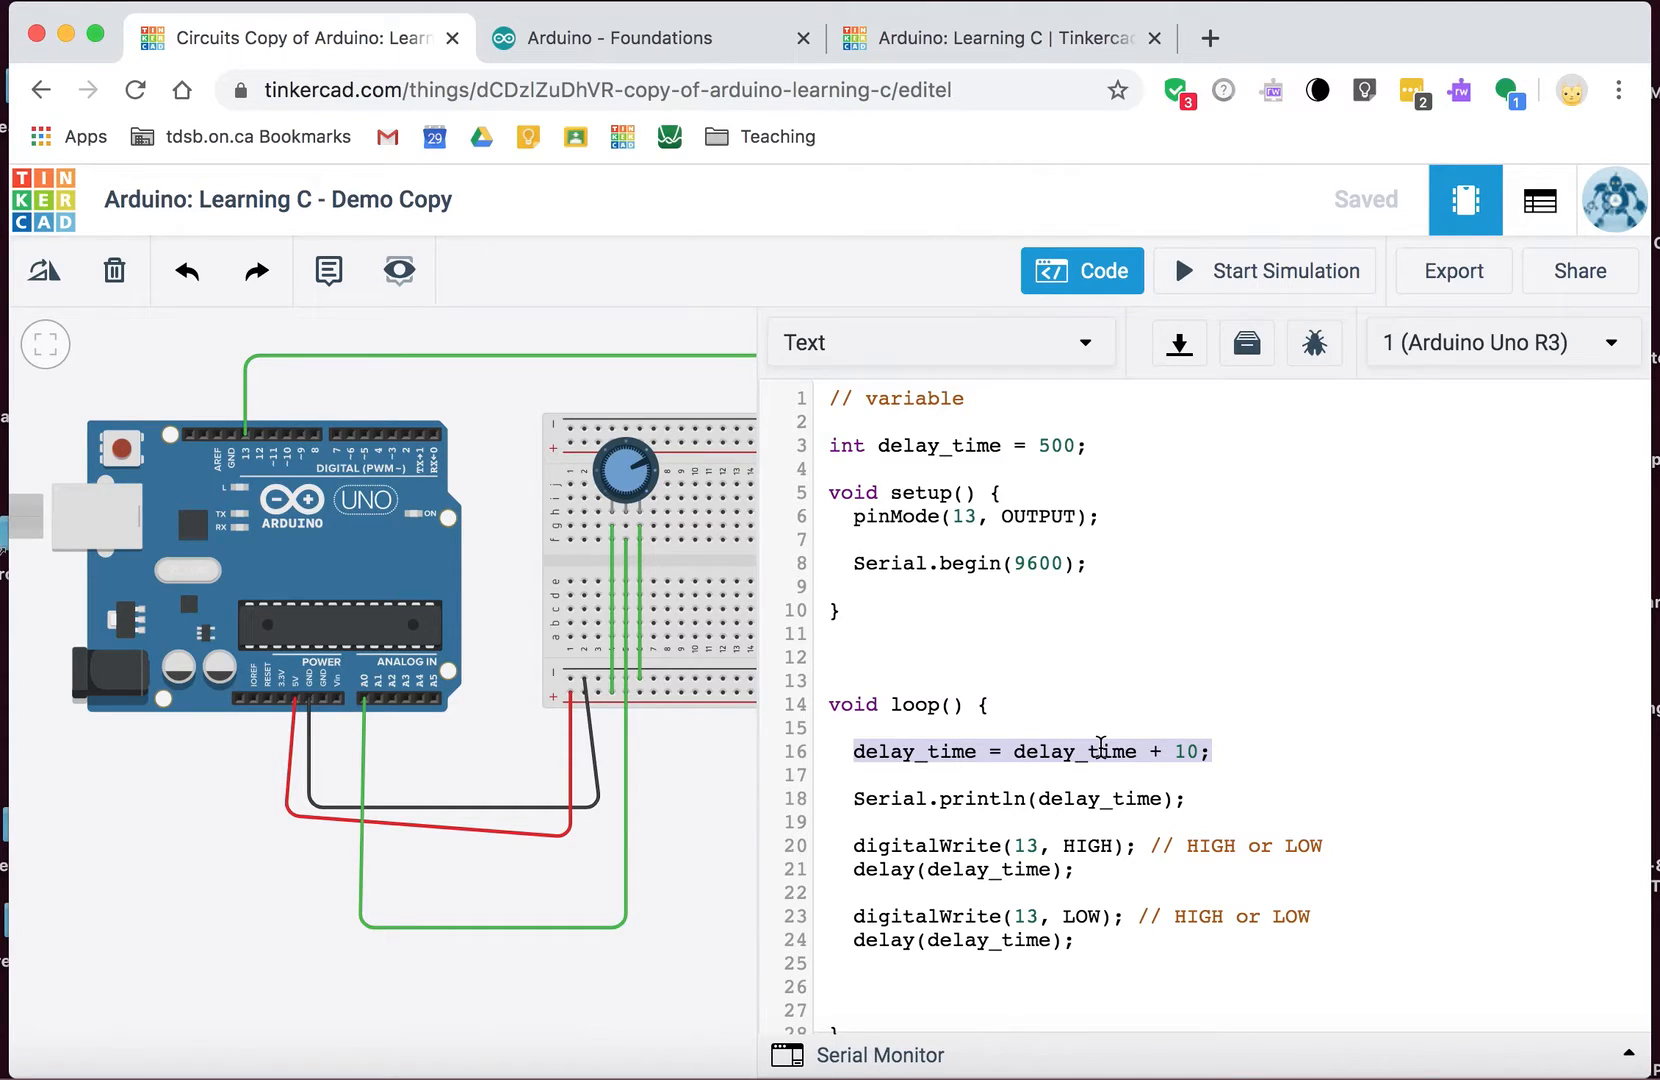
Step: Highlight the delay_time update statement and the delay_time variable on line 16
double_click(1105, 751)
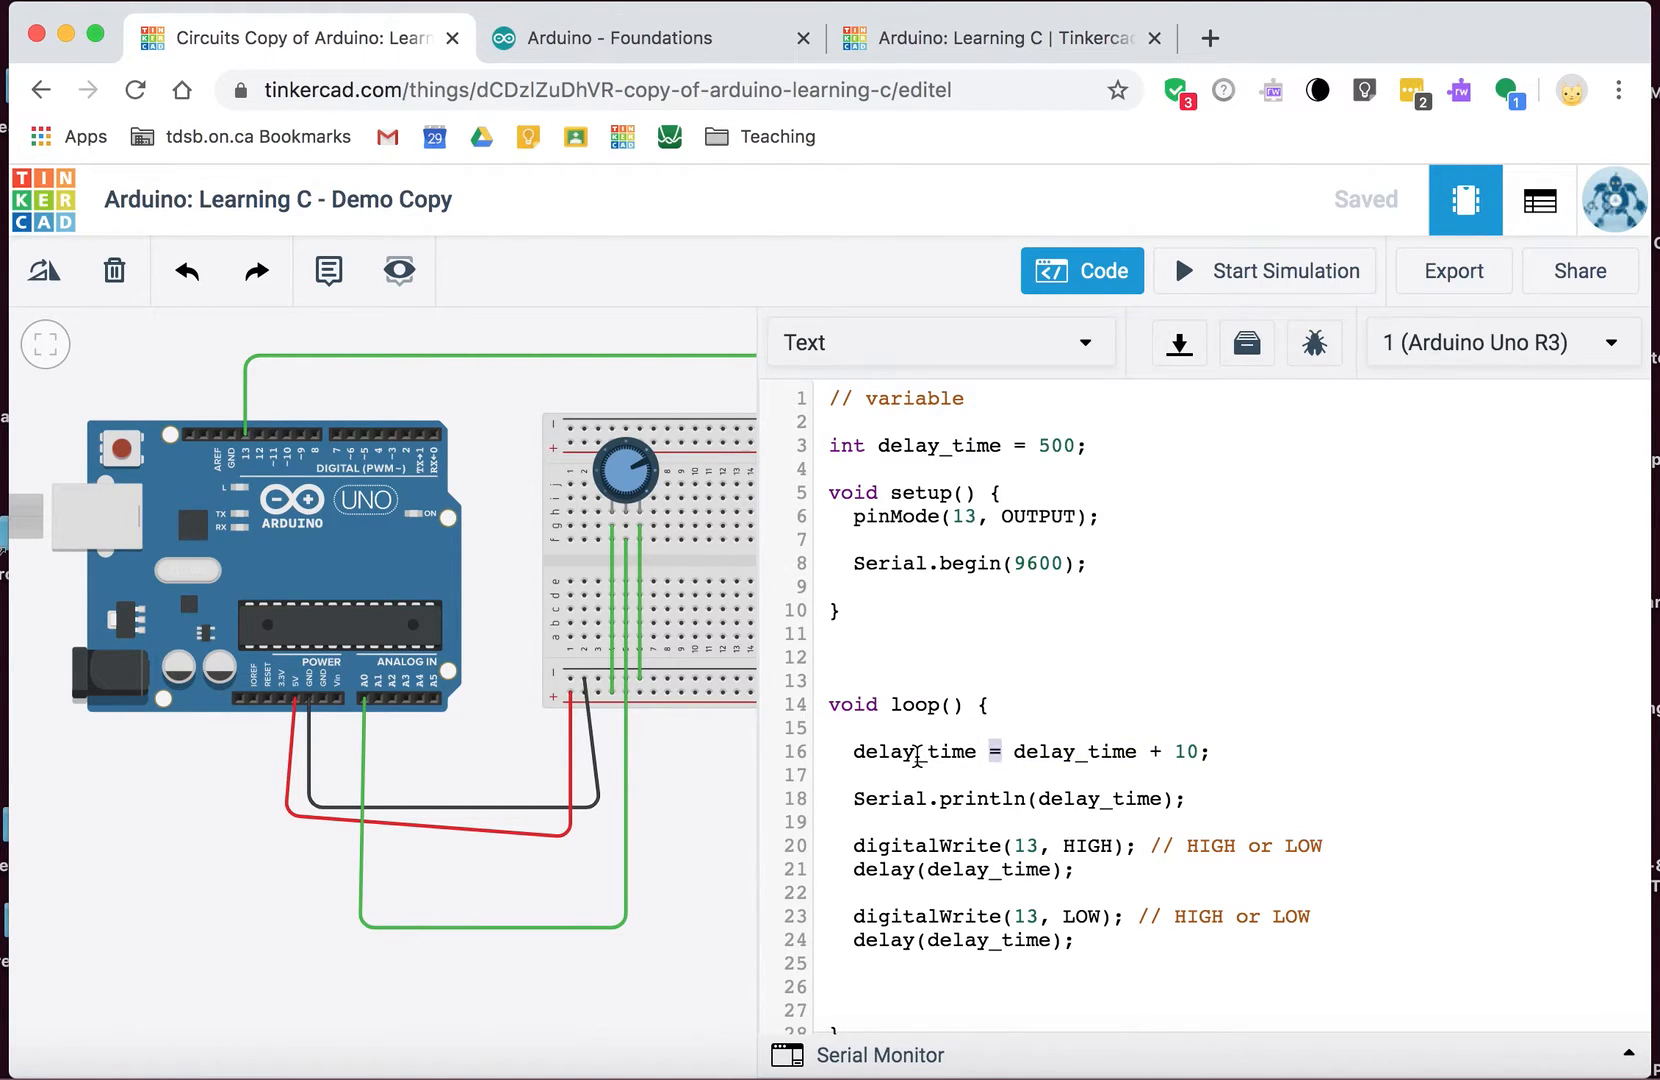
double_click(913, 752)
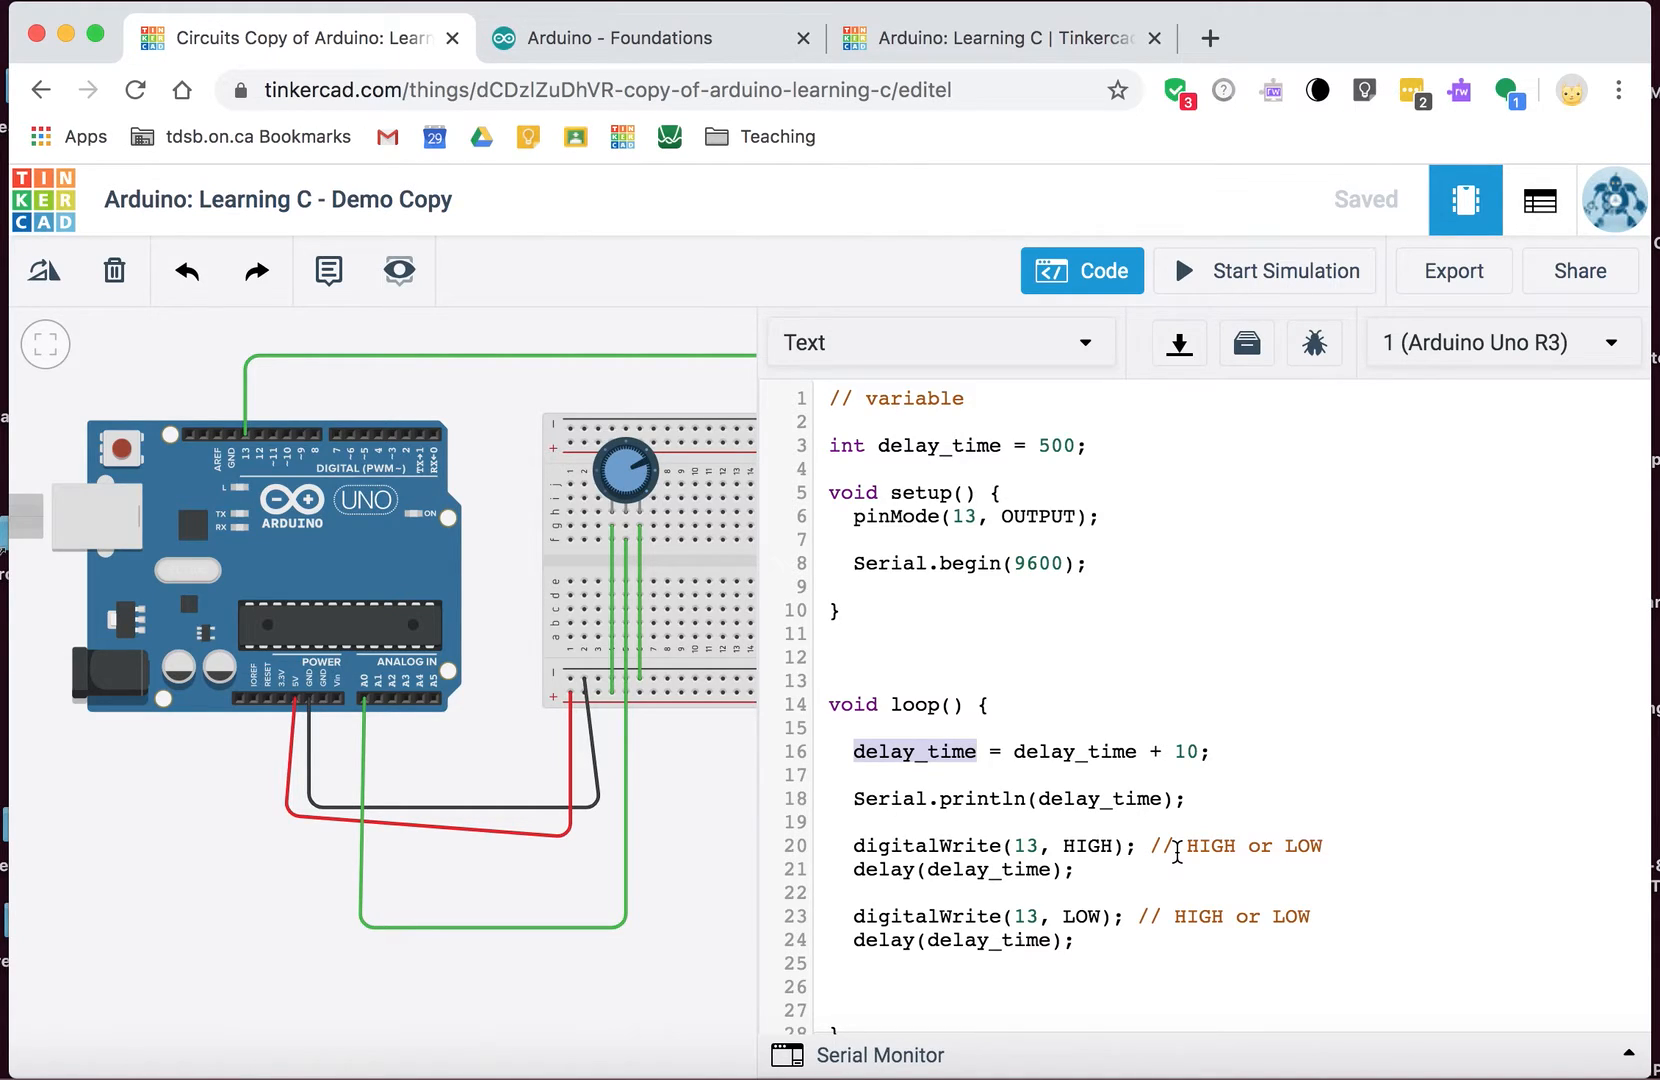
mouse_move(1246, 770)
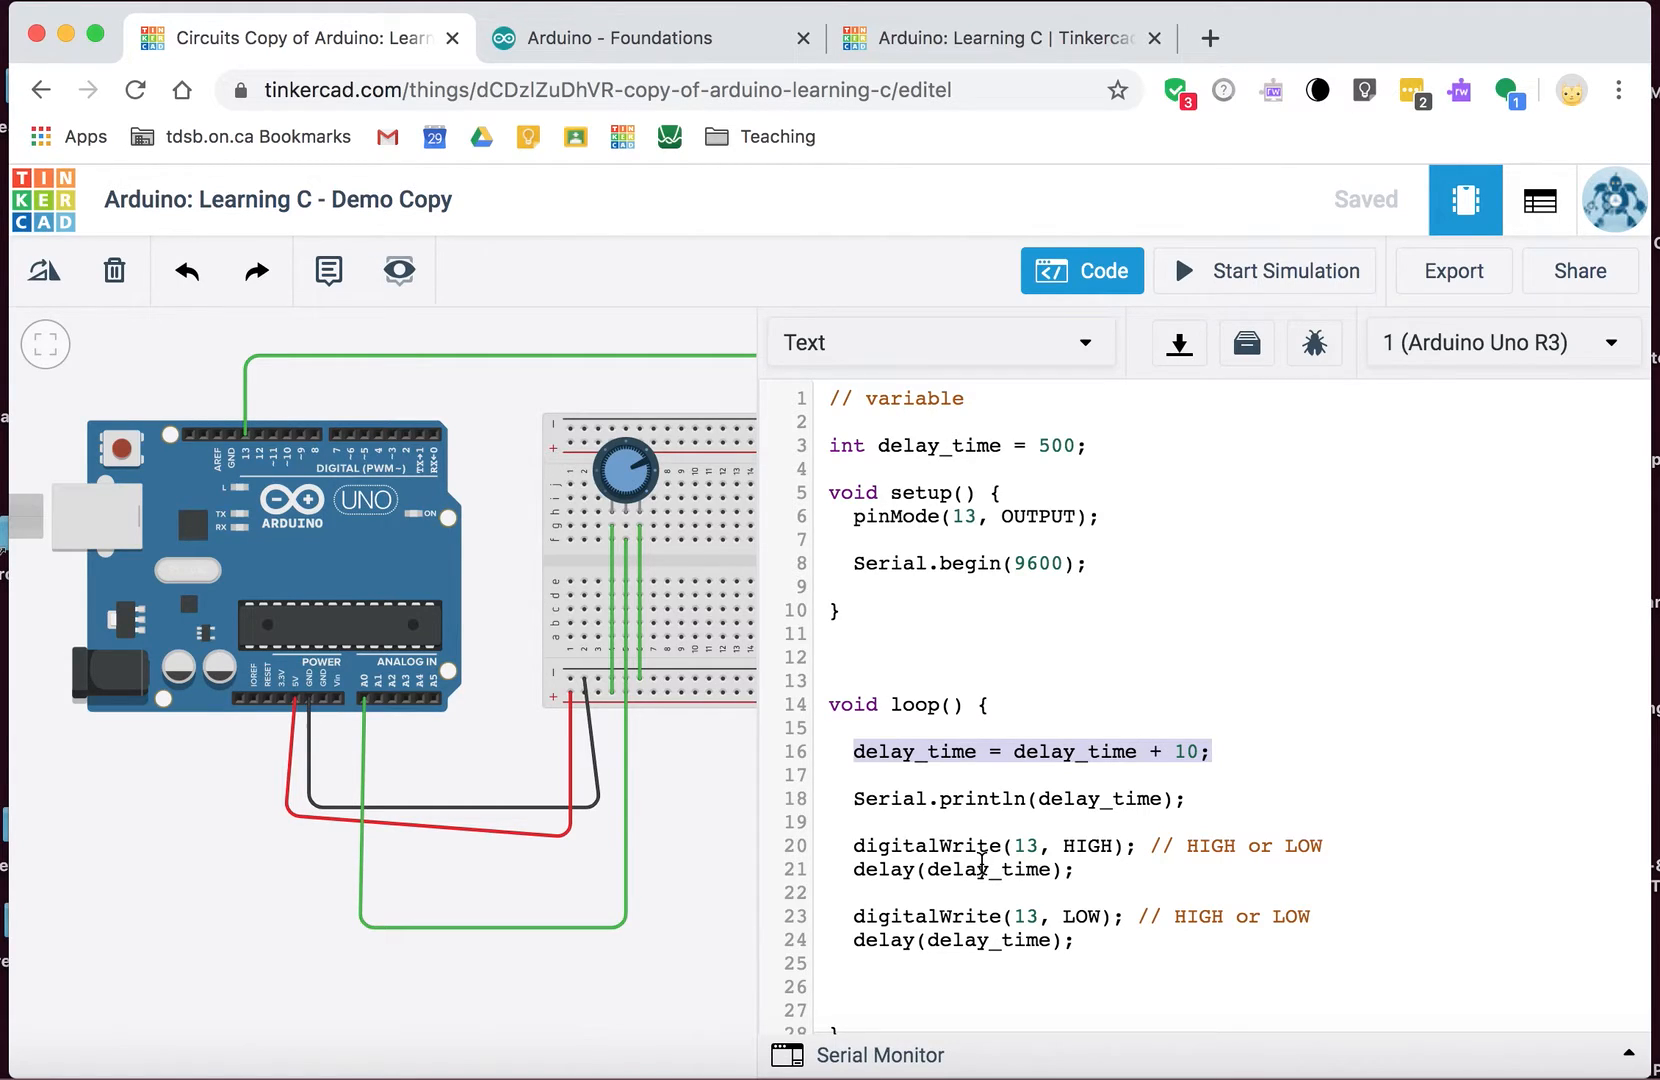
left_click(854, 751)
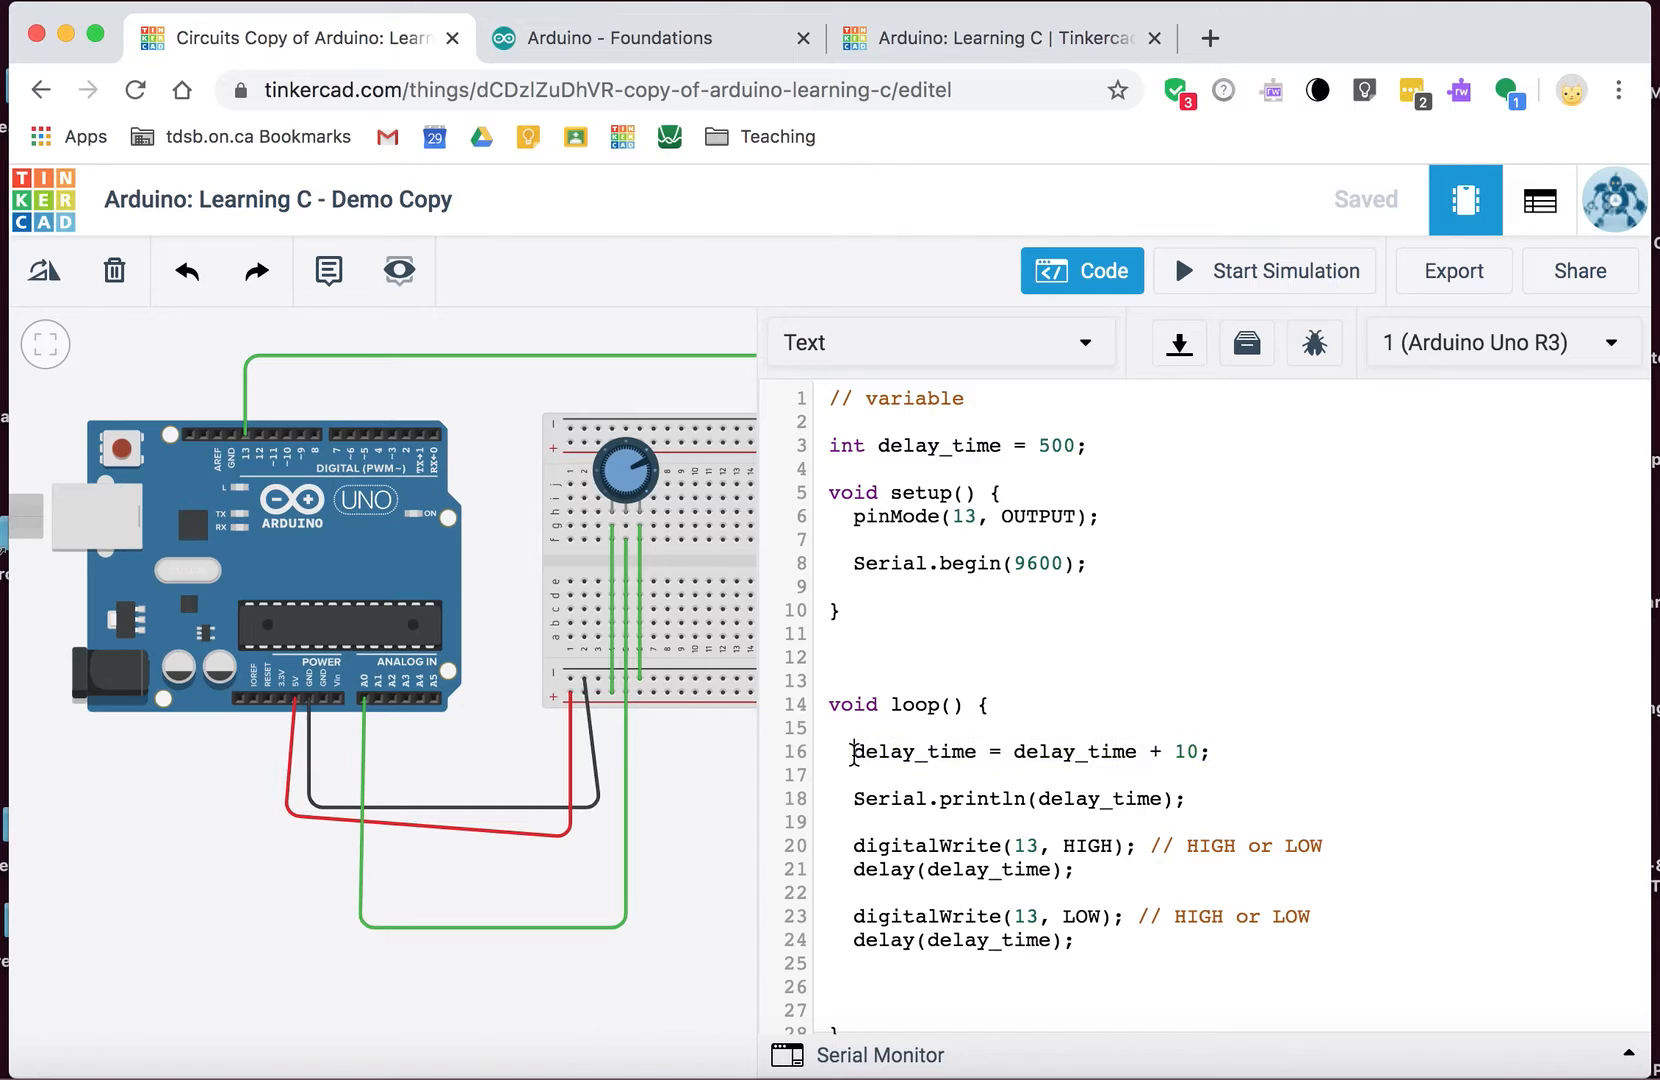
double_click(914, 752)
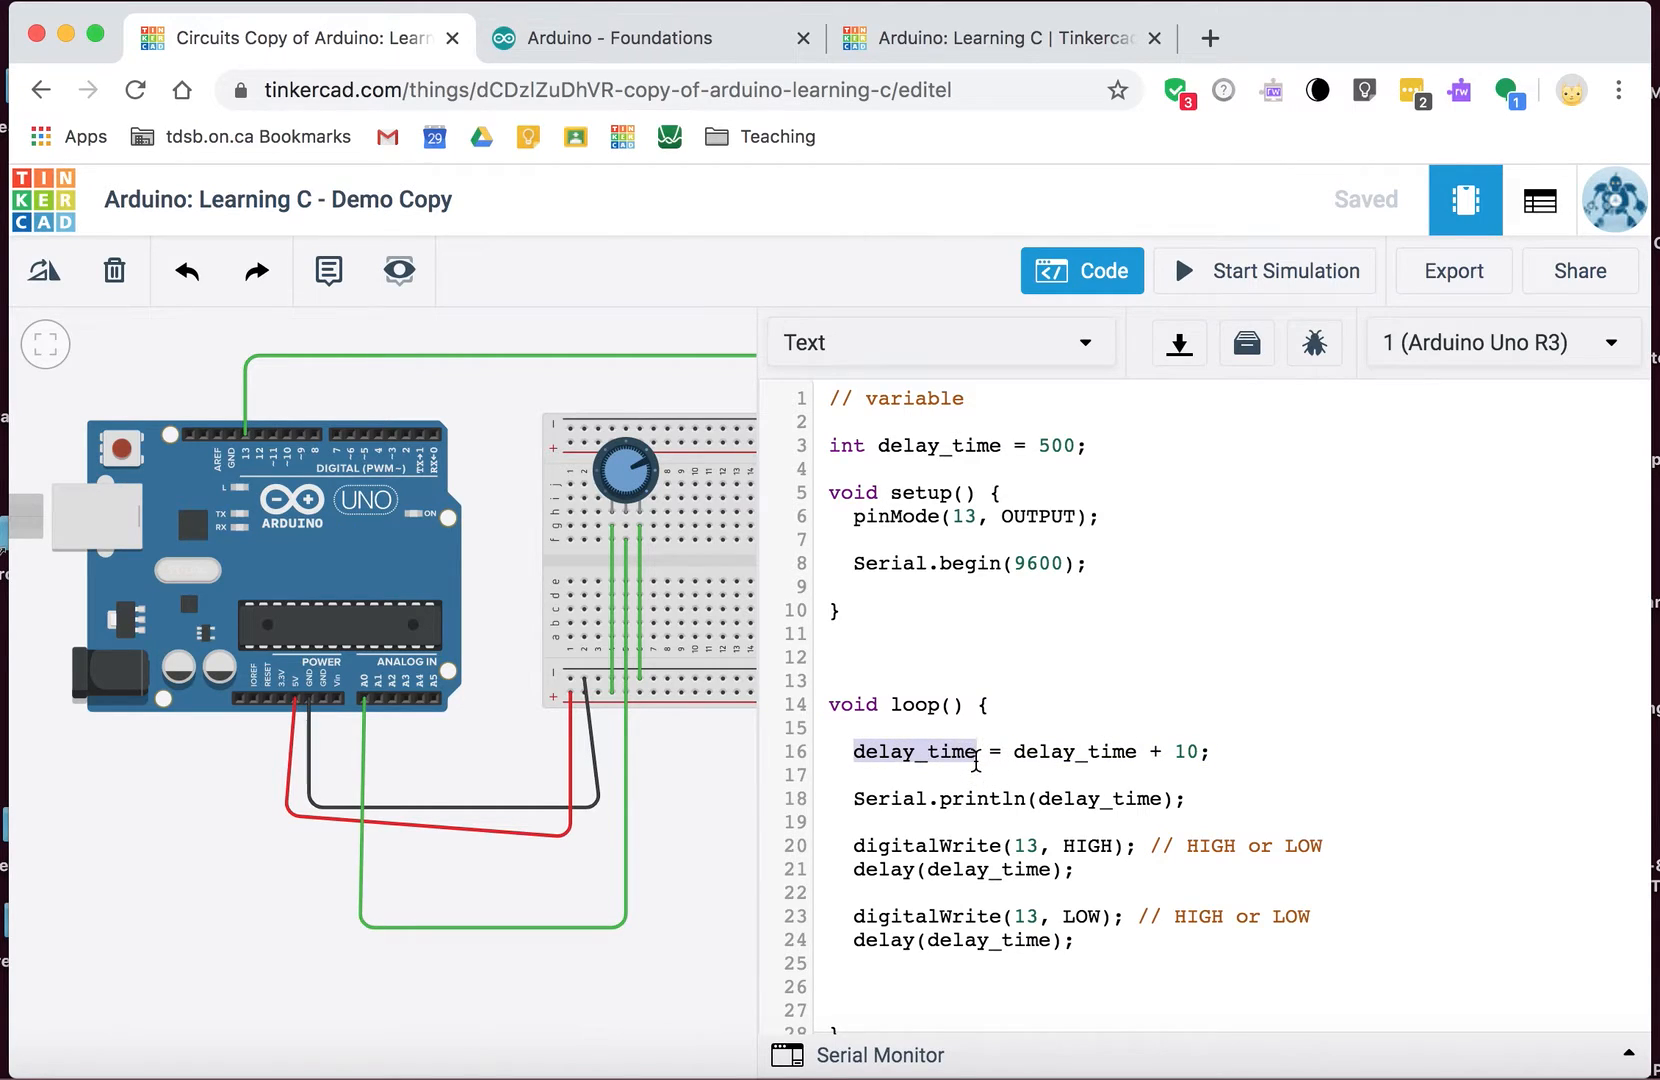
mouse_move(936, 774)
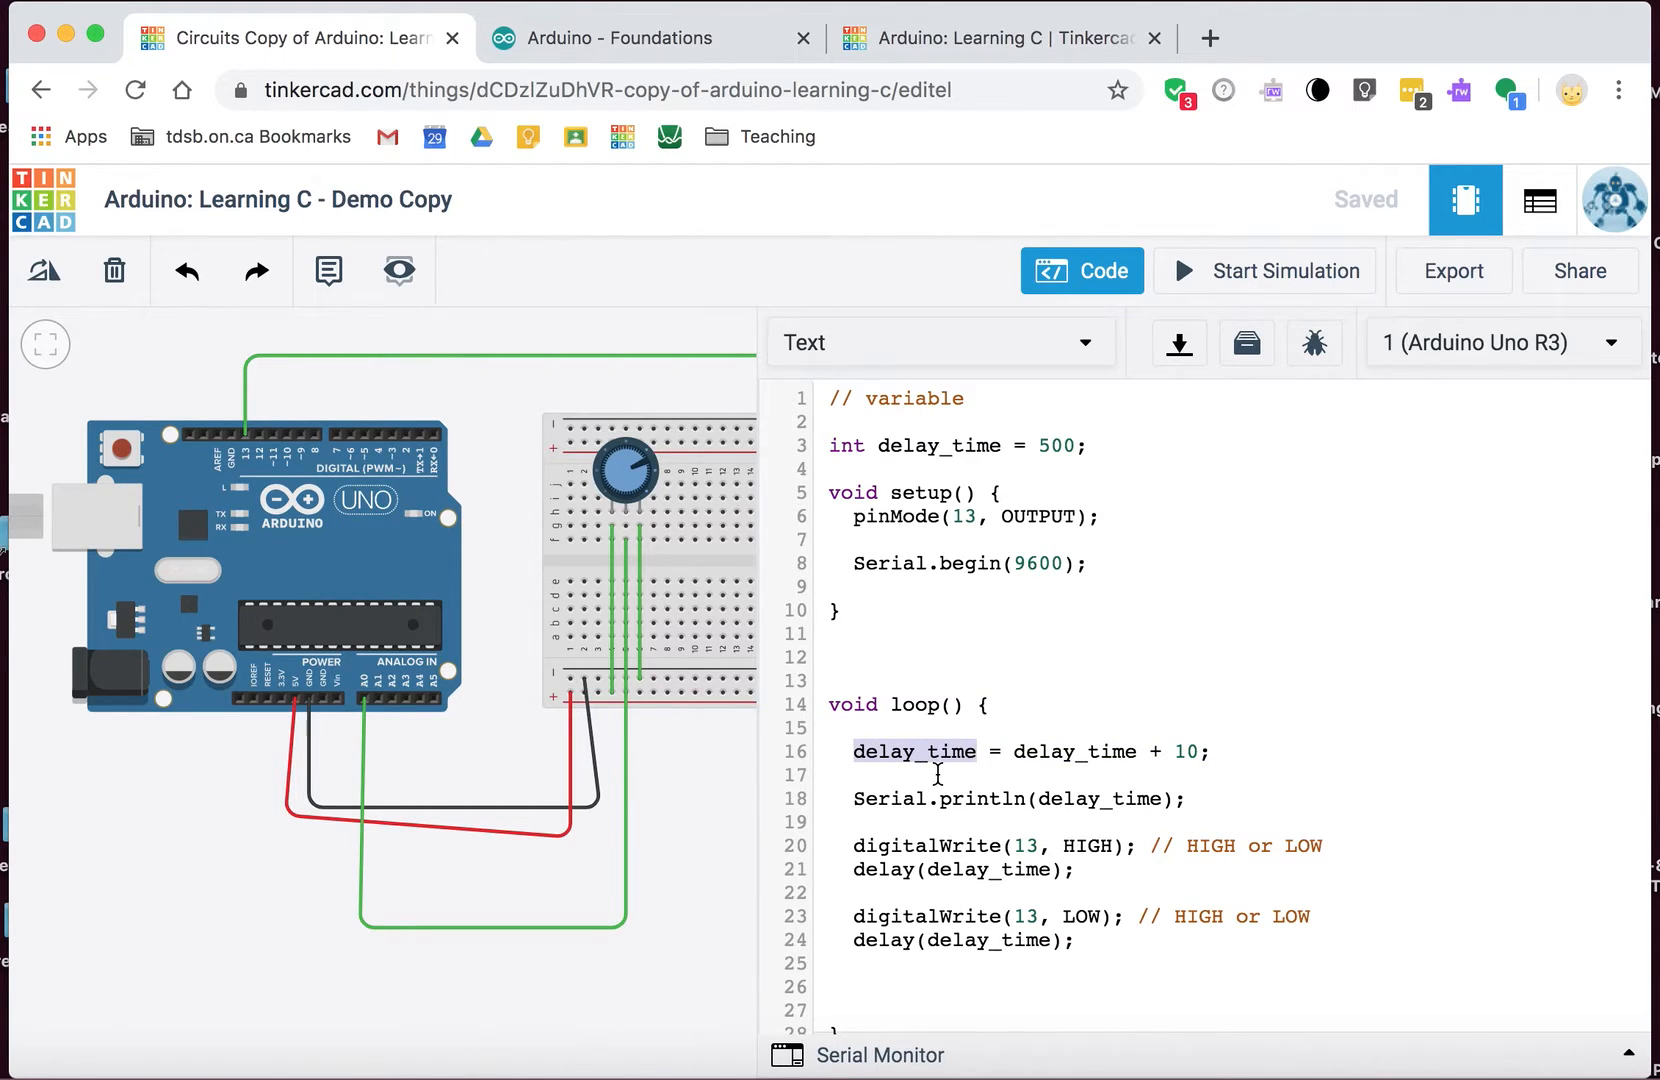
mouse_move(729, 804)
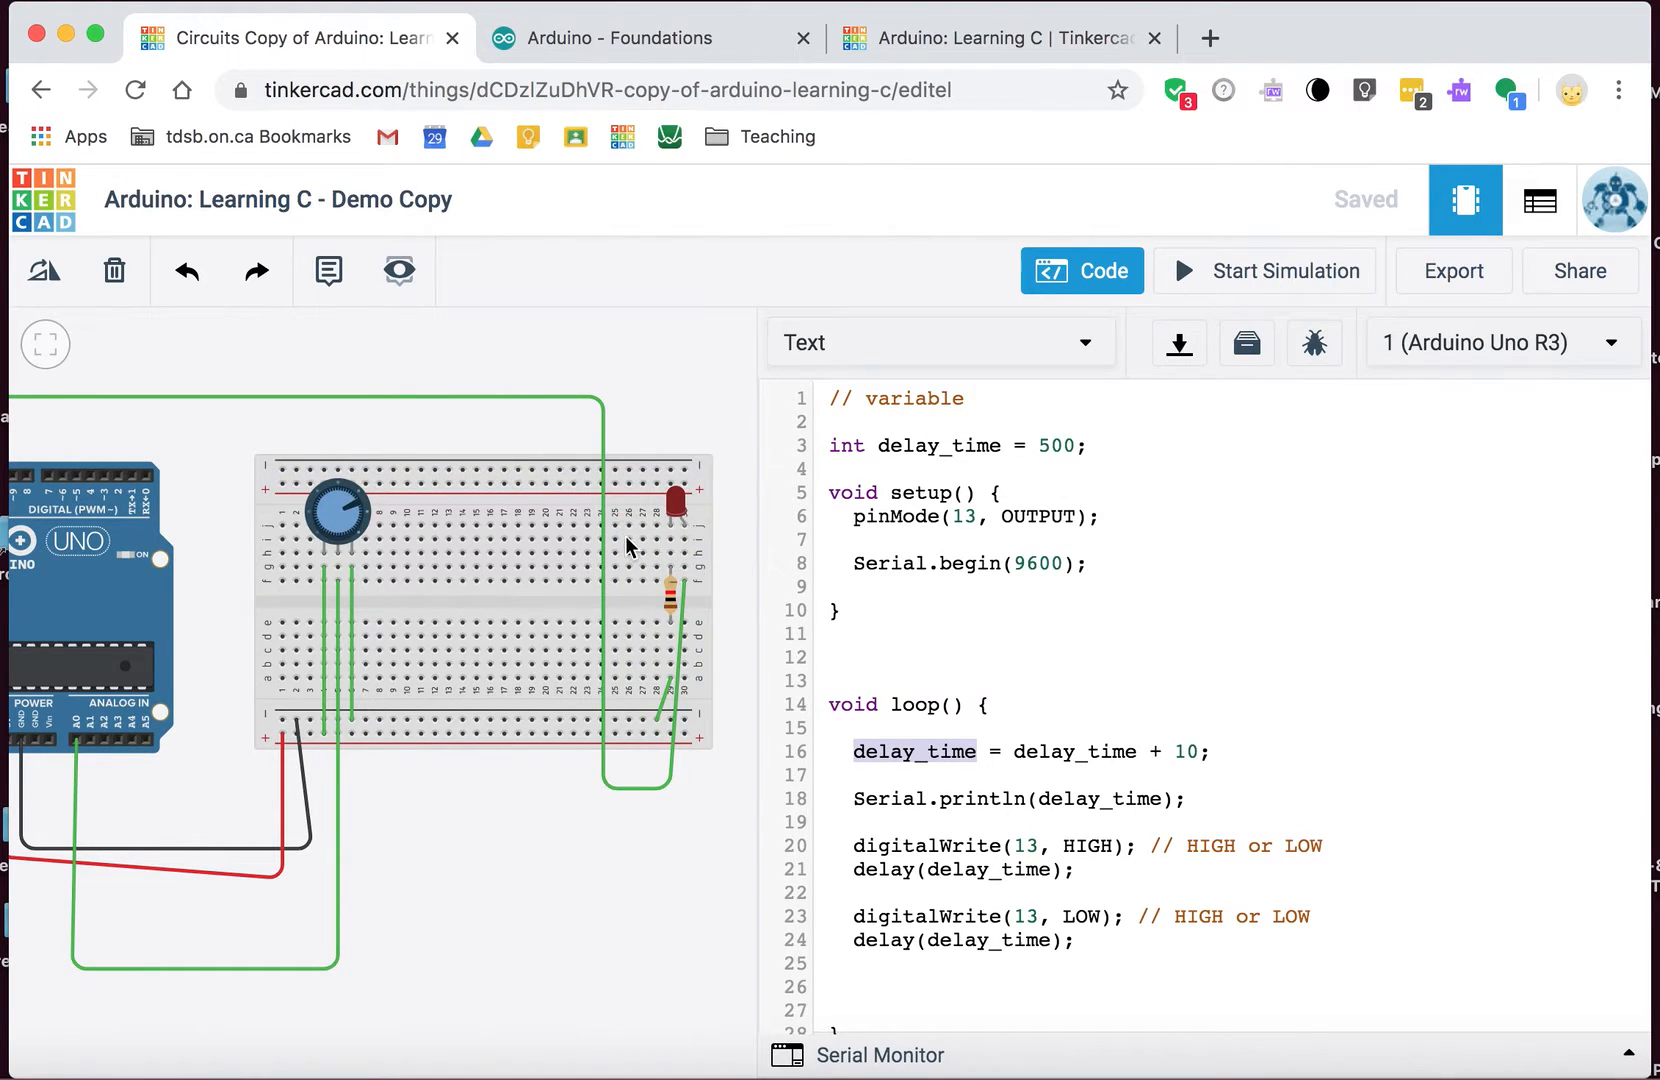
mouse_move(647, 582)
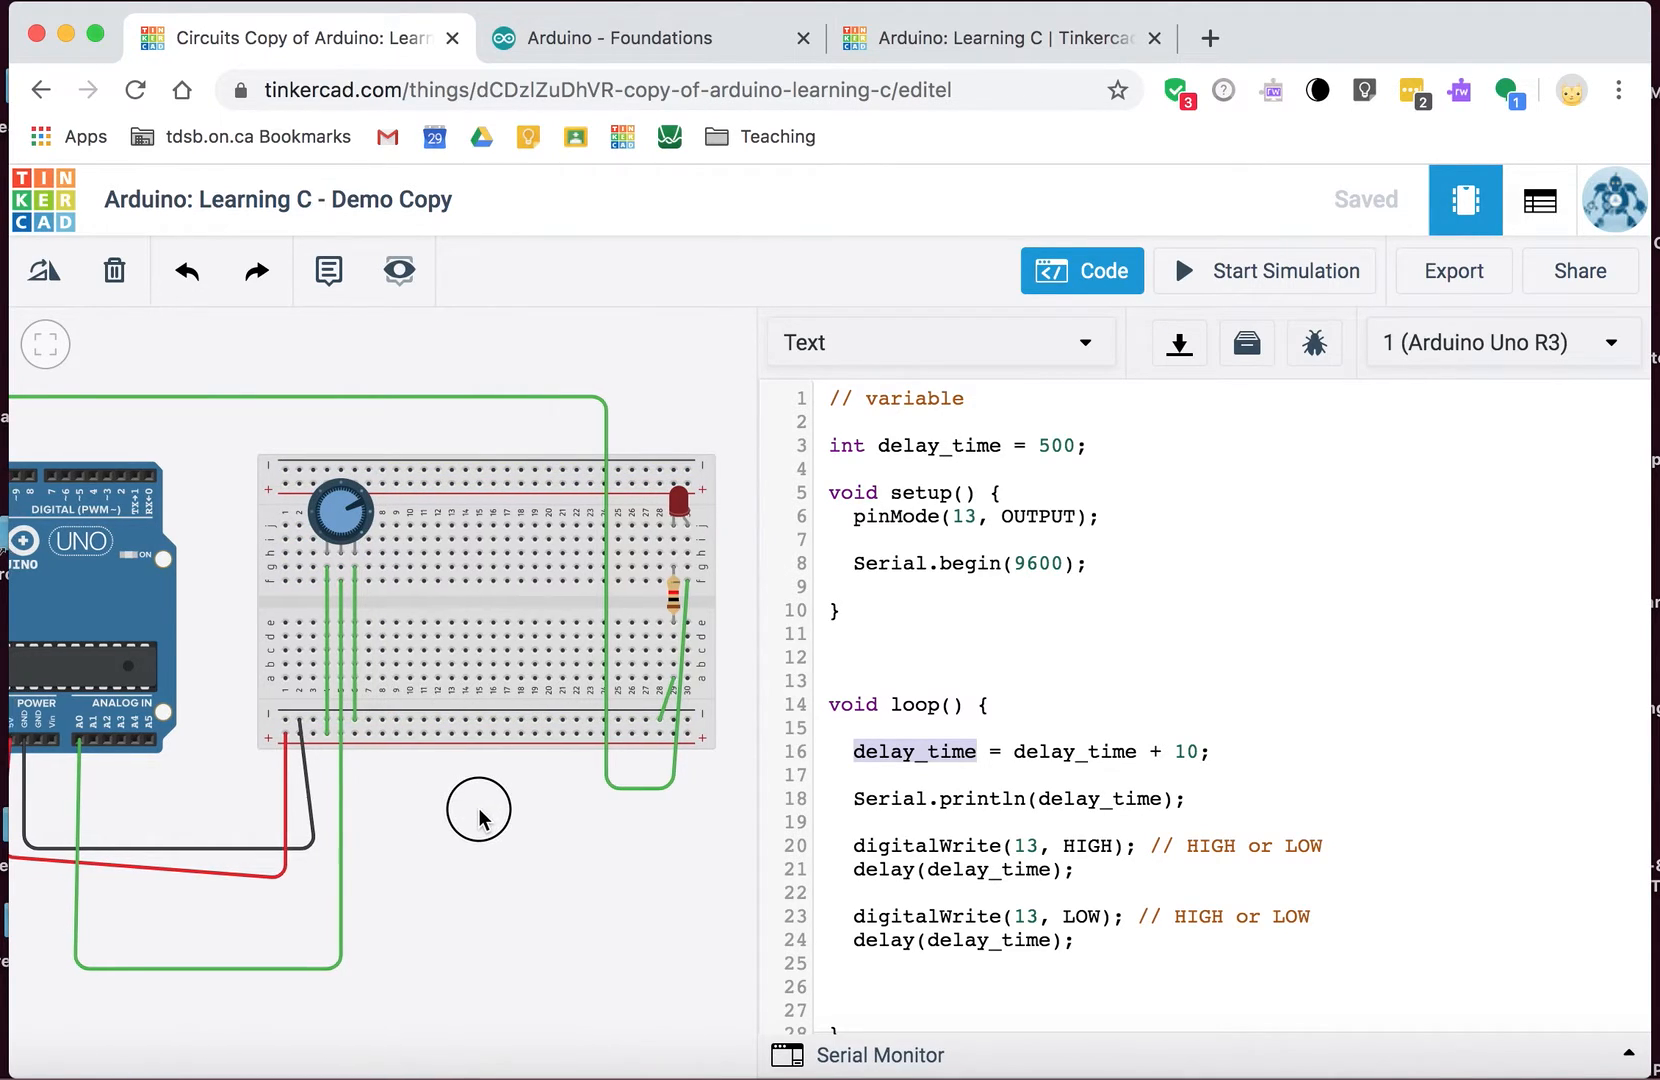
left_click_drag(479, 813, 538, 616)
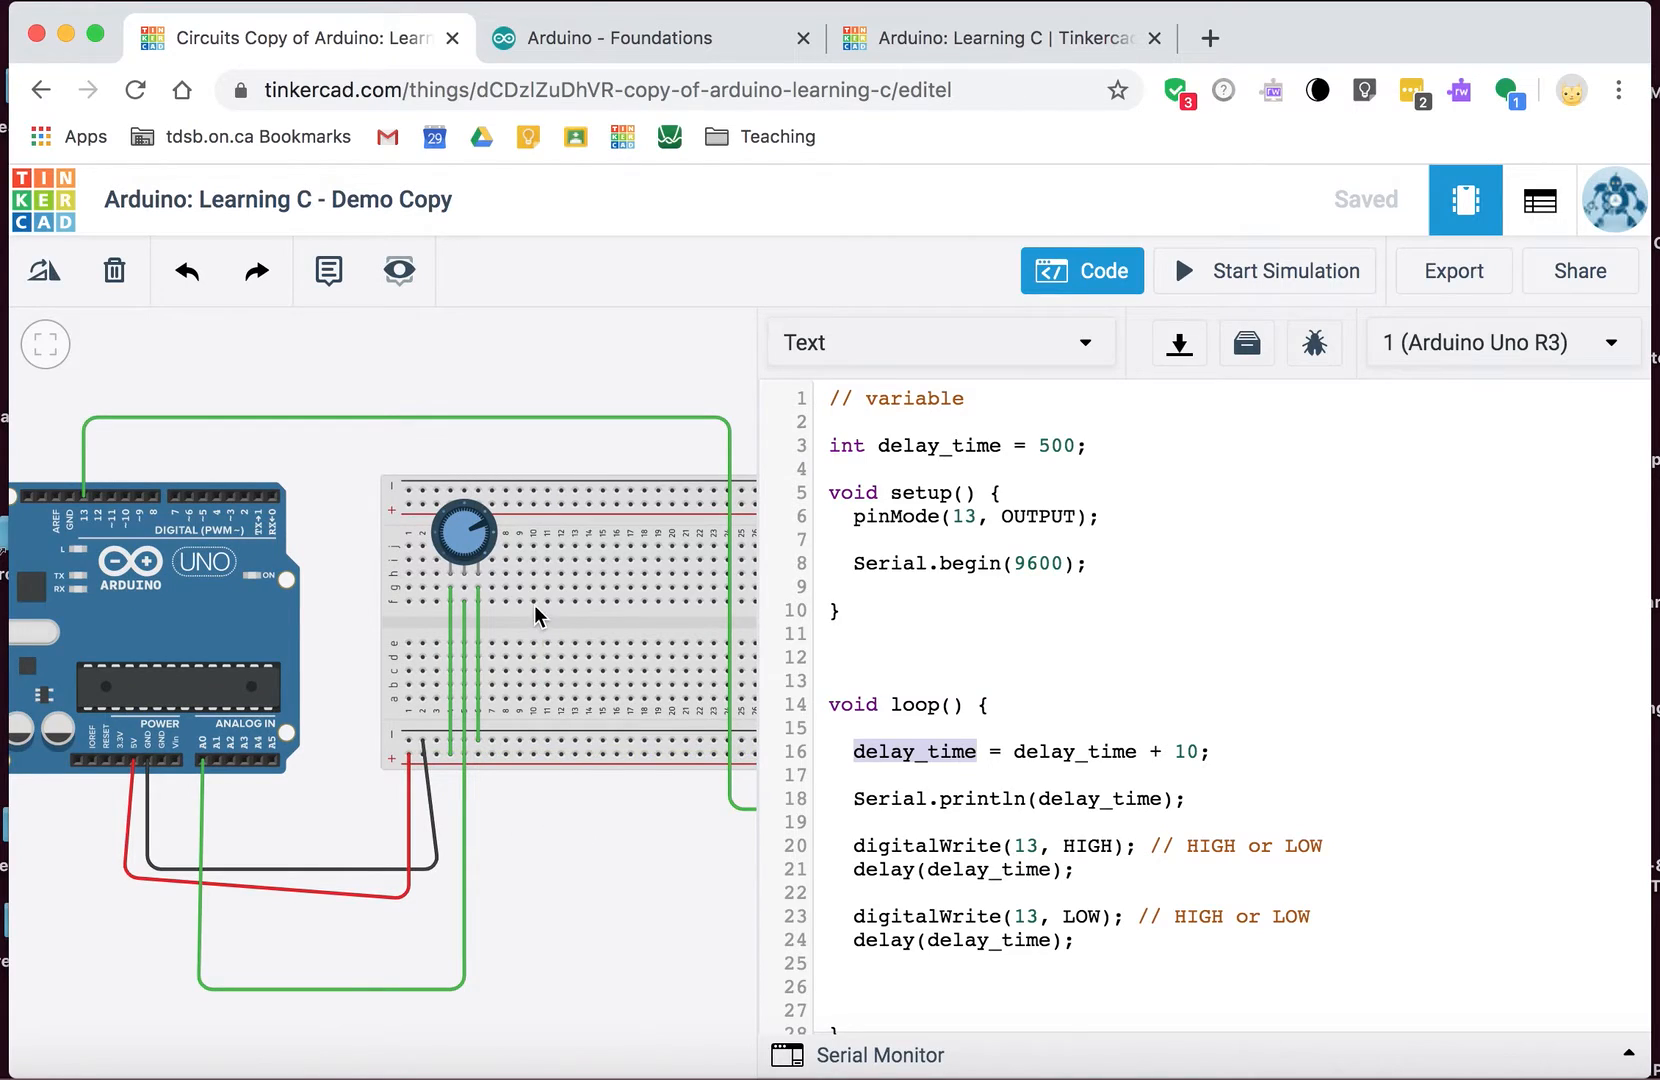
mouse_move(427, 548)
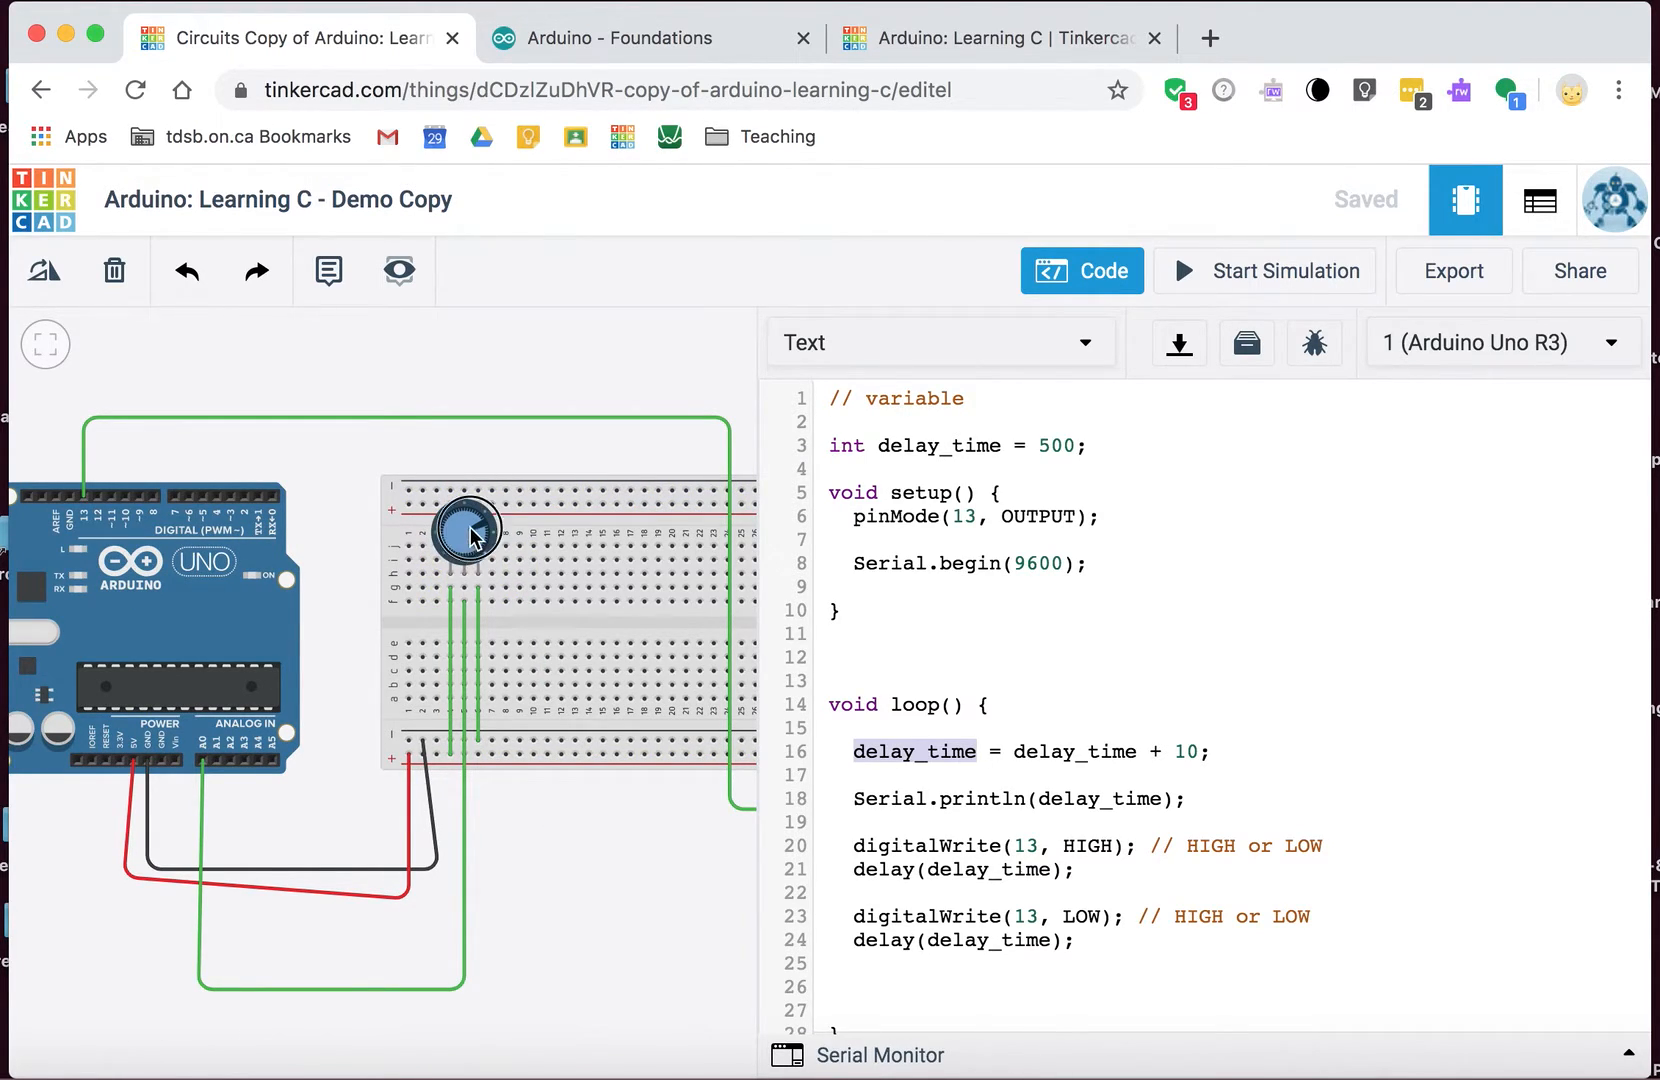
Step: Run the potentiometer circuit simulation for over a minute, then stop it
left_click(466, 534)
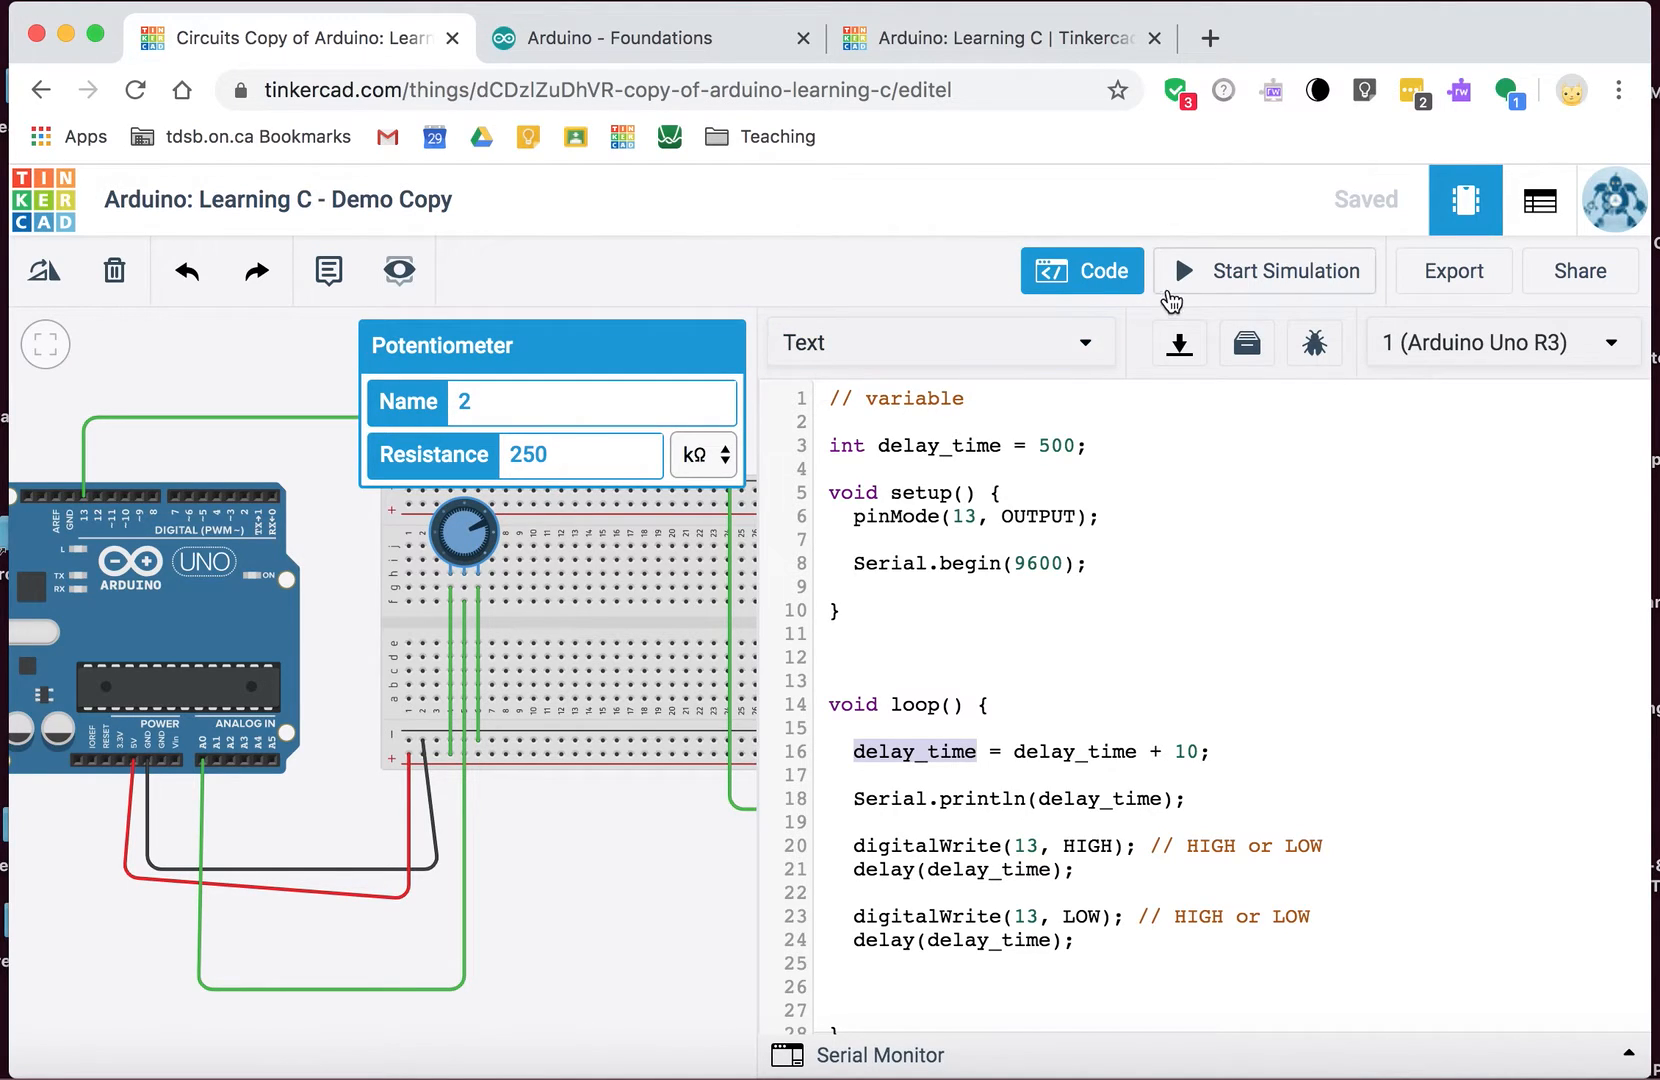
left_click(1265, 271)
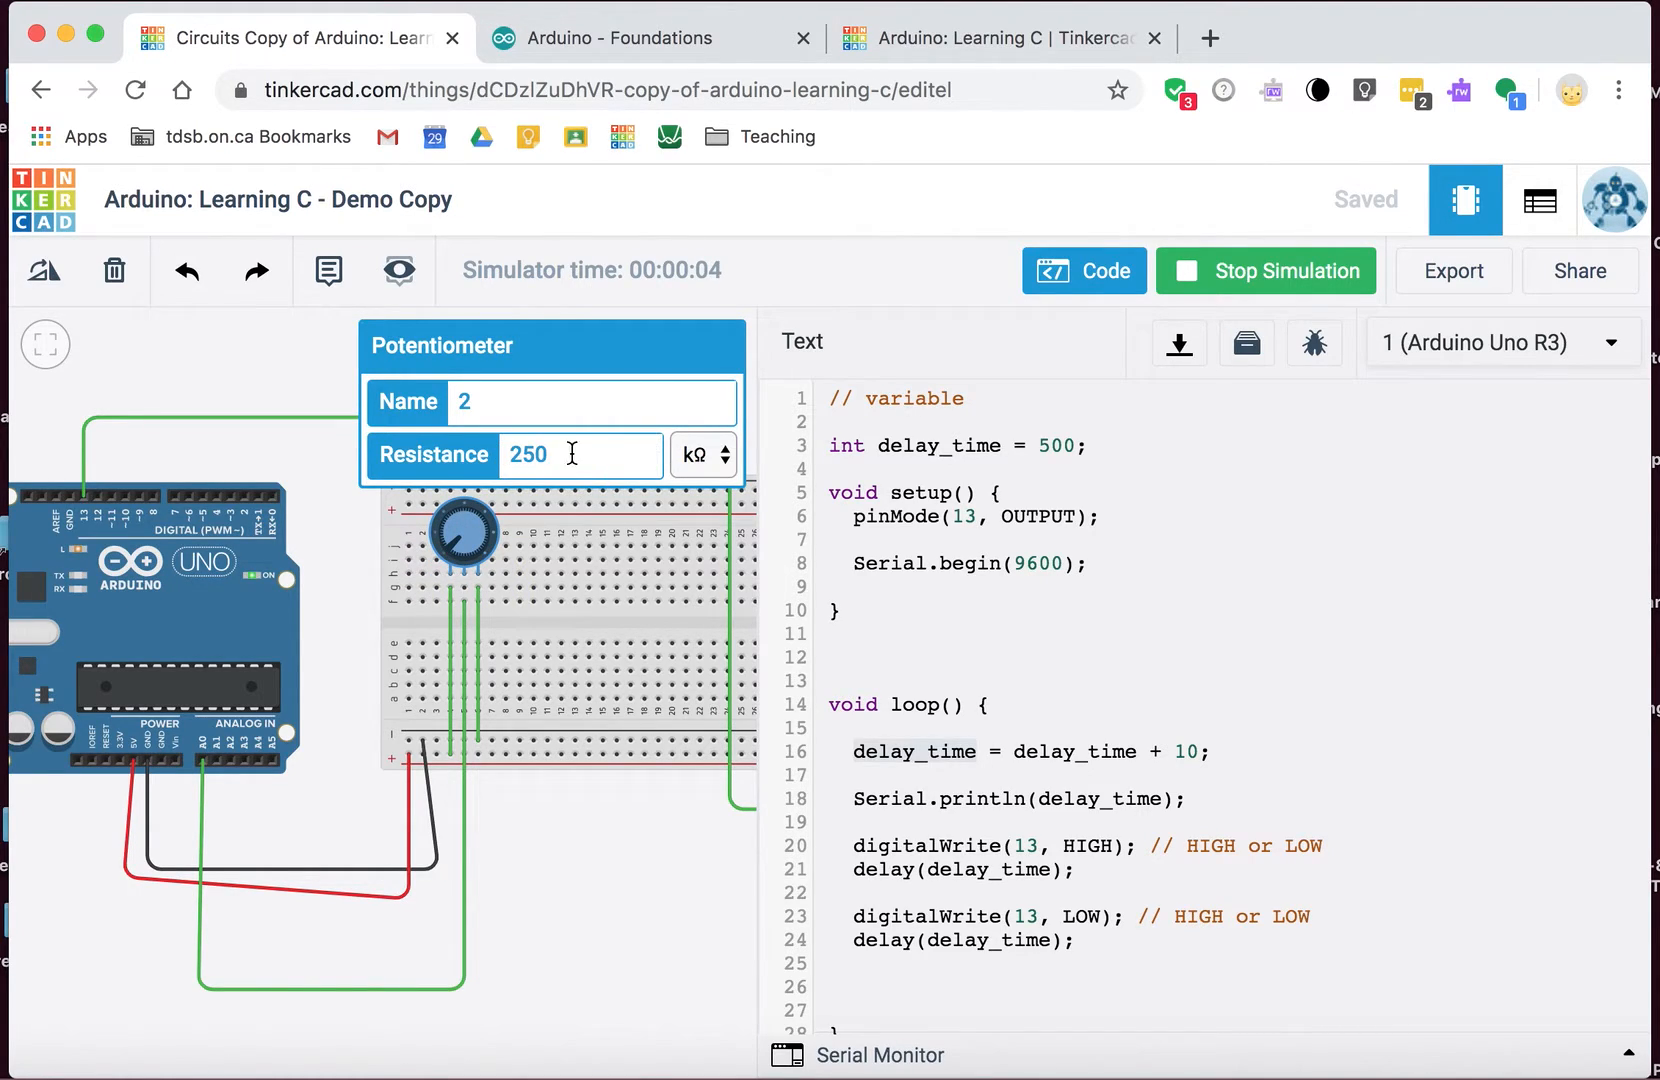
mouse_move(455, 580)
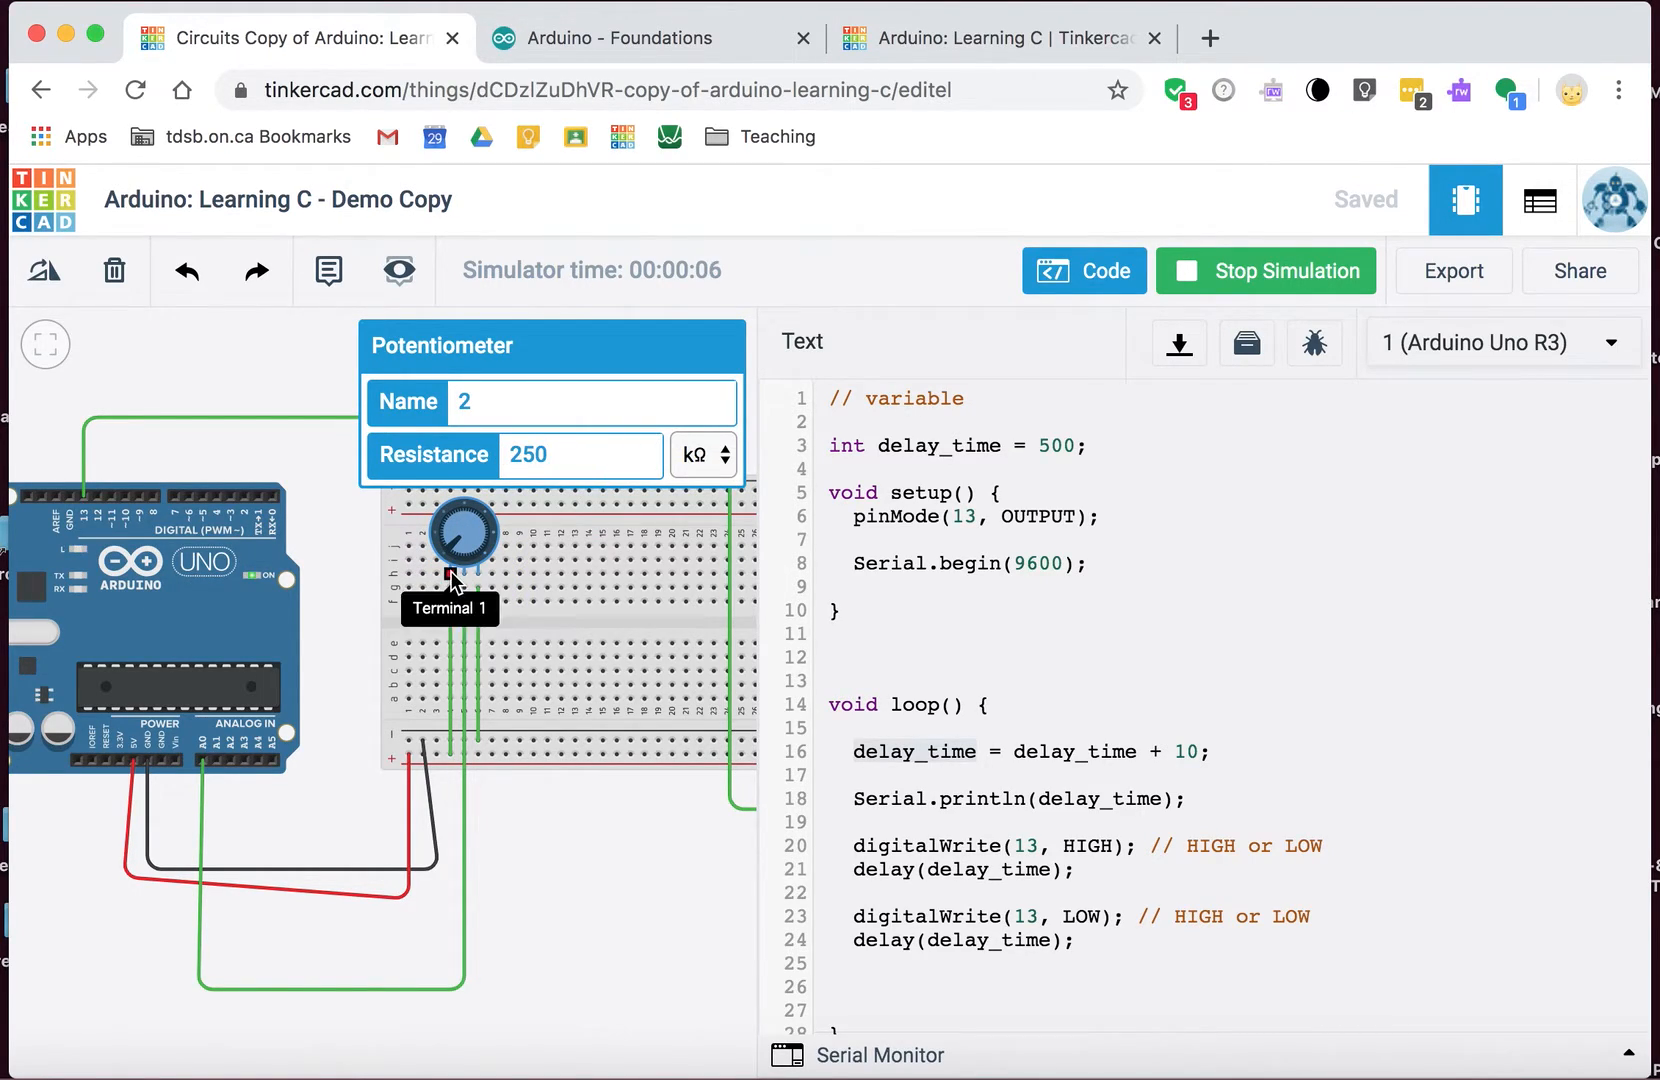
mouse_move(481, 576)
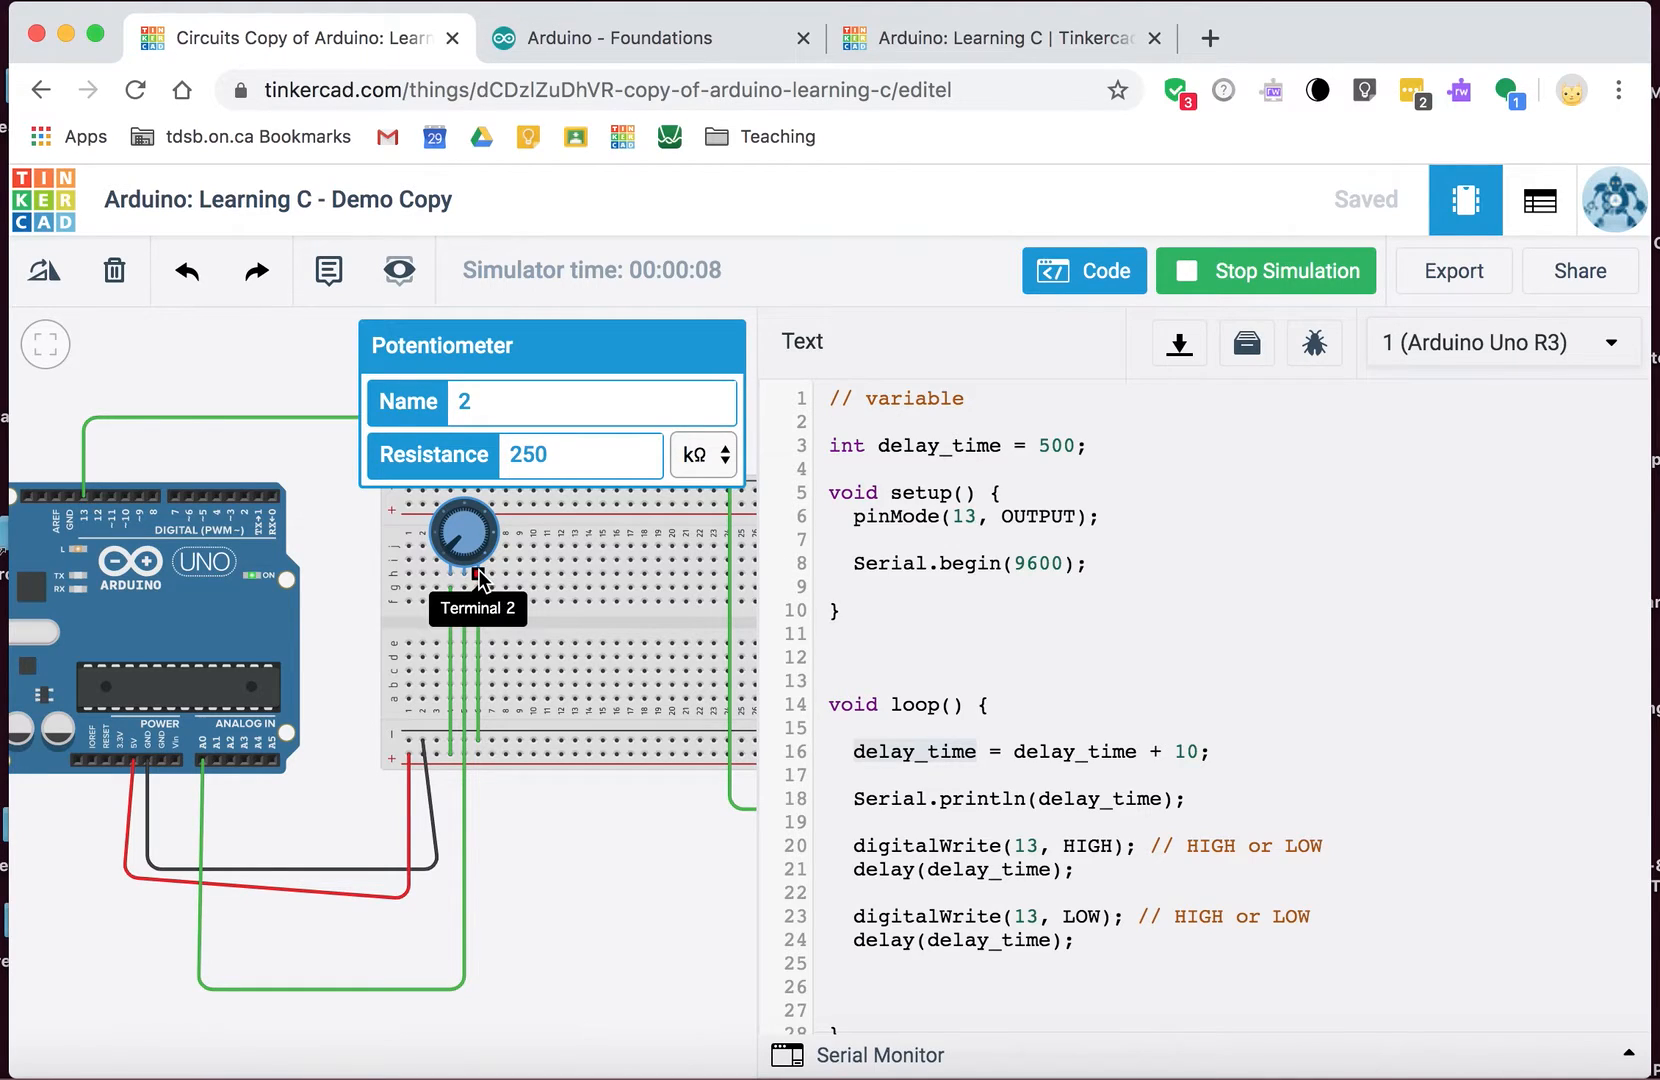
mouse_move(464, 580)
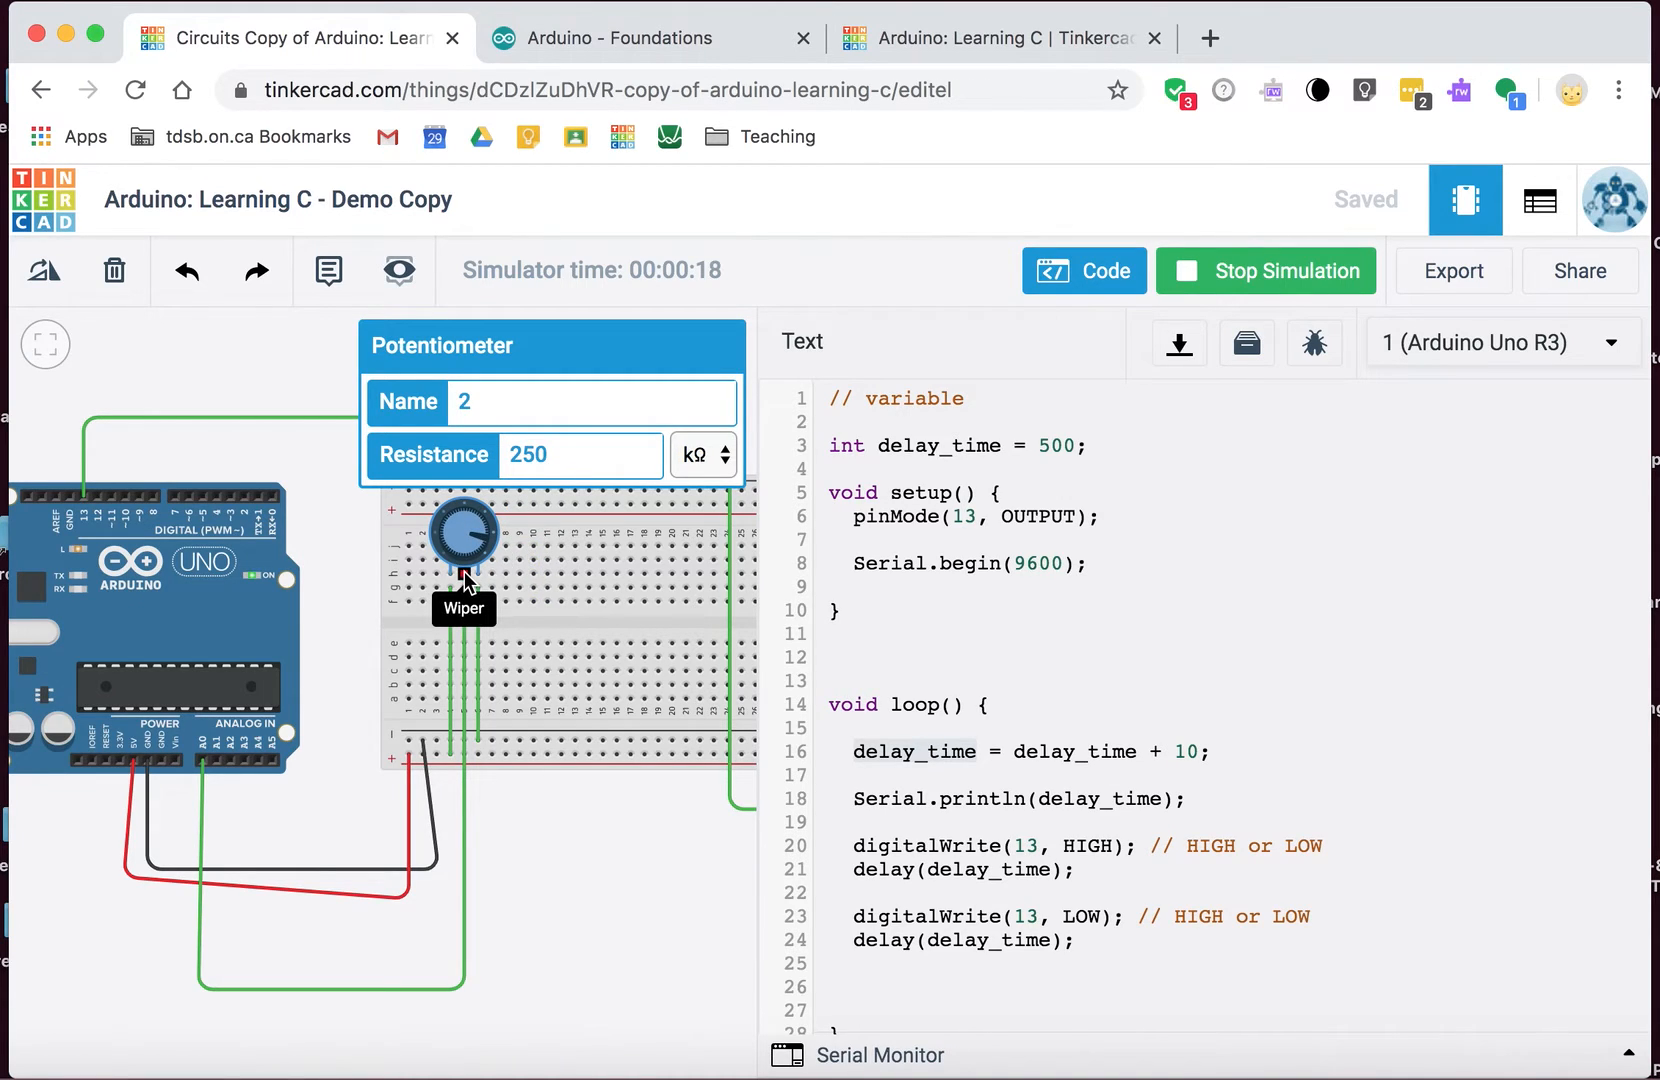
mouse_move(451, 576)
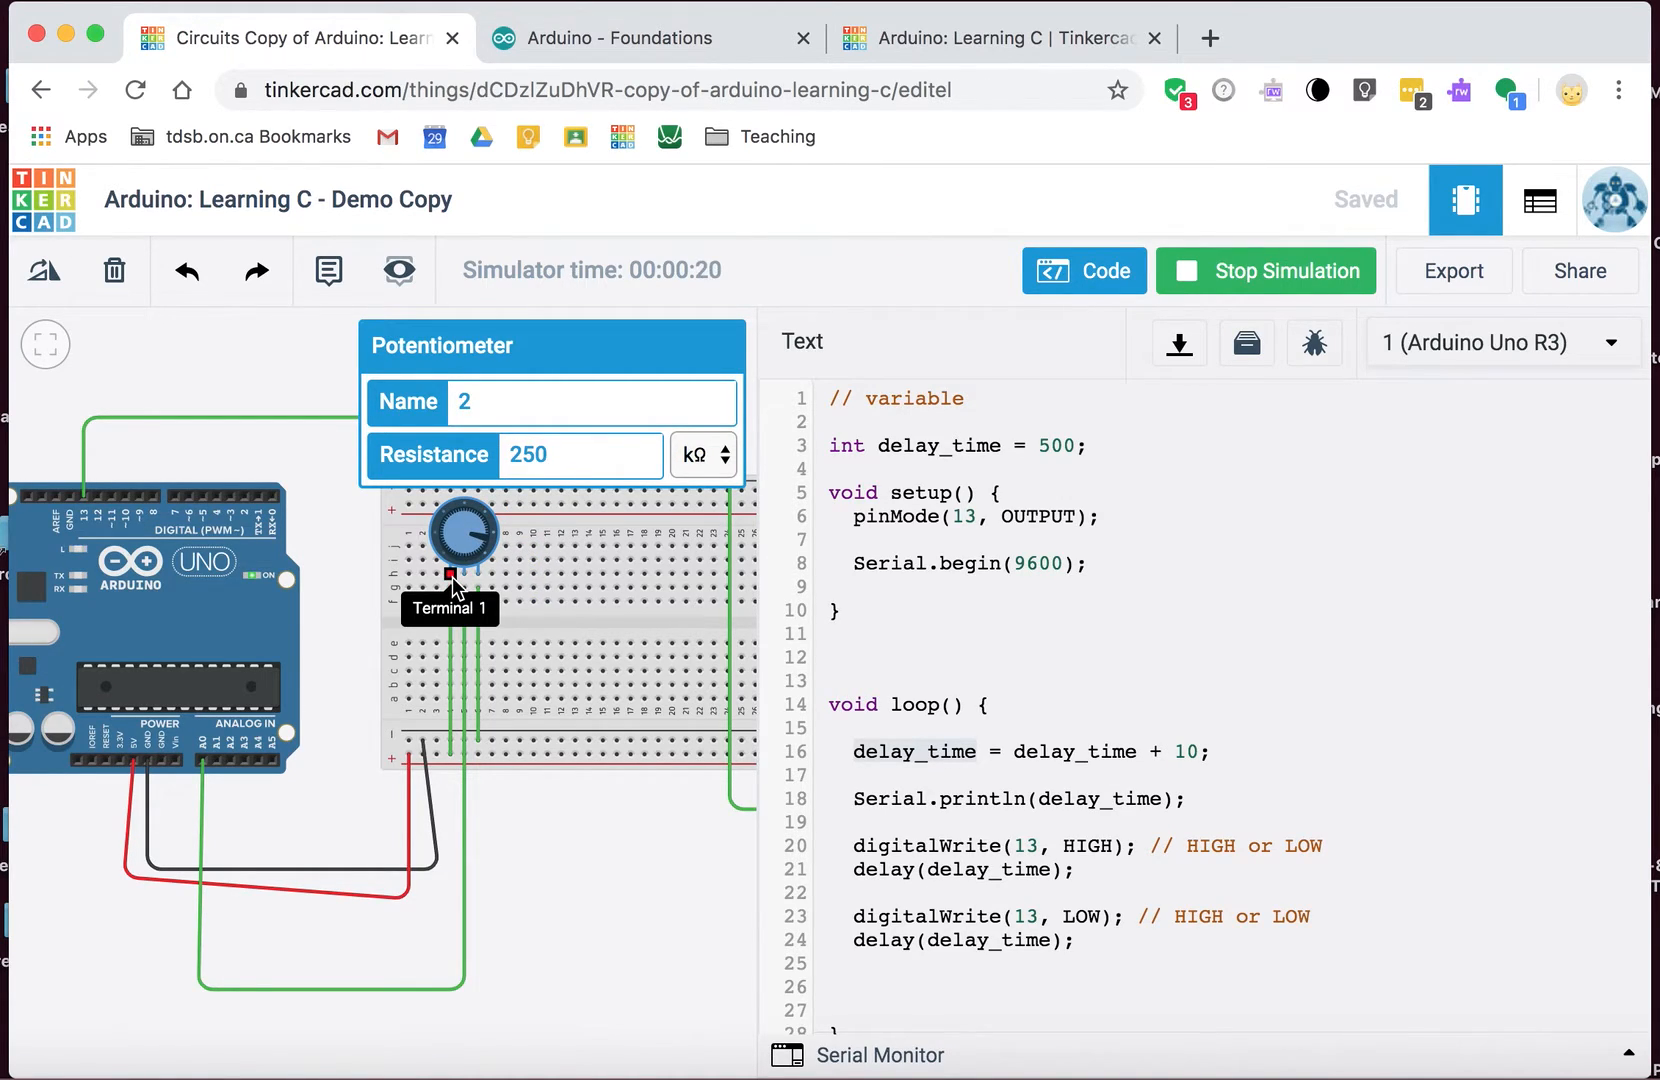
mouse_move(466, 583)
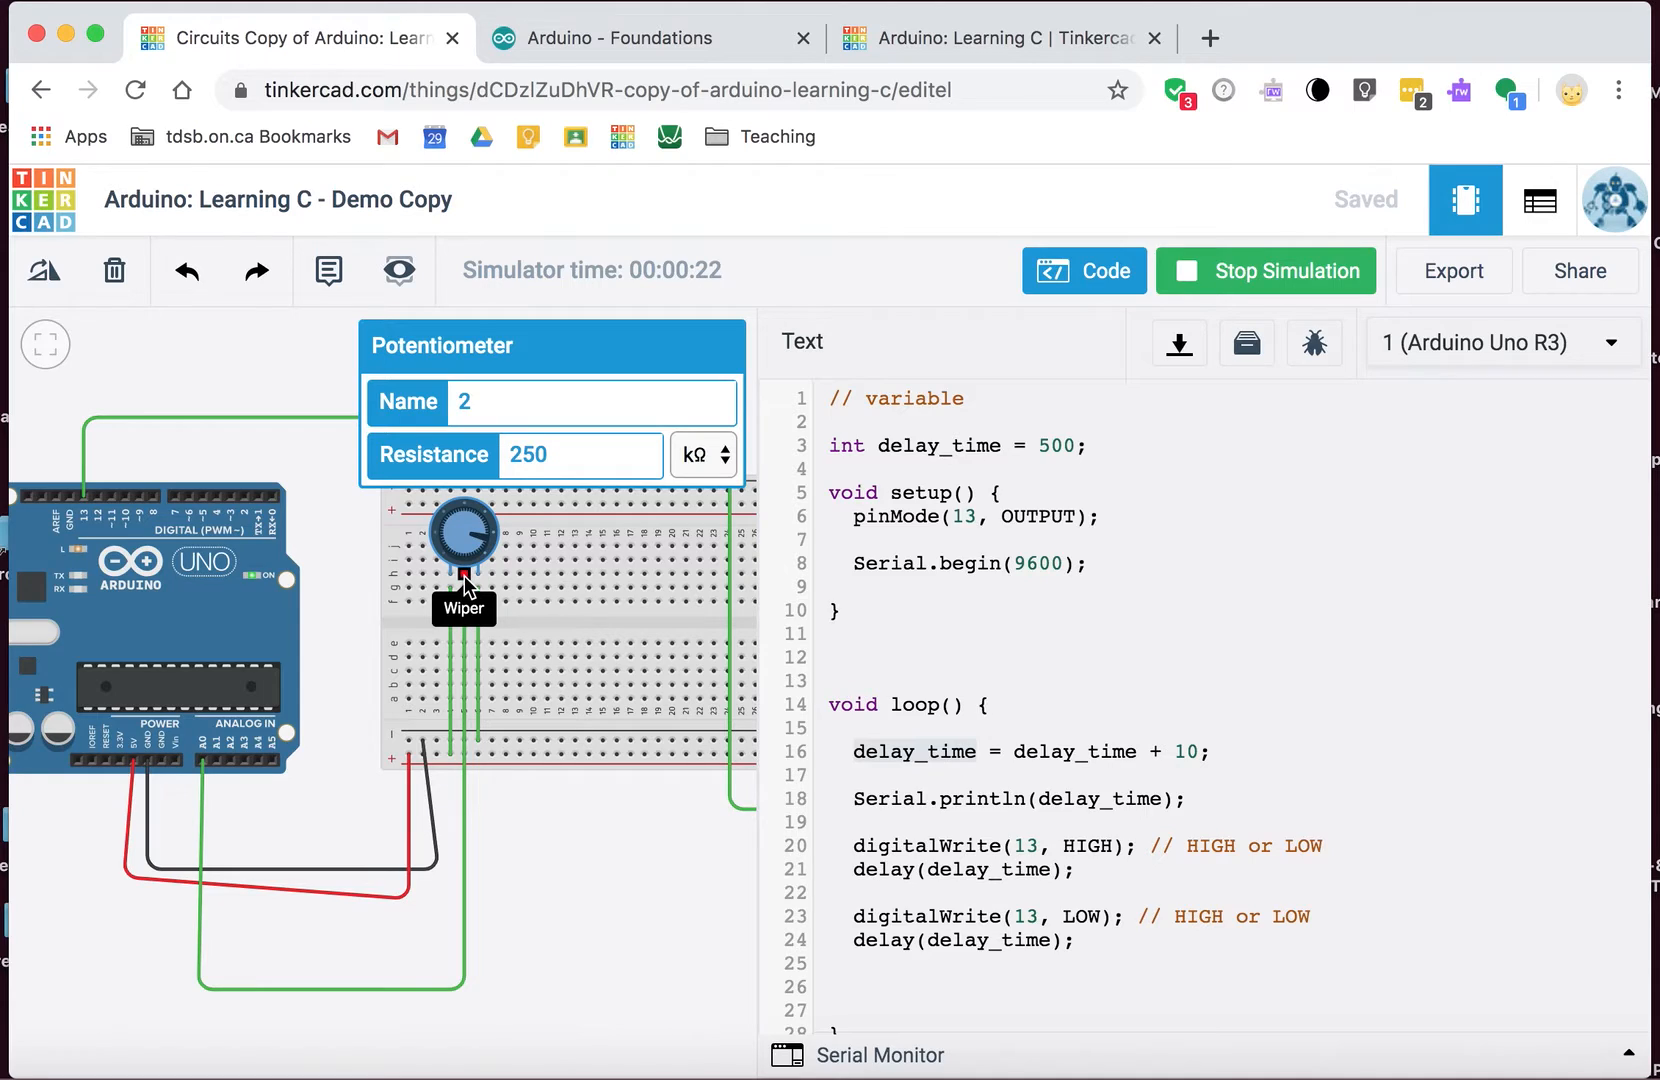
mouse_move(507, 740)
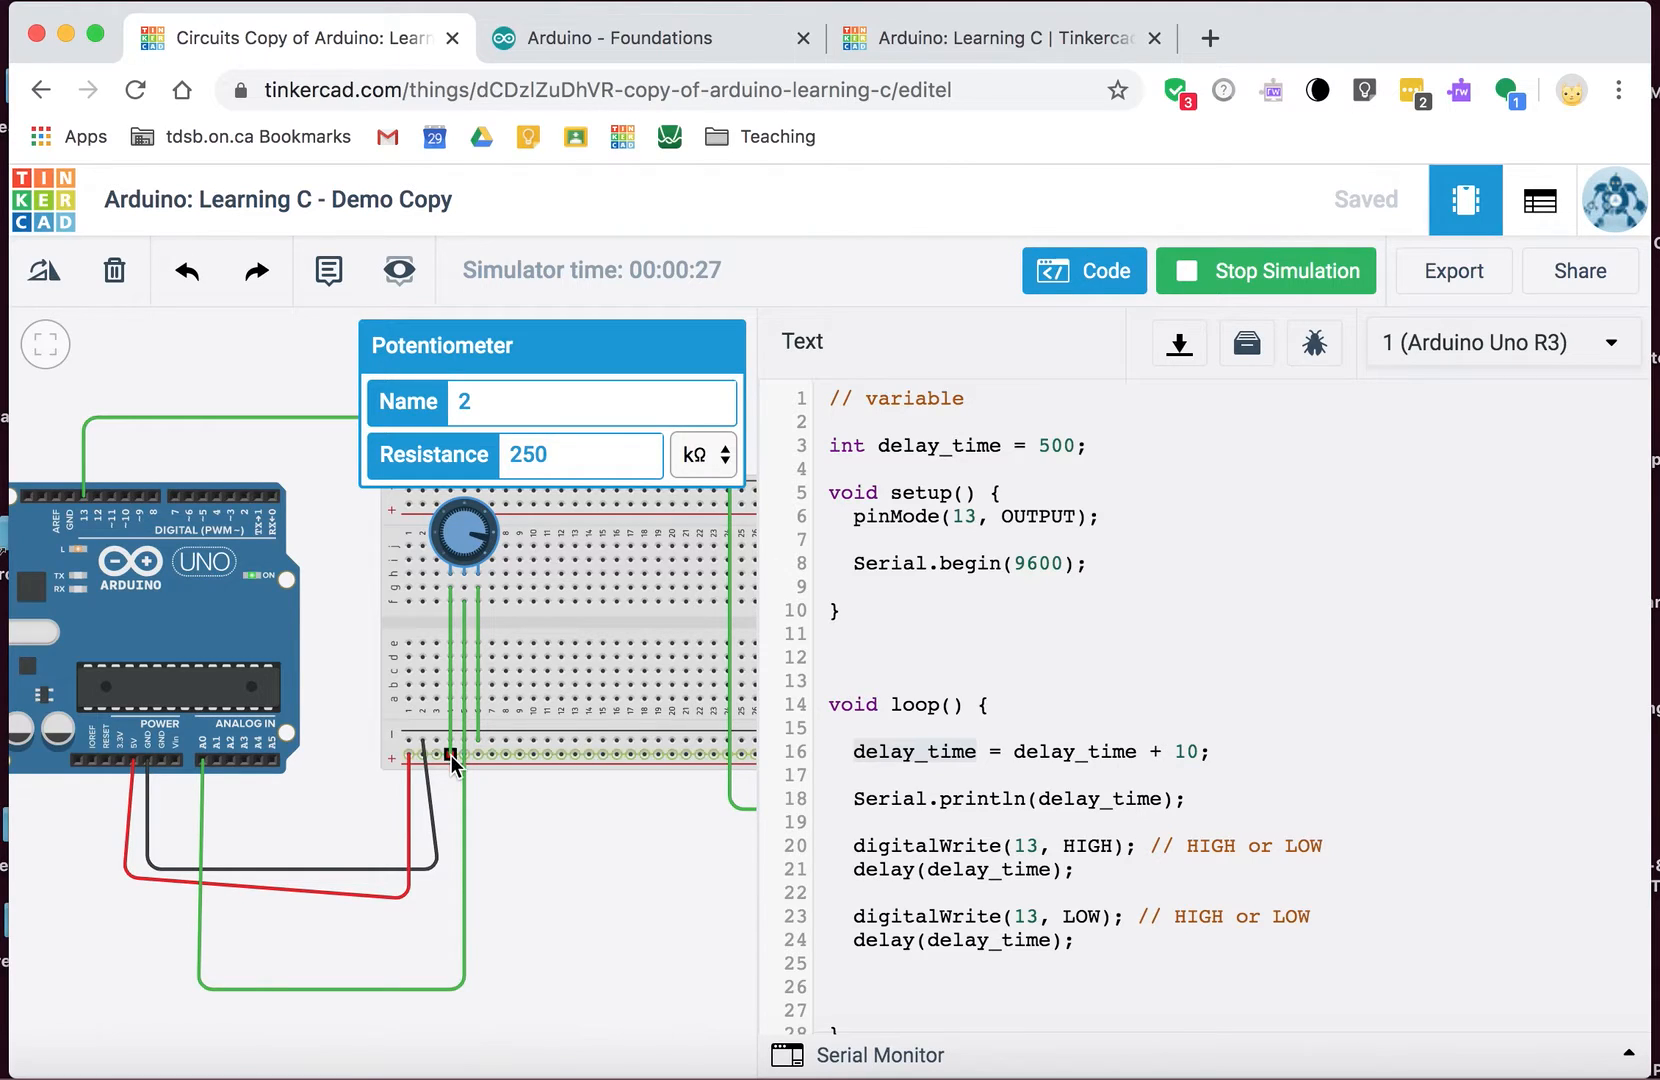
mouse_move(465, 577)
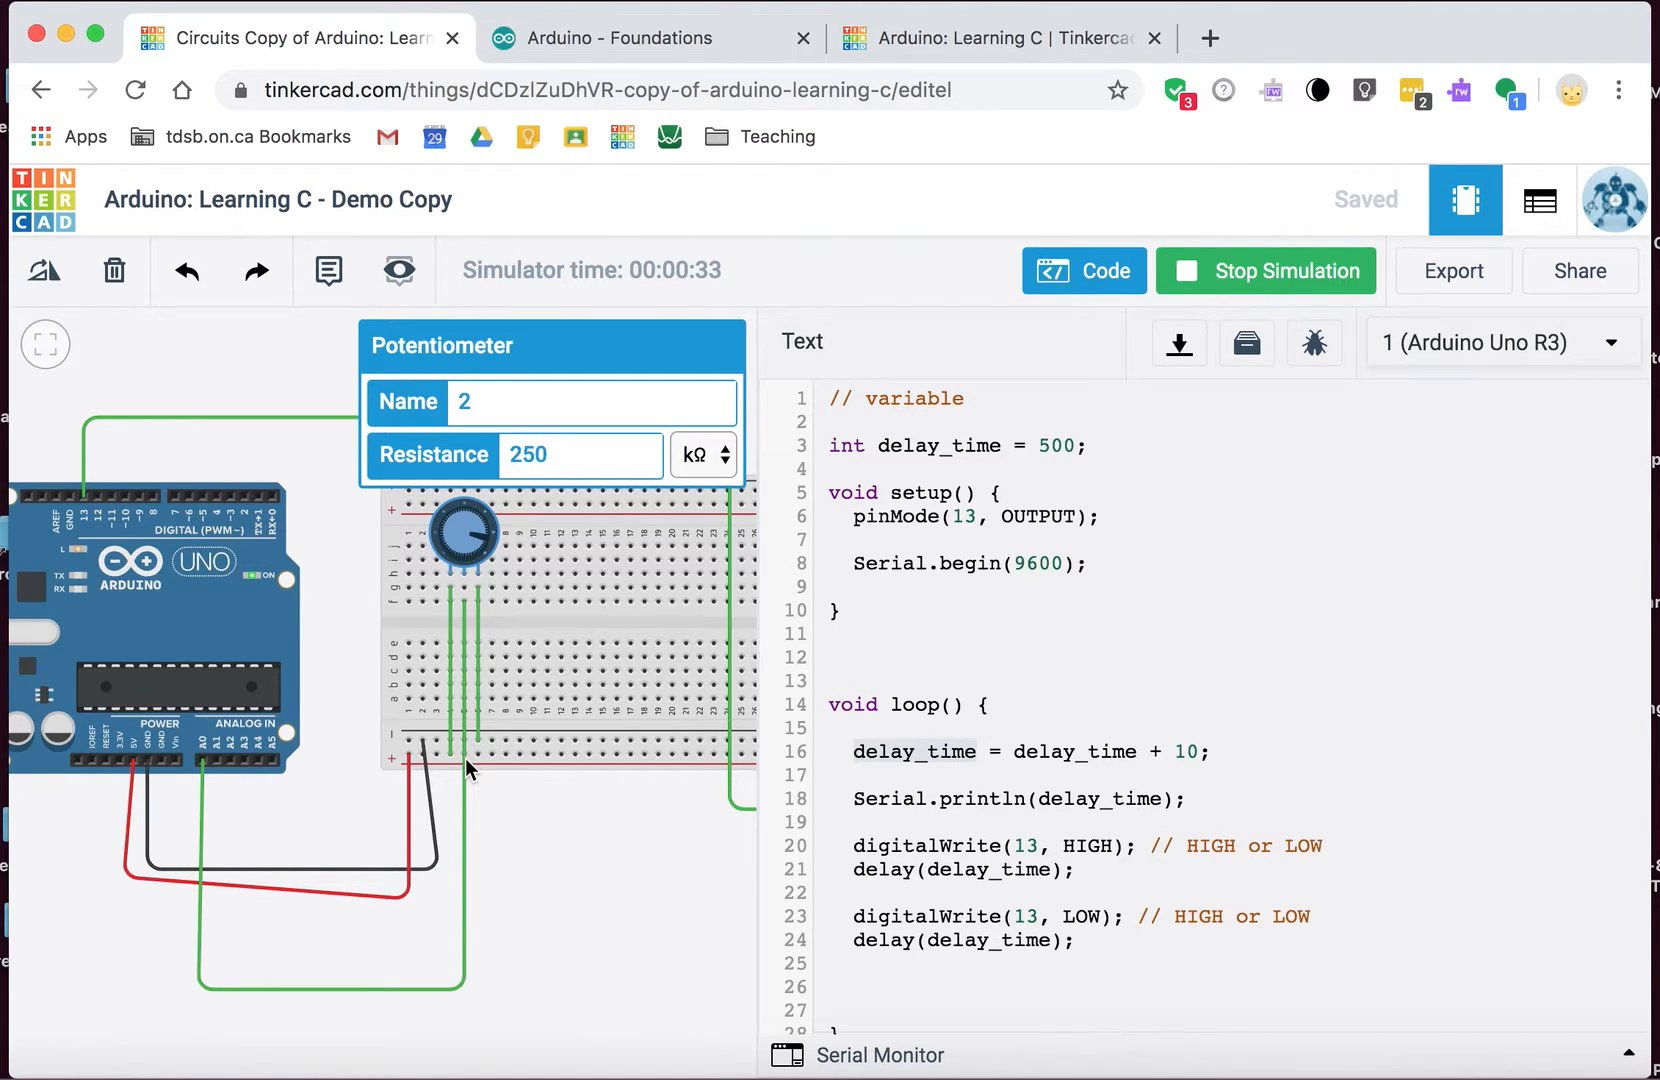
mouse_move(463, 919)
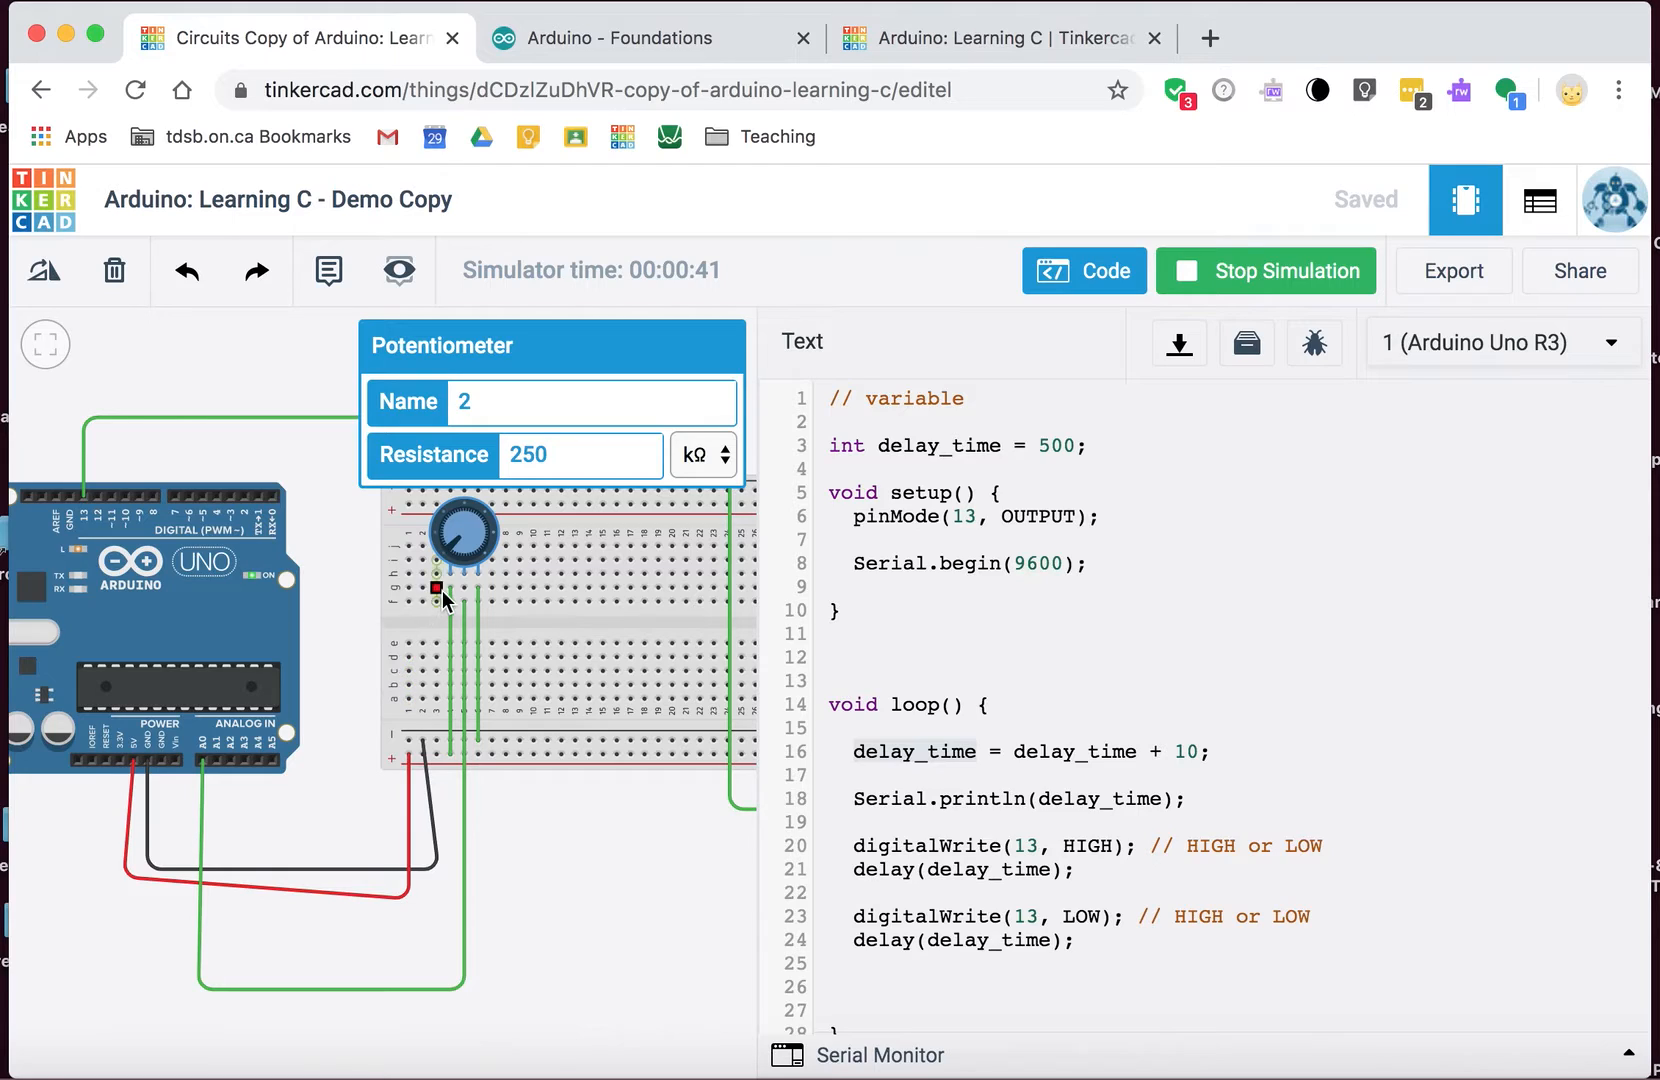
mouse_move(471, 617)
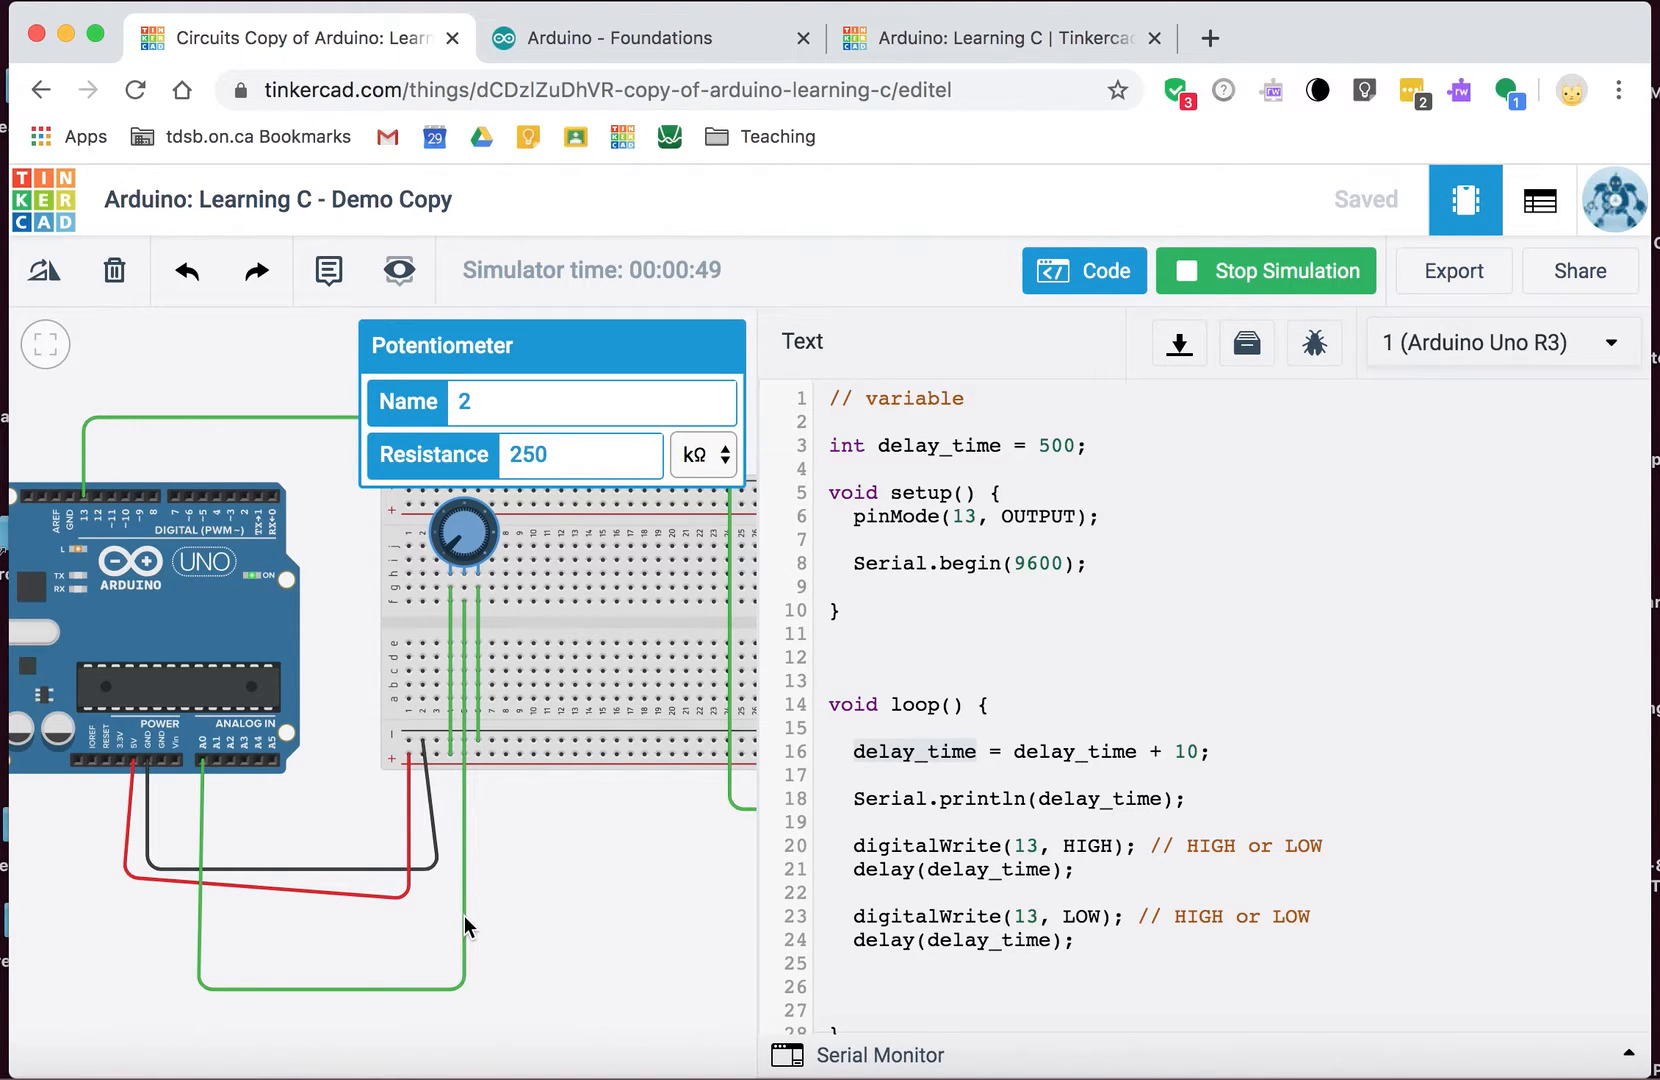
mouse_move(207, 741)
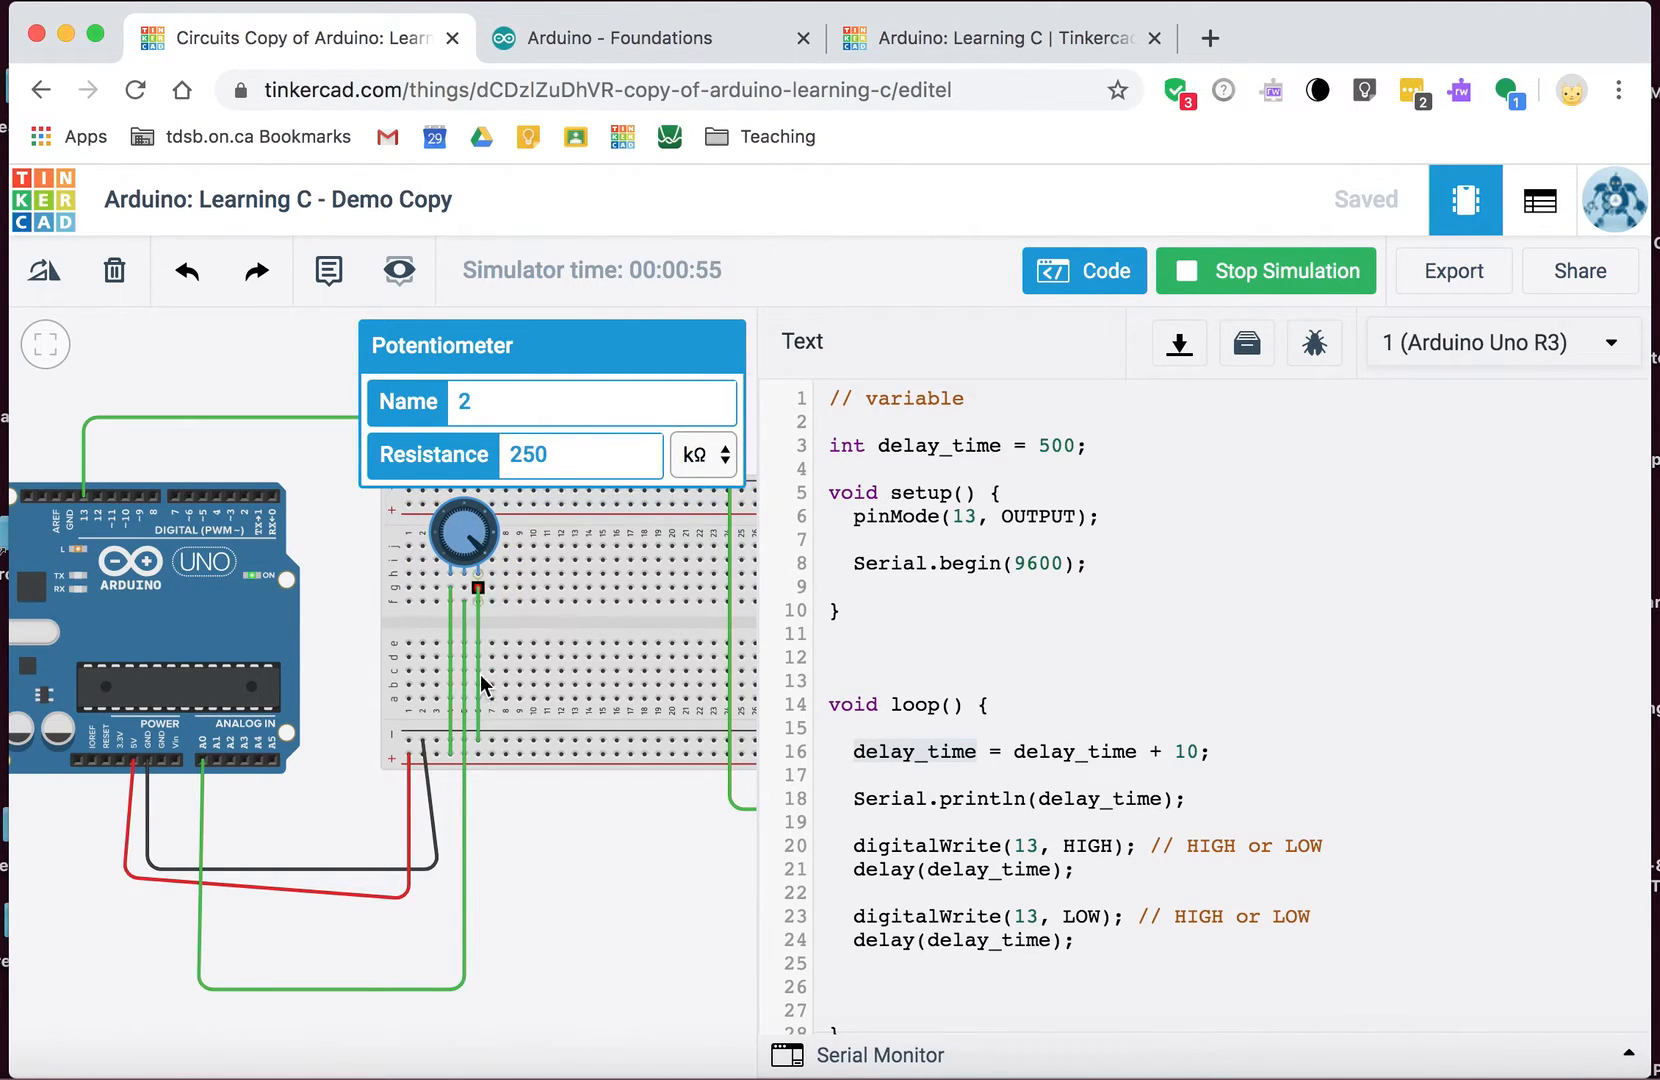
mouse_move(478, 600)
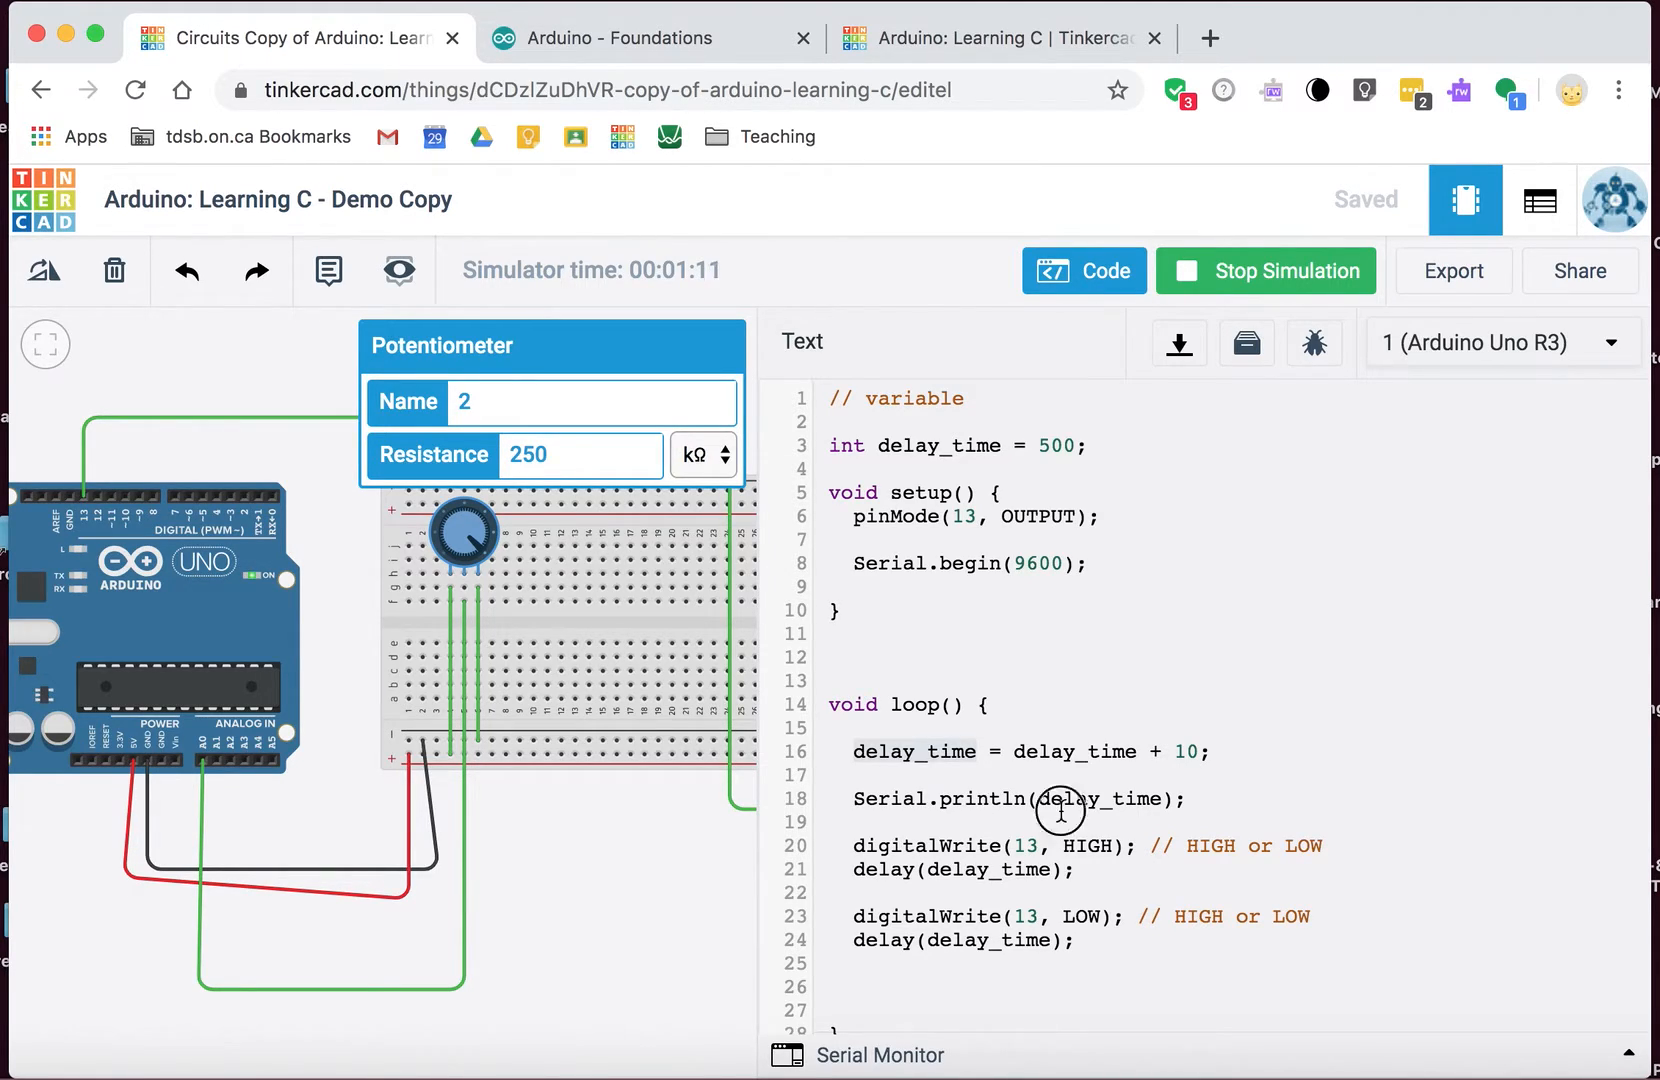
left_click(1266, 271)
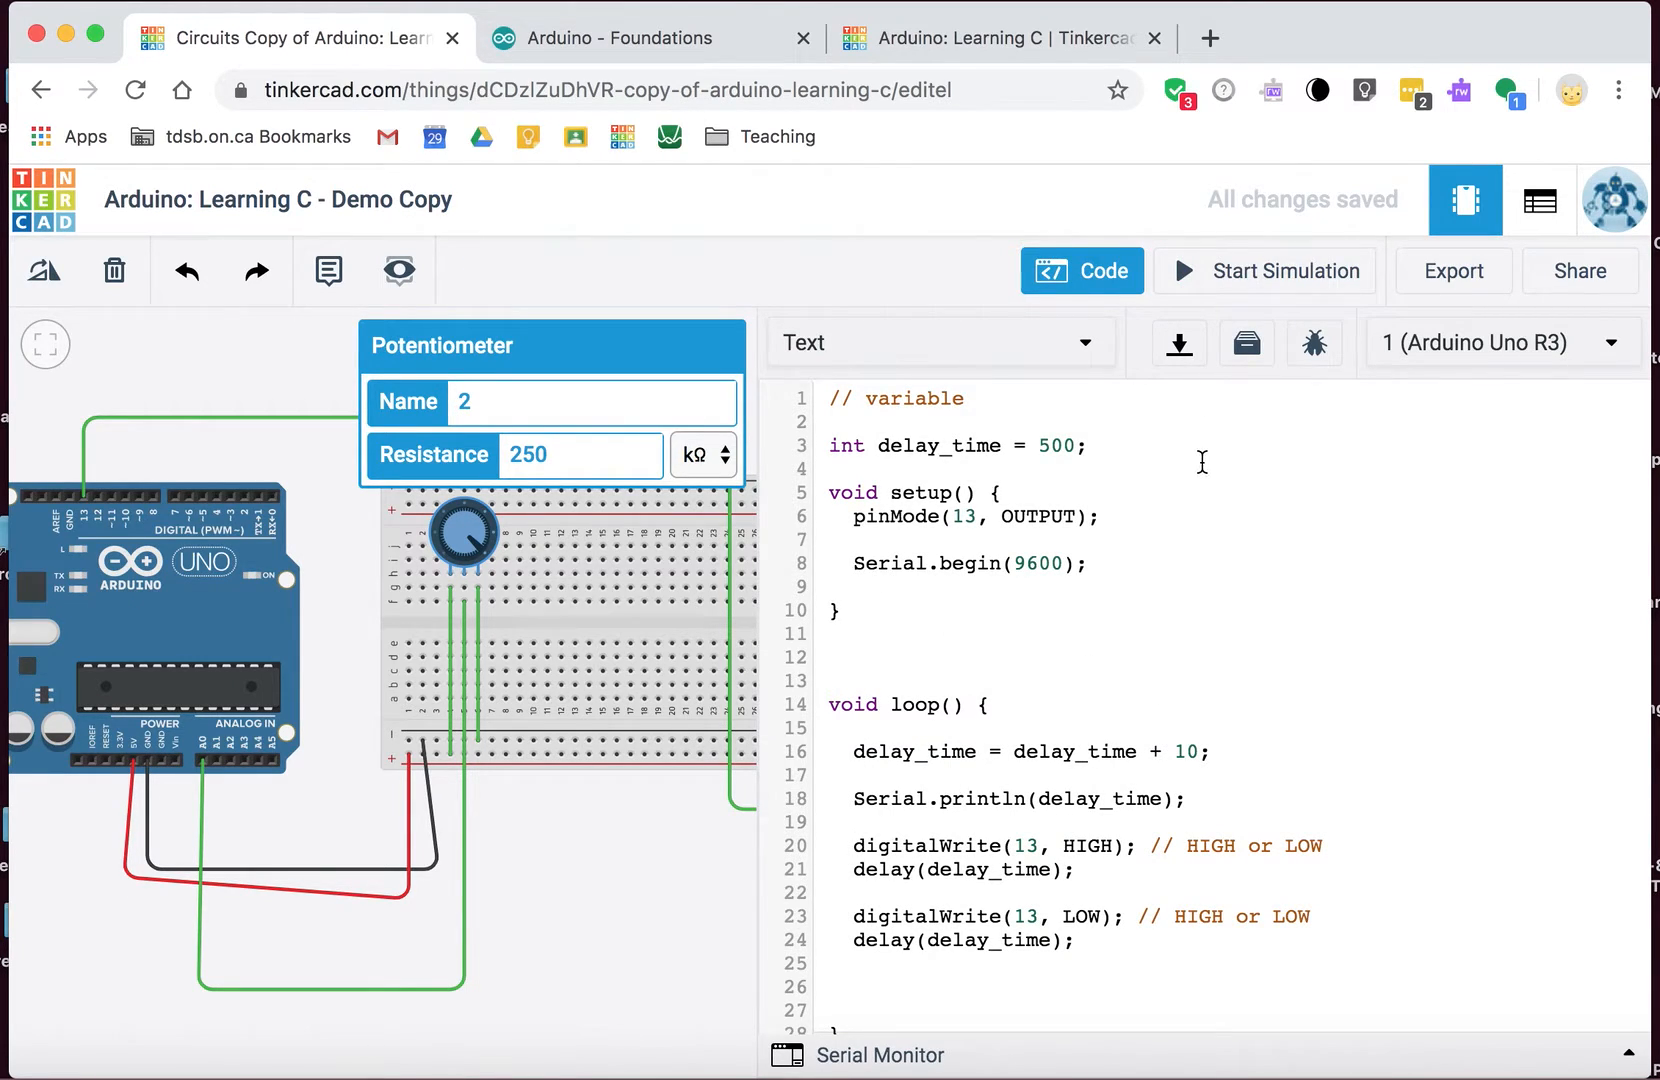
Step: Rename the line 3 variable delay_time to p, keeping int p = 500
left_click(1103, 444)
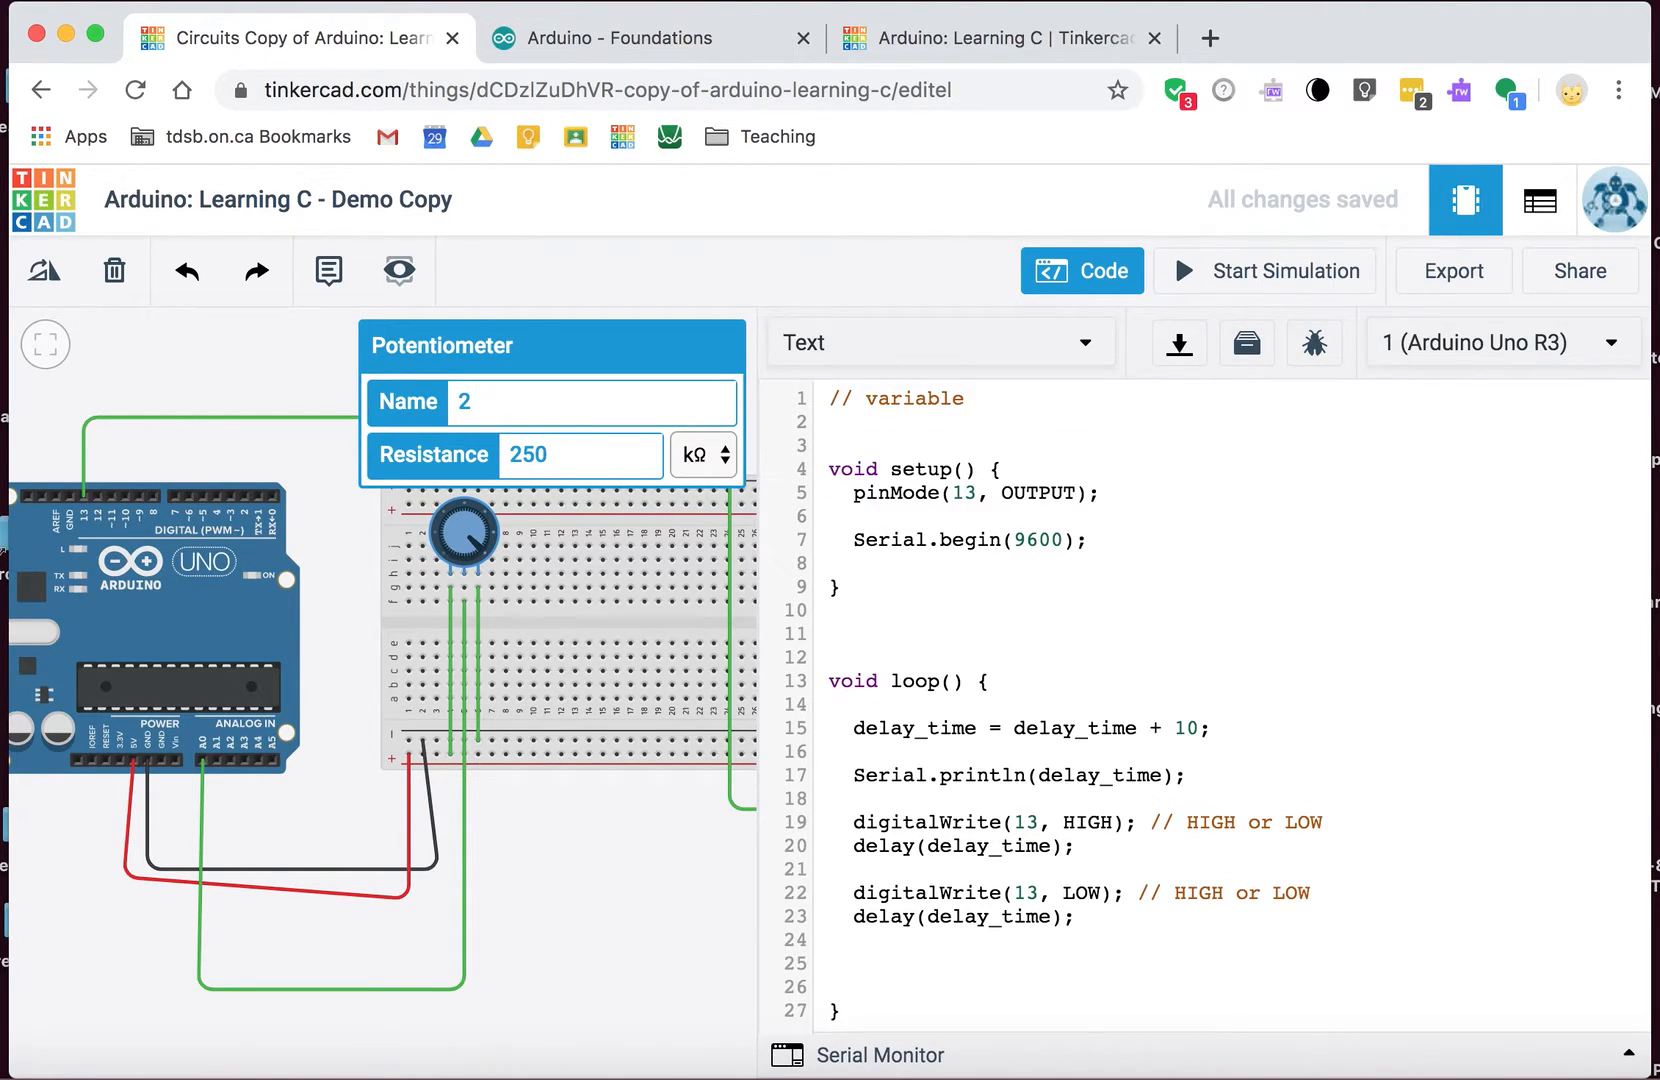
type("int delay_time = 500;")
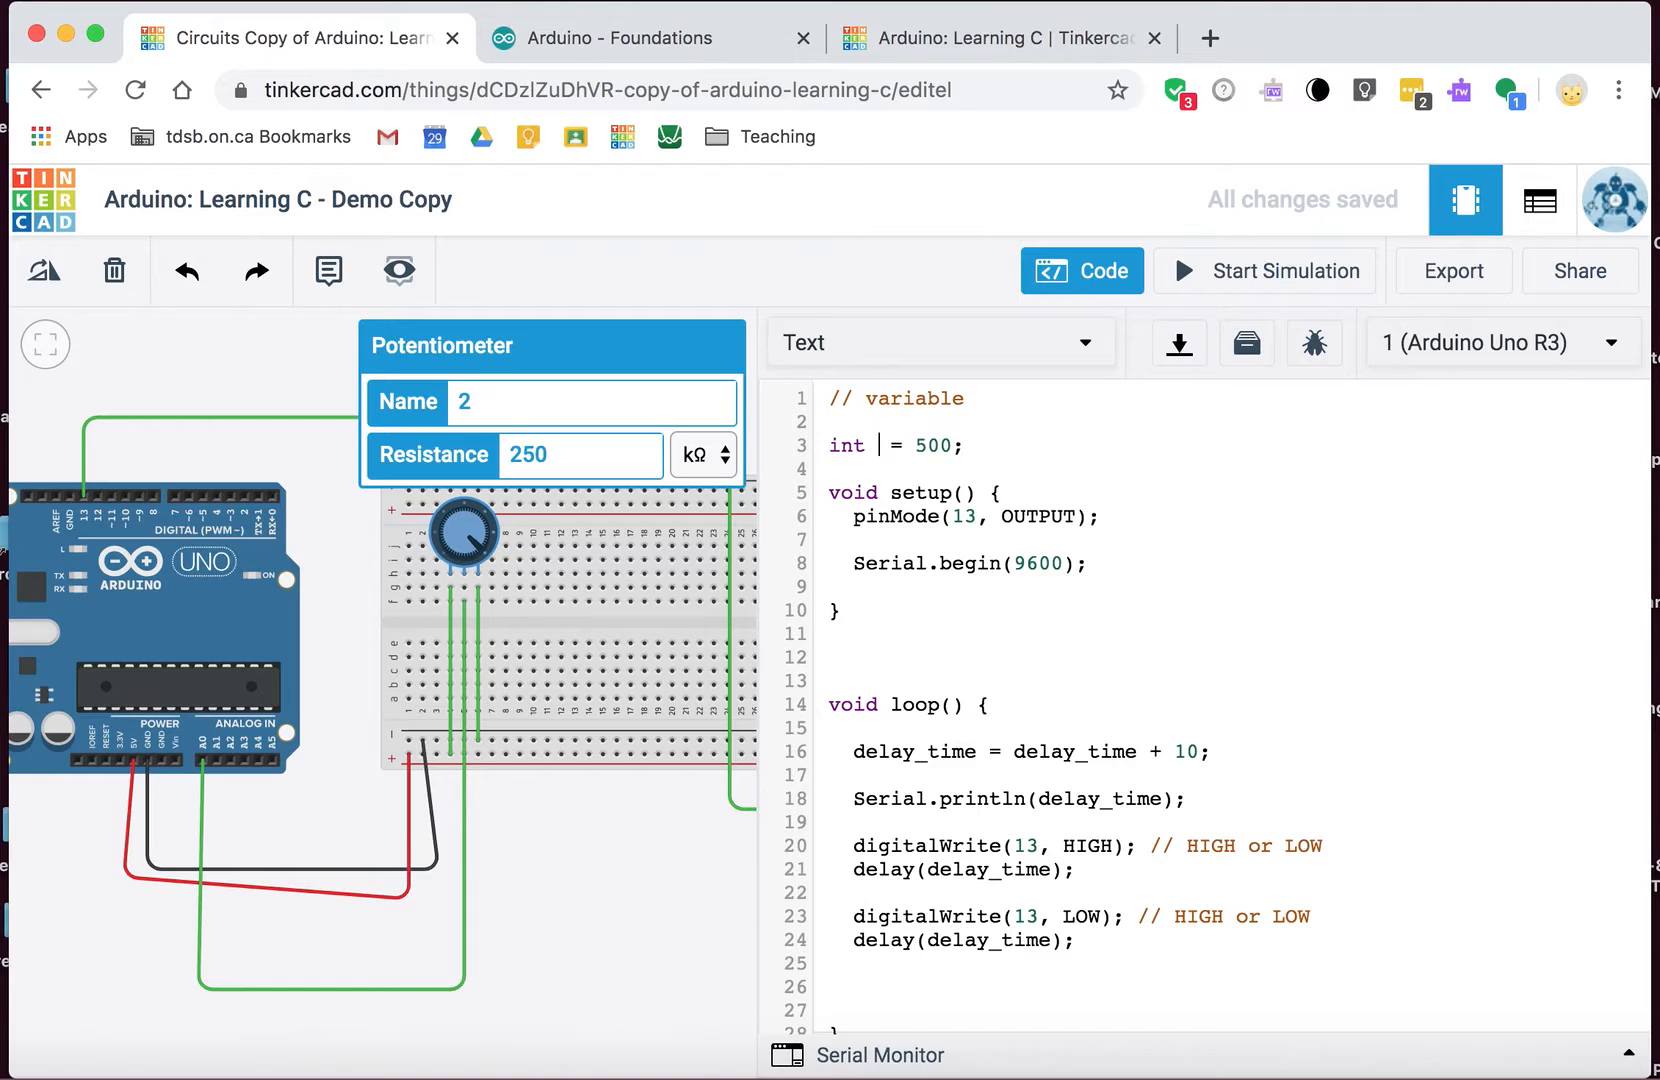
type("pot_v")
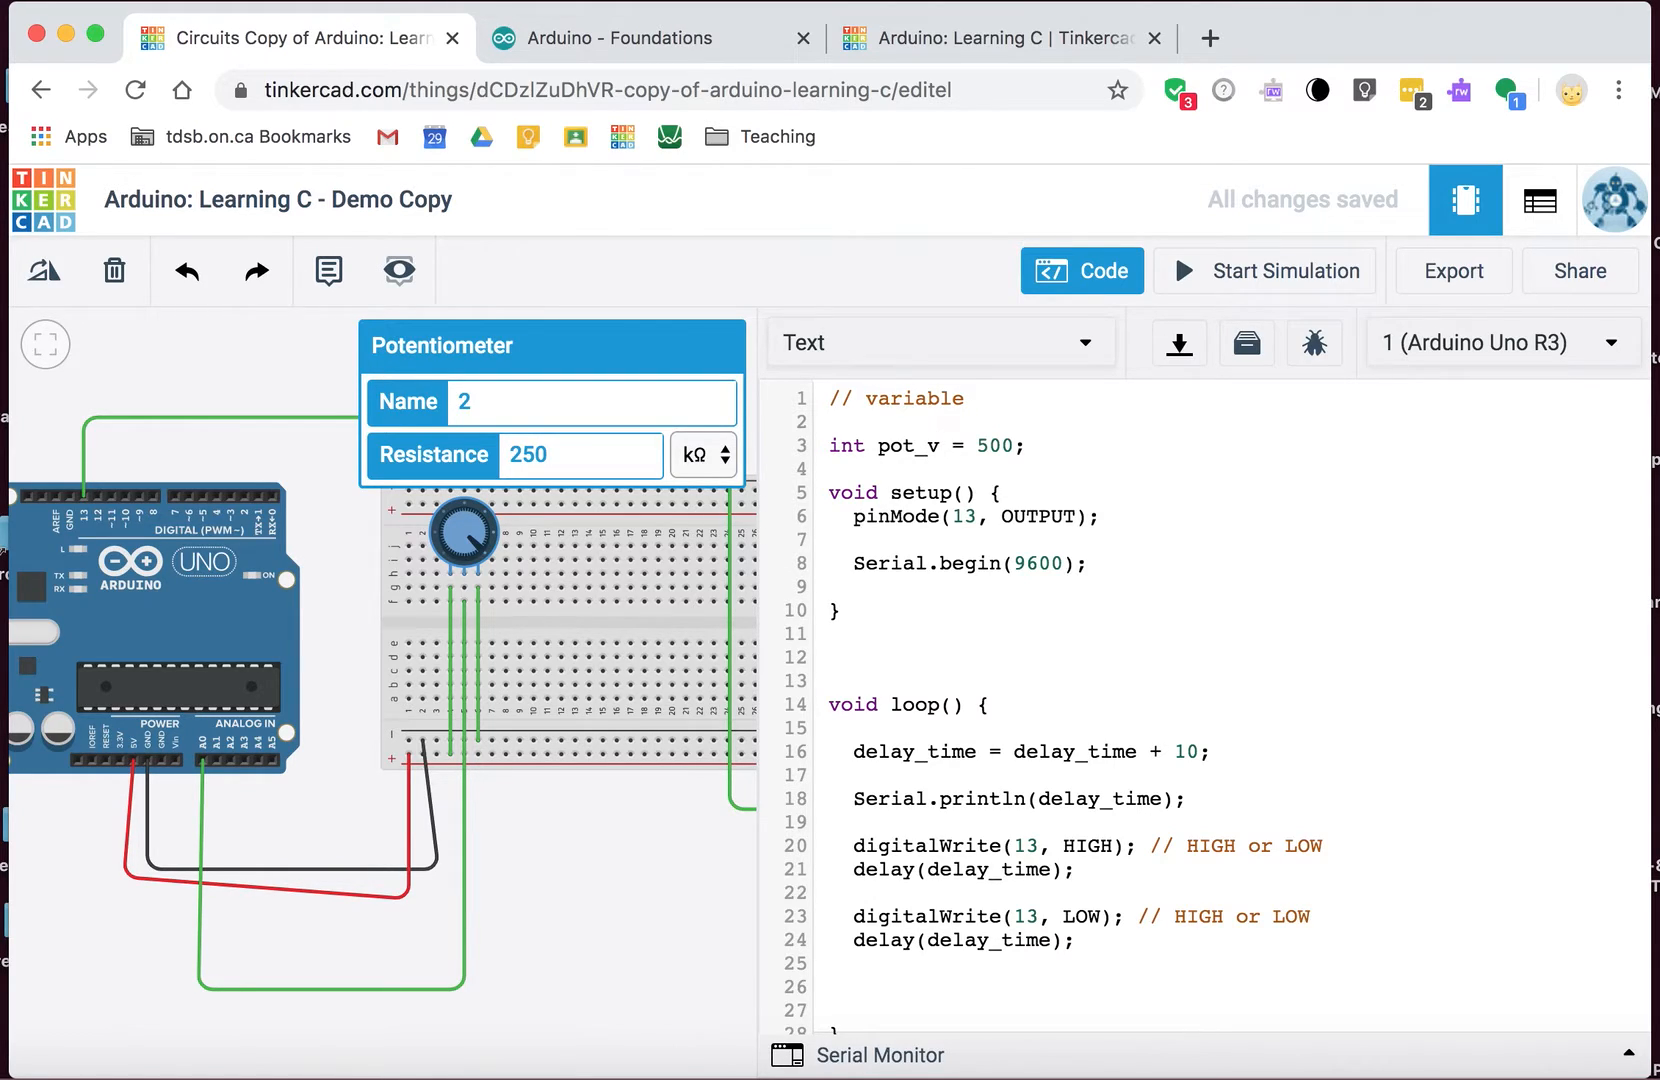
type("p")
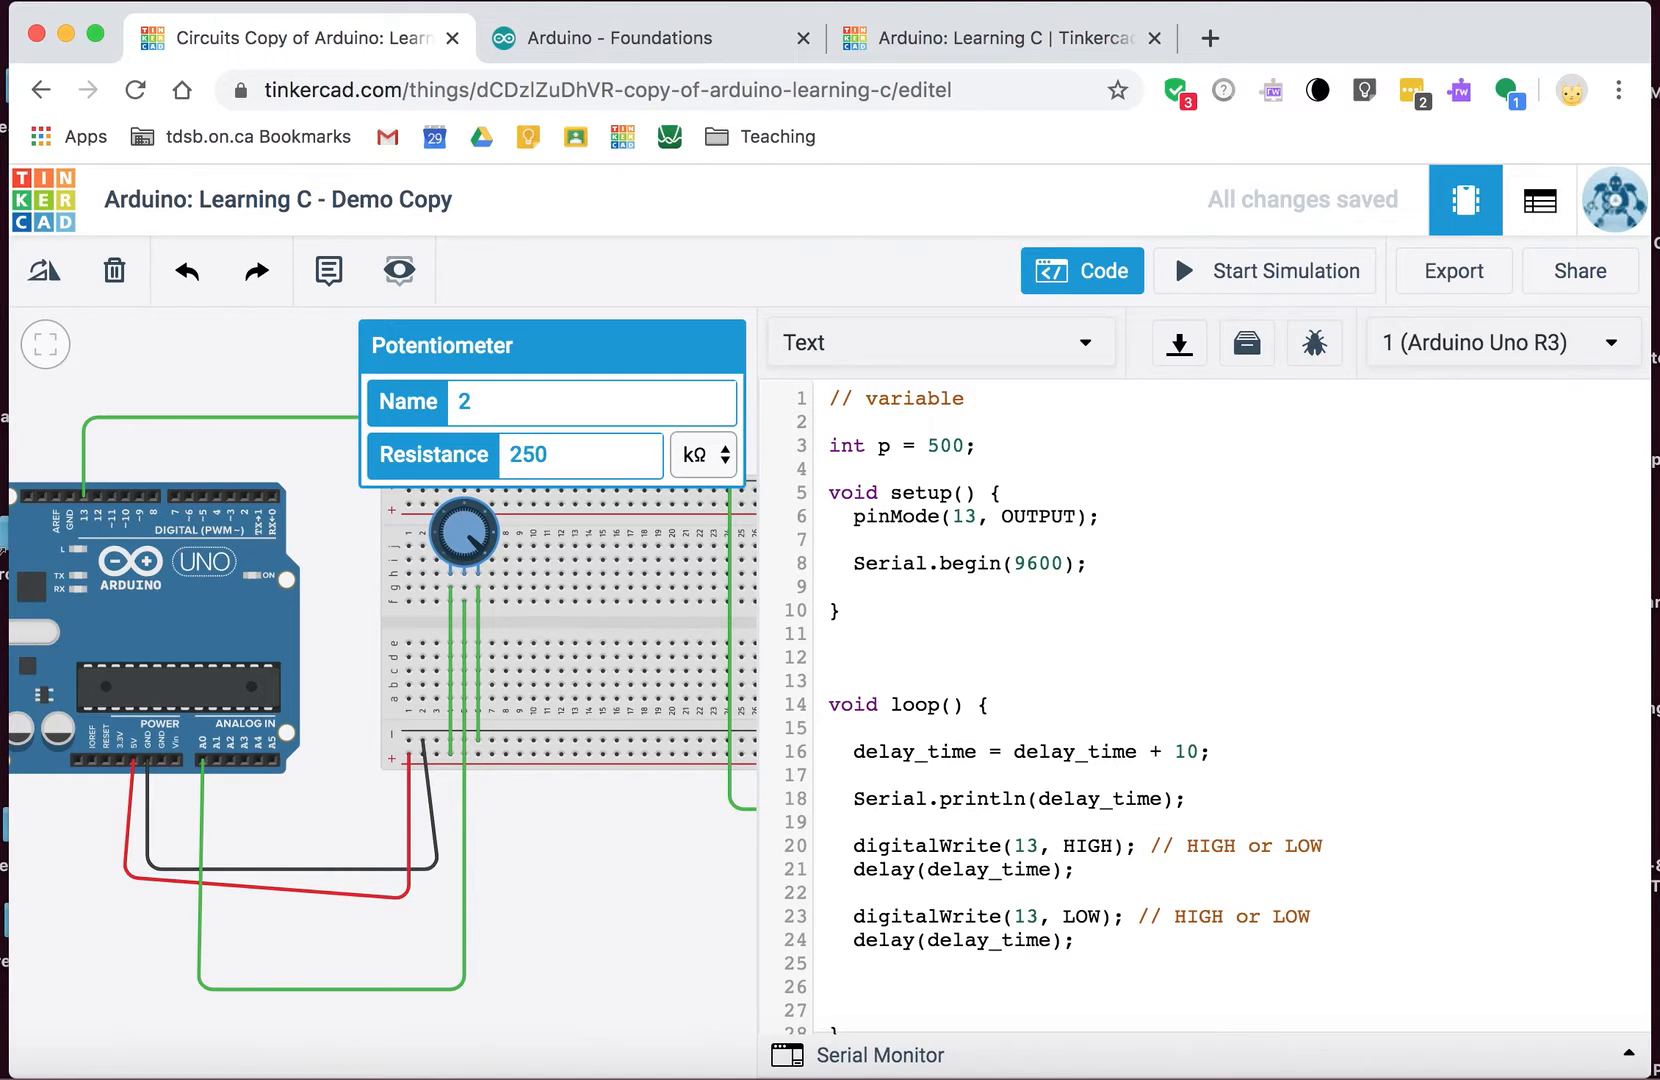
left_click(928, 445)
type("ot")
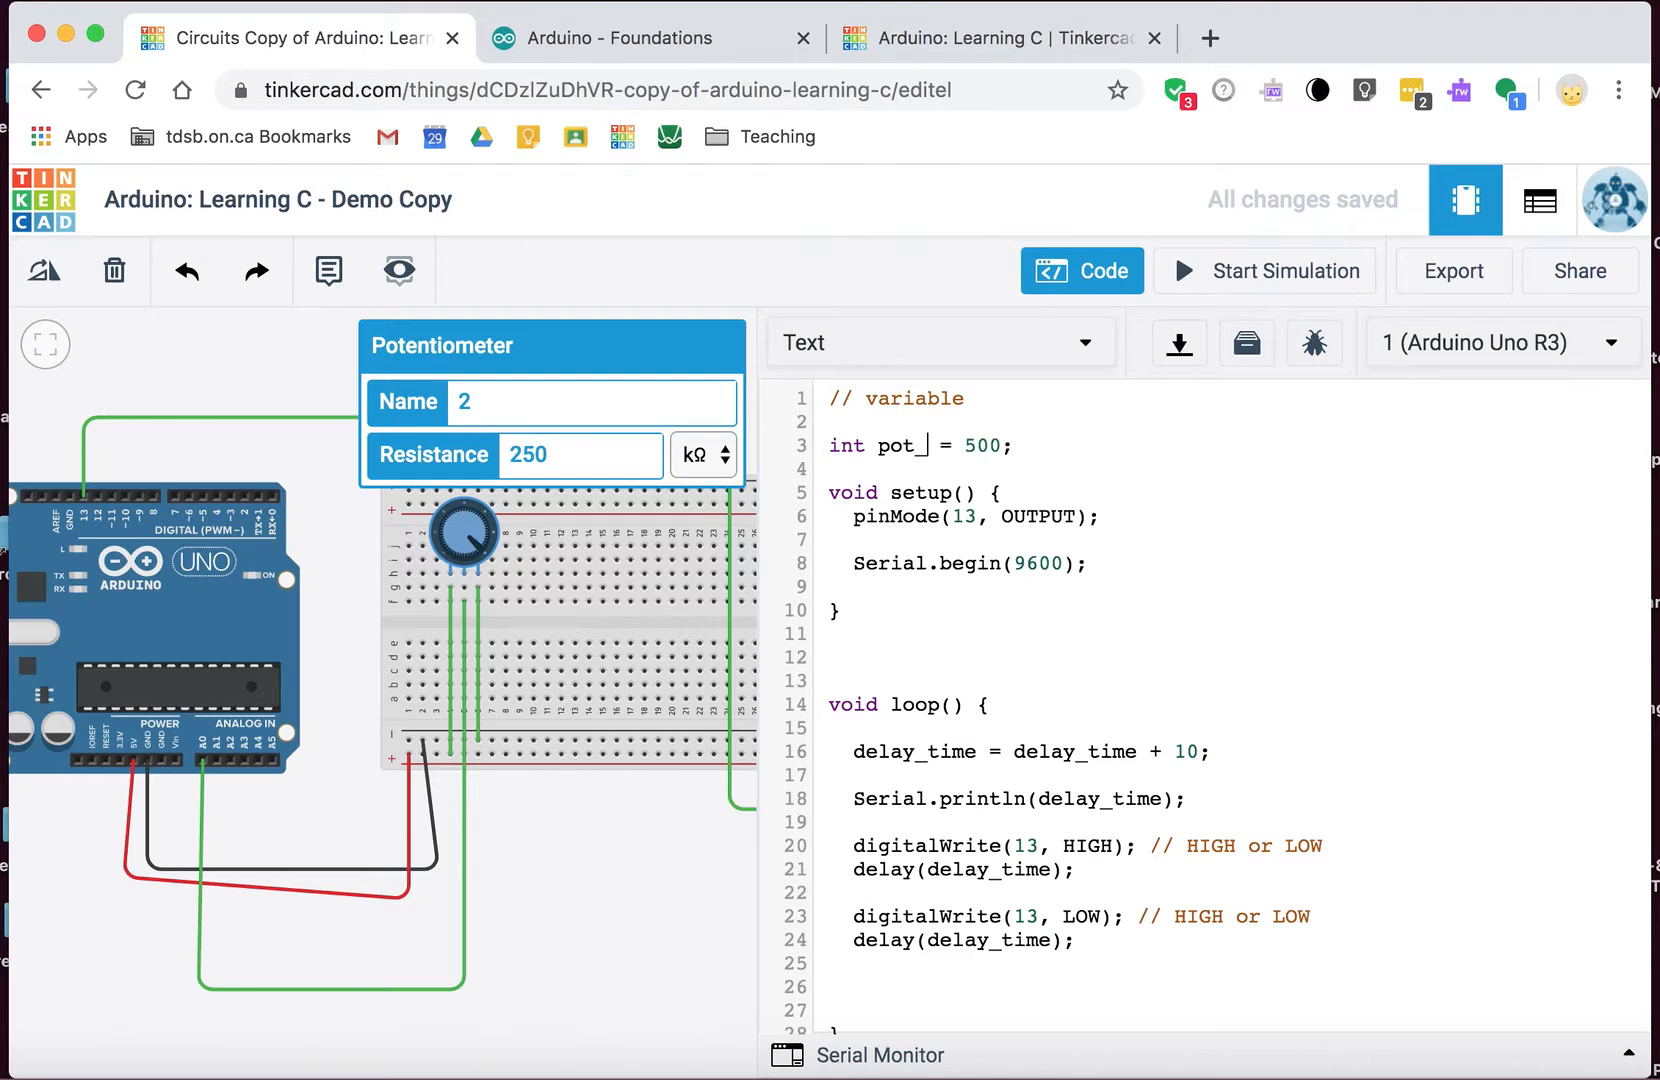
type("_va")
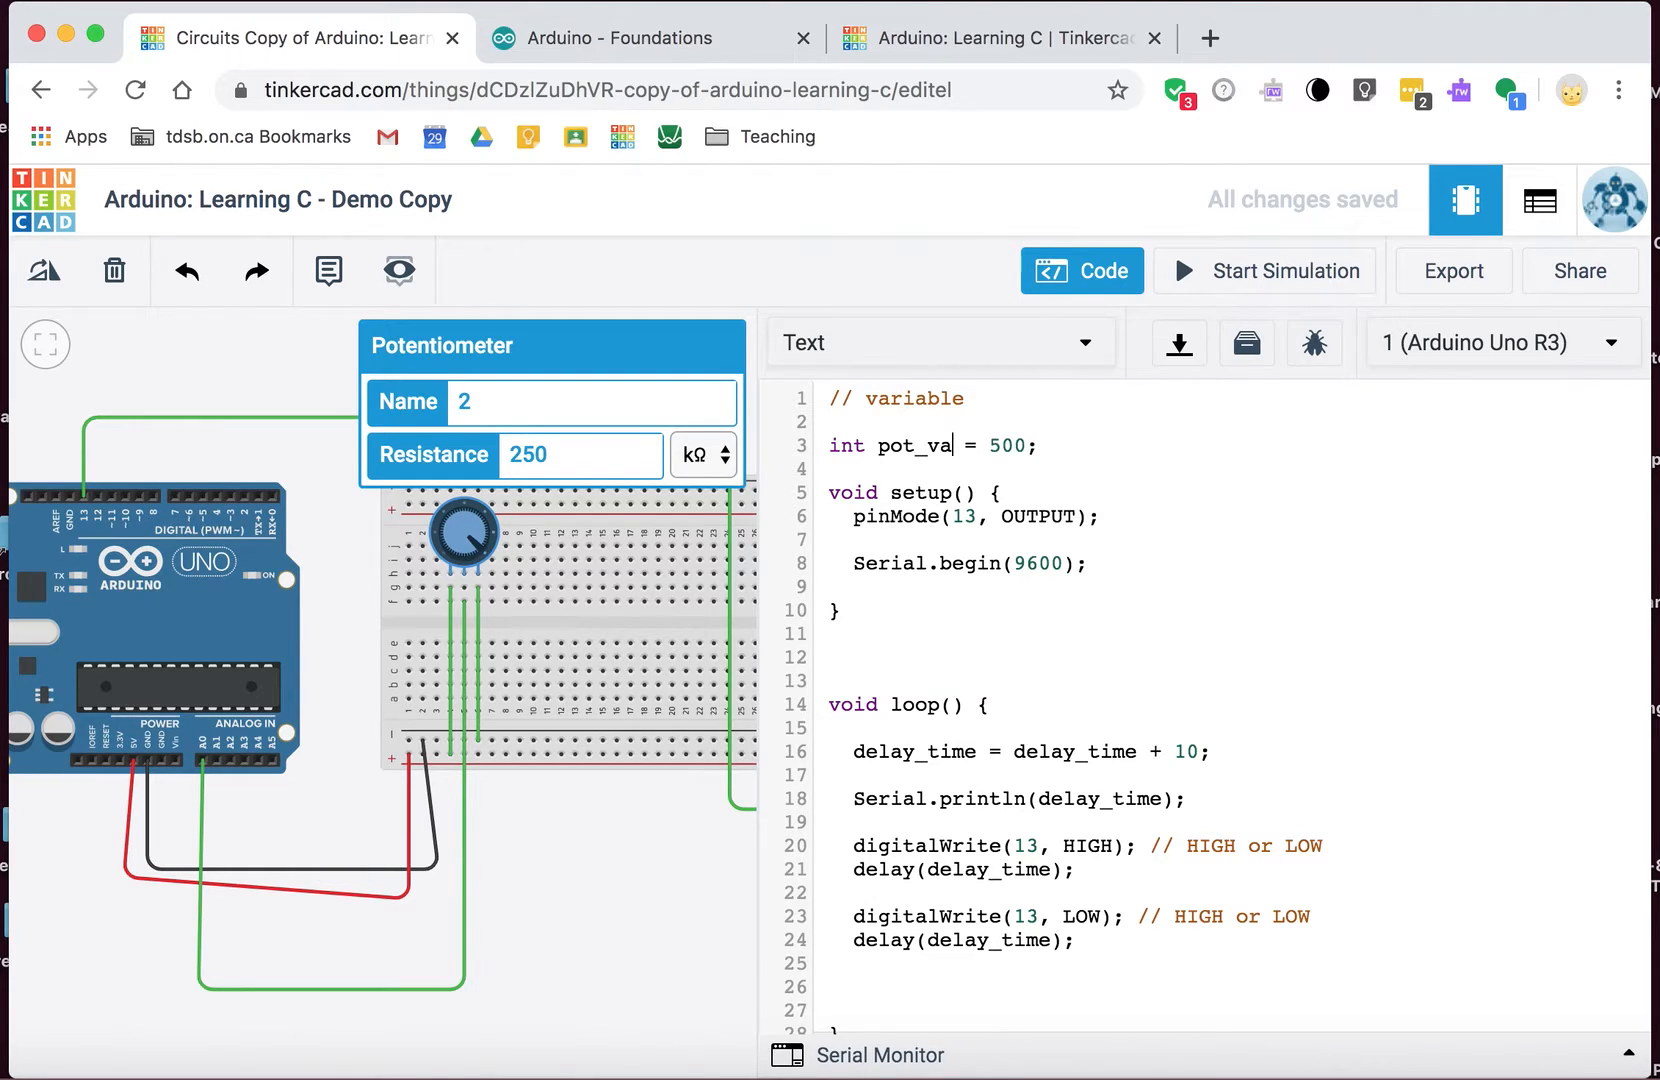
key("BackSpace")
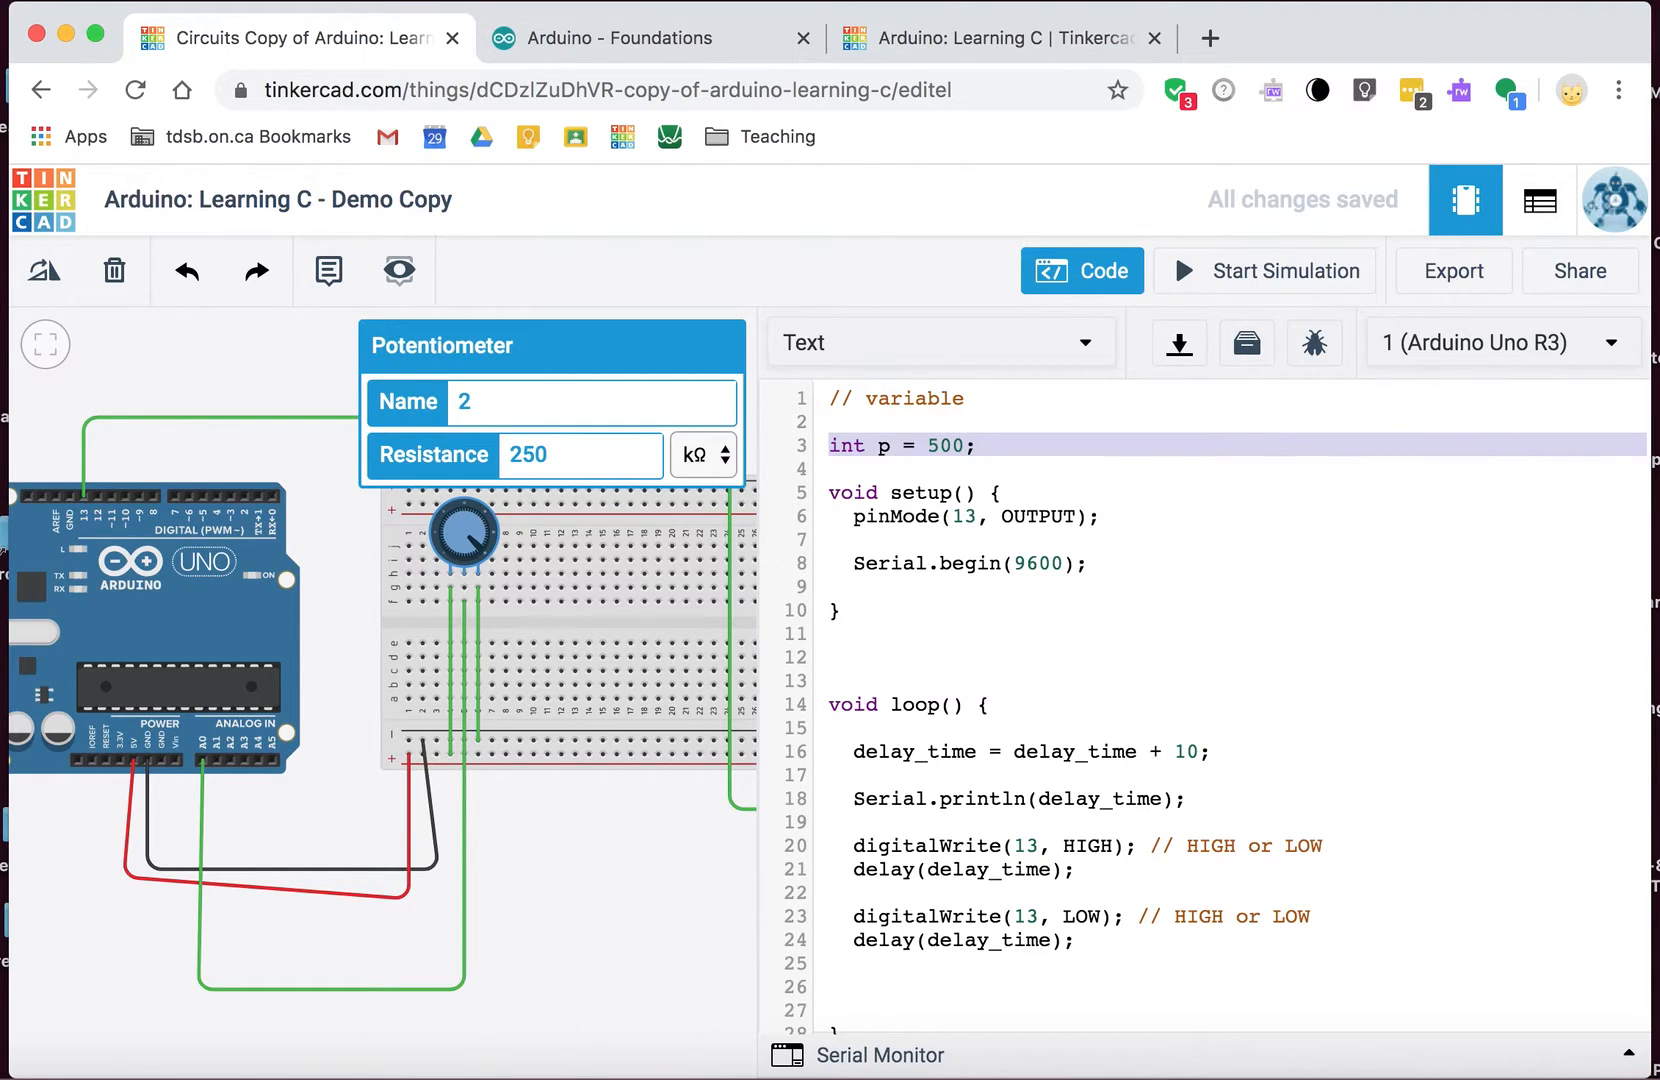
left_click(848, 446)
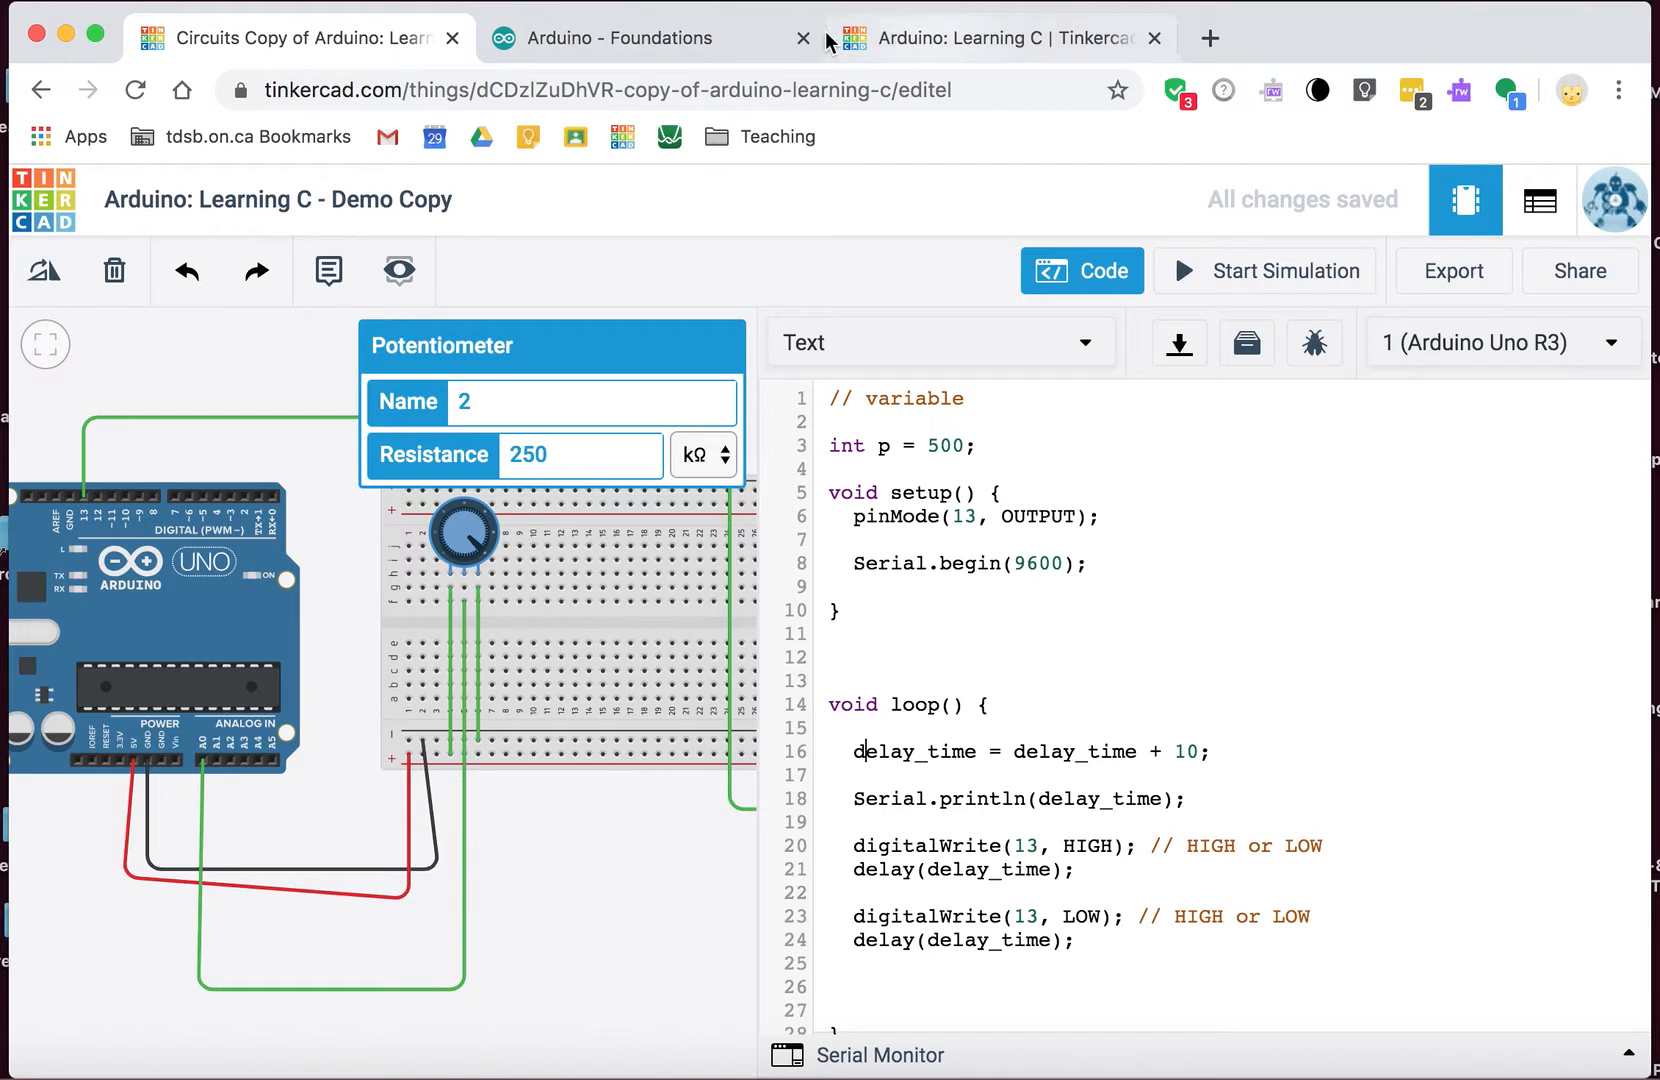
Step: Open the Arduino language reference from Arduino Foundations and scroll to its Functions list
left_click(624, 38)
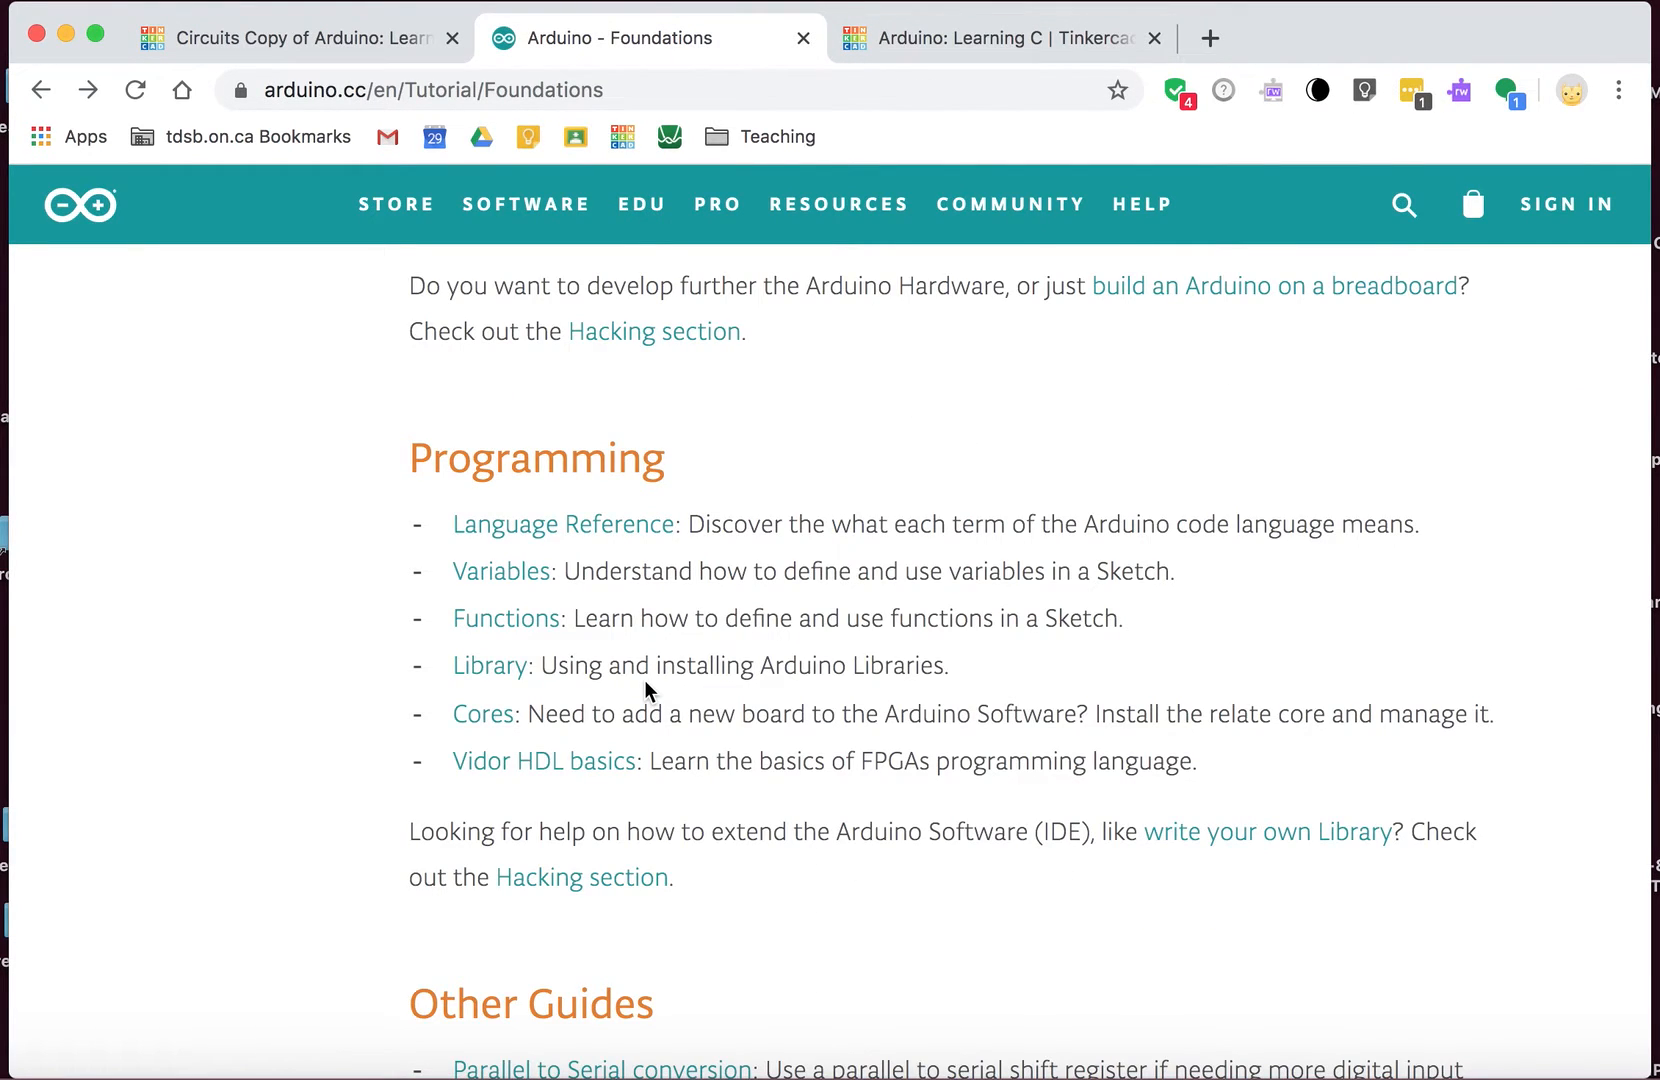
scroll("up", 3)
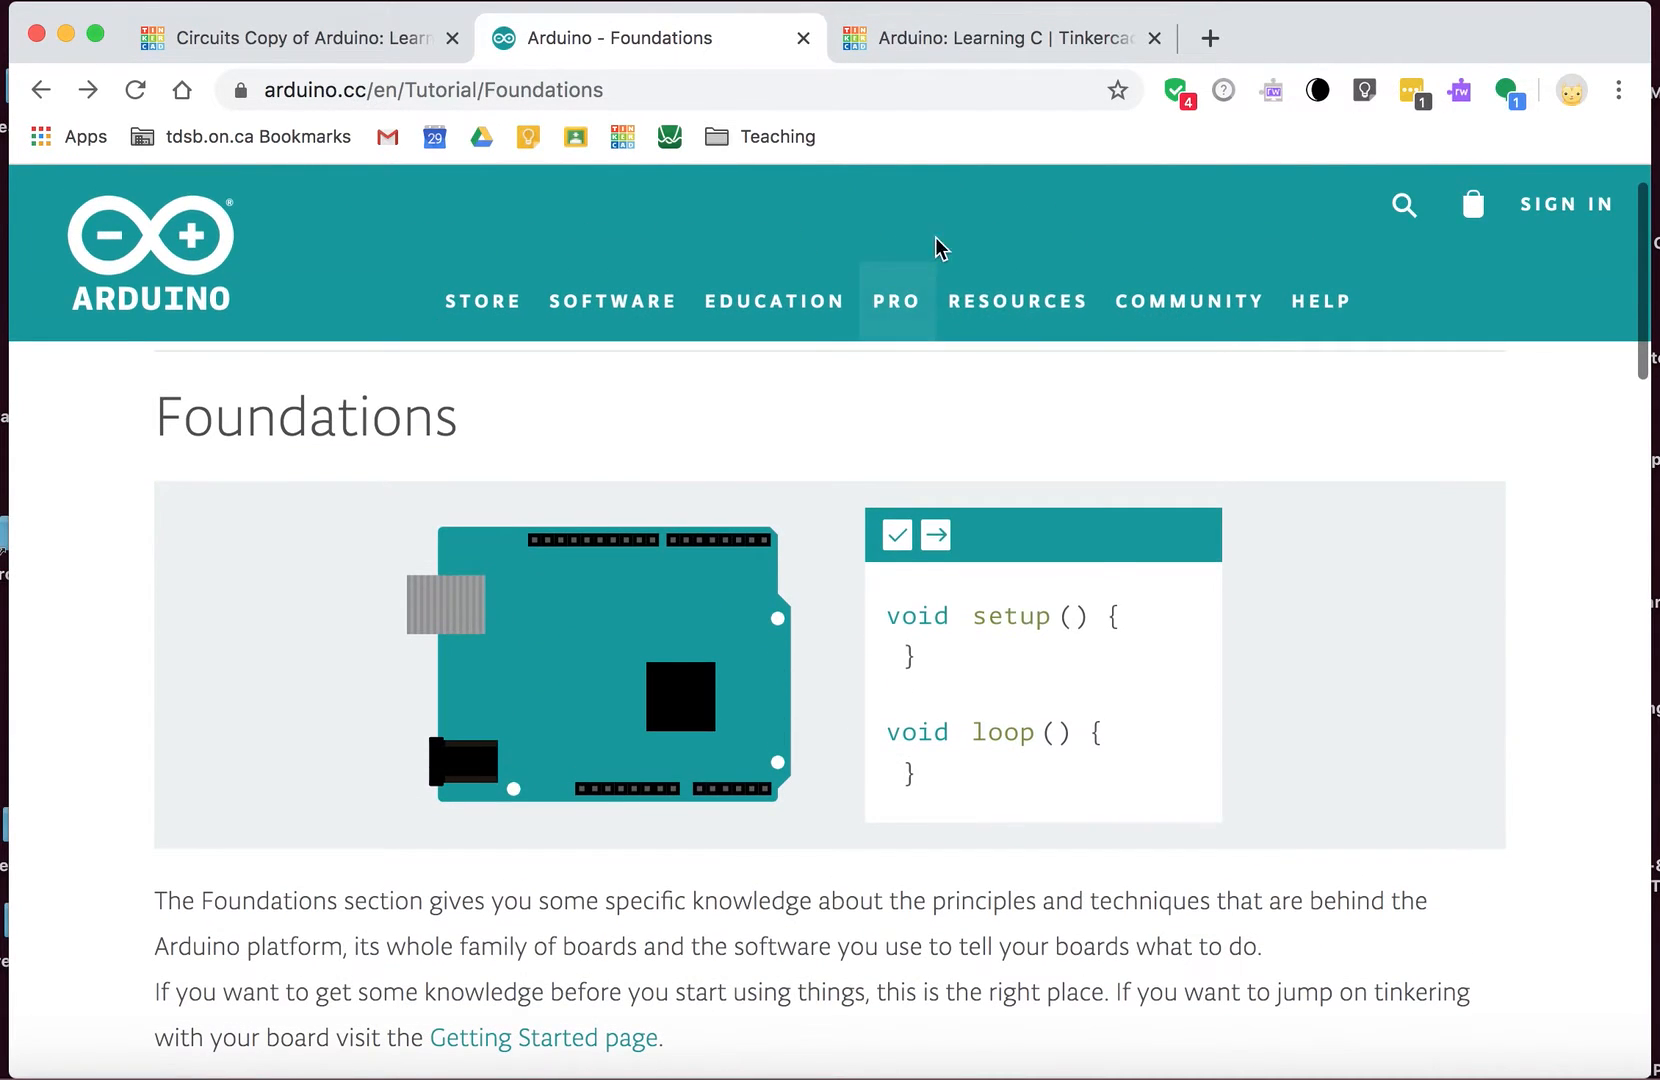
mouse_move(1018, 301)
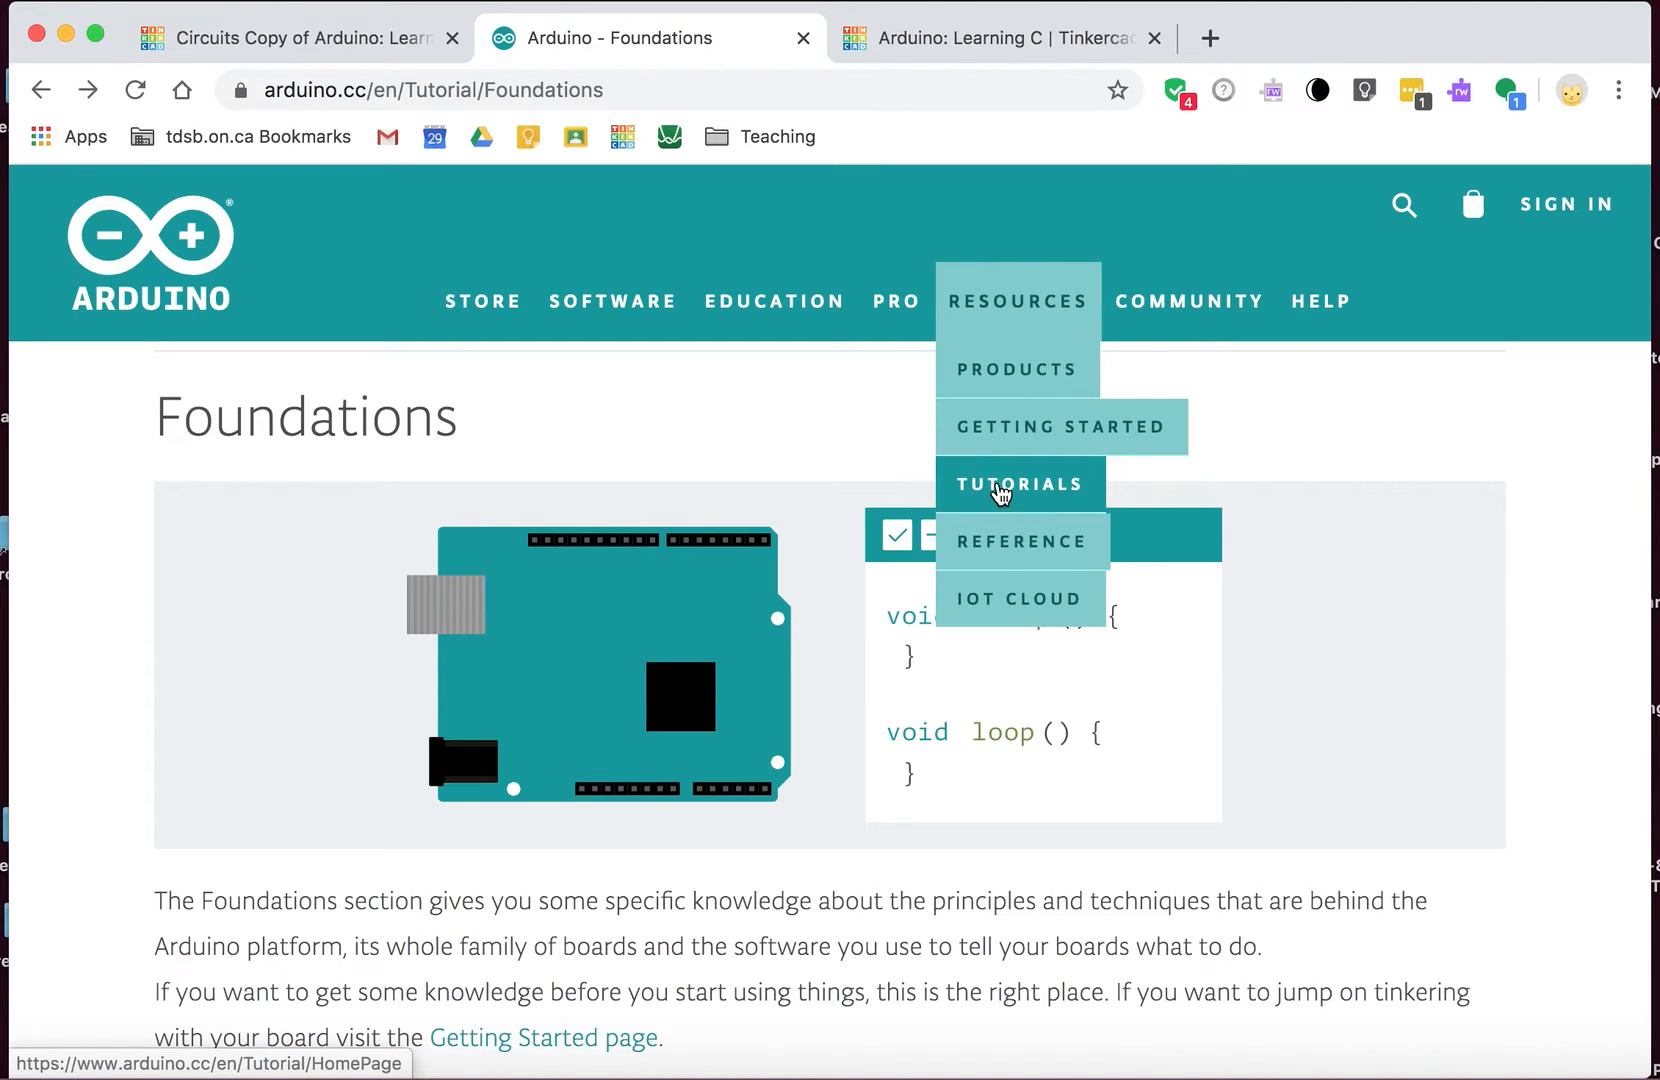
left_click(1021, 541)
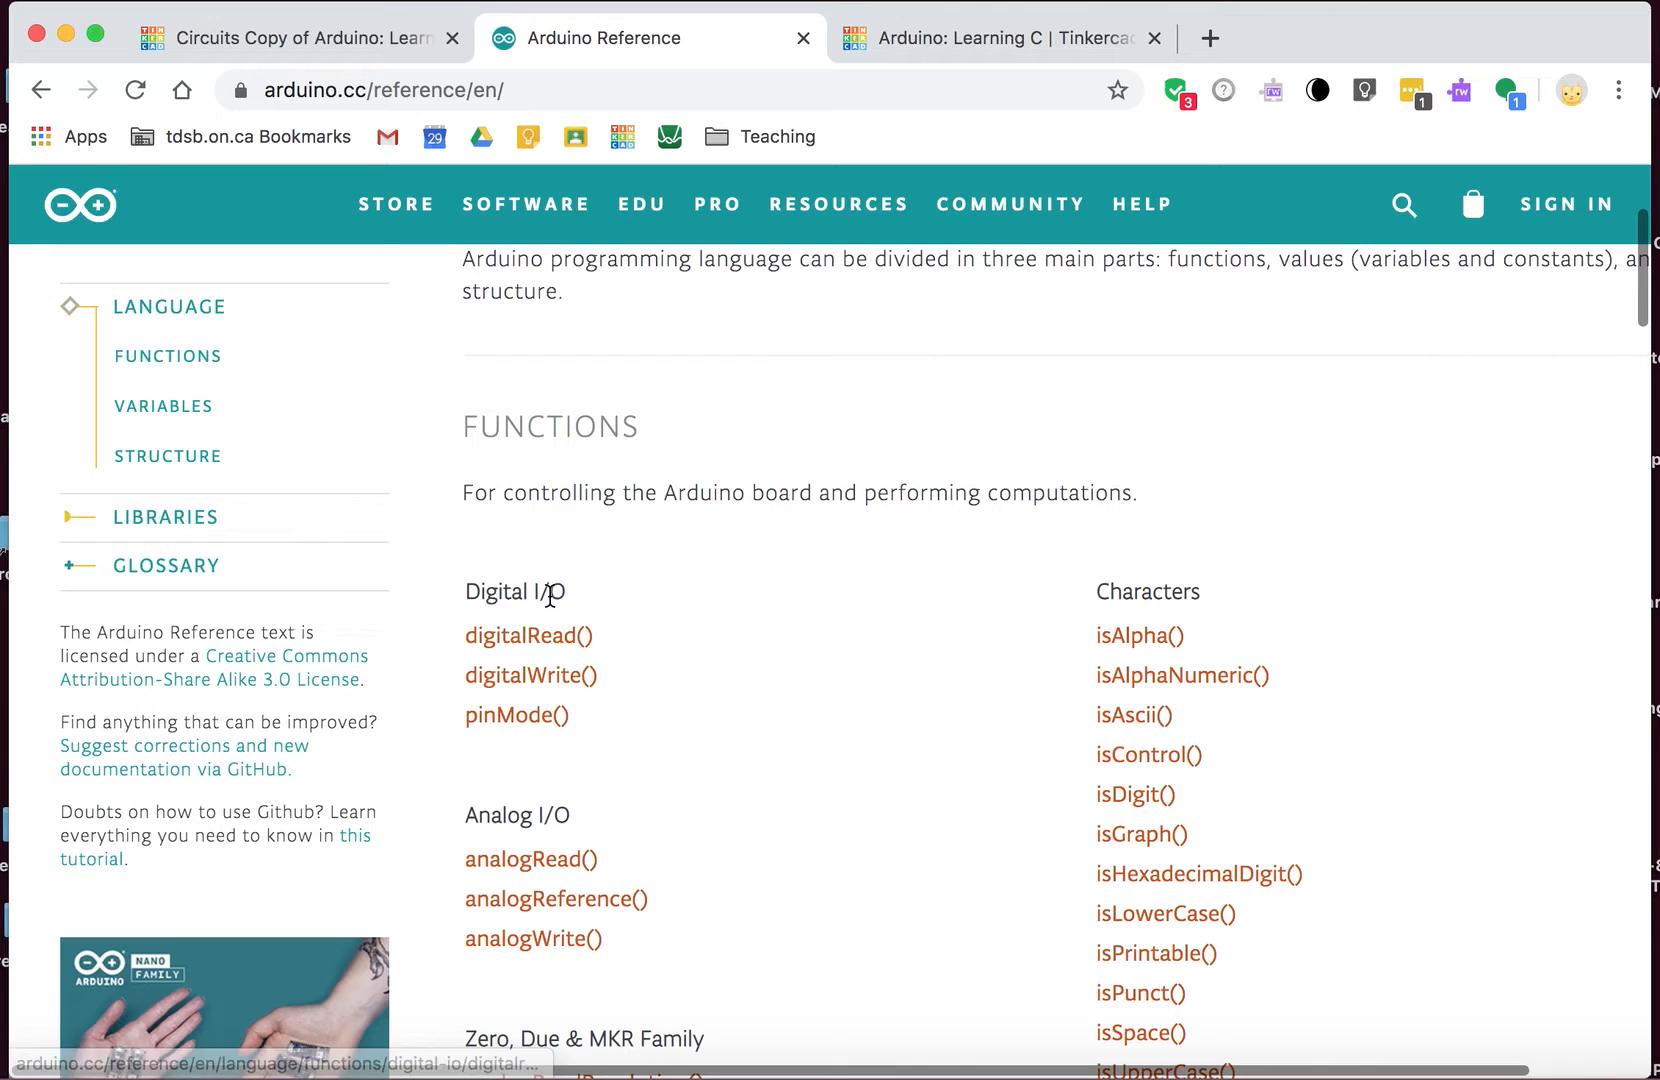
mouse_move(526, 819)
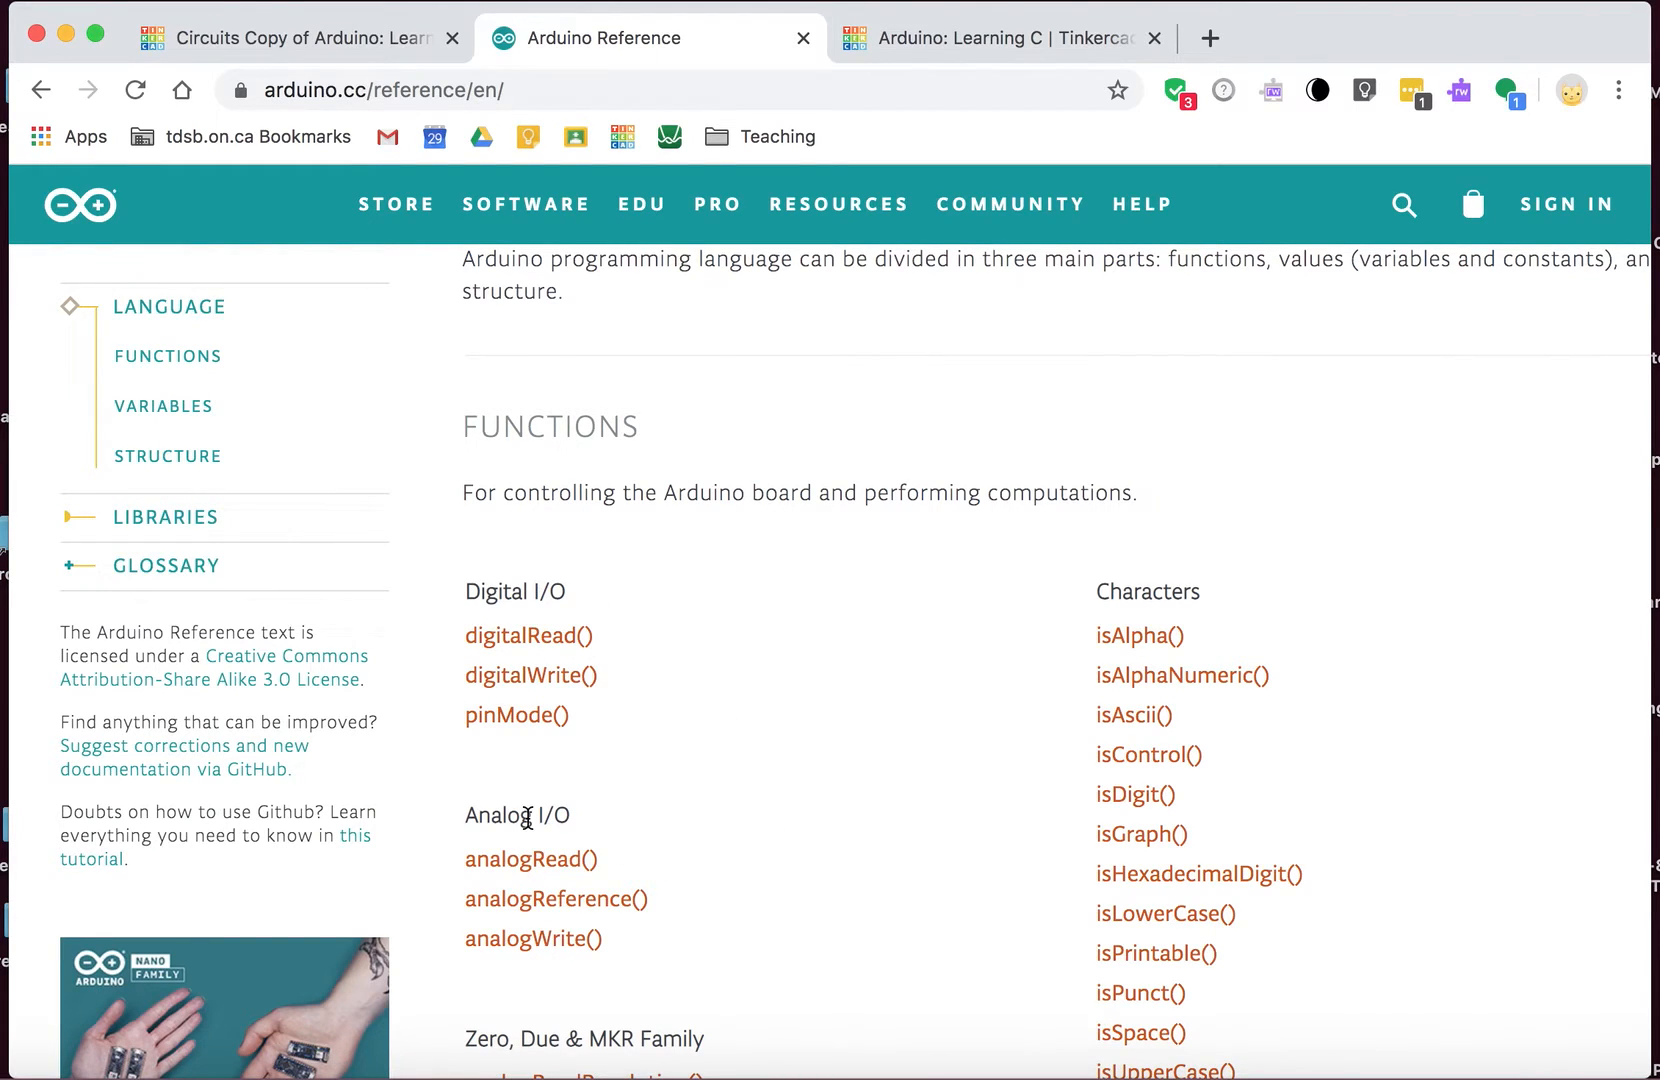
scroll("down", 3)
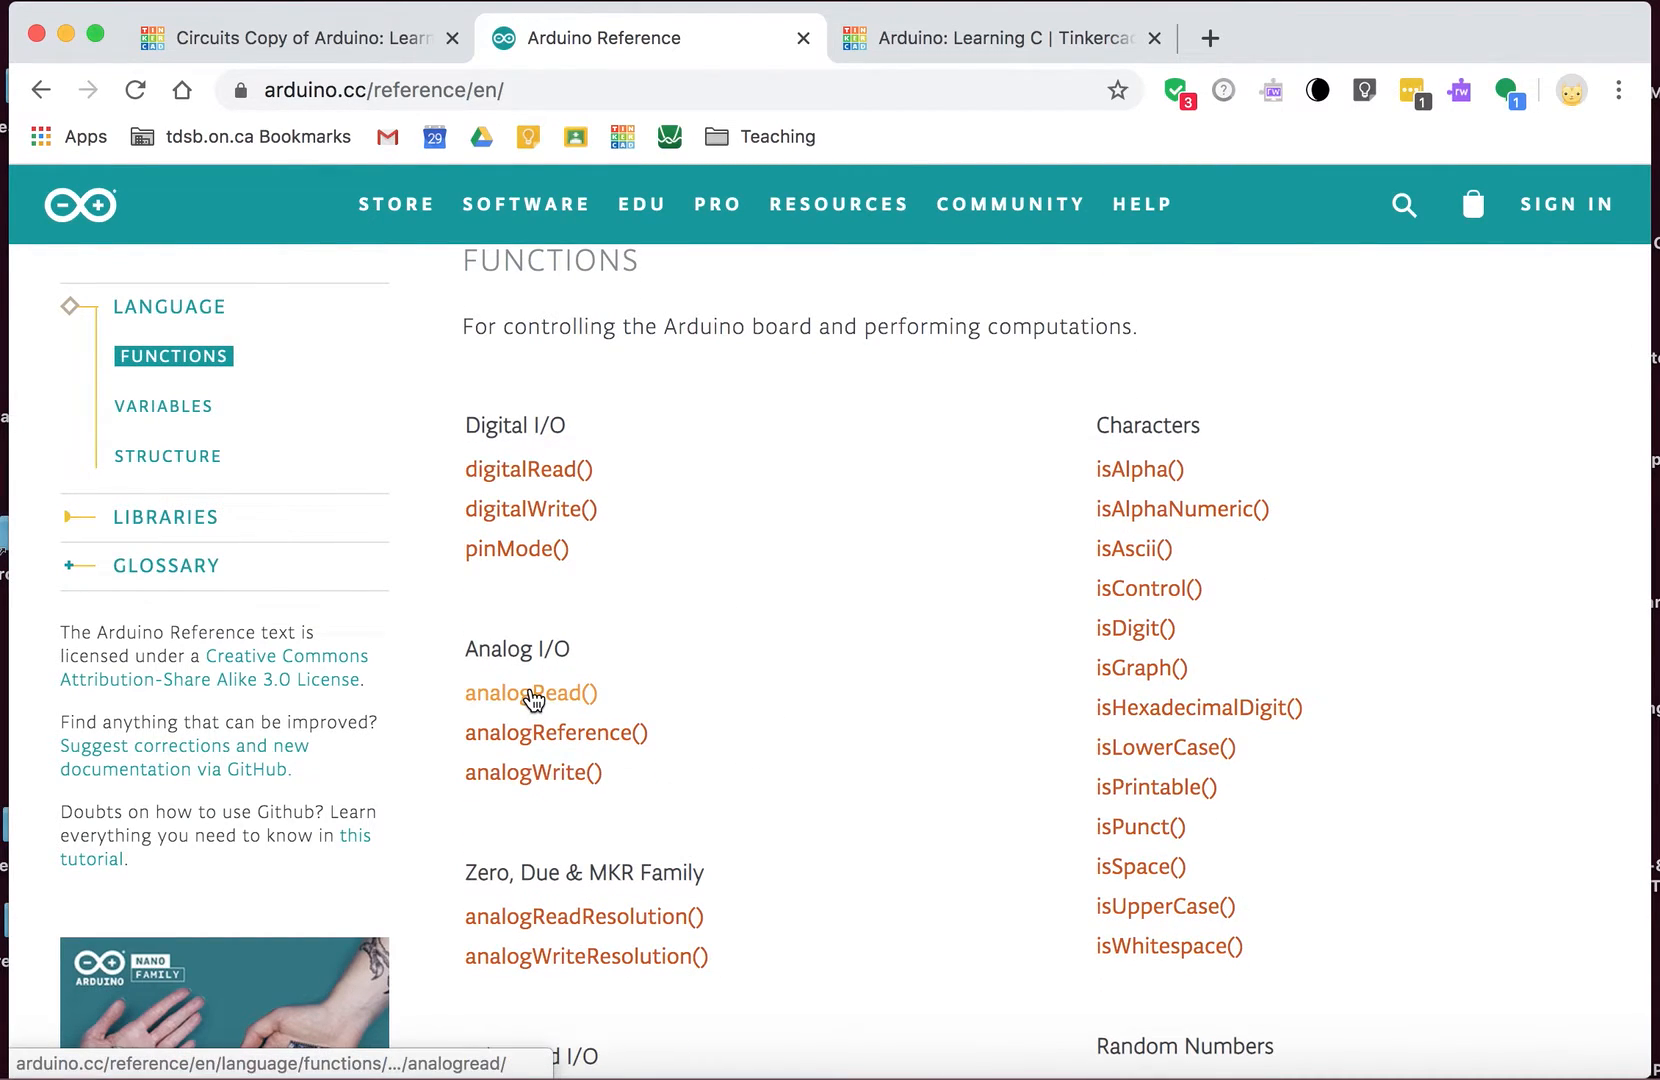
Step: Open and read through the analogRead() reference page
left_click(531, 693)
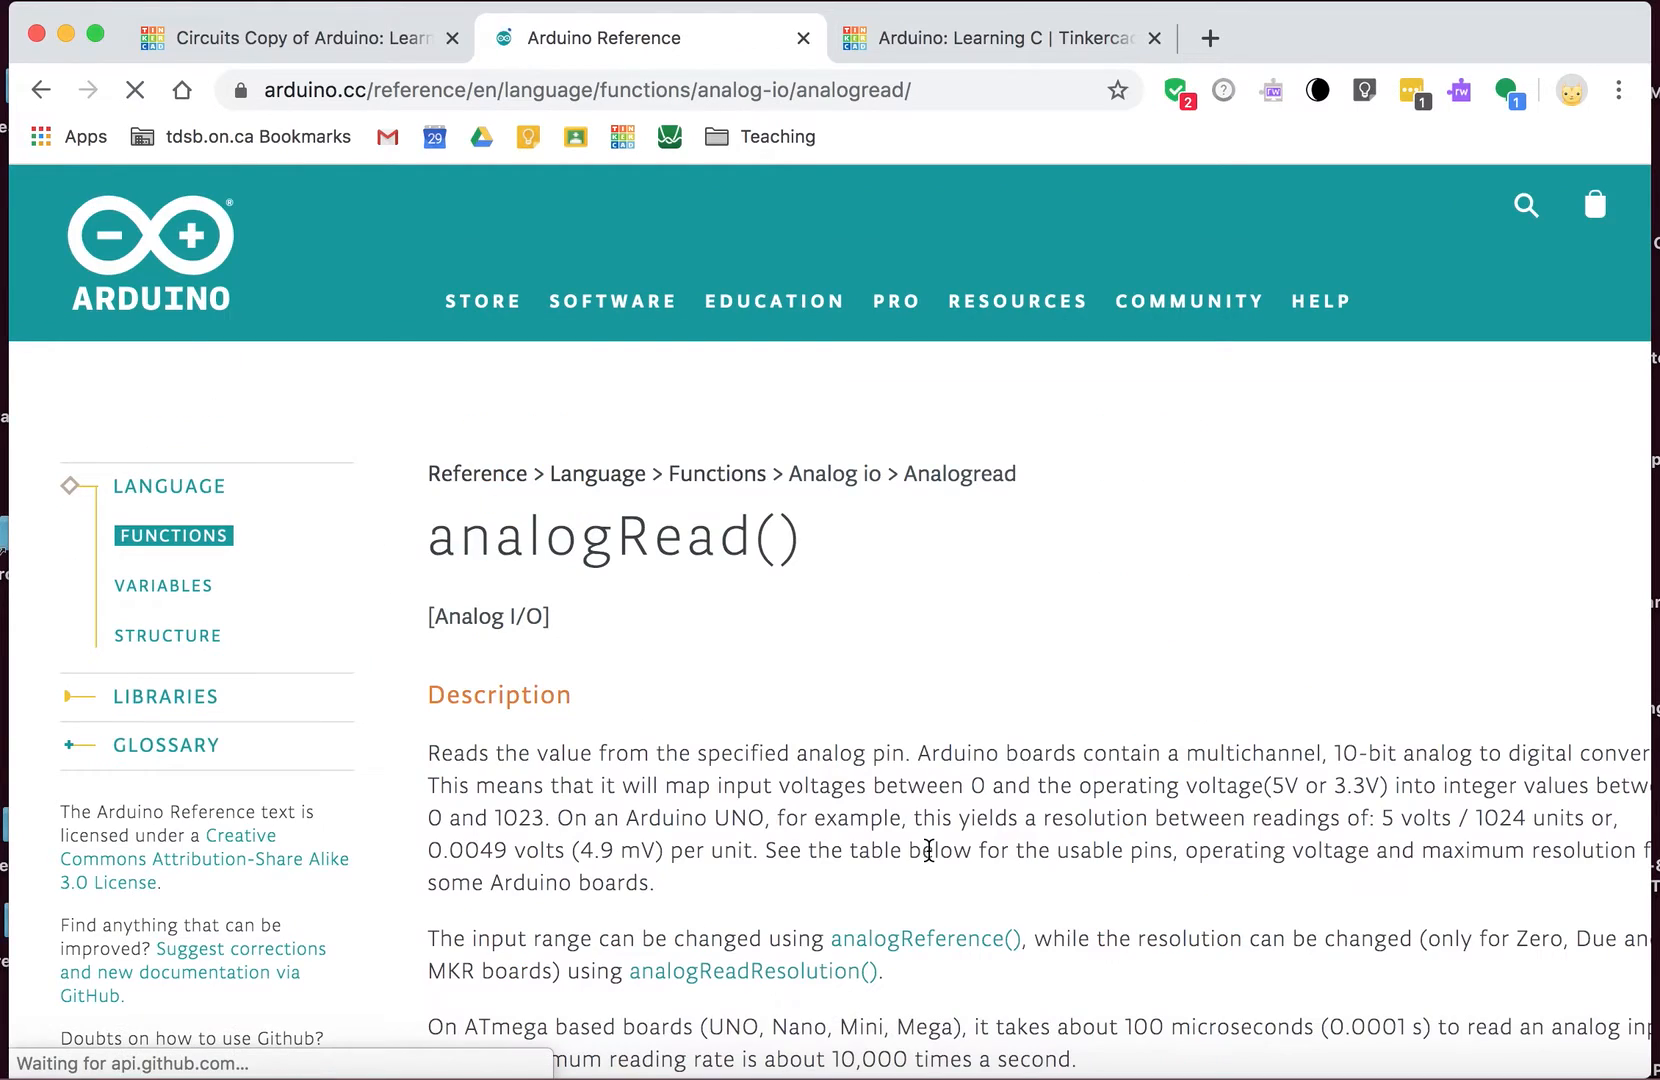
scroll("down", 3)
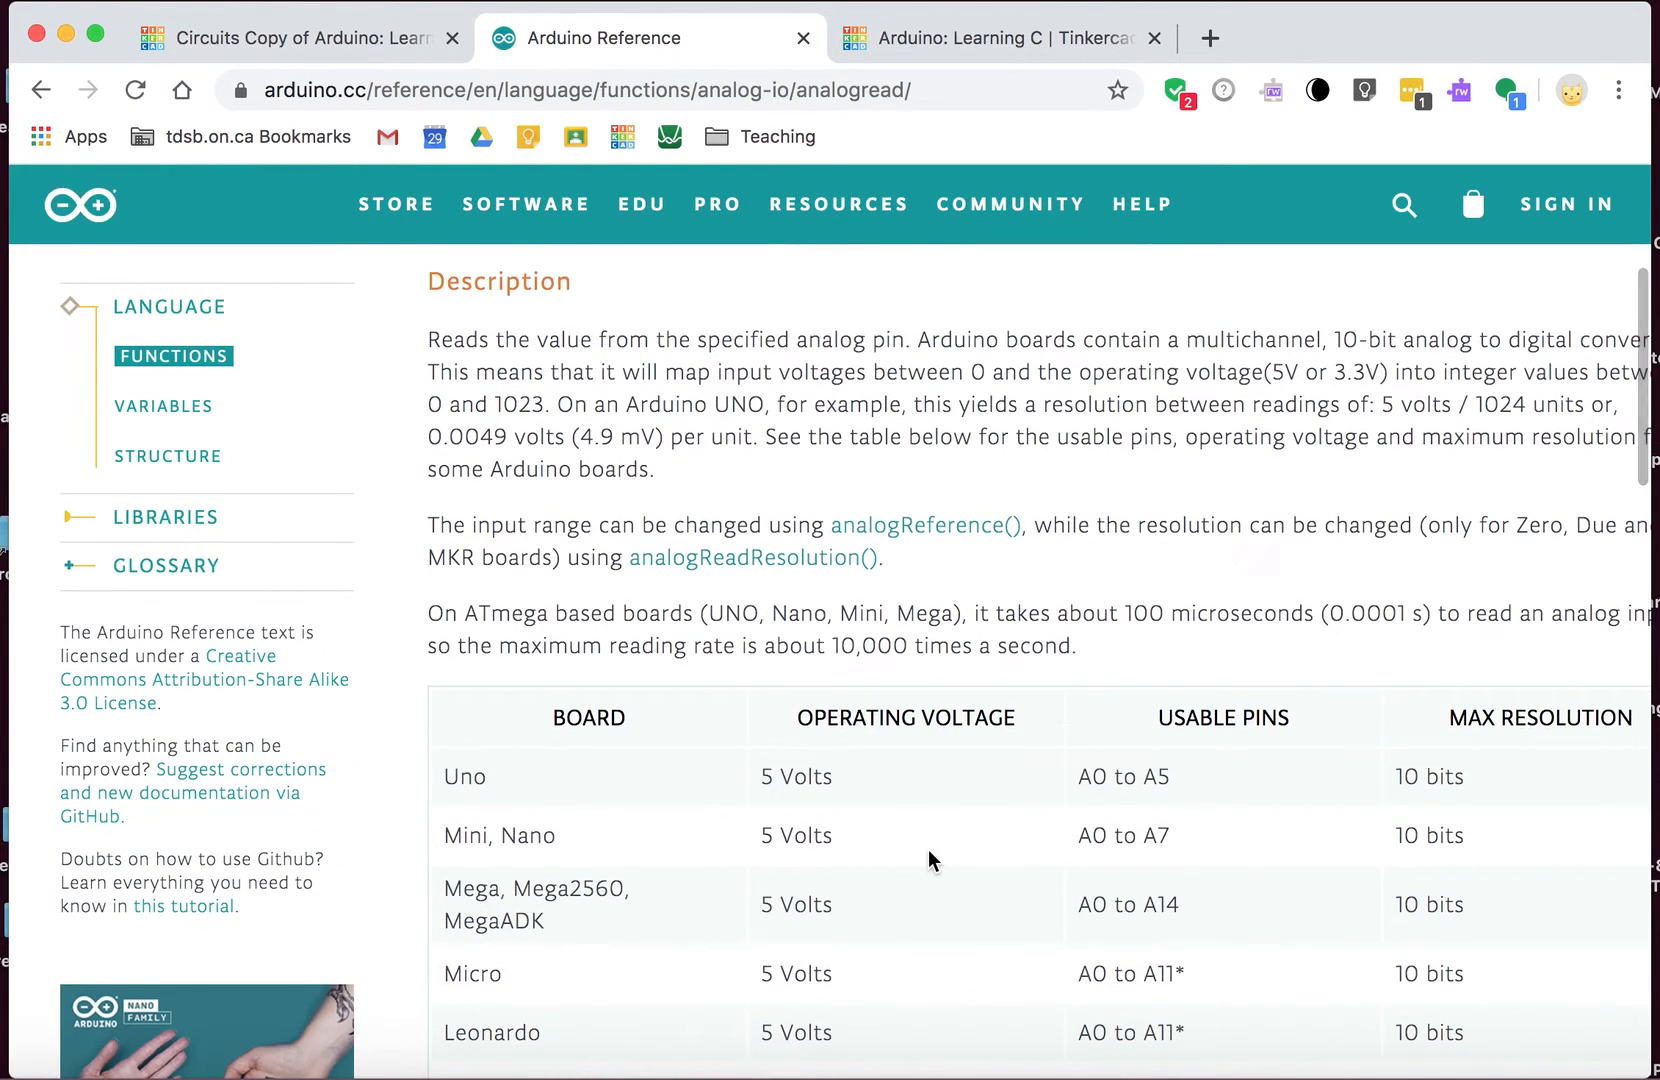
scroll("down", 3)
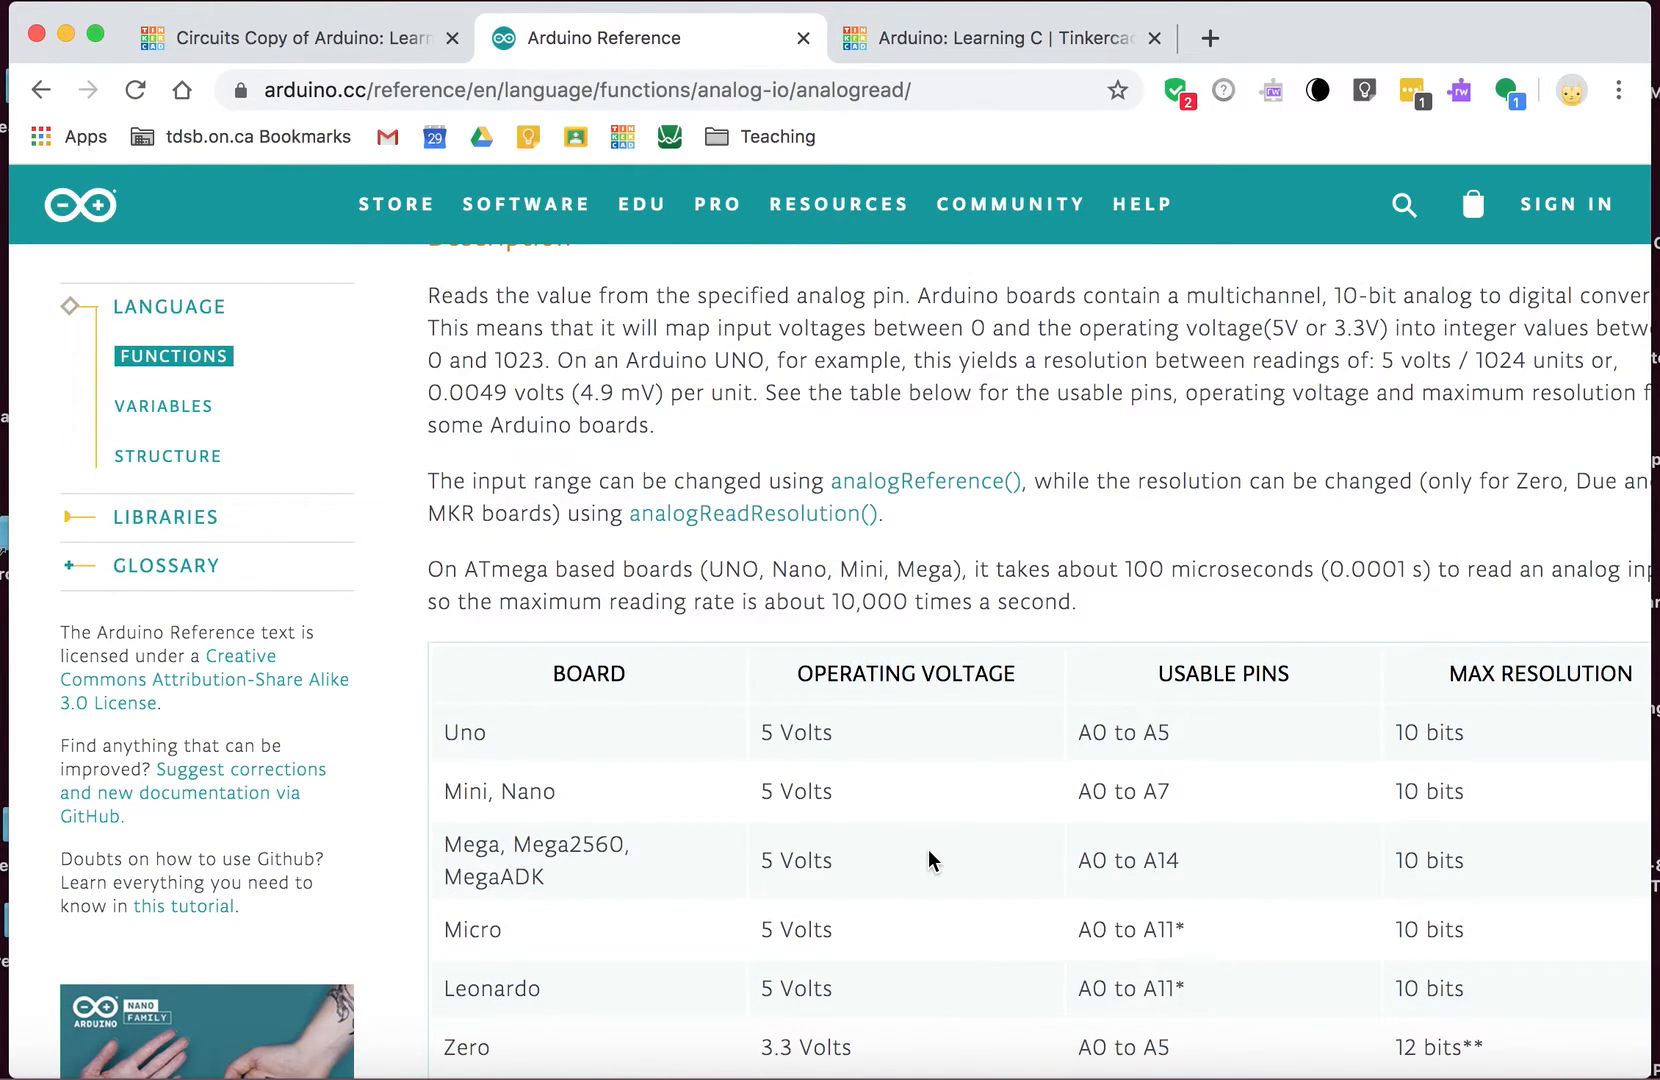
scroll("down", 3)
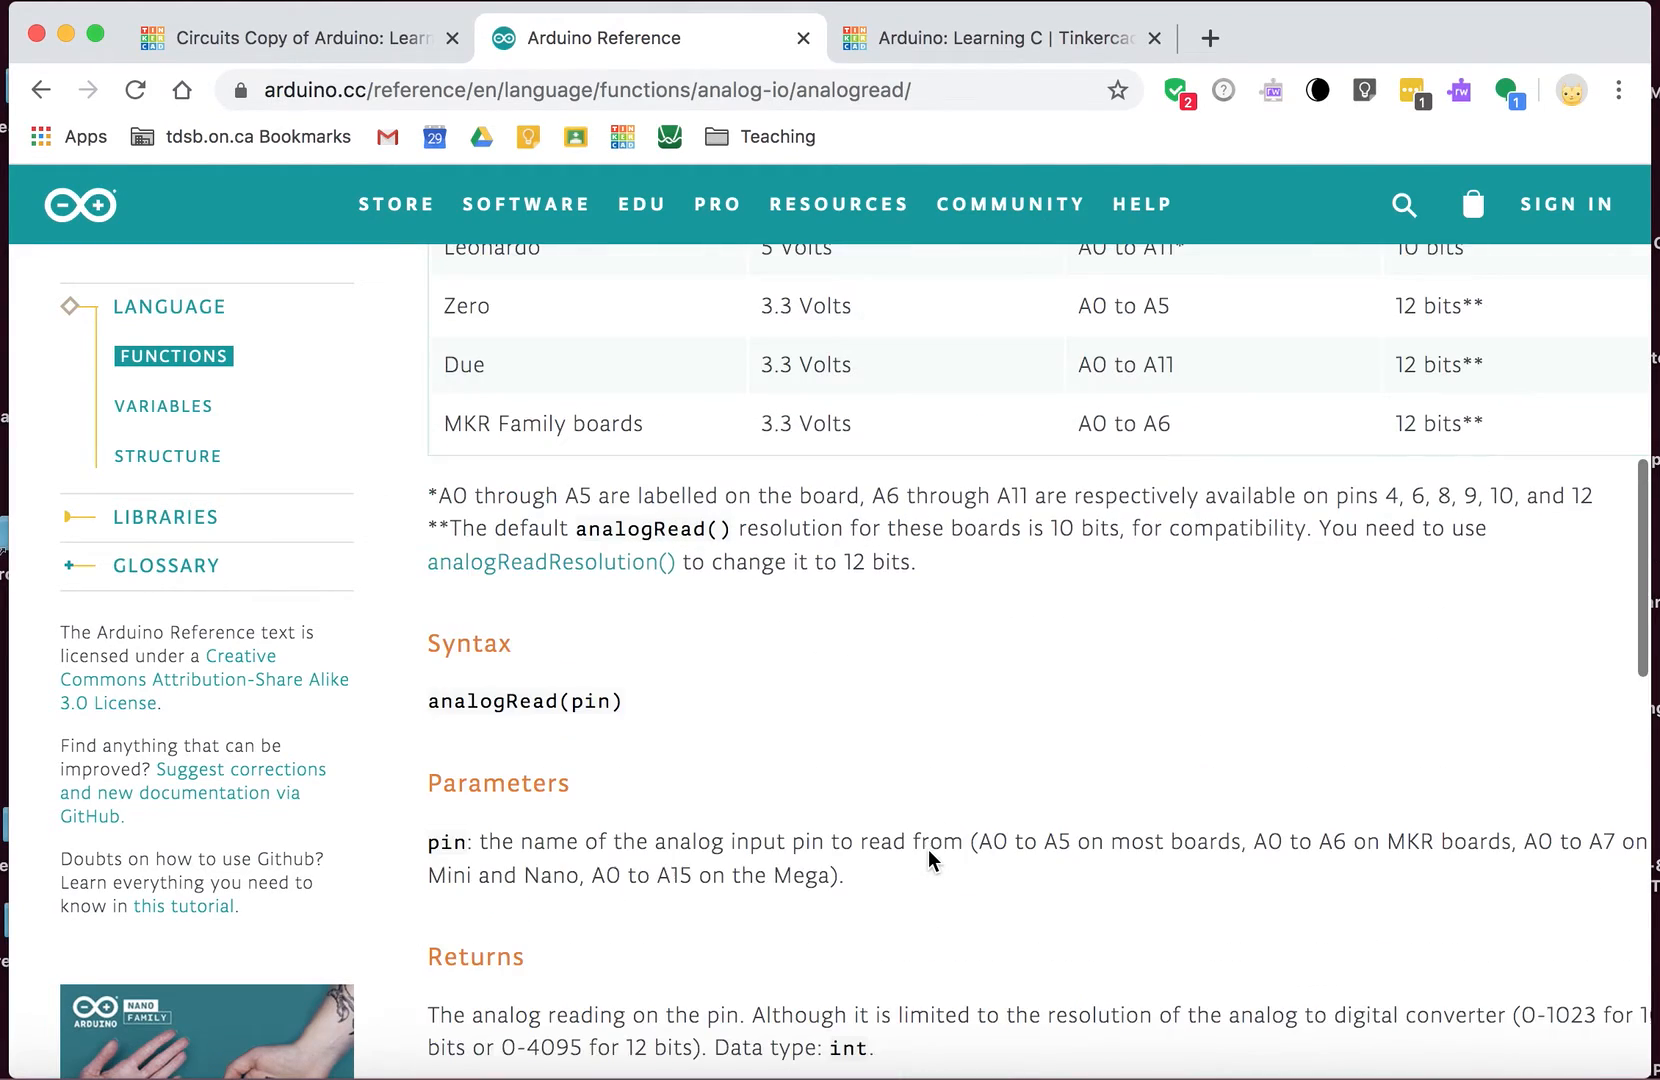
scroll("up", 3)
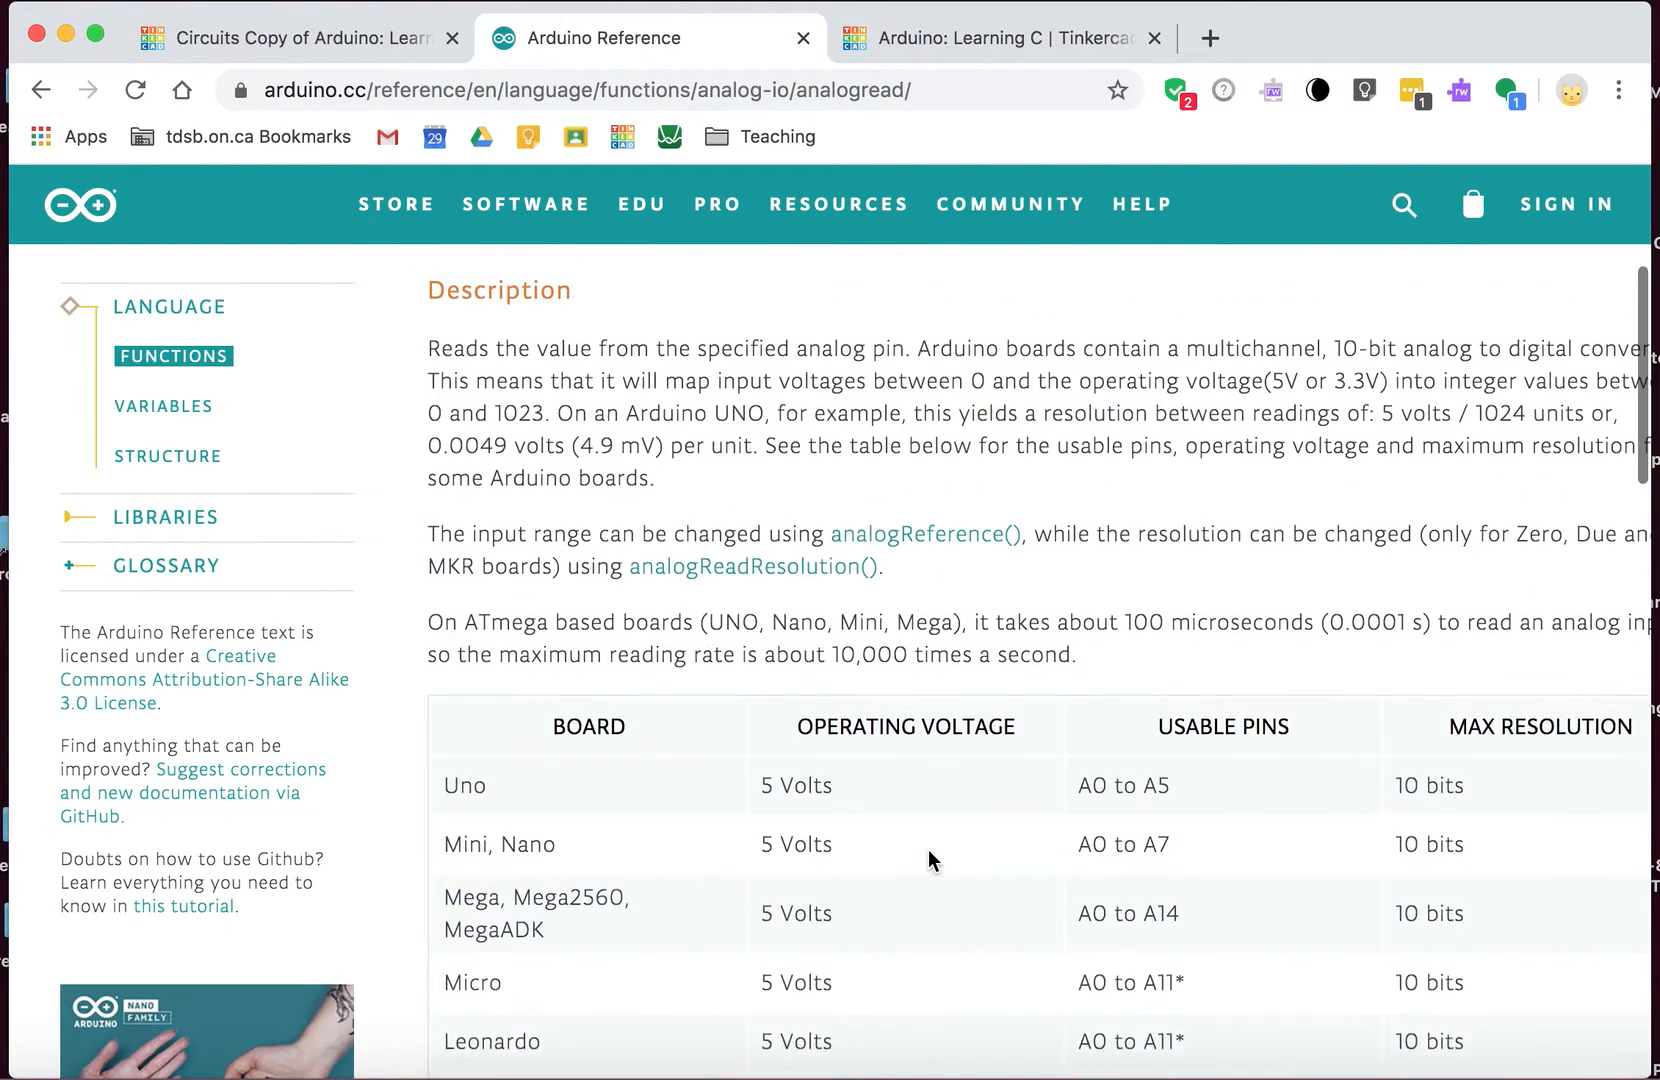
scroll("up", 3)
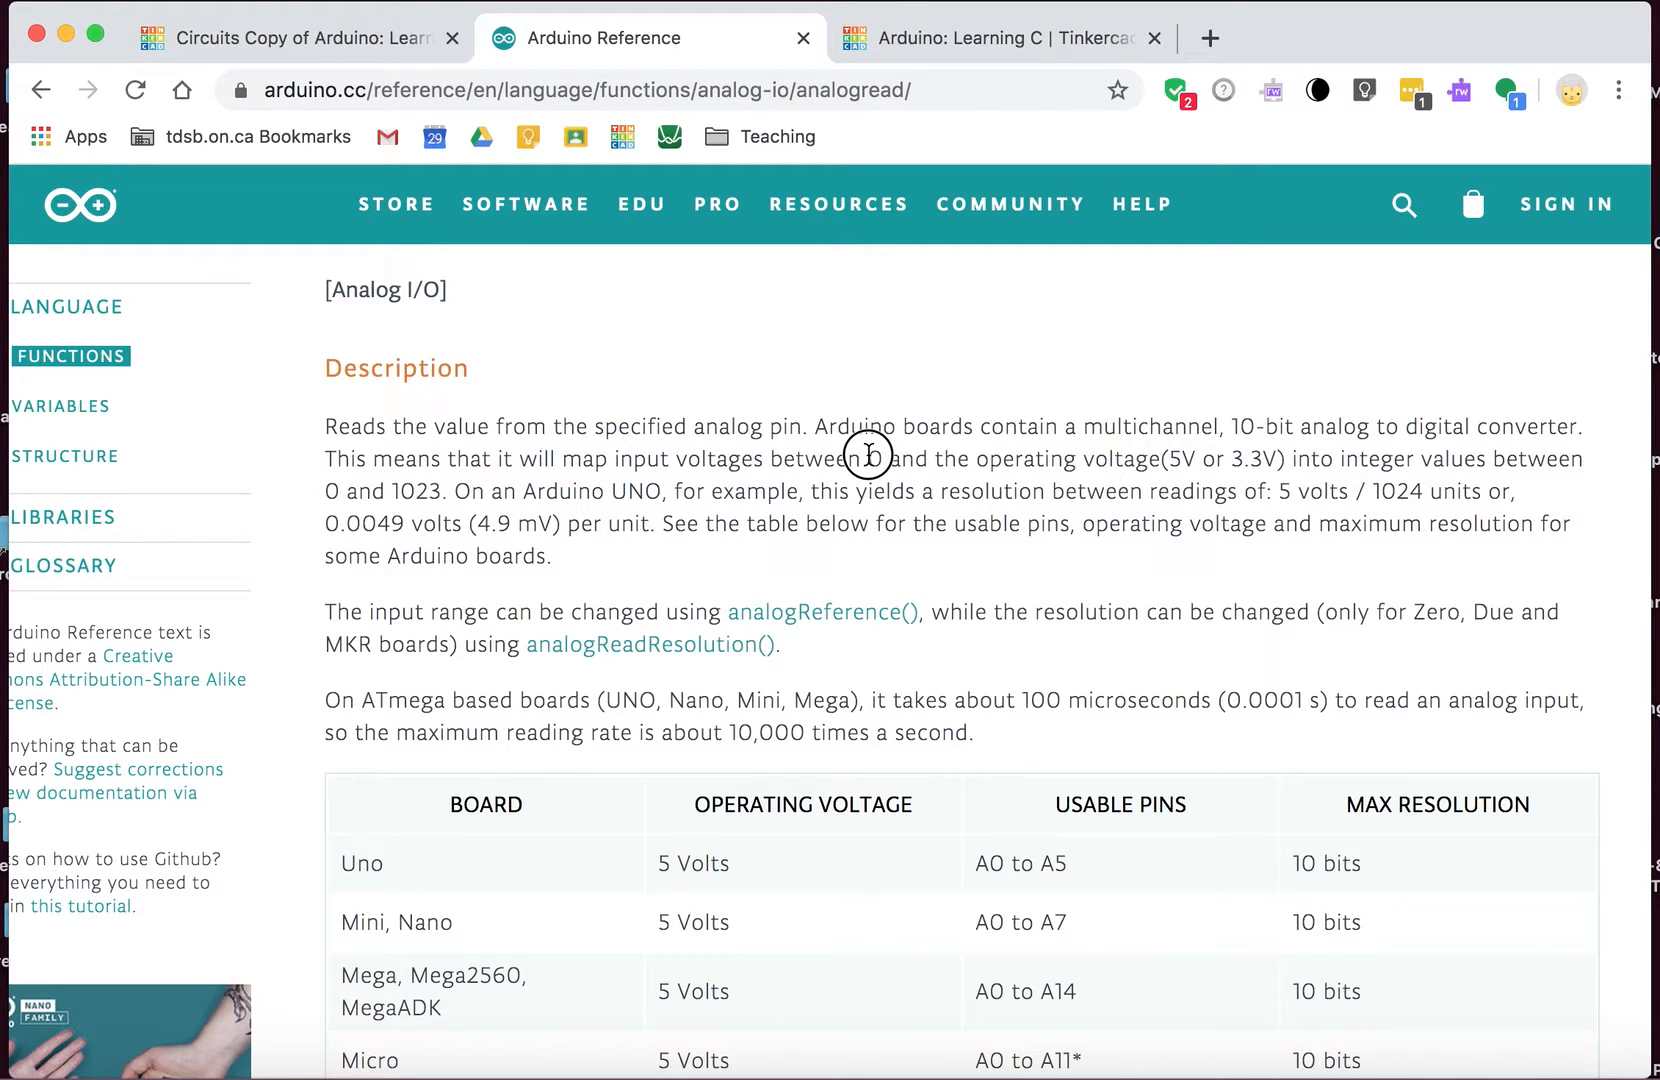
mouse_move(934, 469)
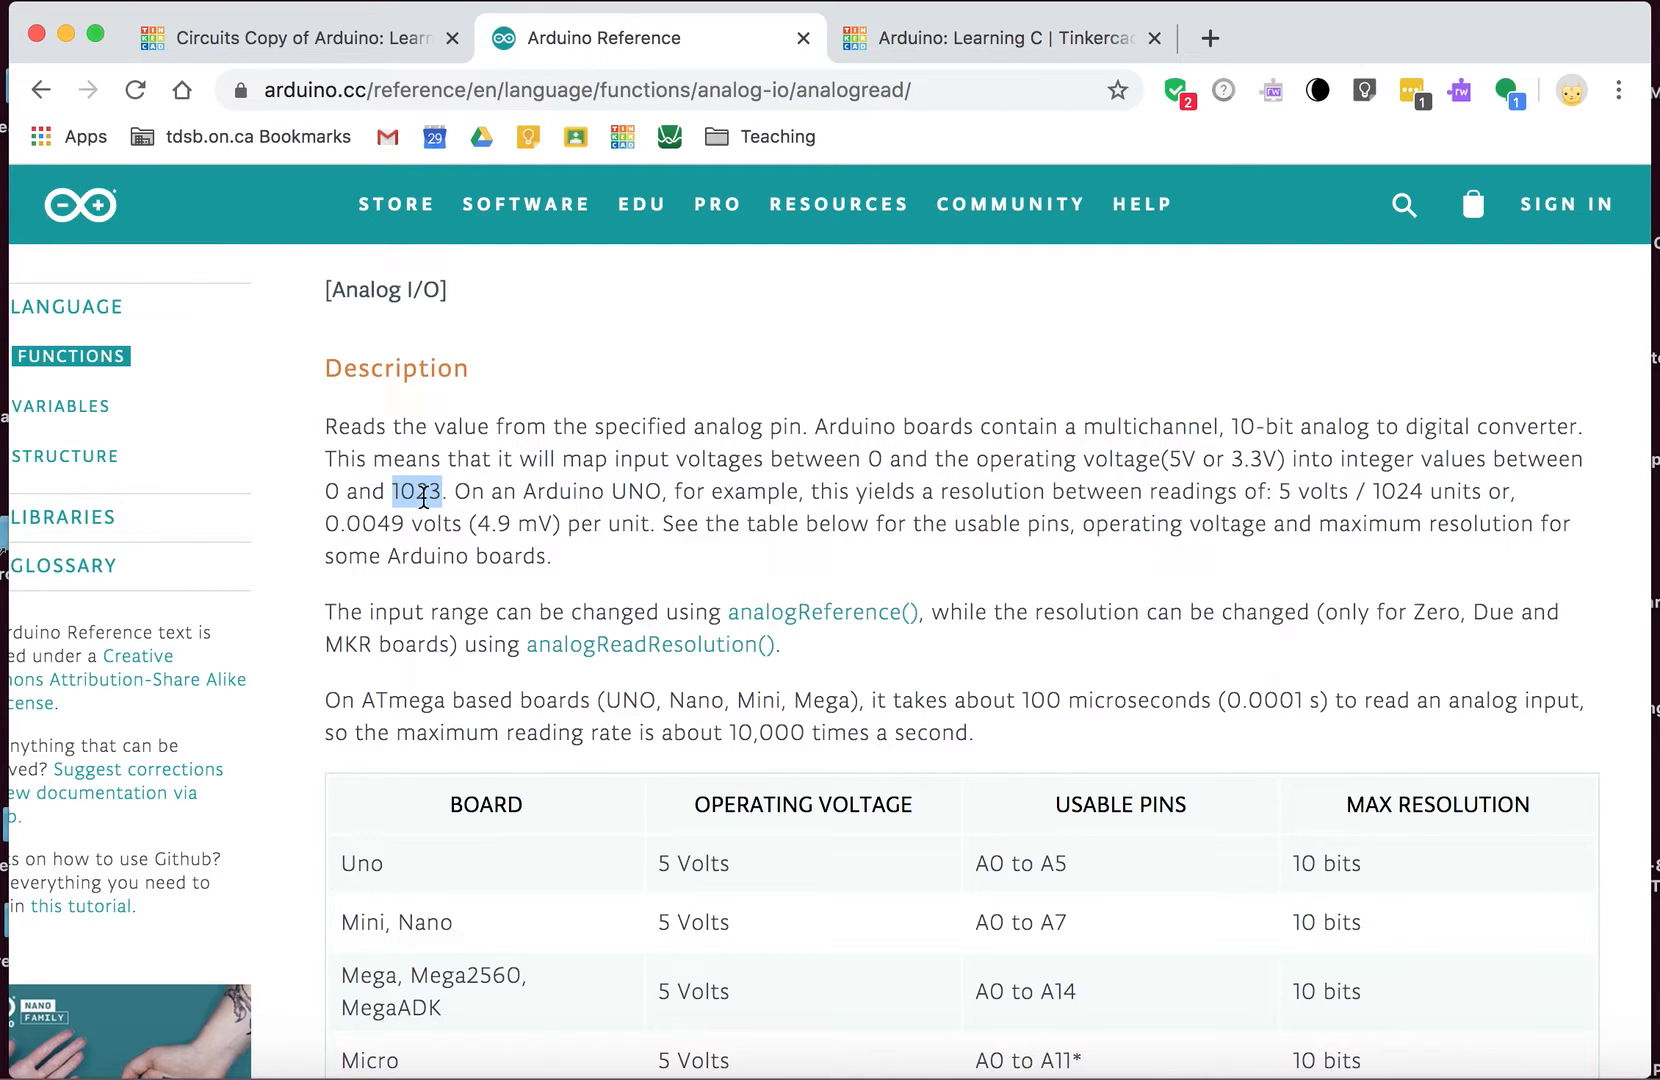
Step: Select the analogRead() example sketch code and return to the Tinkercad project
scroll("down", 3)
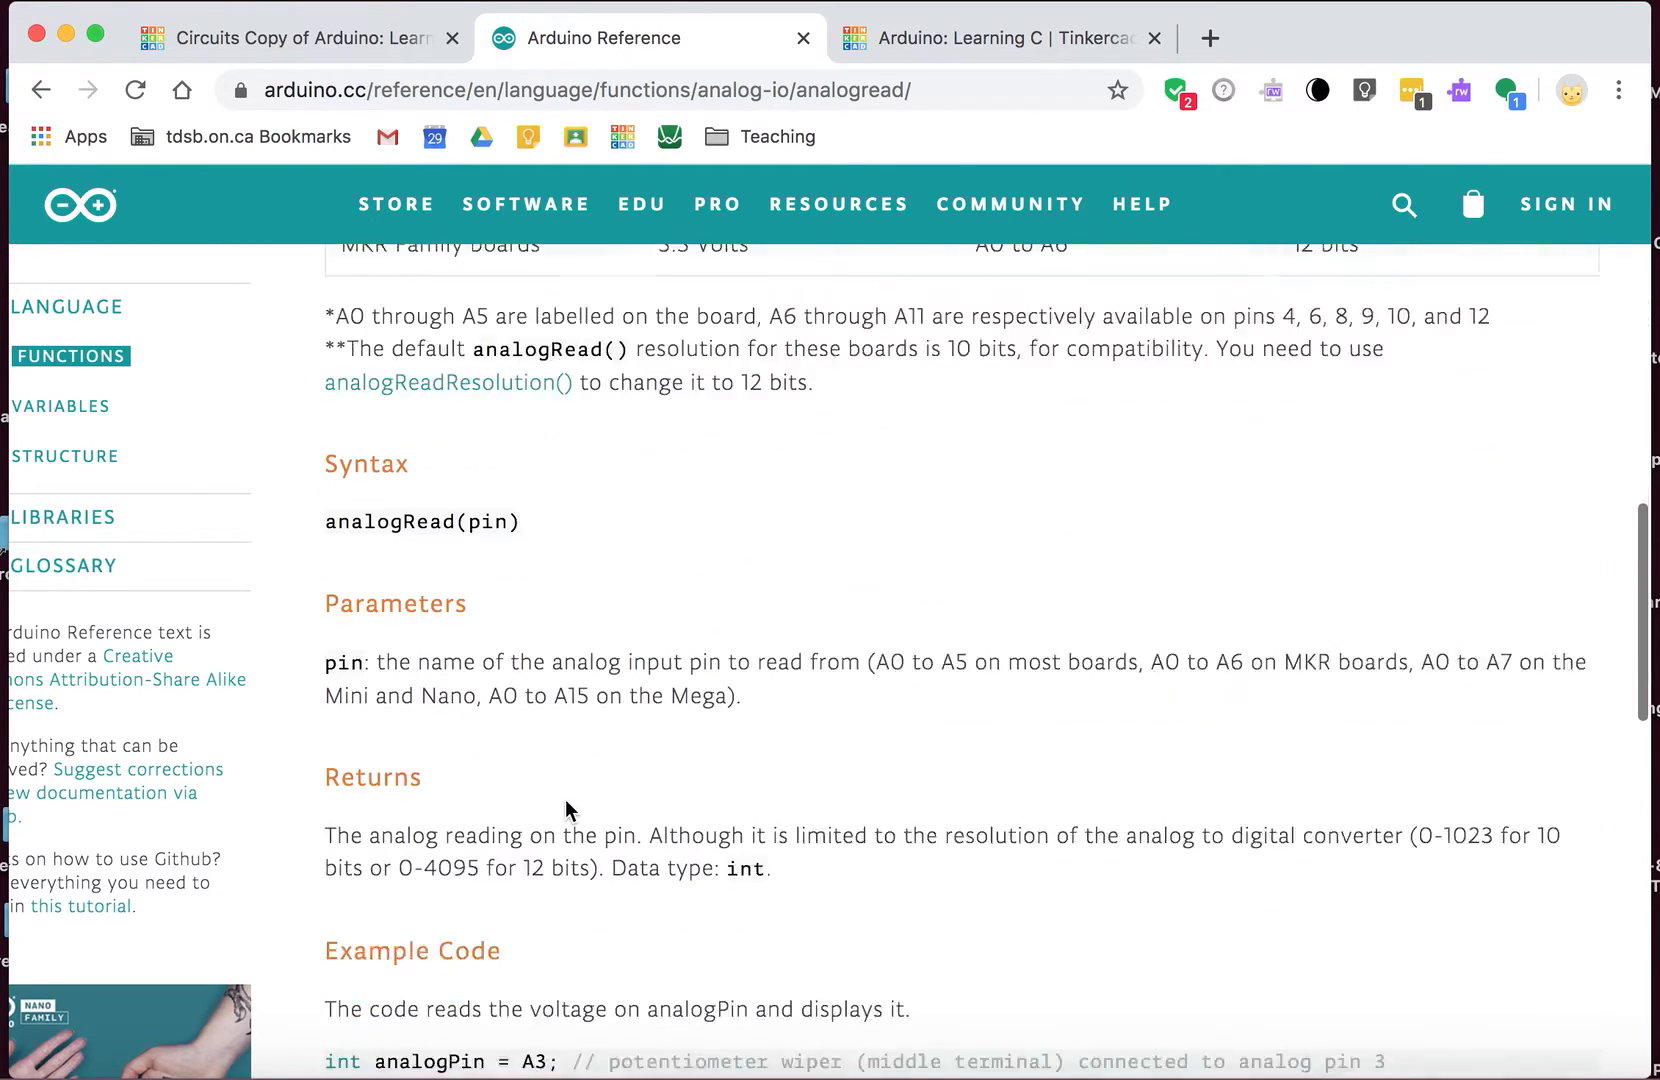
scroll("down", 3)
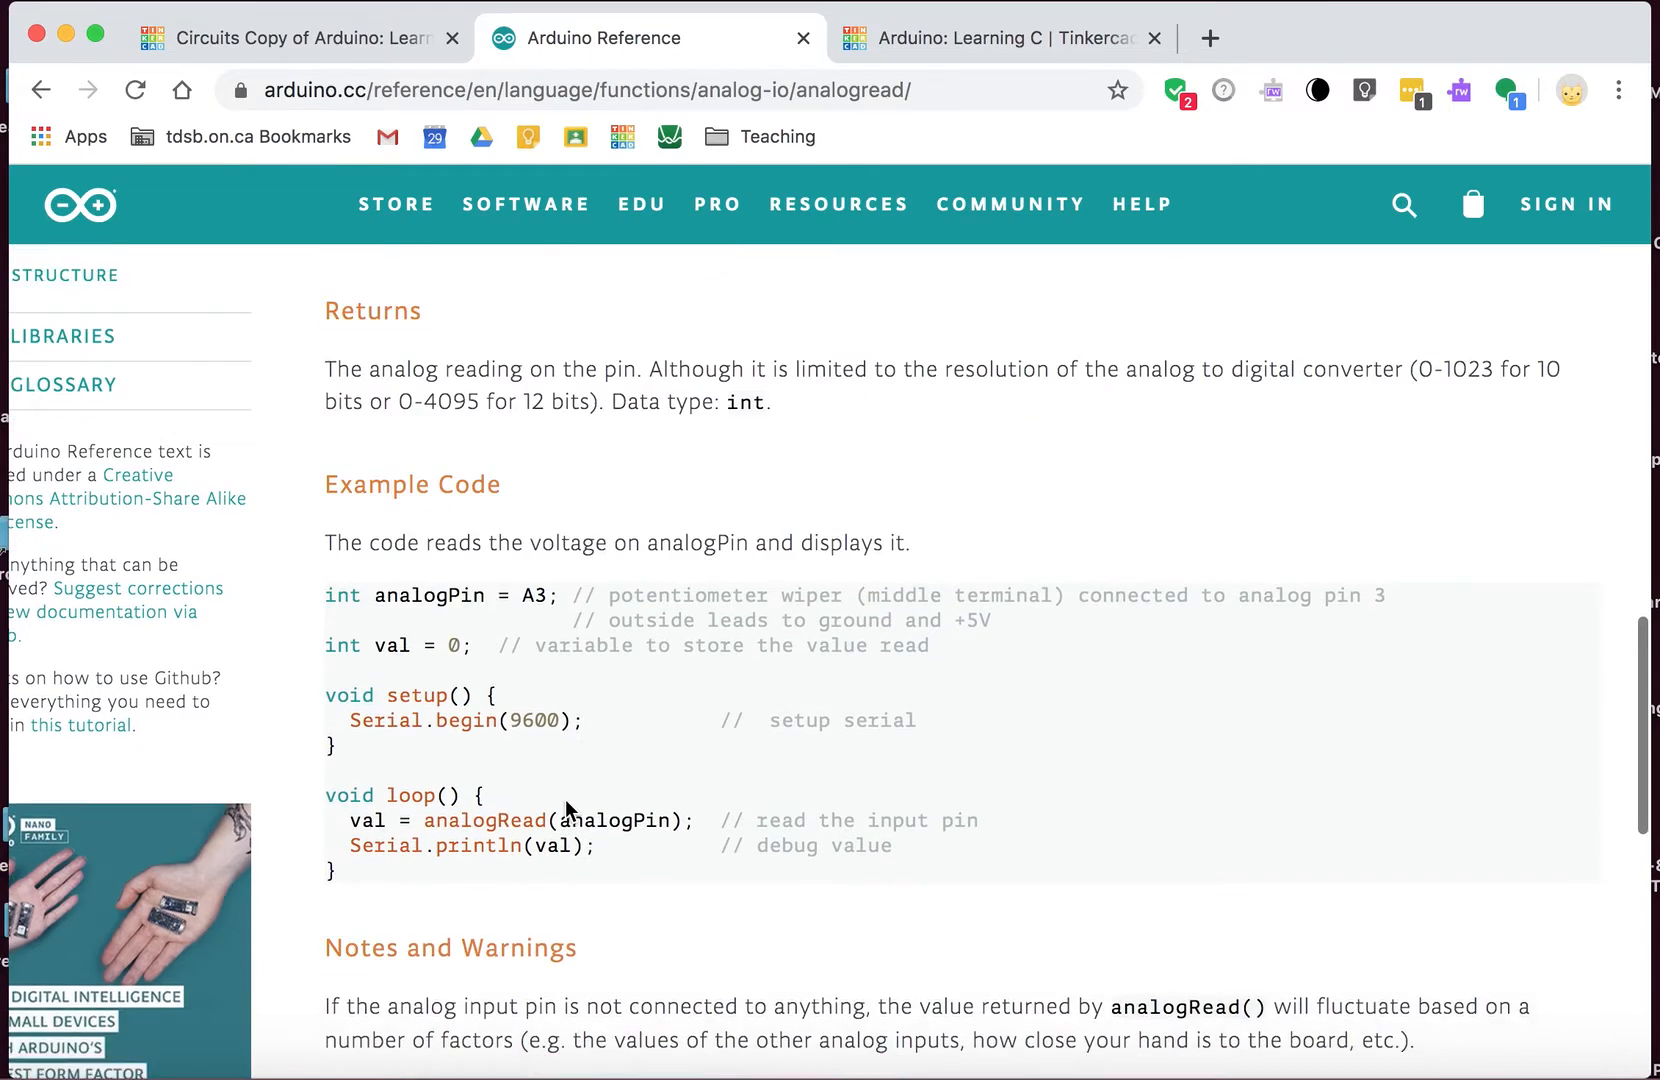
scroll("down", 3)
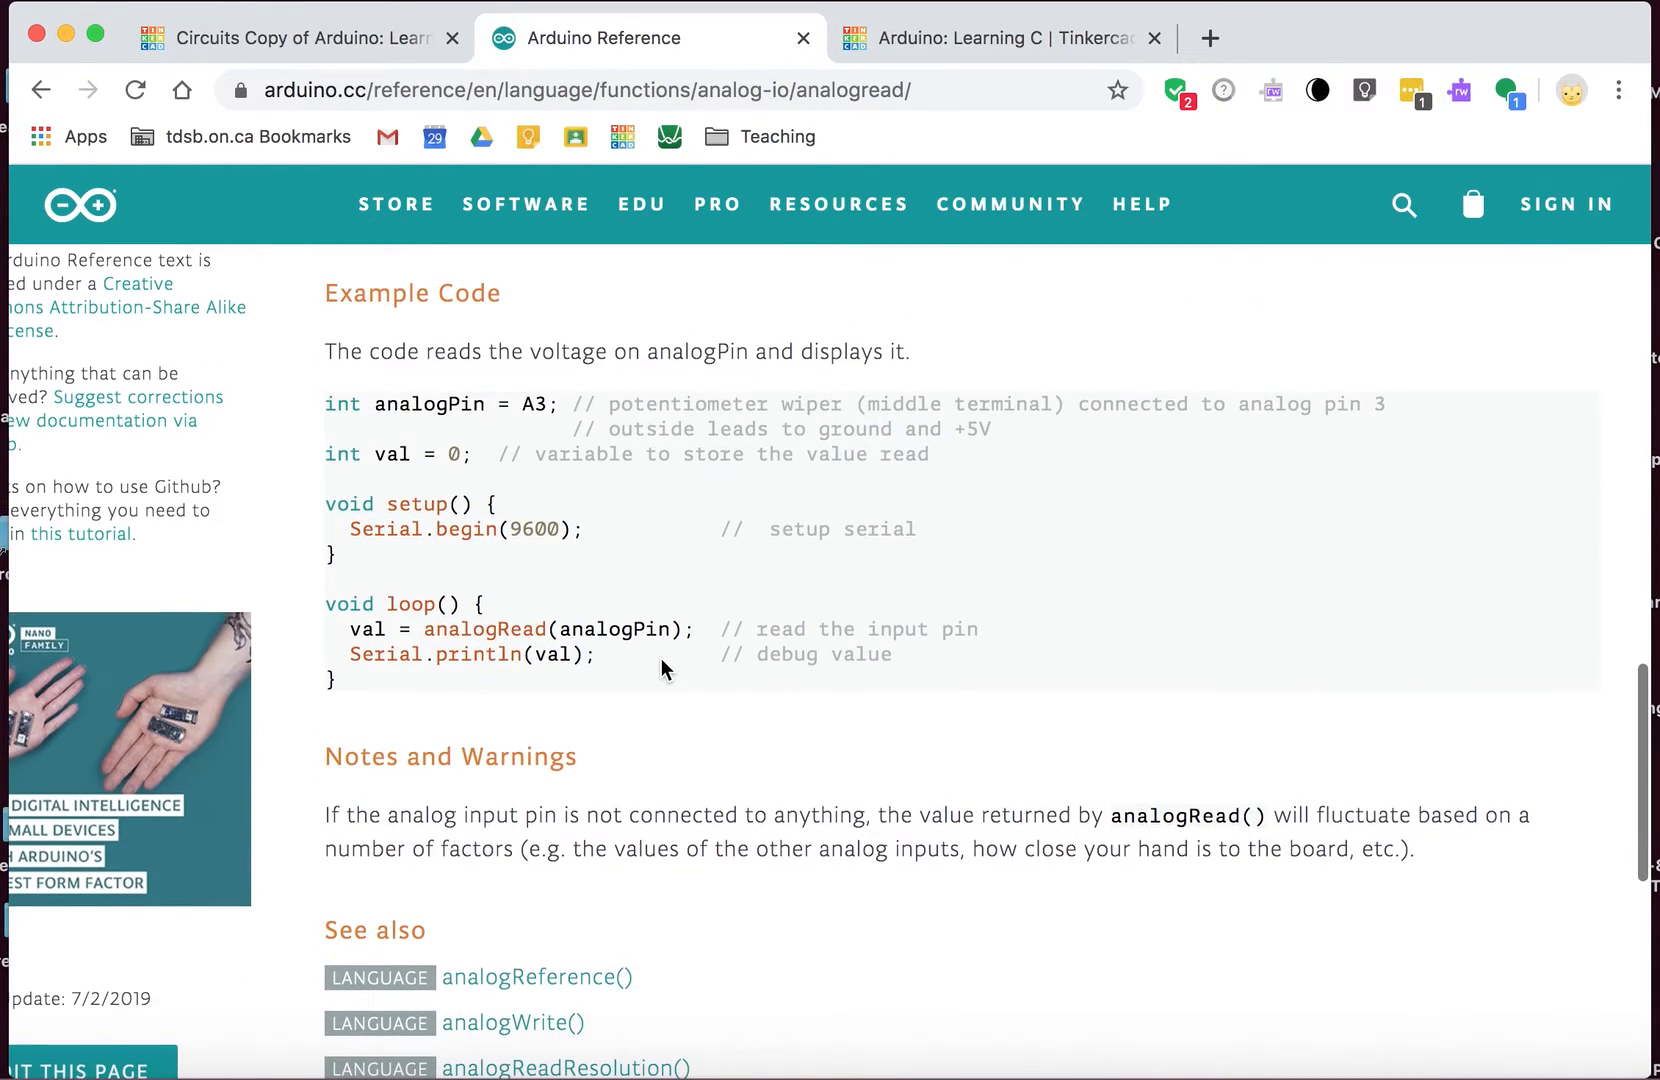
mouse_move(359, 692)
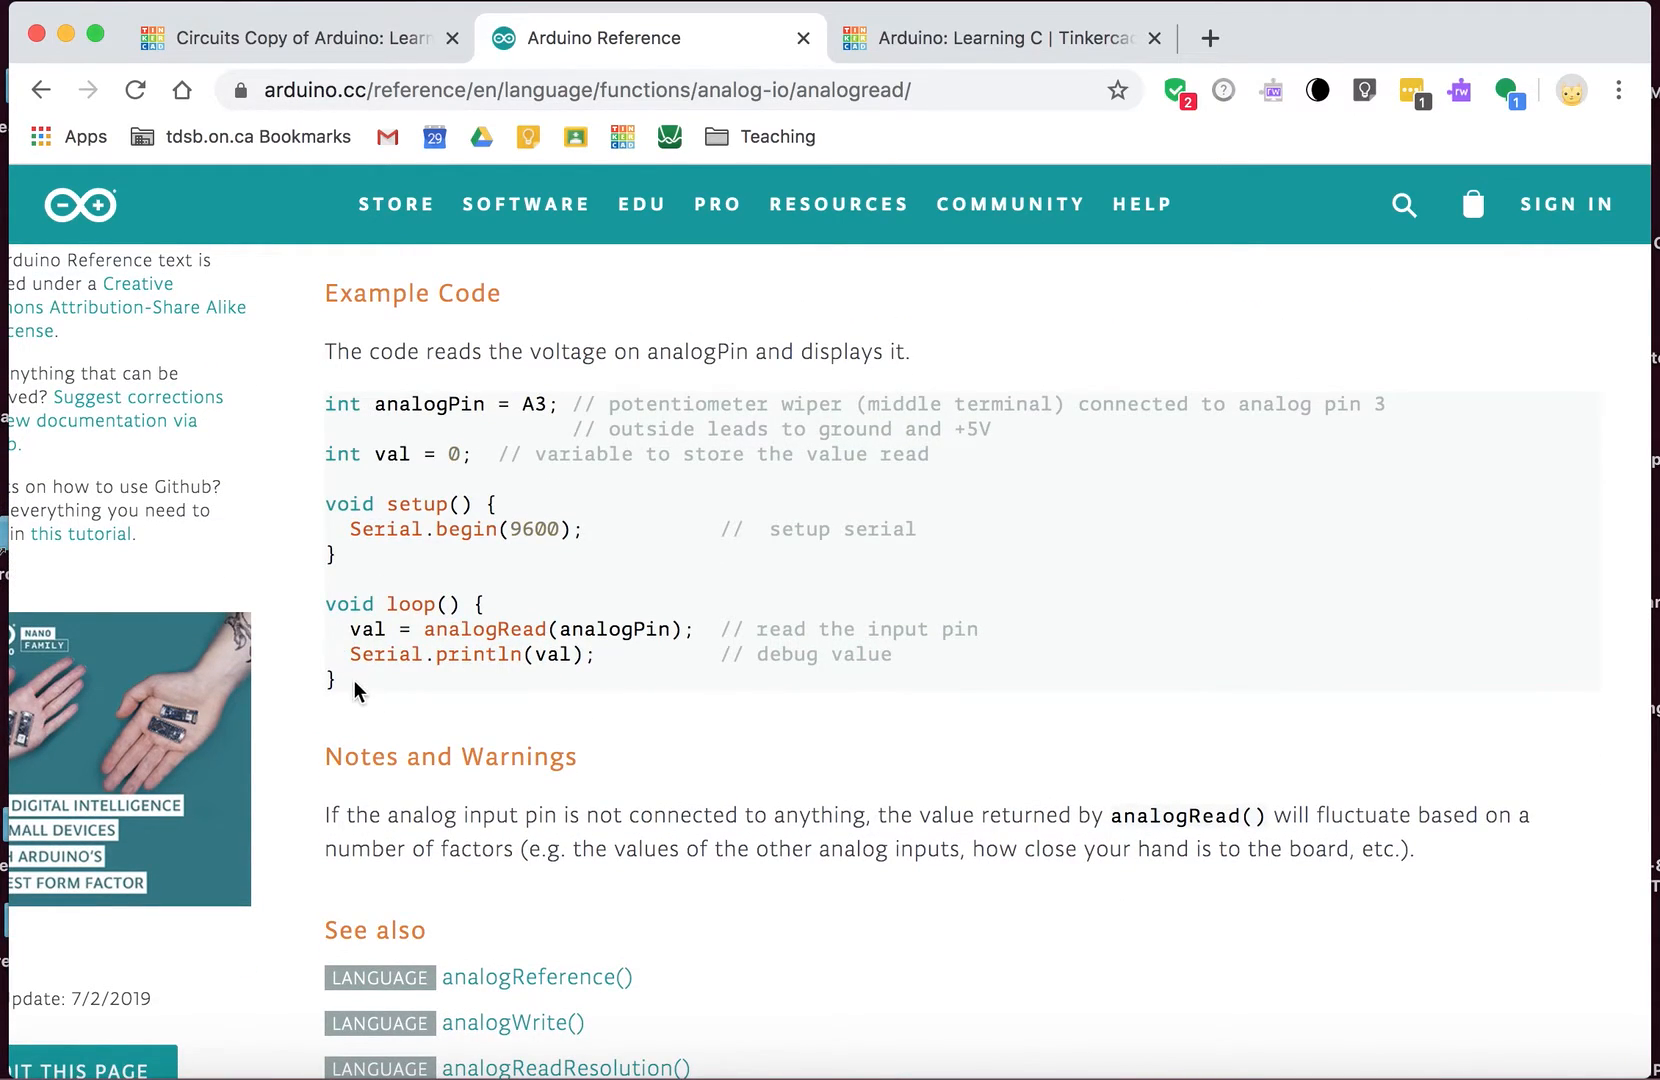
left_click_drag(325, 403, 331, 681)
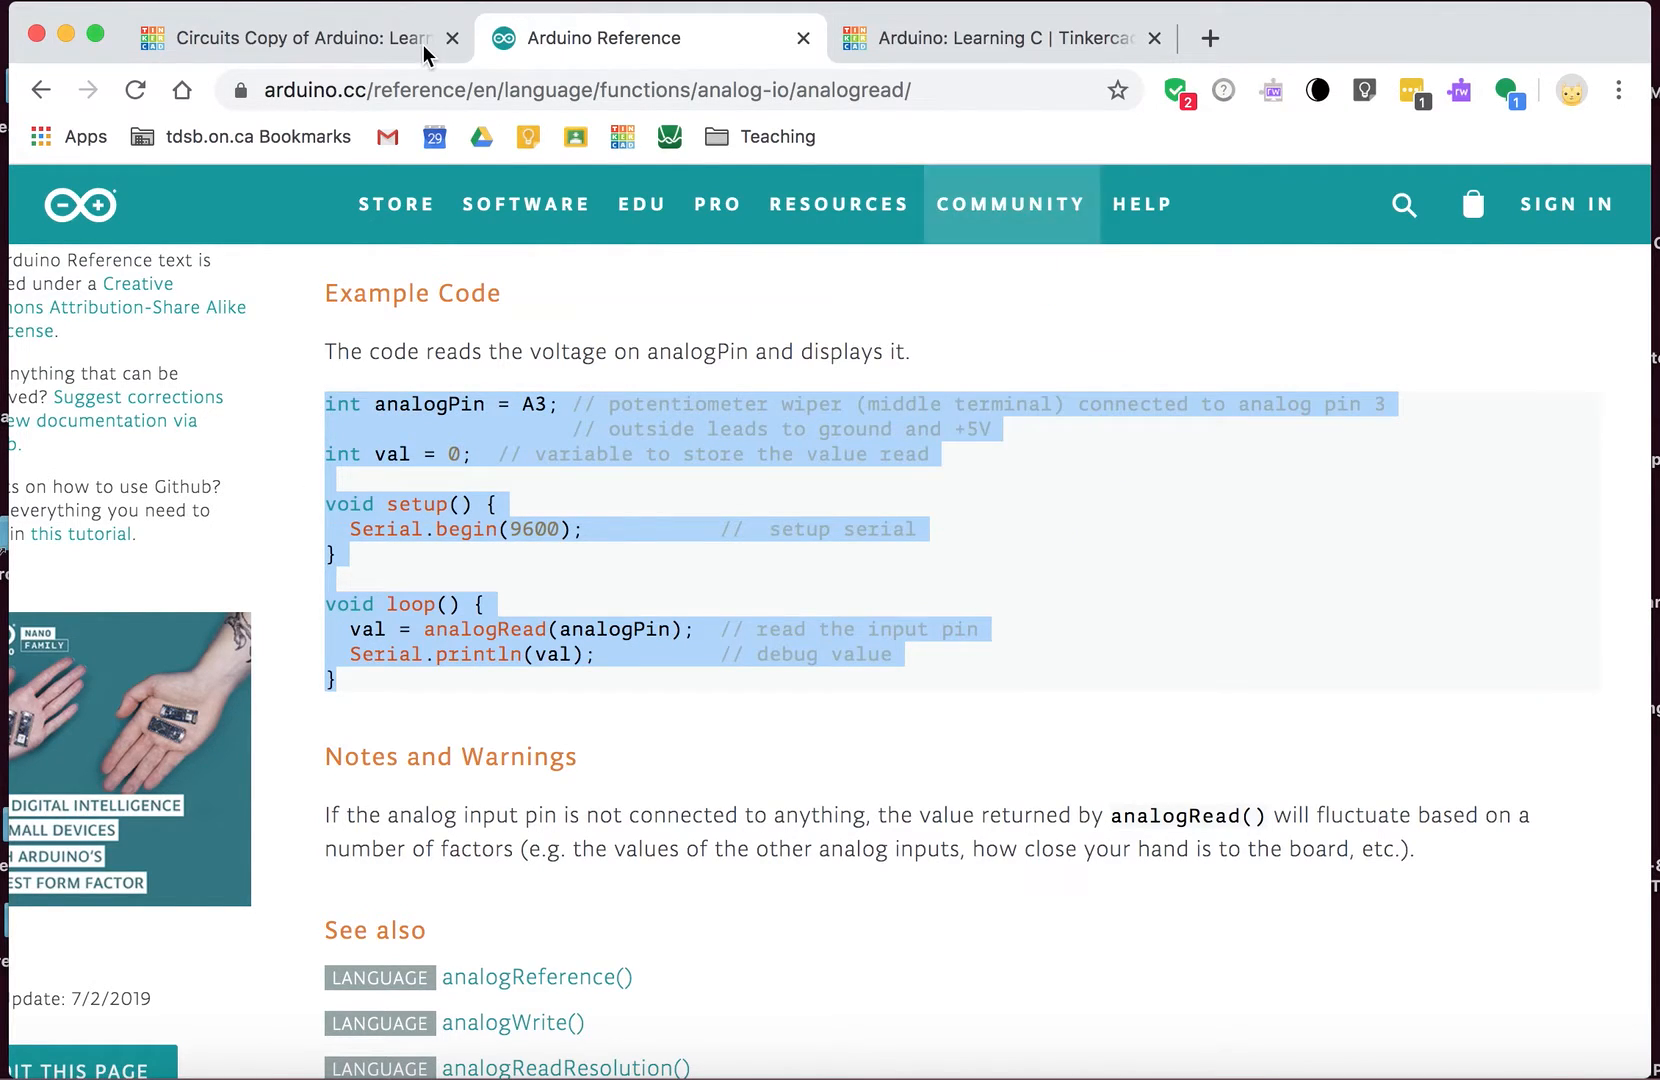
left_click(995, 37)
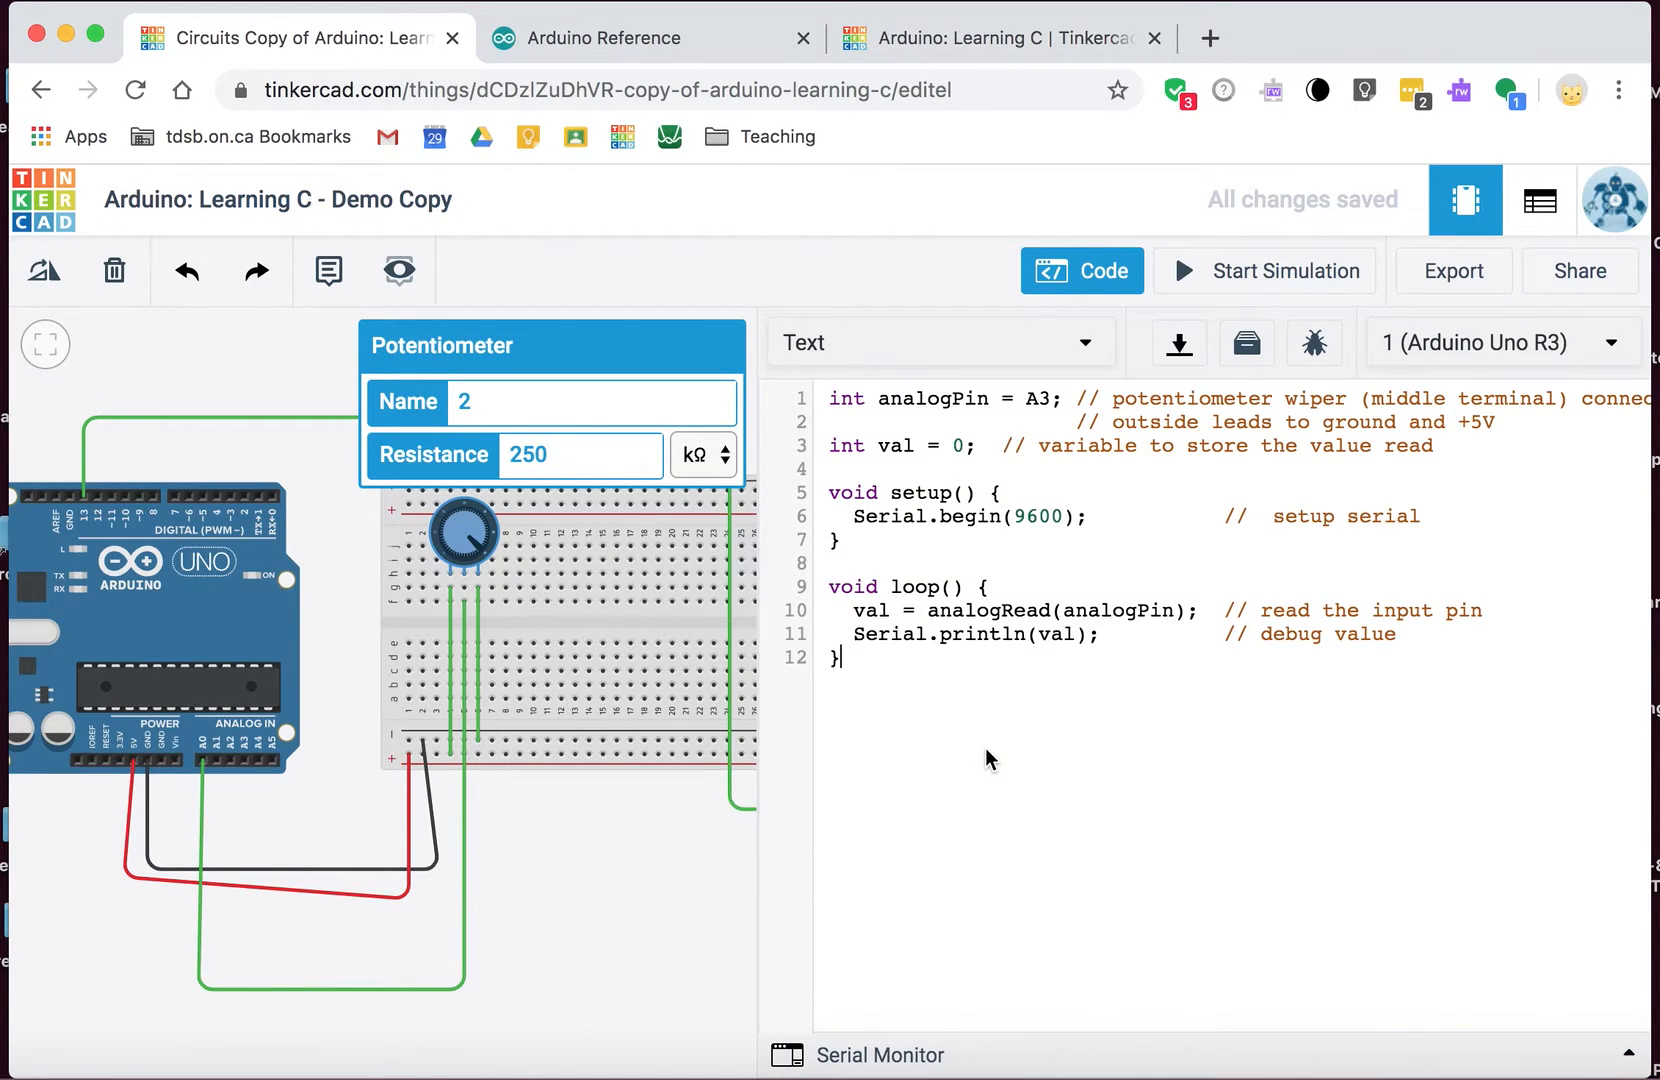
left_click(833, 516)
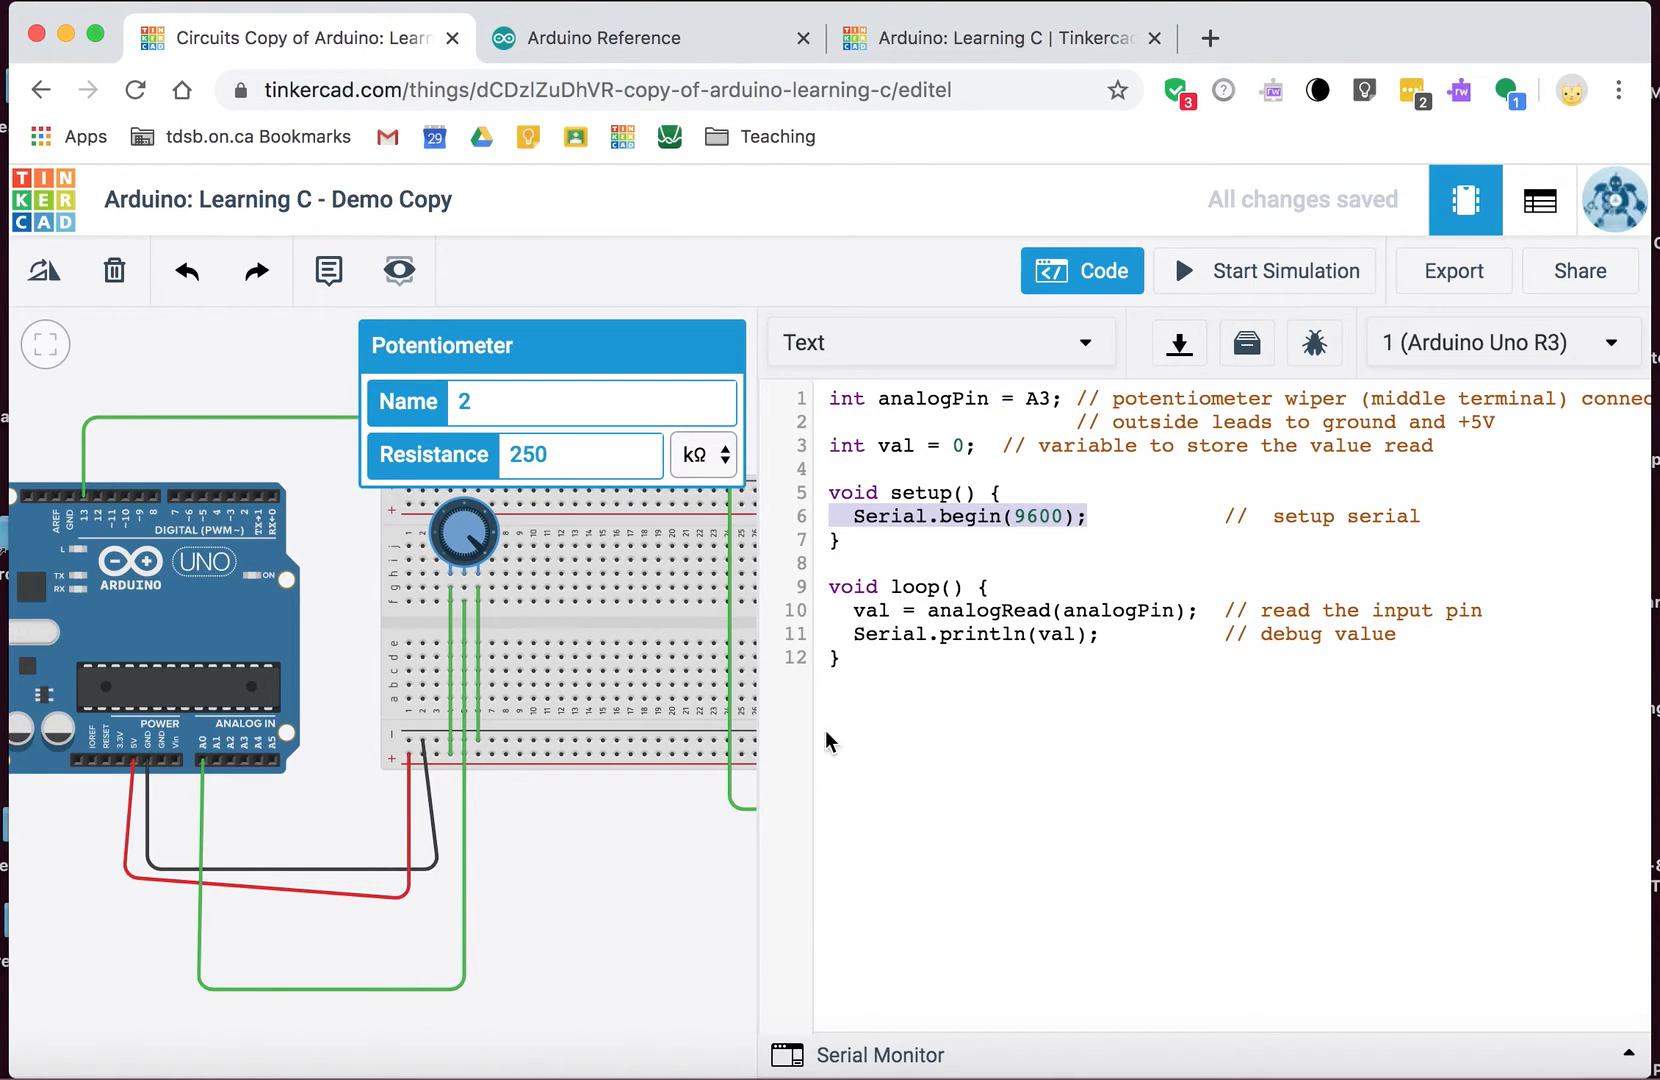
mouse_move(1111, 746)
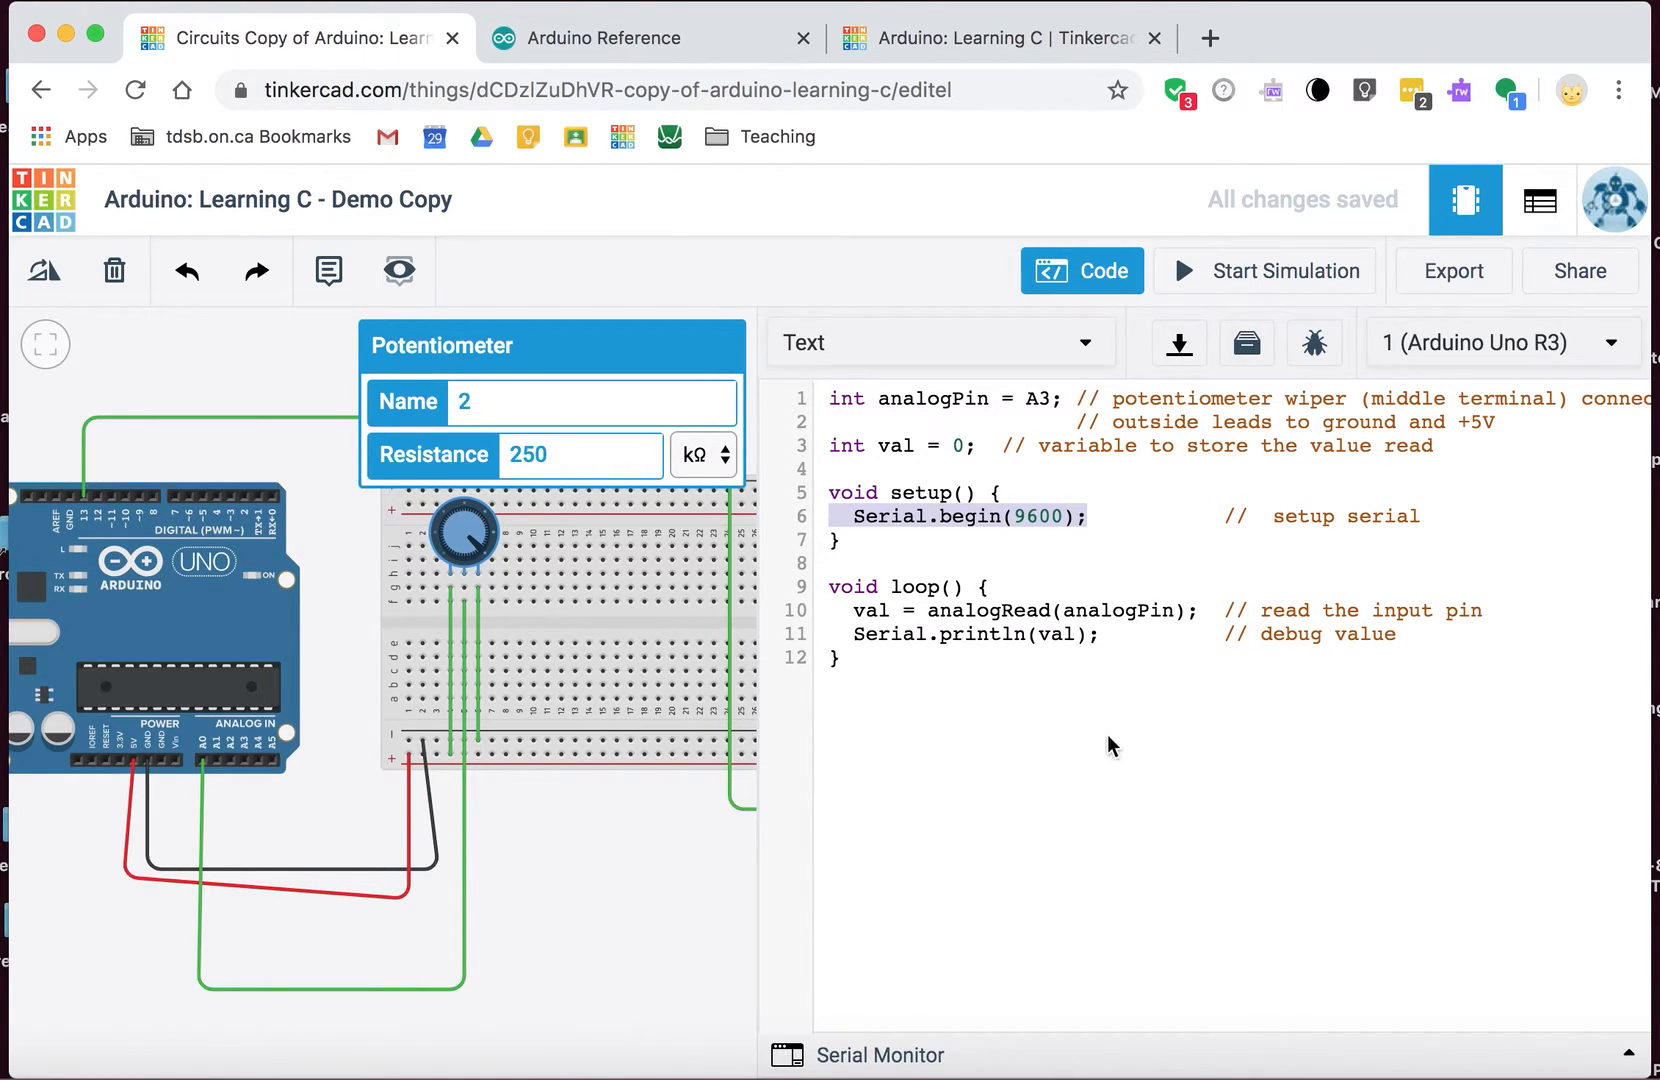
left_click(852, 634)
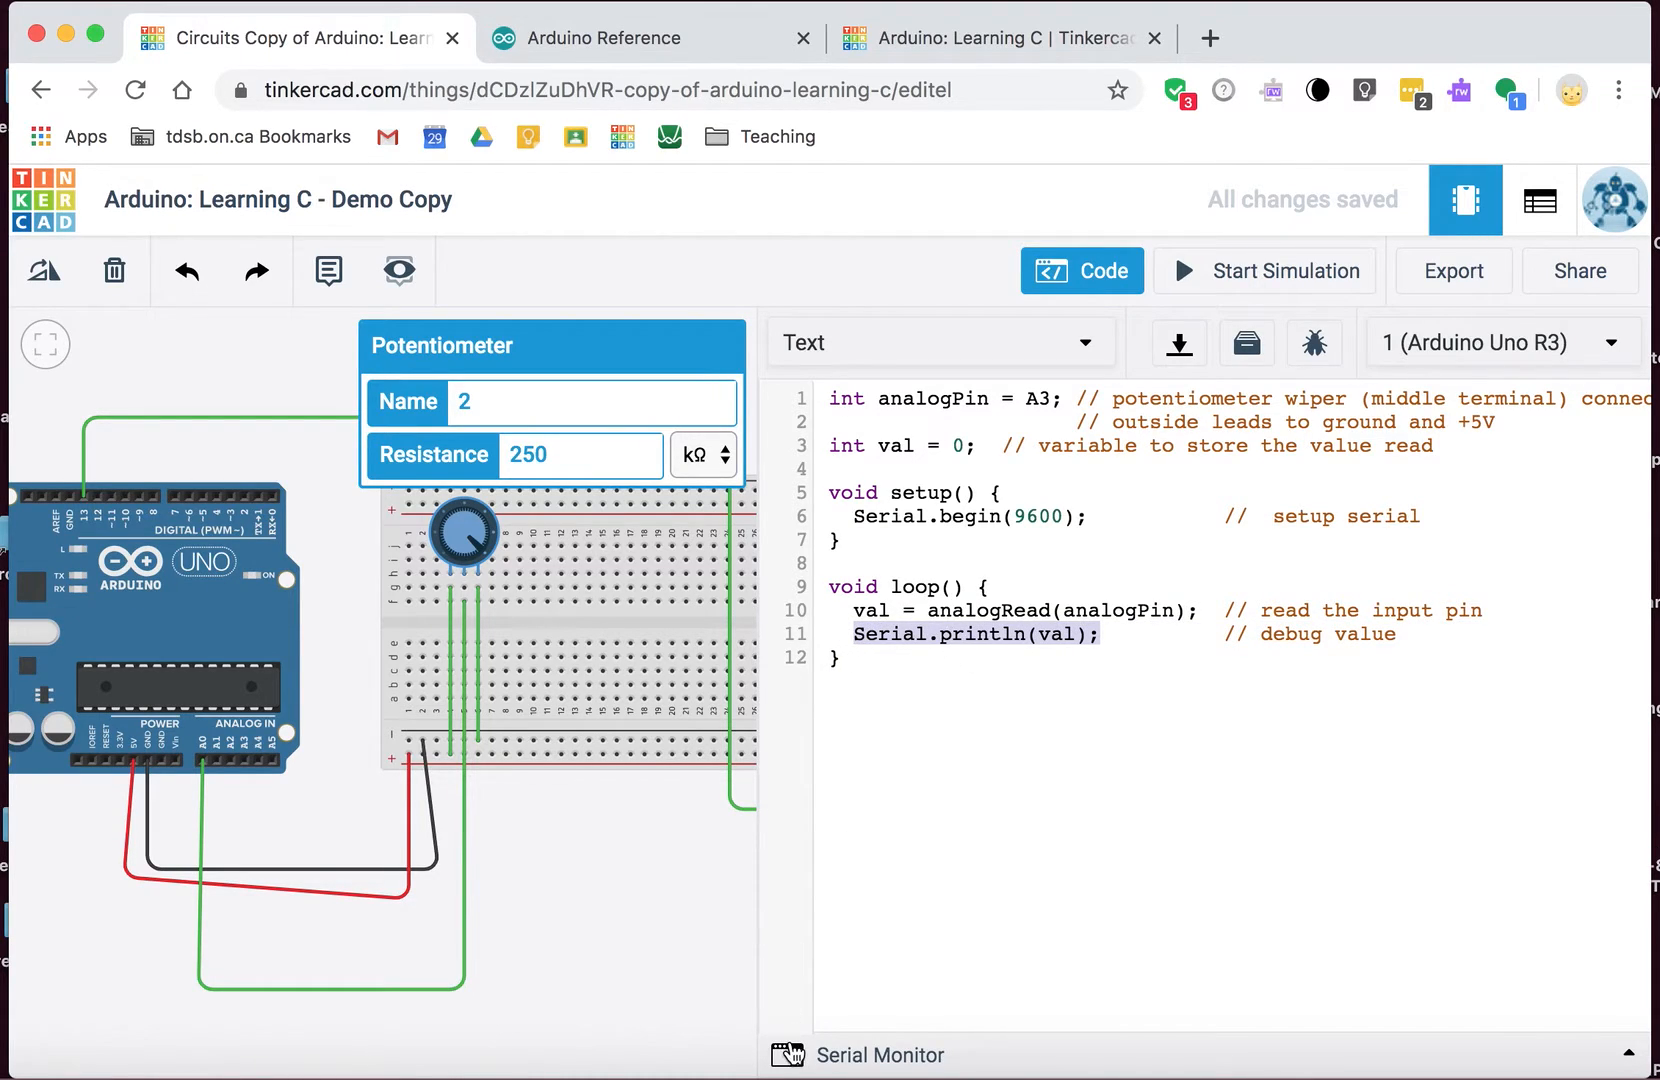
left_click(894, 587)
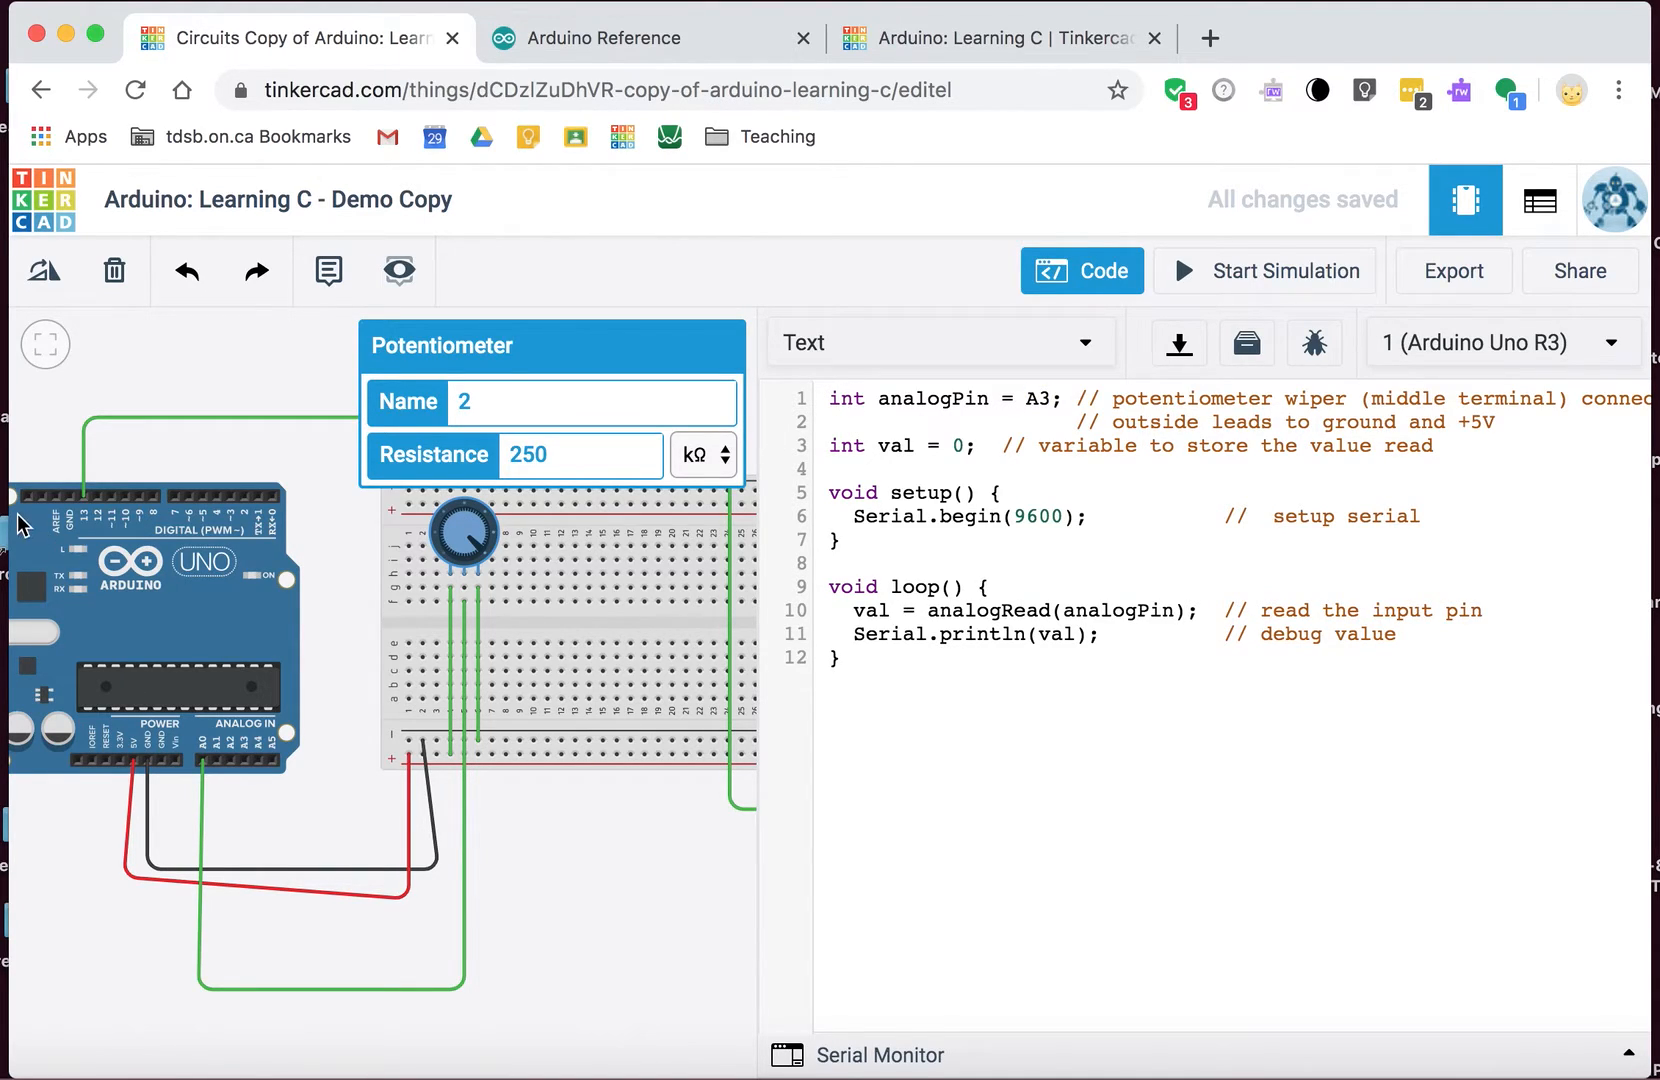
mouse_move(205, 773)
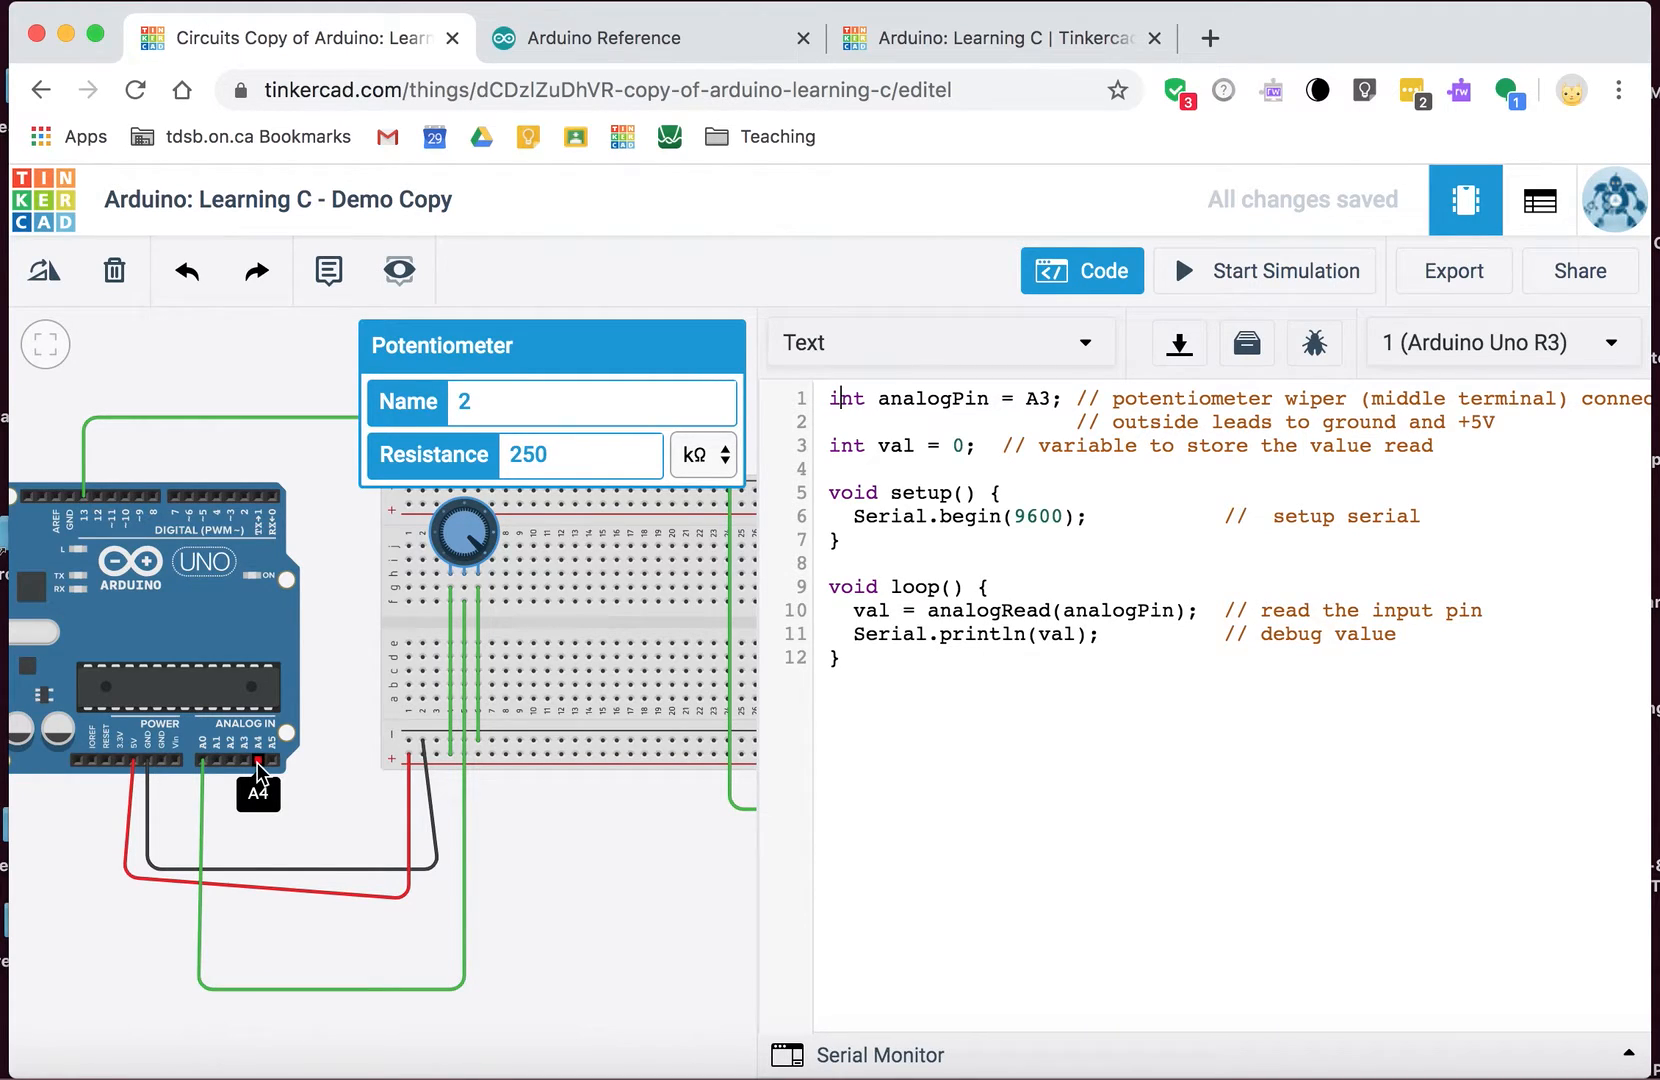
mouse_move(192, 734)
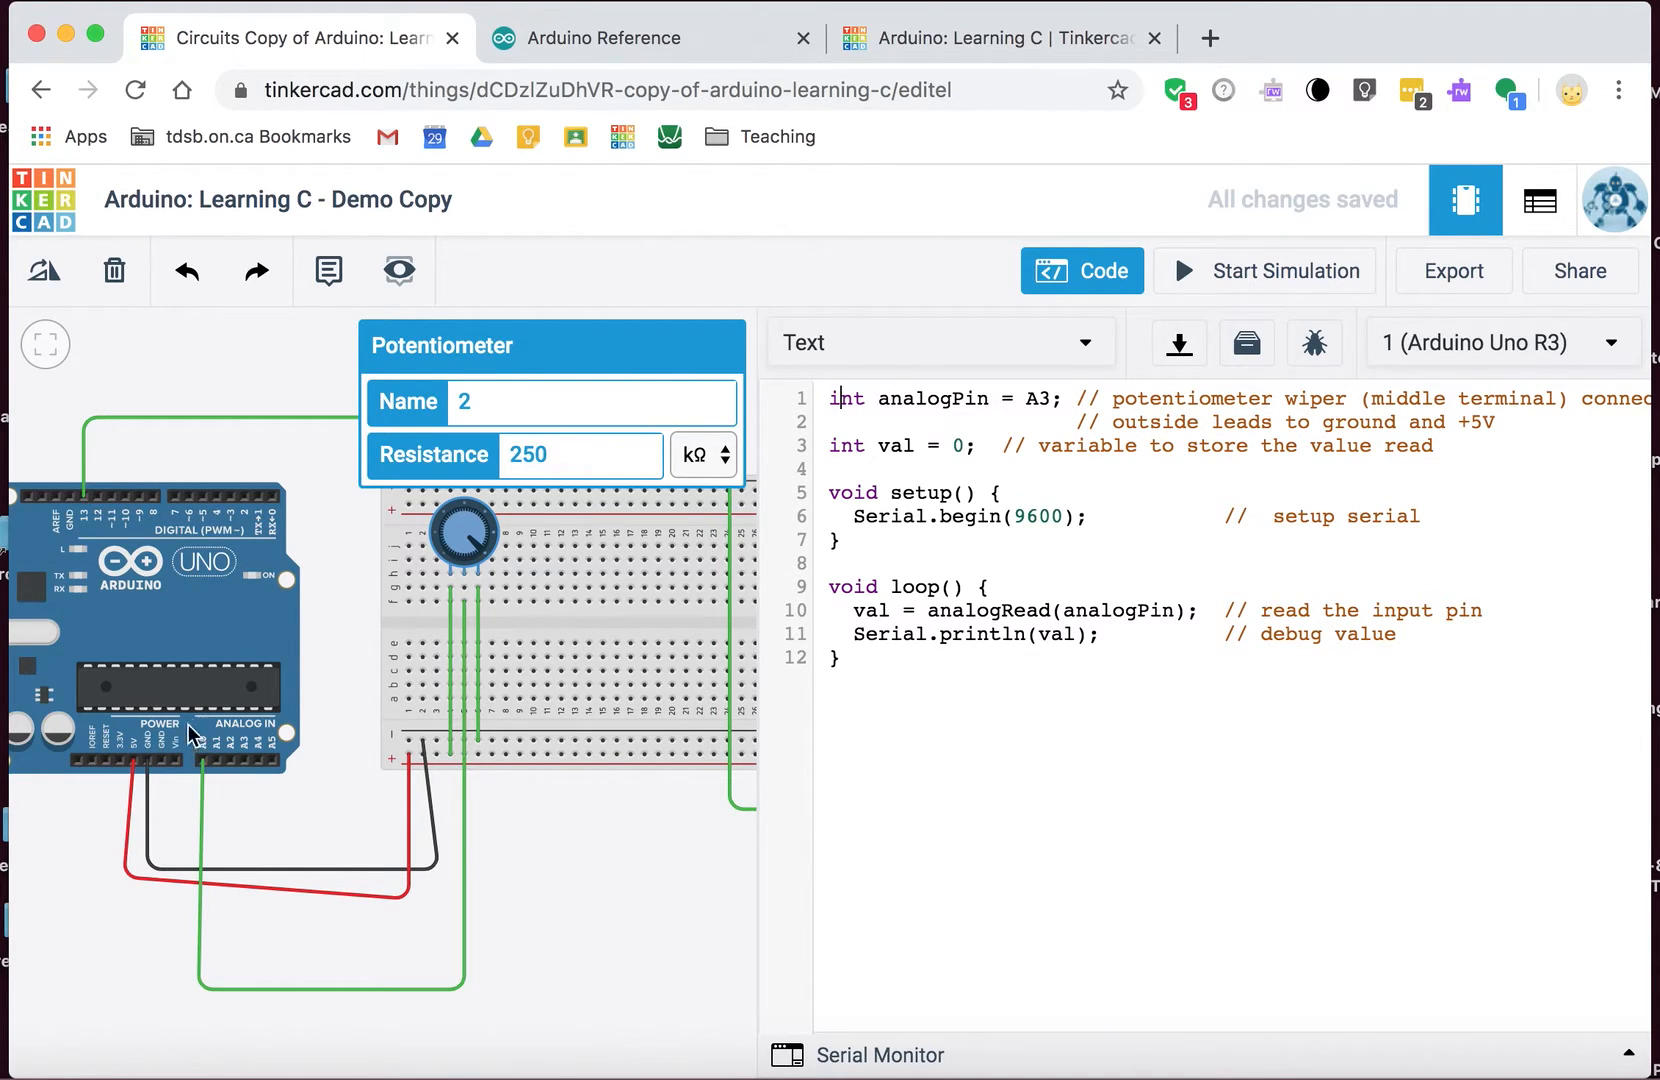
mouse_move(278, 538)
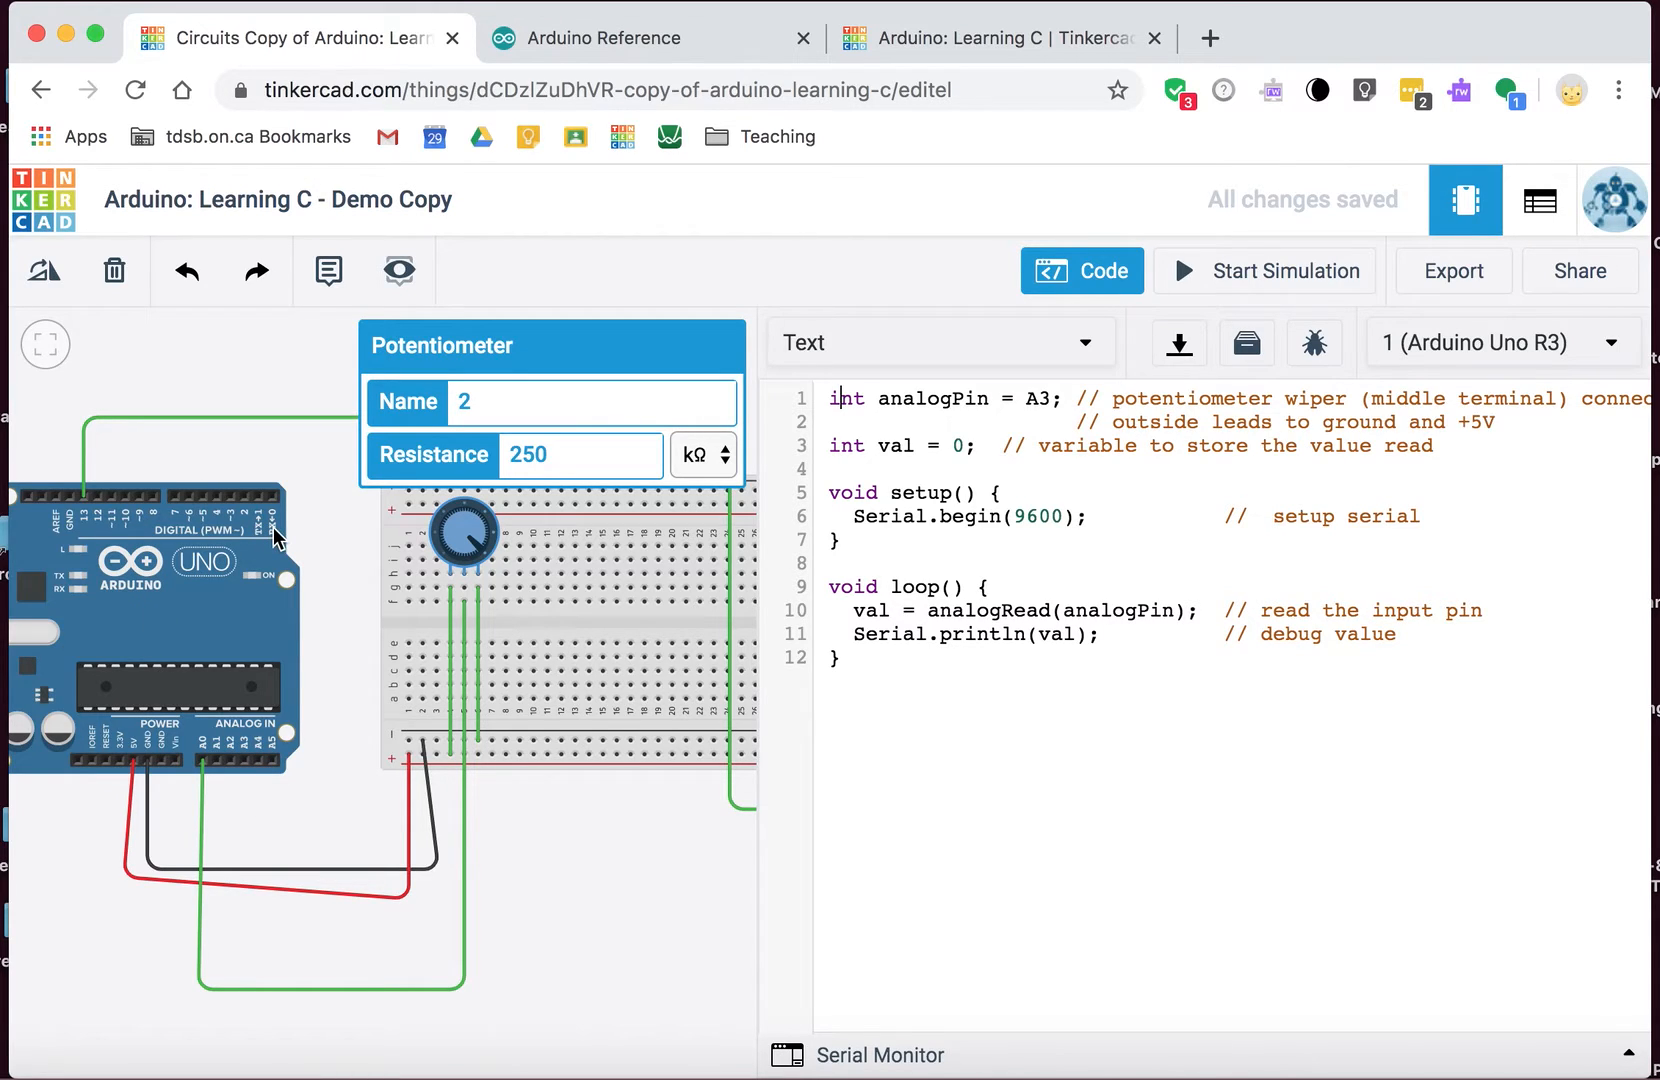
mouse_move(98, 513)
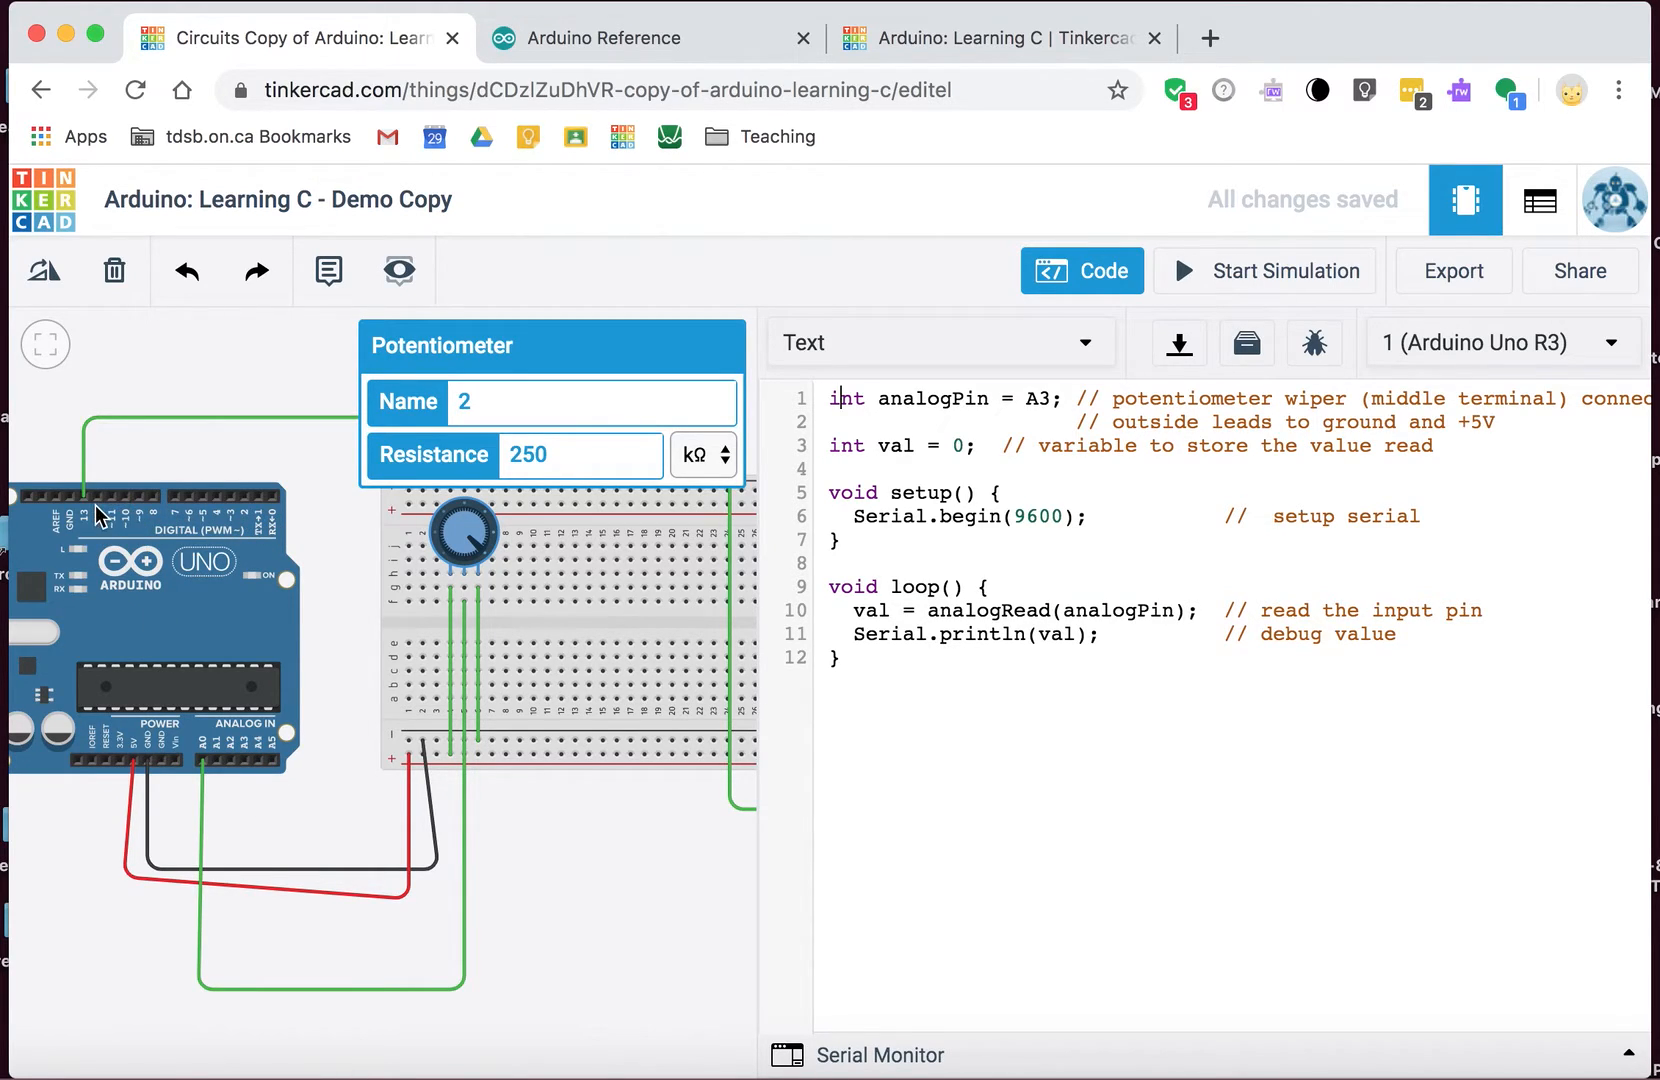
mouse_move(210, 749)
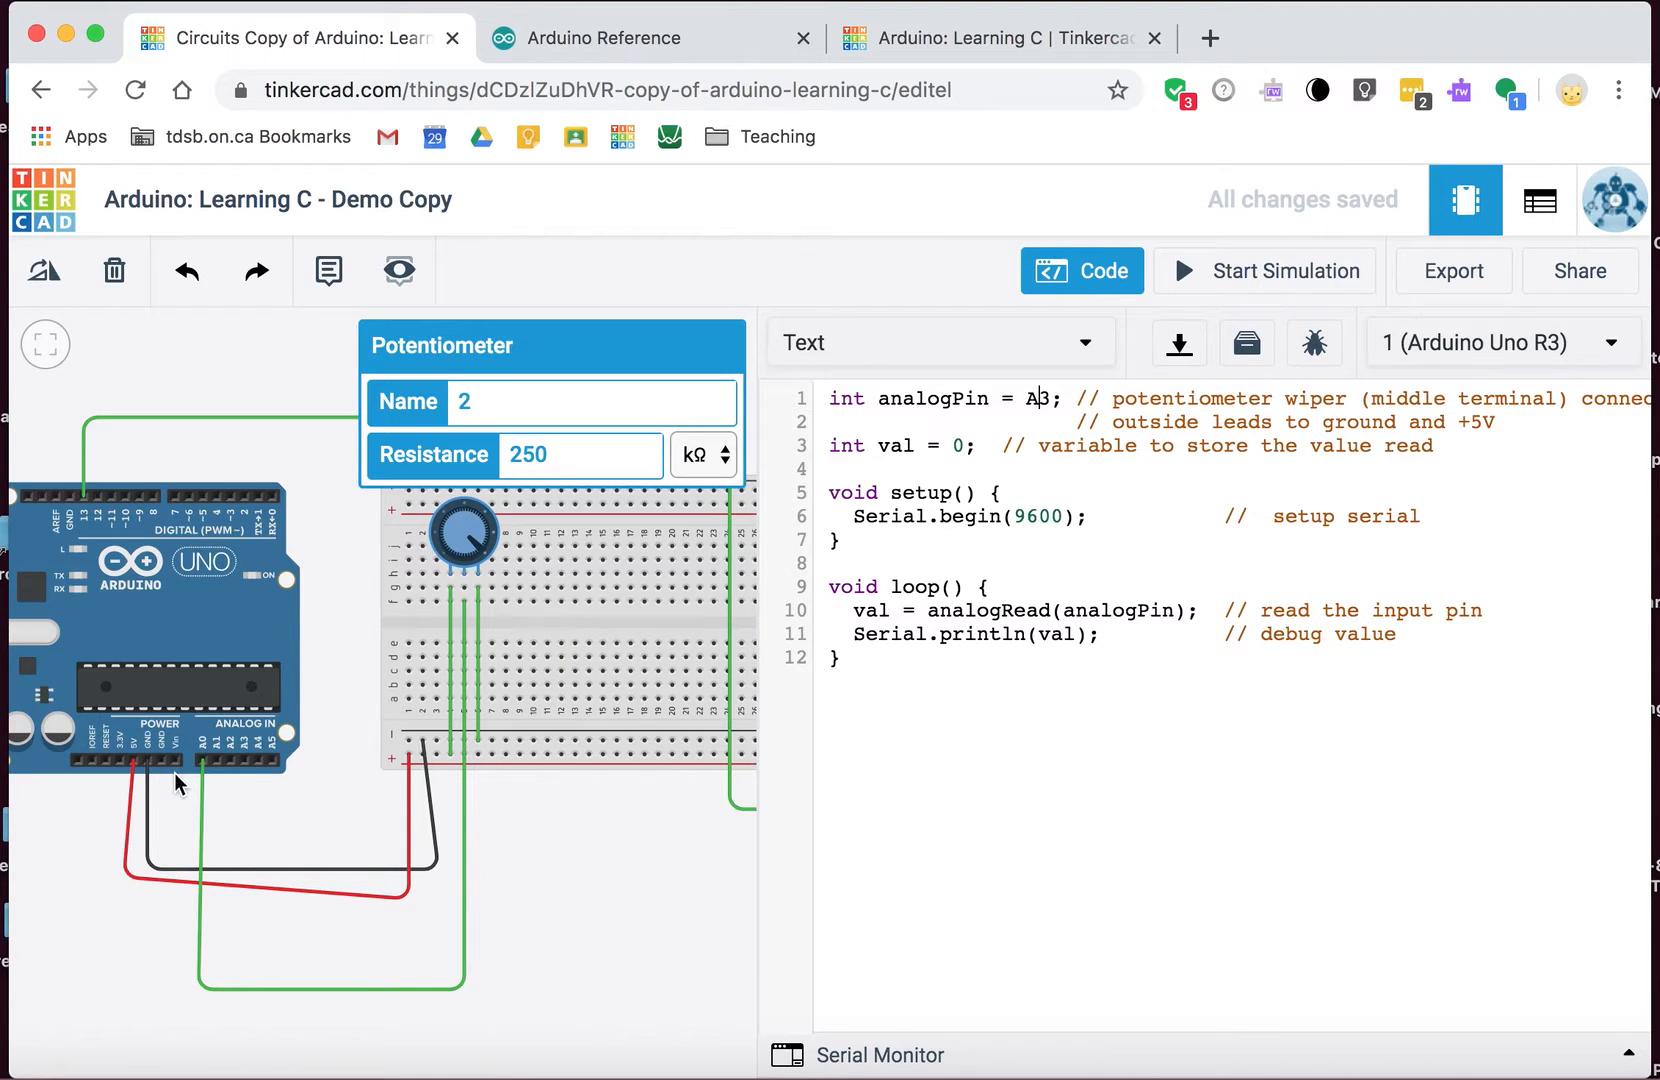
mouse_move(1041, 398)
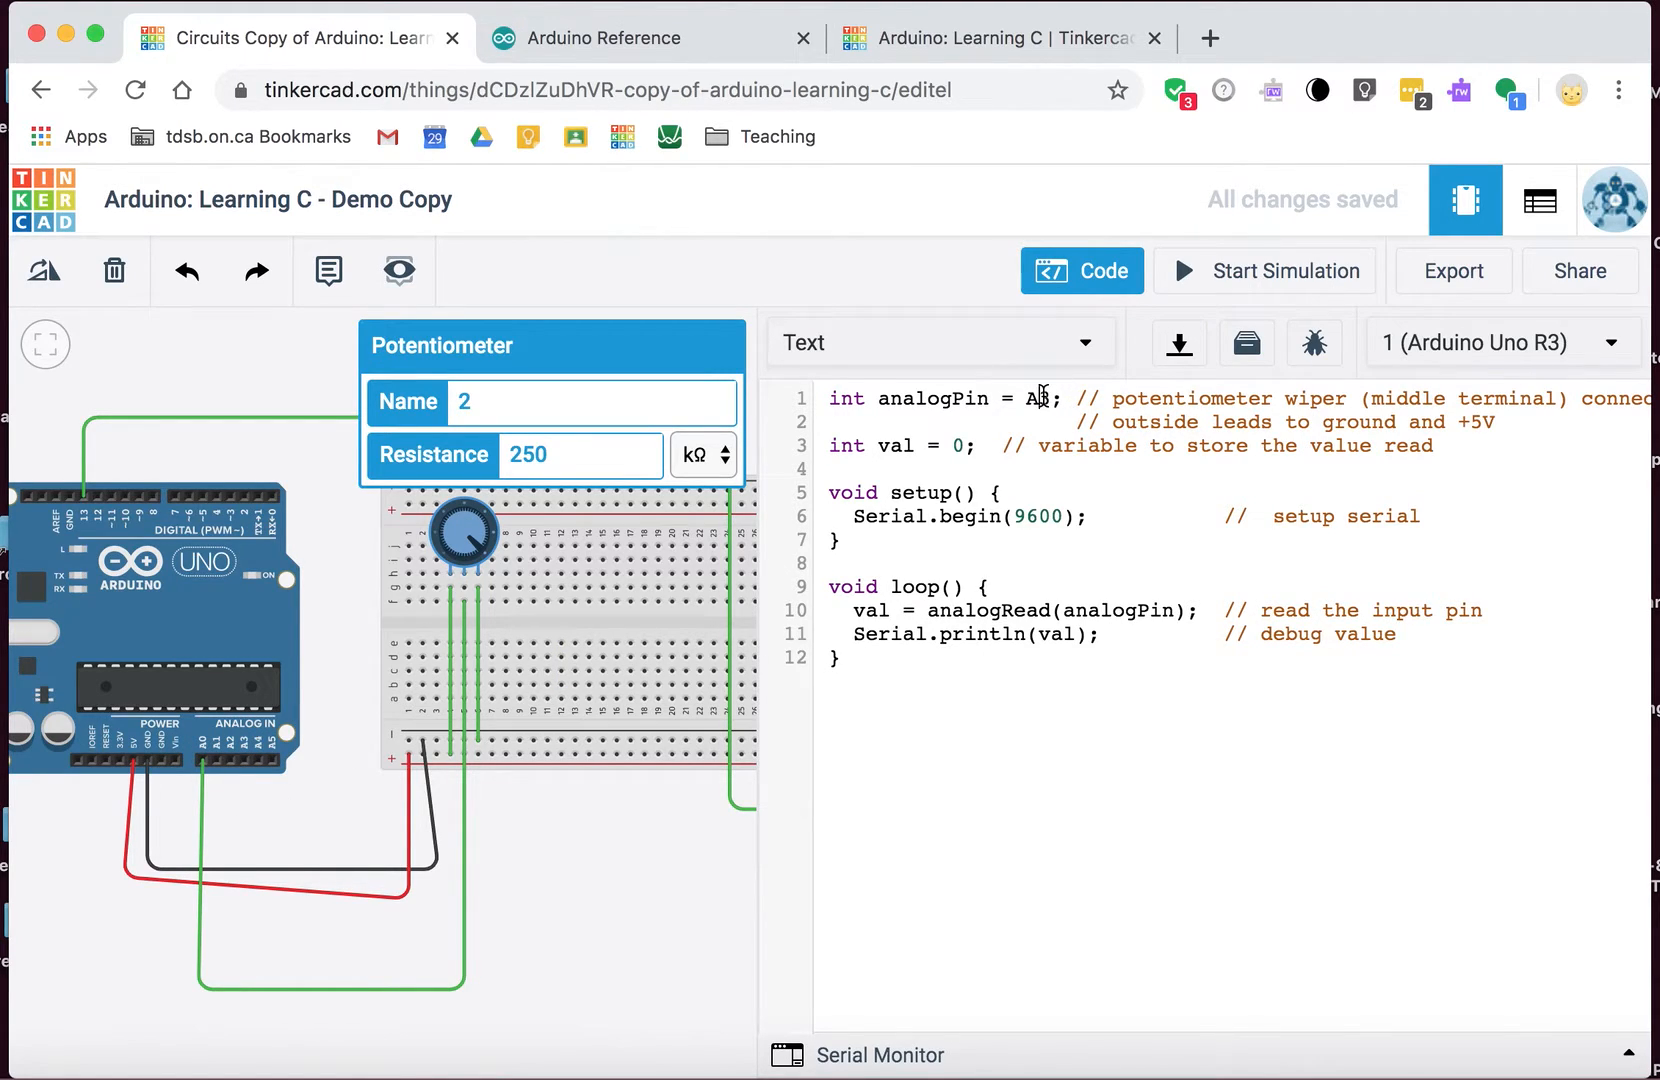
Step: Change int analogPin = A3 to A0 in the sketch
type("3")
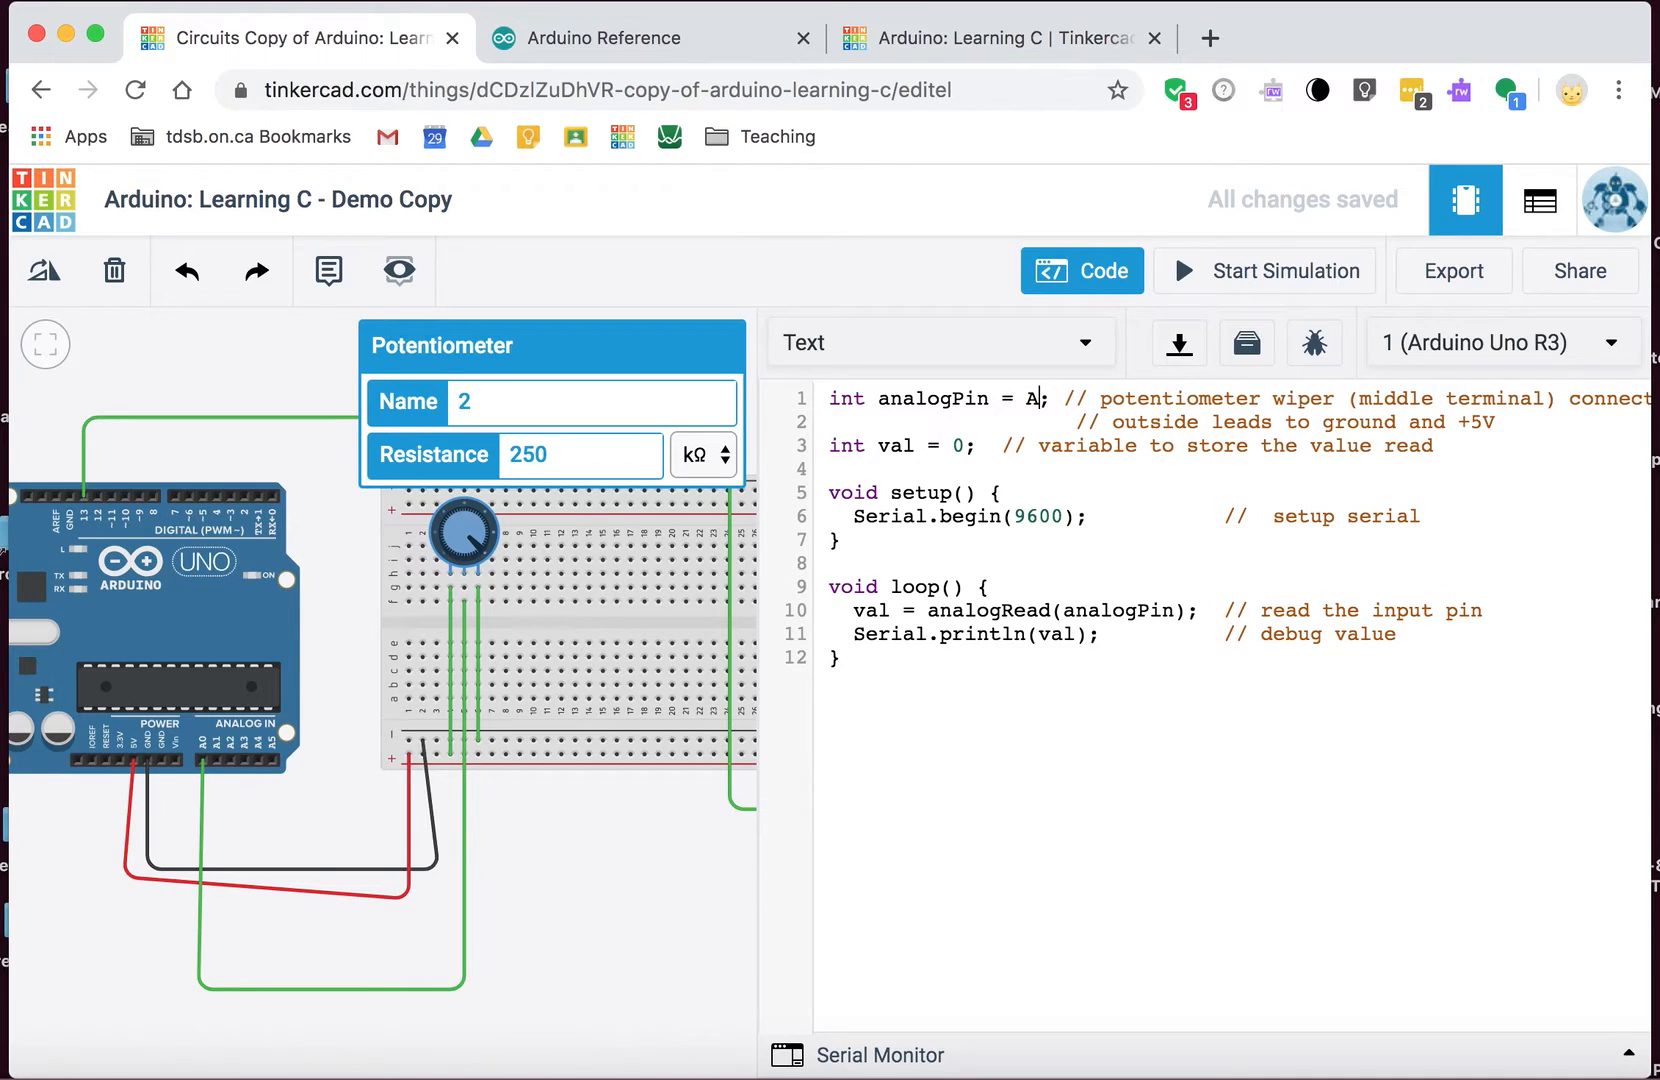
type("0")
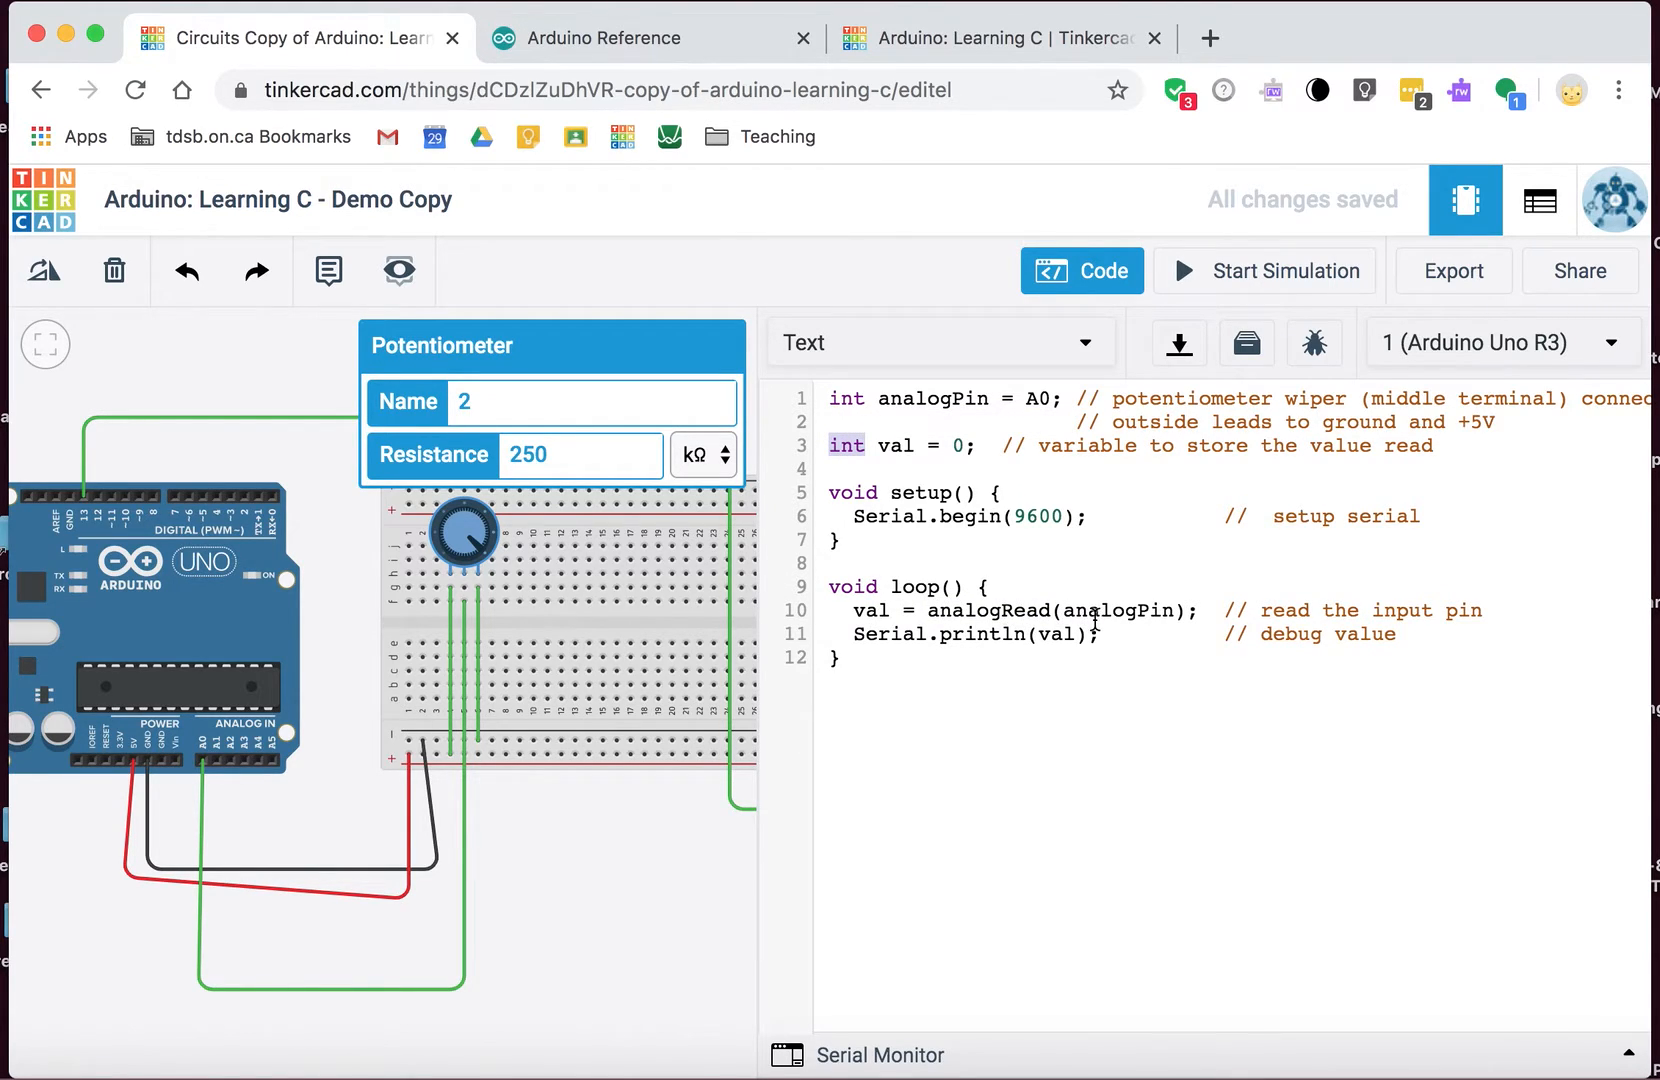
mouse_move(1058, 648)
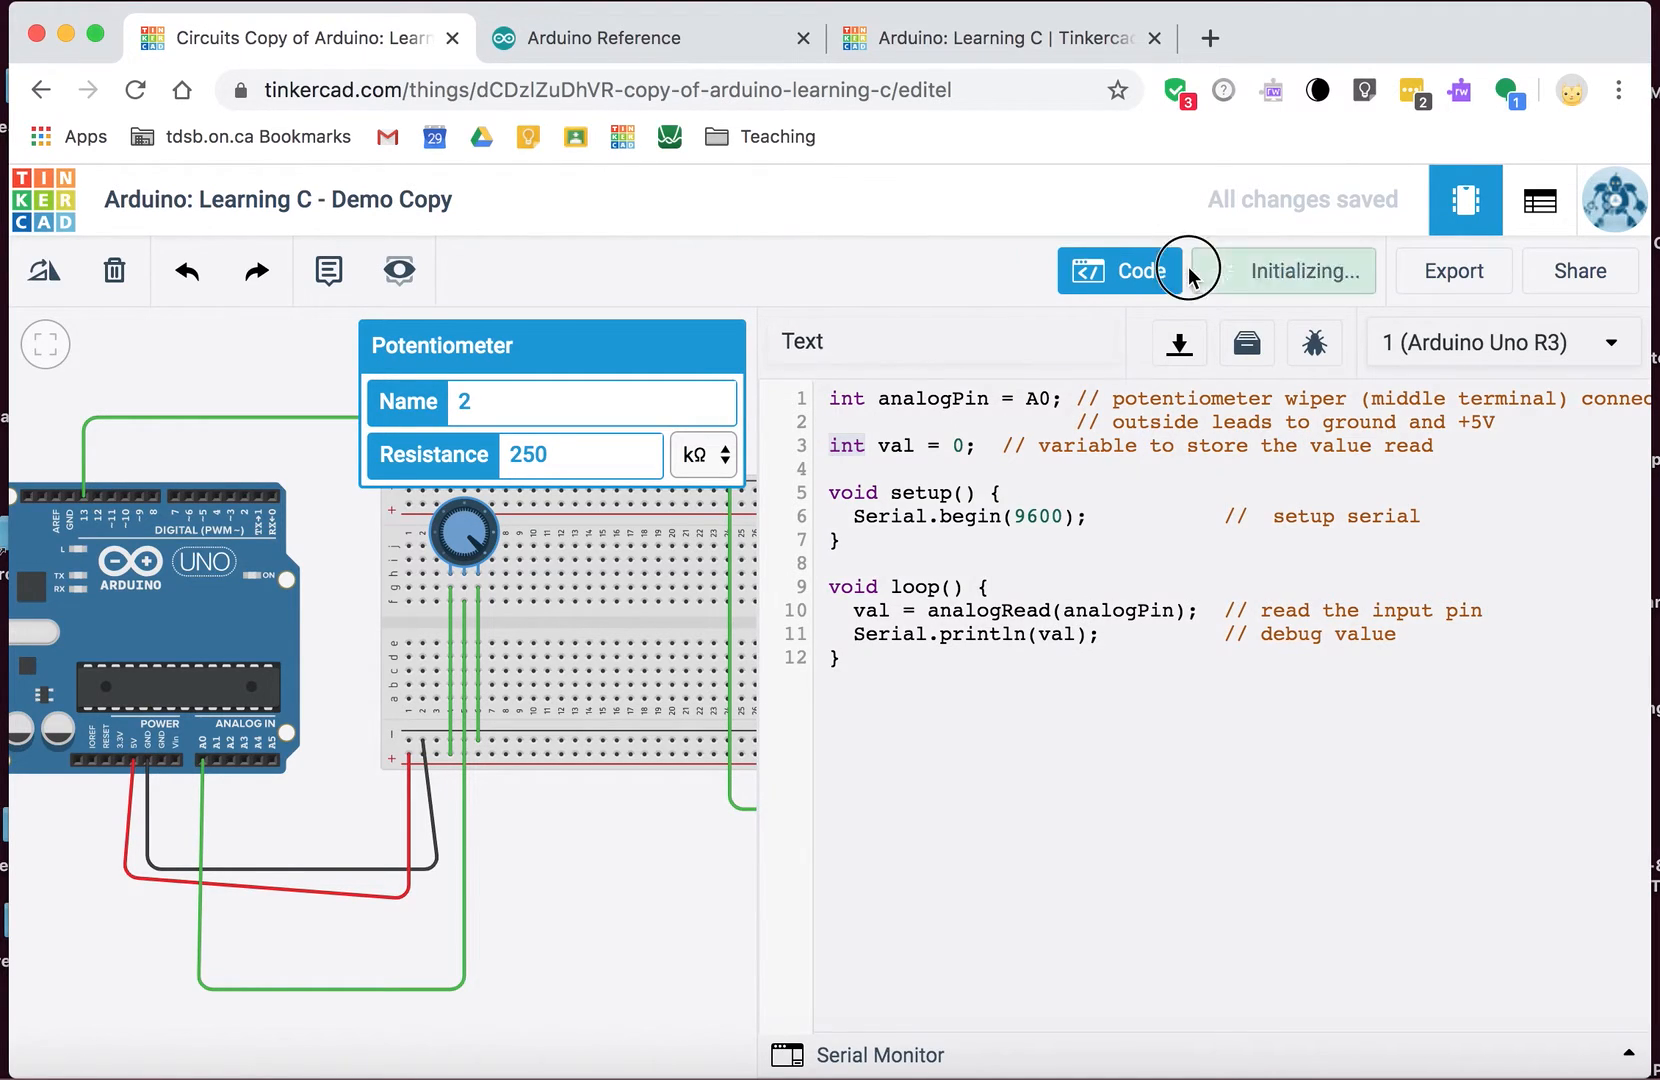
Step: Run the simulation and turn the potentiometer so readings change (614, 511, 859), then stop
left_click(1191, 271)
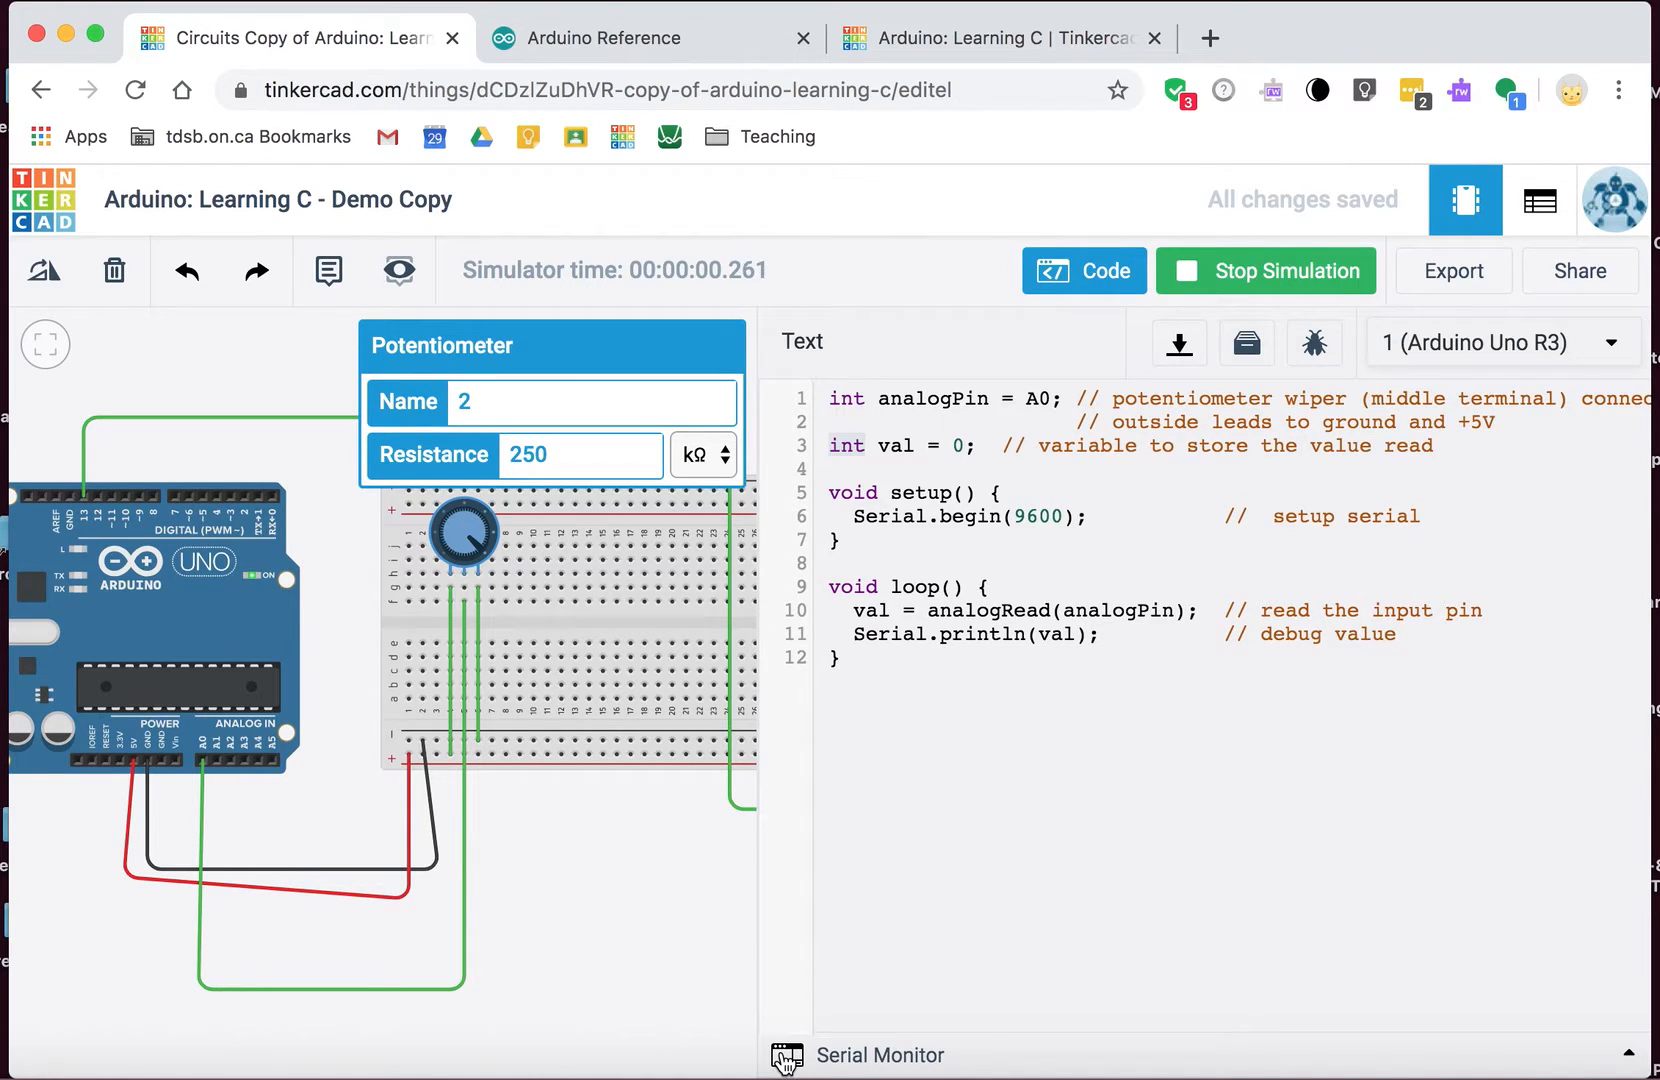
mouse_move(739, 245)
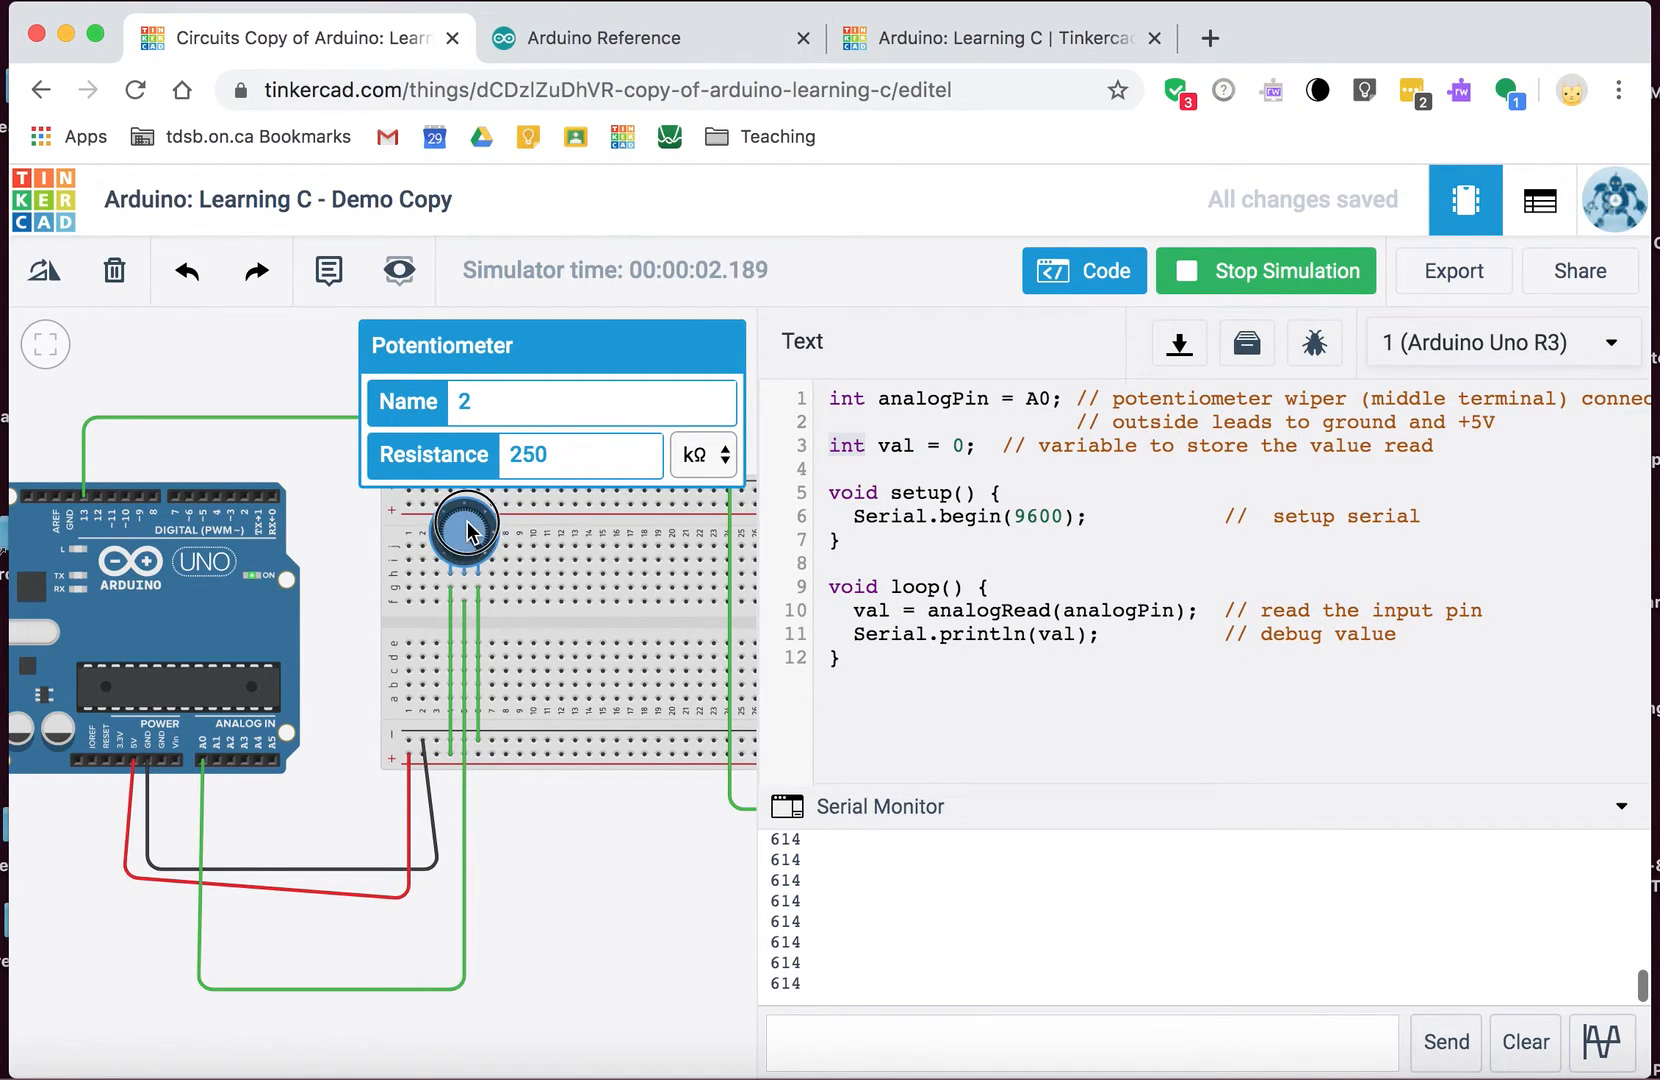
left_click_drag(468, 533, 461, 508)
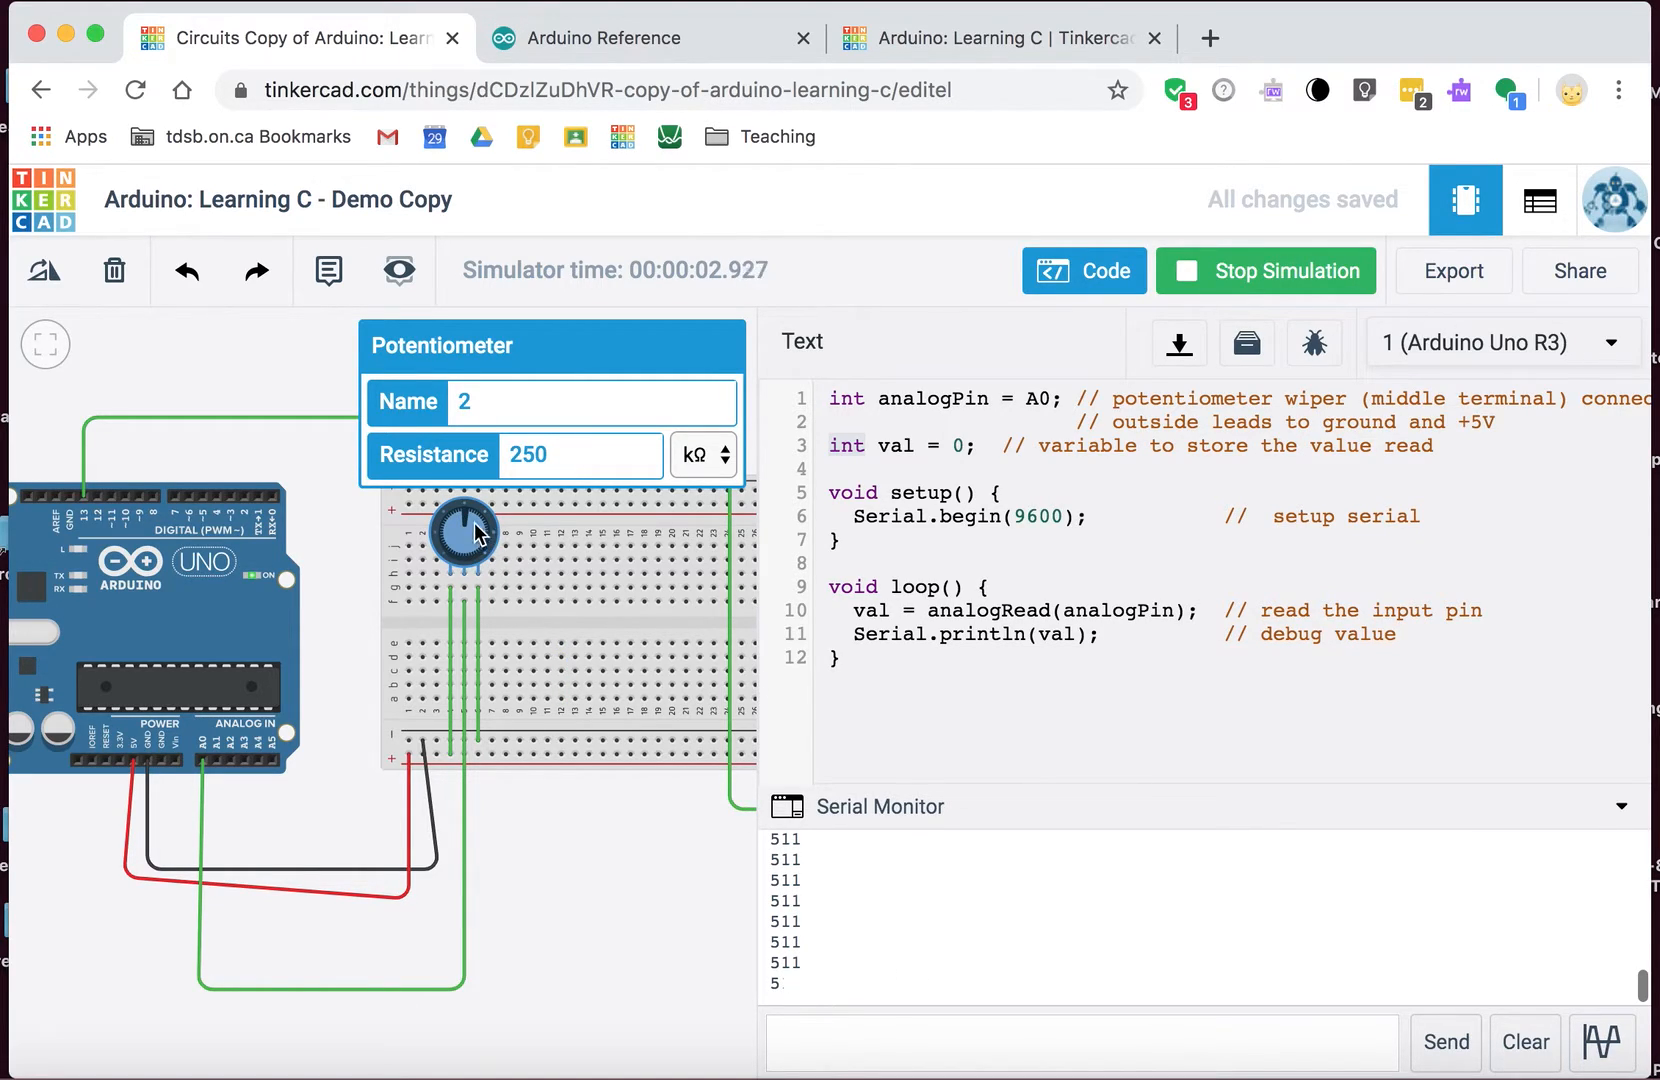
left_click_drag(471, 529, 439, 545)
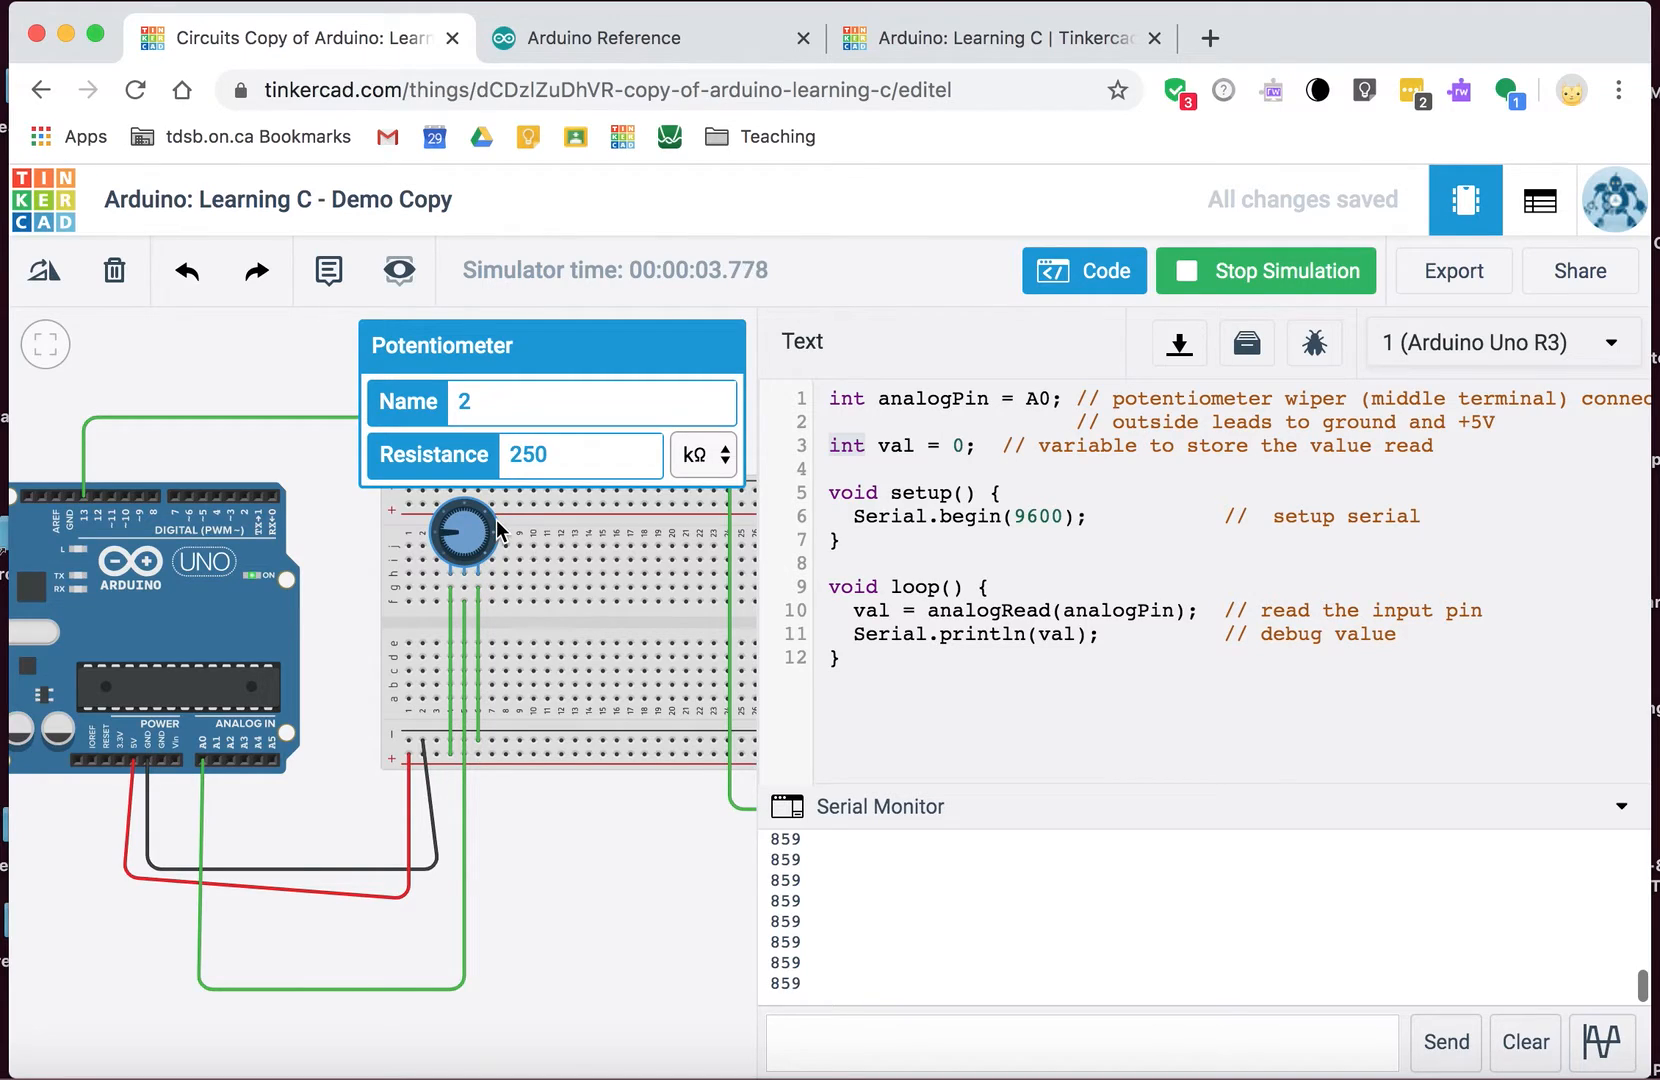
mouse_move(465, 513)
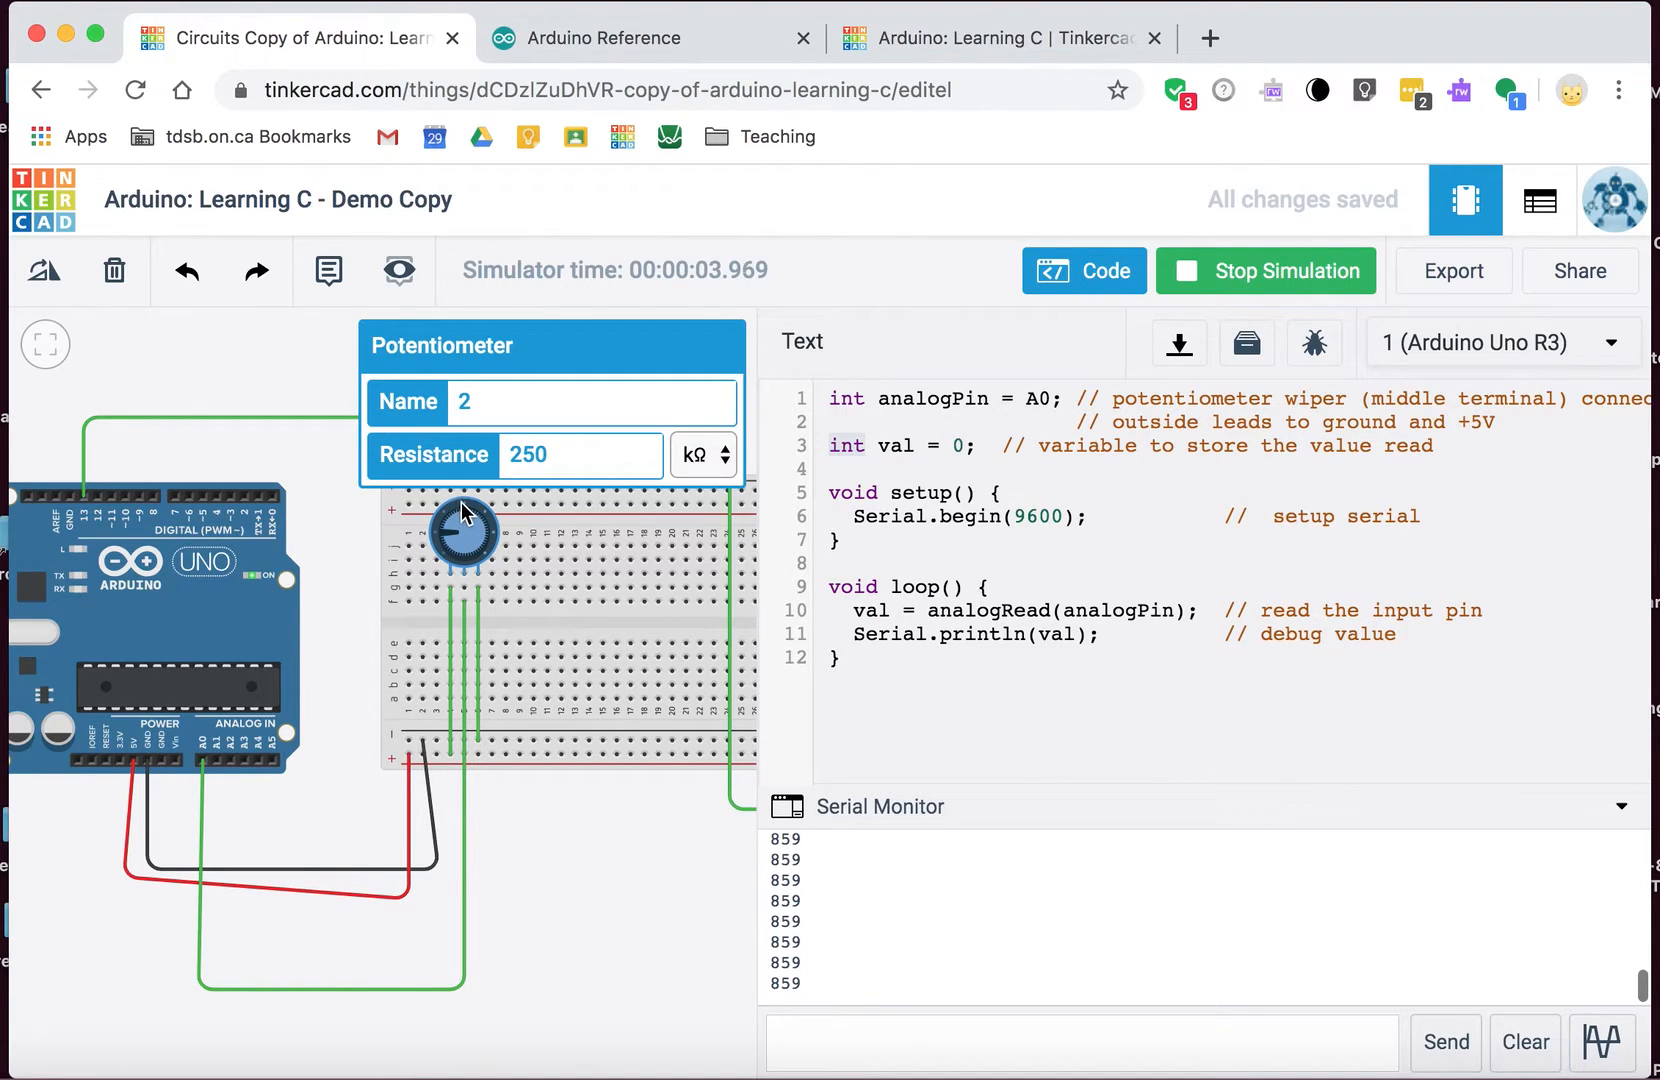
mouse_move(731, 816)
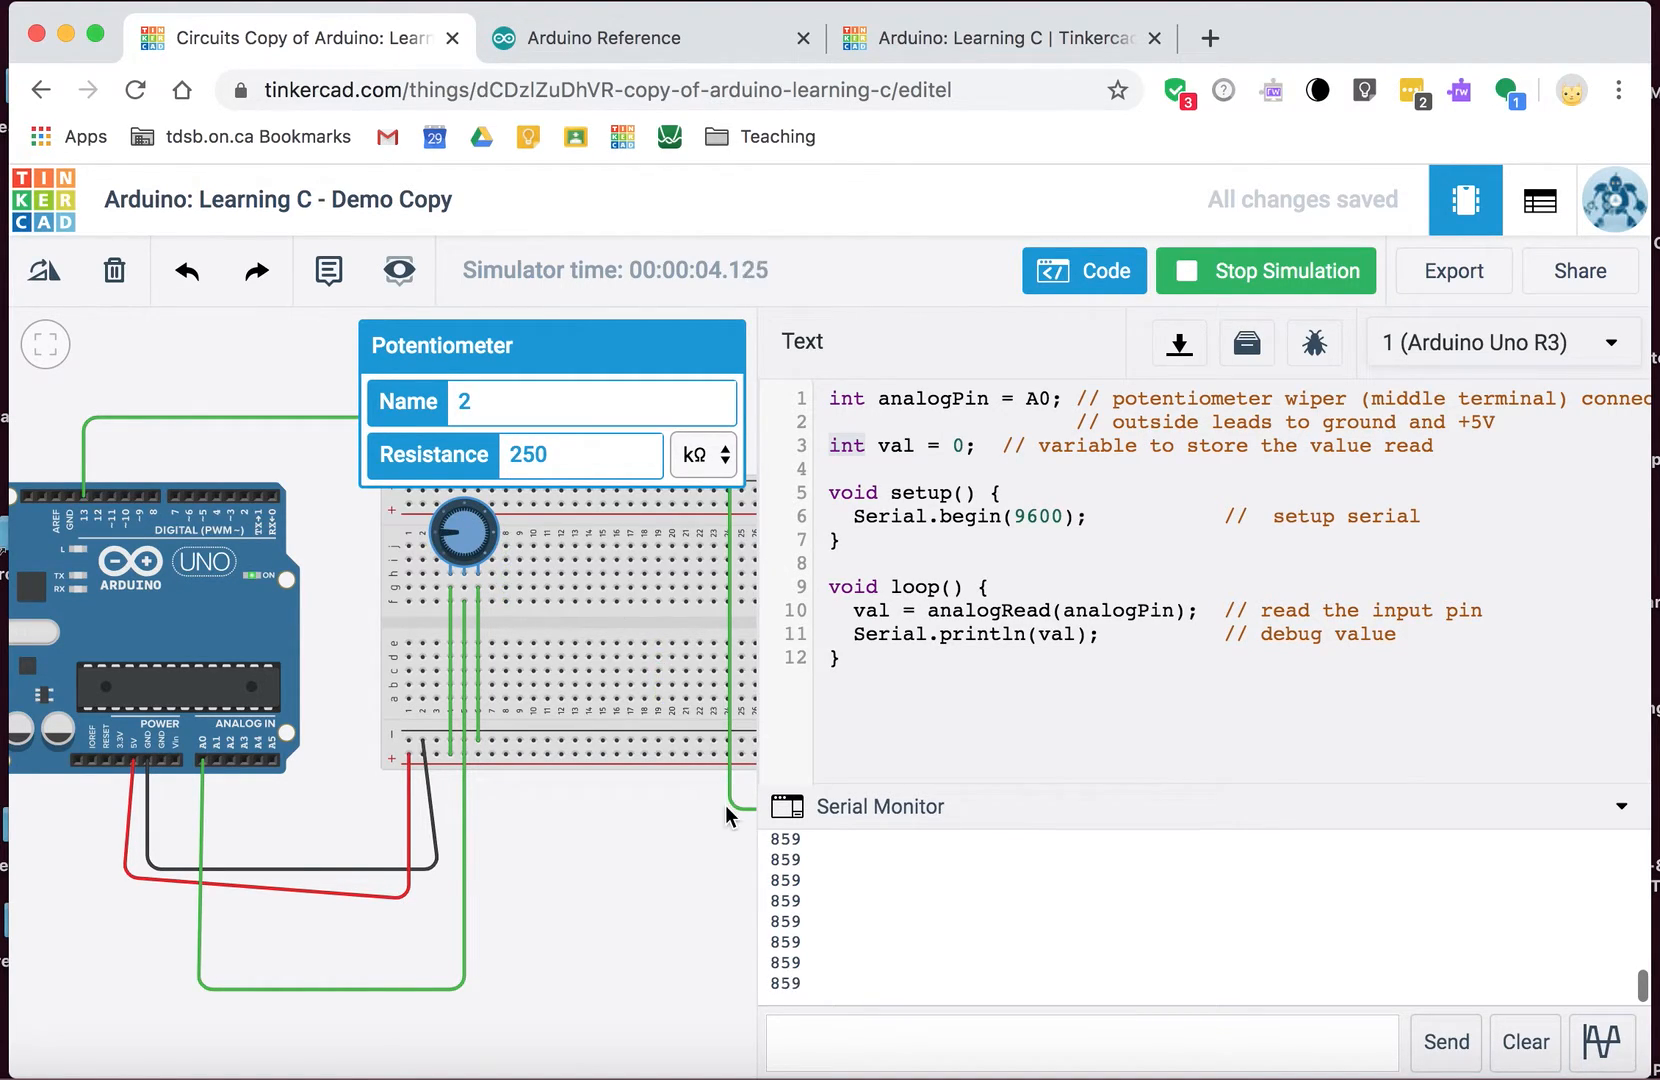
mouse_move(892, 919)
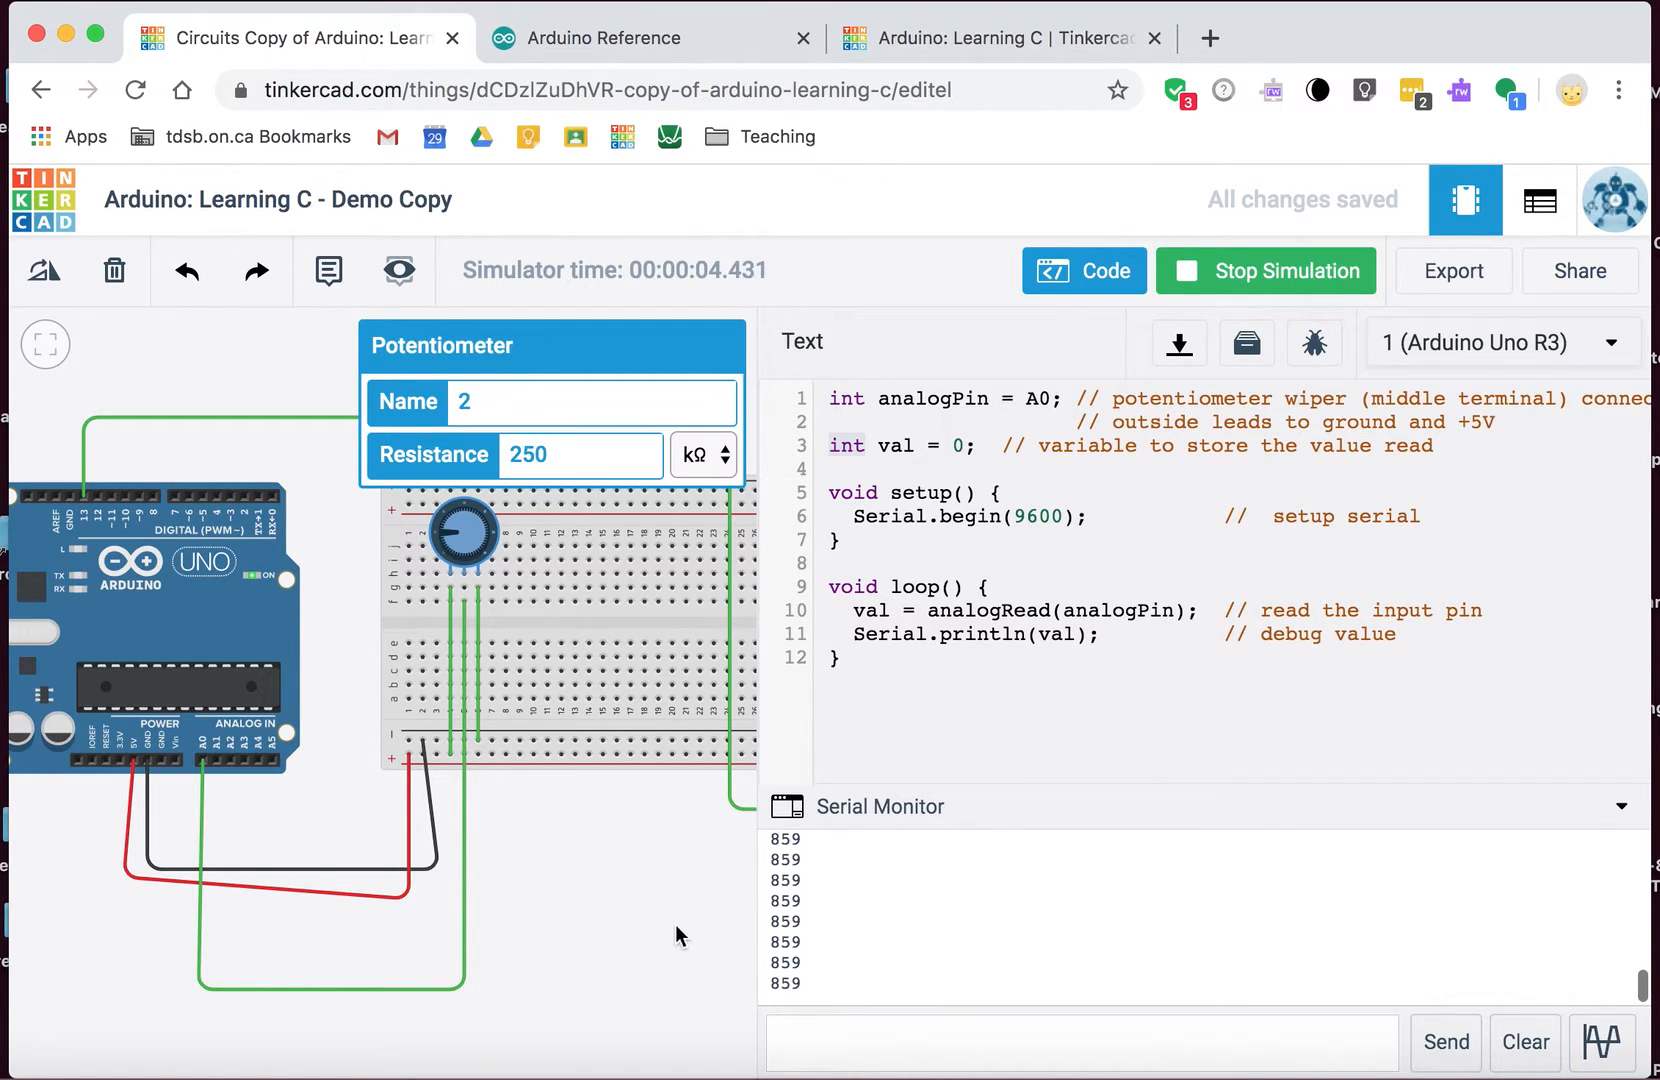
left_click(1265, 271)
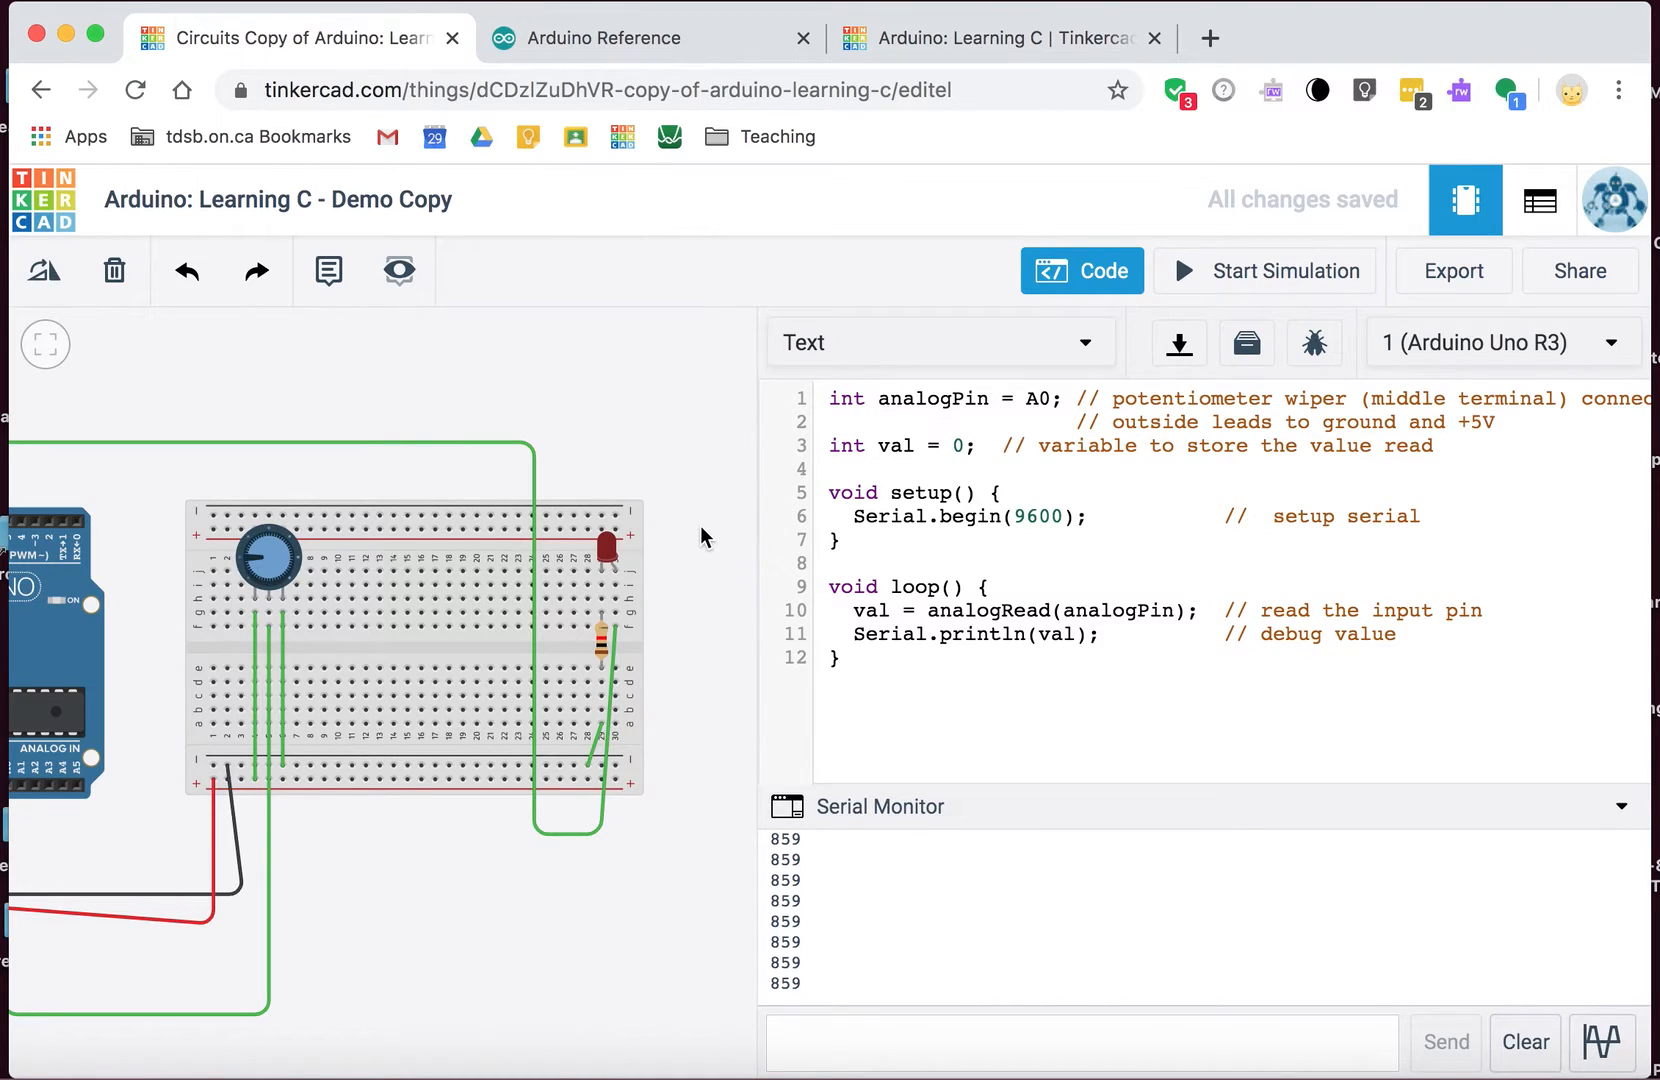
Step: Add an empty if () { } block after the debug print line in loop
left_click(1139, 634)
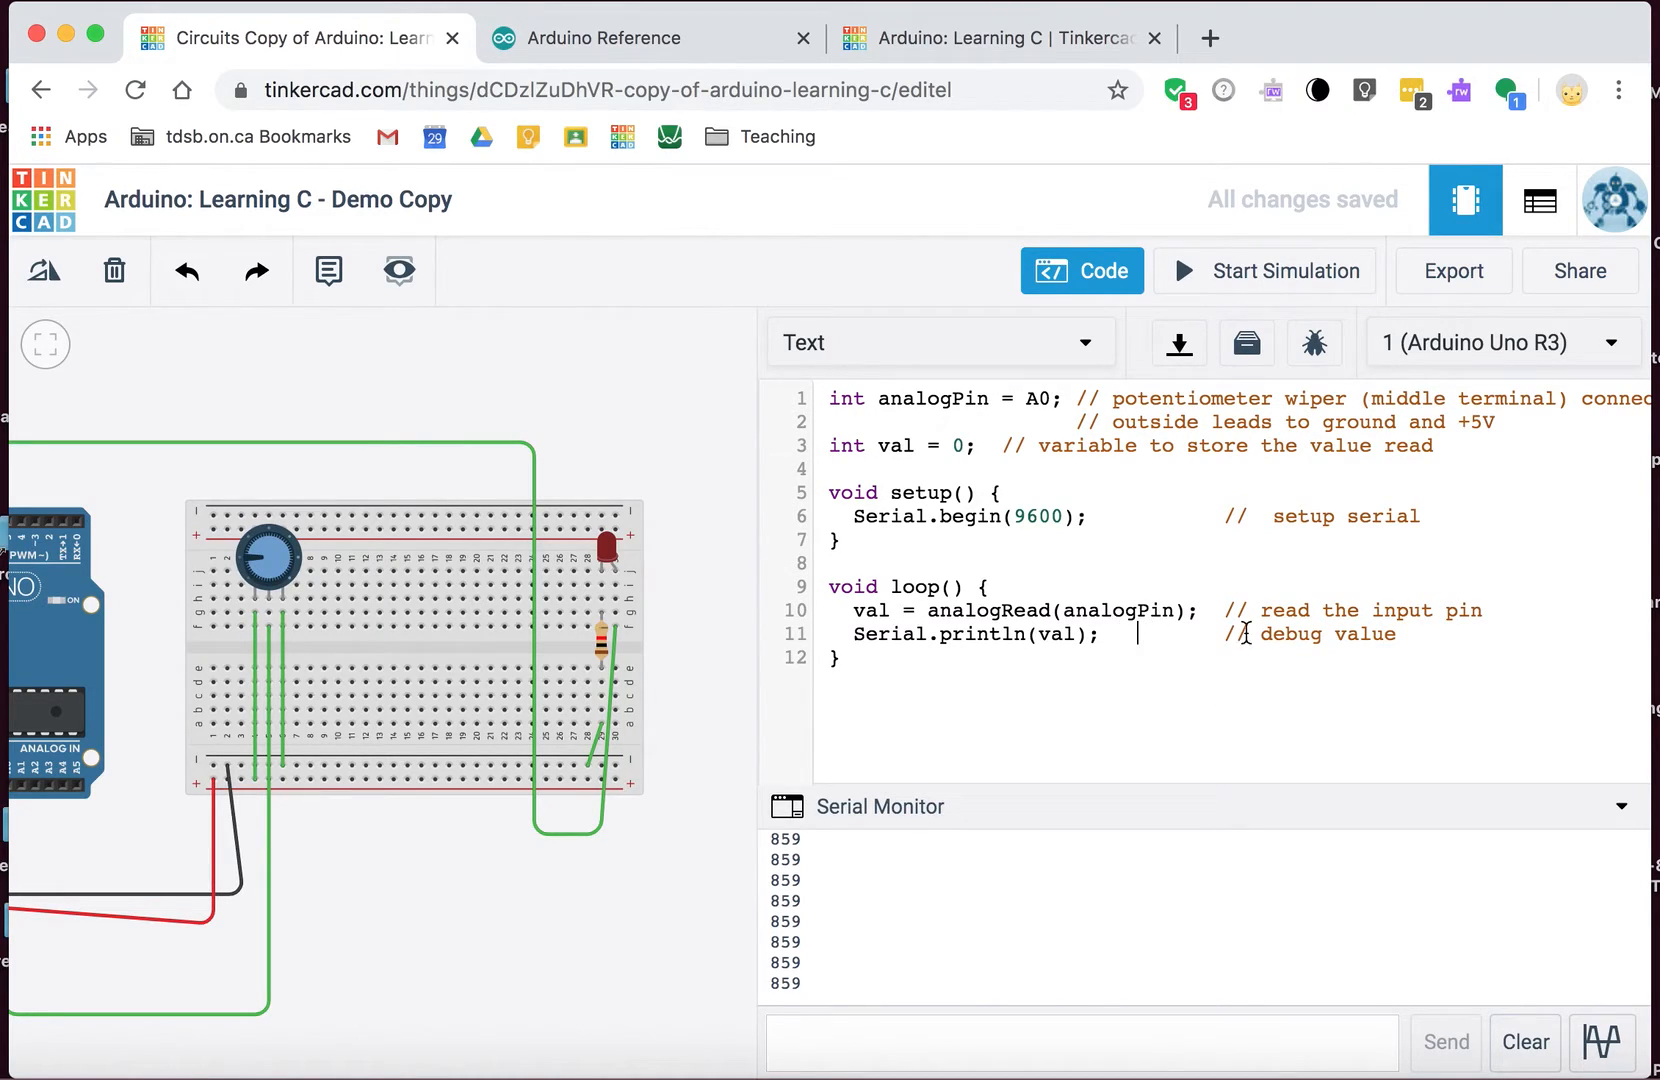
key("Enter")
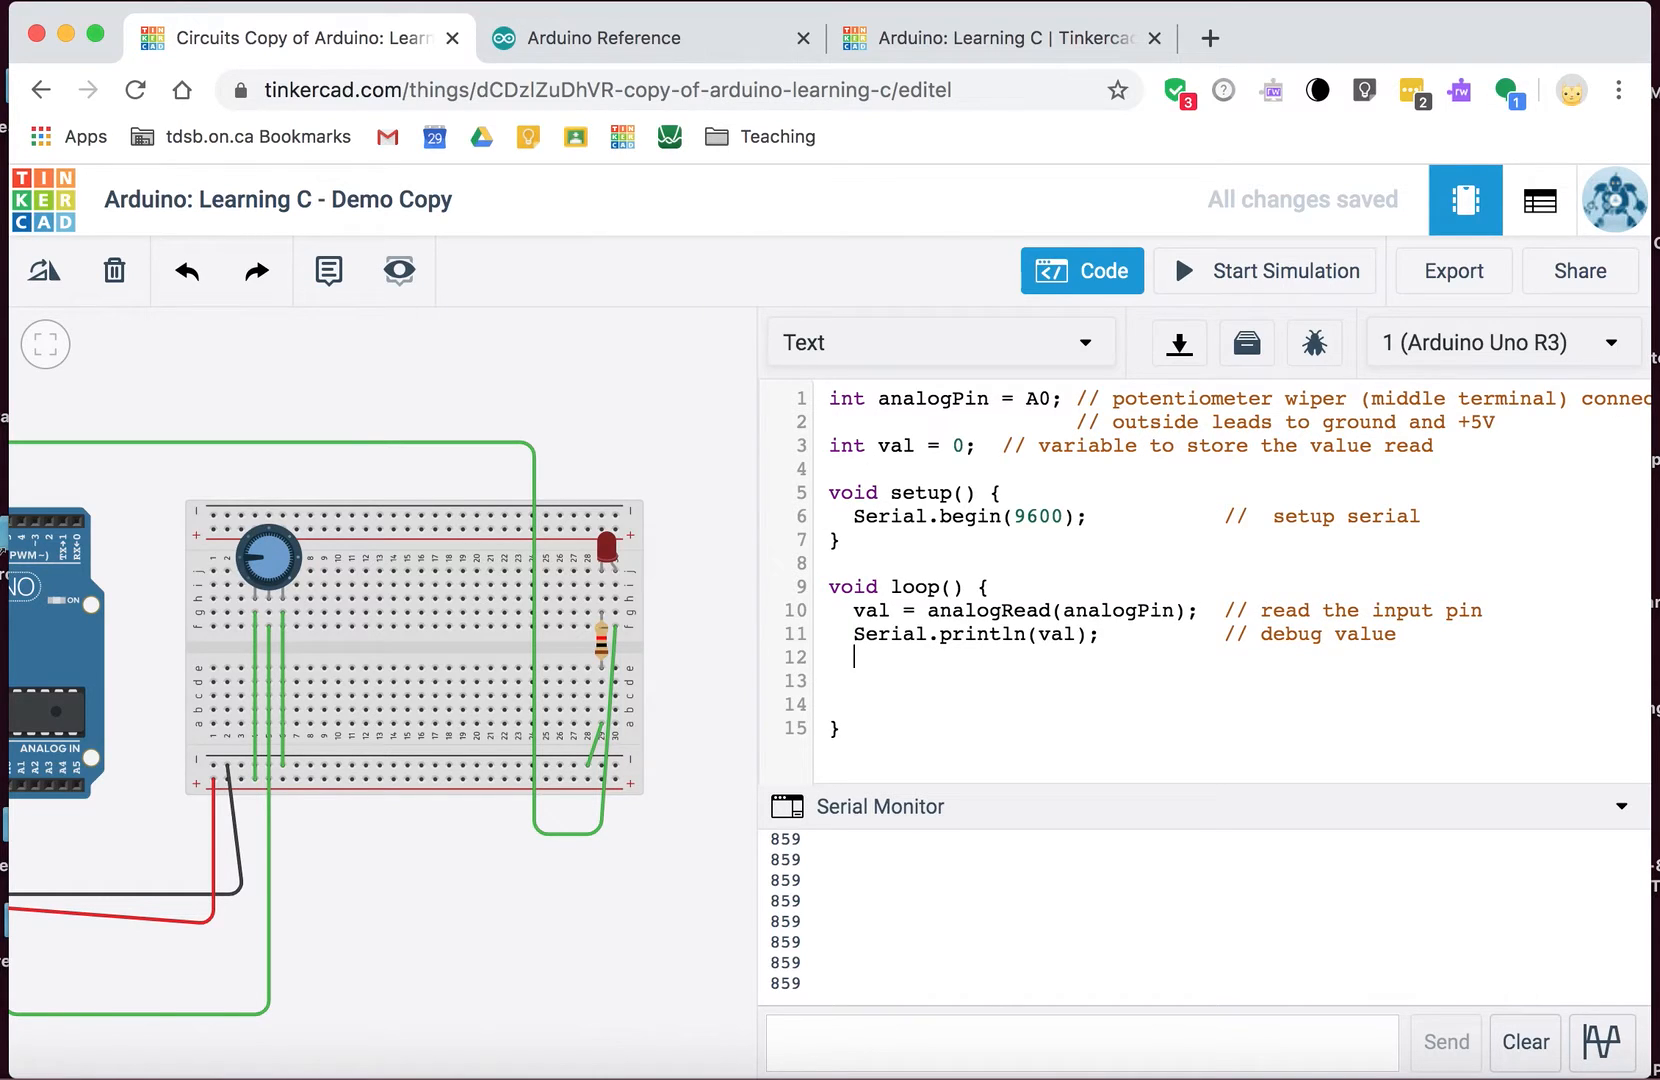
type("if")
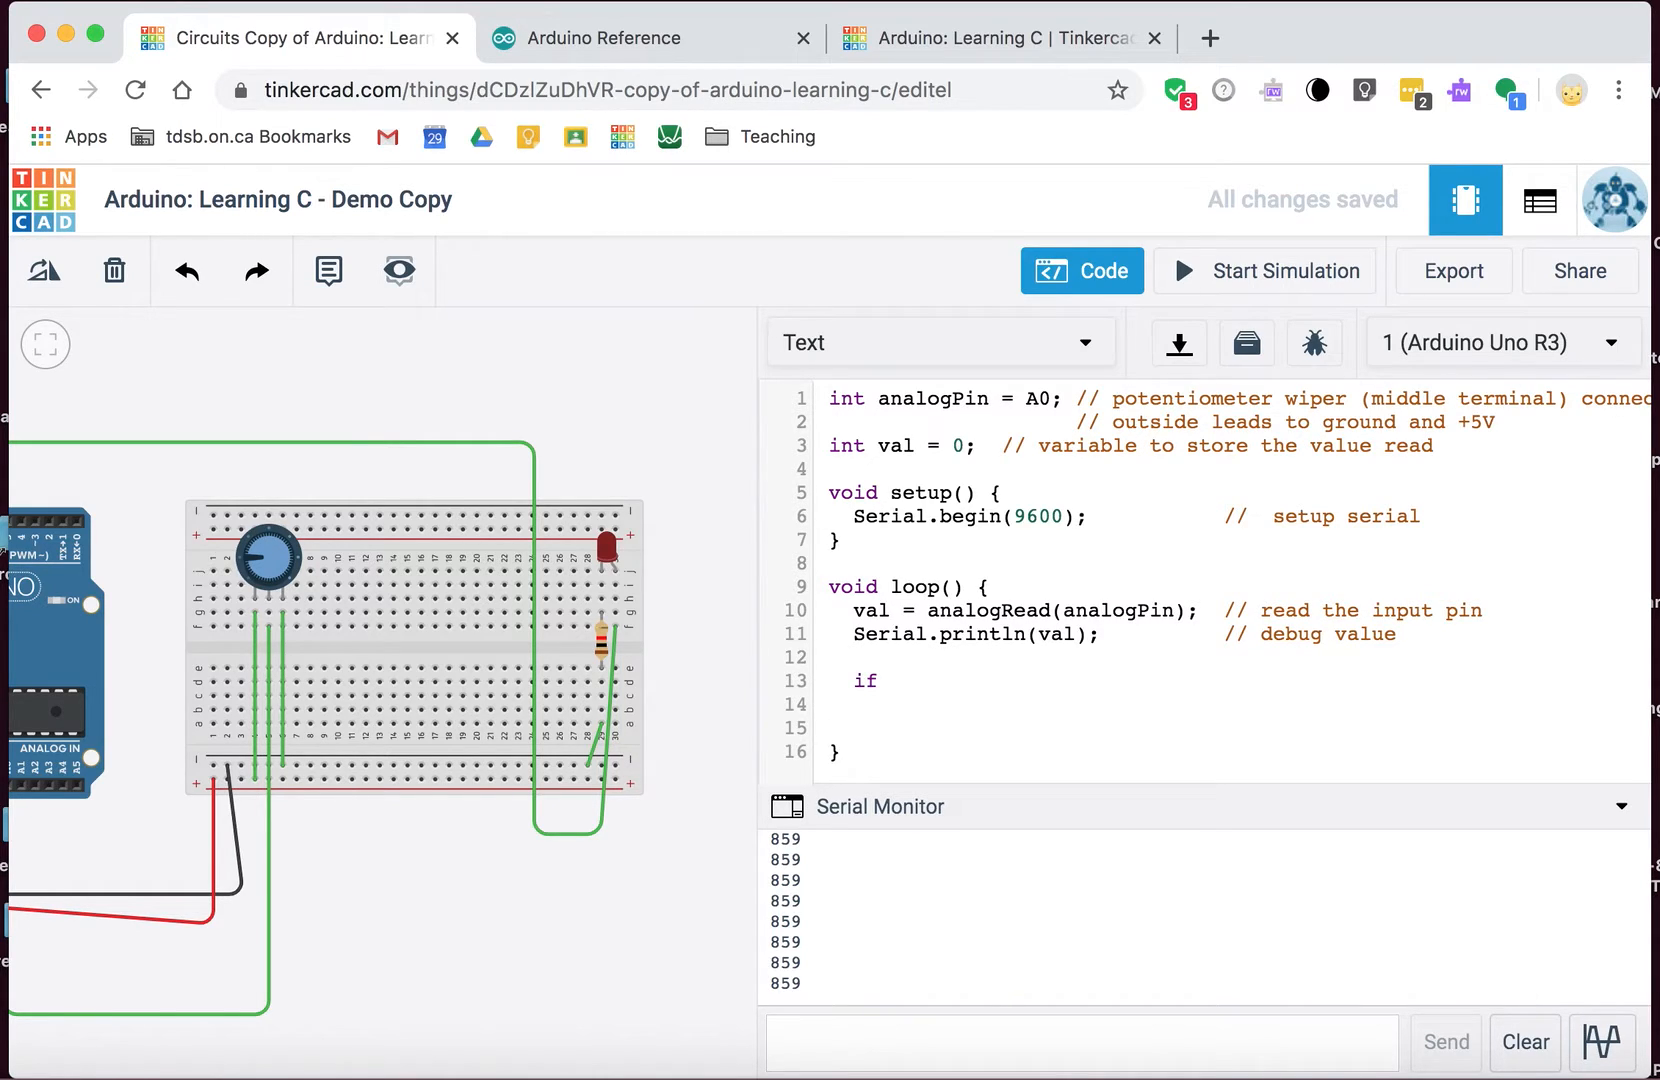
left_click(889, 680)
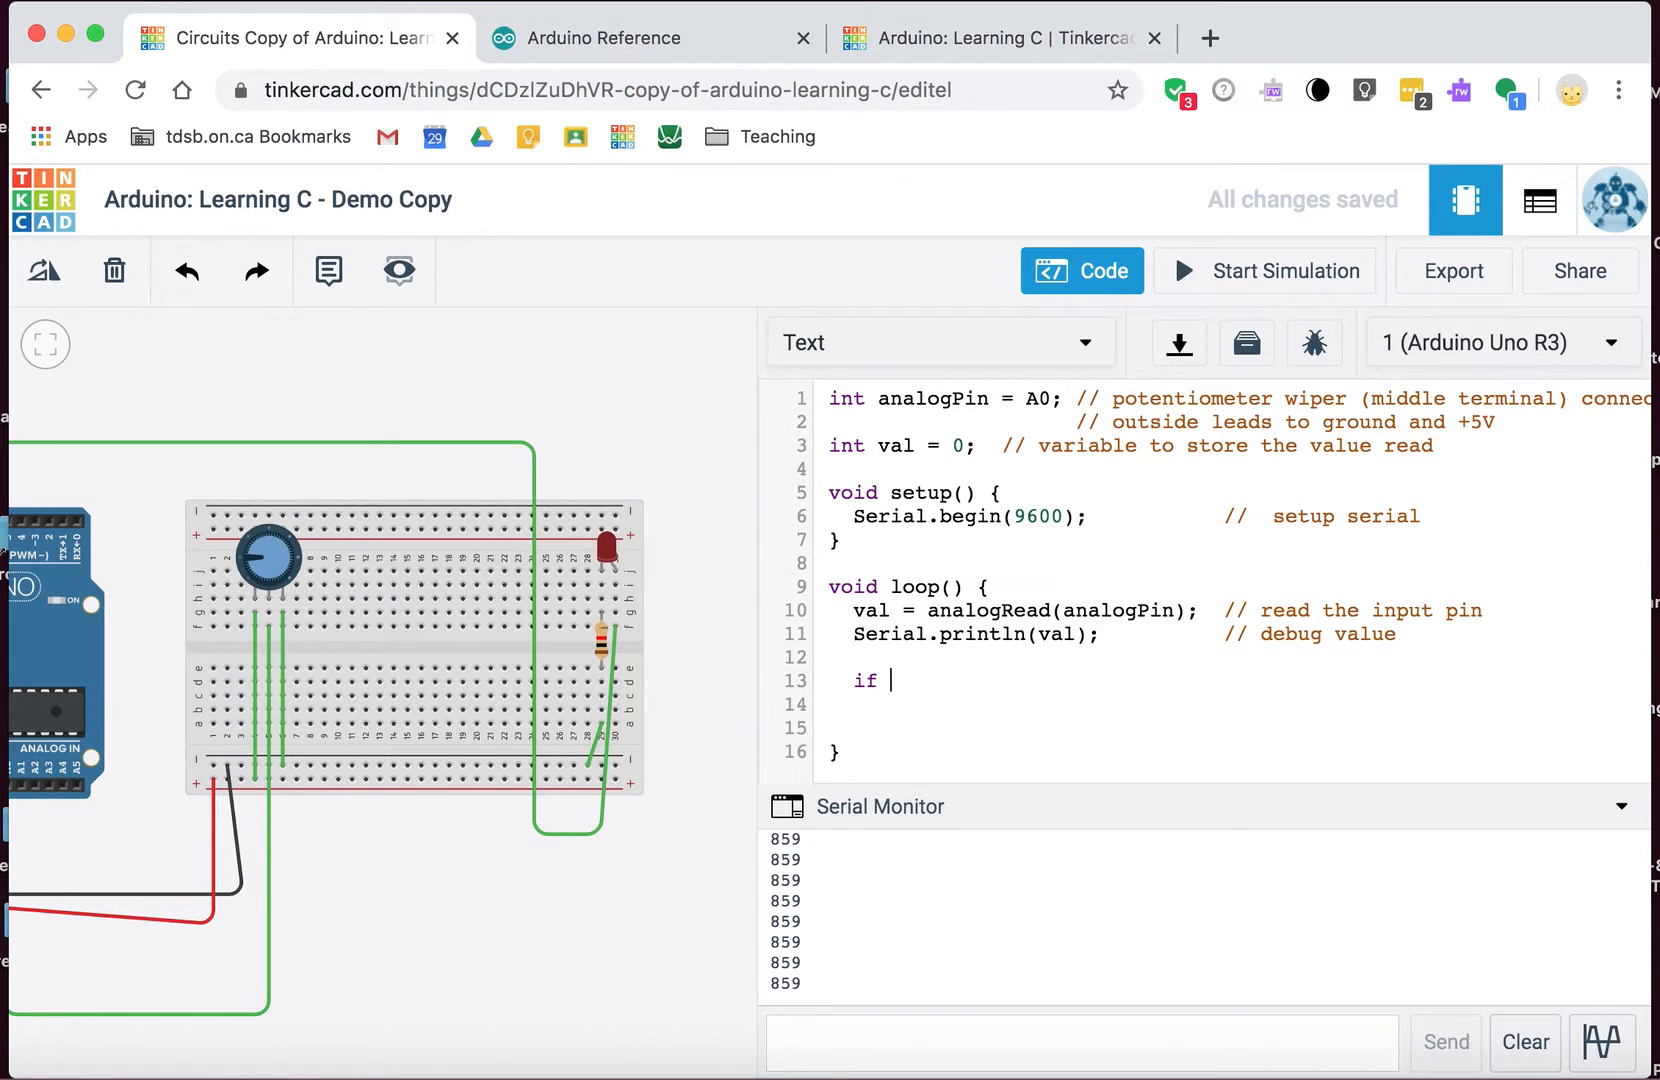
type("()")
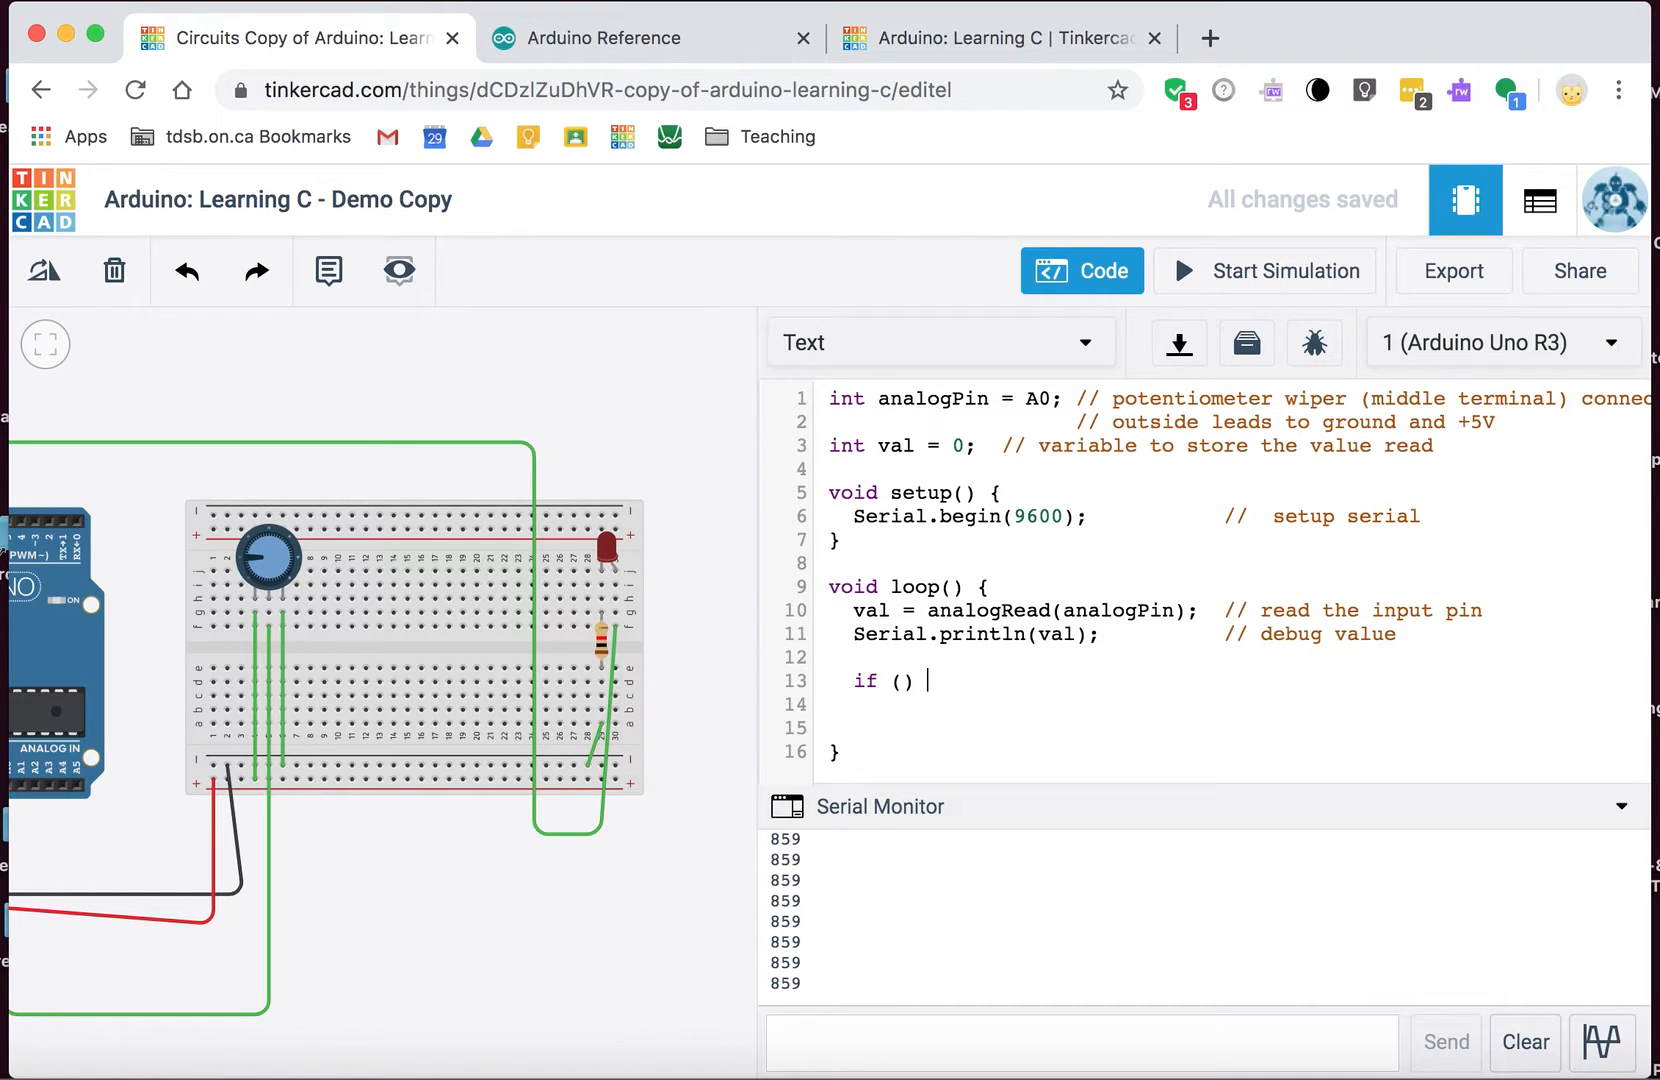
type("{}")
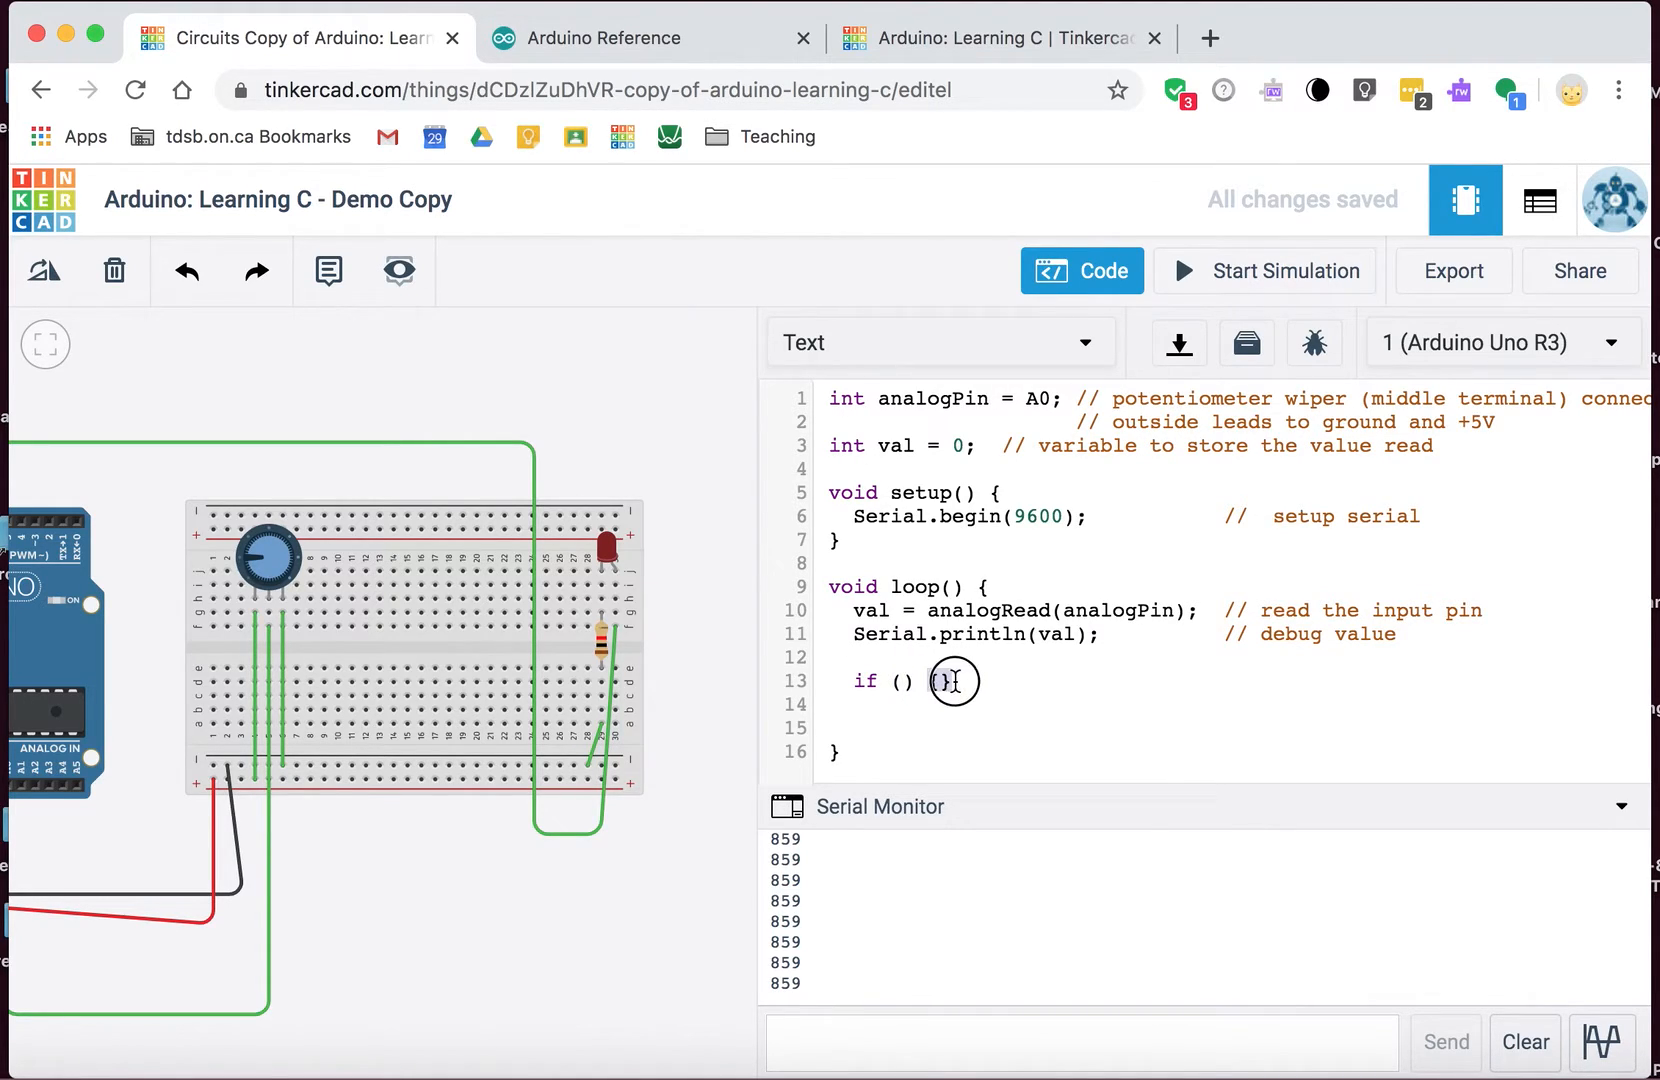
key("Enter")
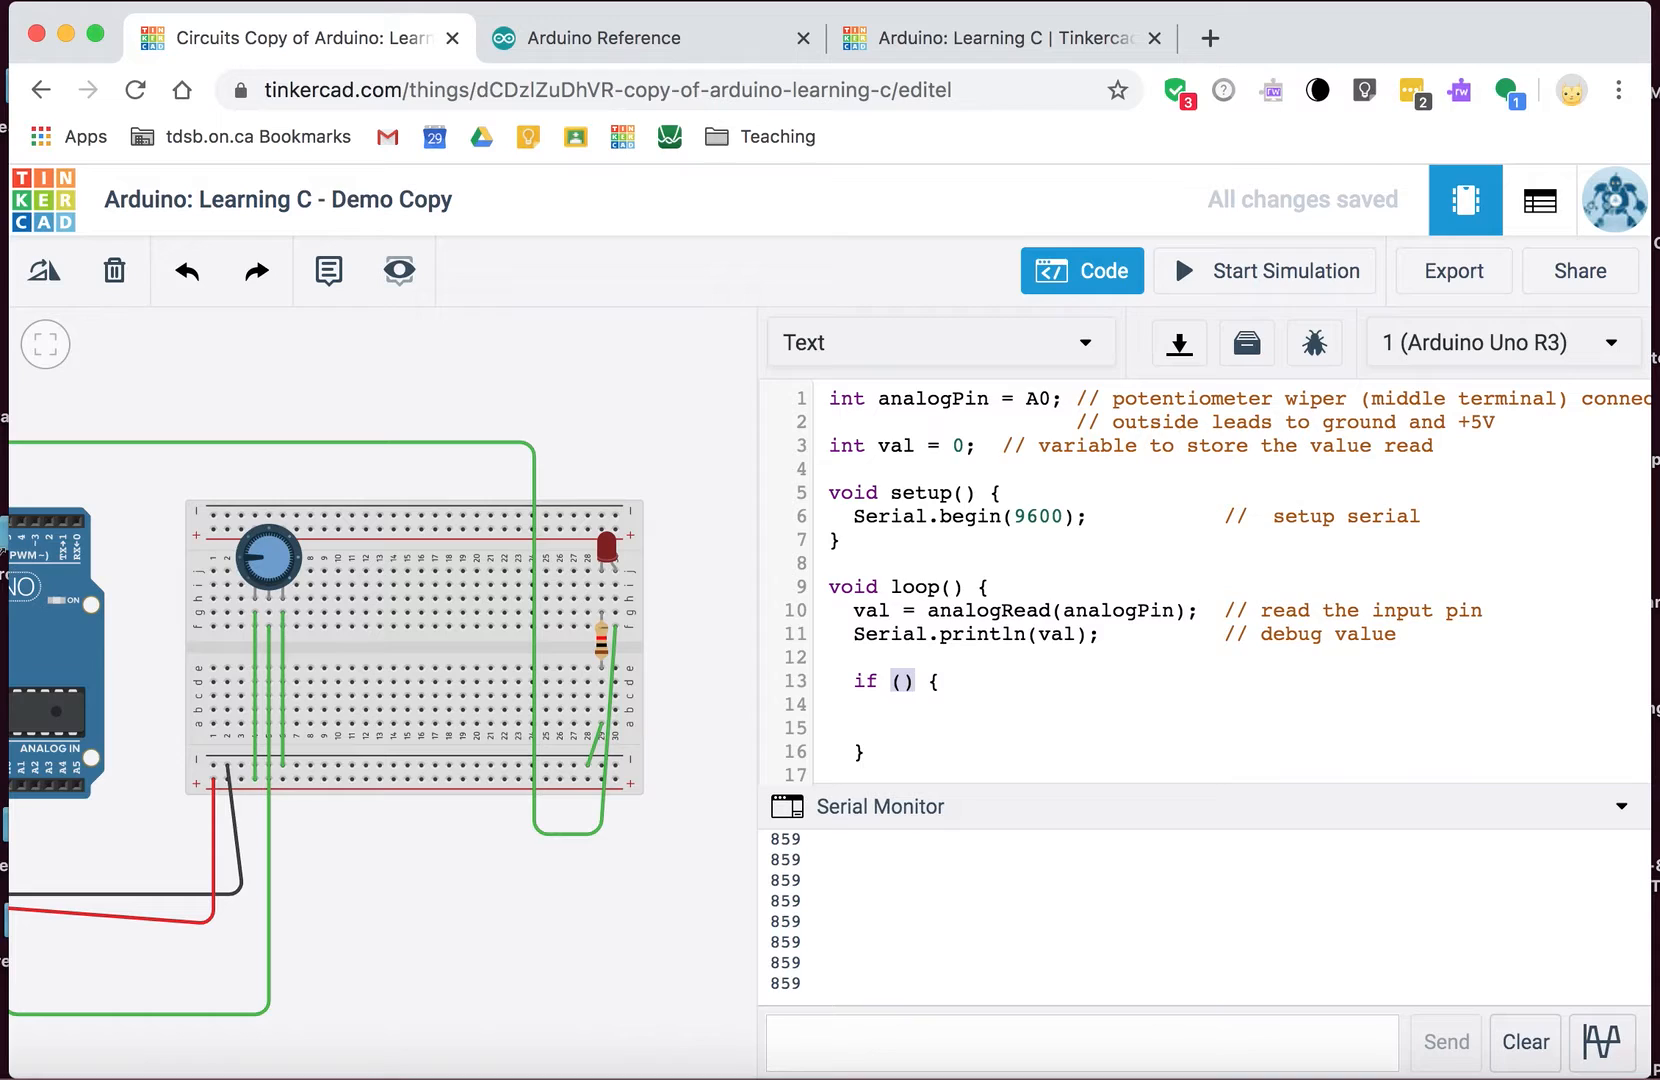
Step: Give the if block the condition 1==1 and a Serial.println("true"); body
type("val")
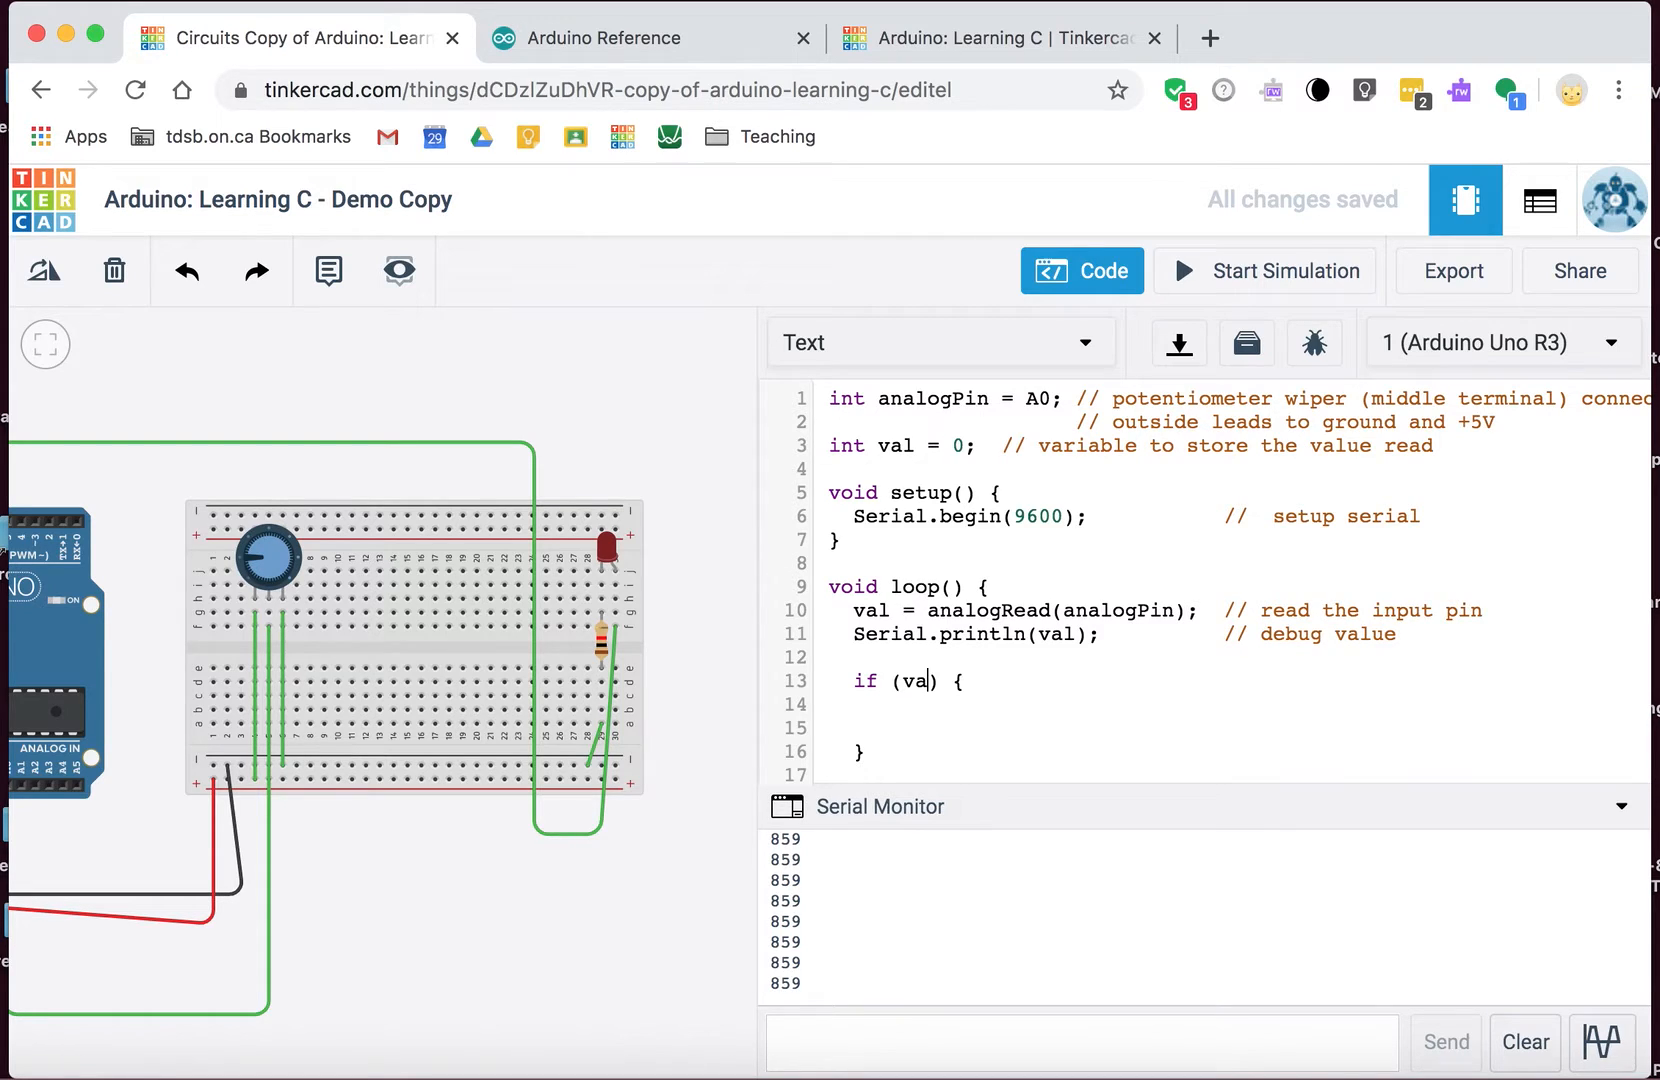
key("Backspace")
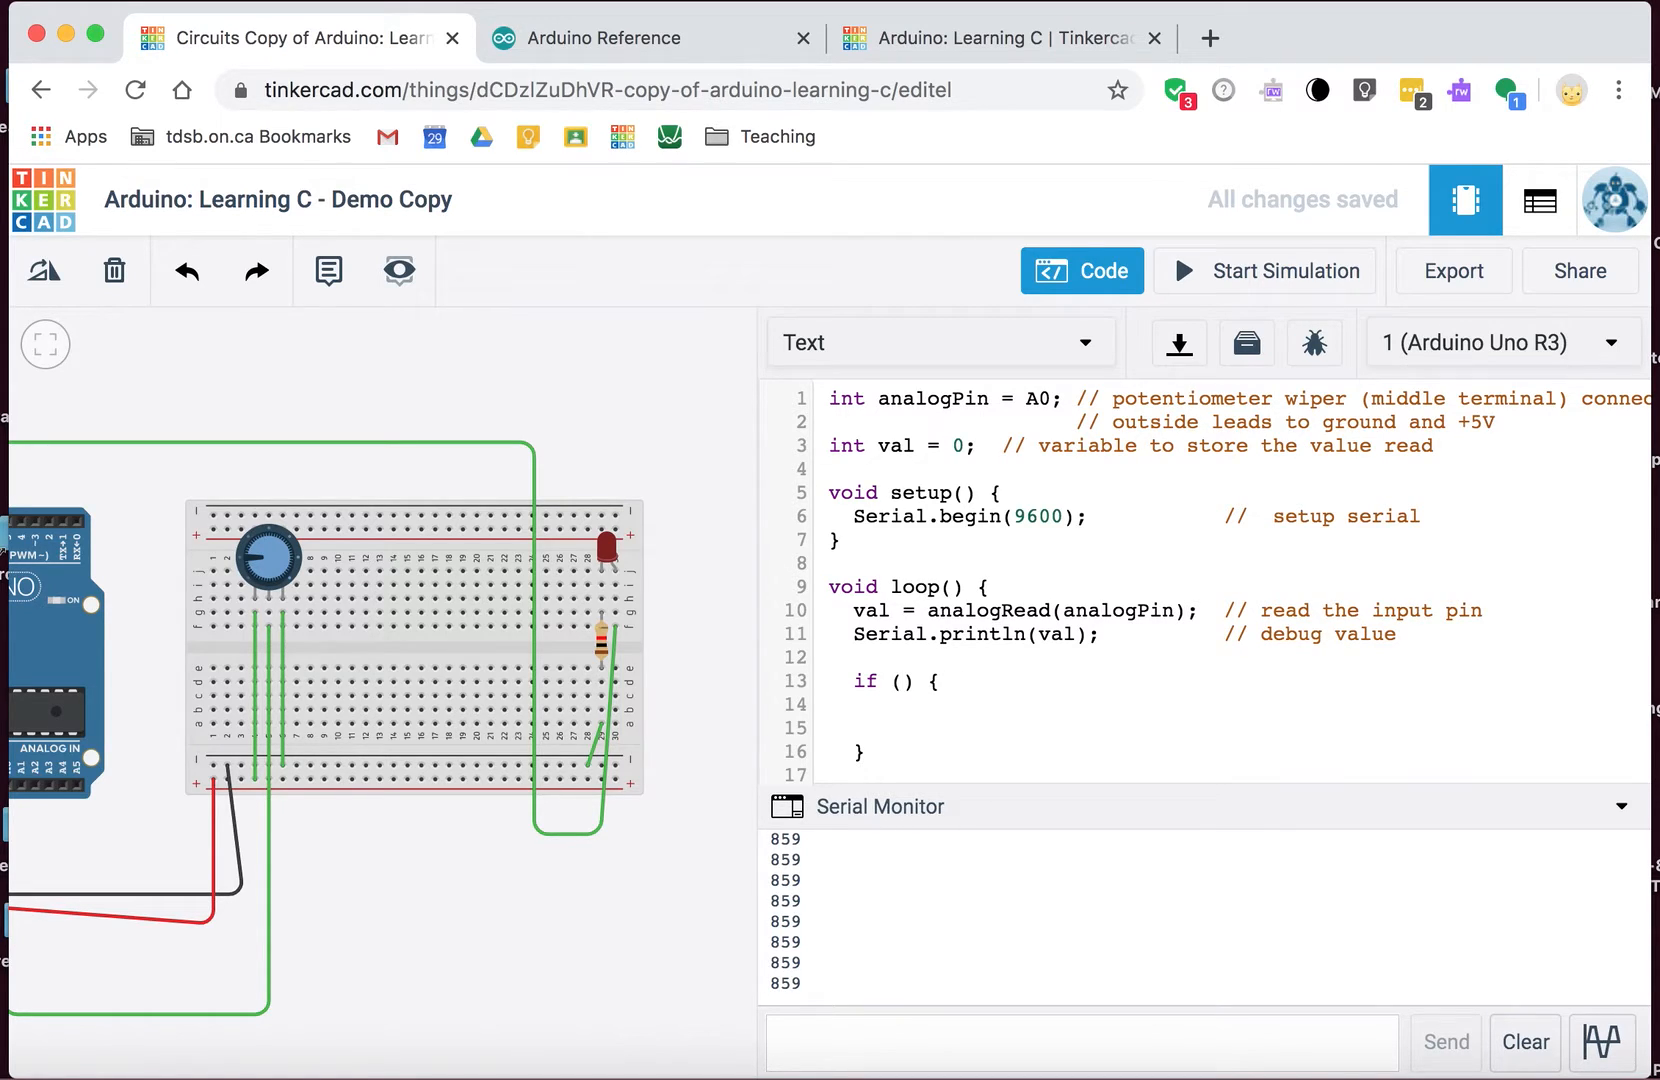
type("1")
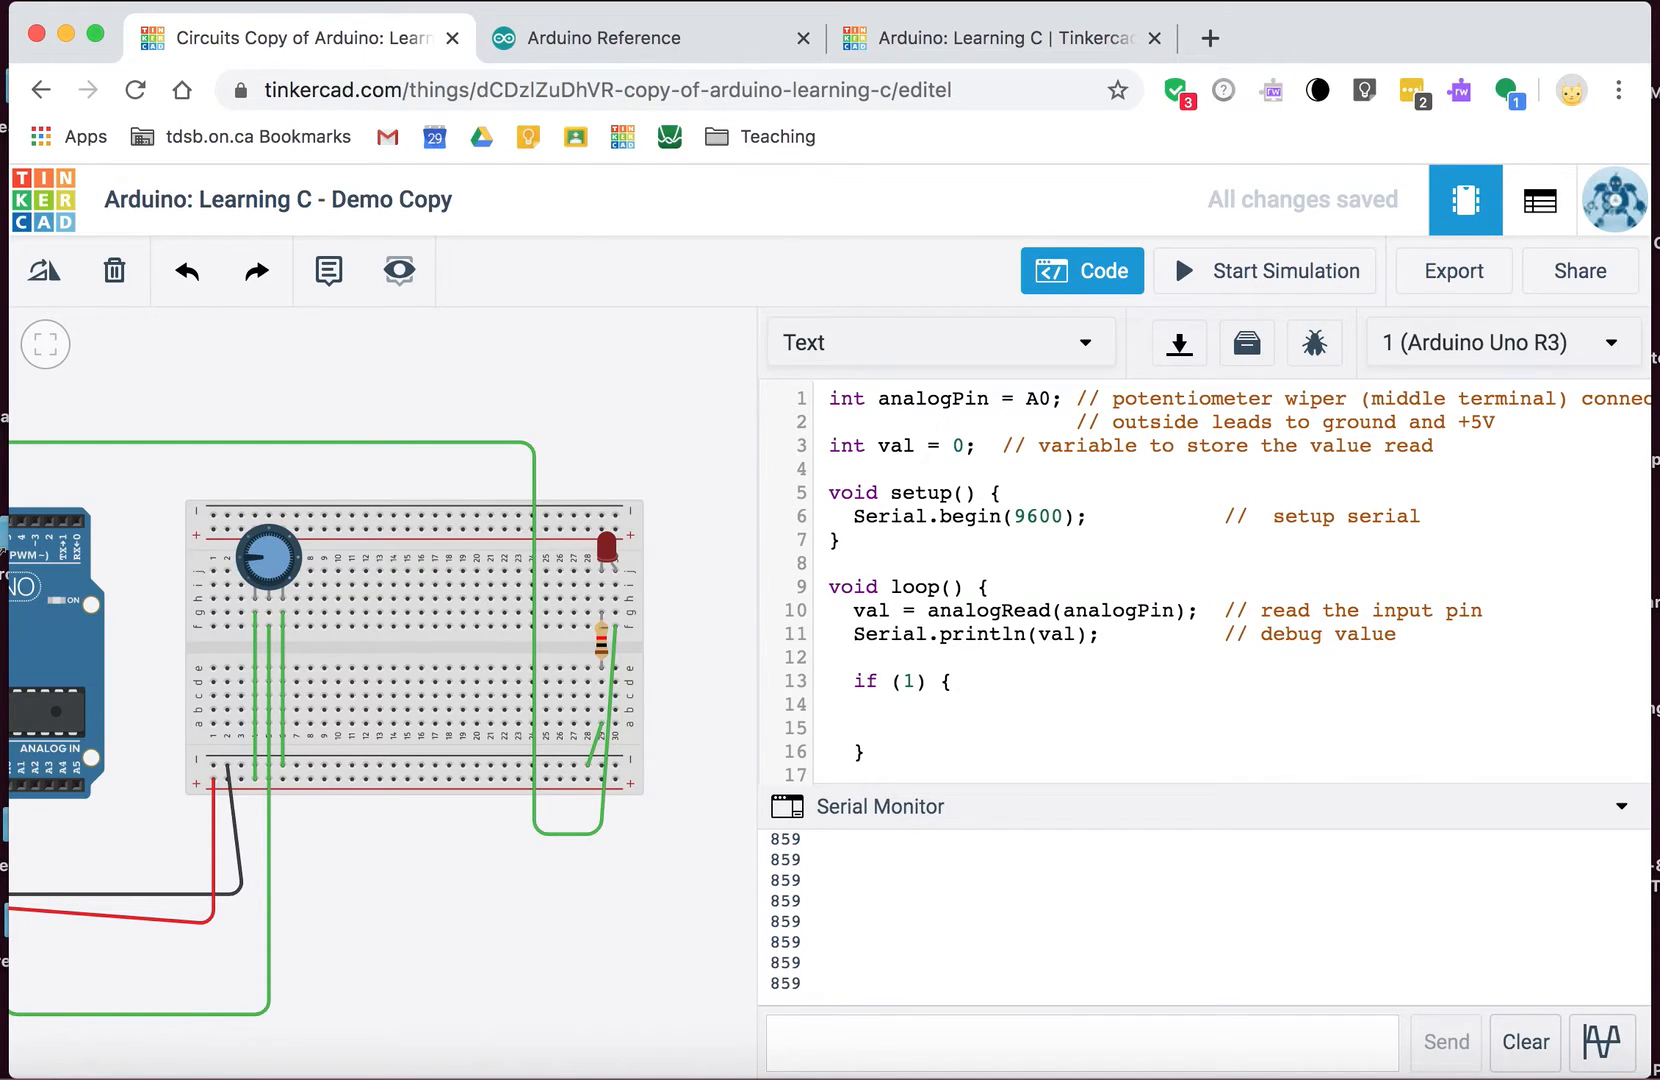
type("==1")
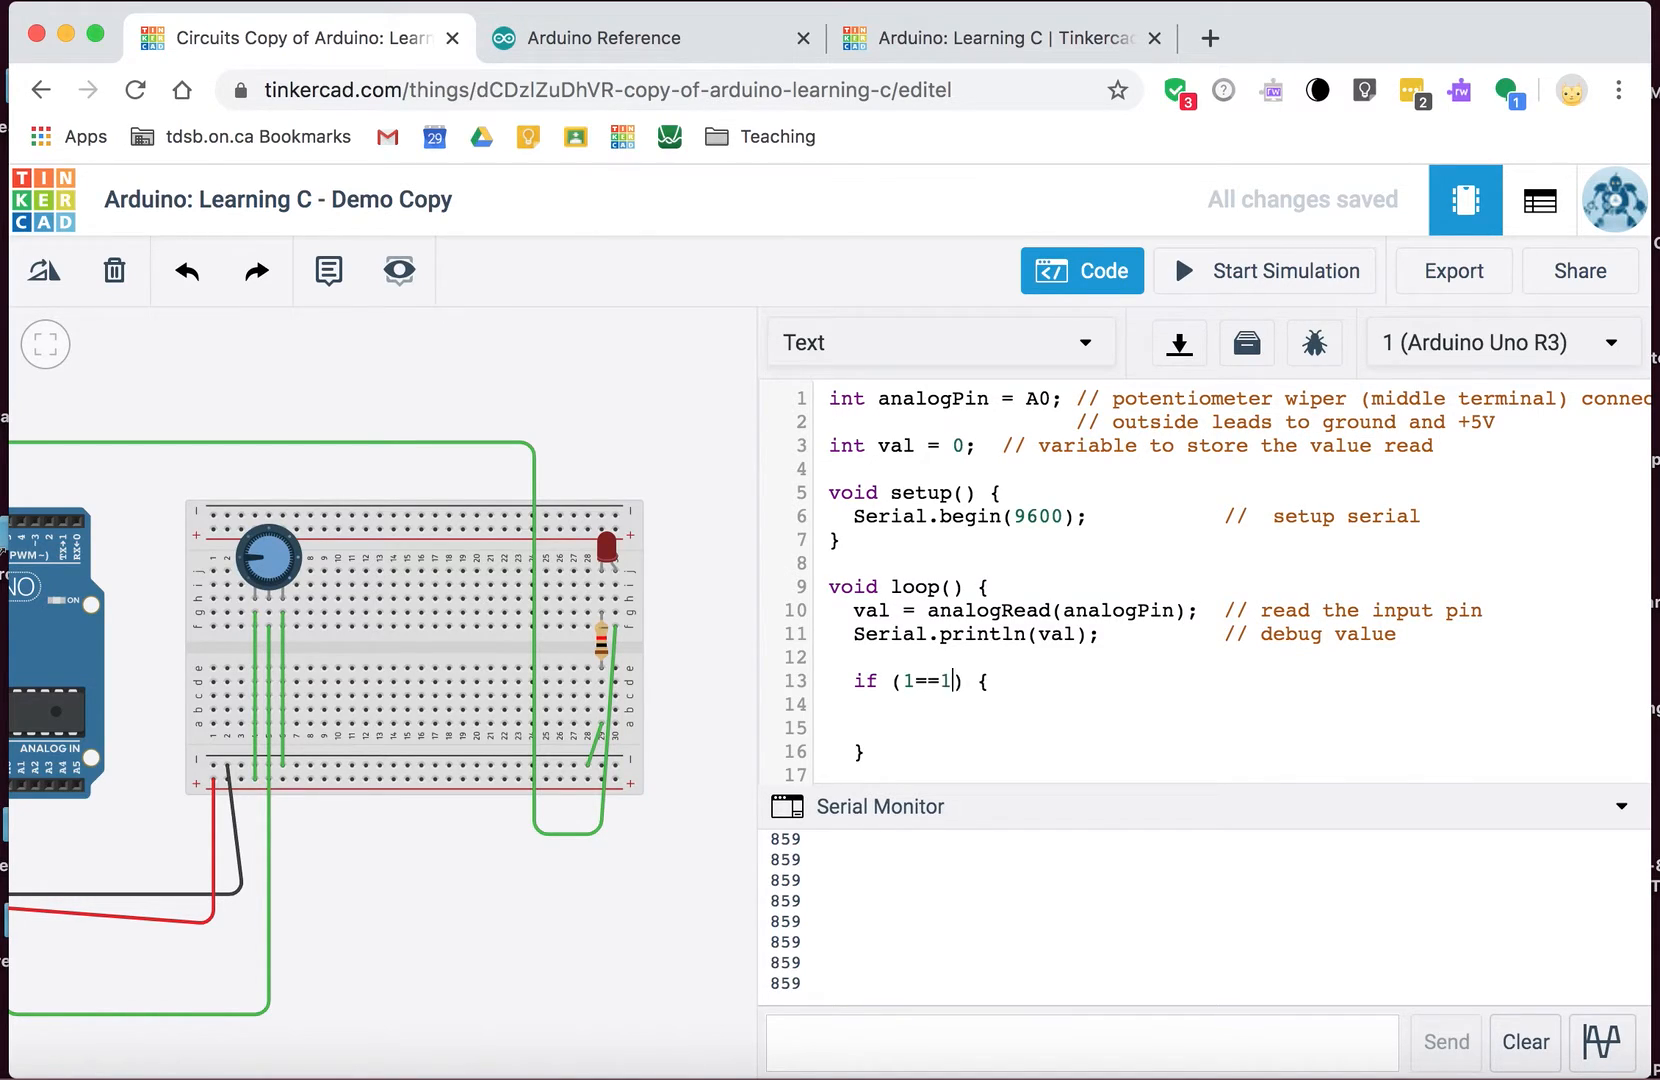
type("p")
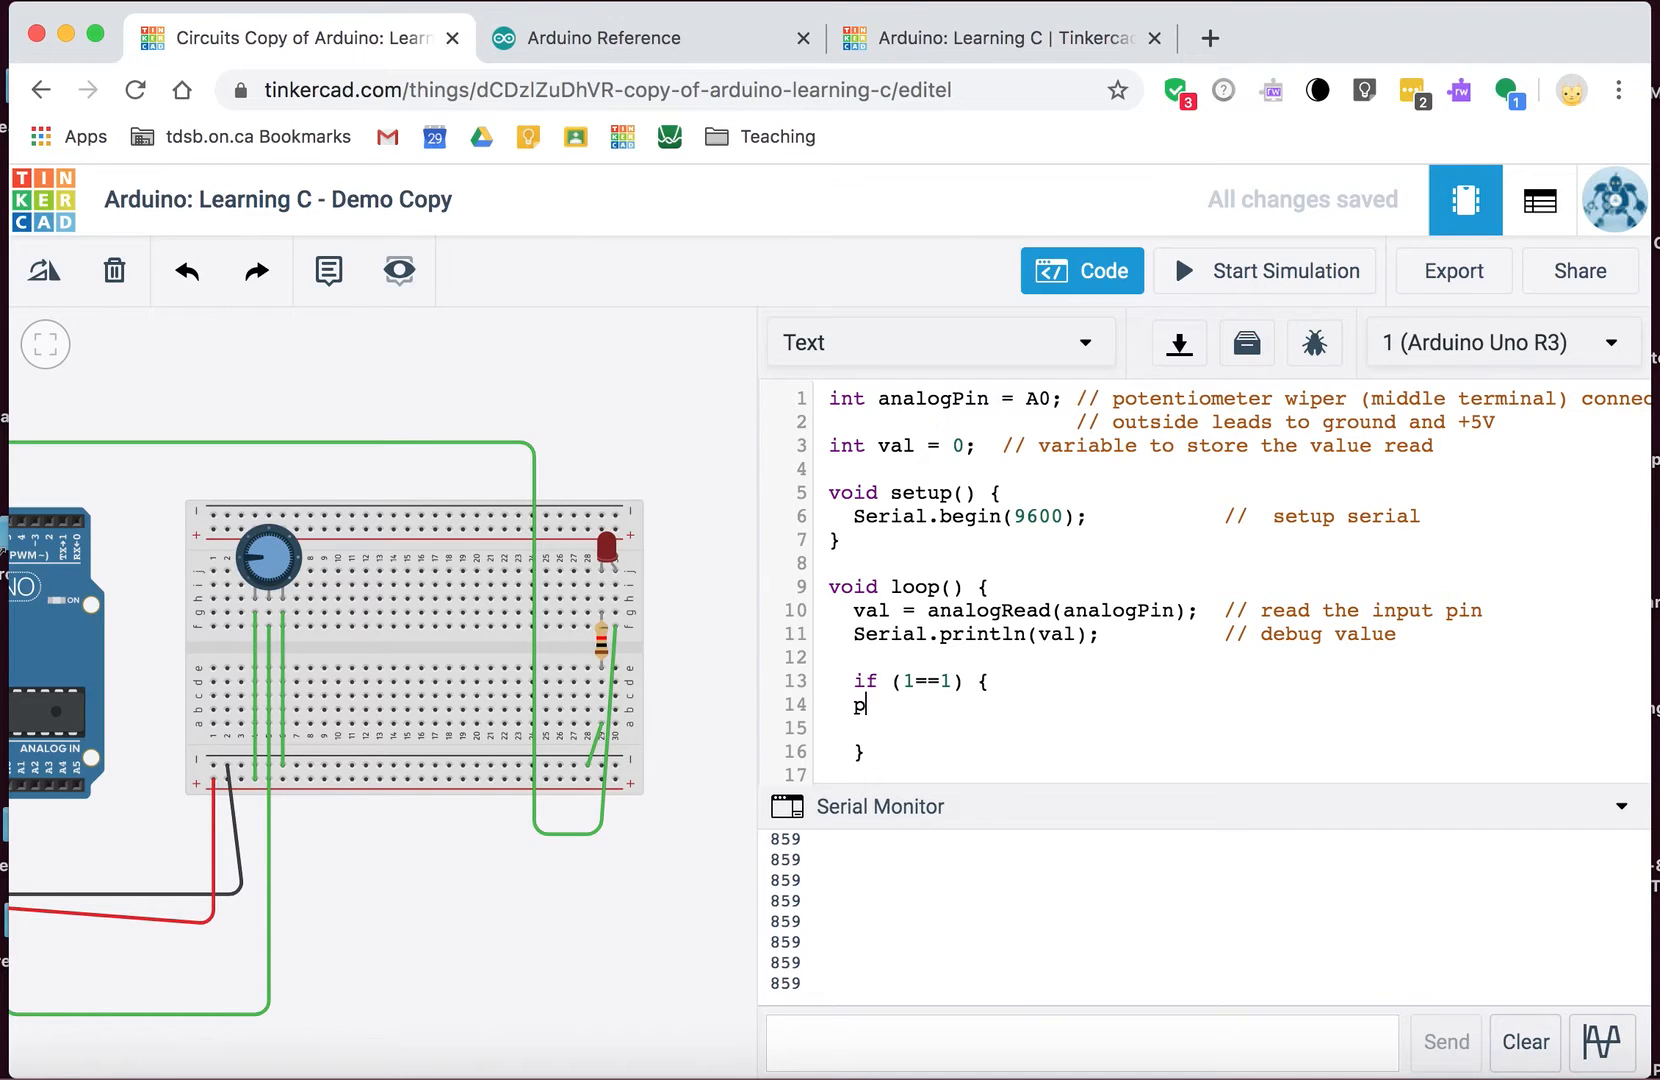
type("Se")
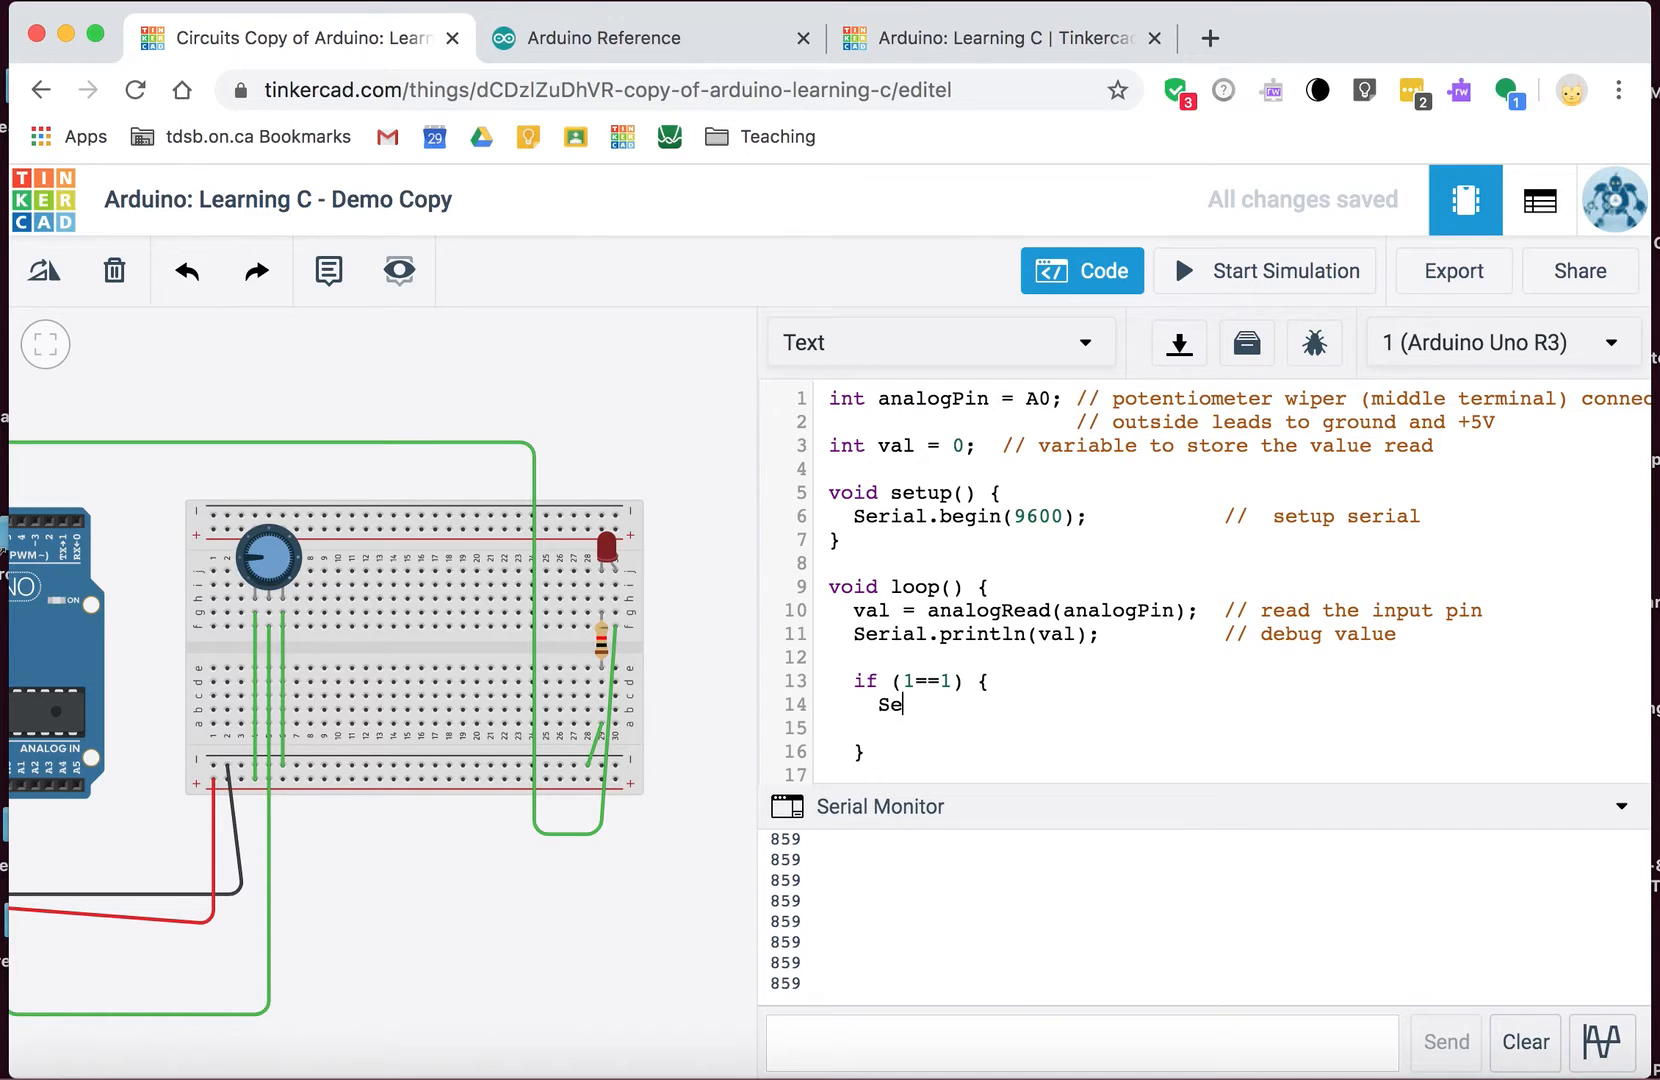
type("rial.println(\"t")
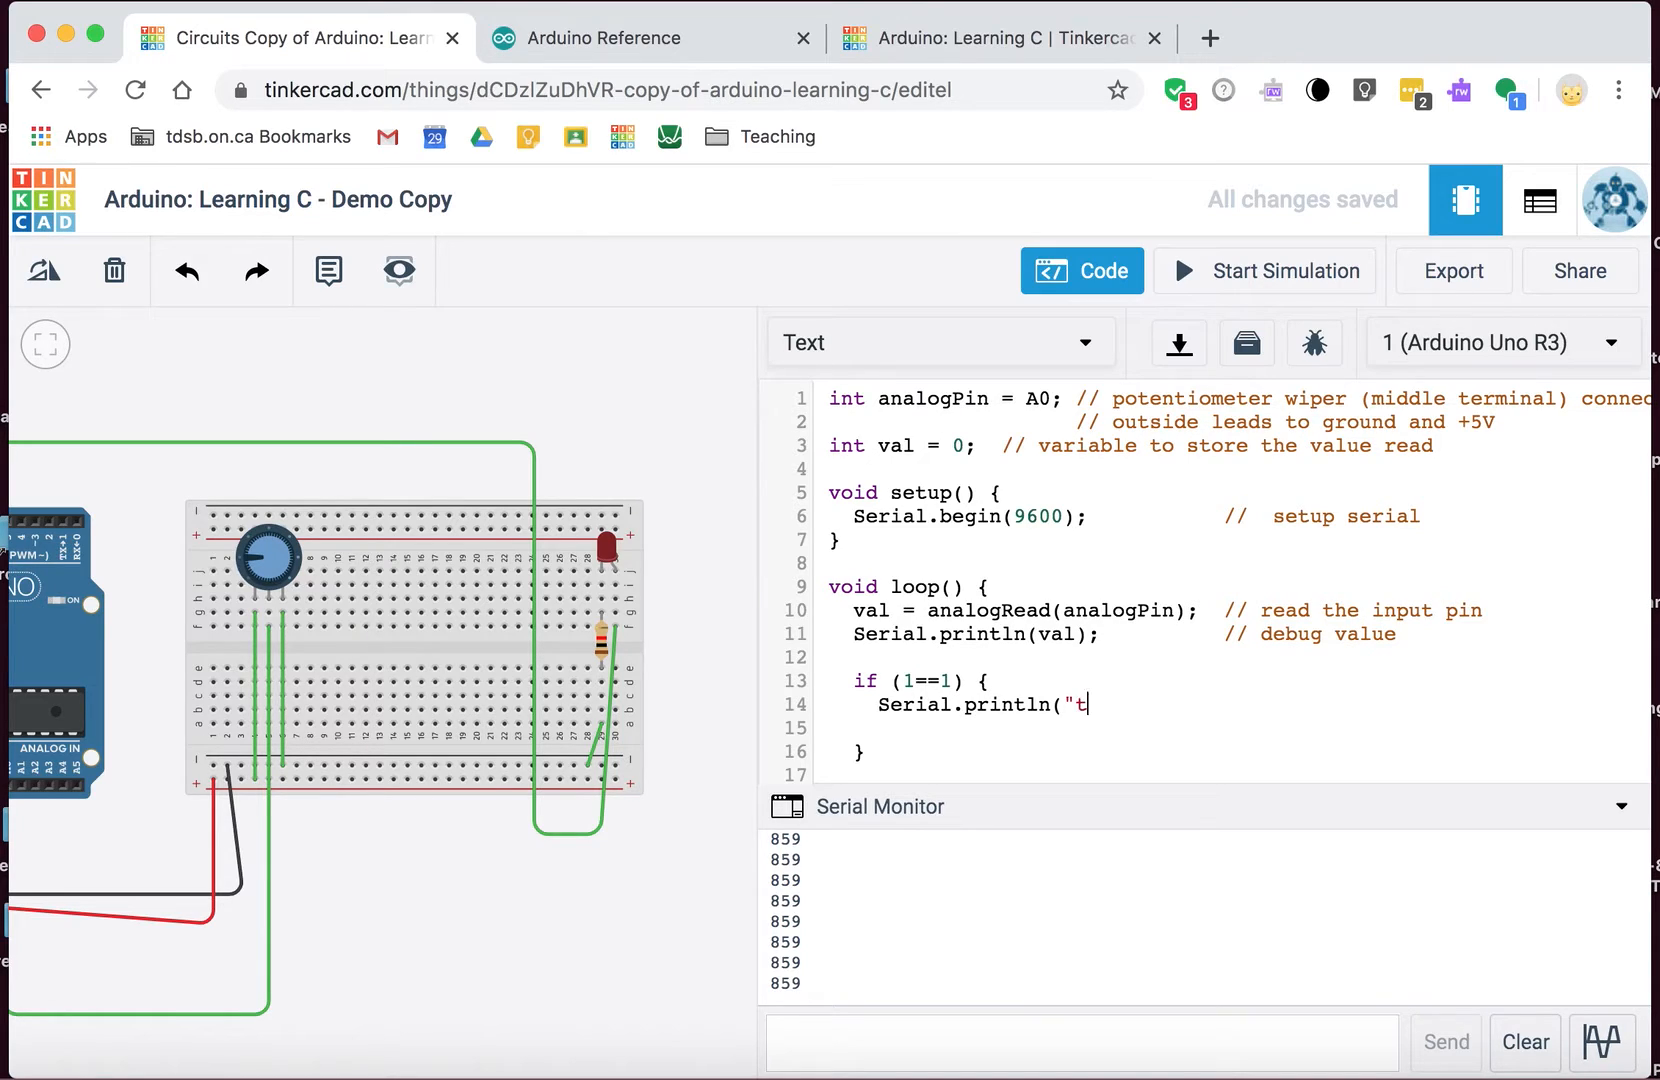
type("rue\");")
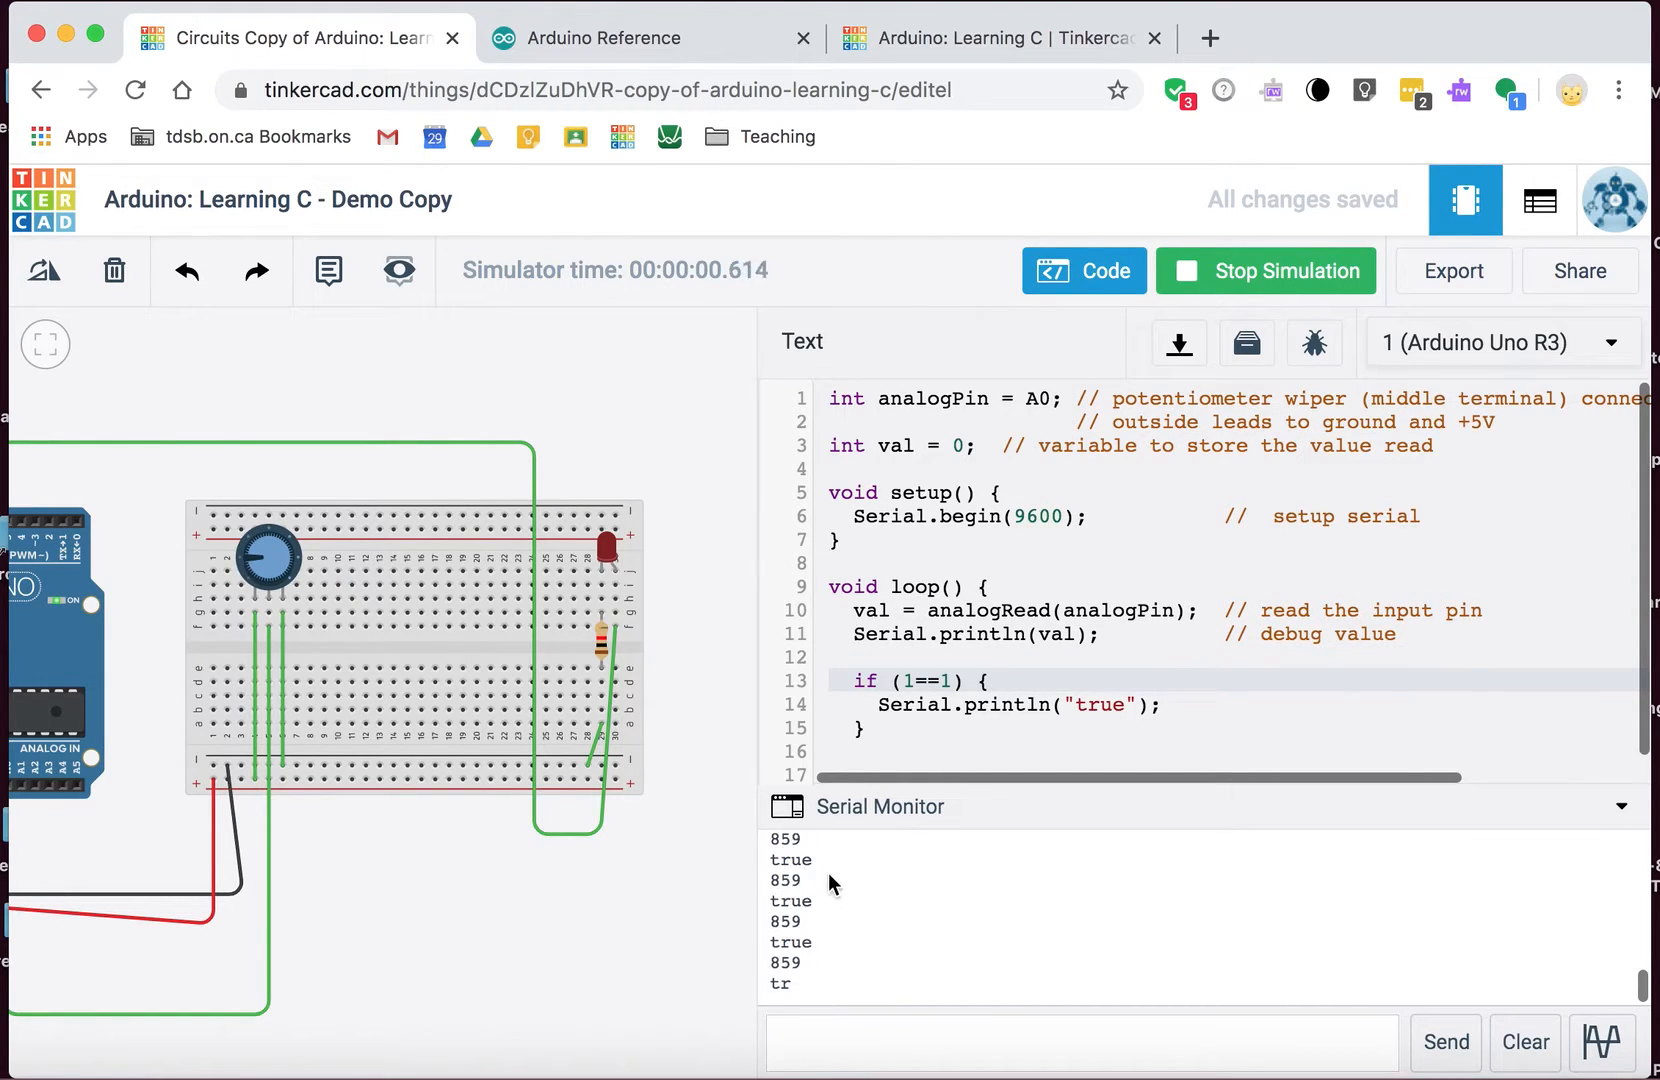
Step: Change the condition to 1==0, then run and stop the simulation
left_click(1266, 270)
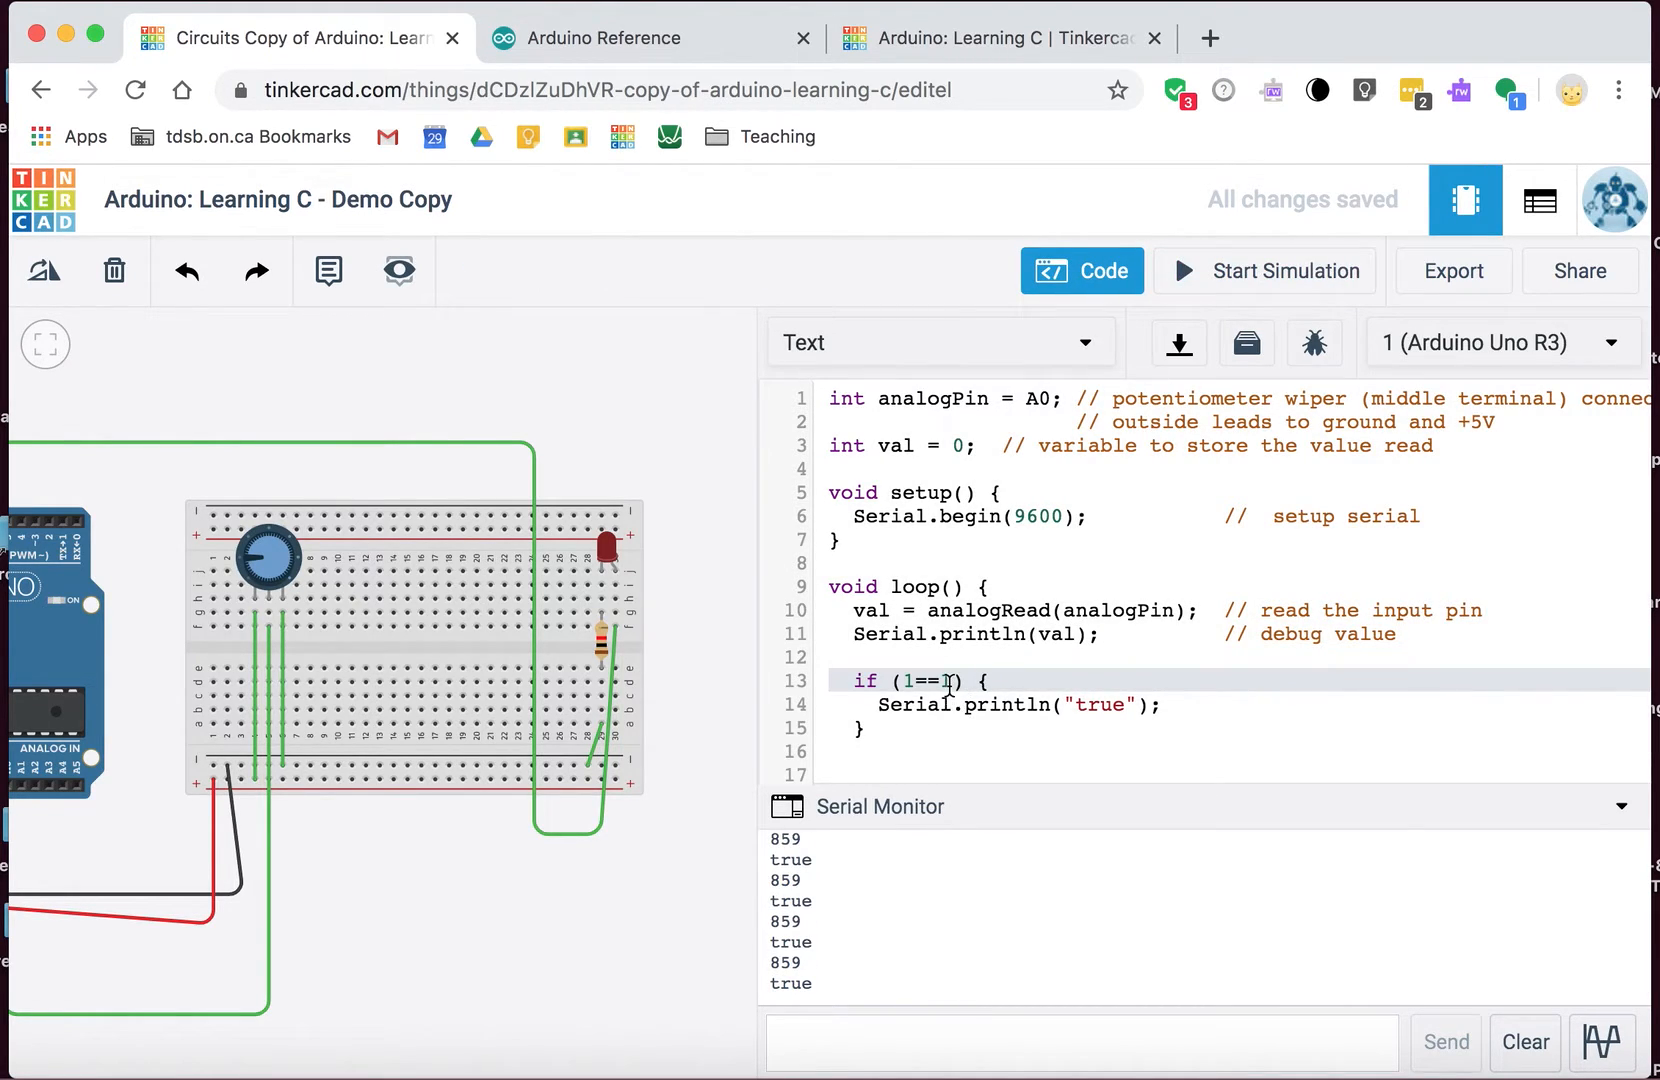
type("0")
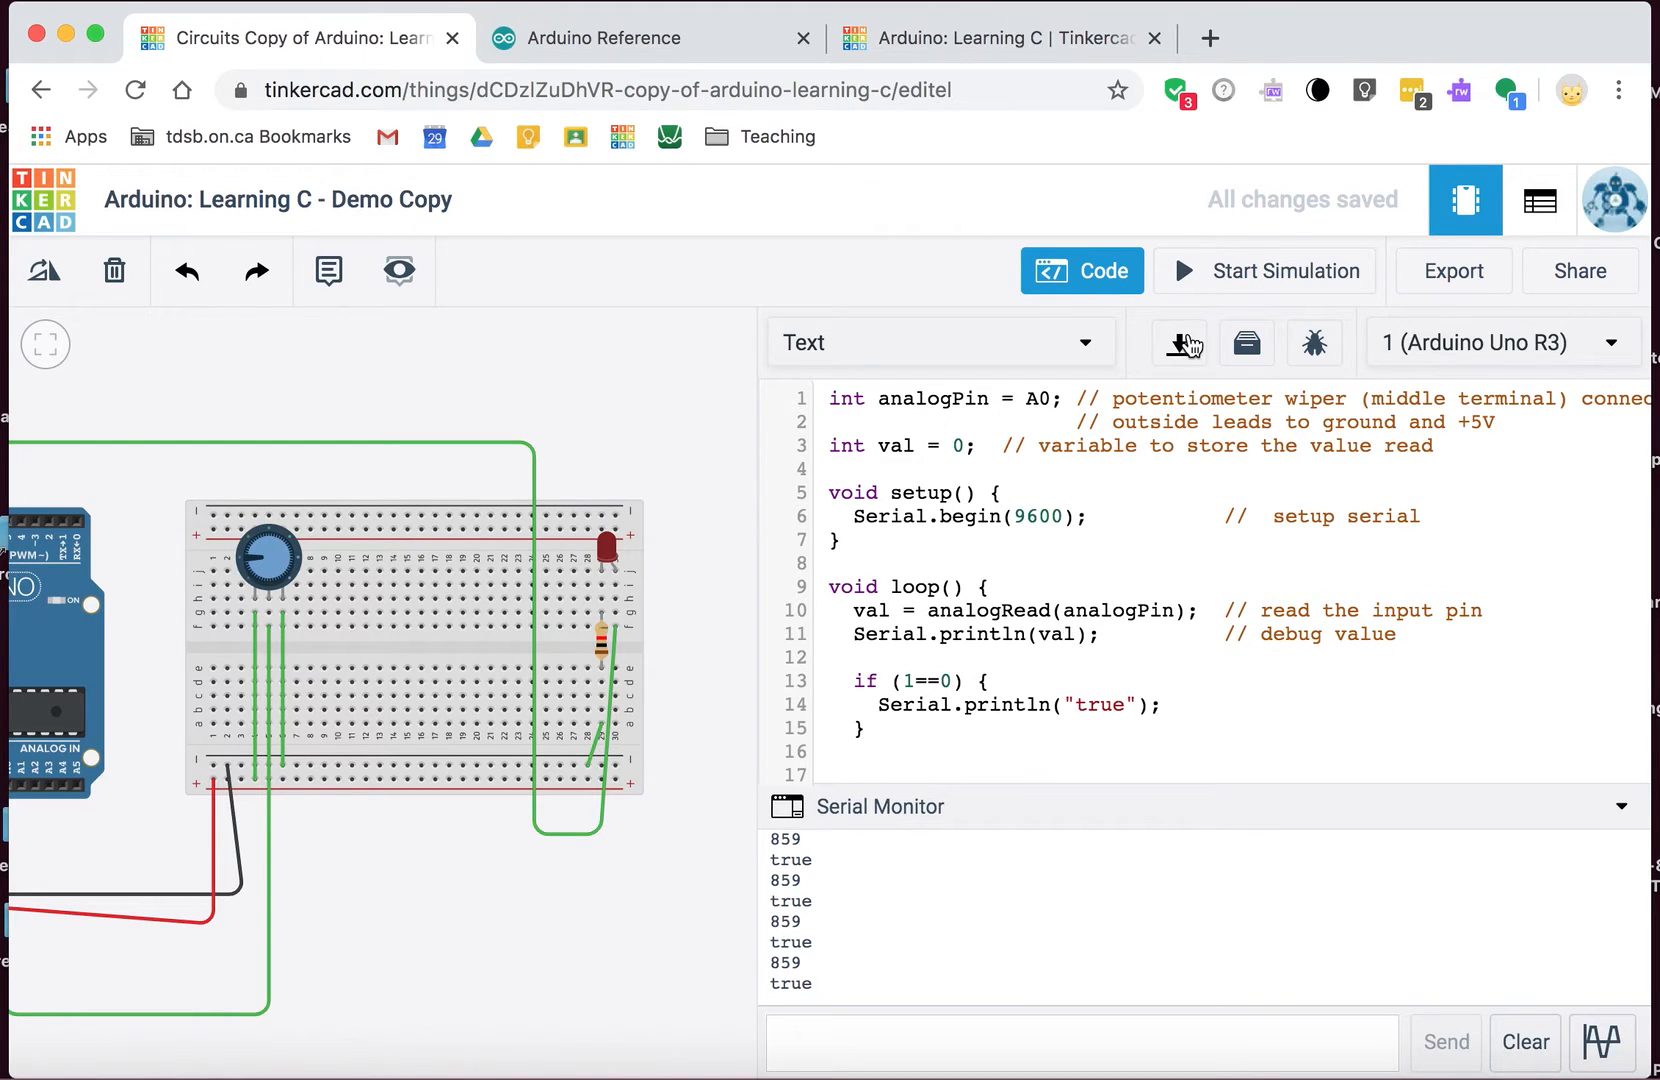
left_click(1265, 271)
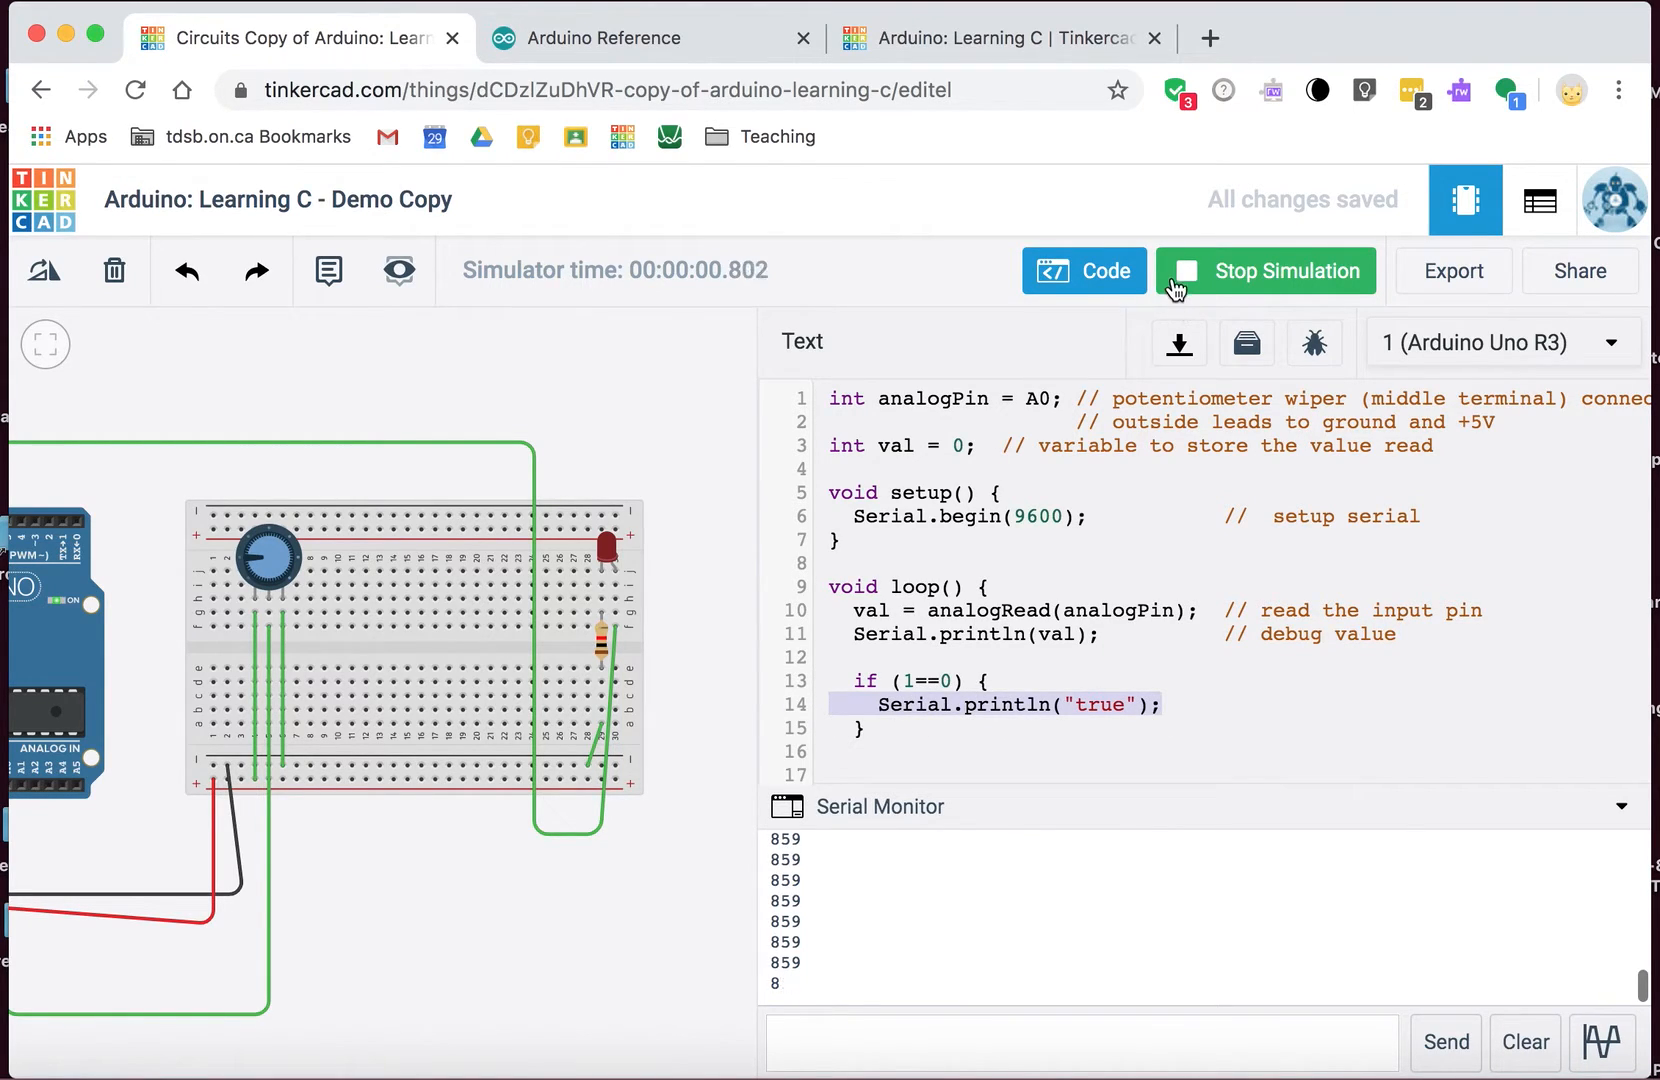
left_click(1186, 283)
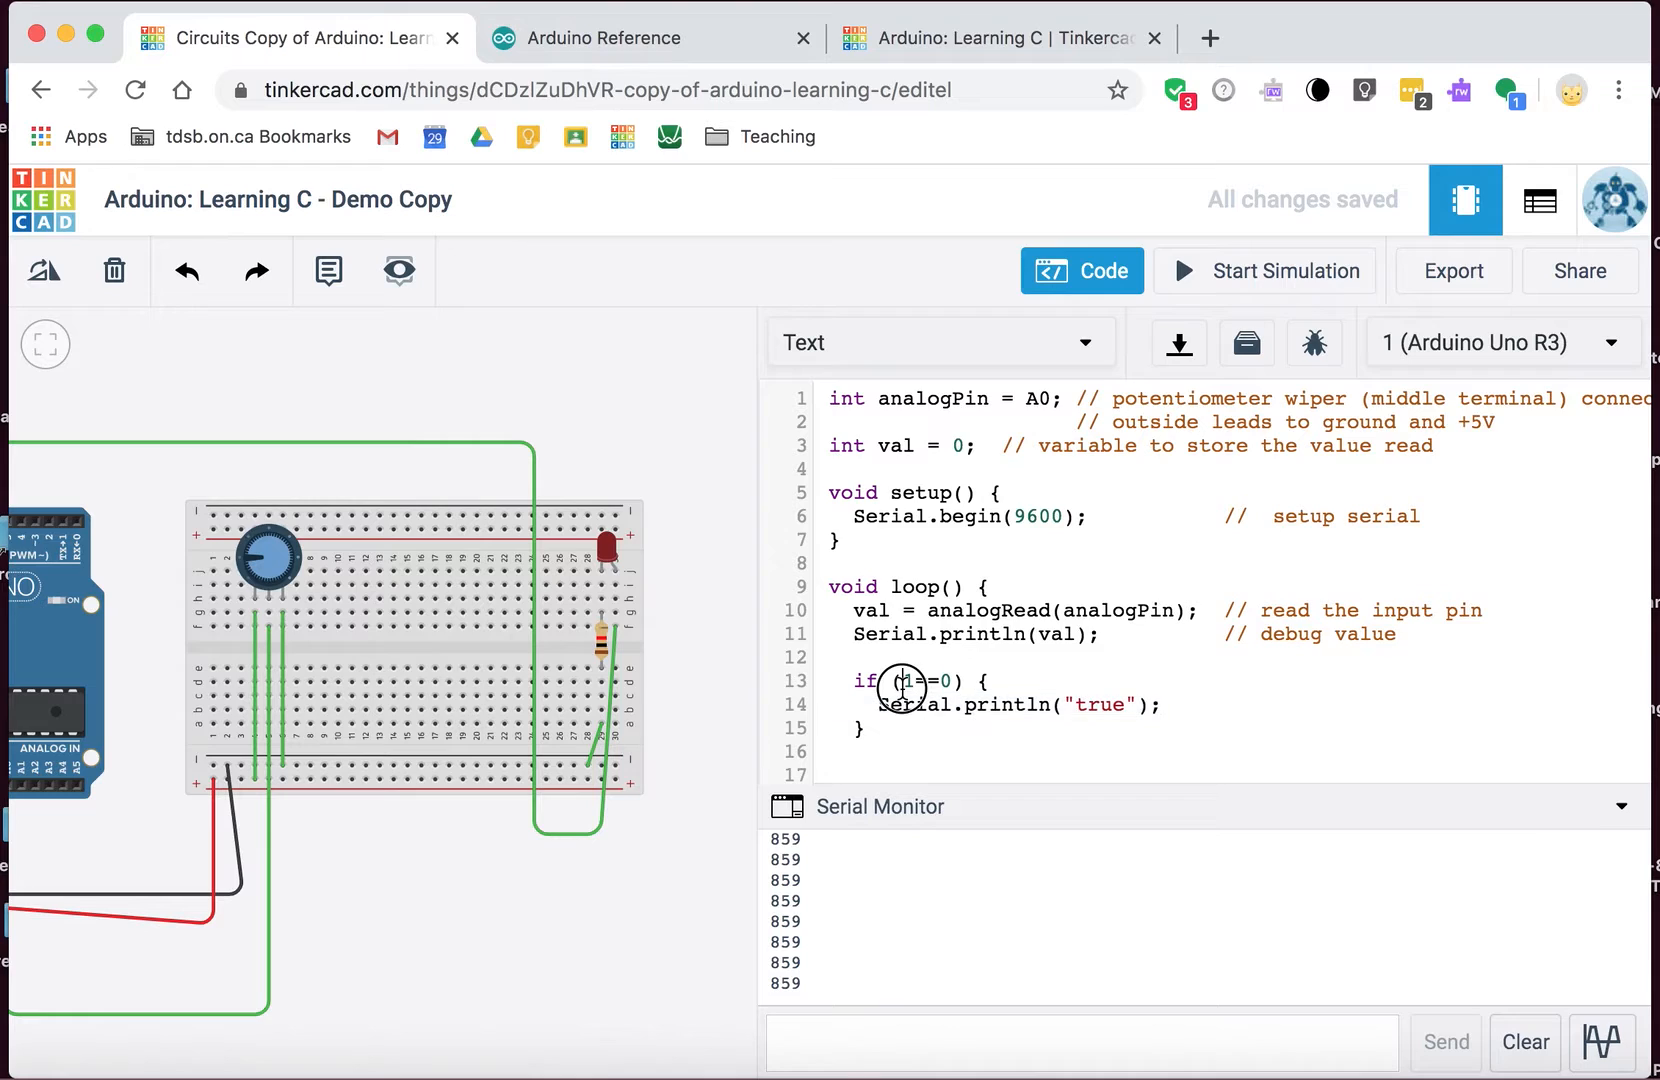
Step: Select and rework the 1==0 condition text, editing its equals signs
double_click(904, 681)
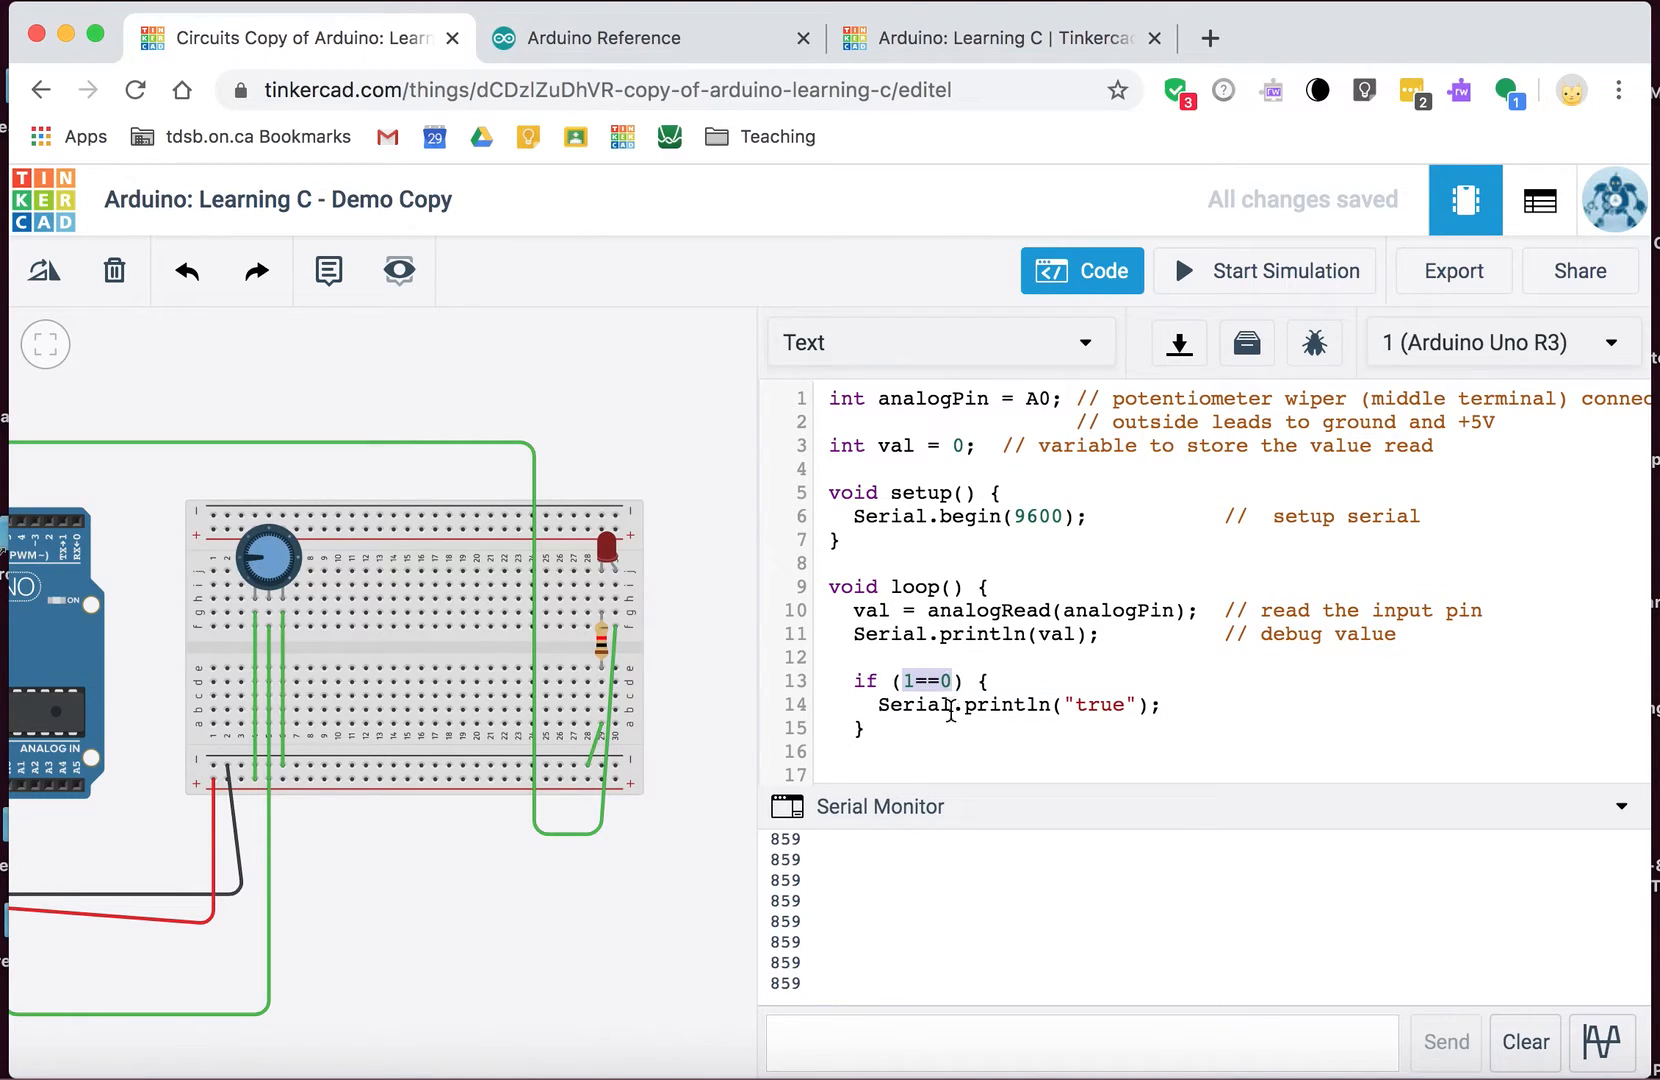
left_click_drag(855, 680, 866, 731)
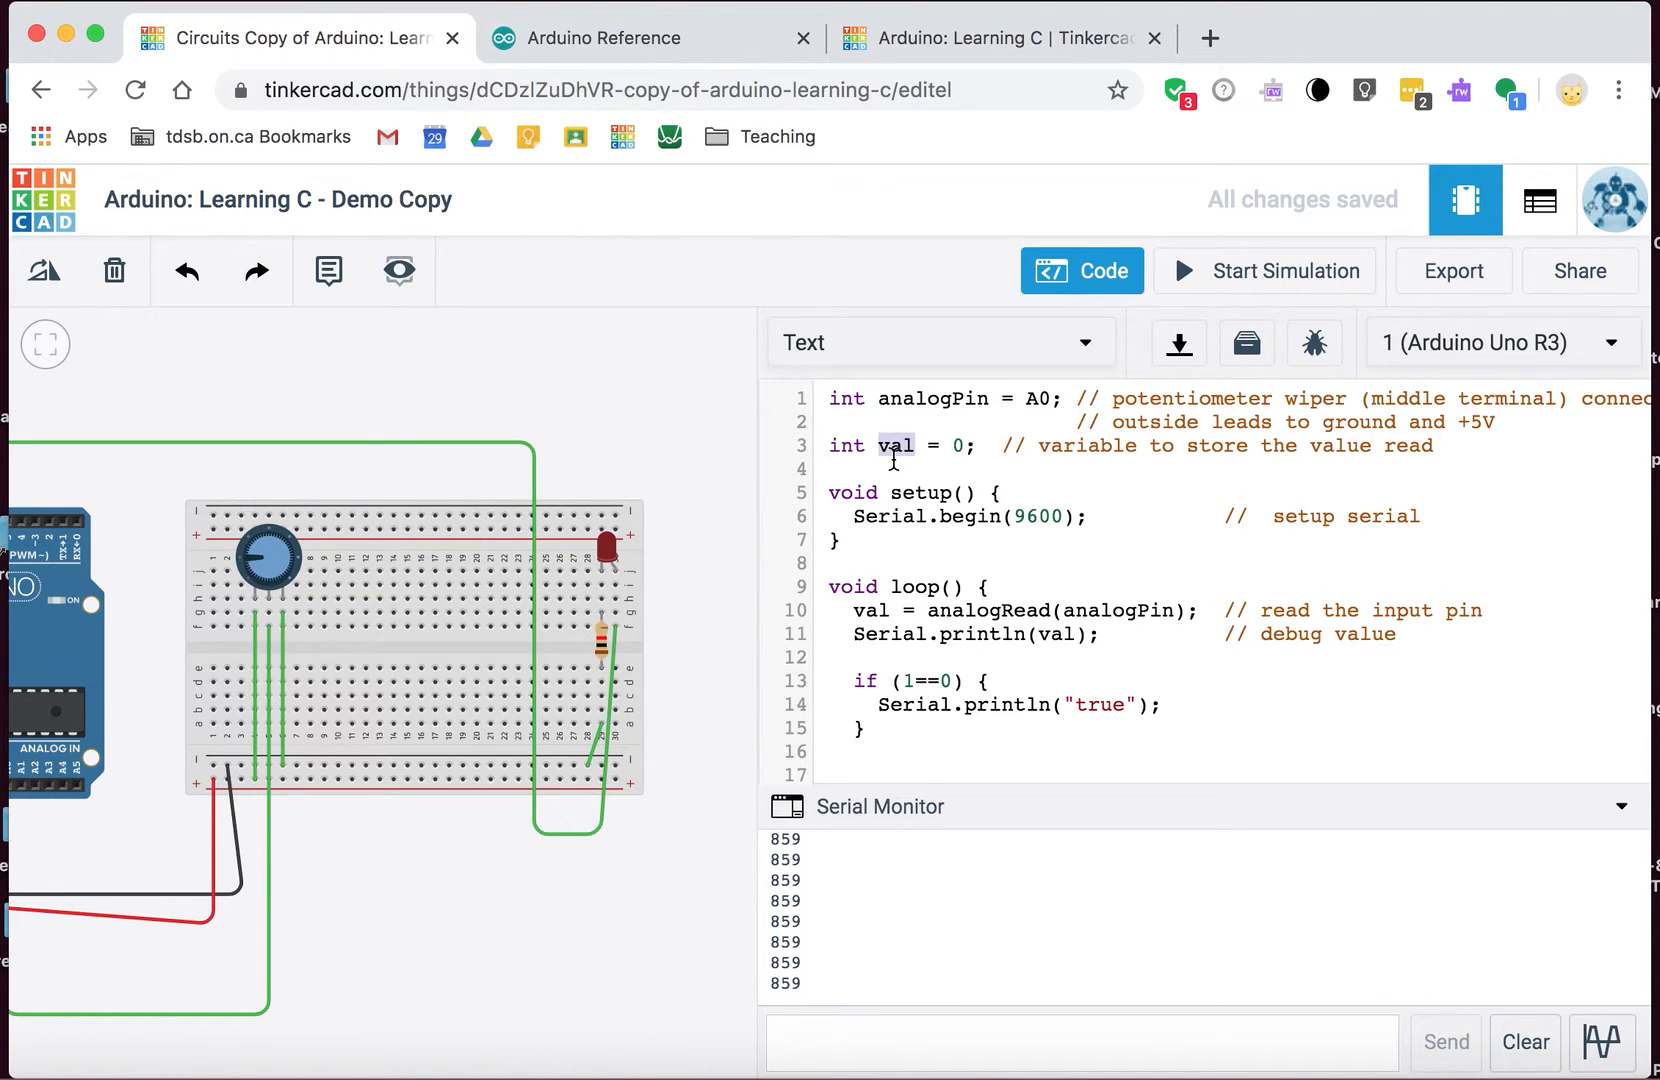
left_click(936, 447)
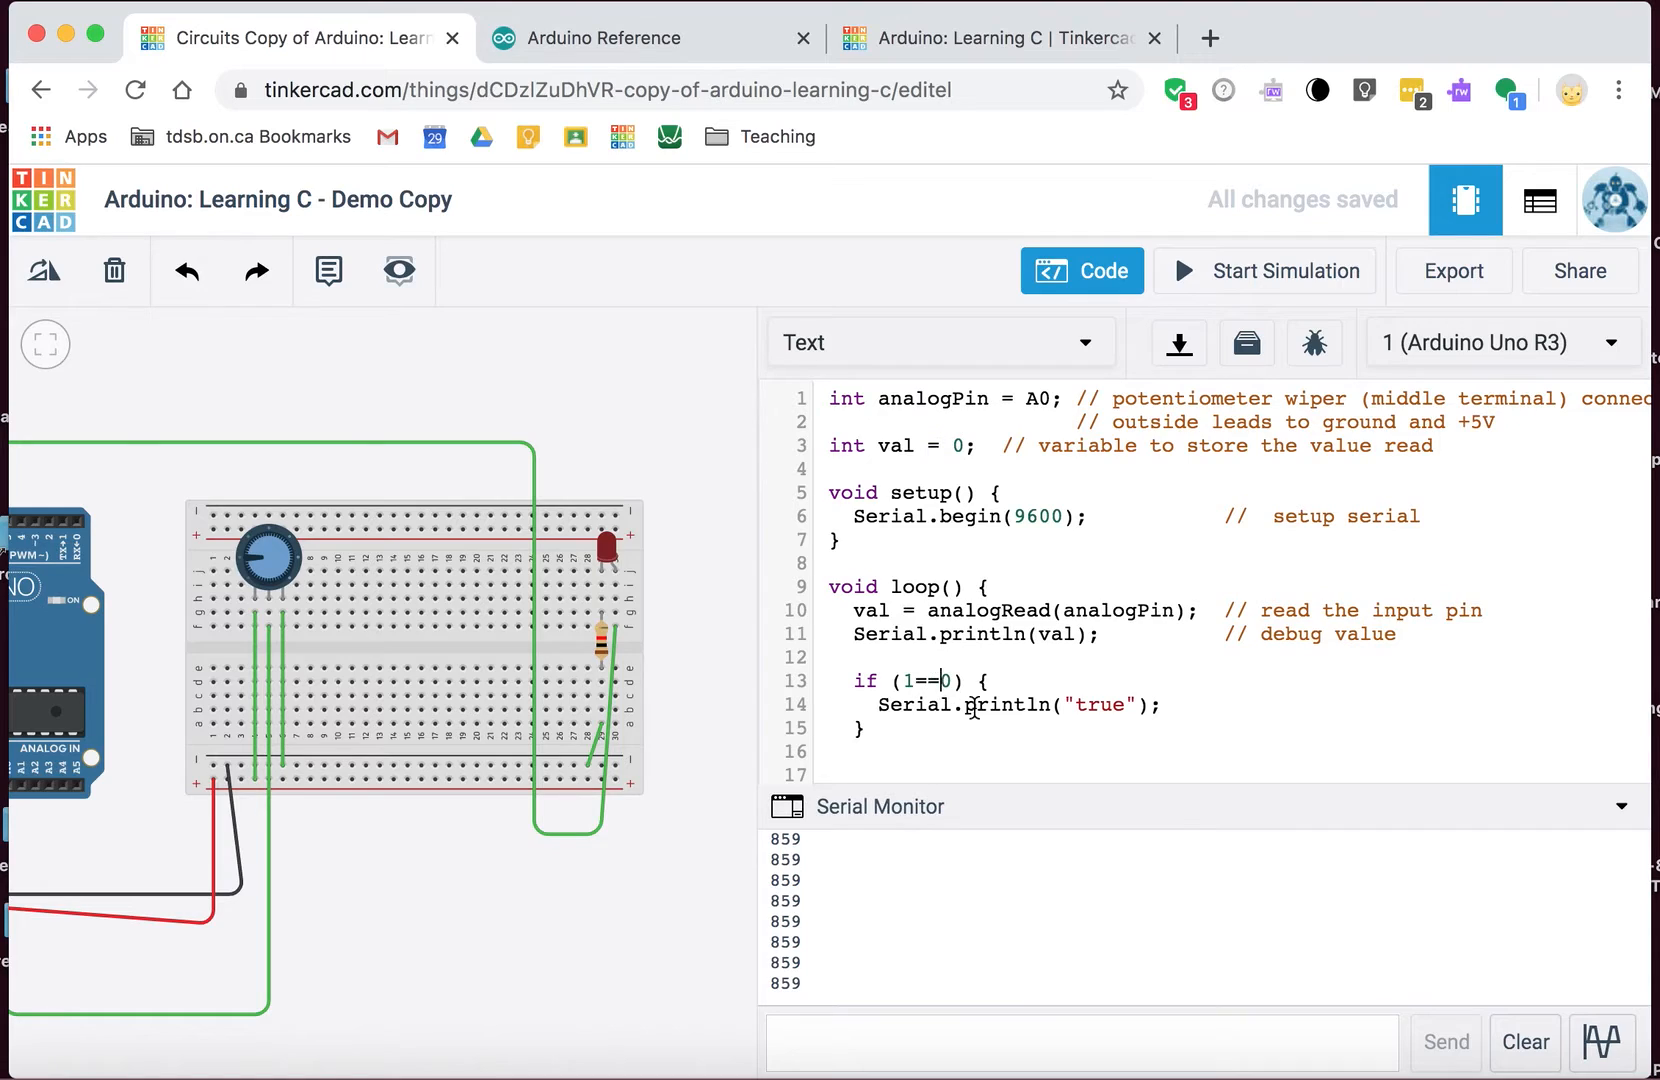
key("Backspace")
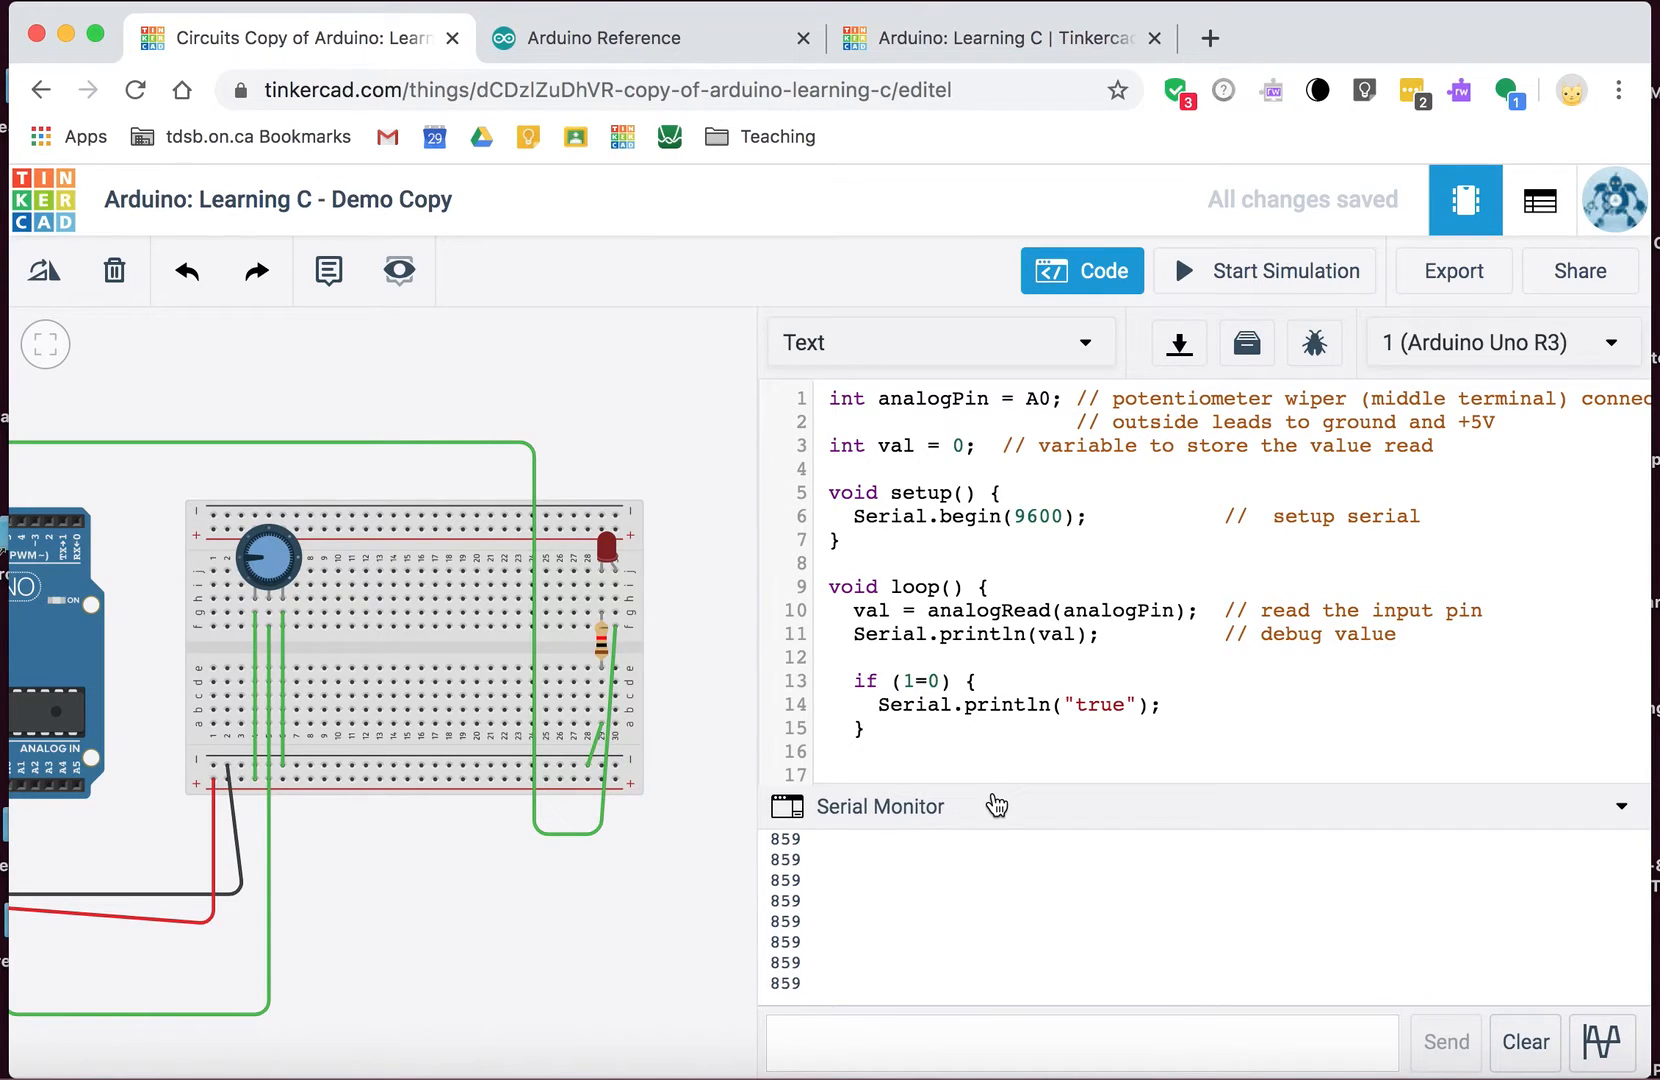
type("=")
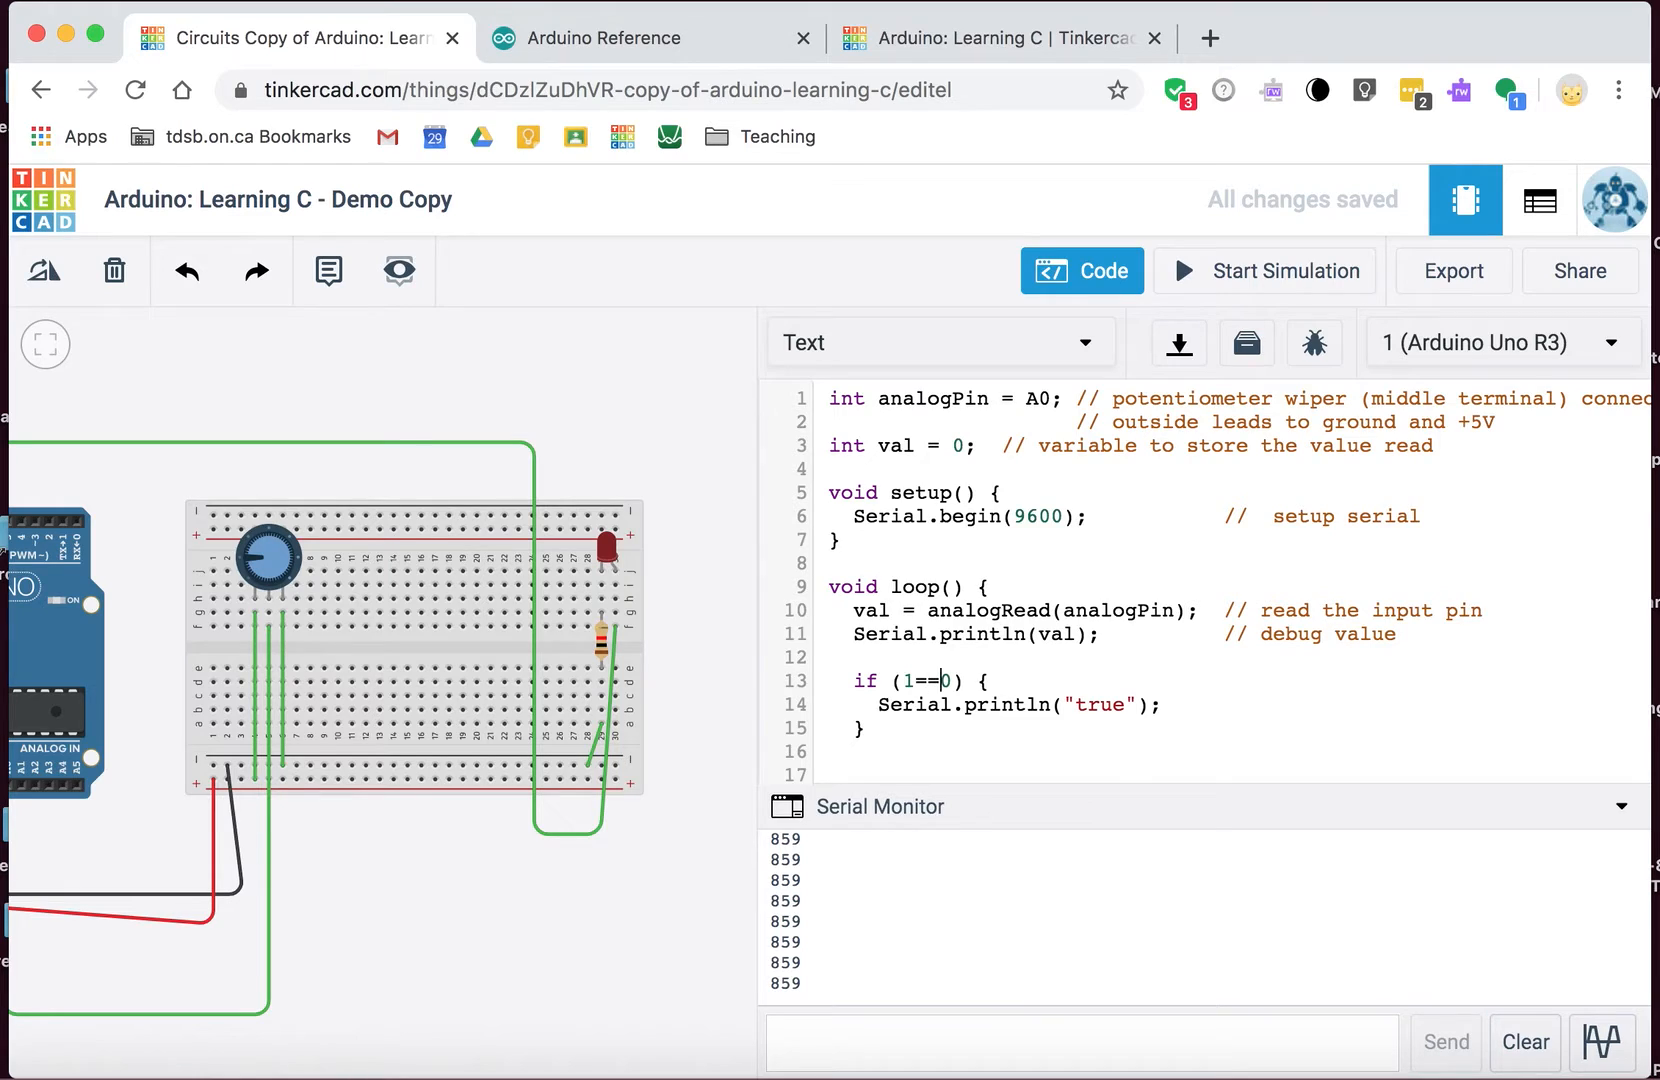
double_click(921, 681)
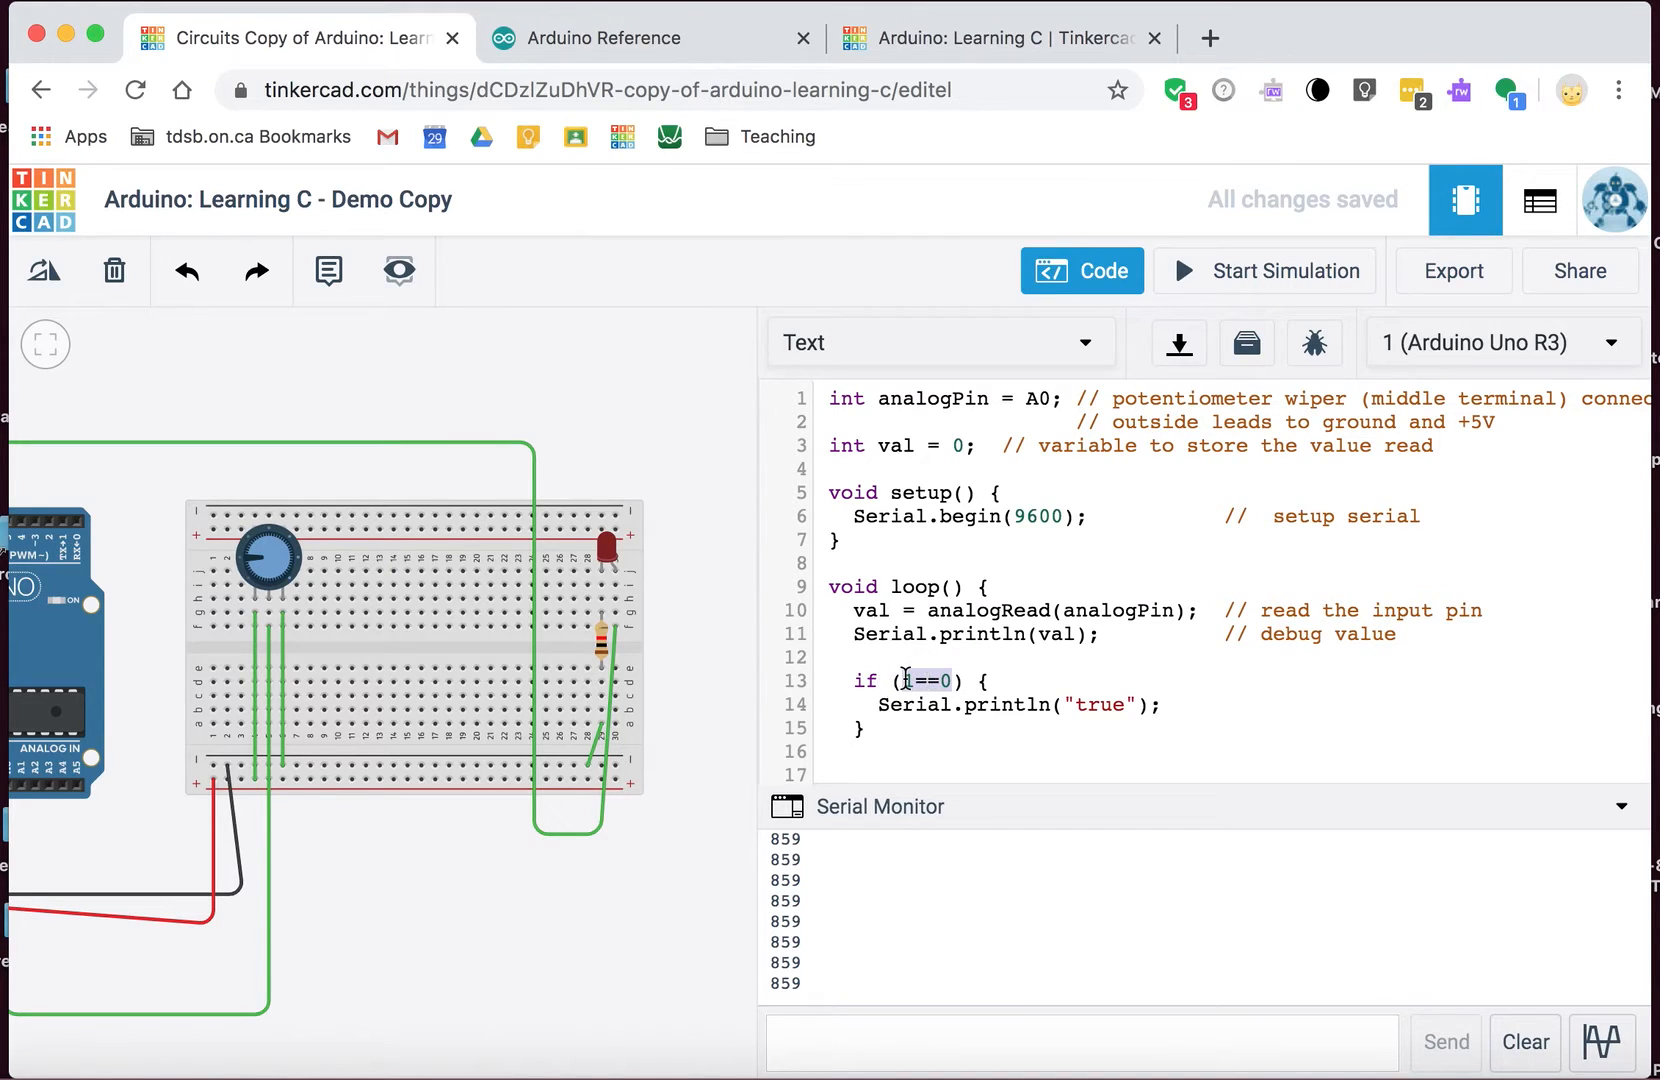
type("1")
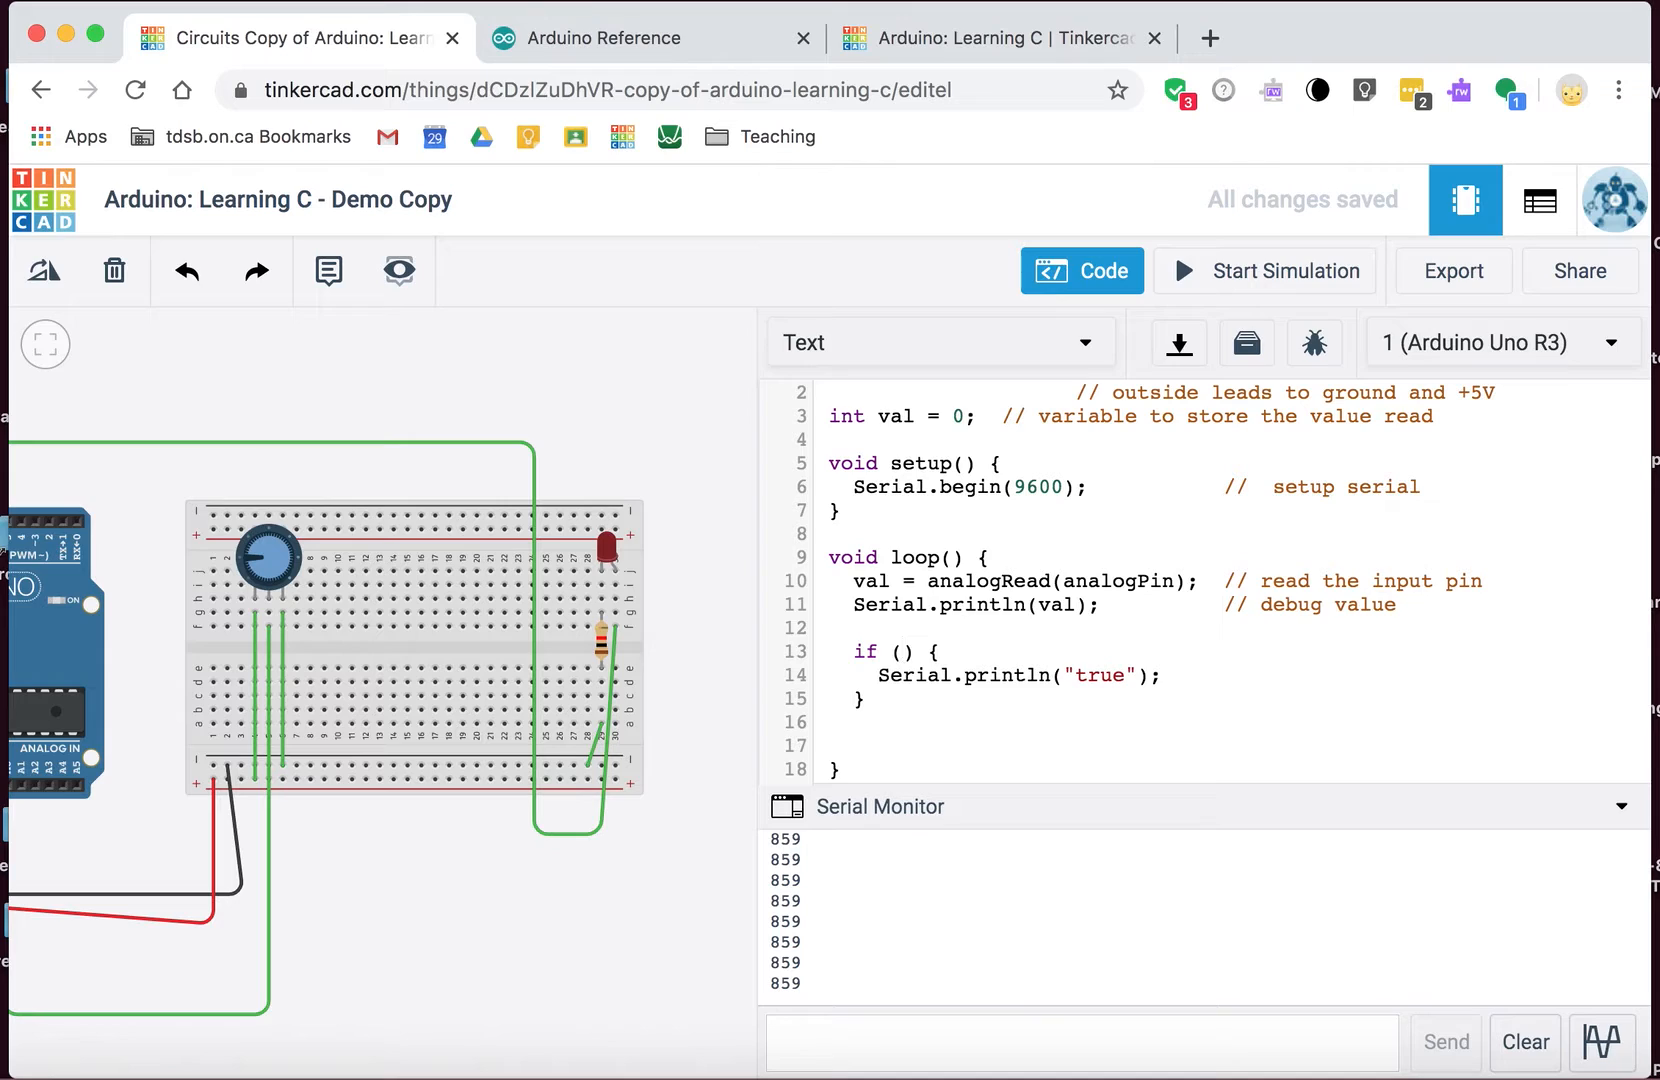
Step: Set the if condition to val==0 and run a brief simulation that prints 8
type("val")
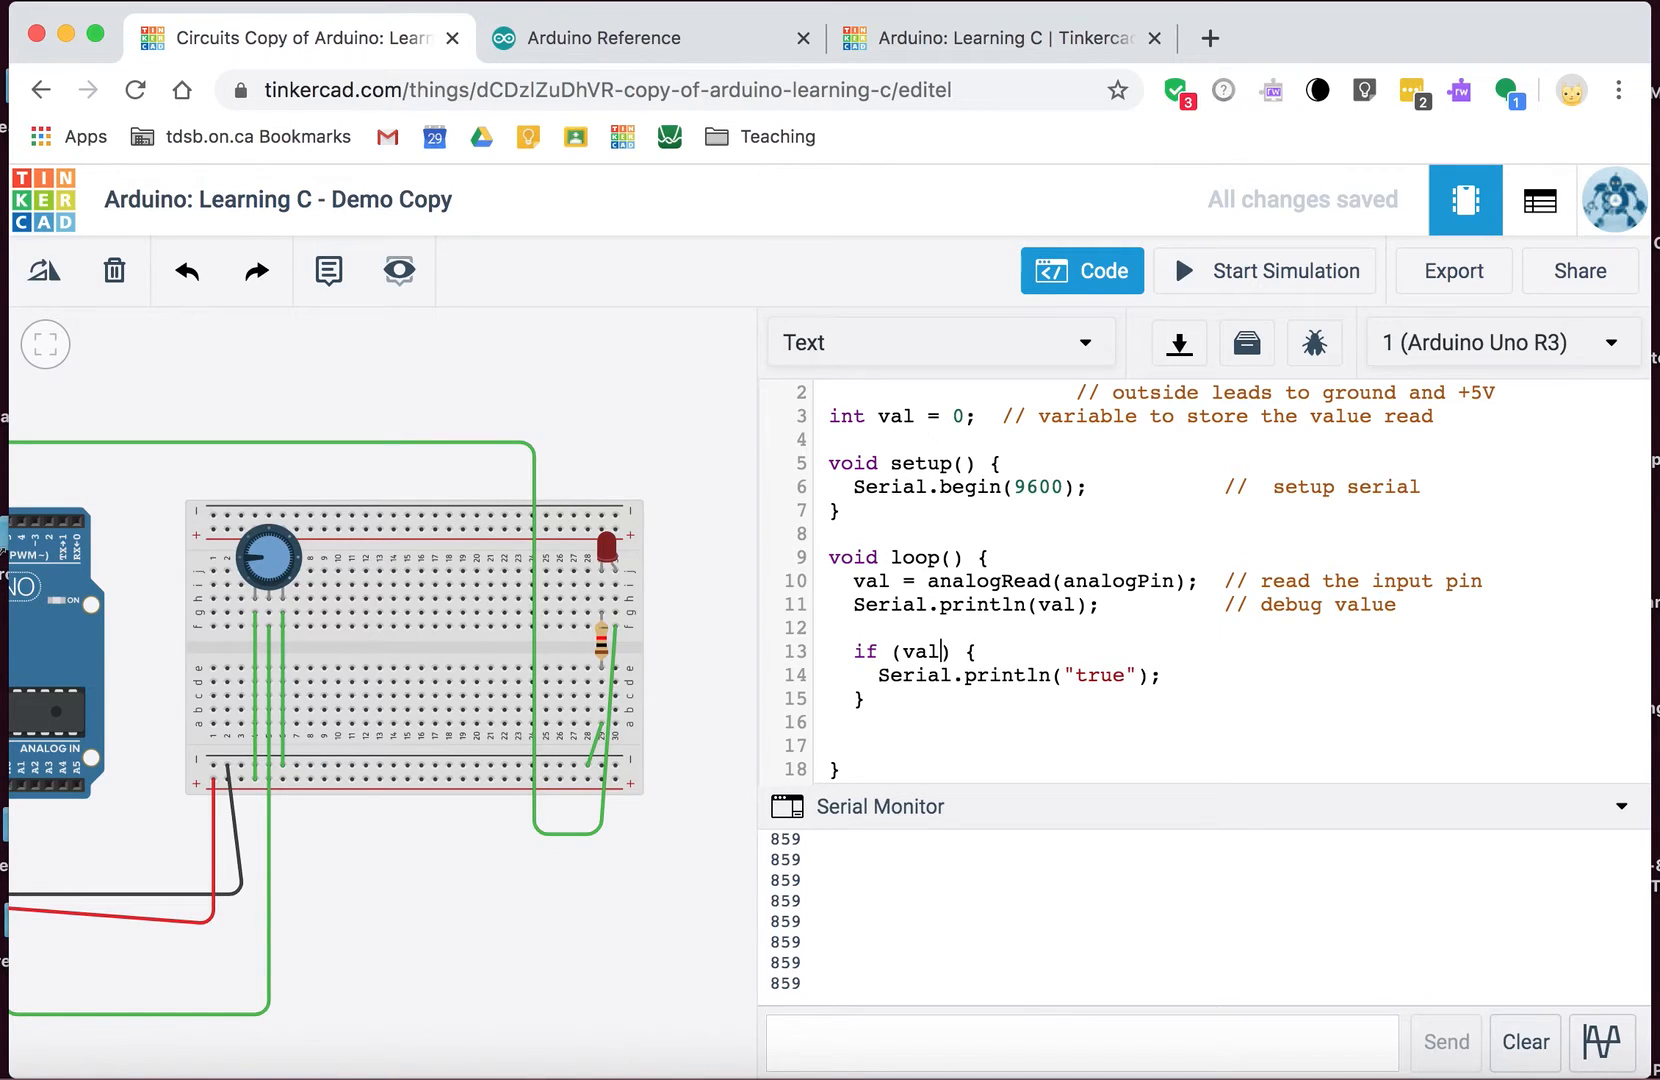
type("==")
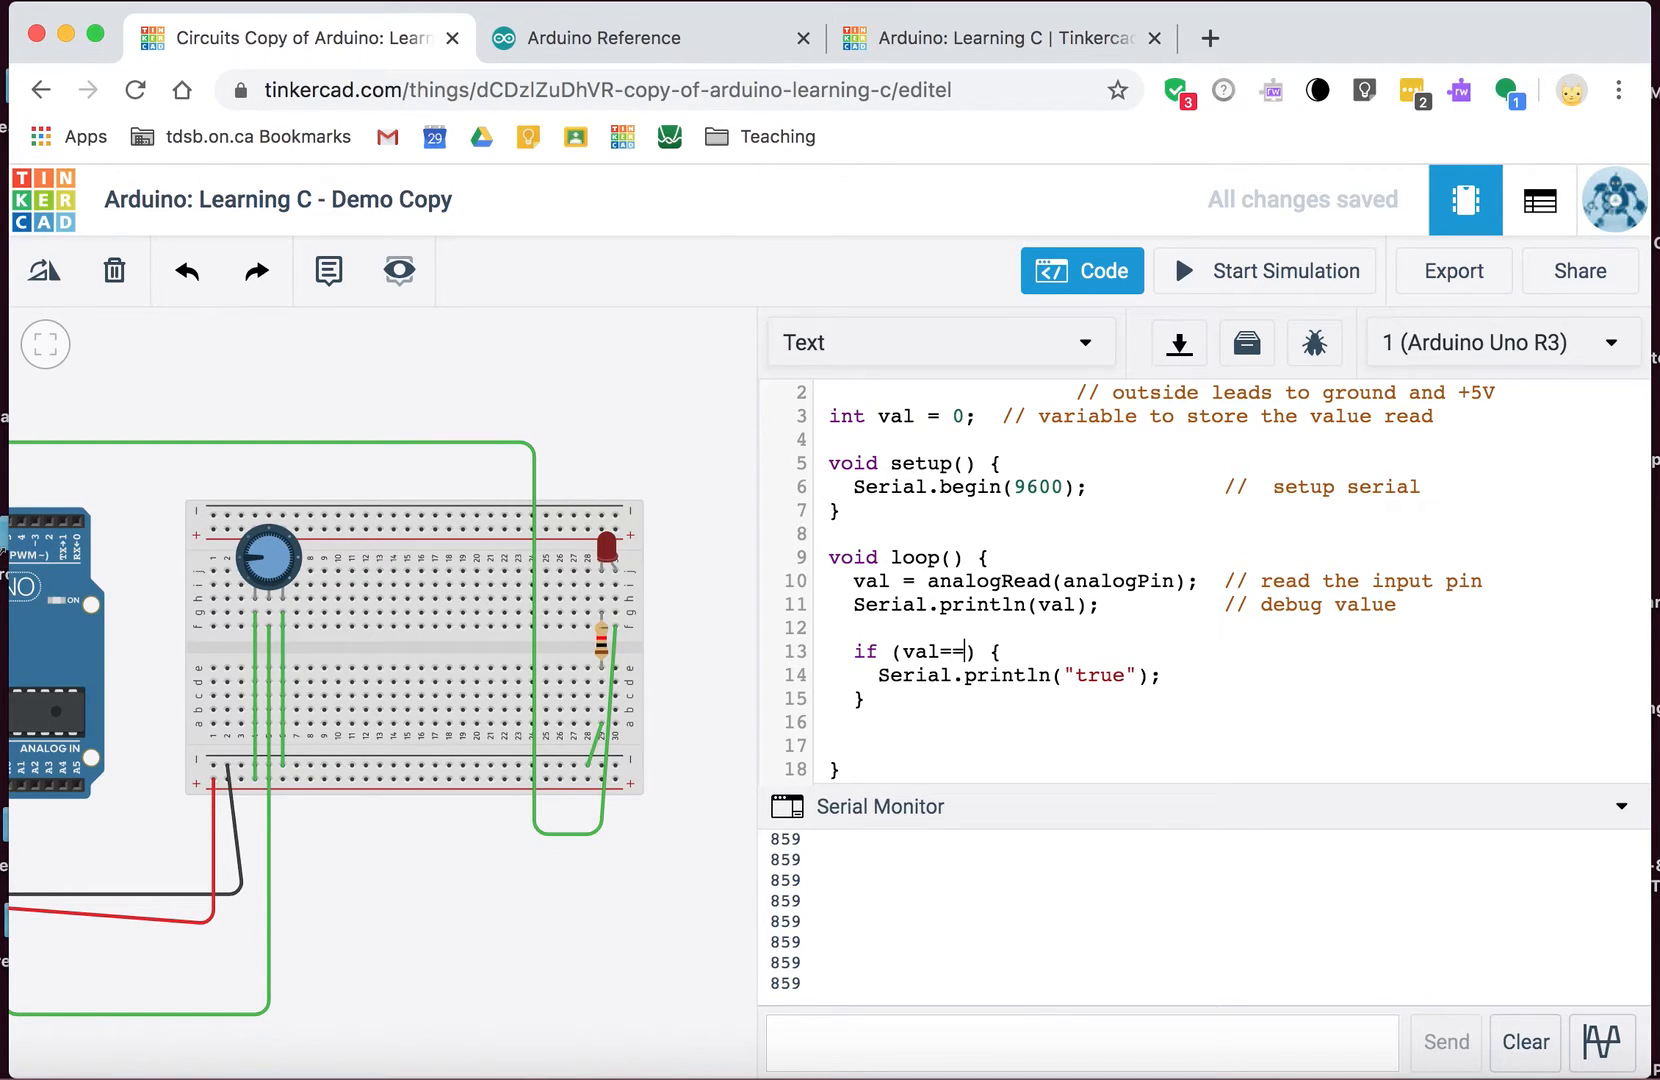
type("0")
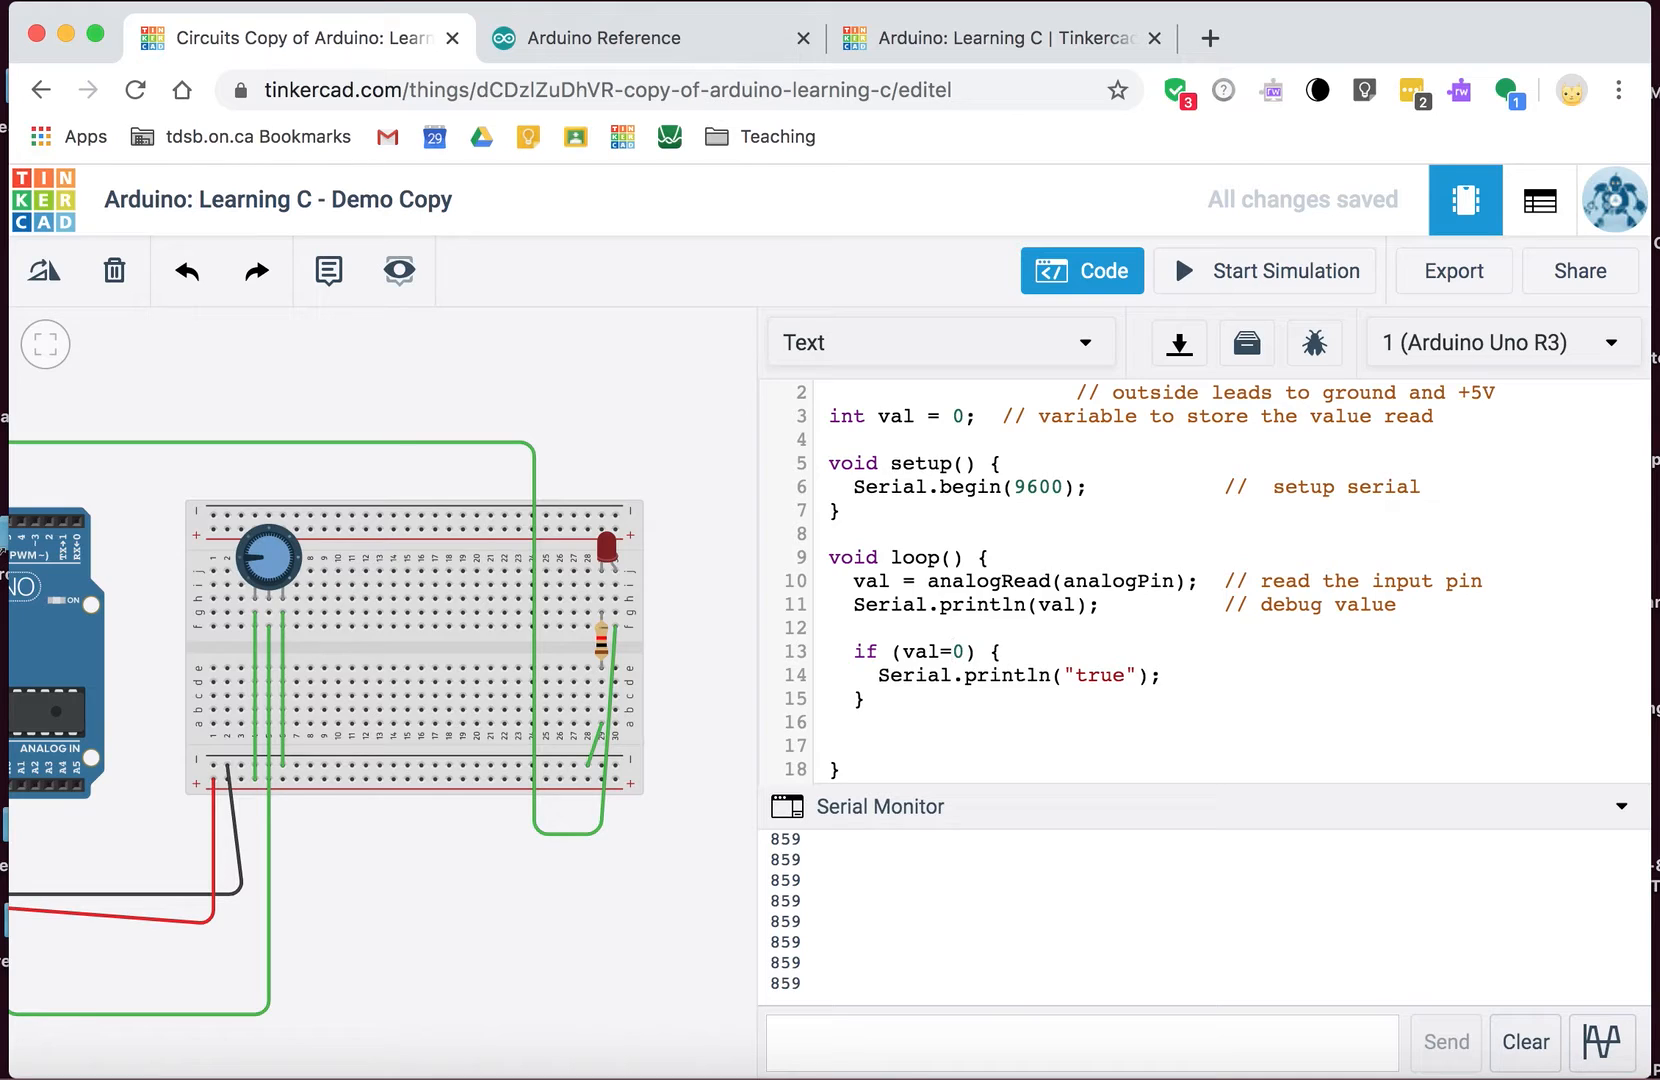
left_click(1282, 270)
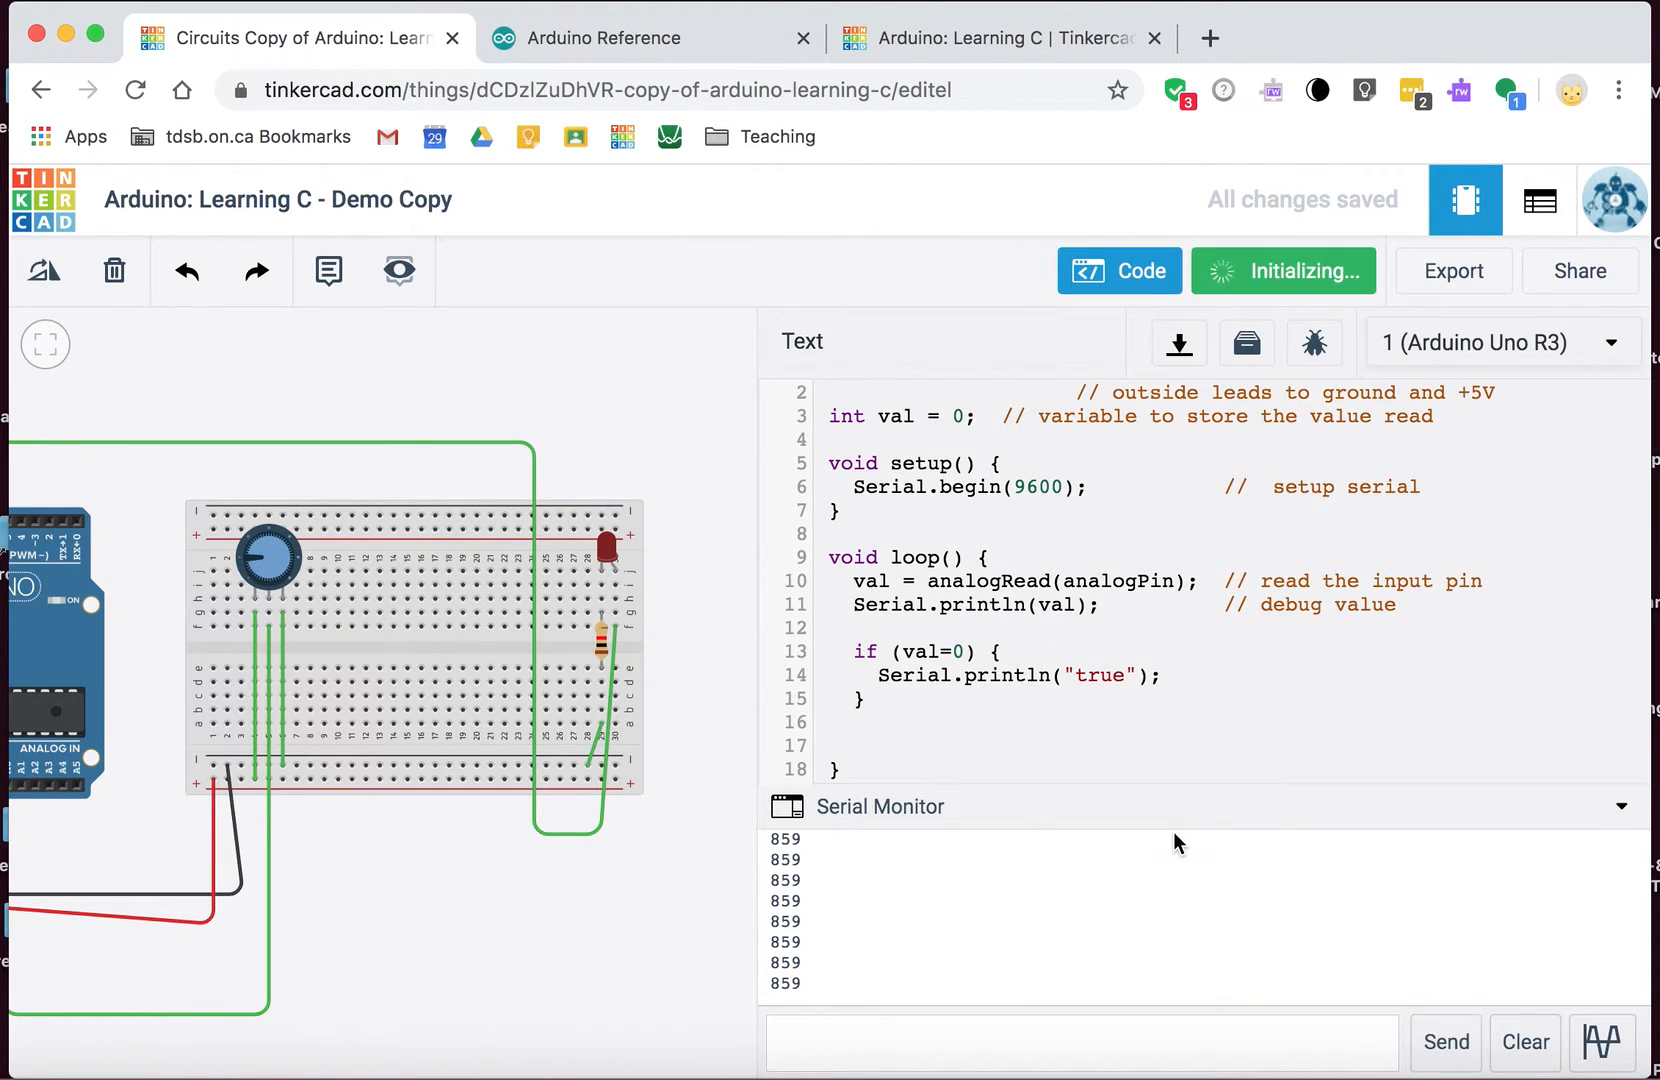
left_click(1284, 270)
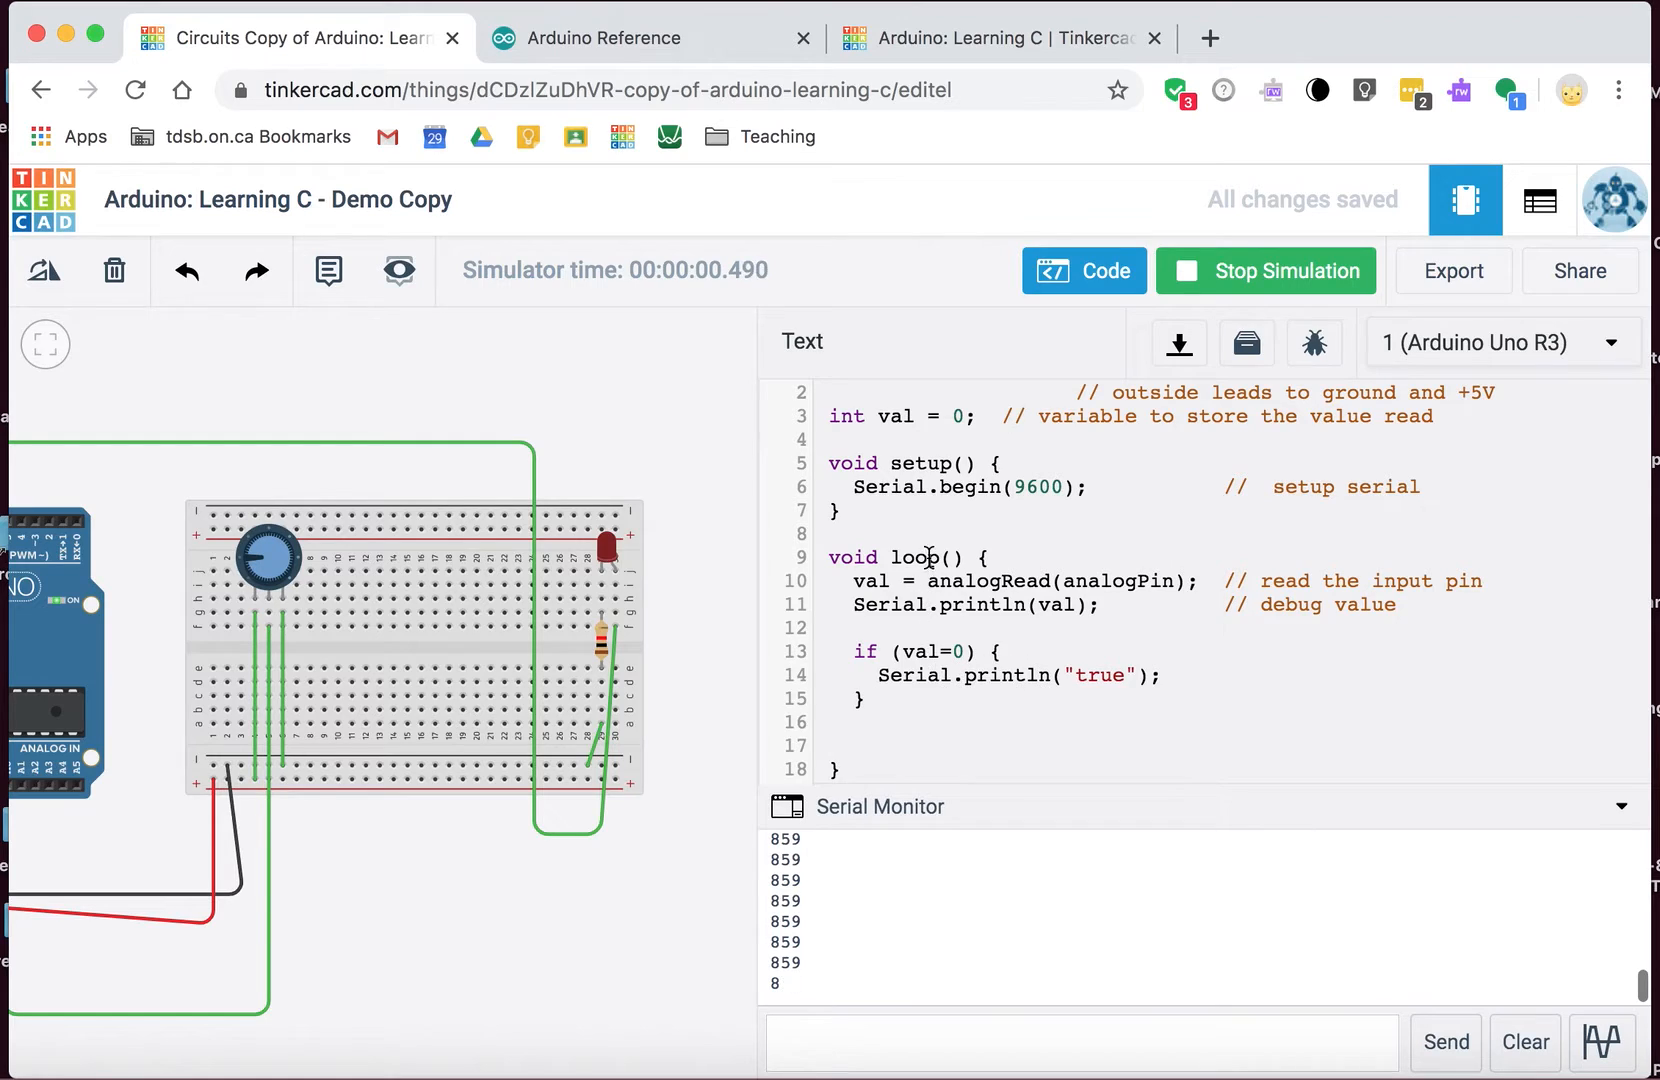
mouse_move(1189, 285)
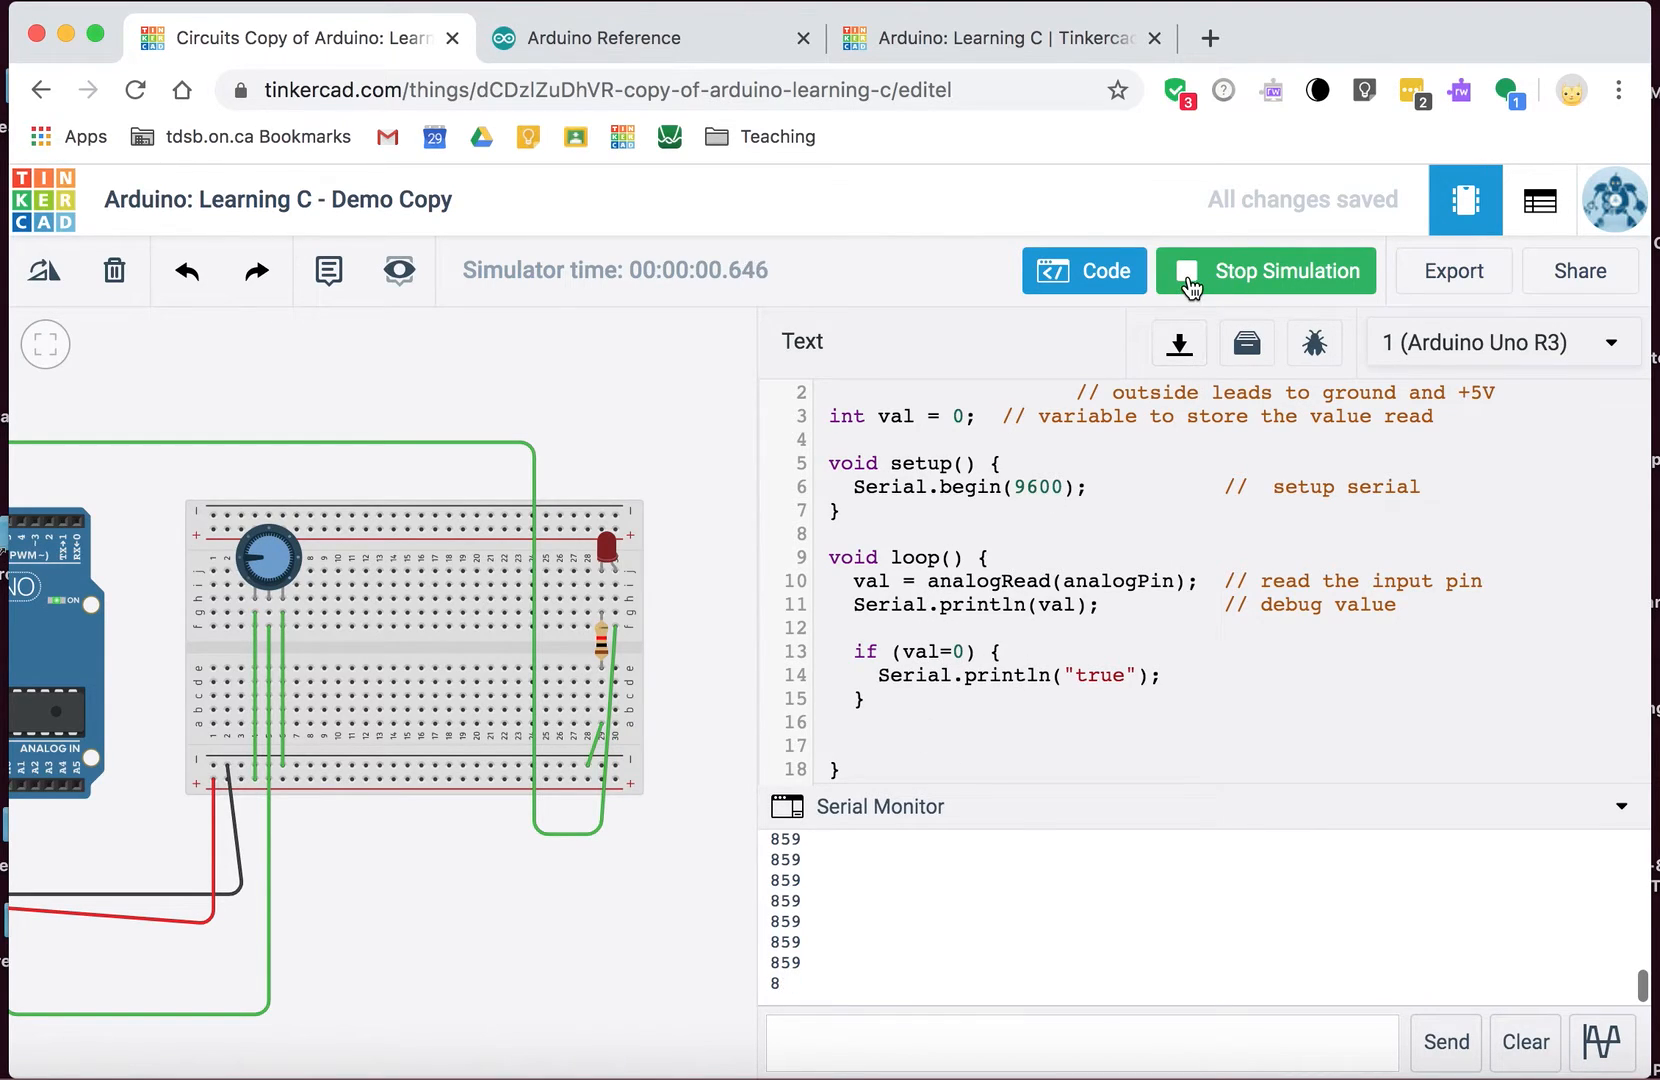
left_click(1266, 271)
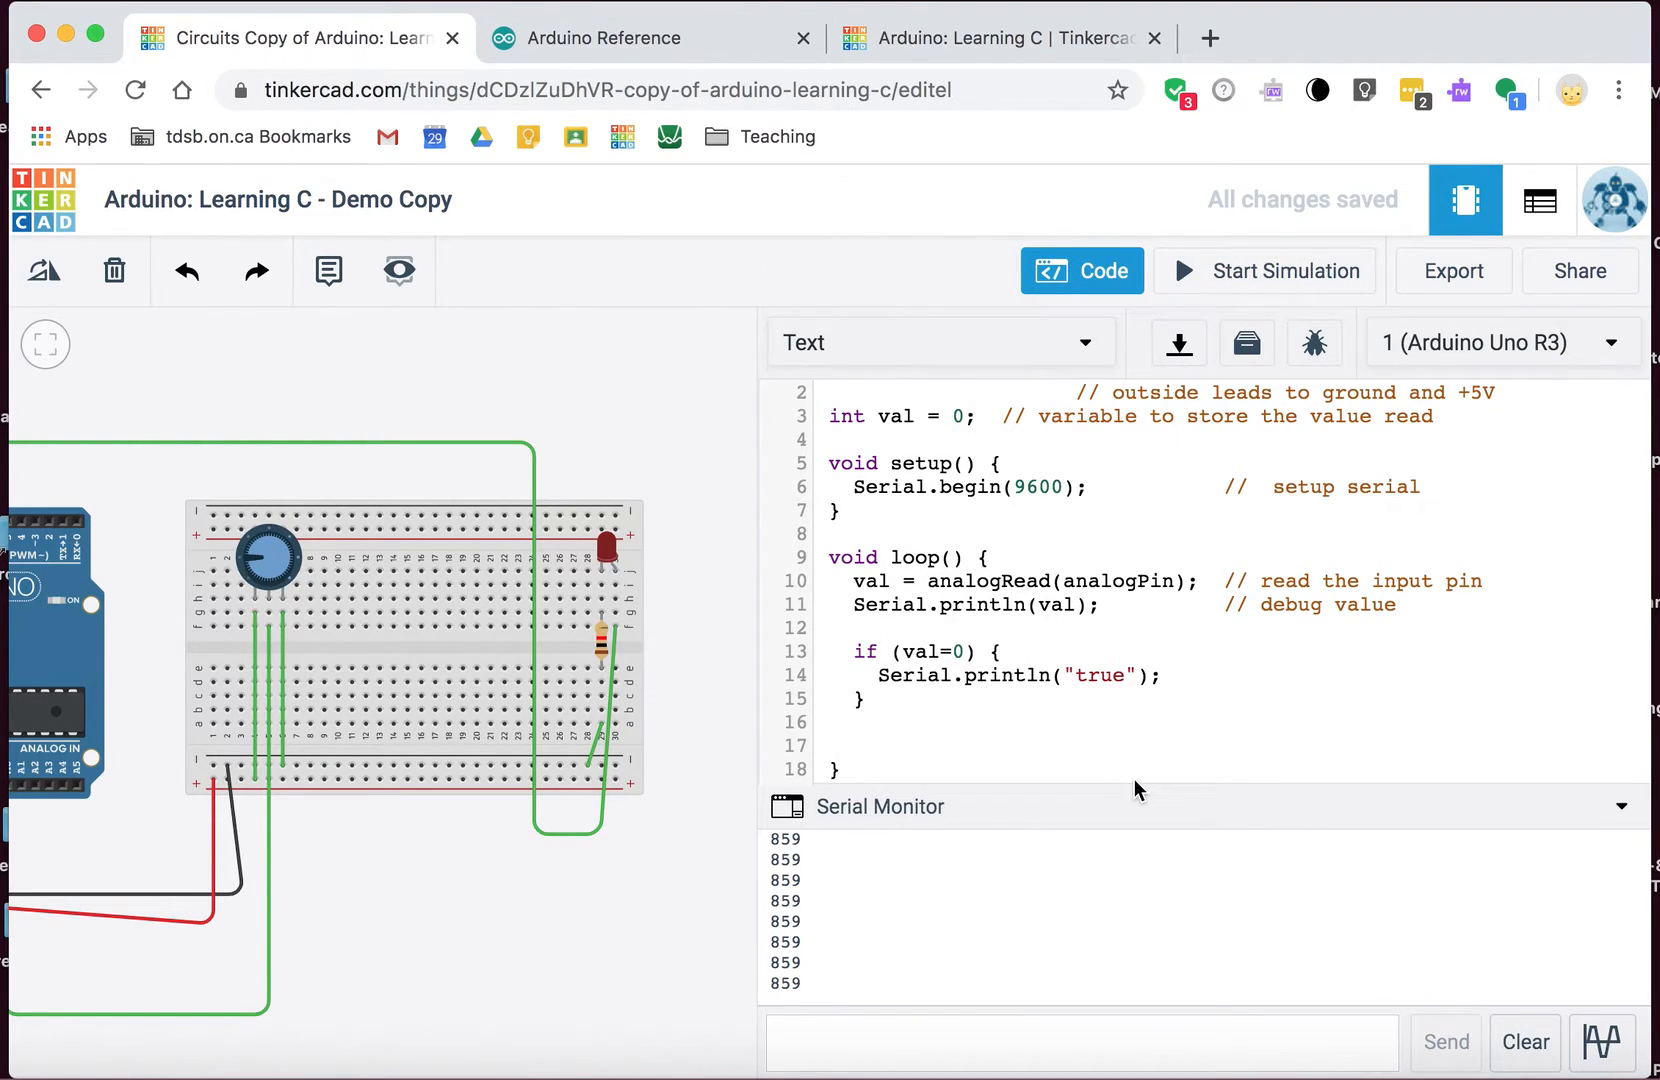
Step: Correct the mistyped val=0=== condition to val==0 and start a new simulation run
type("===")
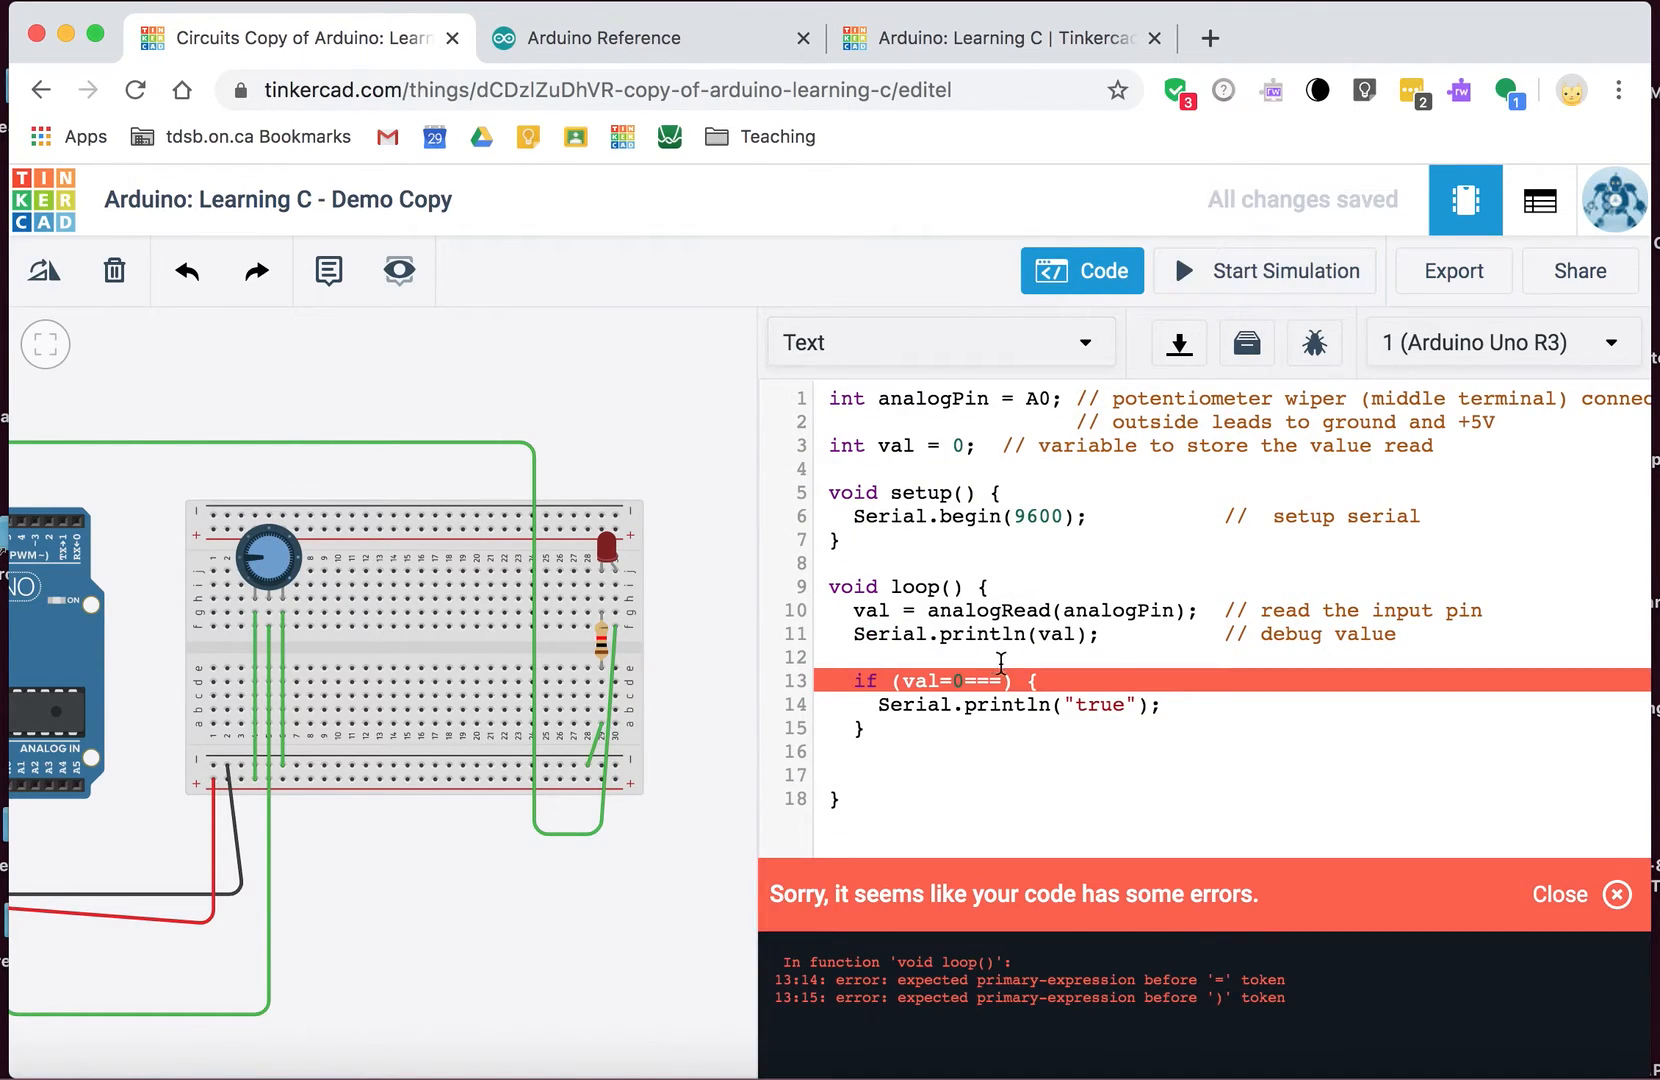
mouse_move(1213, 902)
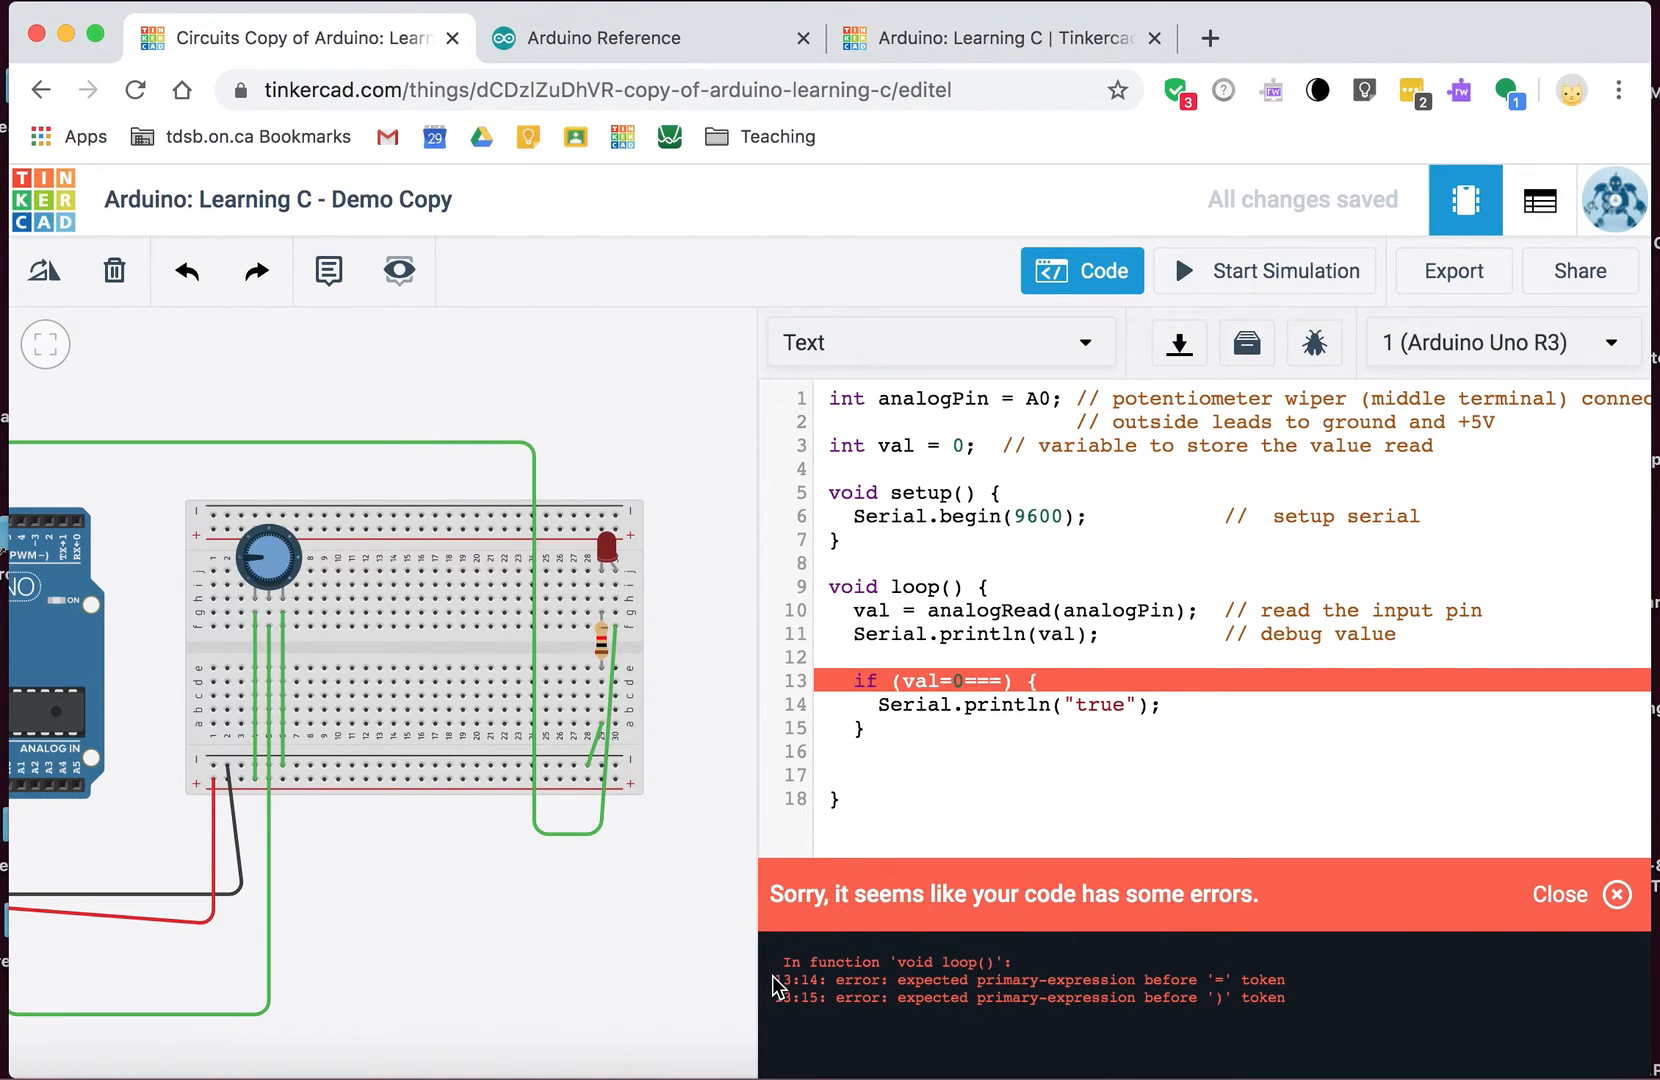
mouse_move(839, 907)
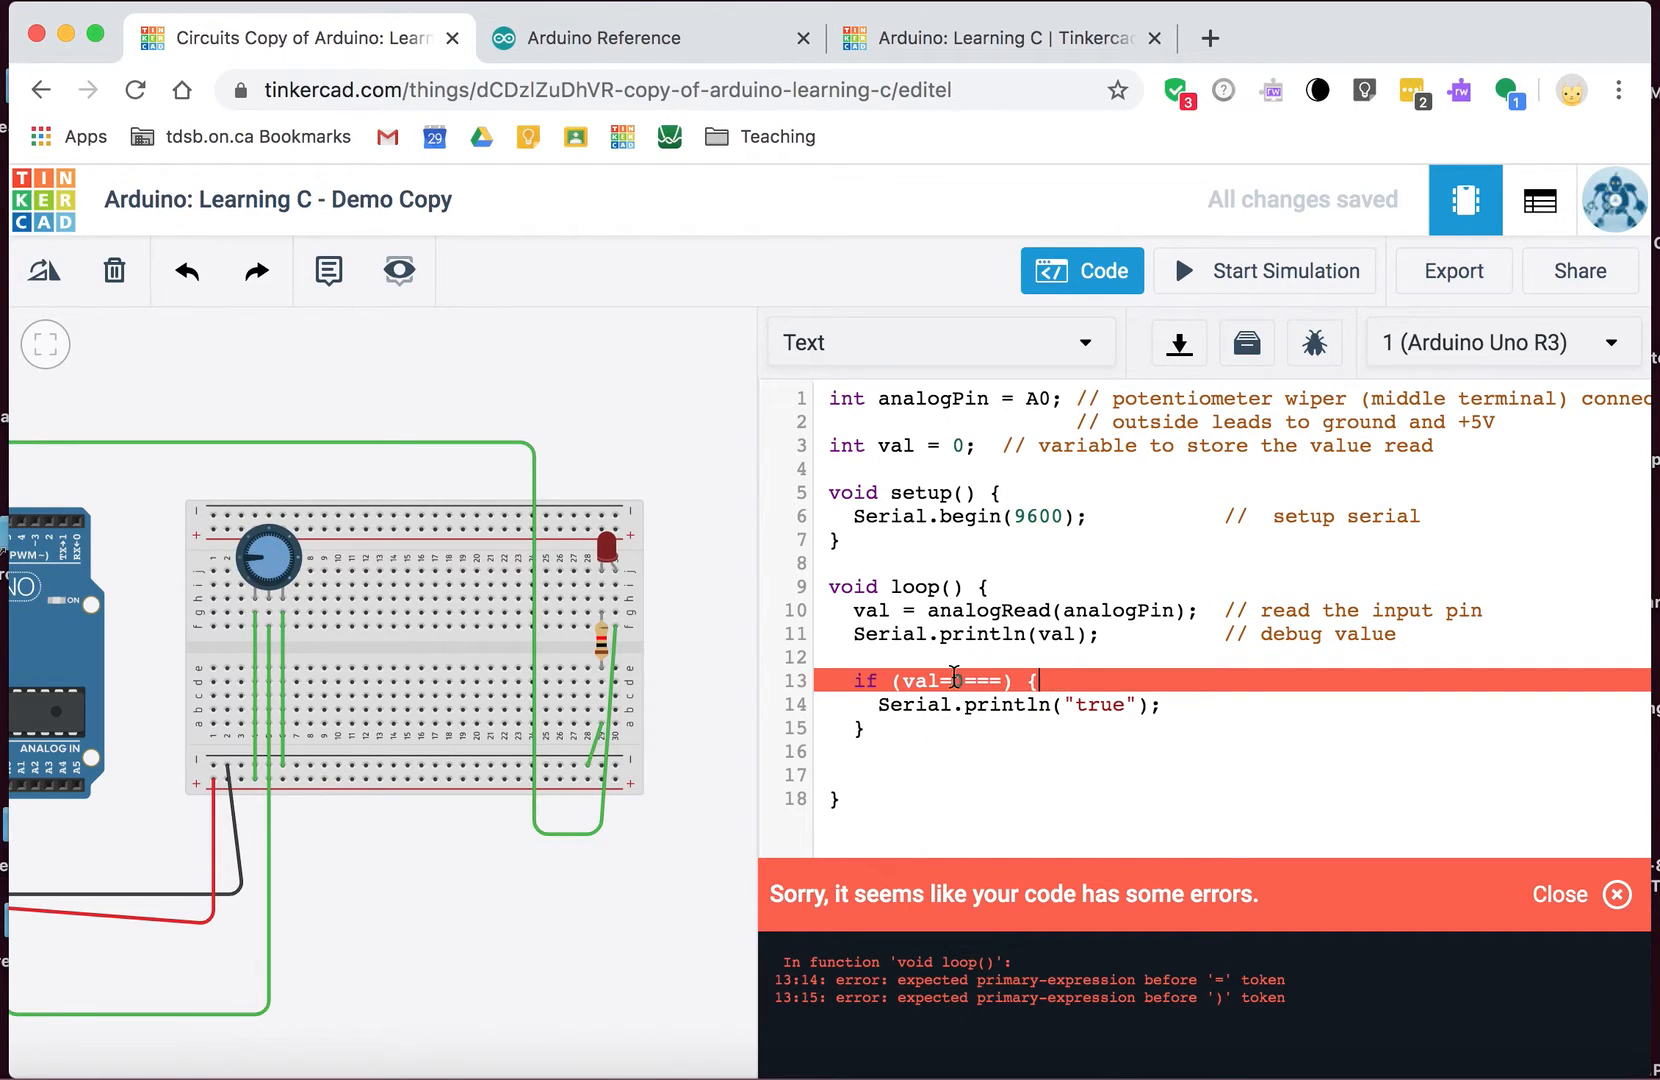
type("0")
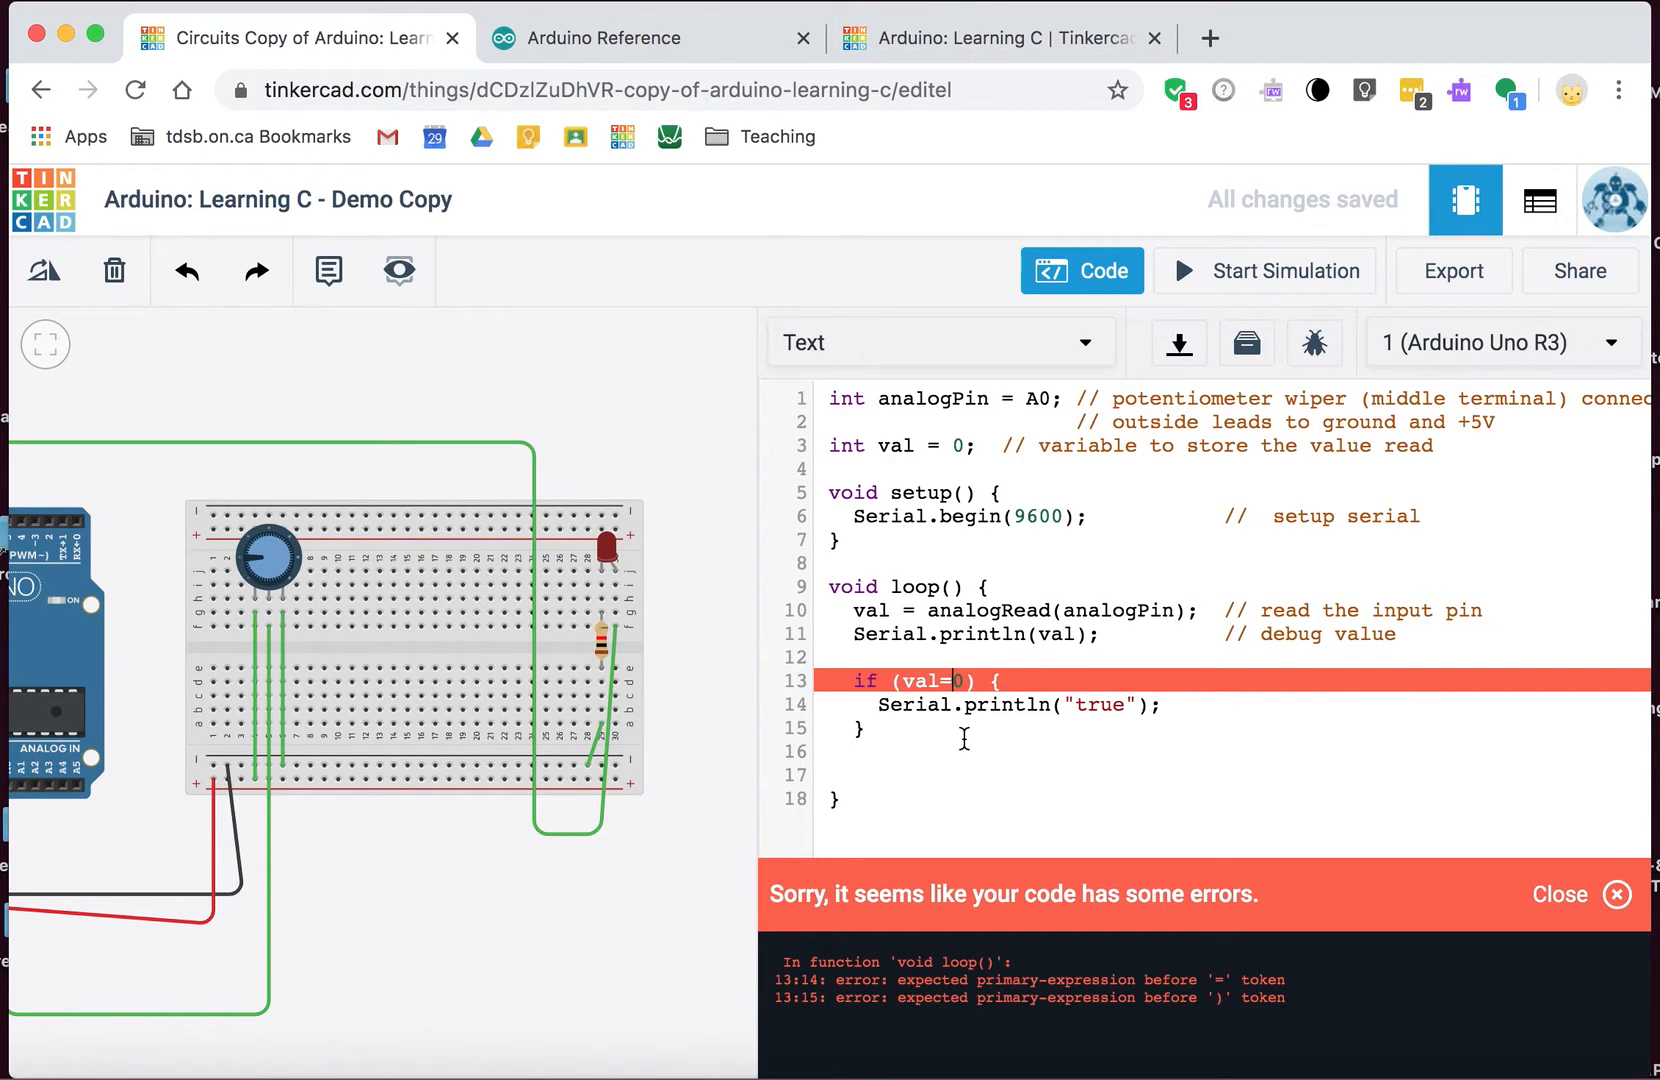
type("=")
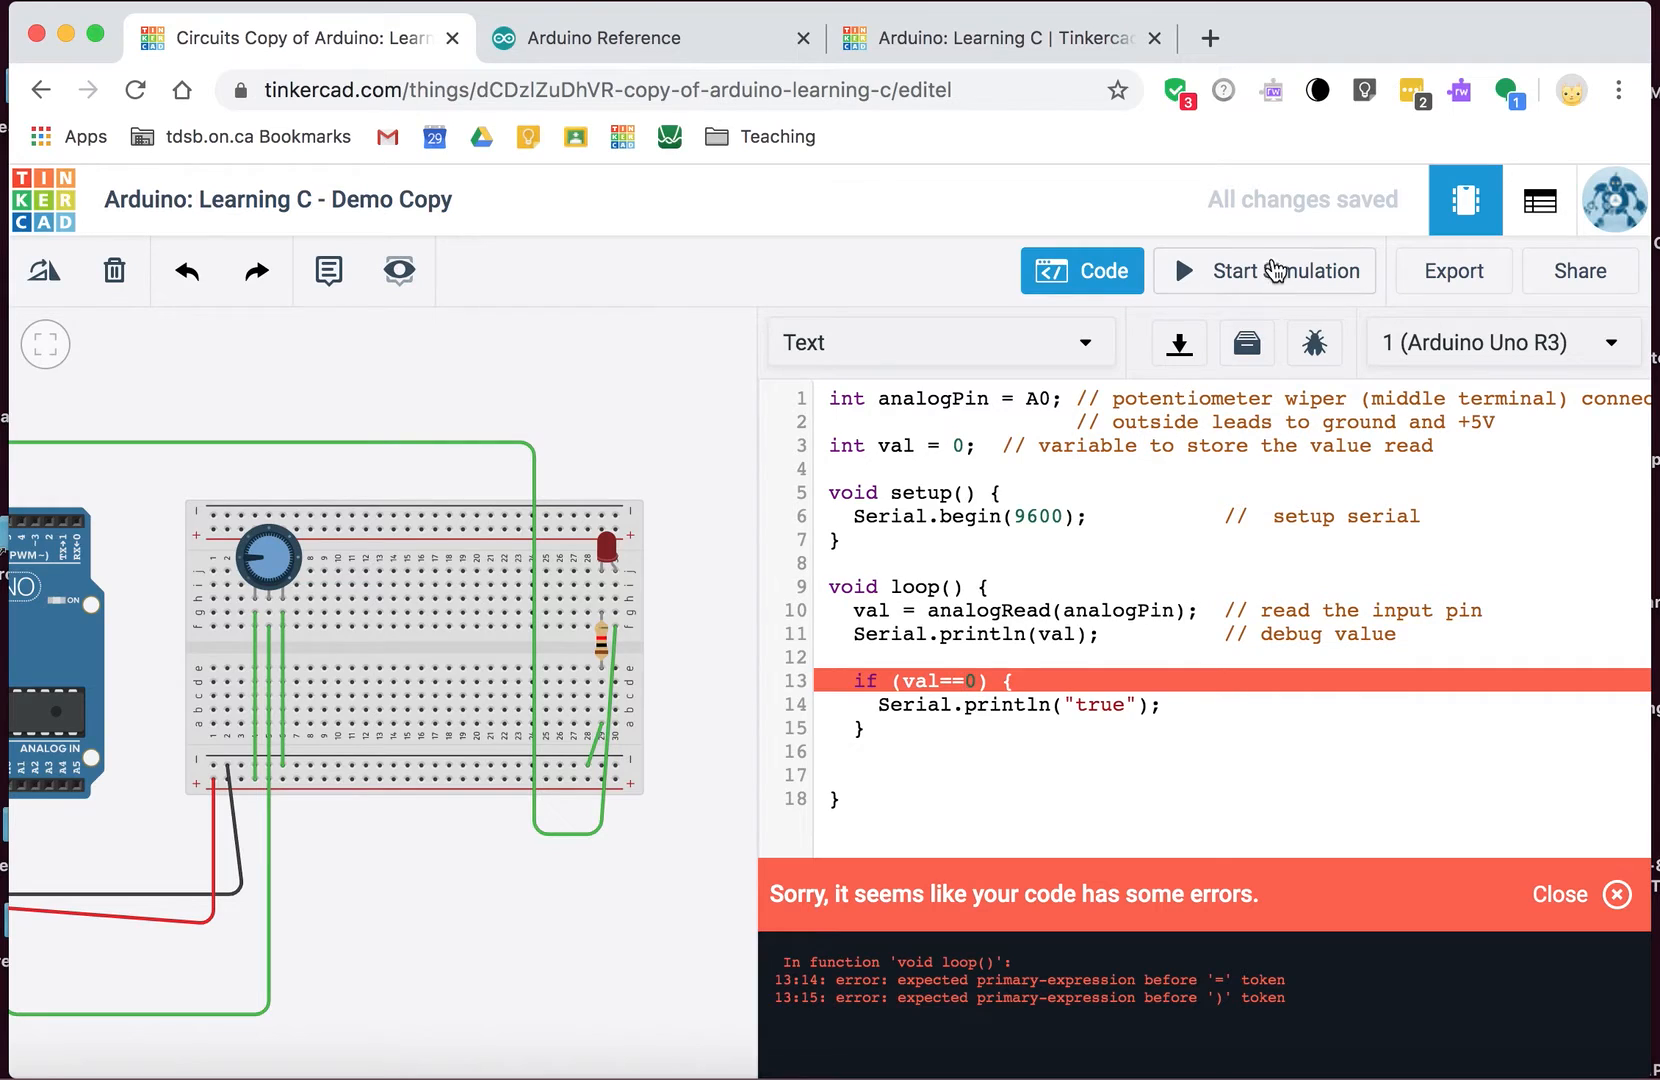
left_click(1265, 271)
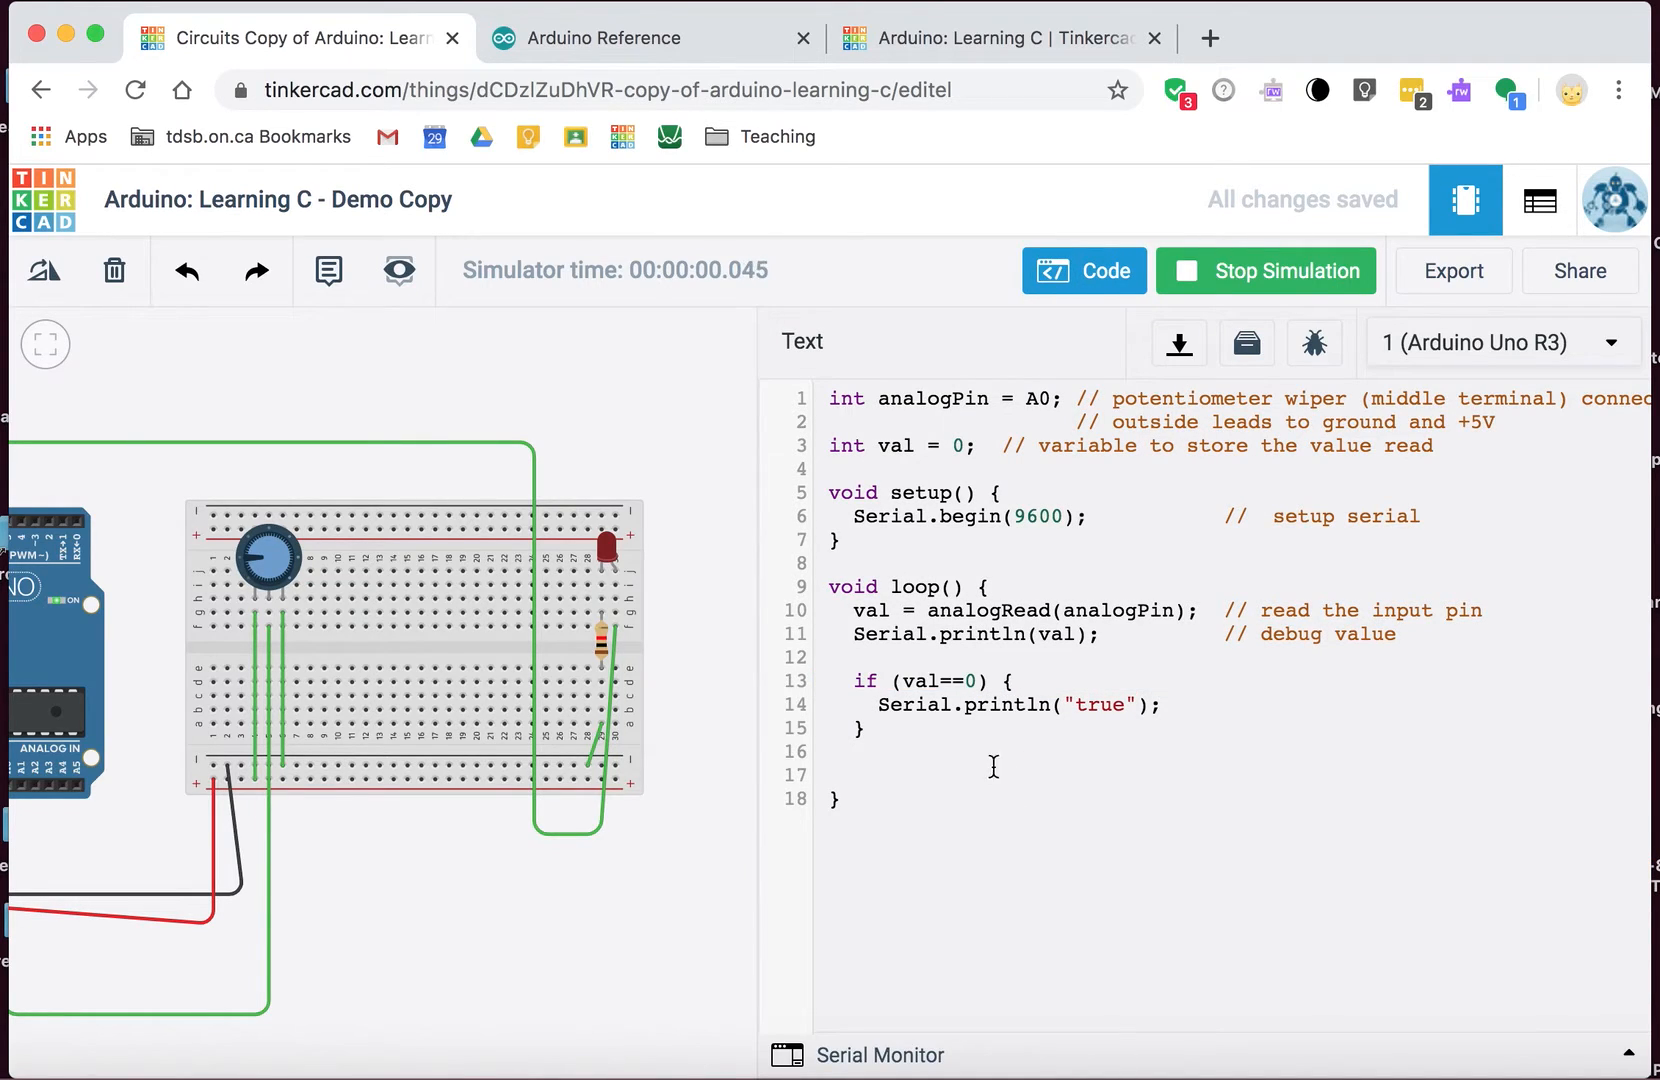
mouse_move(1219, 243)
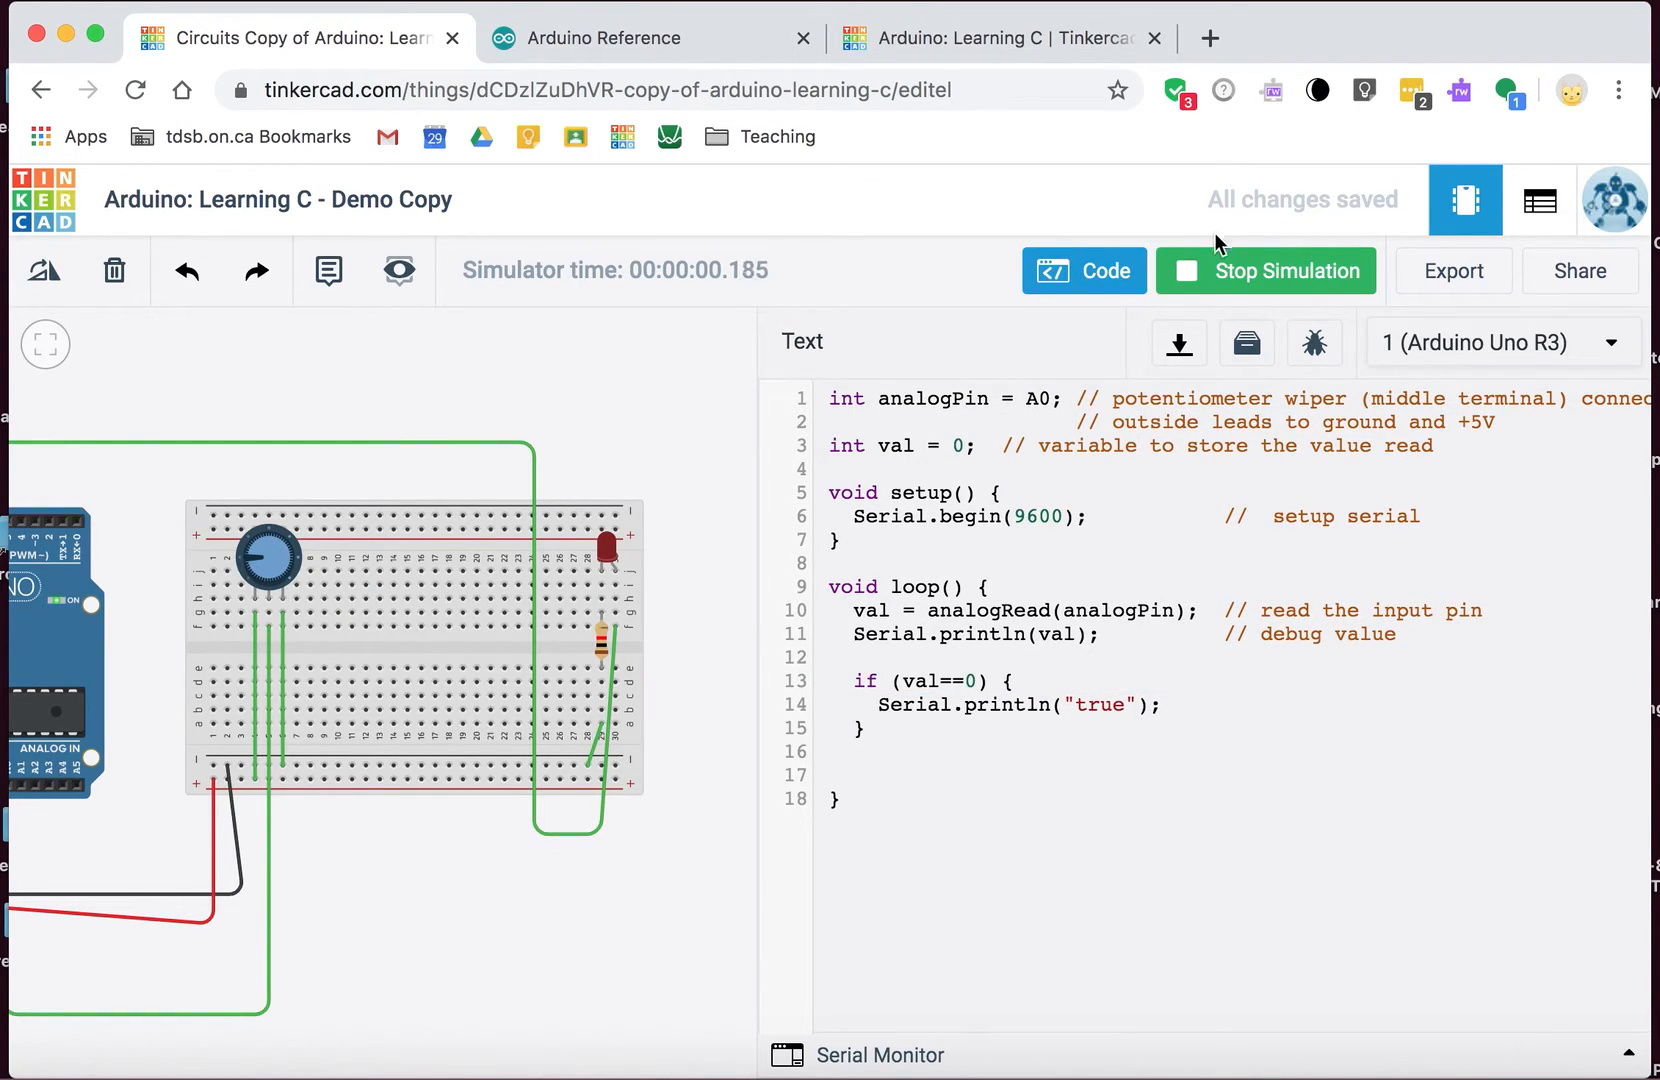
Step: Stop and rerun the val==0 simulation, watching Serial Monitor print 0 then true
left_click(1266, 271)
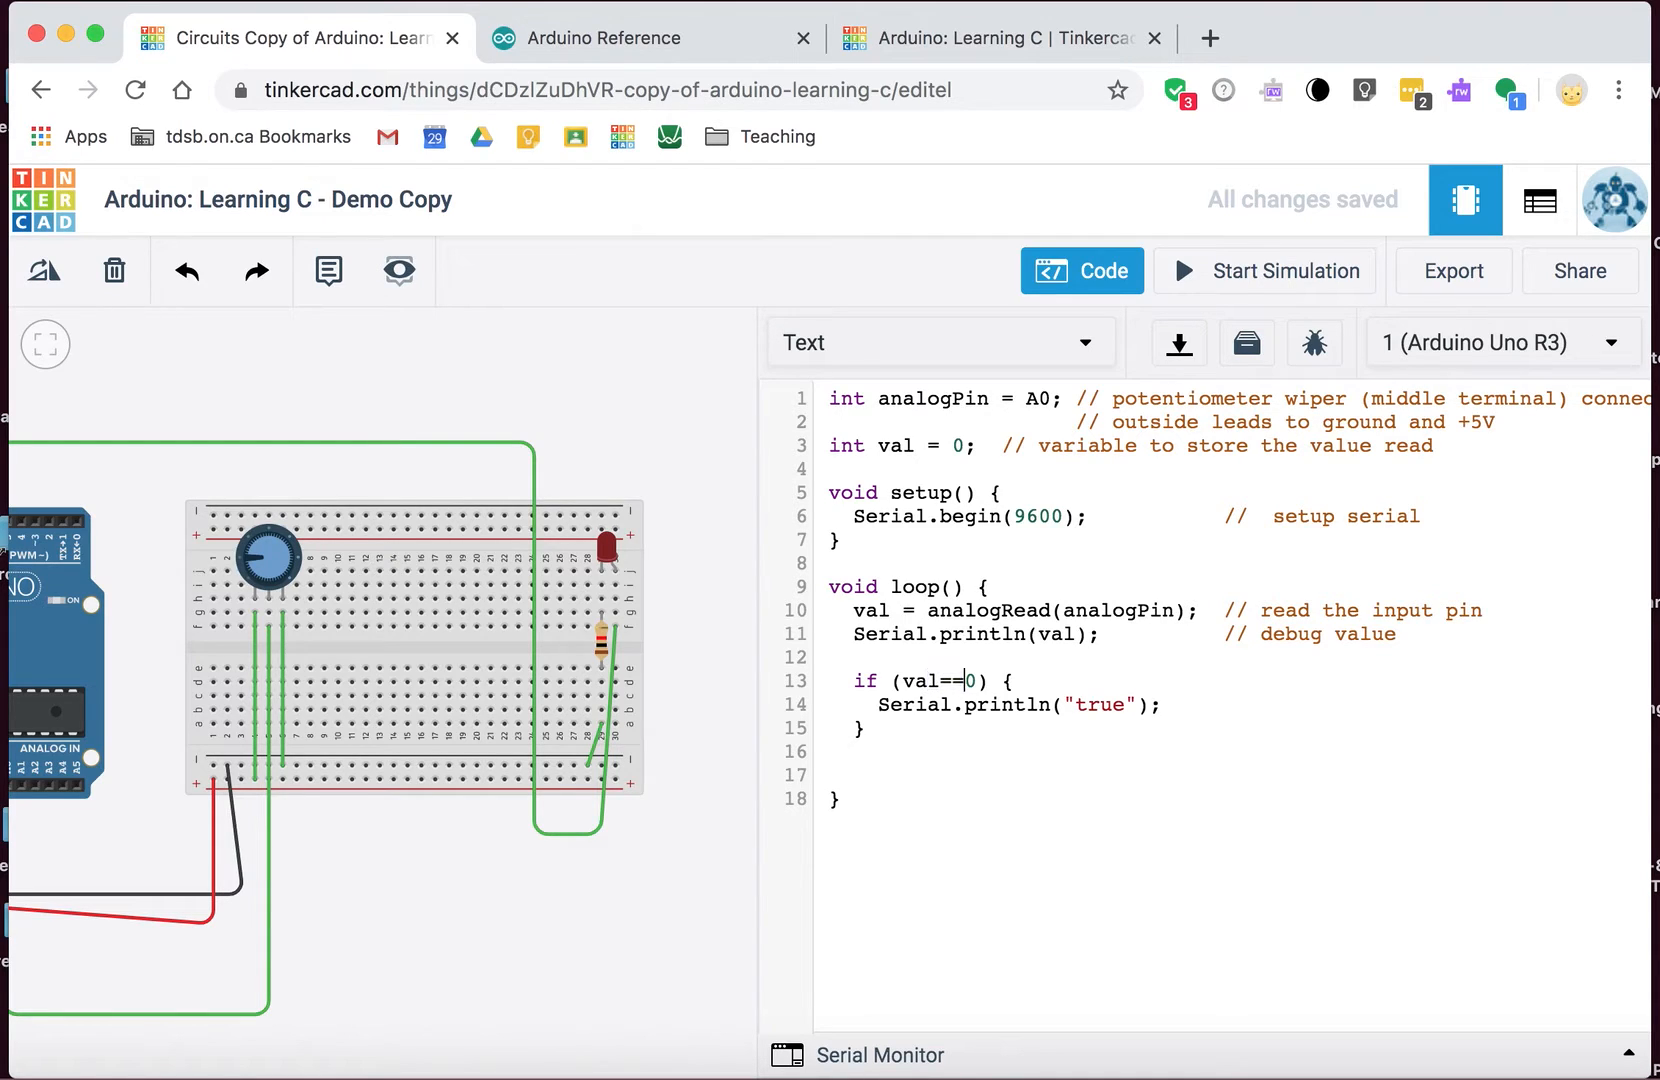
left_click(1284, 270)
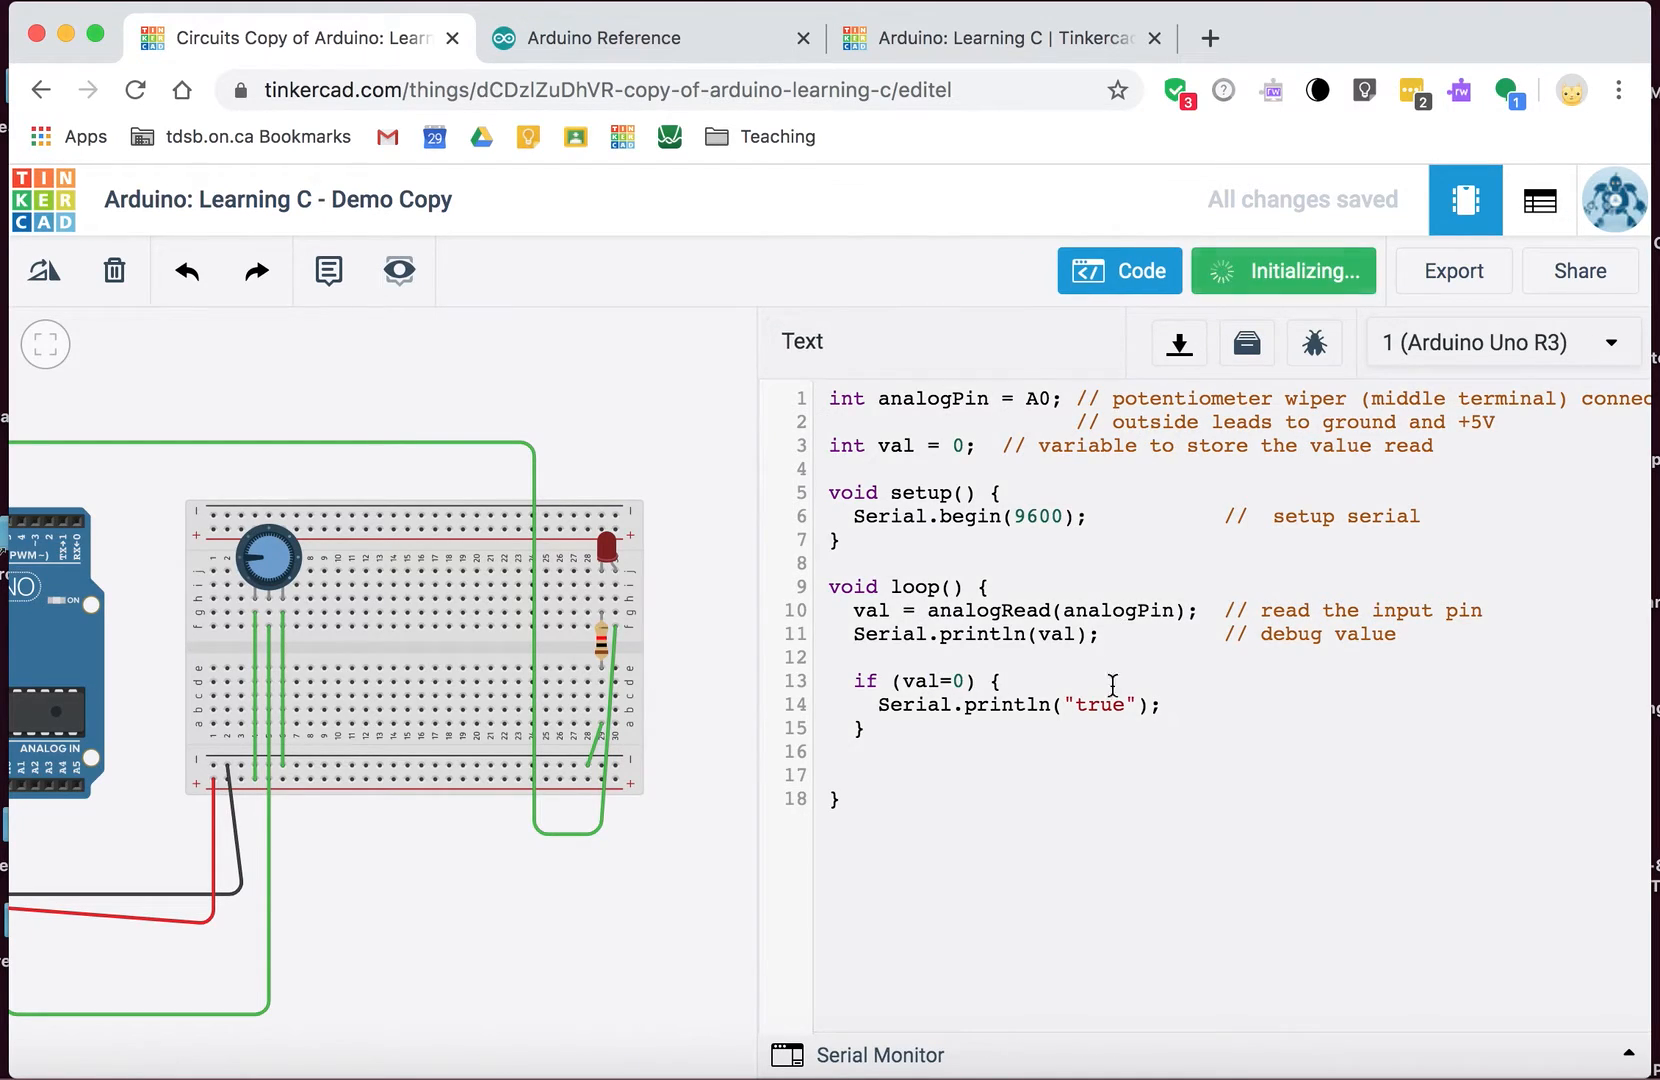
left_click(1284, 270)
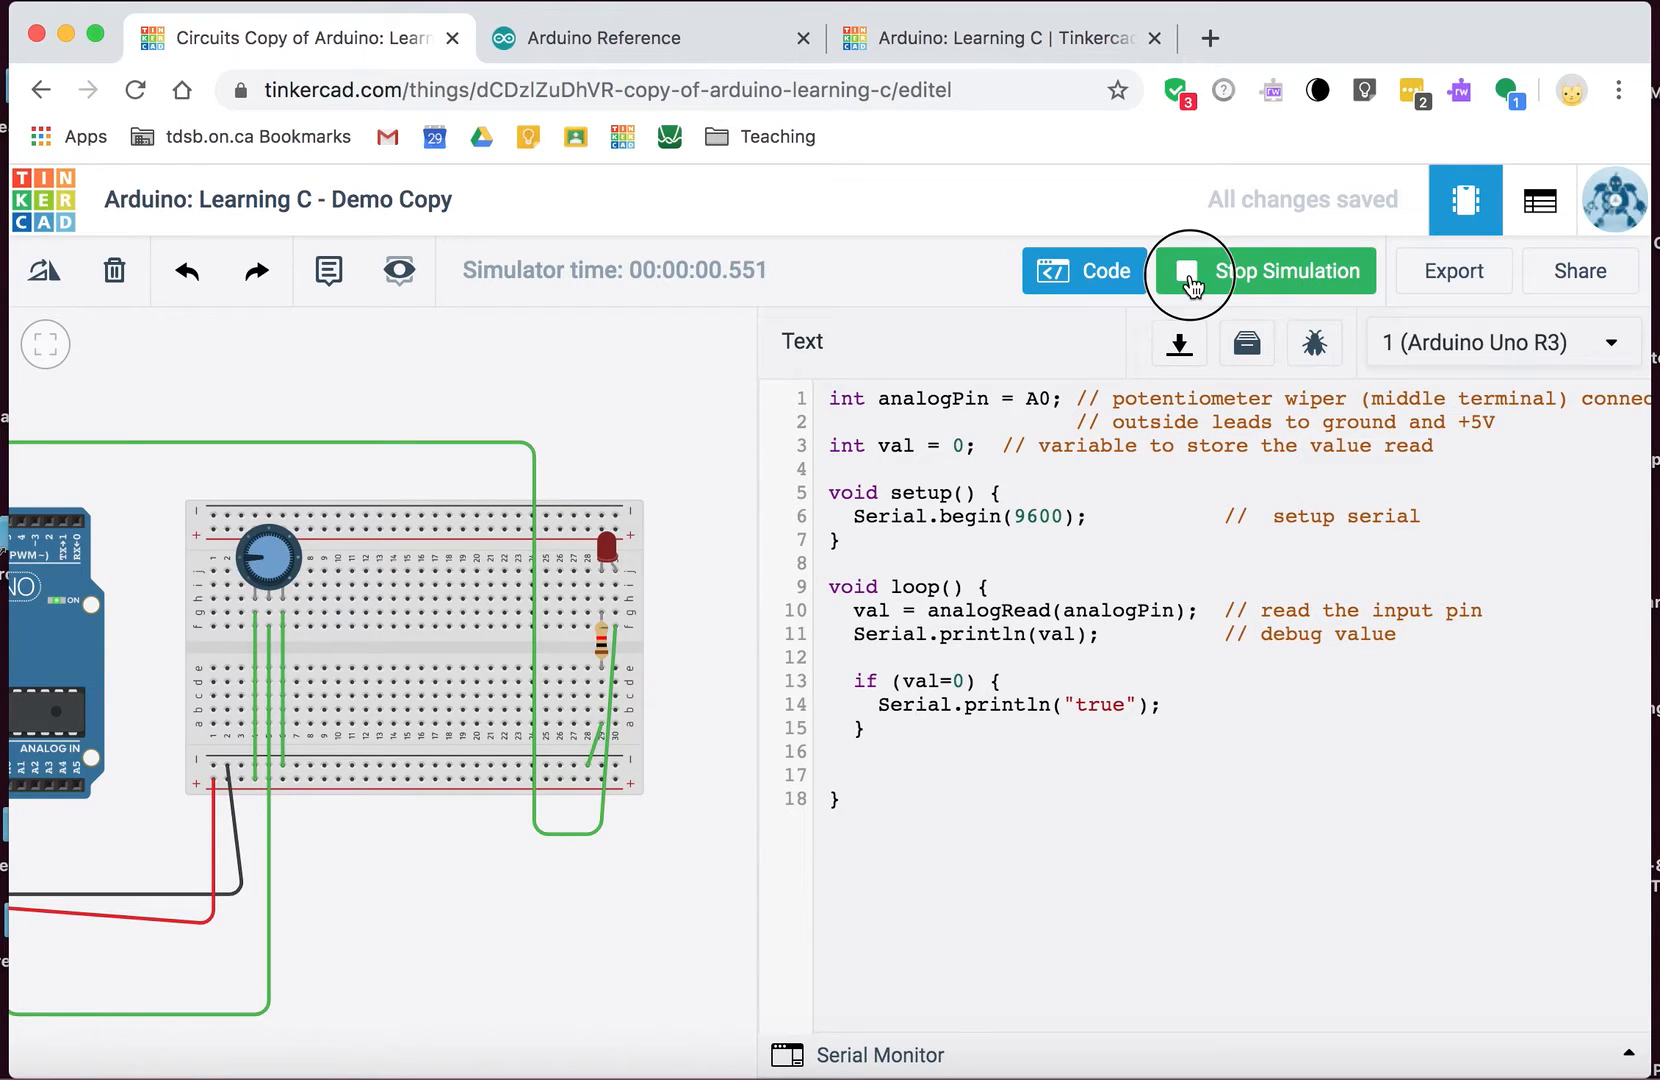
left_click(1189, 271)
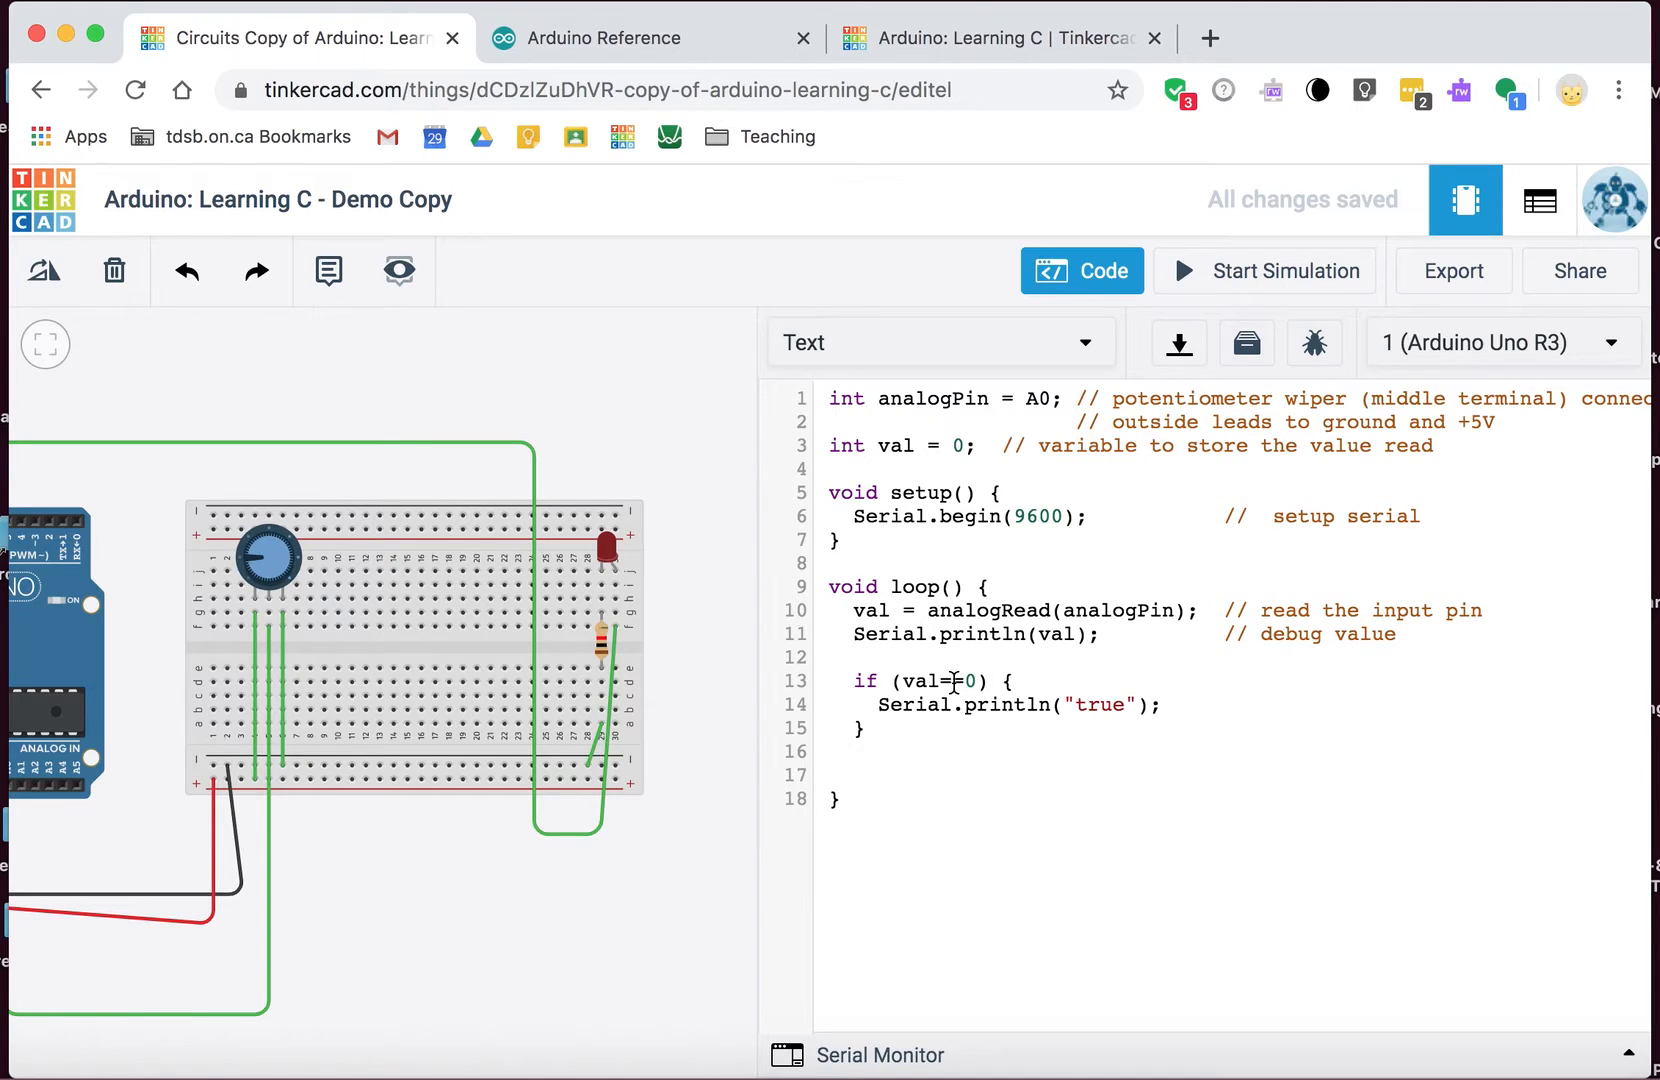
left_click(1264, 271)
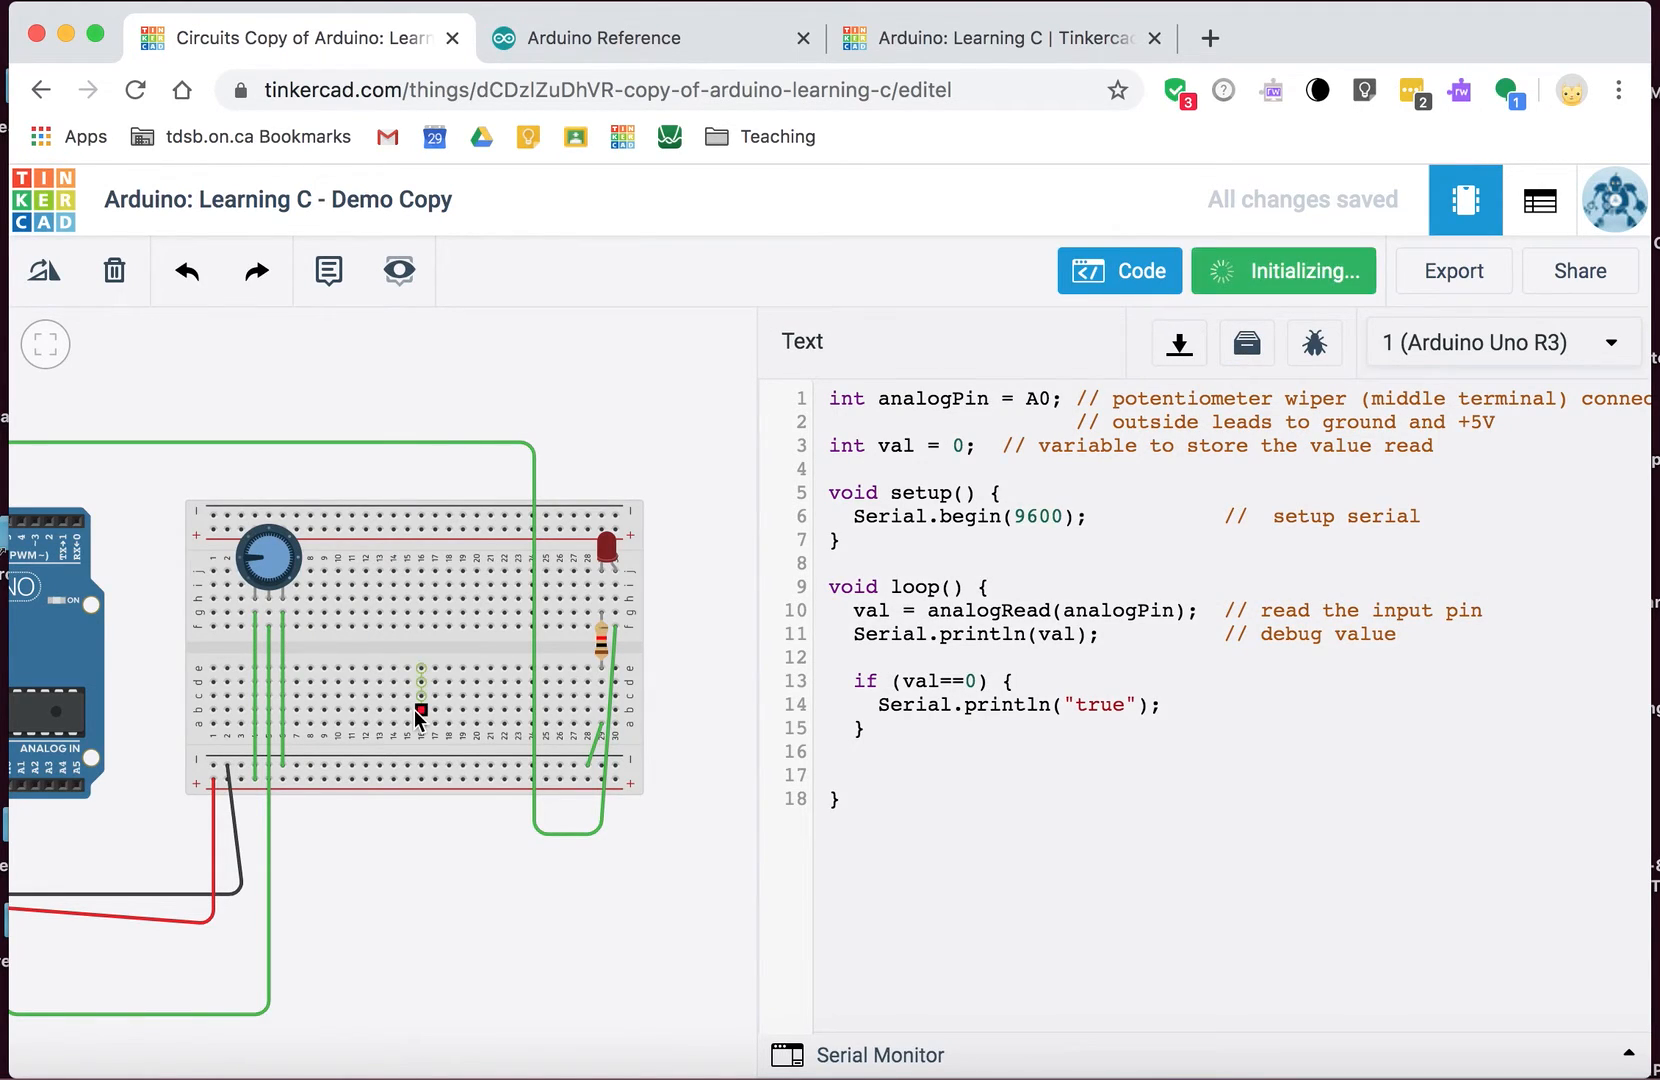
left_click(1284, 270)
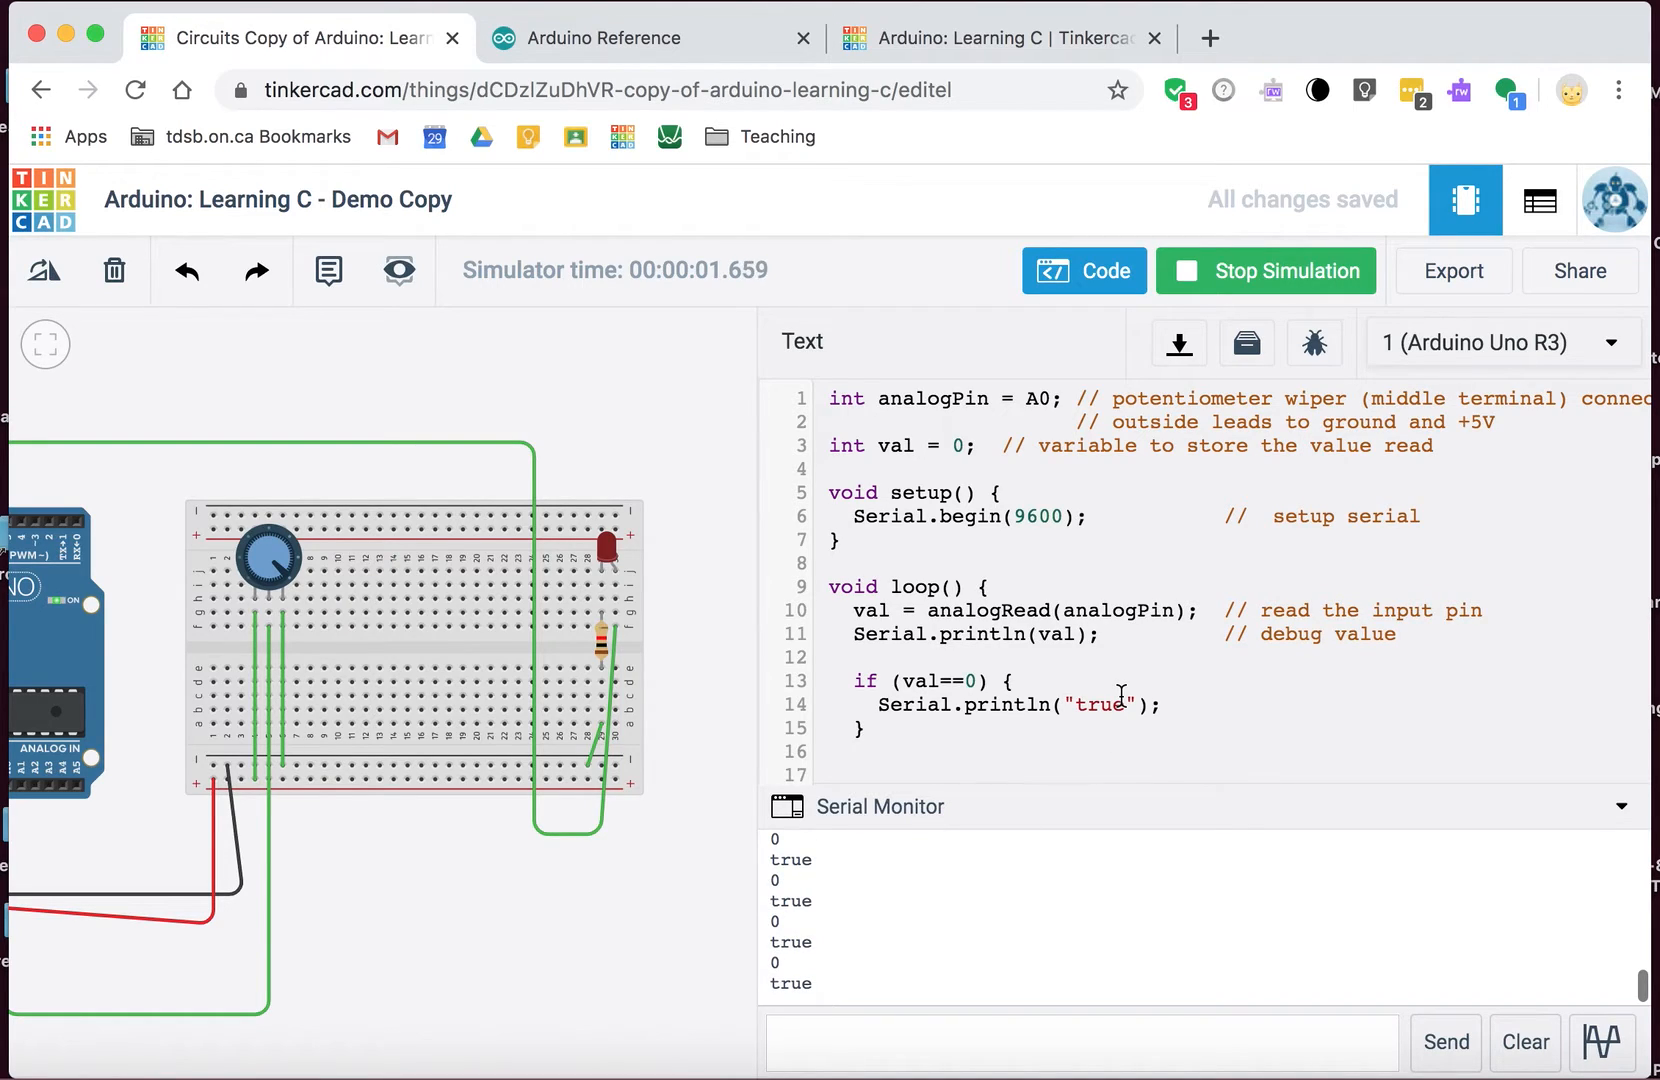
left_click(1265, 271)
type("<")
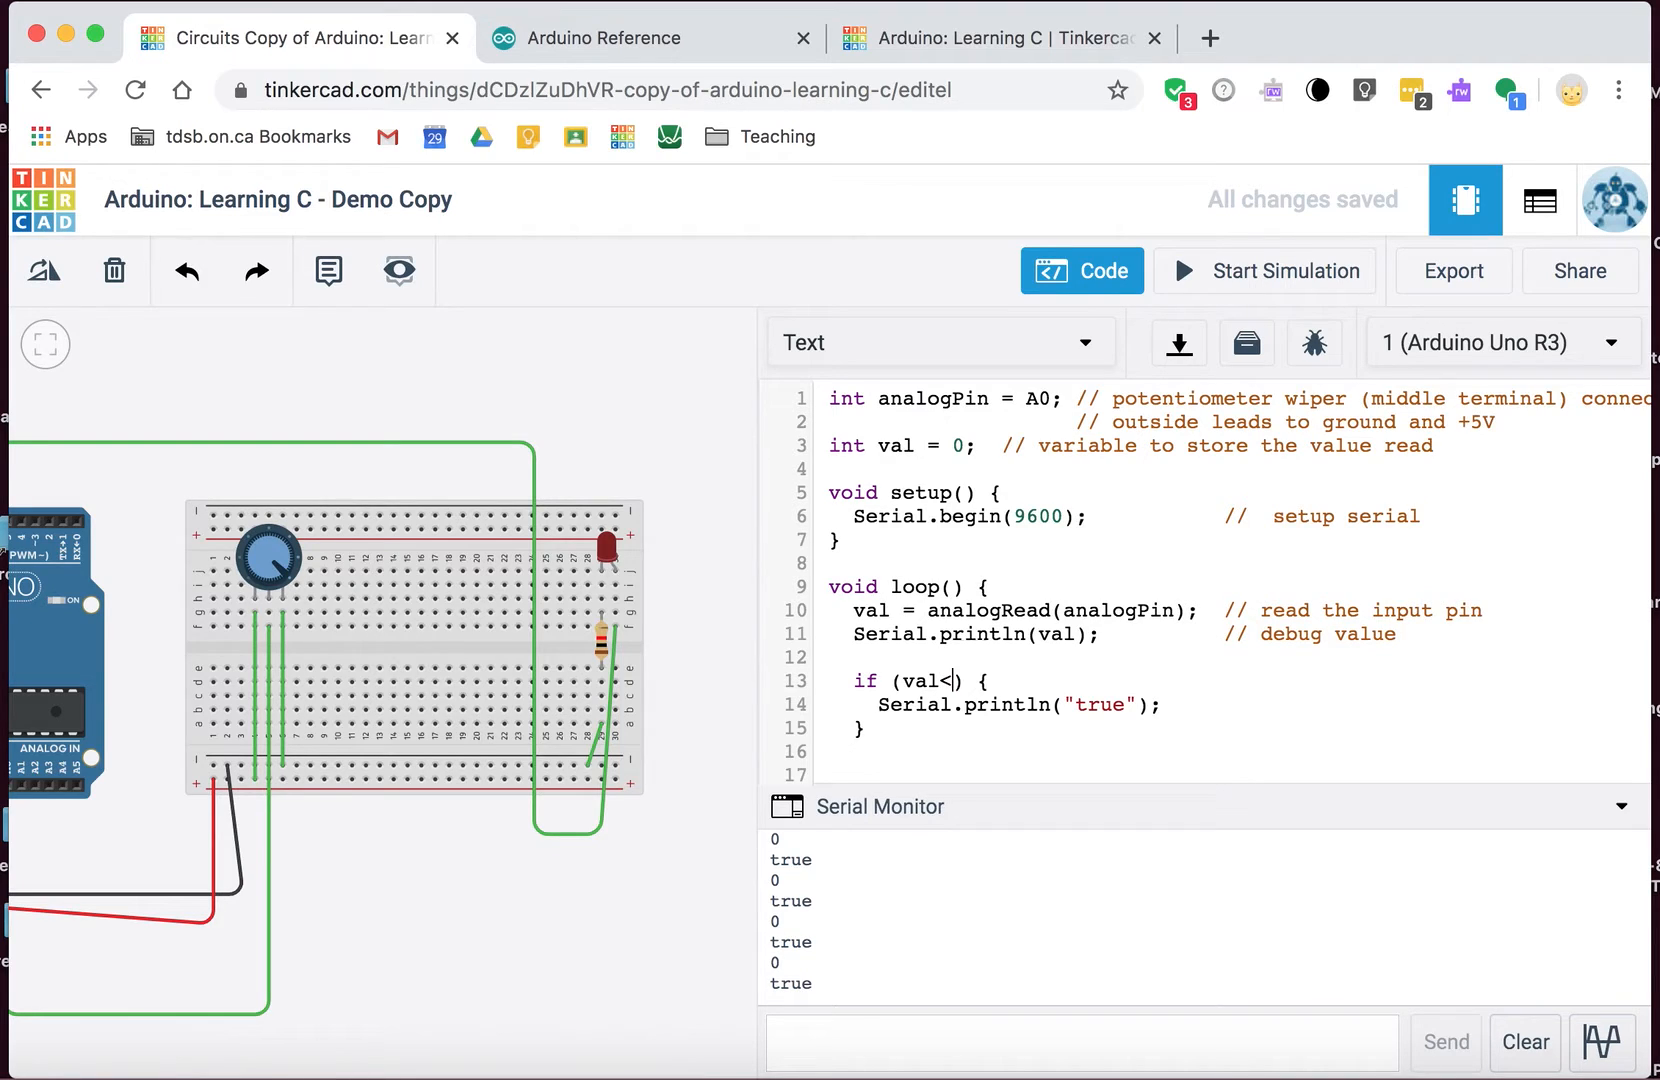
Step: Change the if condition to val<511 and toggle the Code panel
type("511")
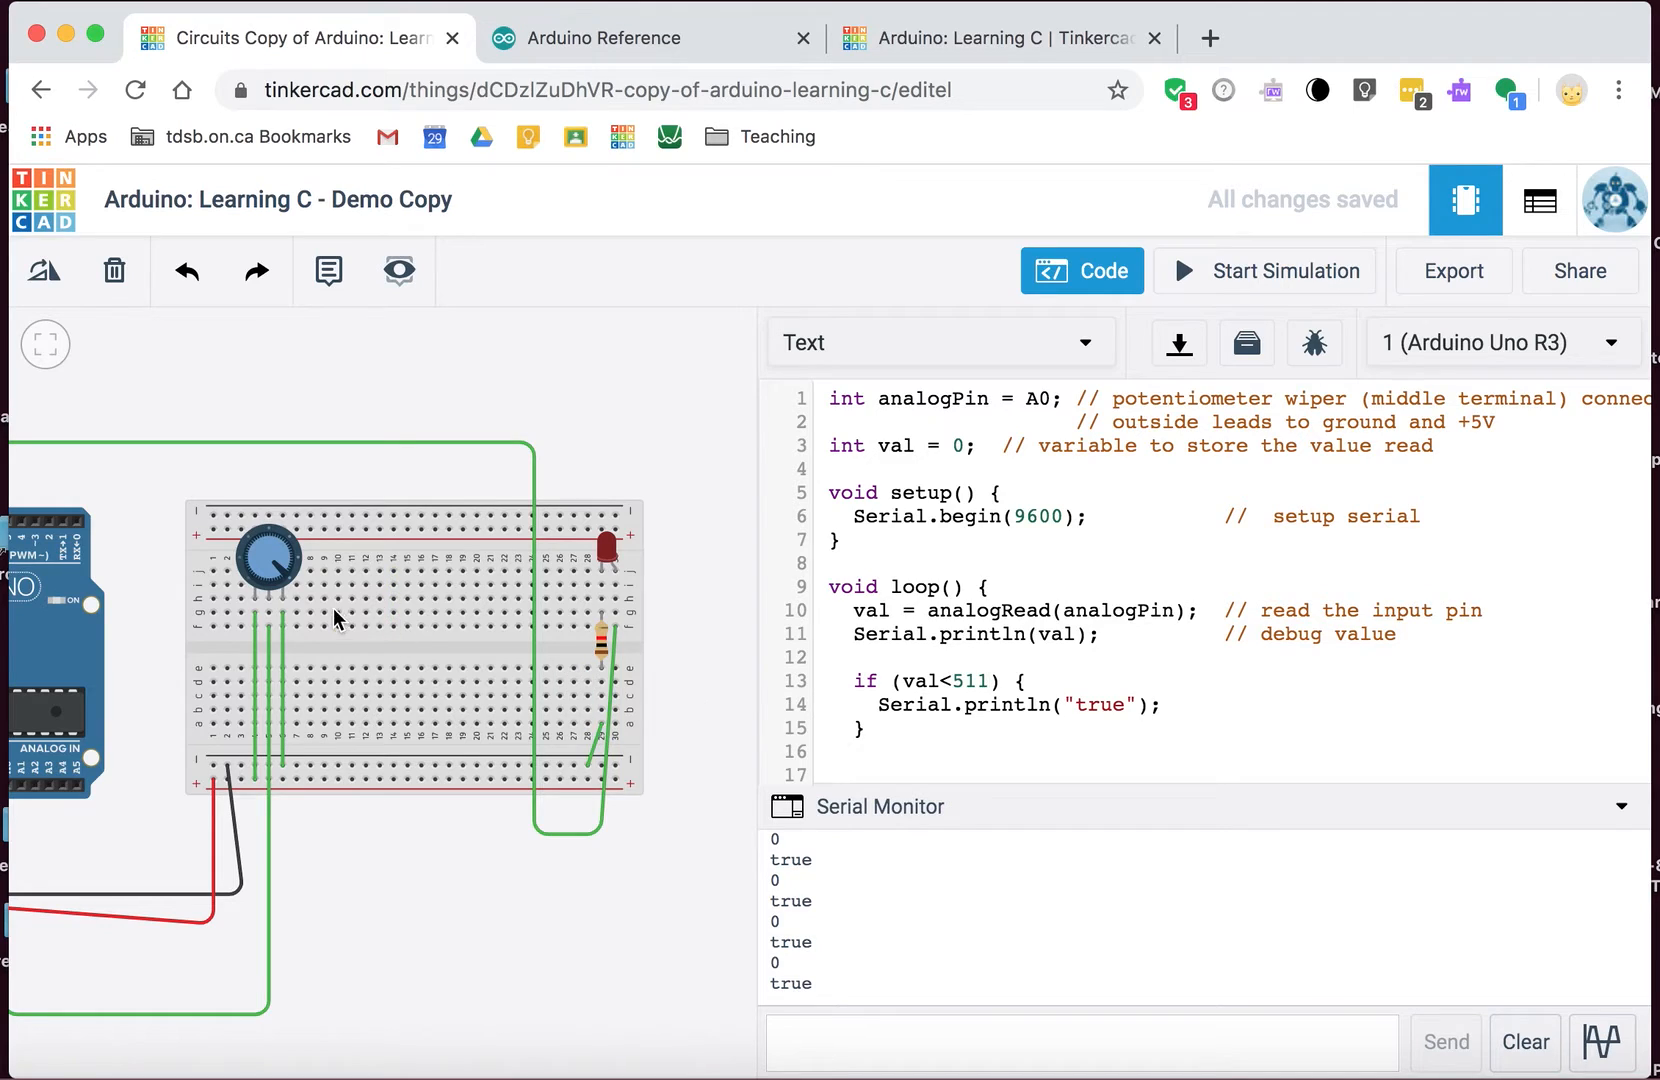
left_click(1082, 271)
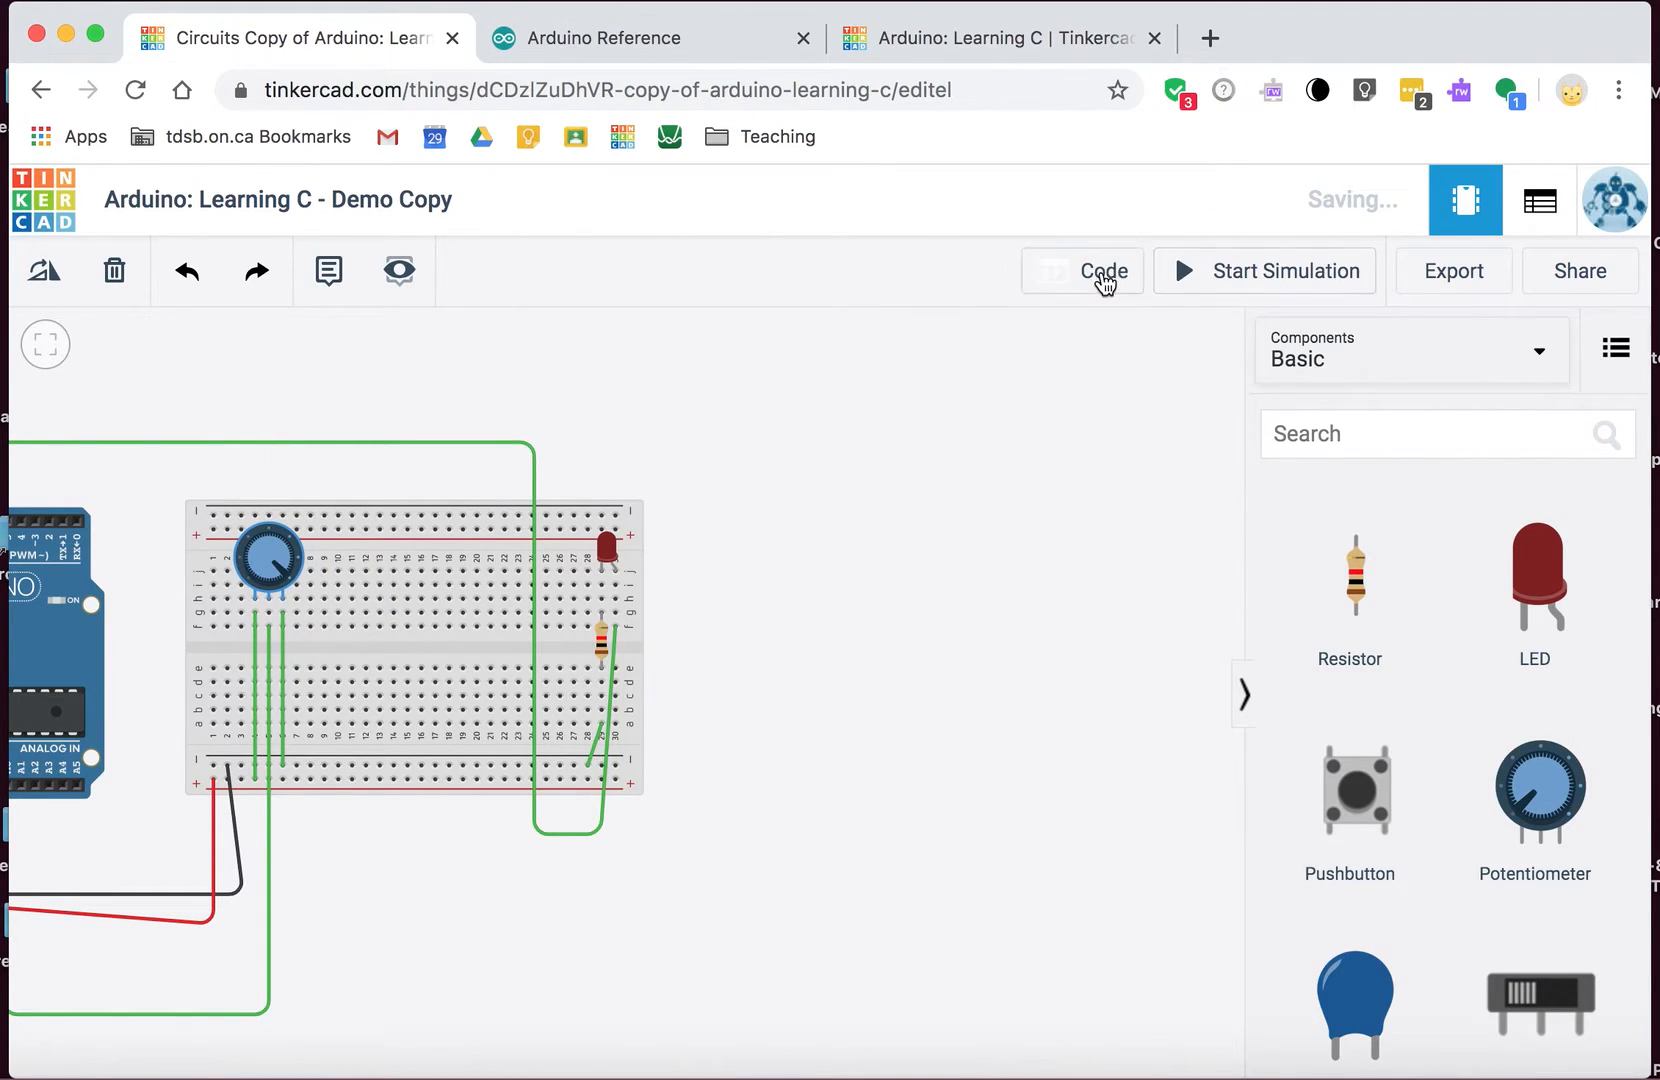
left_click(1105, 271)
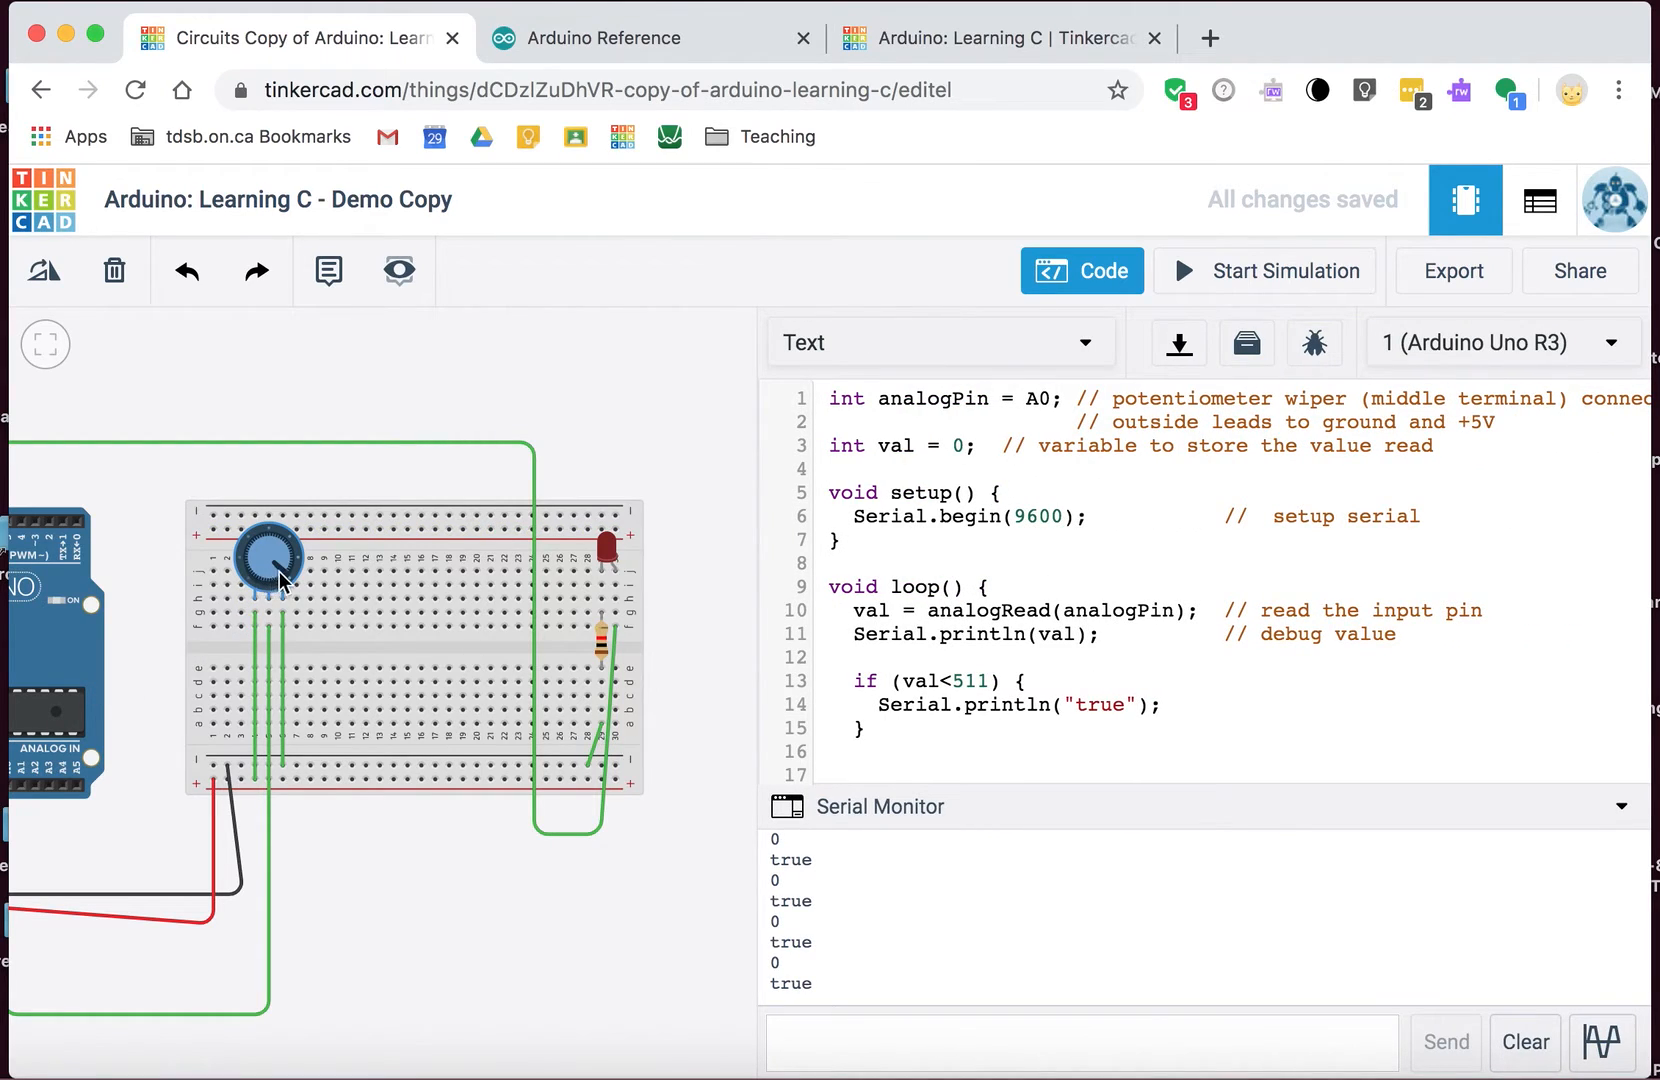
mouse_move(278, 537)
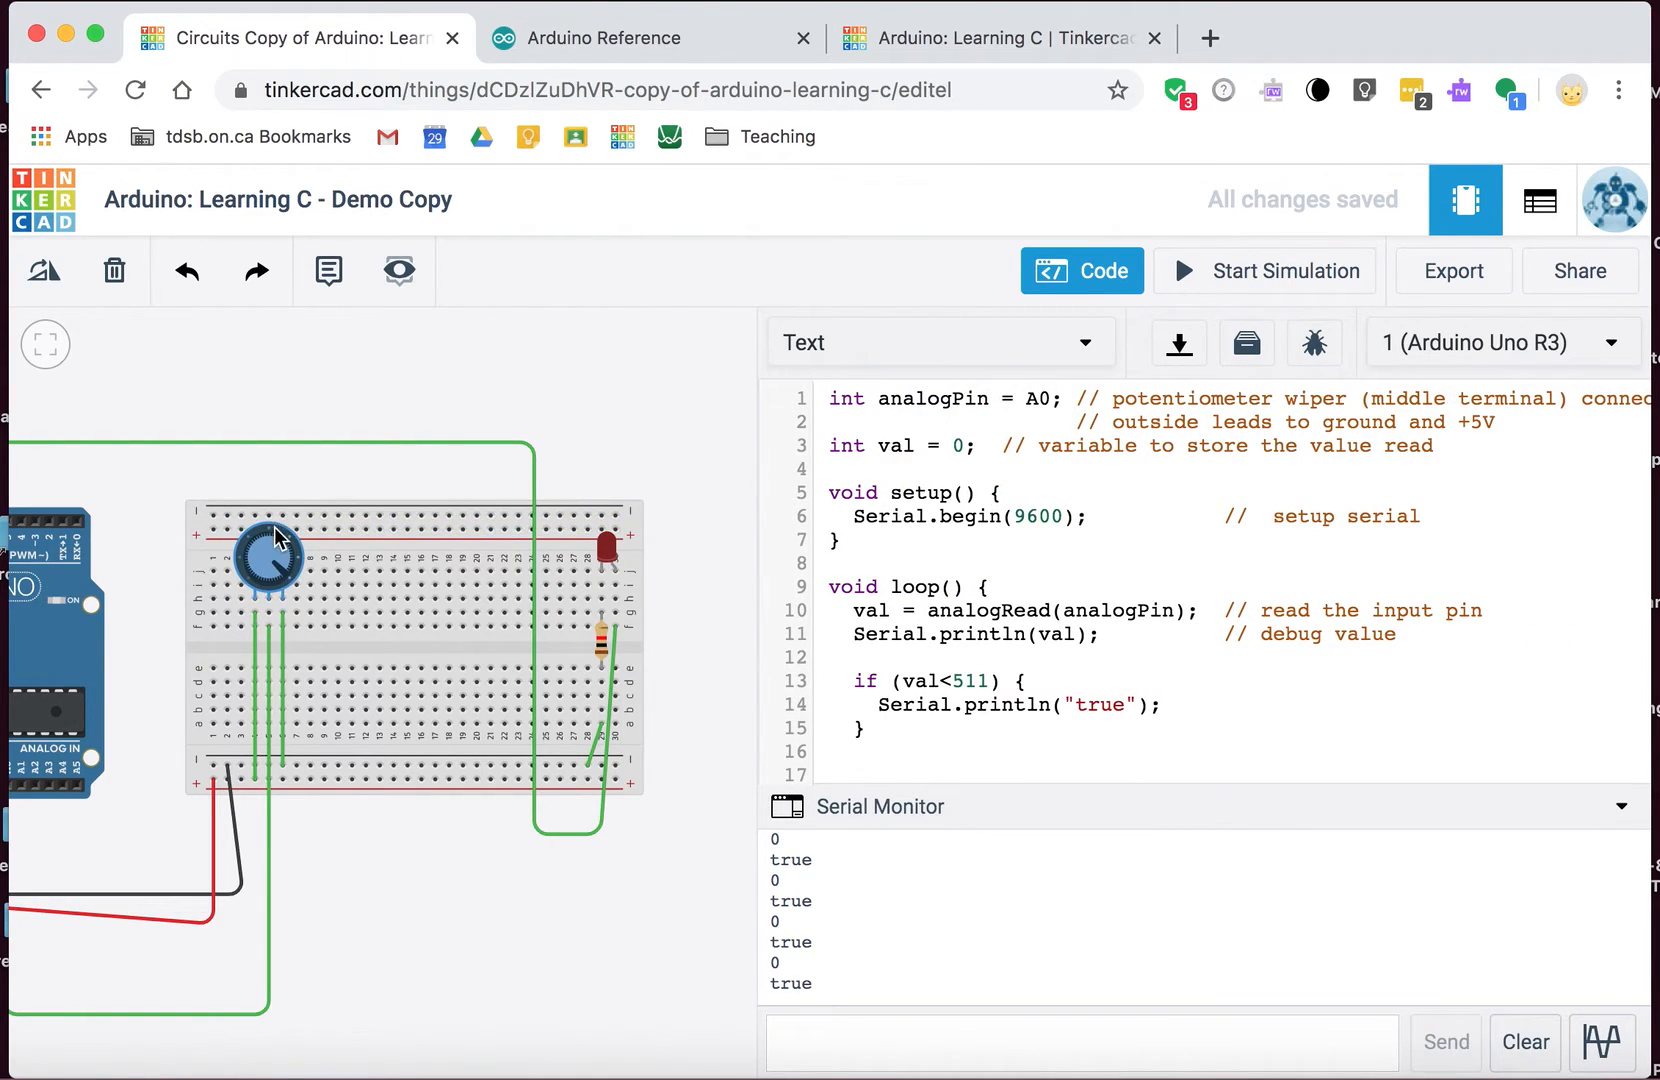
mouse_move(194, 533)
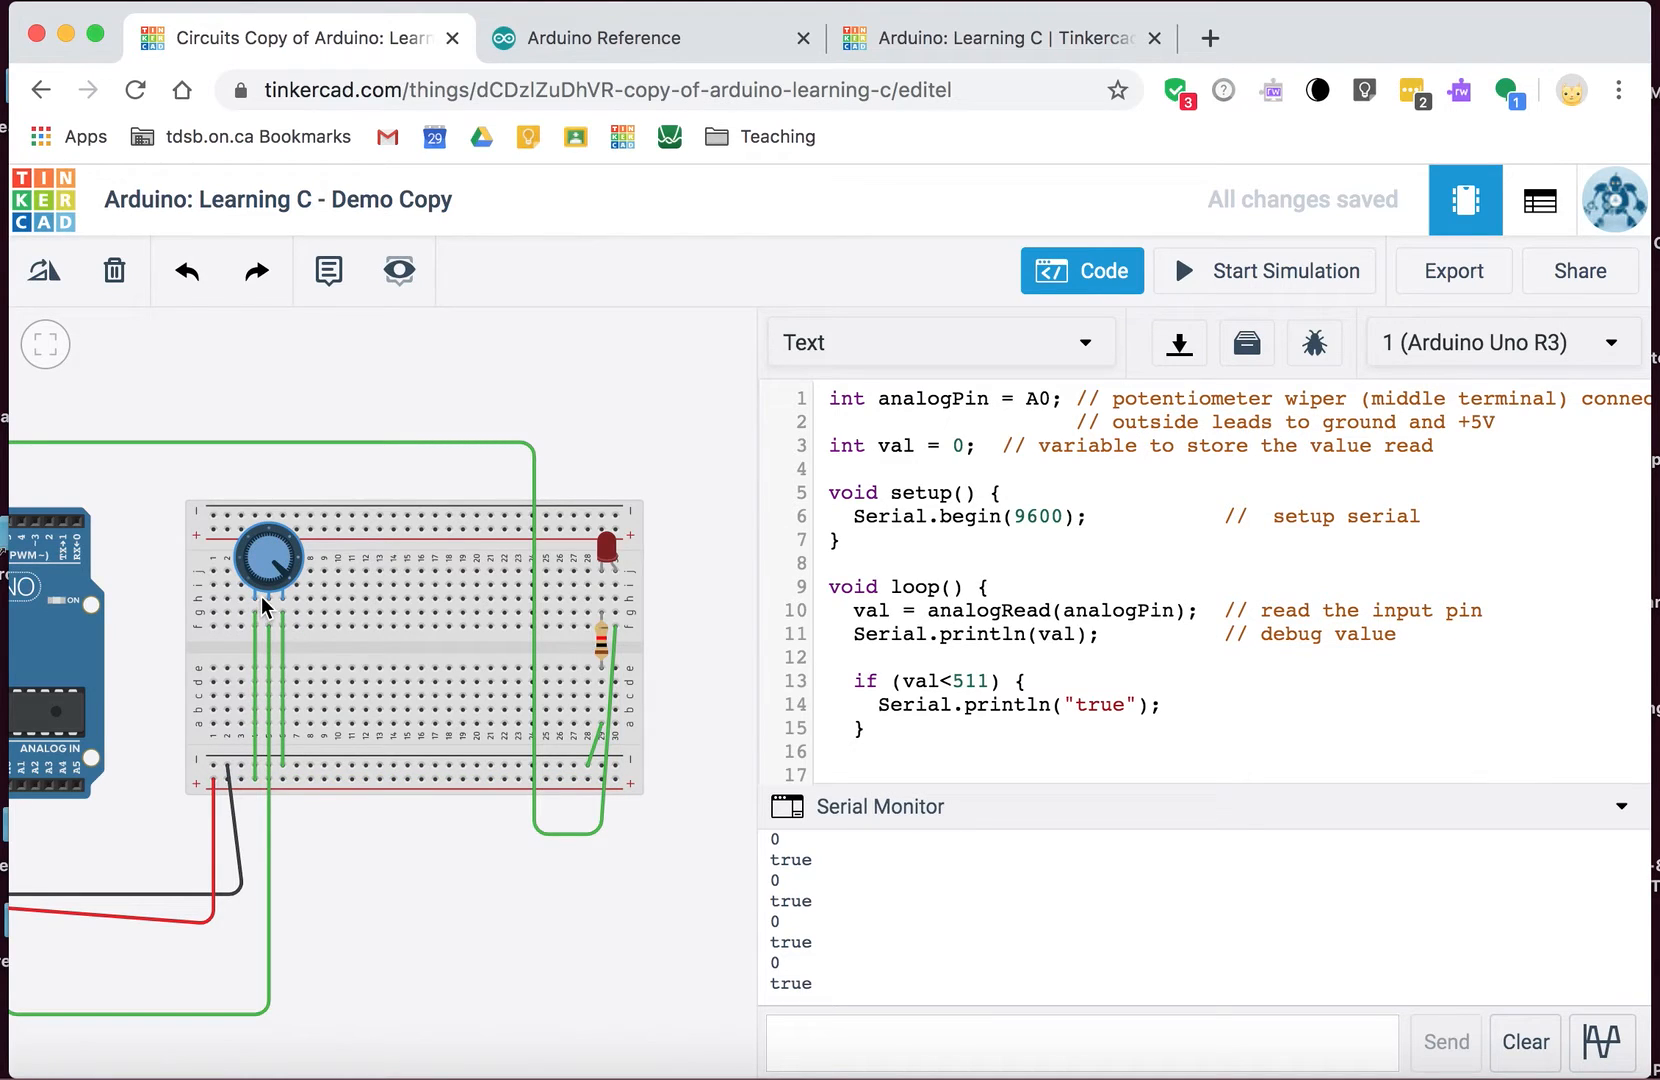
mouse_move(635, 551)
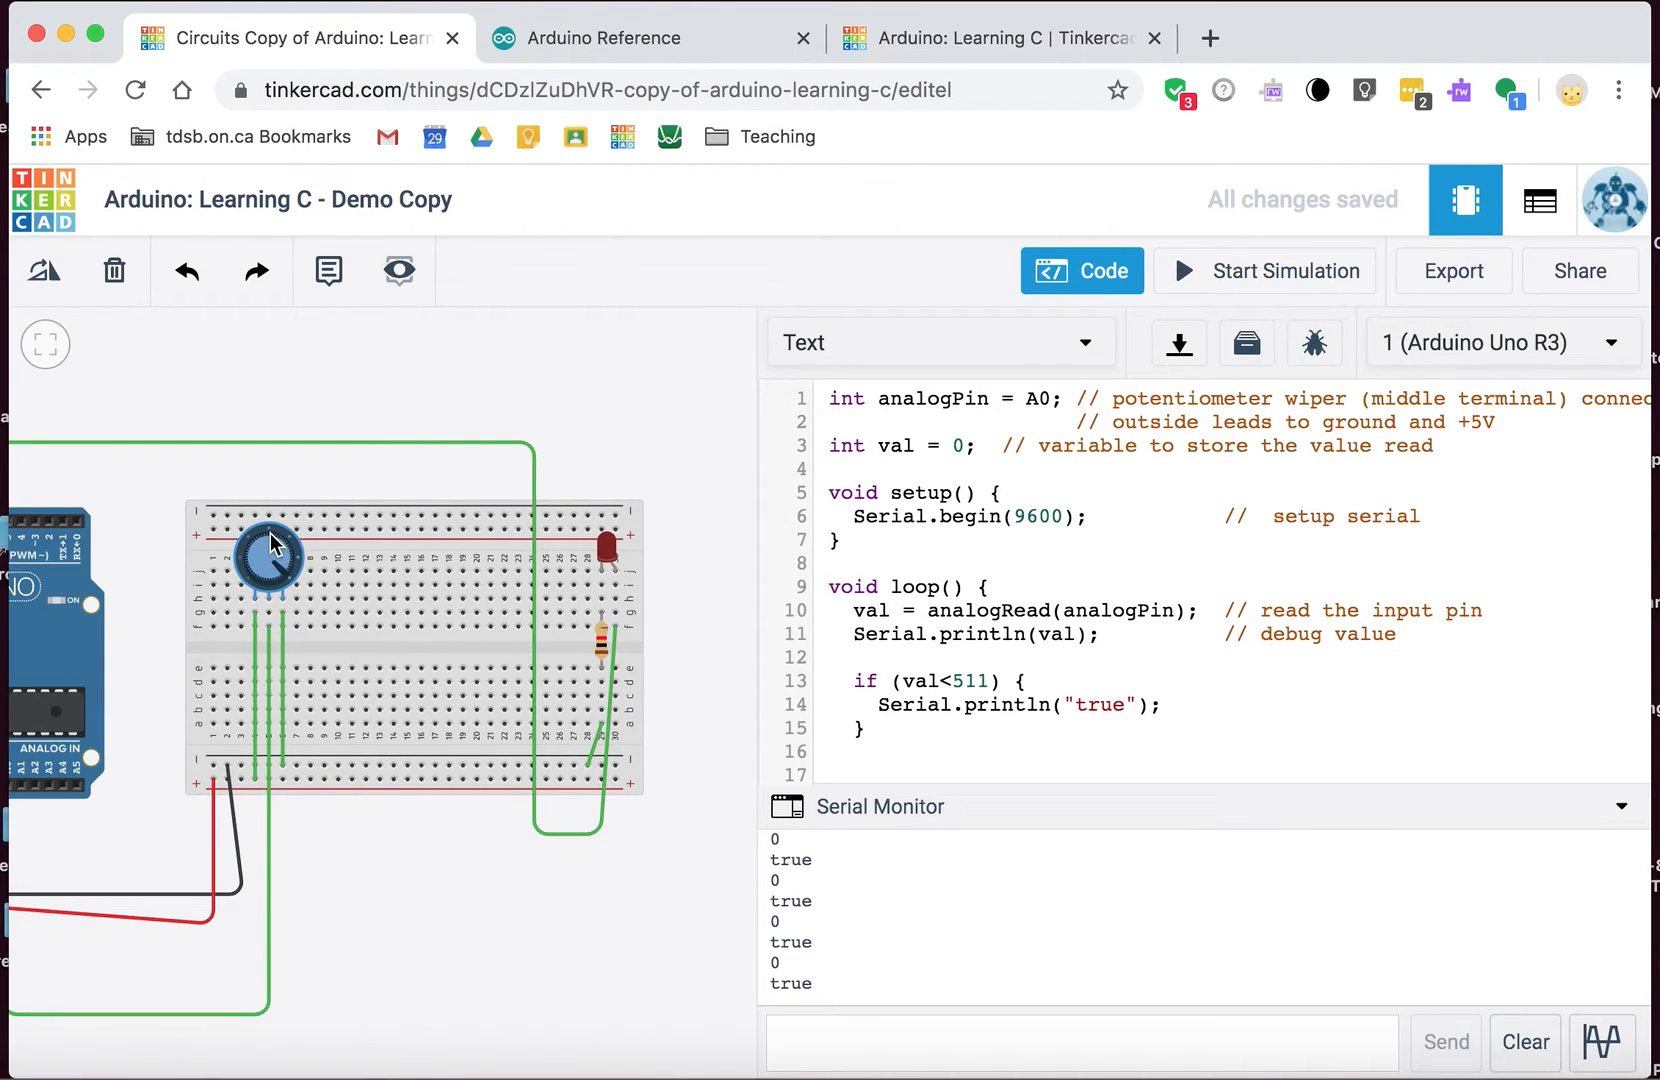
mouse_move(272, 526)
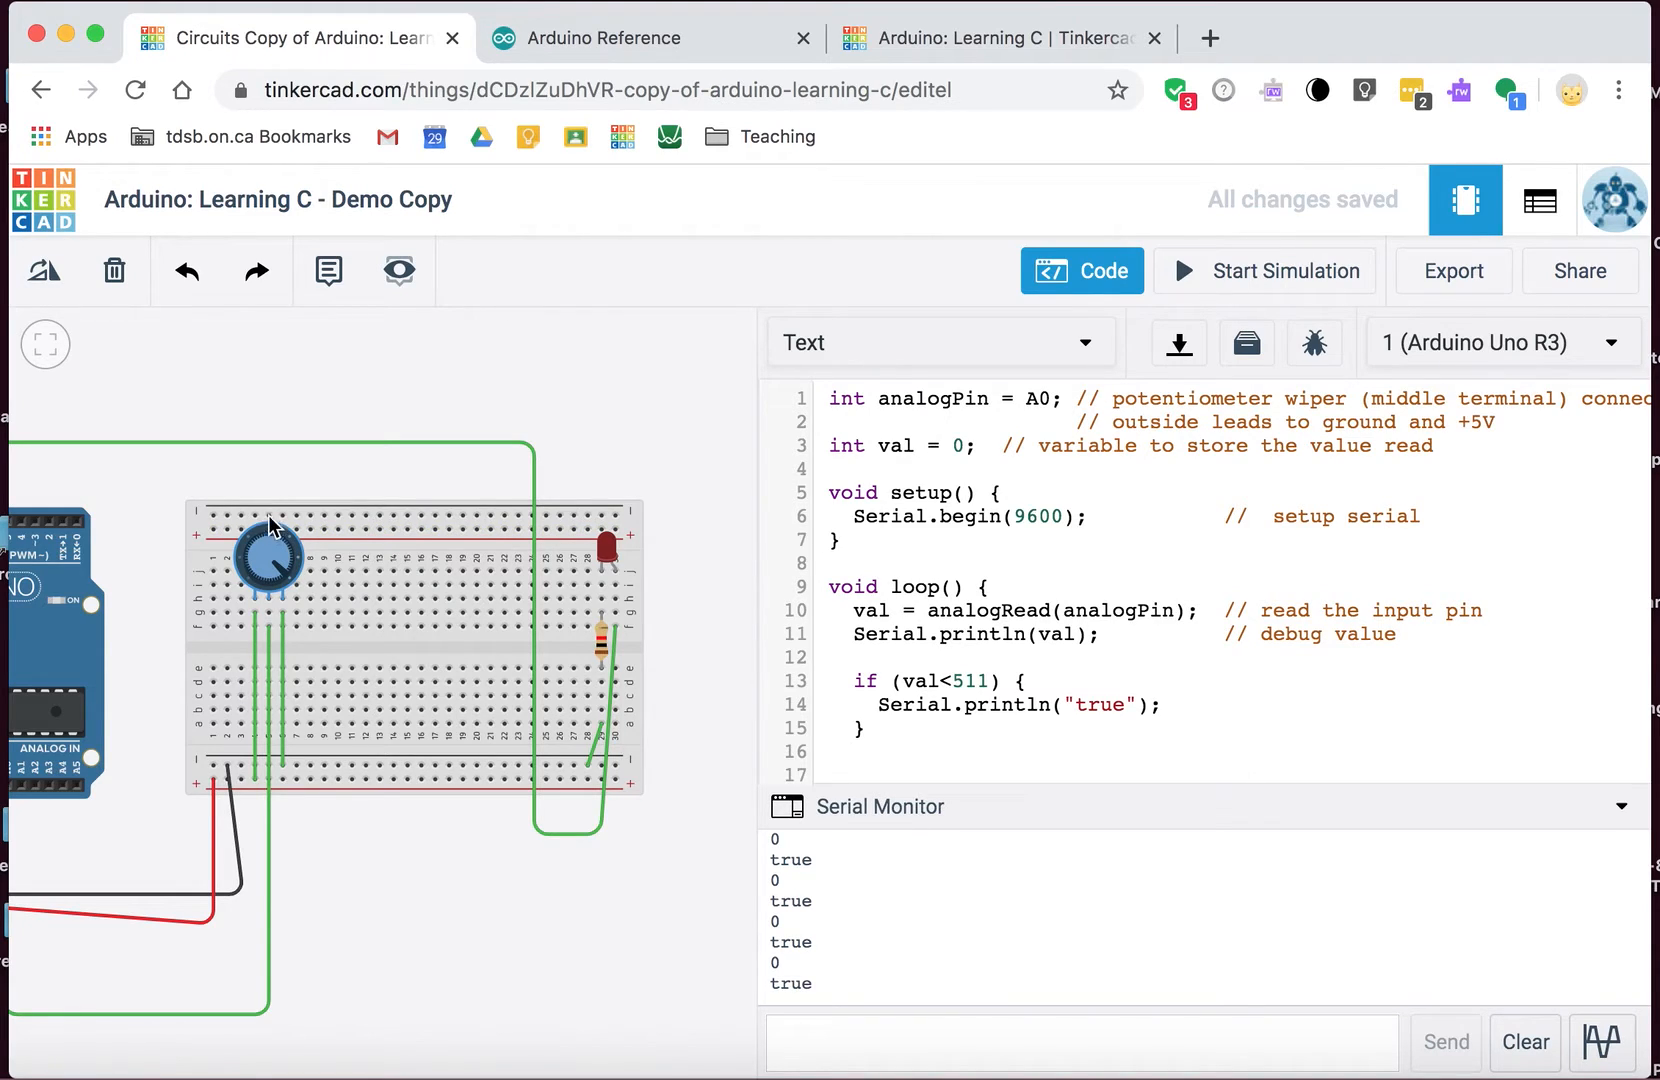
Step: Simulate and turn the potentiometer so readings 430 and 450 print true
left_click(1264, 271)
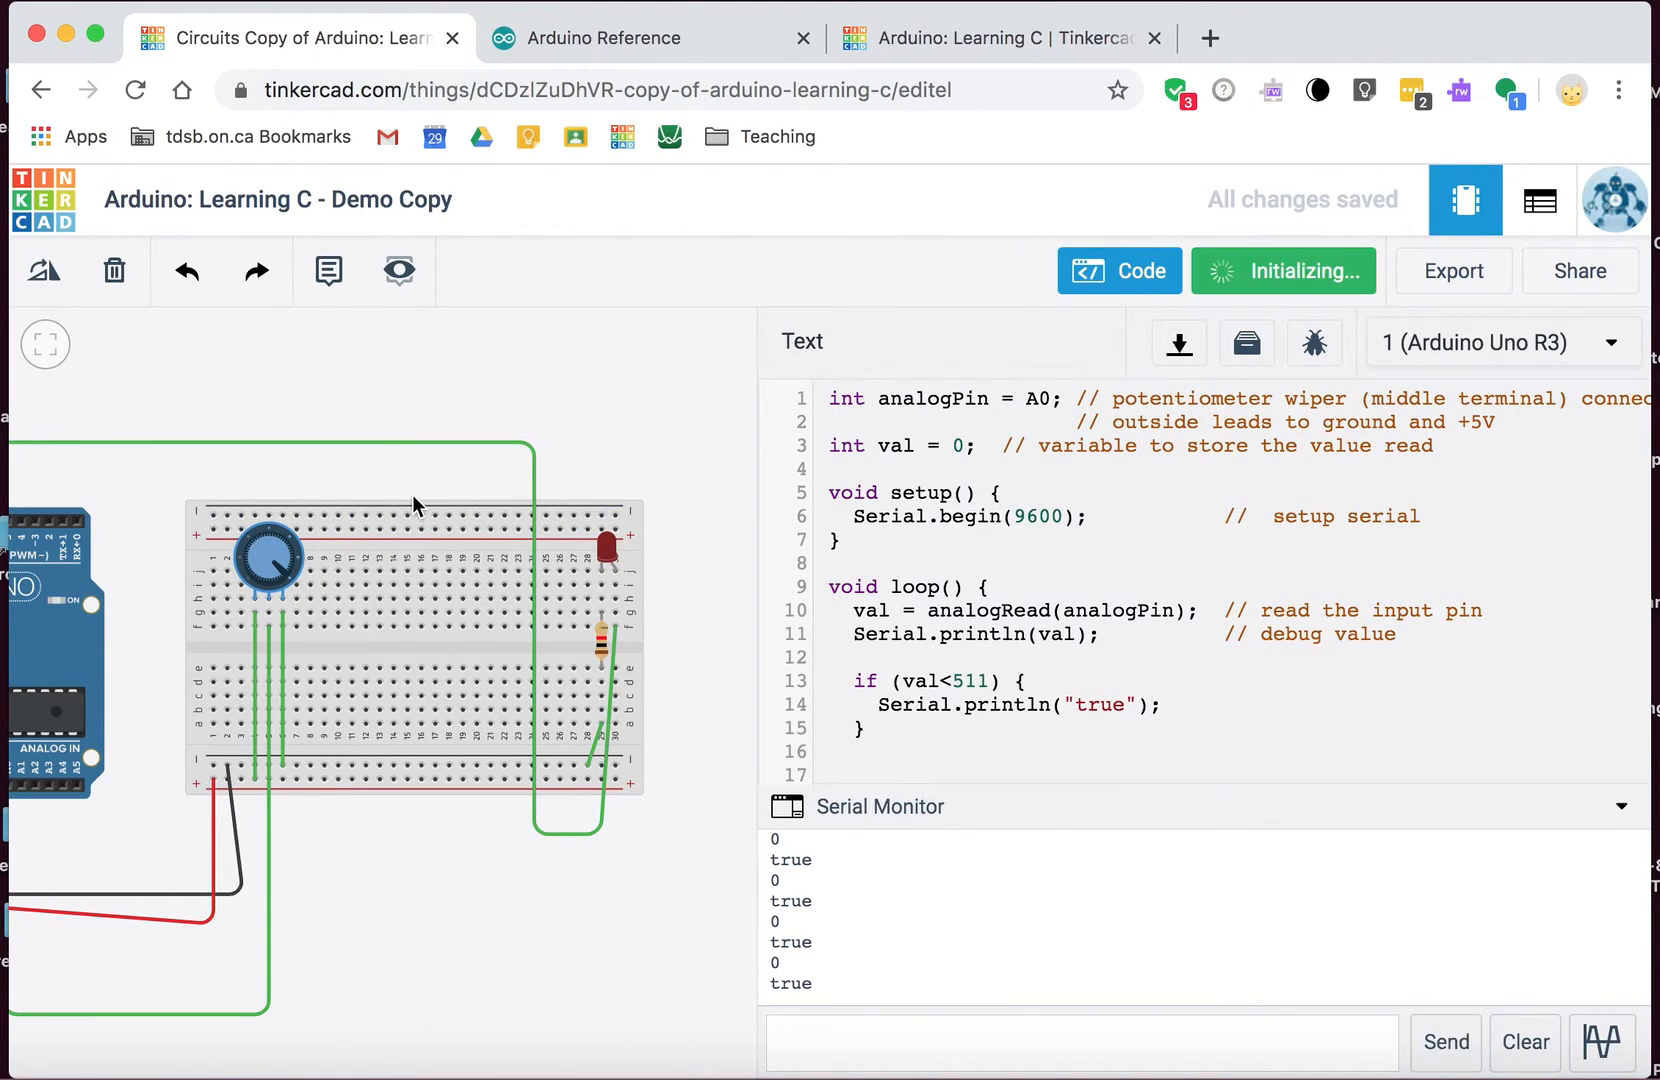
left_click(1284, 270)
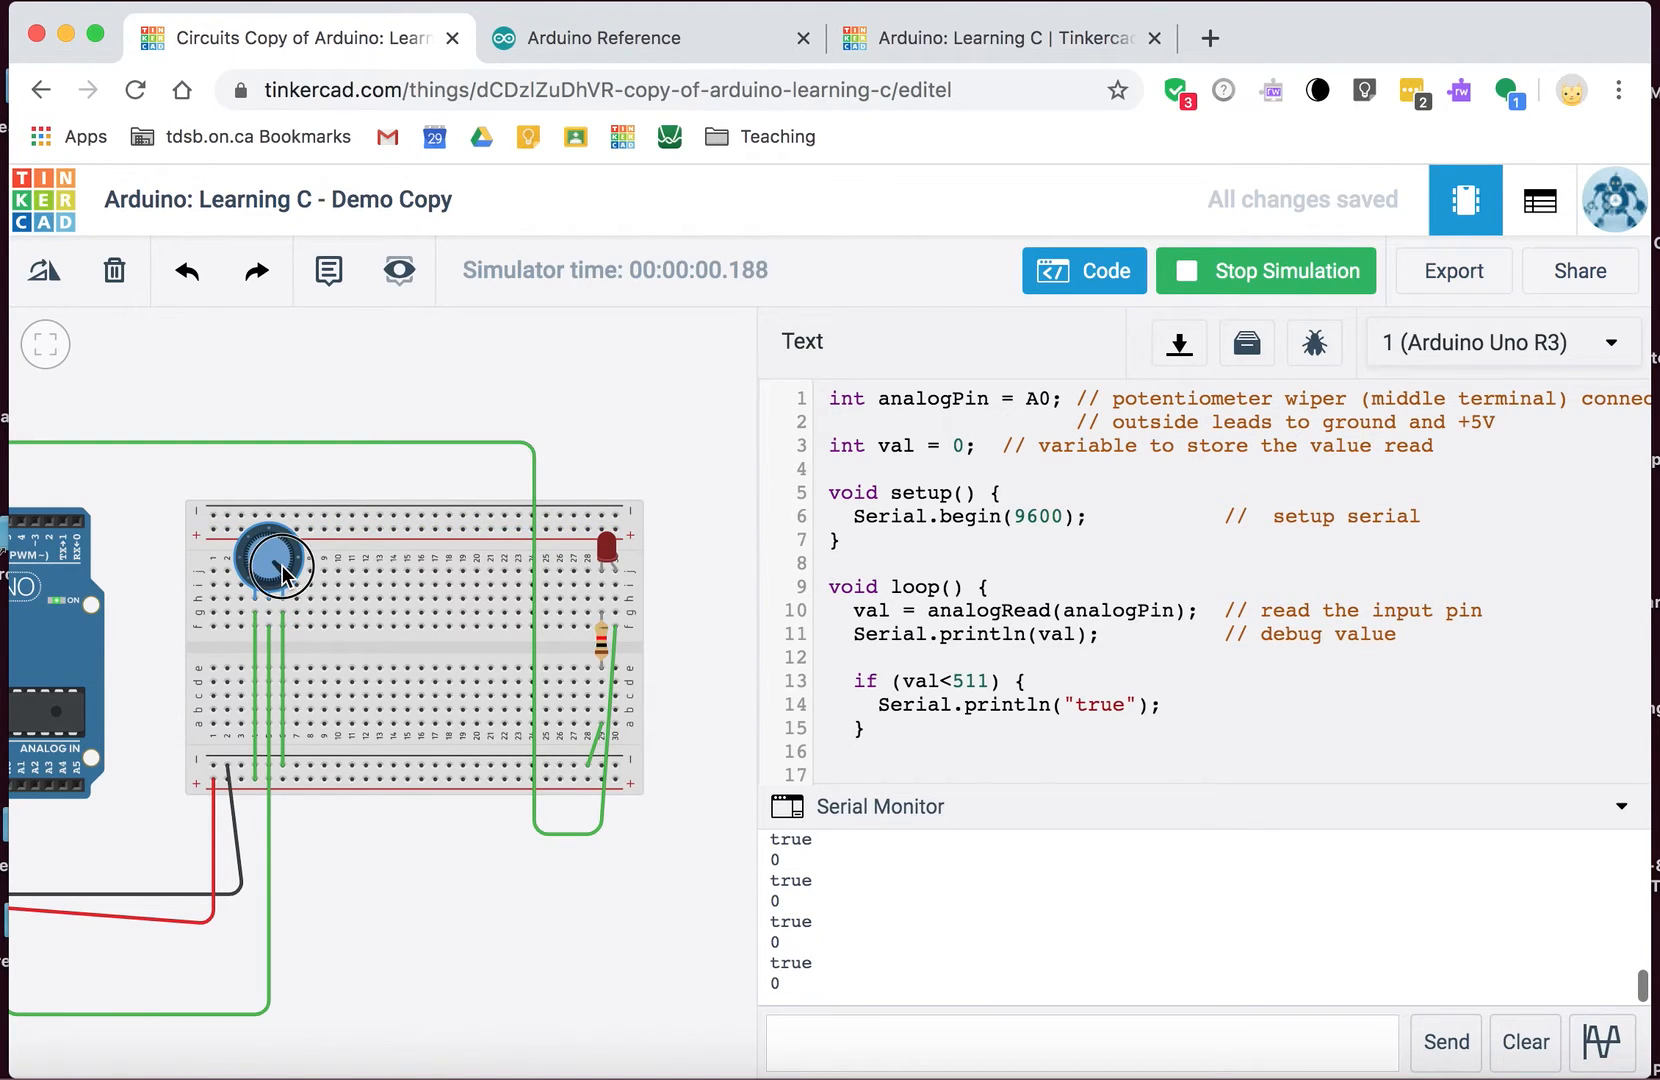
left_click_drag(277, 556, 284, 540)
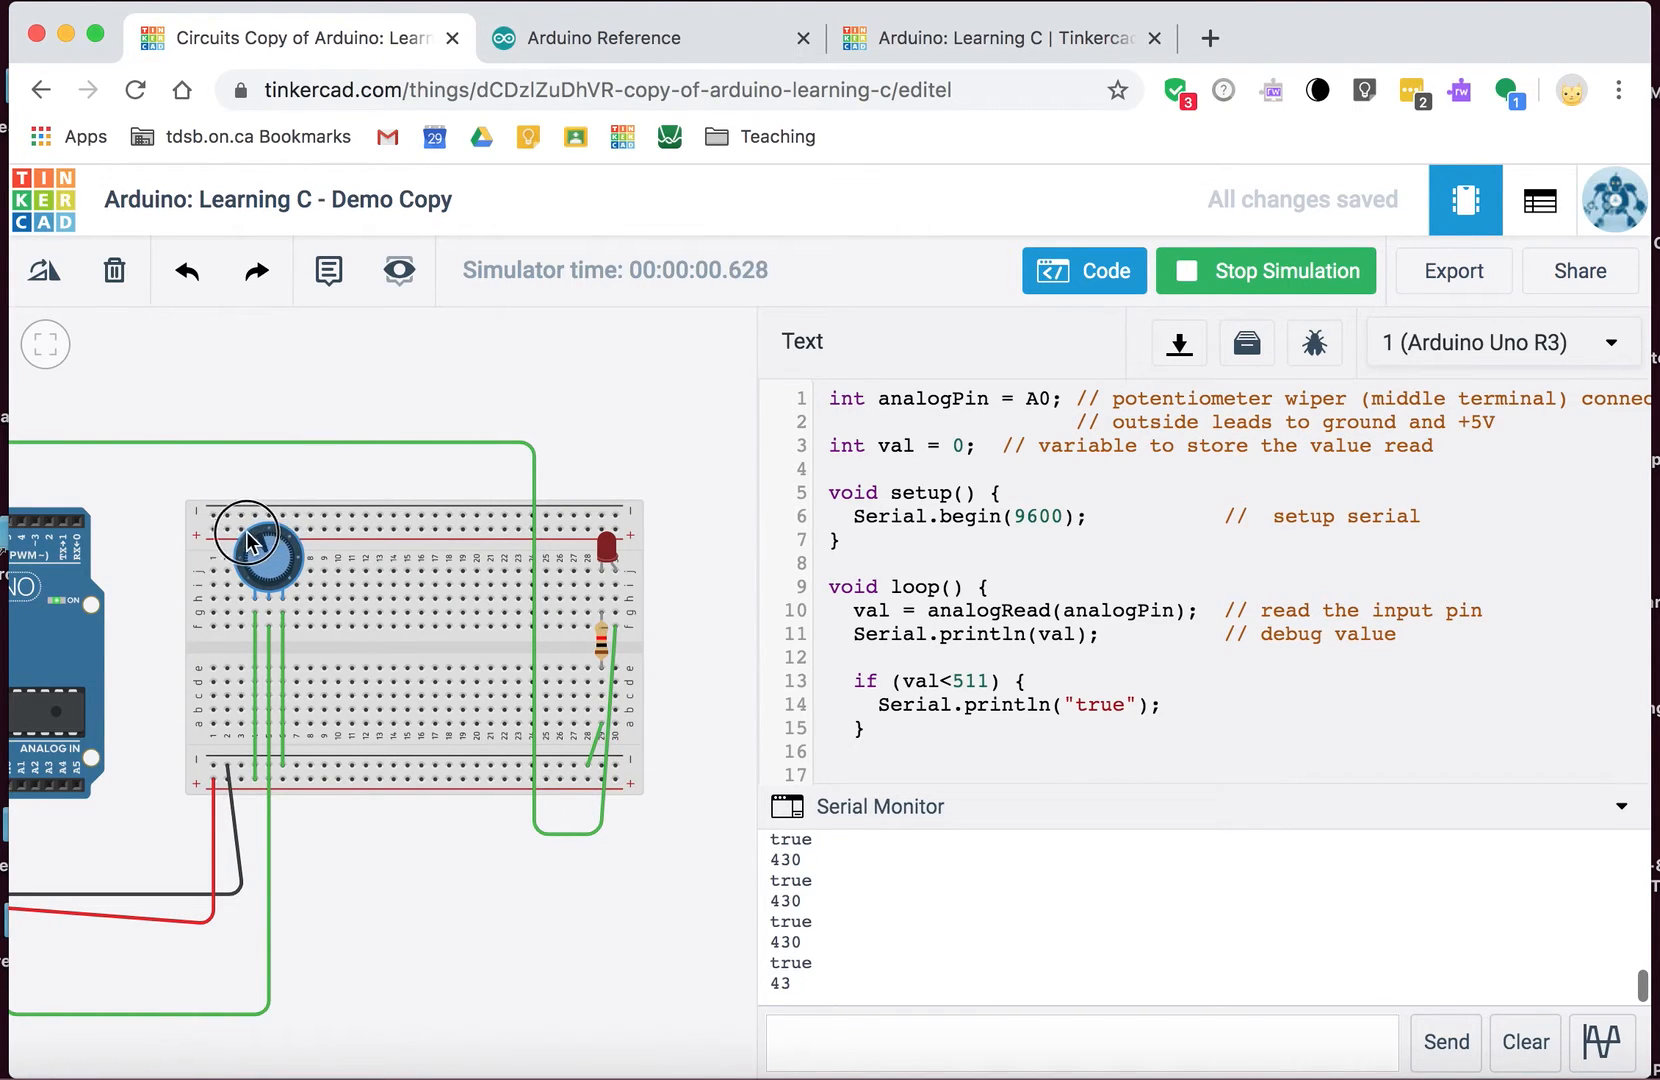
left_click_drag(251, 542, 225, 572)
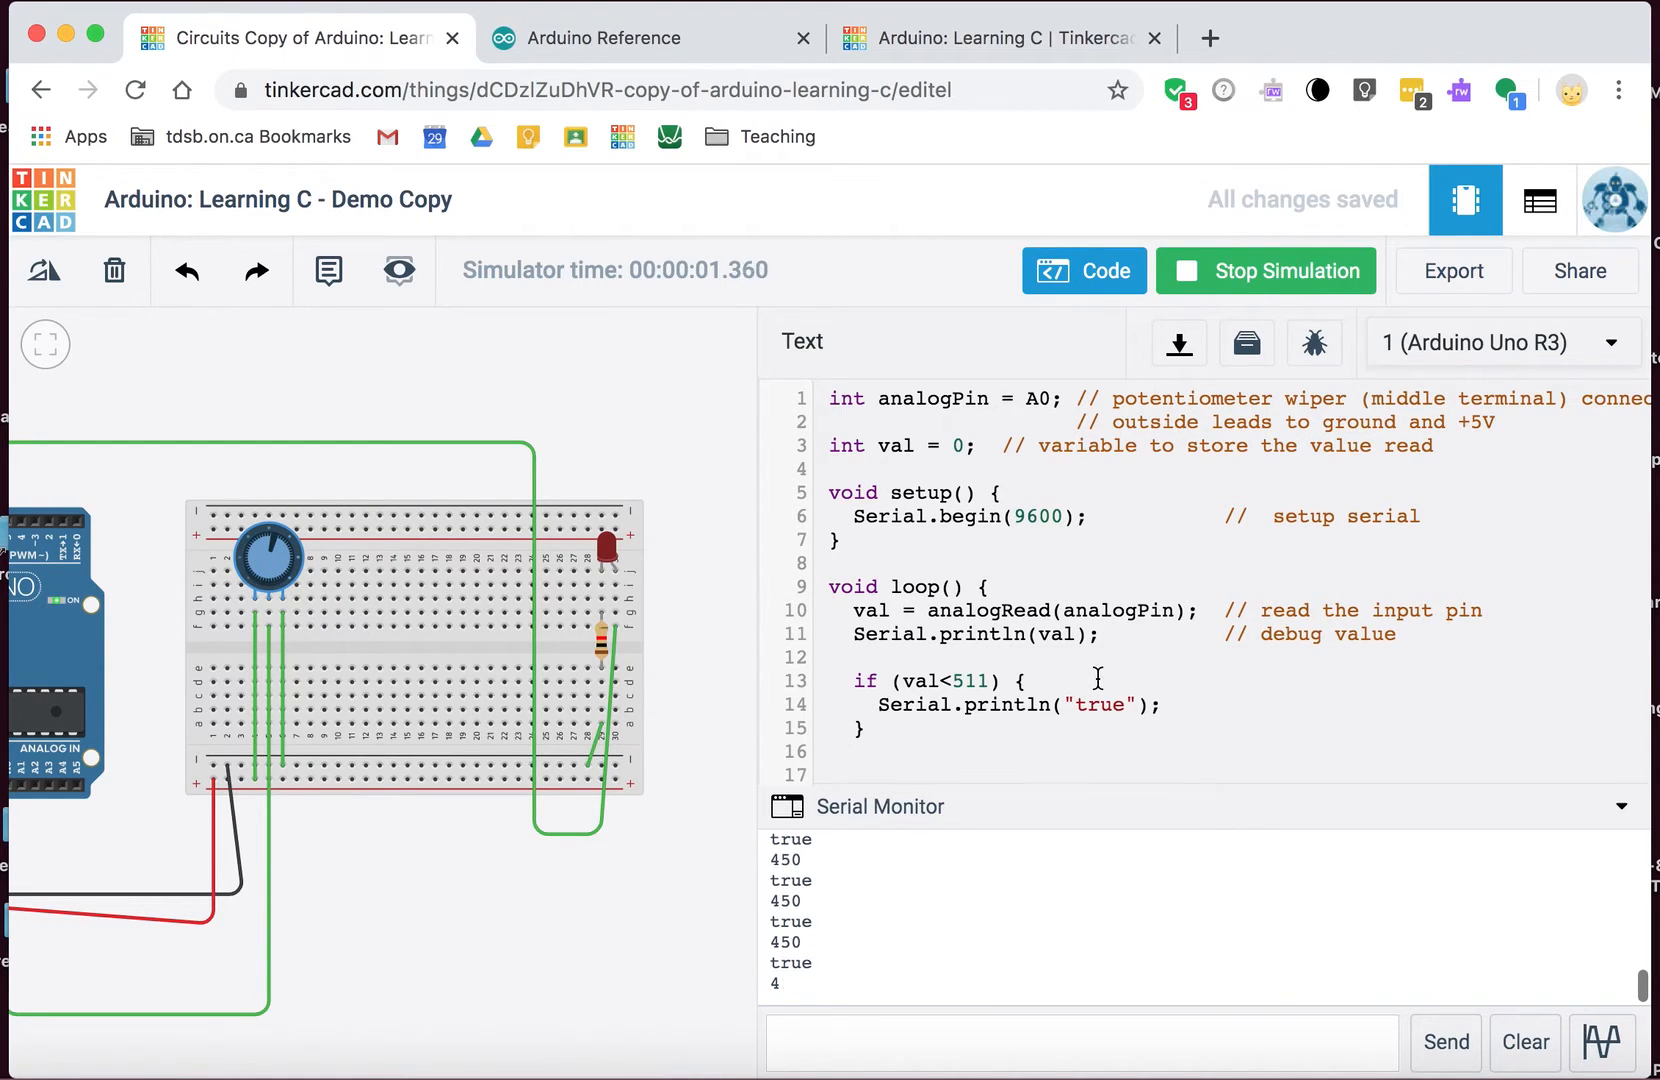
left_click(1265, 271)
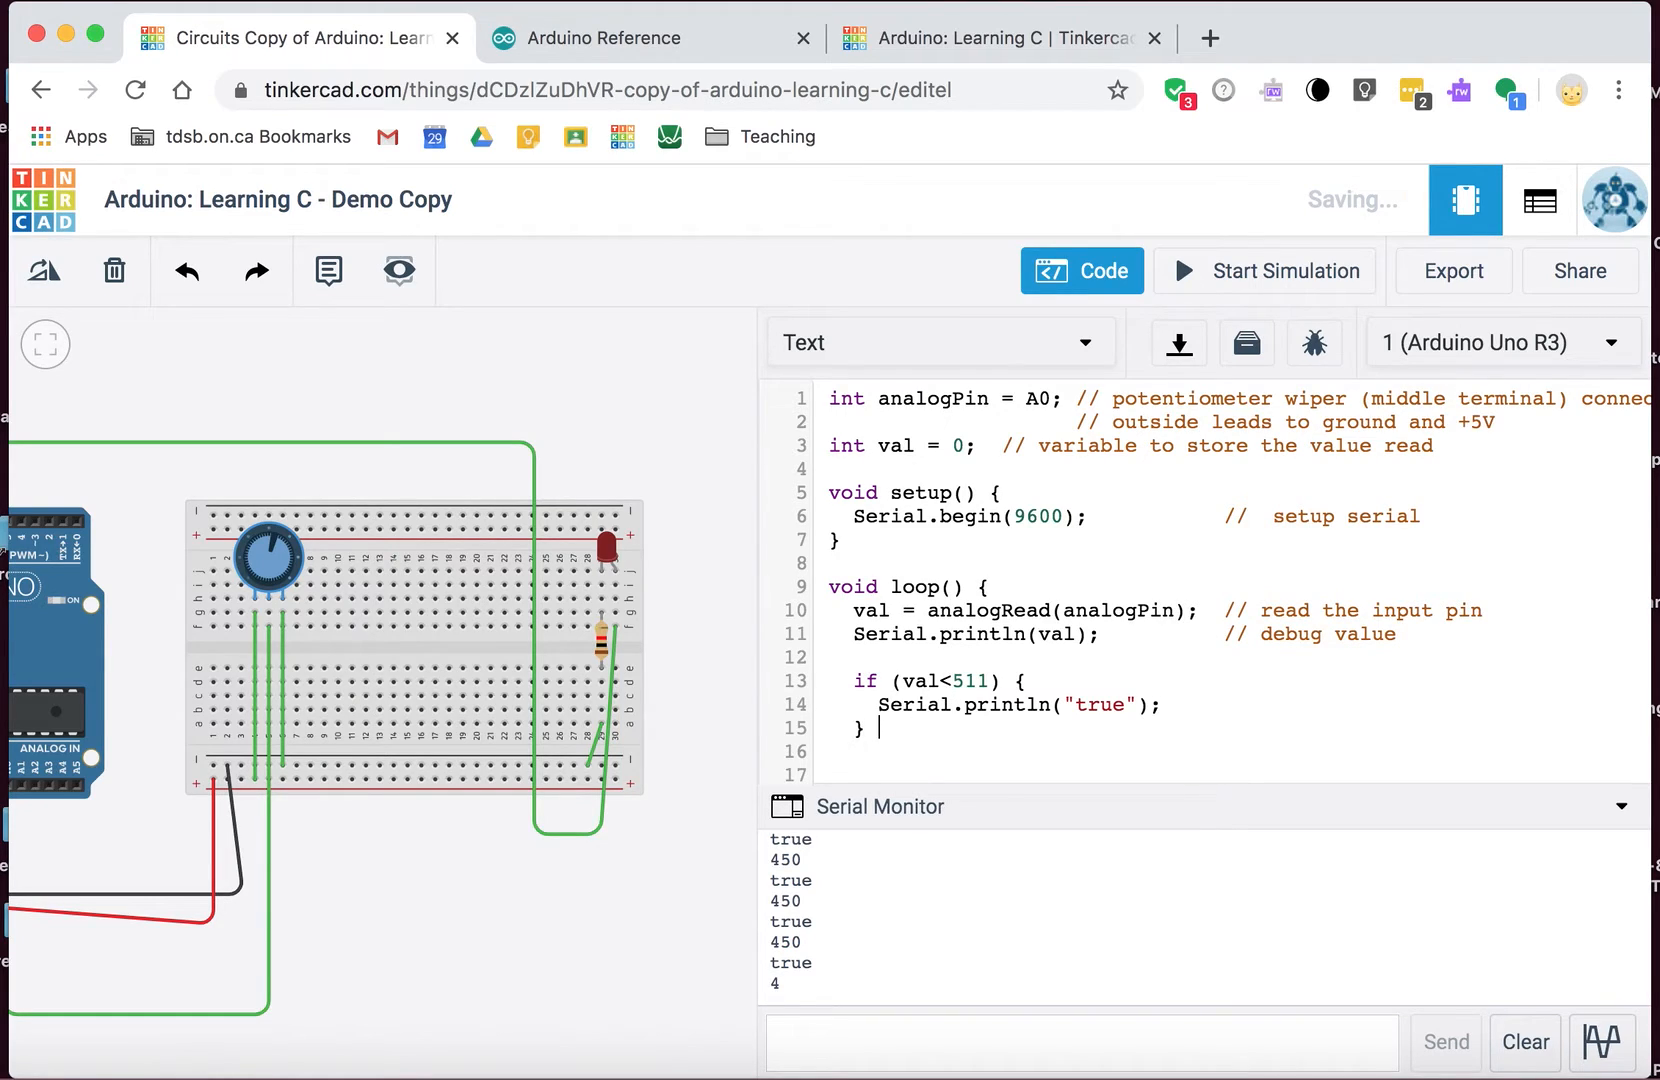
Step: Add else { Serial.println("false"); } after the val<511 if block
type("else {}")
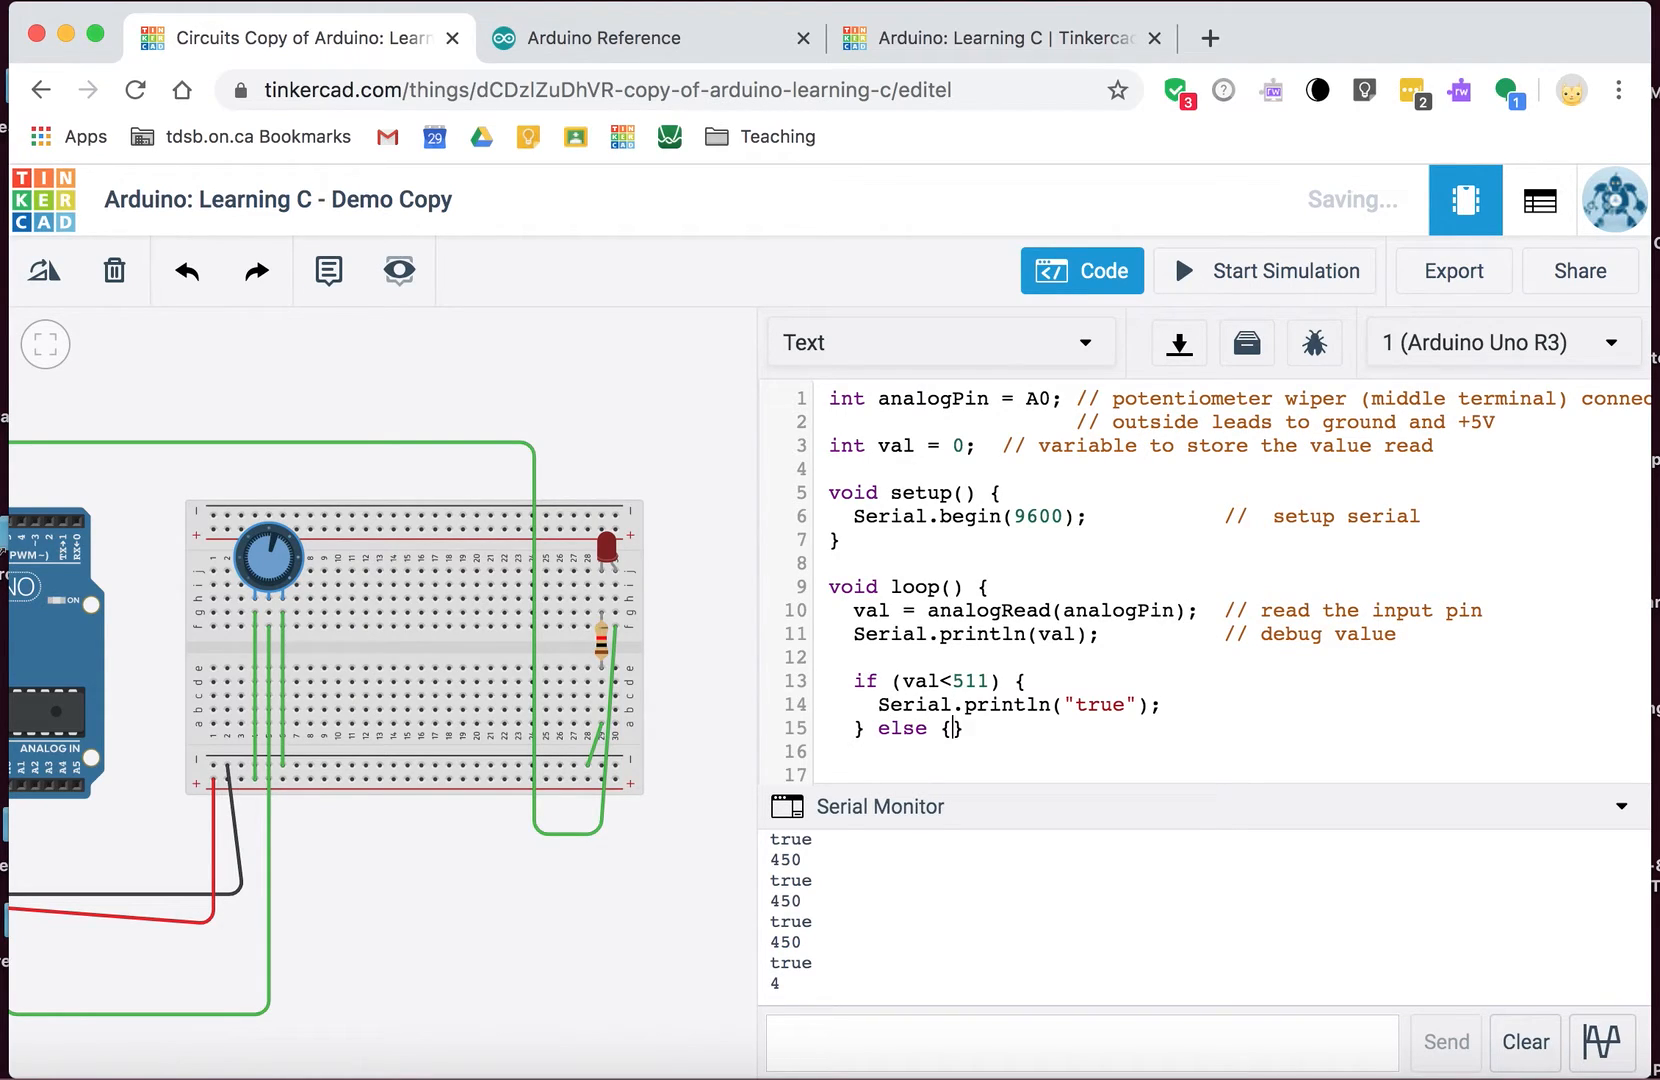
key("Enter")
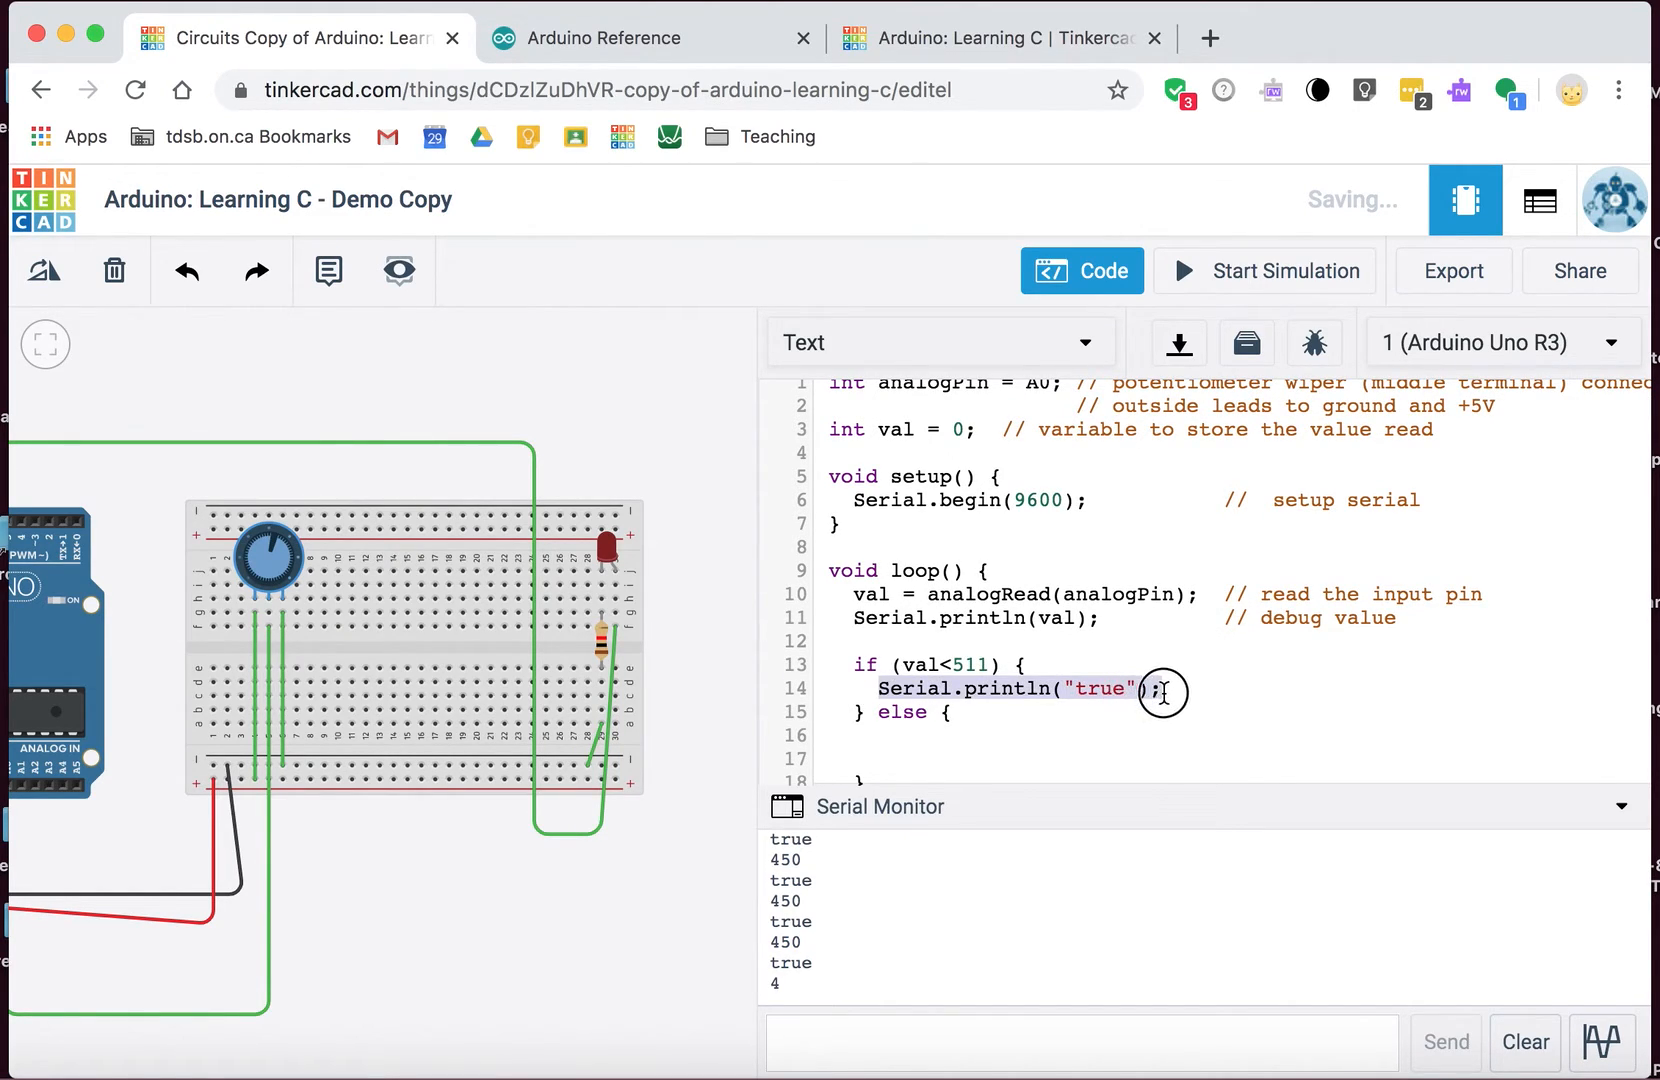
type("Serial.println(\"true\");")
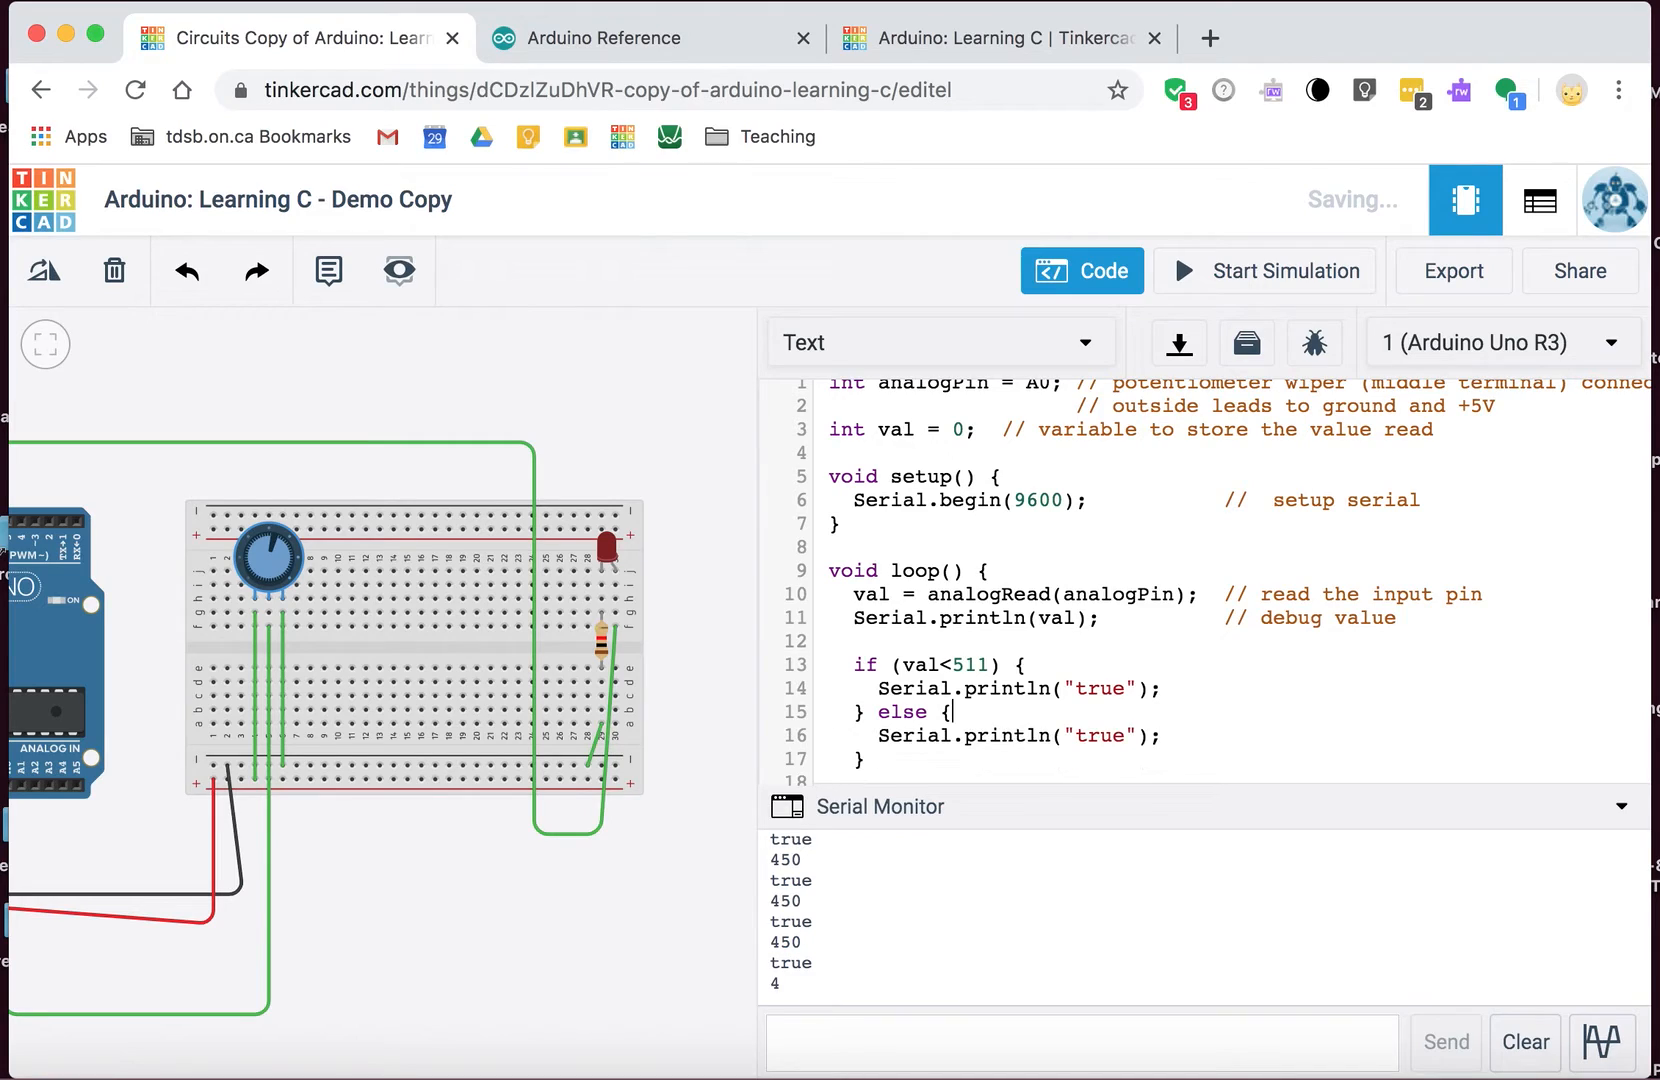
type("fals")
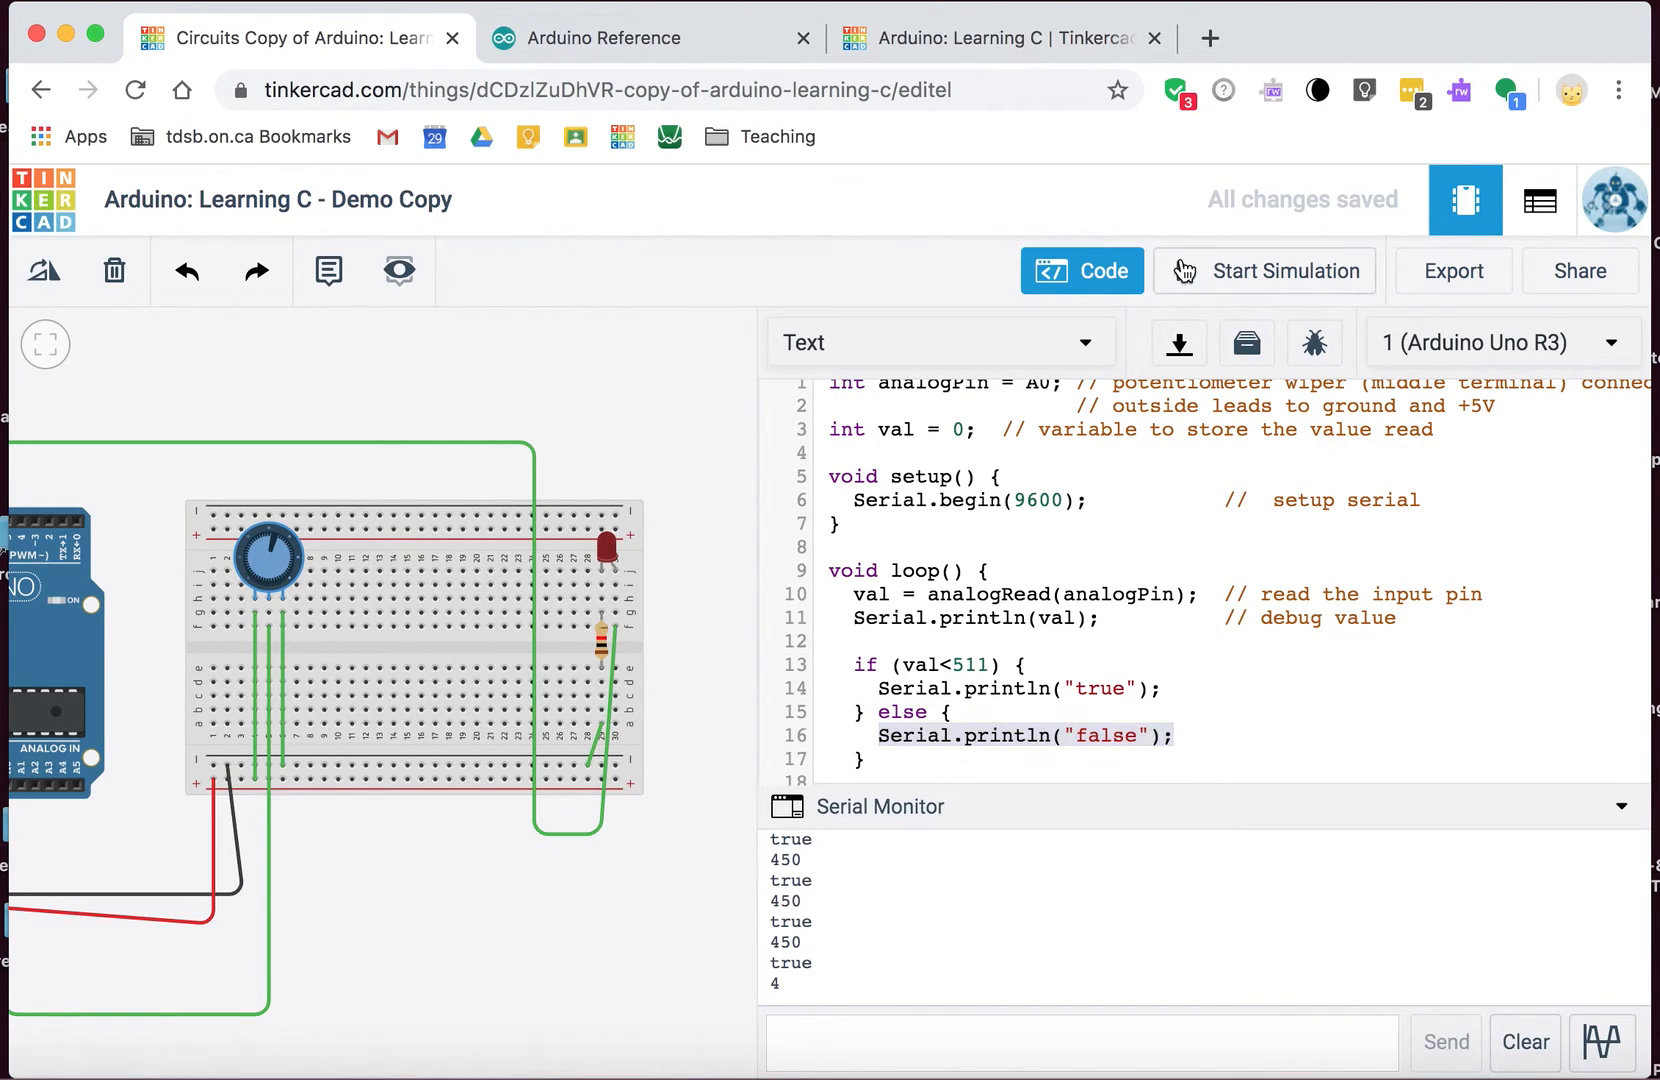
Step: Simulate and sweep the potentiometer: 675 prints false, while 246 and 0 print true
left_click(1264, 271)
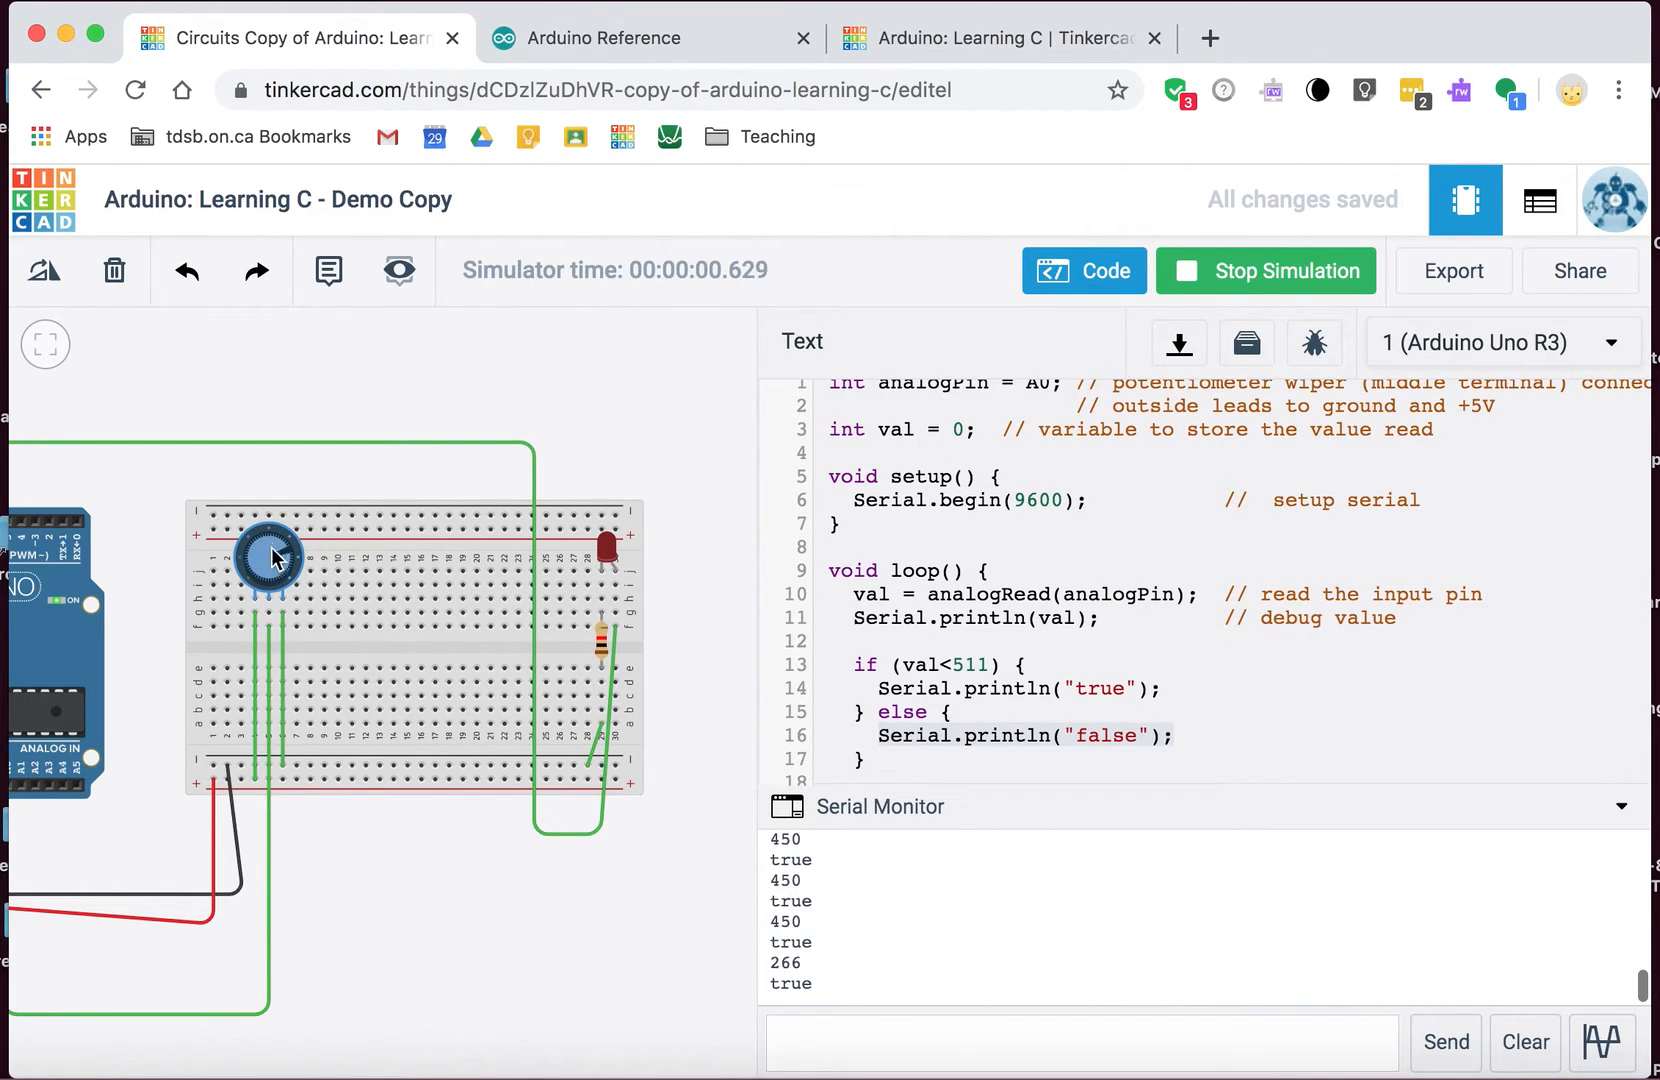
left_click_drag(273, 556, 259, 551)
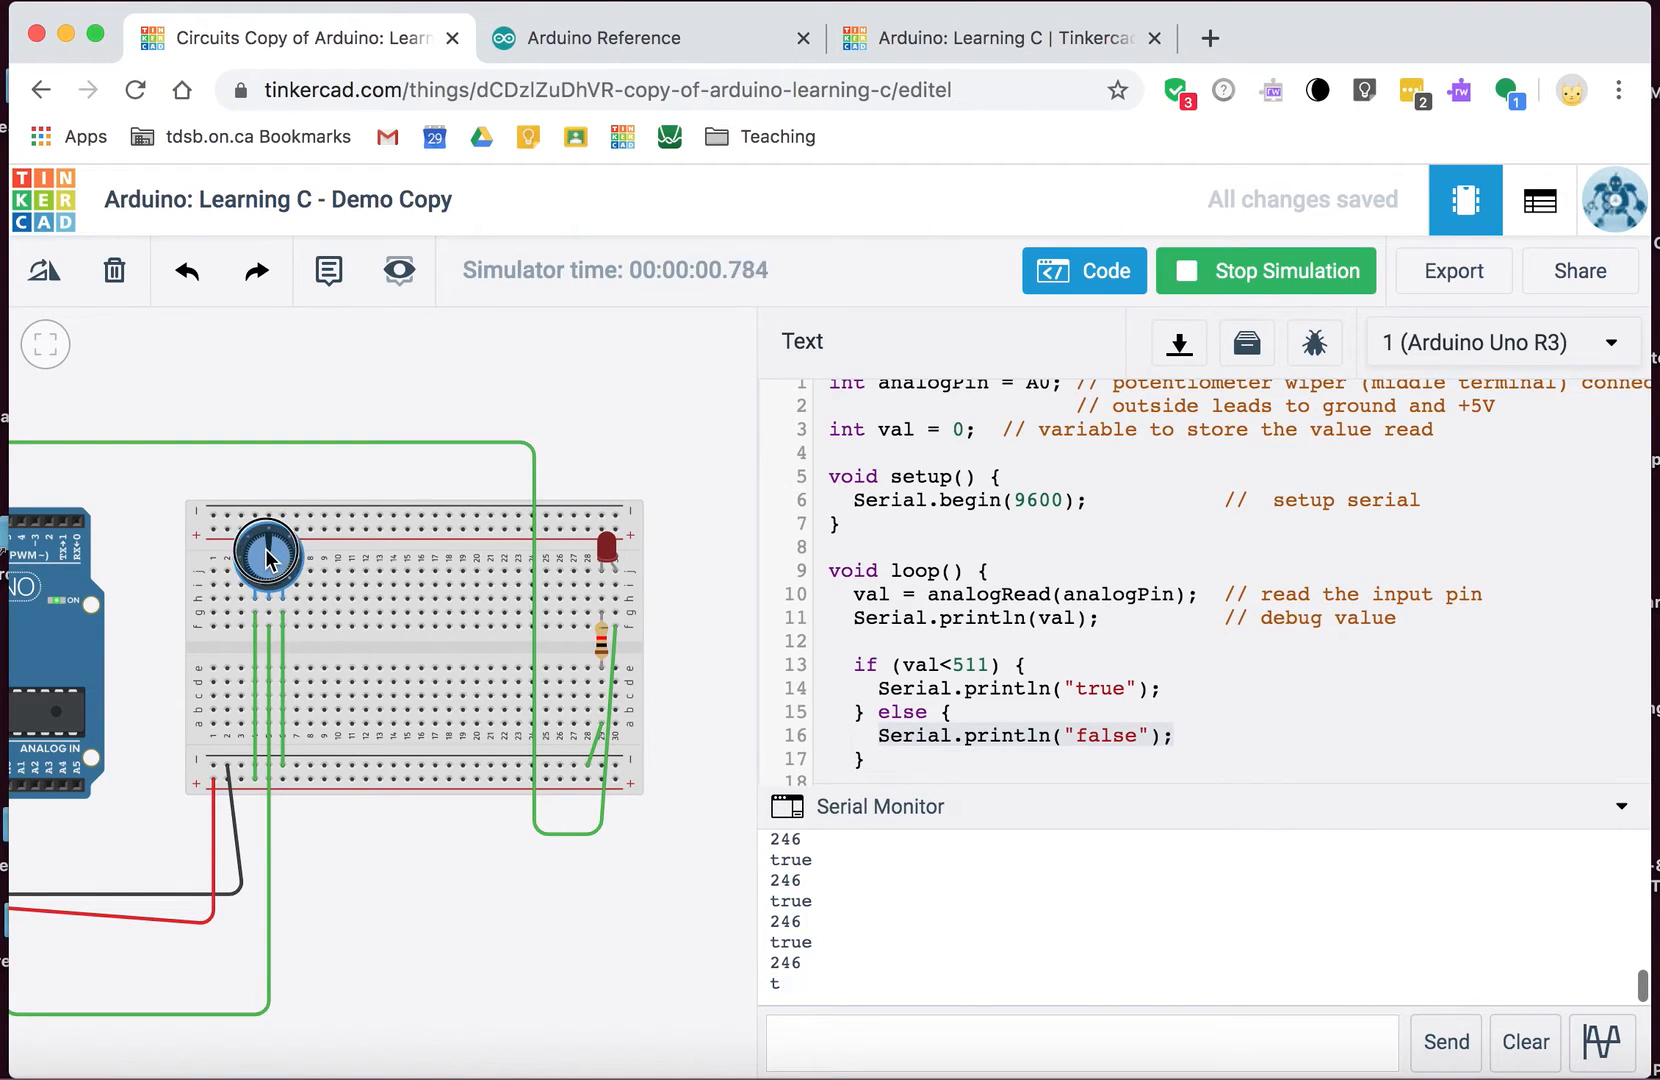
left_click_drag(263, 548, 286, 540)
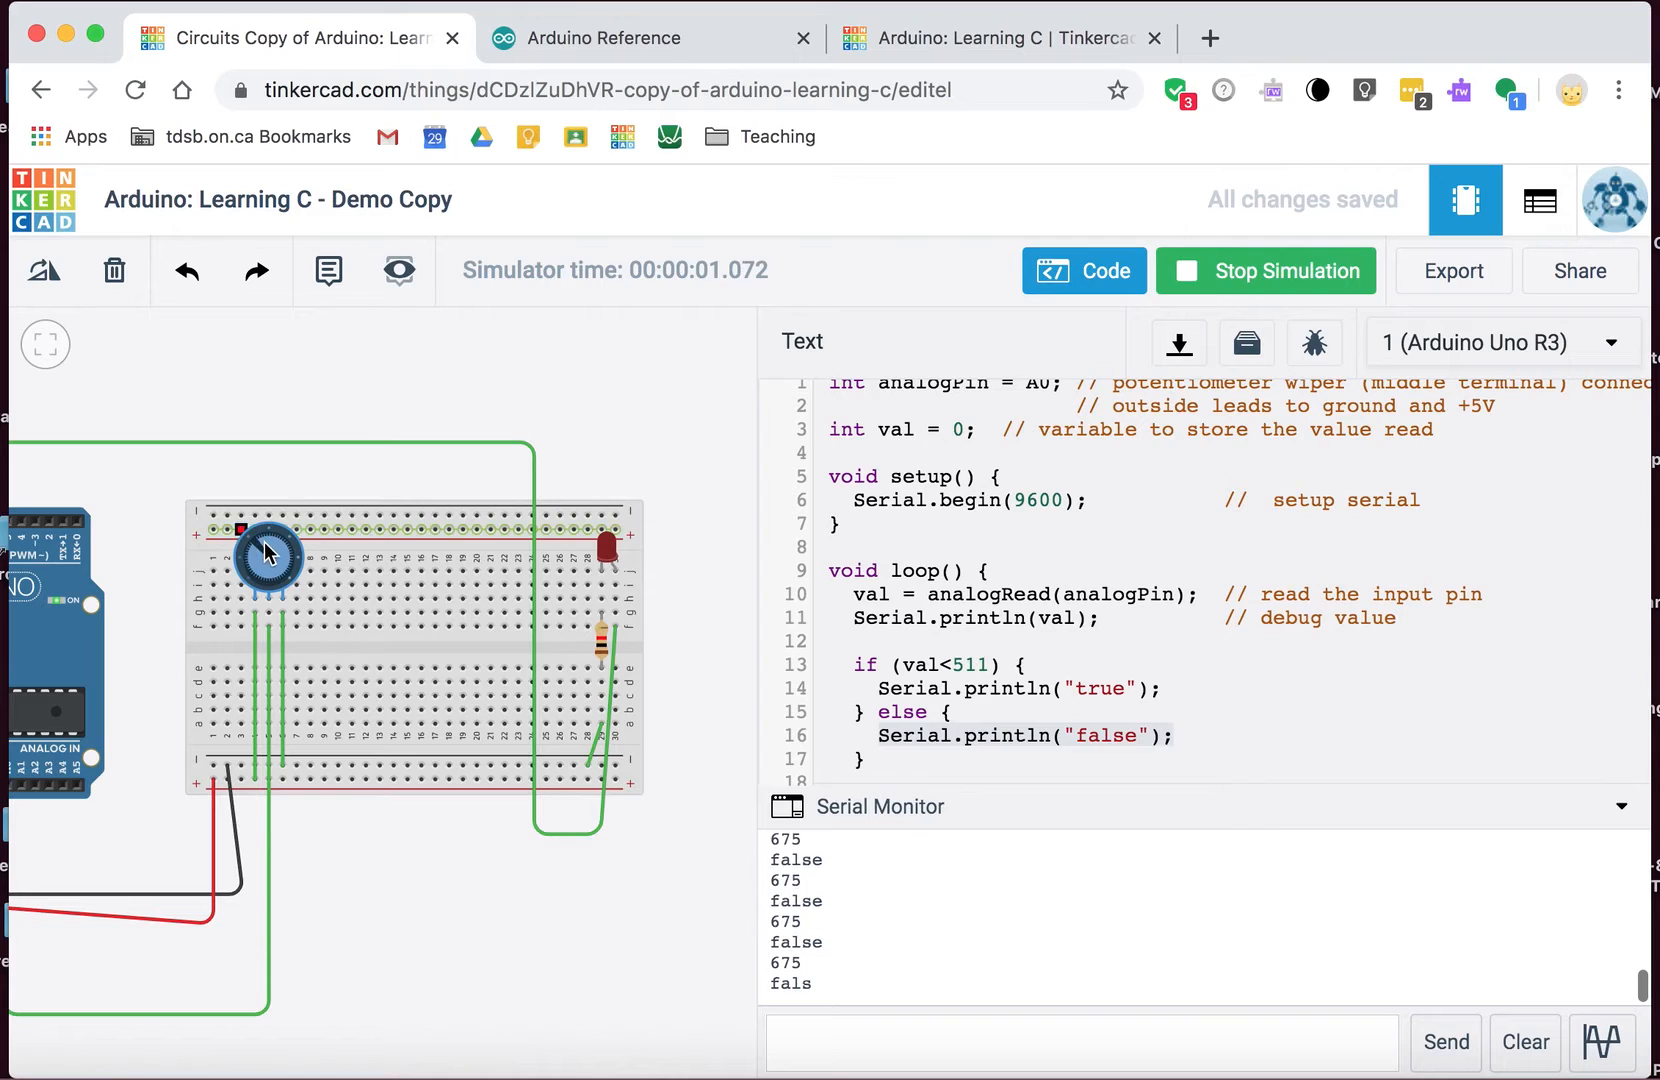
left_click_drag(267, 555, 265, 588)
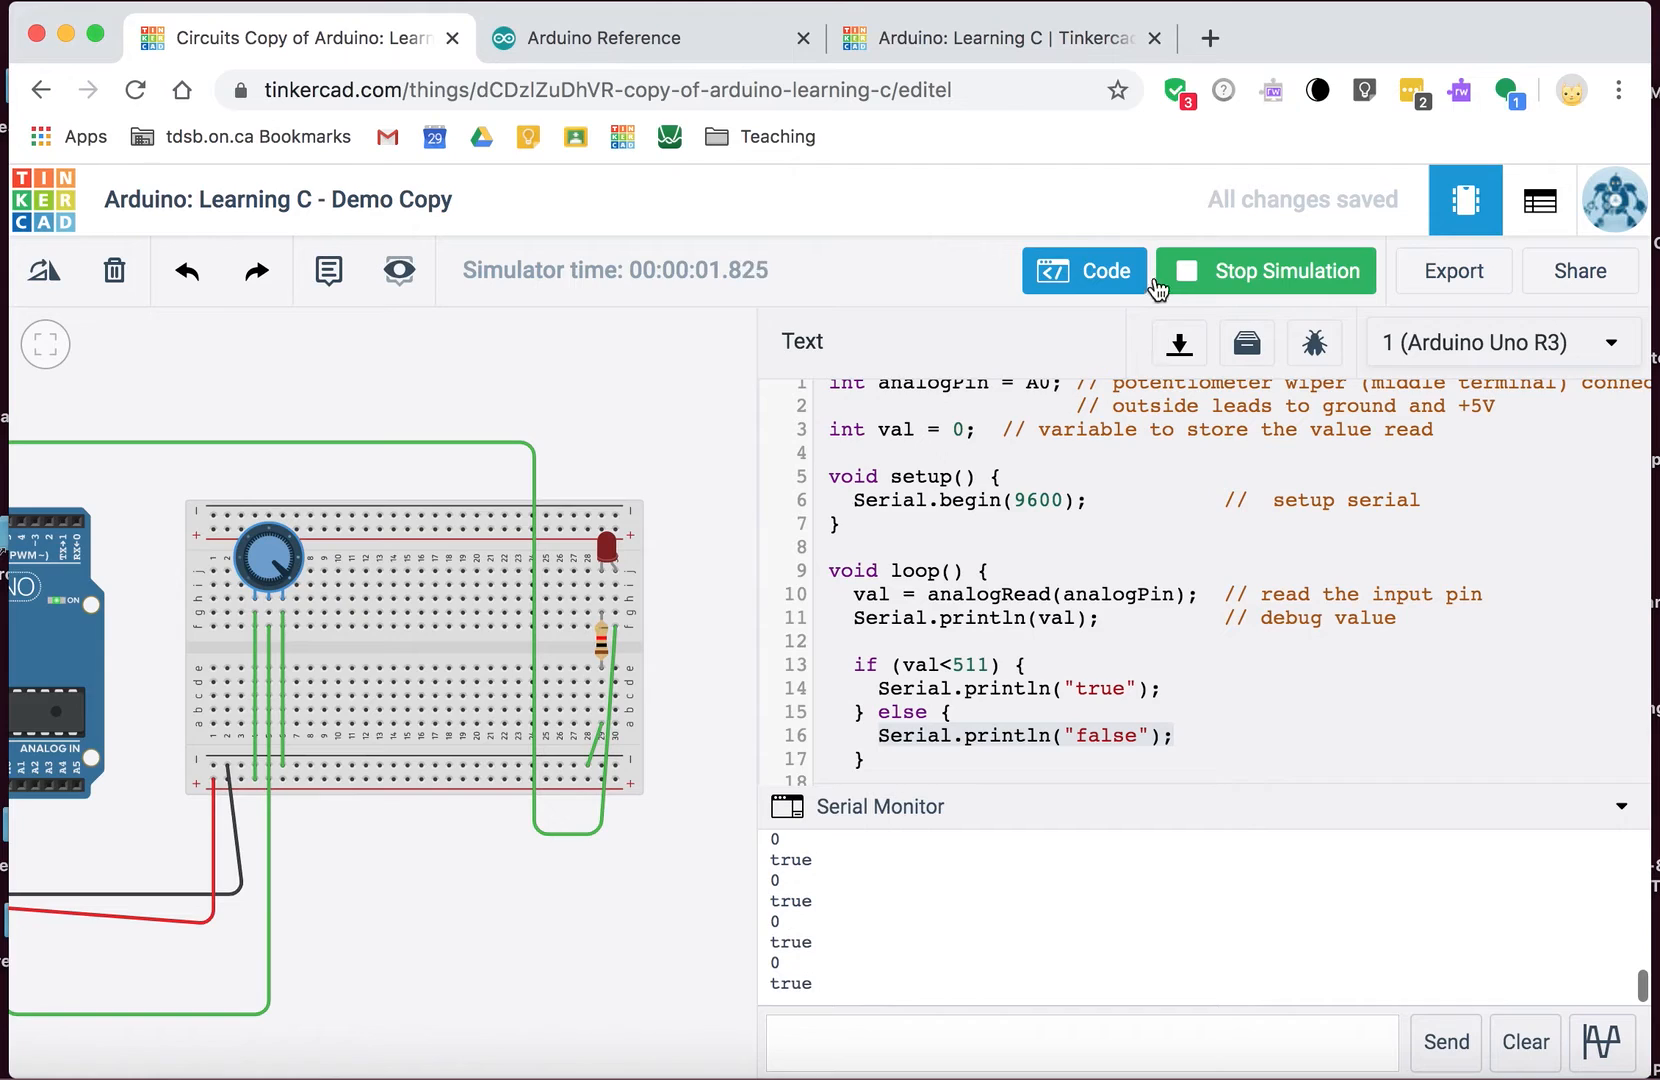
left_click(1265, 271)
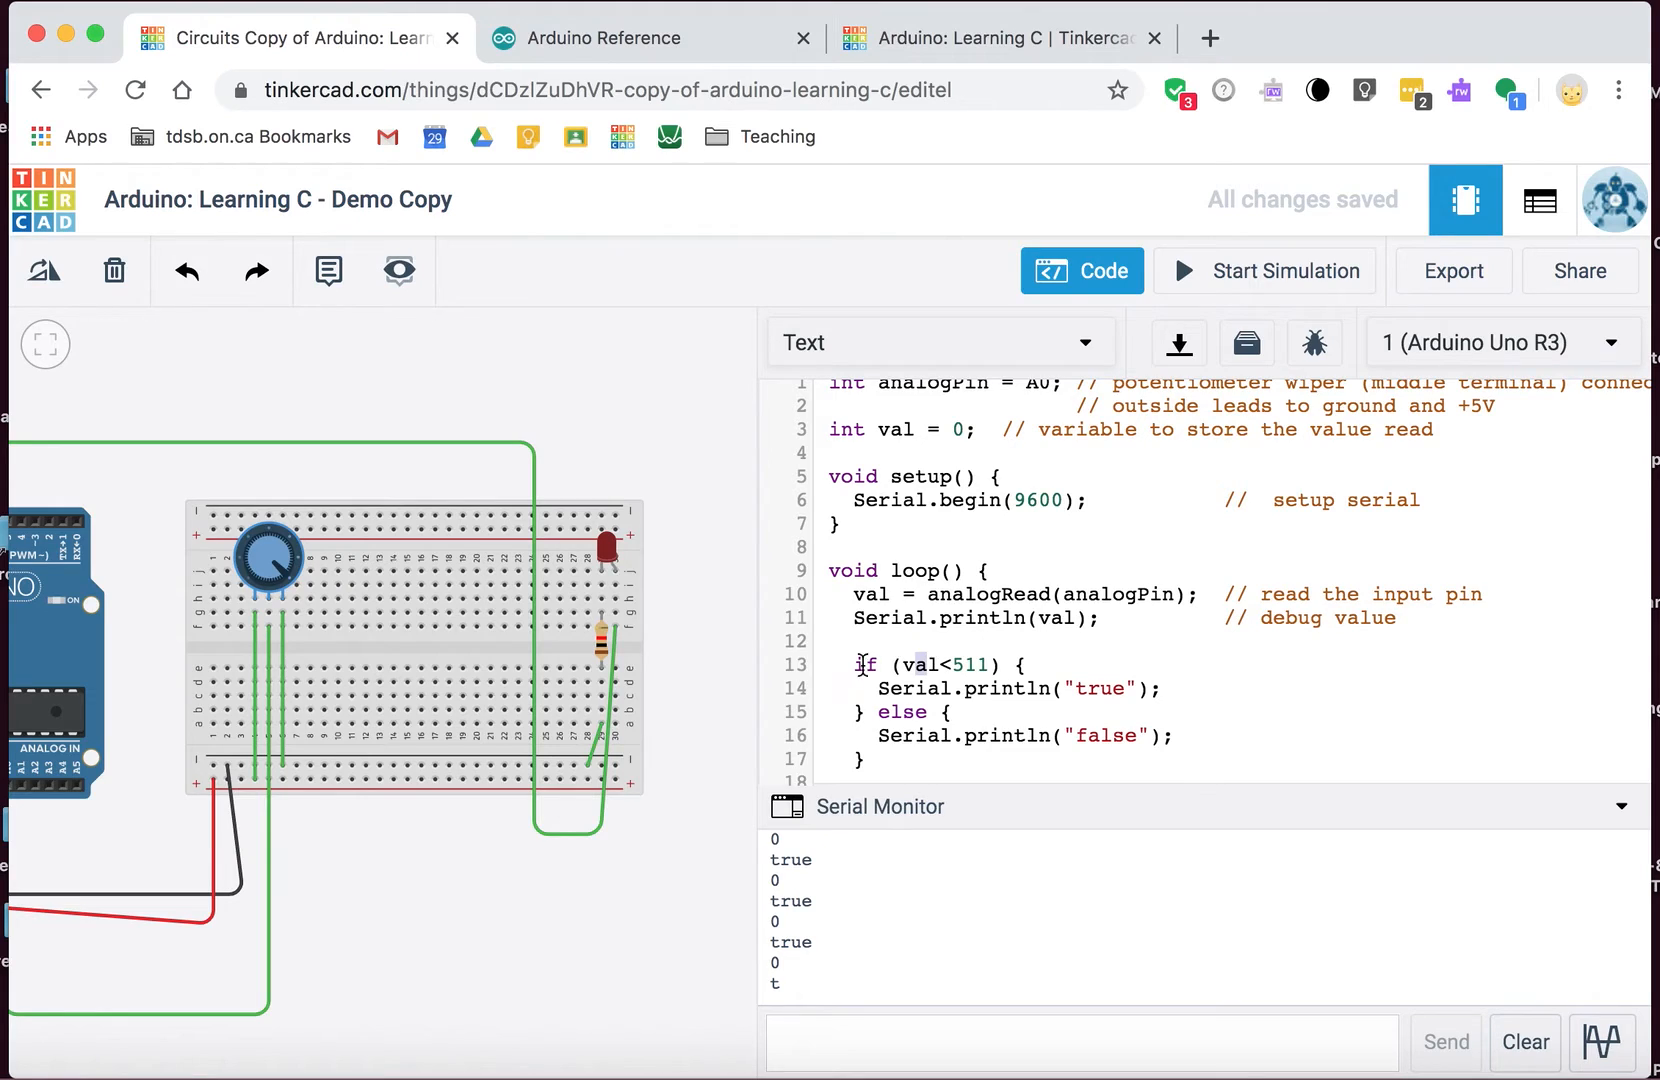
mouse_move(757, 649)
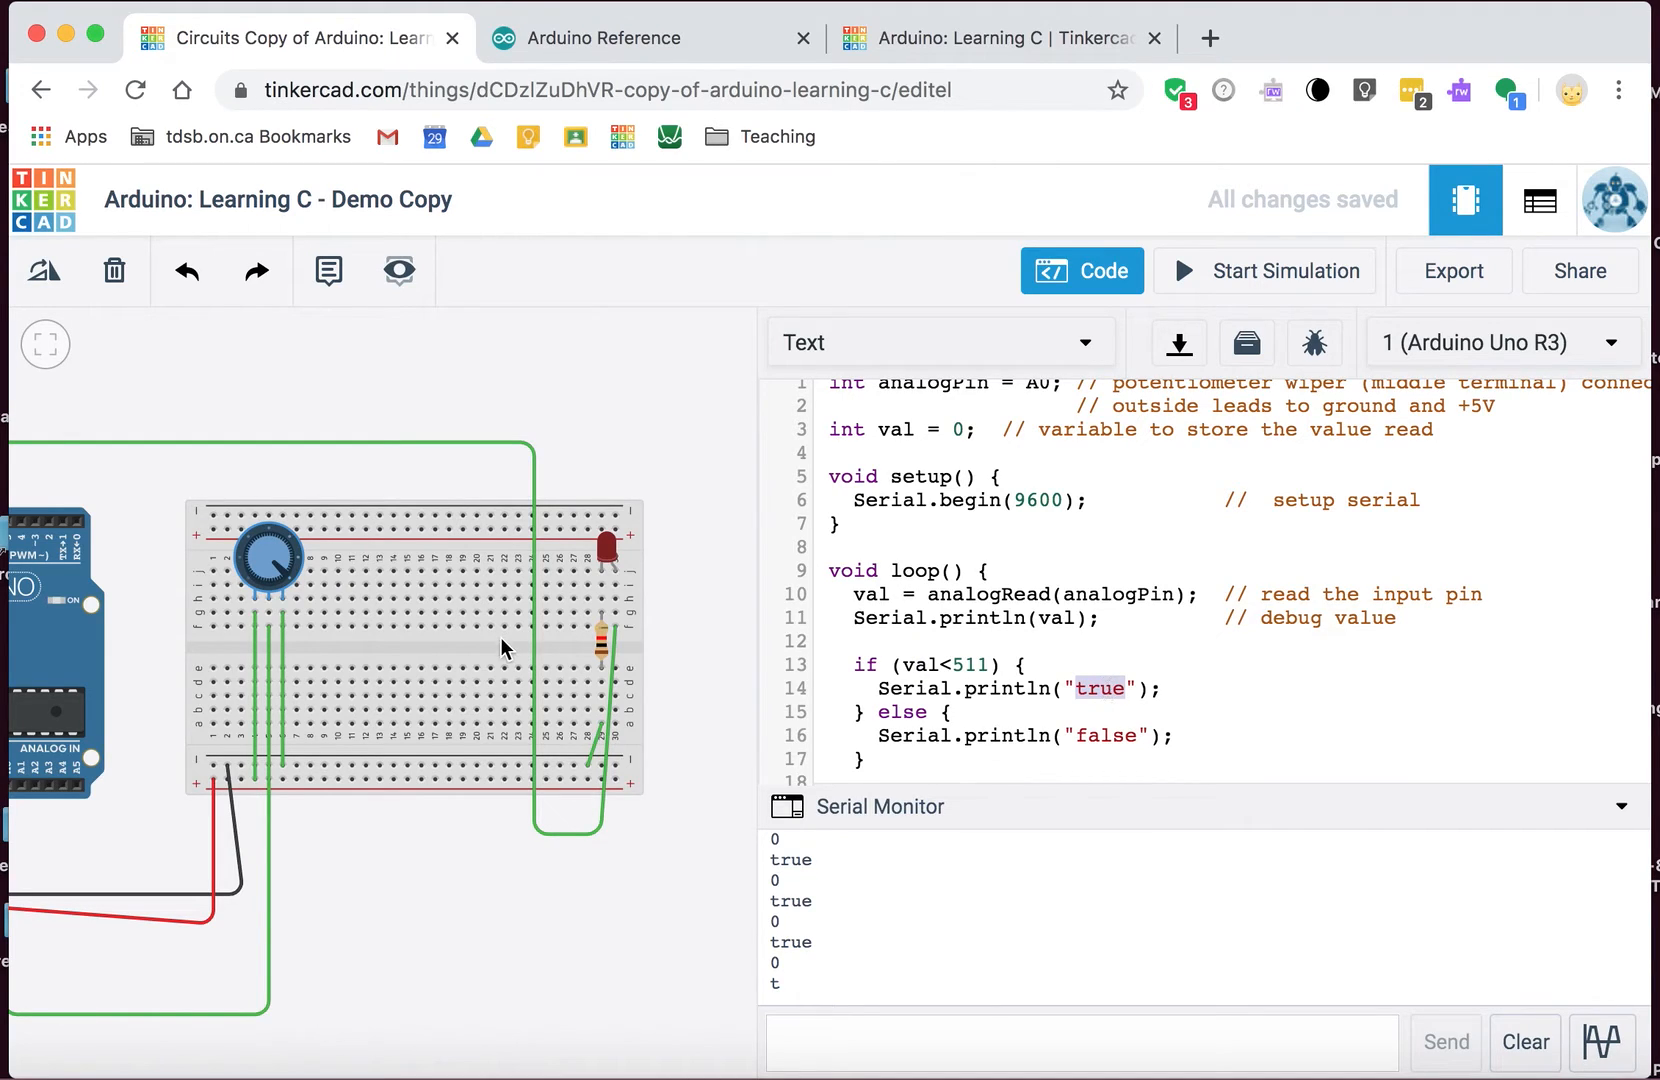
mouse_move(657, 608)
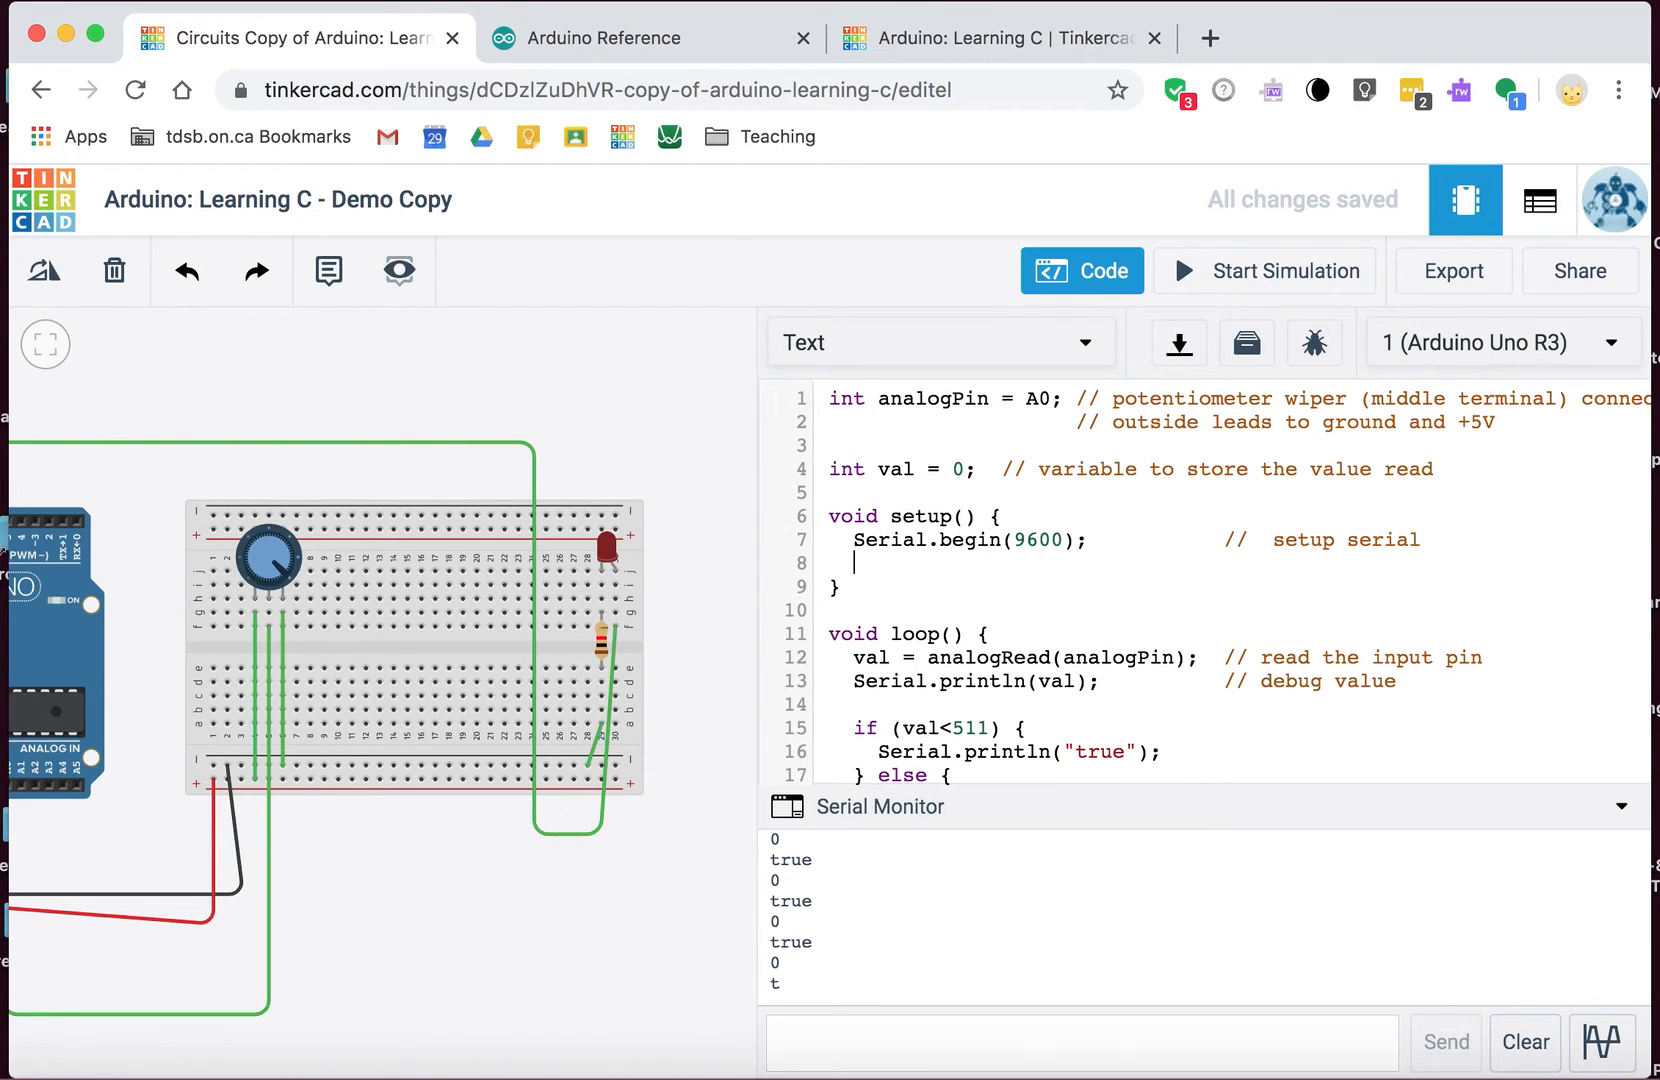
Step: Add pinMode(13,OUTPUT); on line 8 inside setup() after Serial.begin(9600)
type("pi")
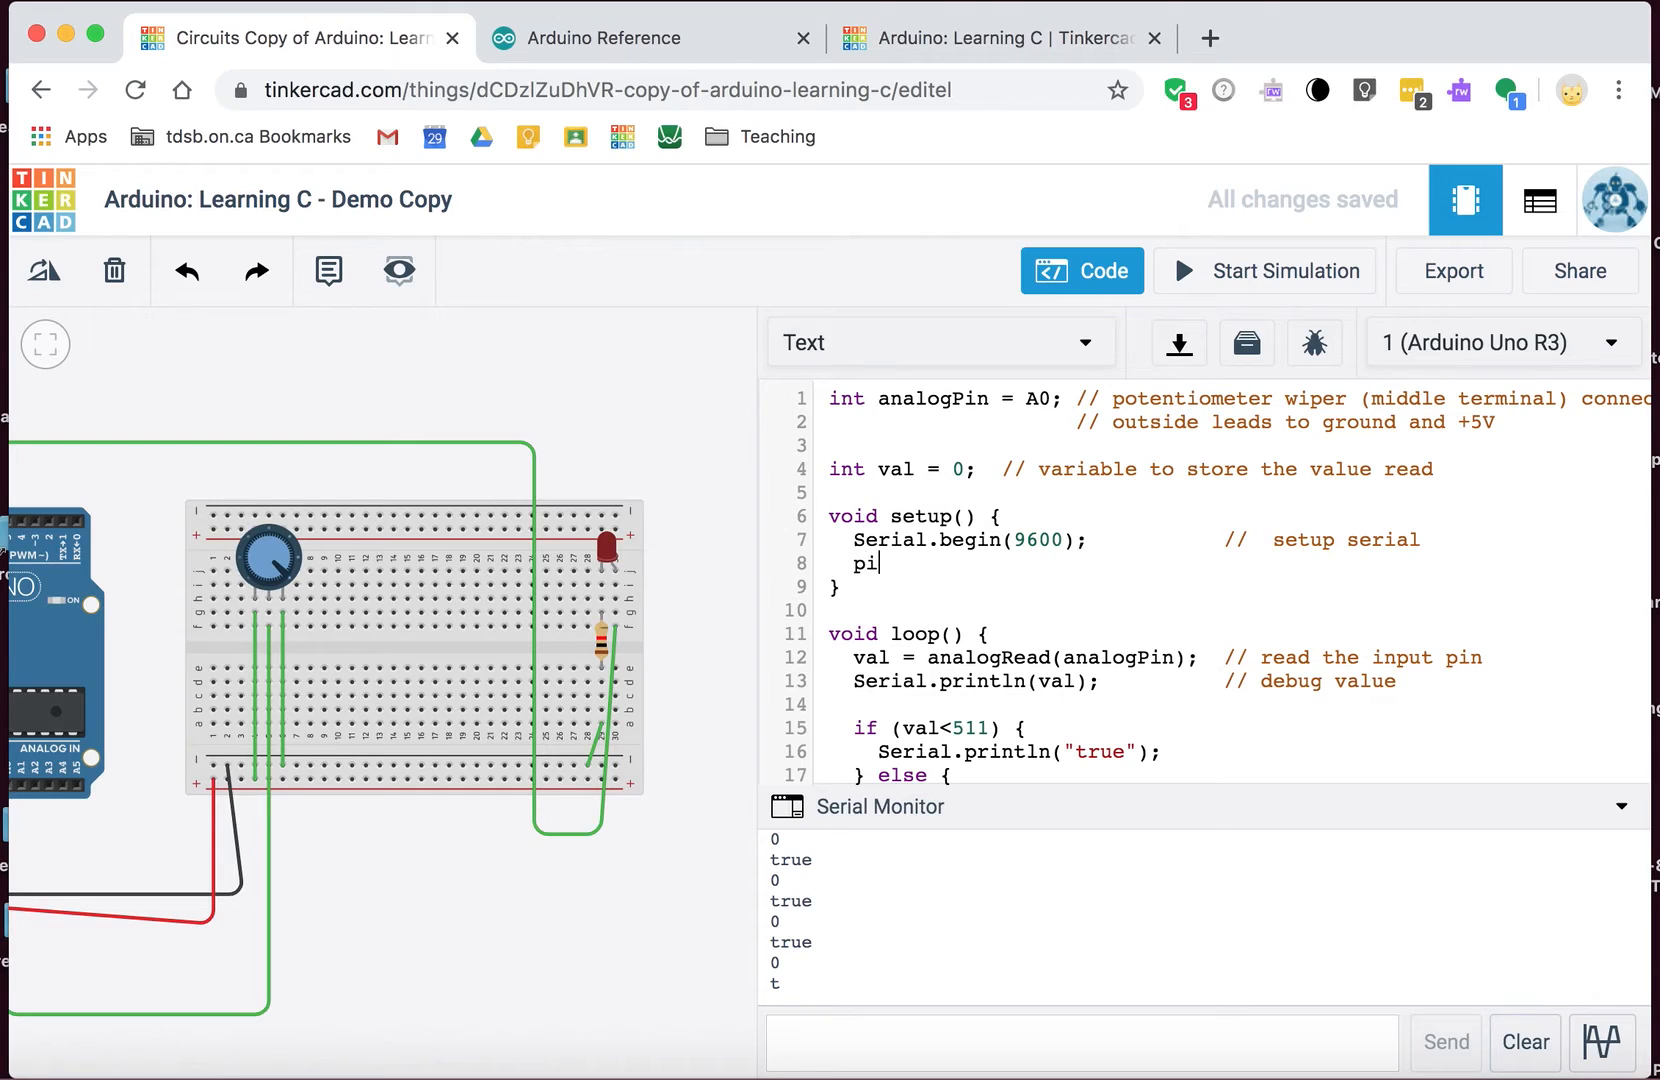
type("nMode(")
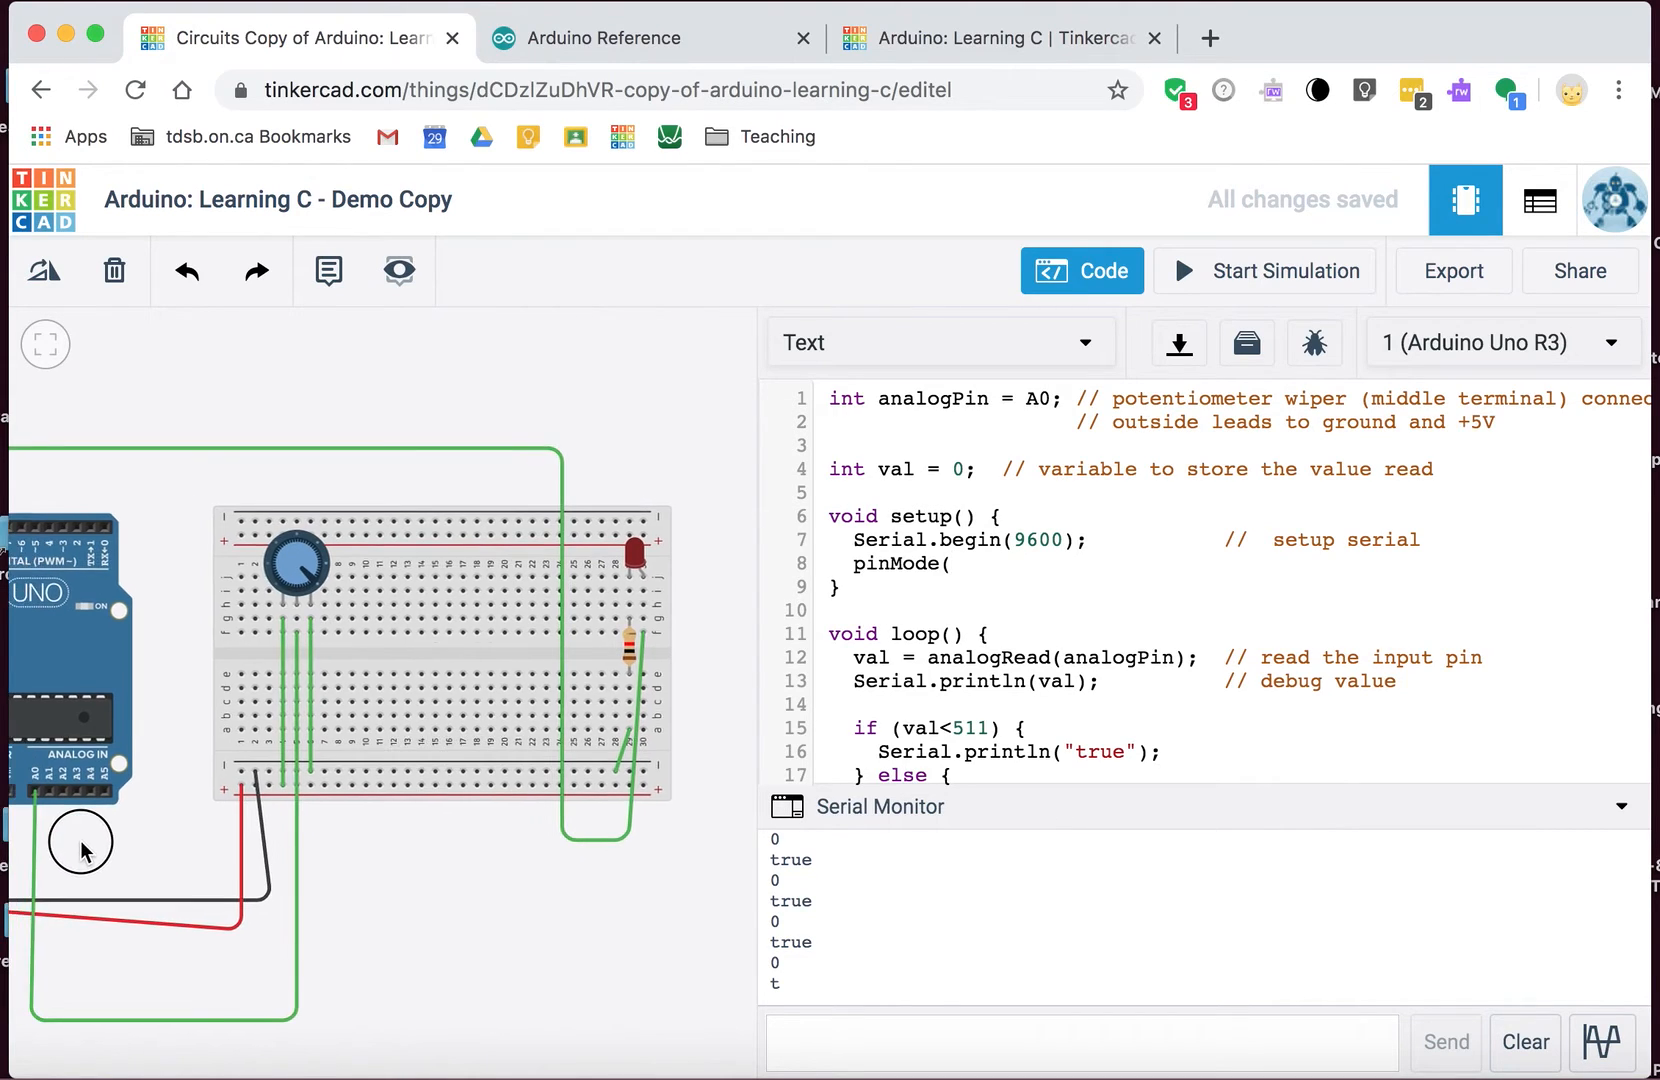
left_click_drag(79, 842, 101, 784)
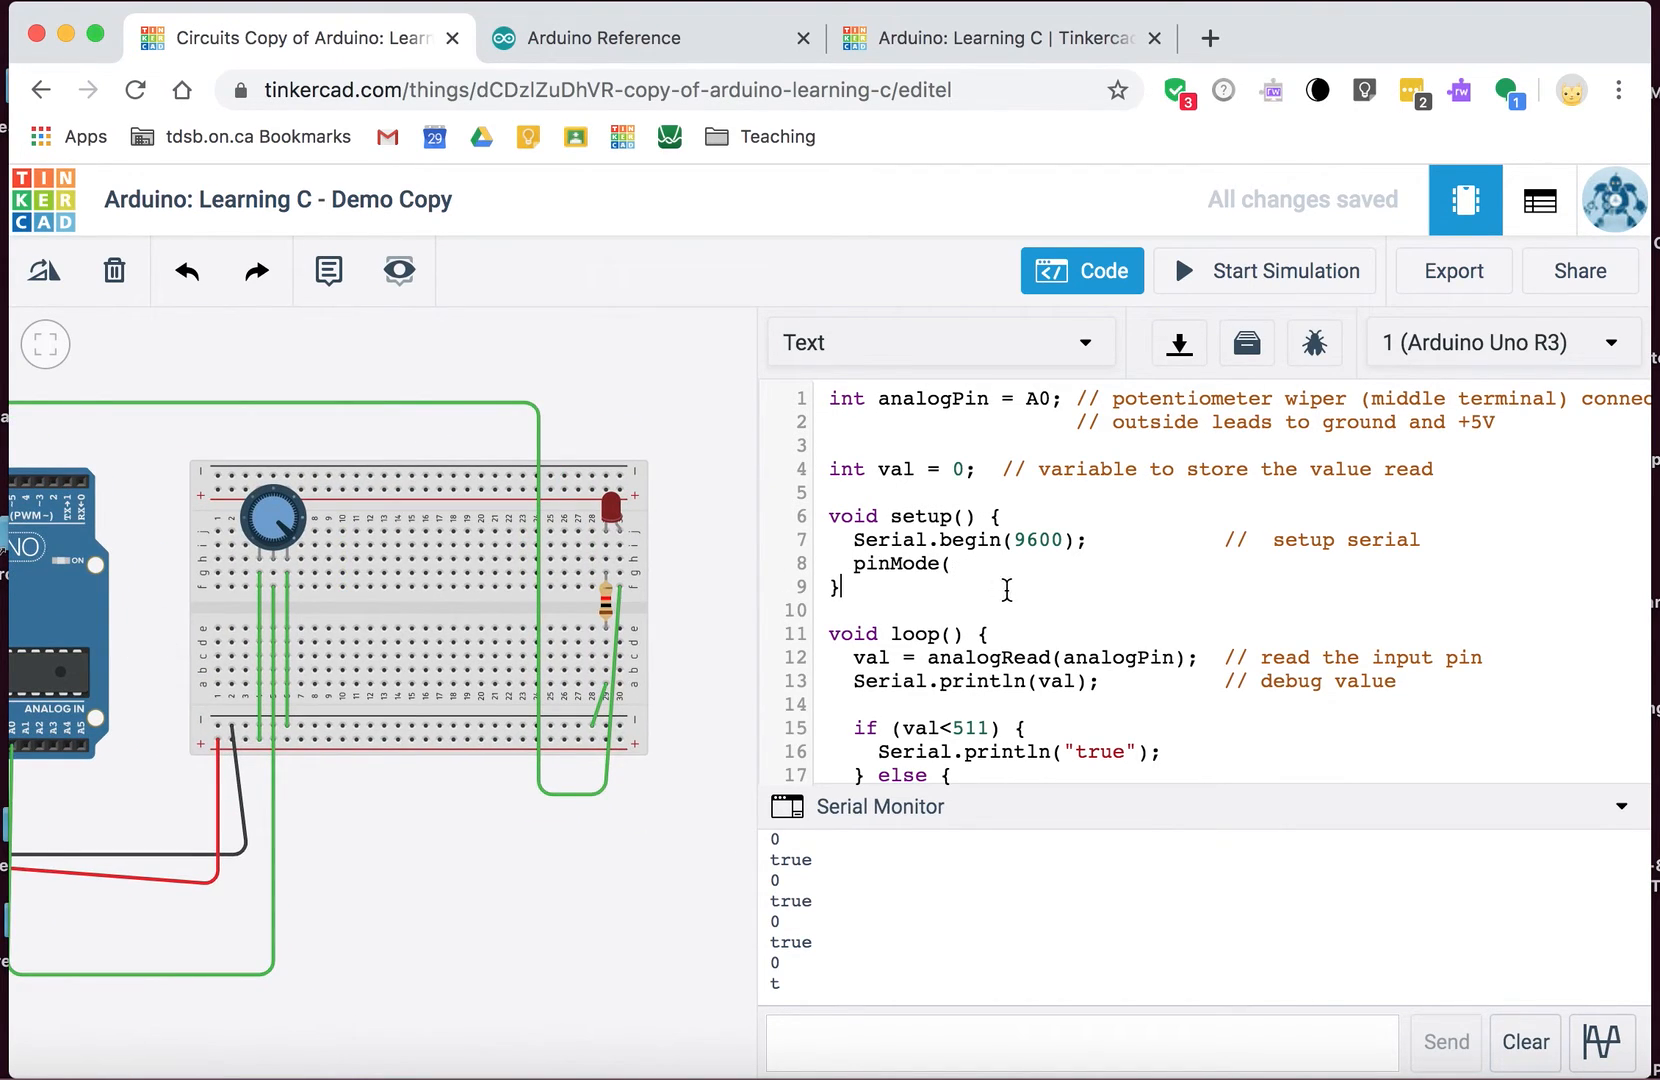
type("13,")
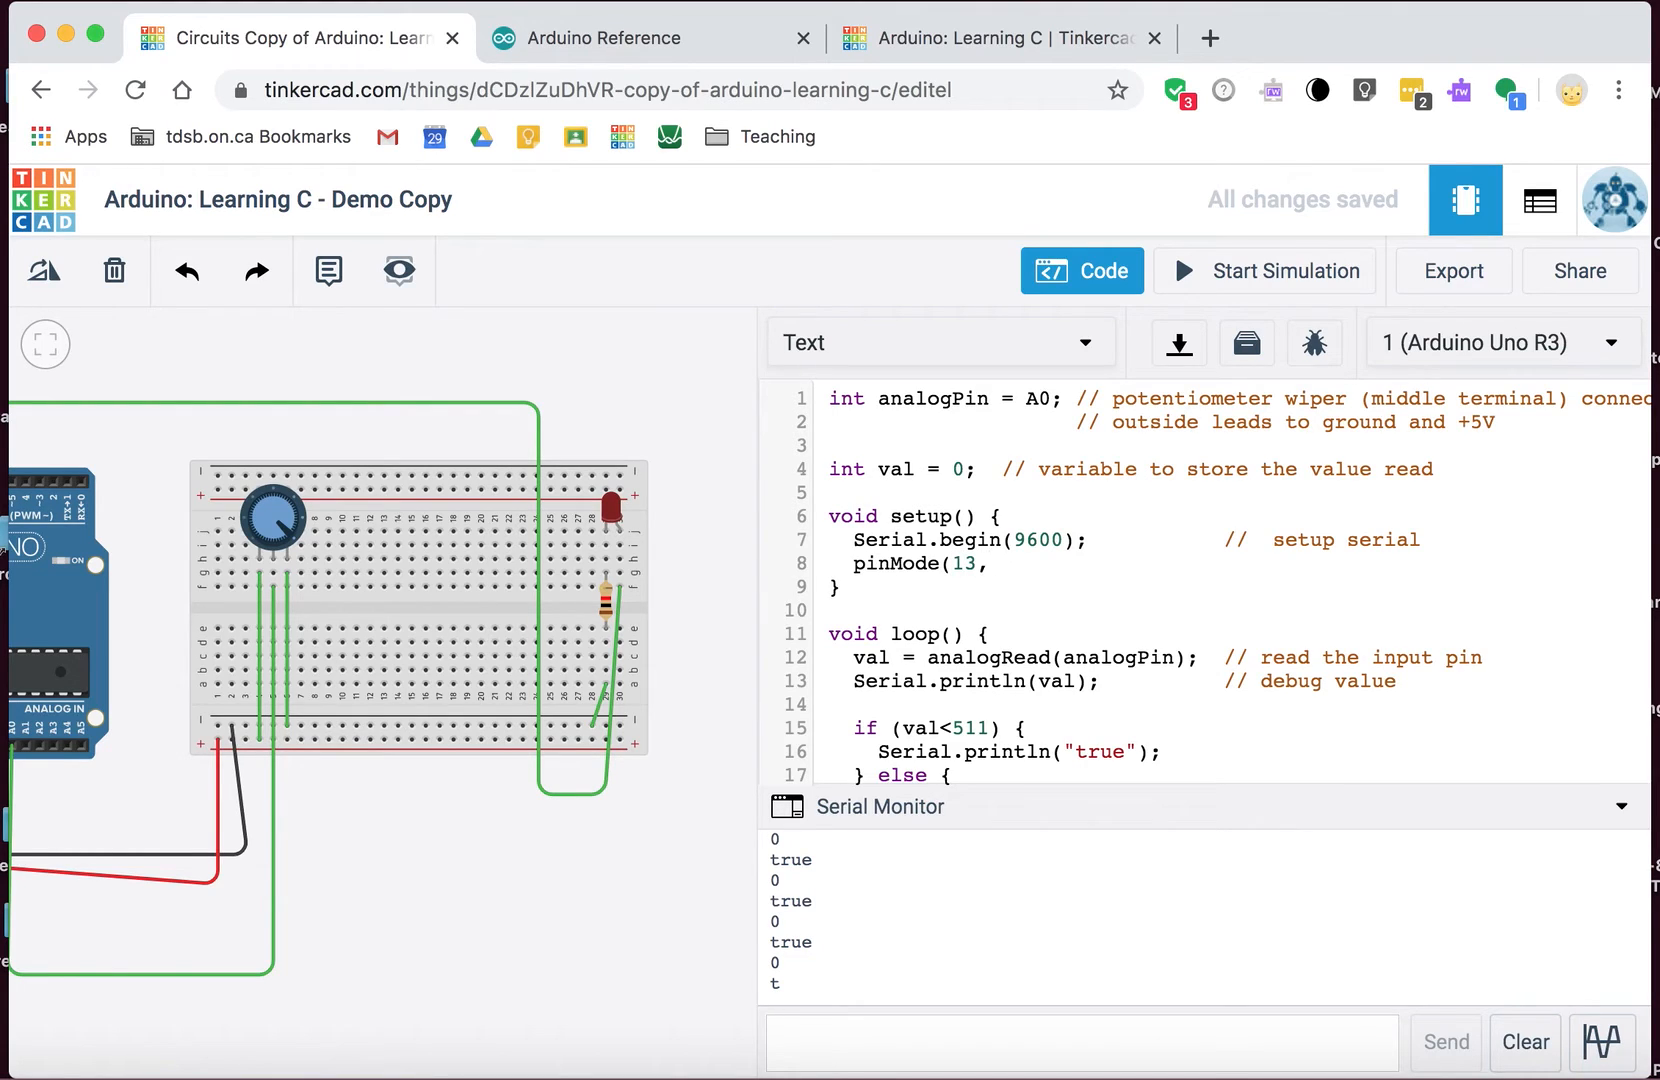
type(",OUTPUT)")
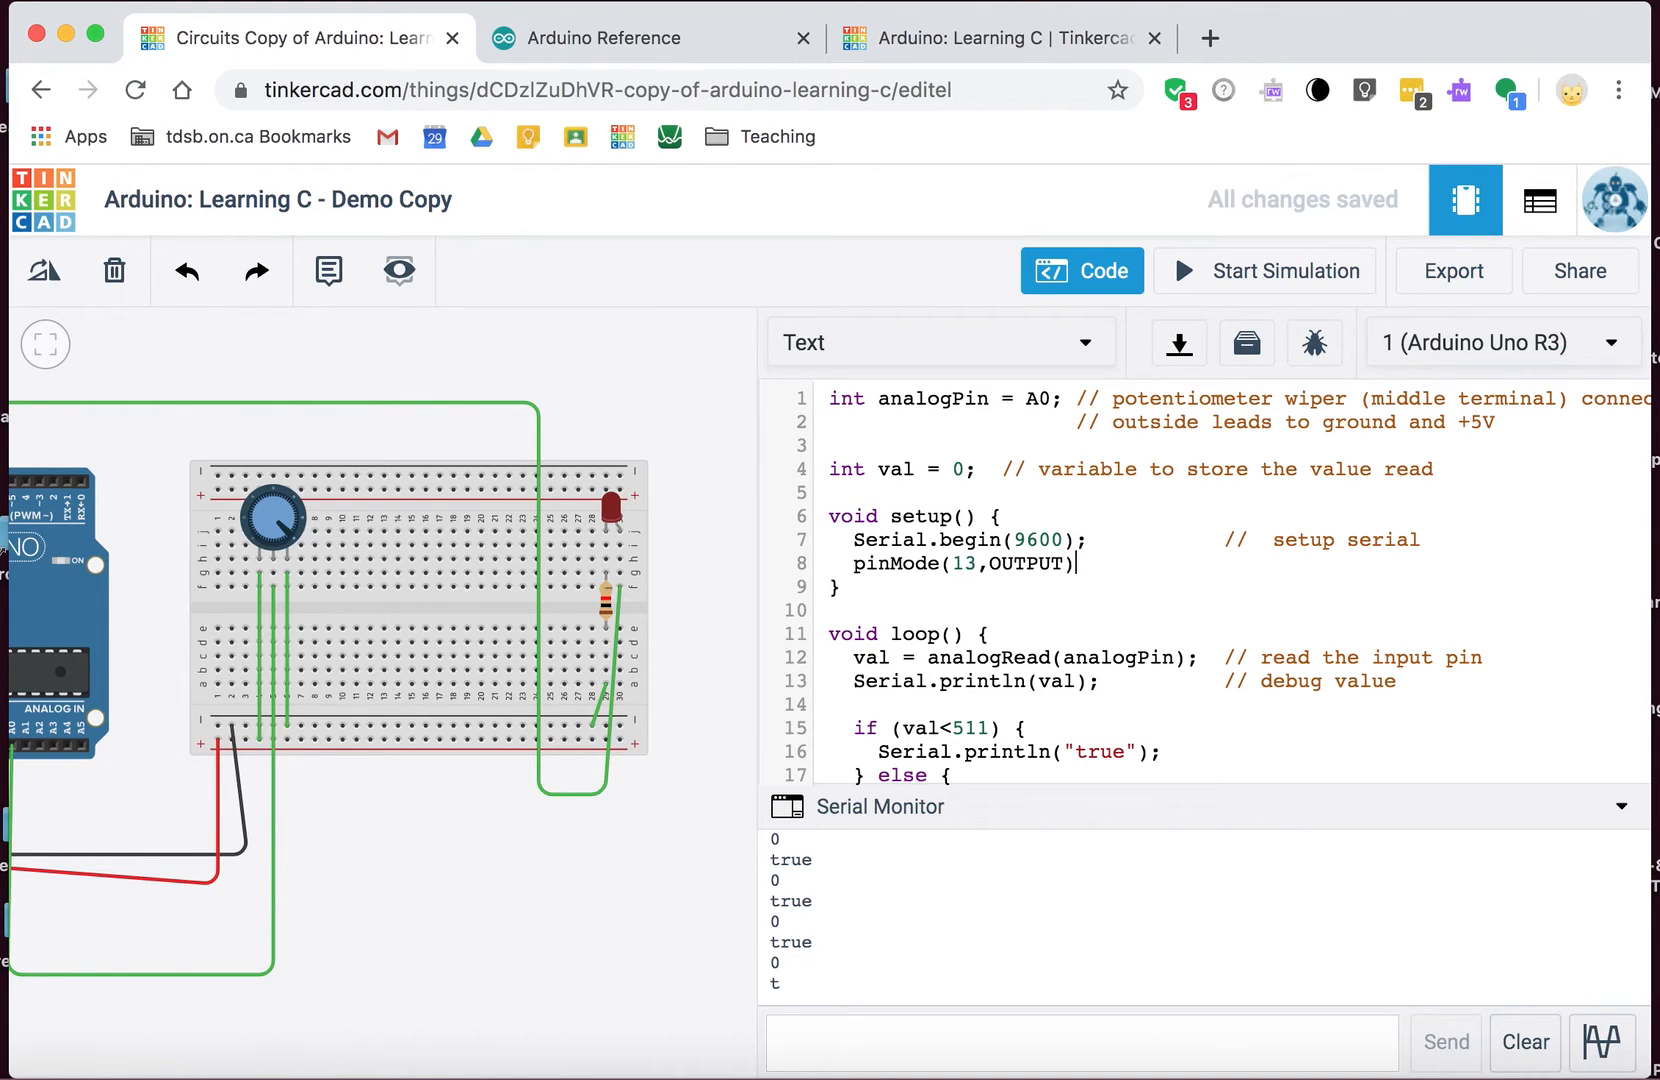
type(";")
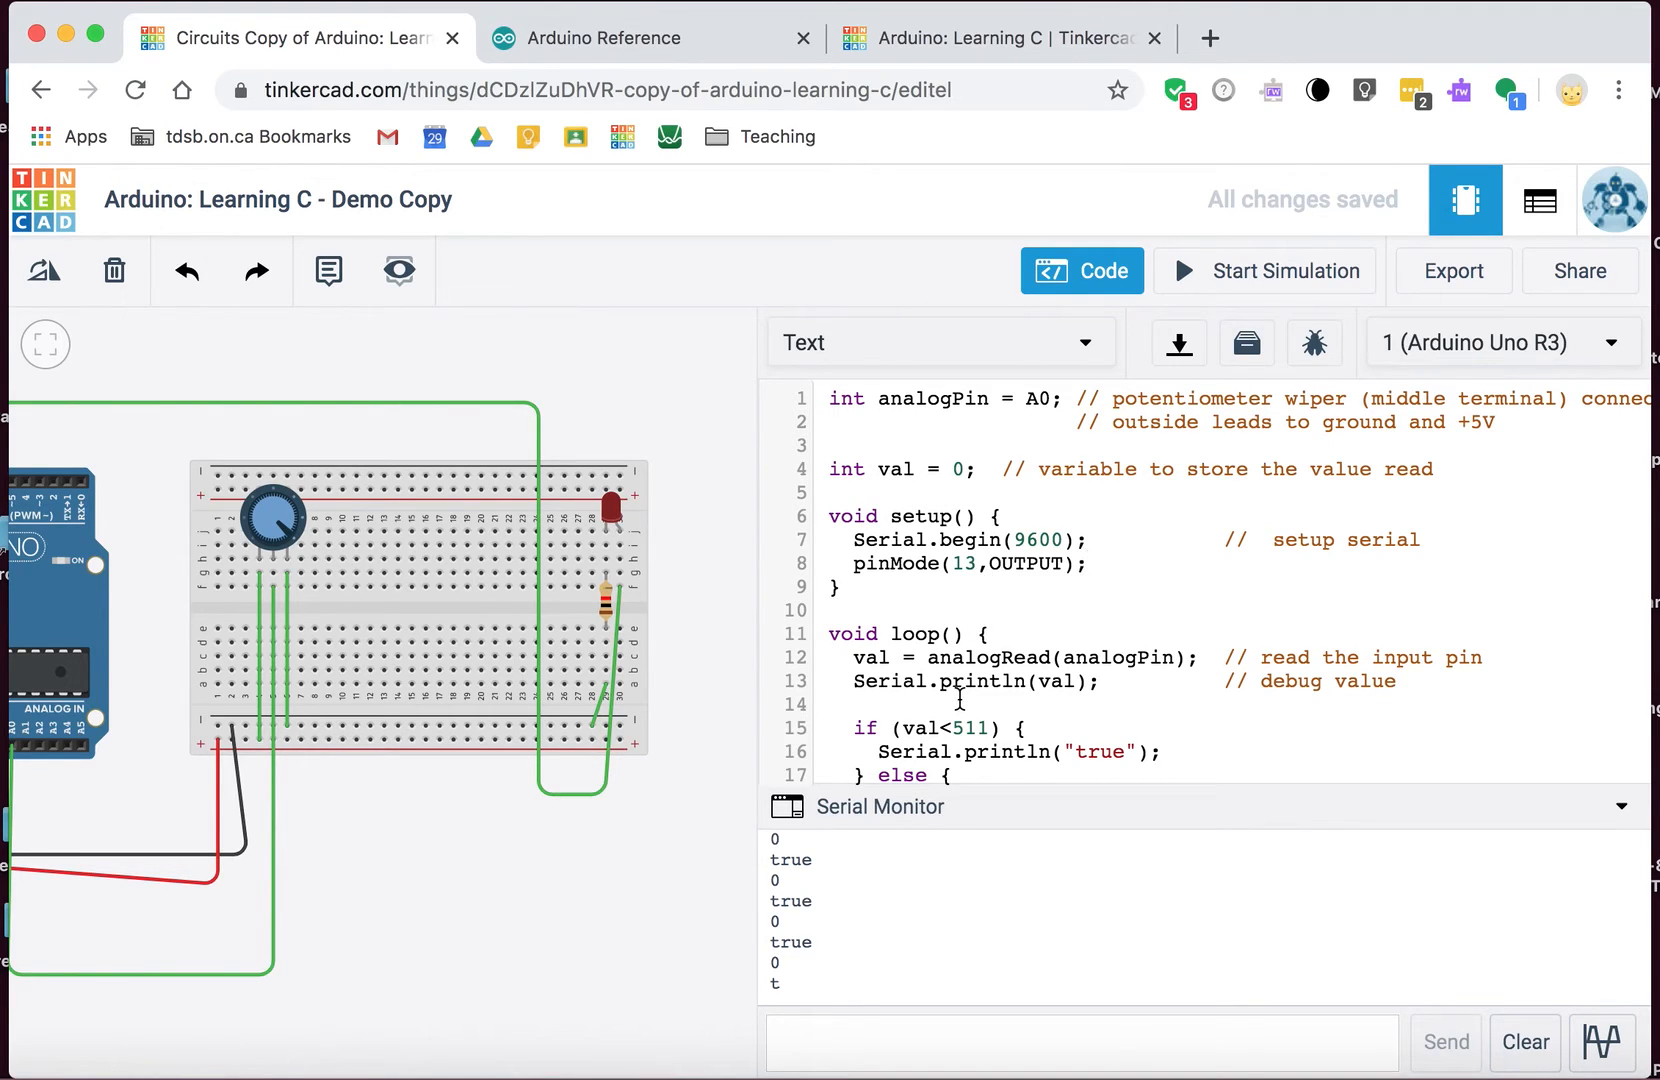
scroll("down", 3)
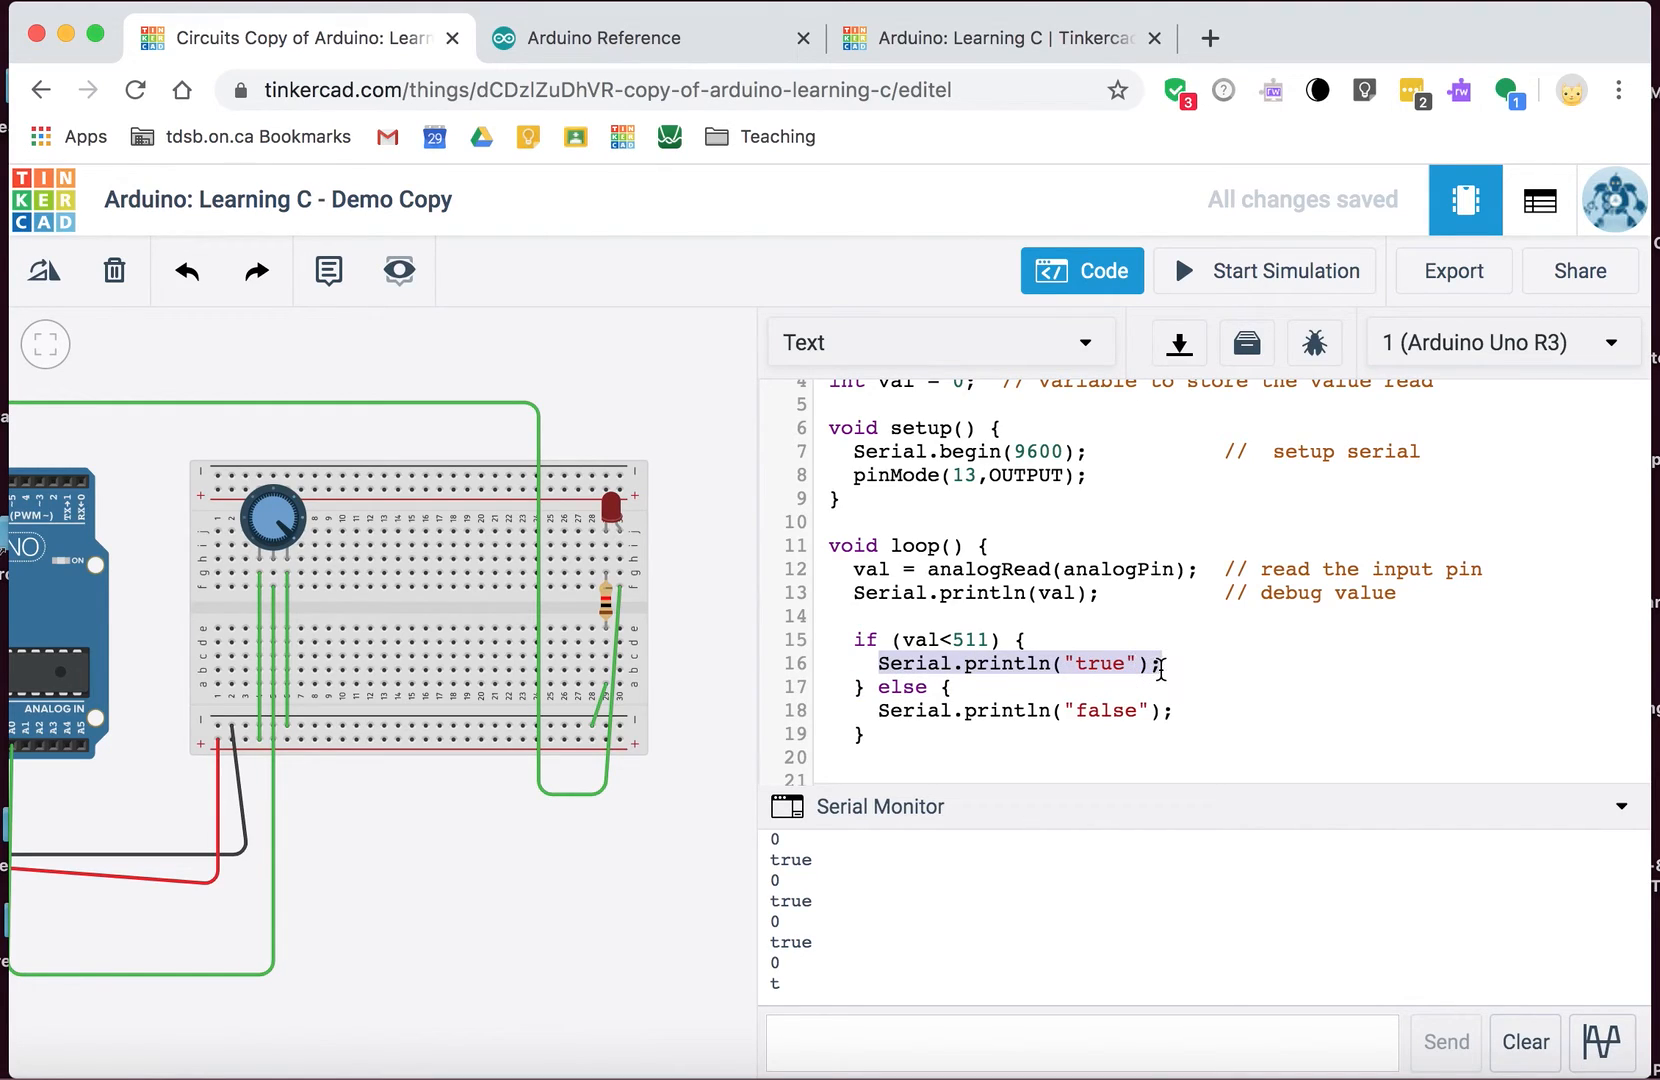
Step: Replace the print statements with digitalWrite(13,HIGH); in the if and digitalWrite(13,LOW); in the else
type("digitalWri")
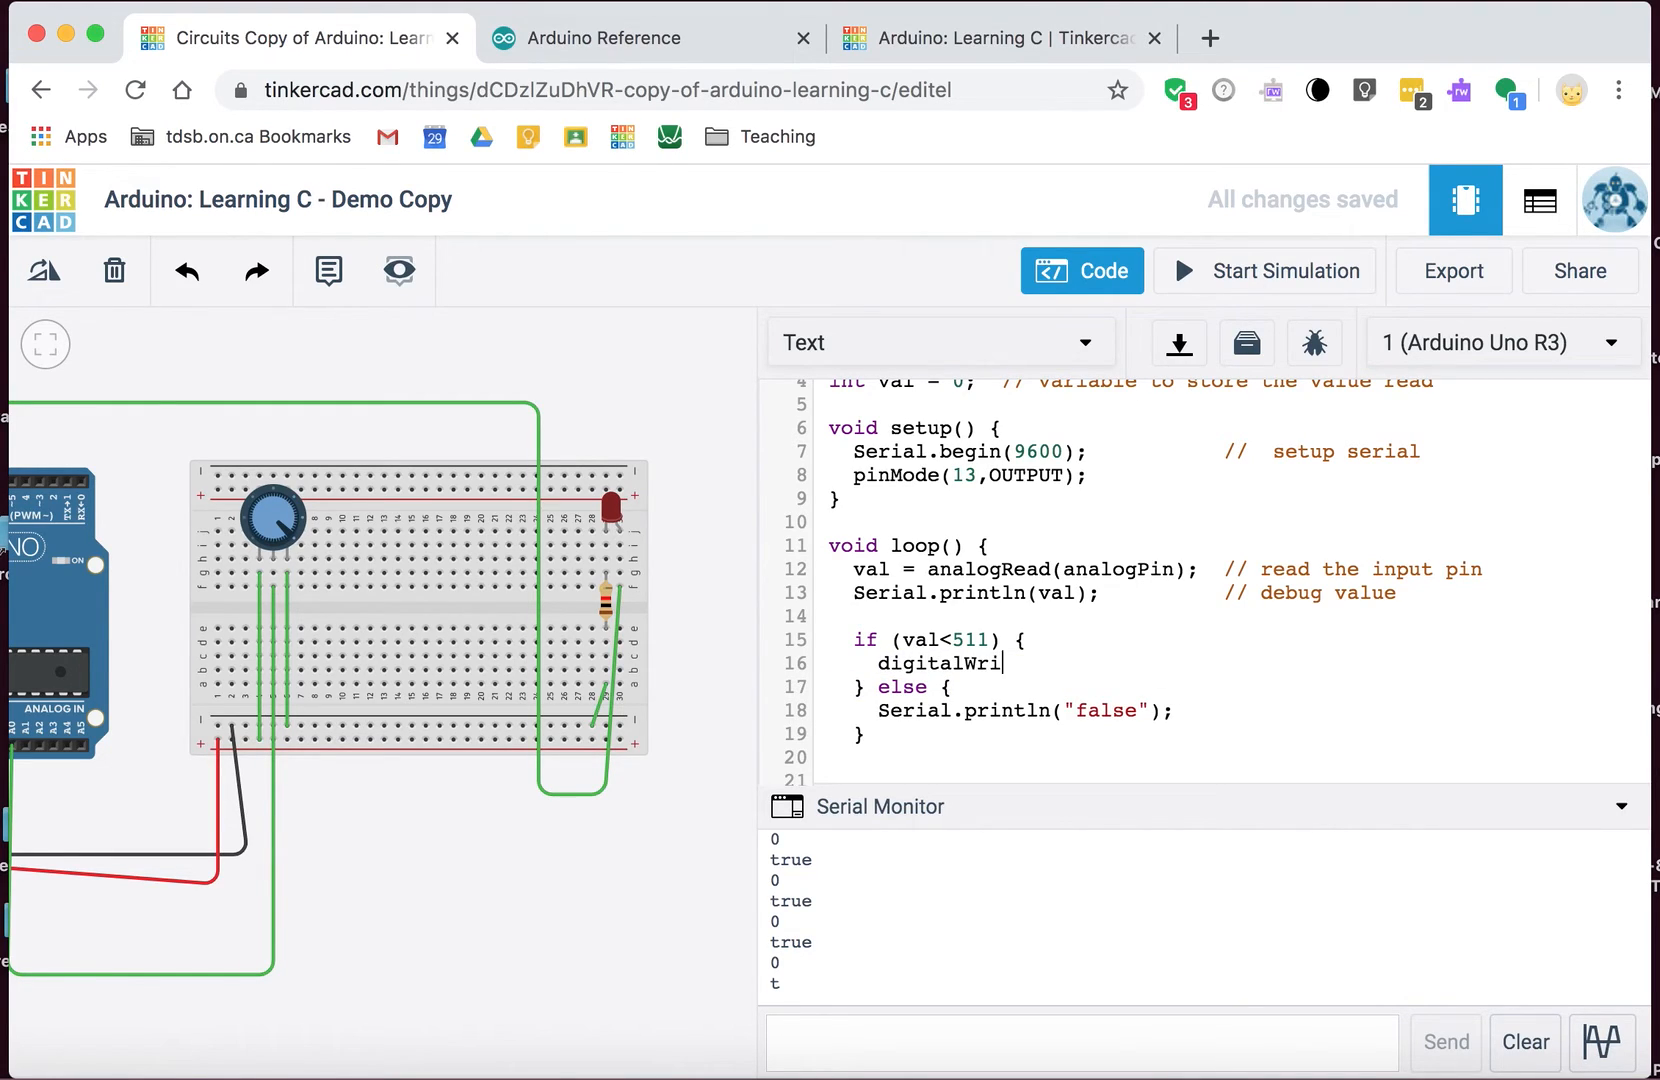
type("te(13,HI")
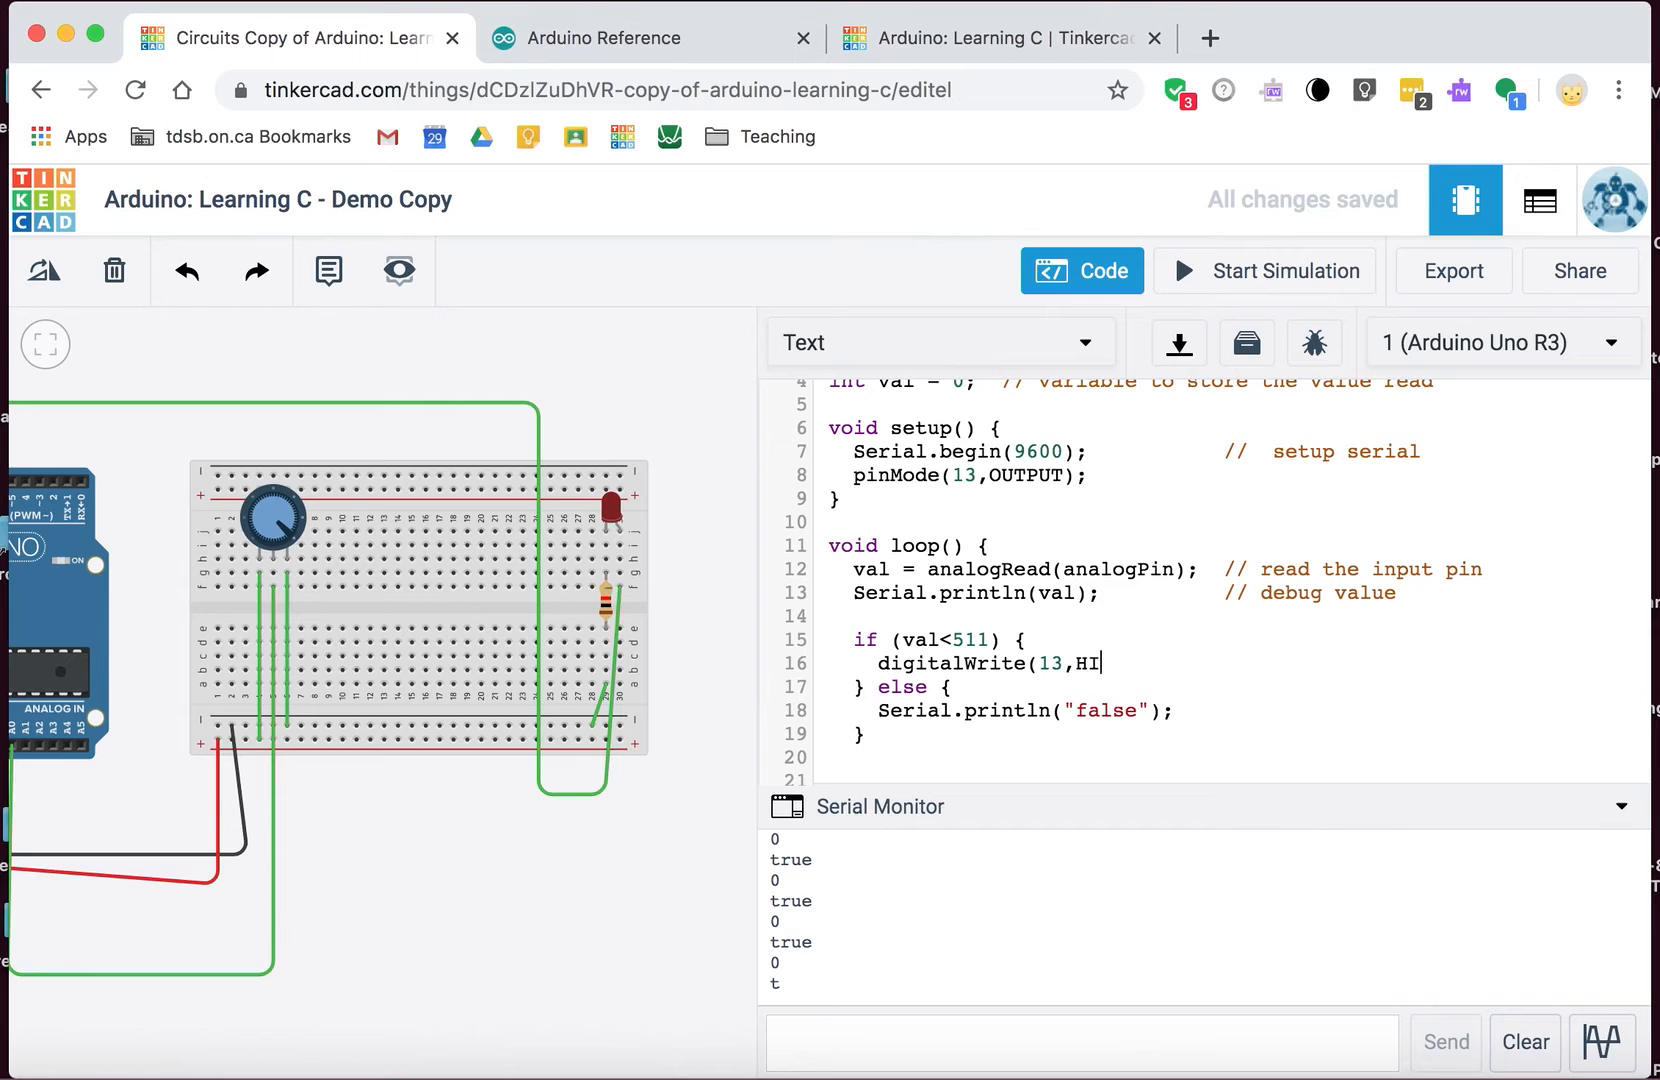
type("GH);")
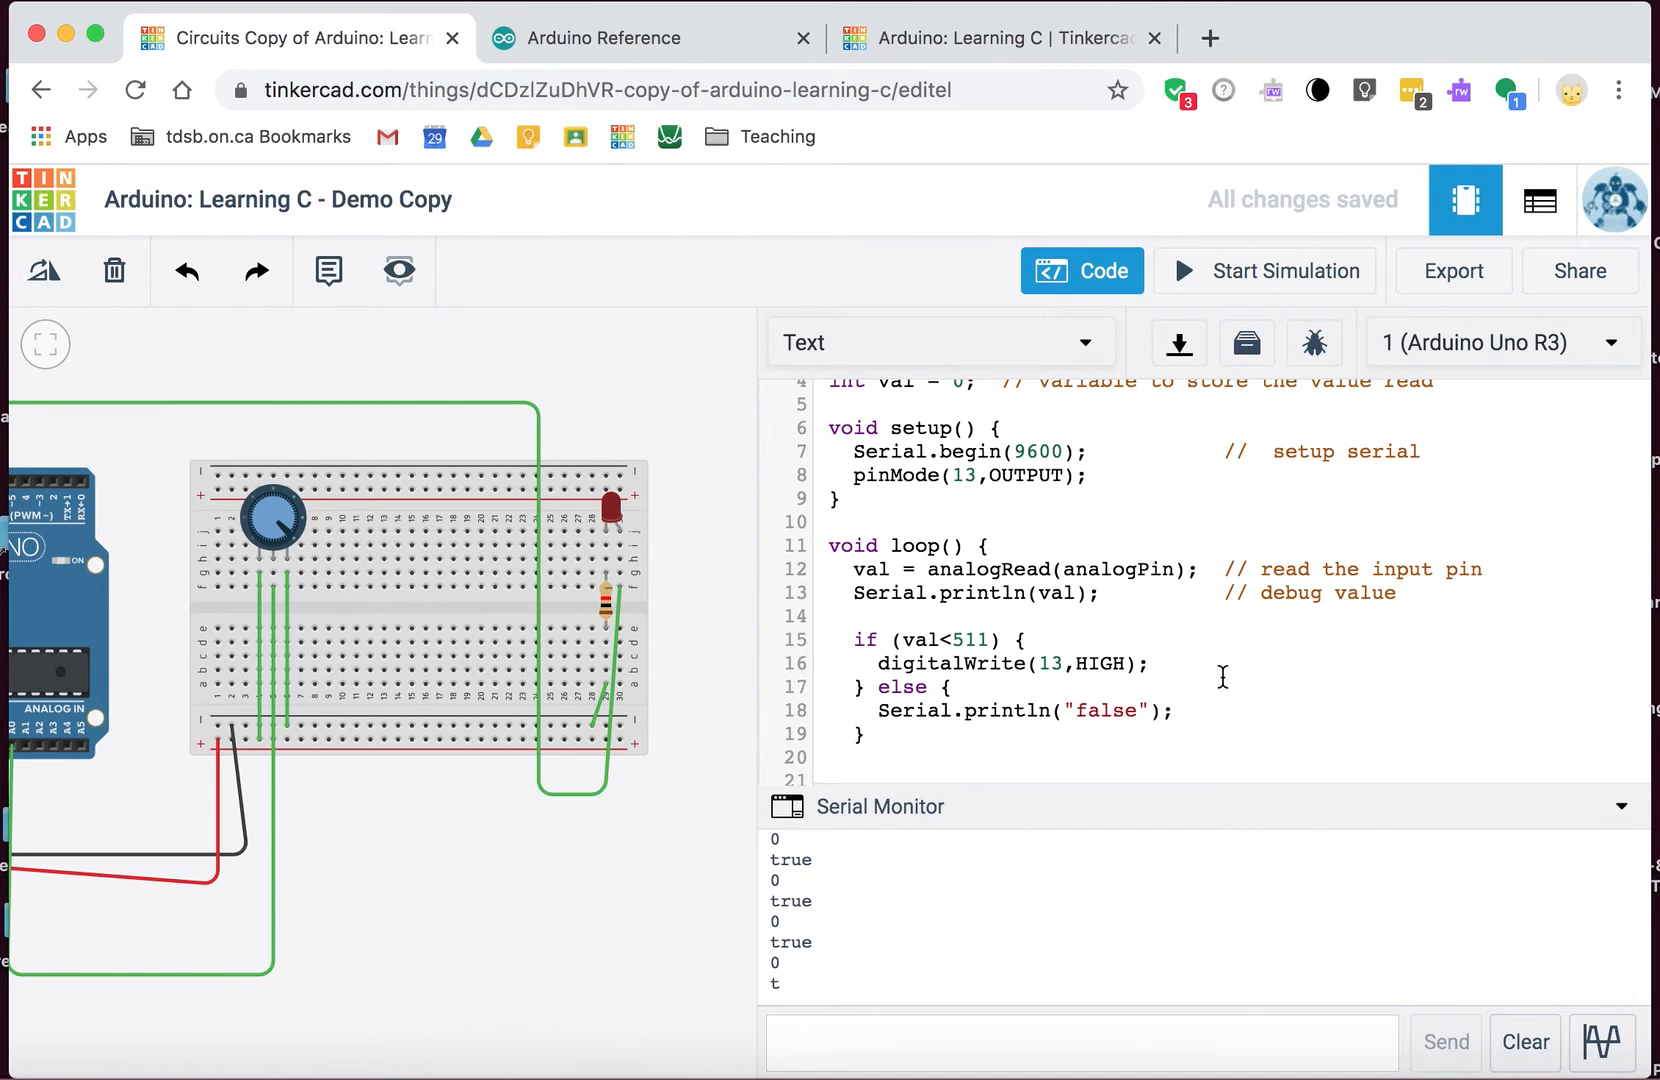
double_click(1099, 663)
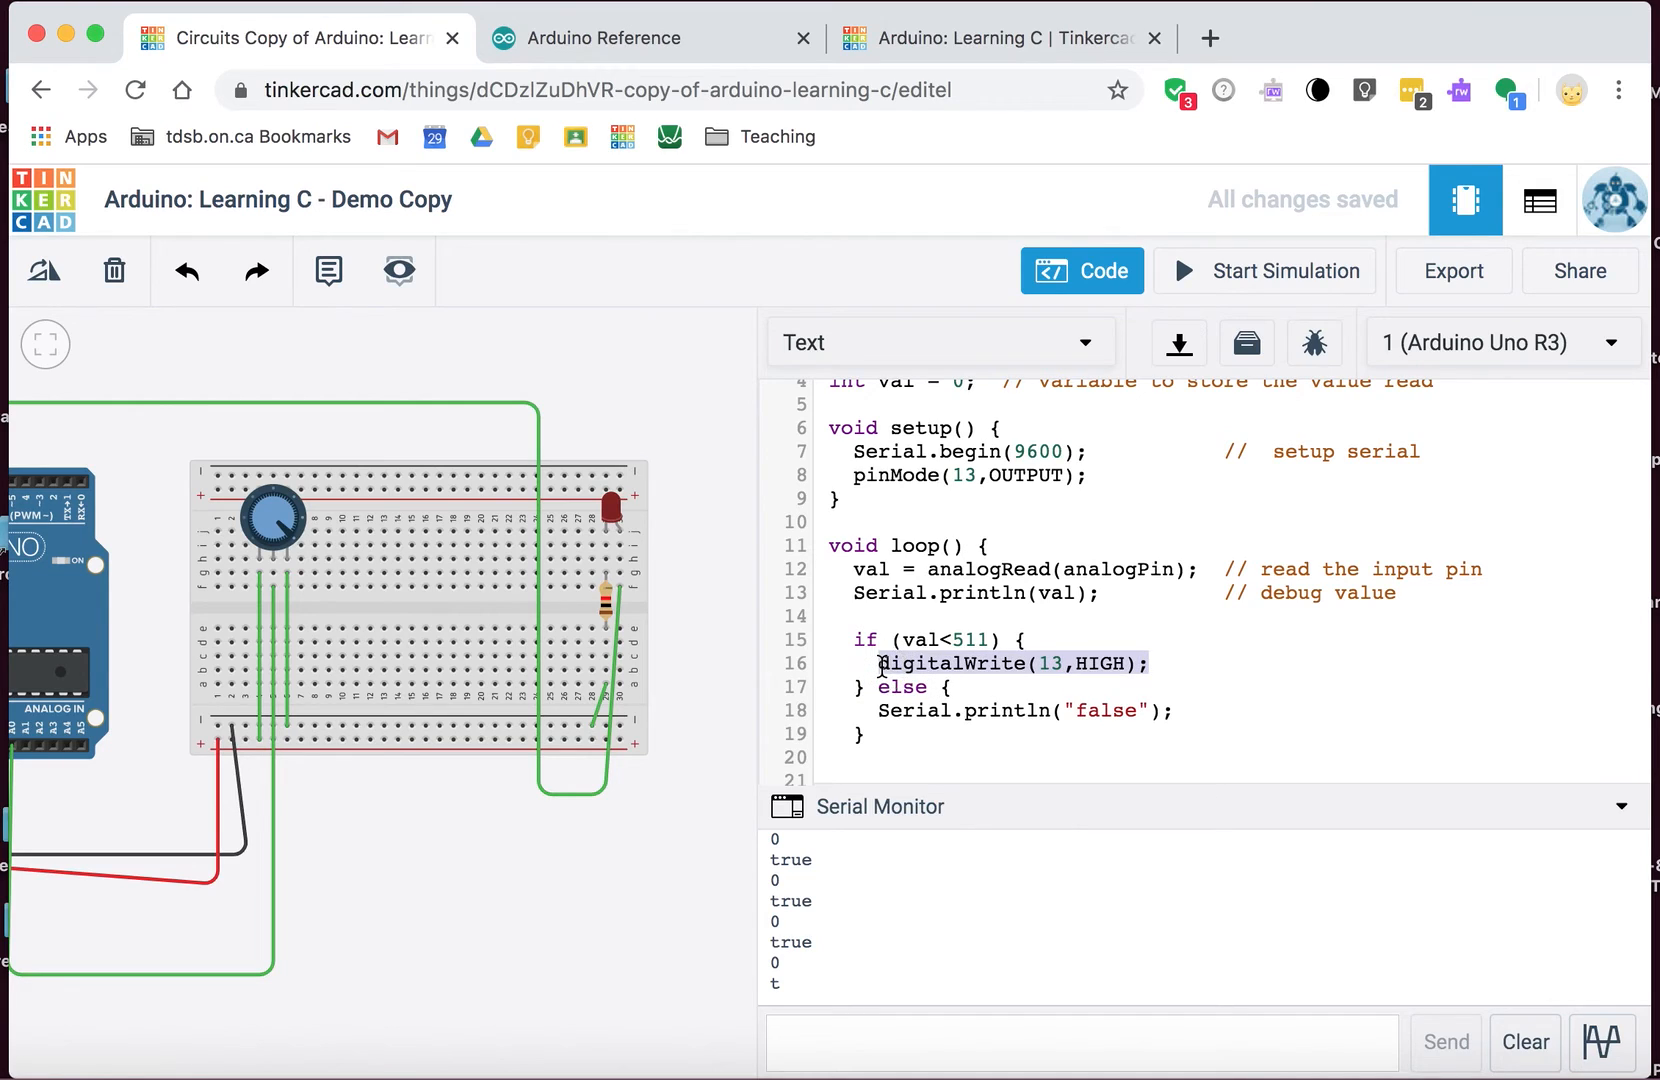
left_click(901, 716)
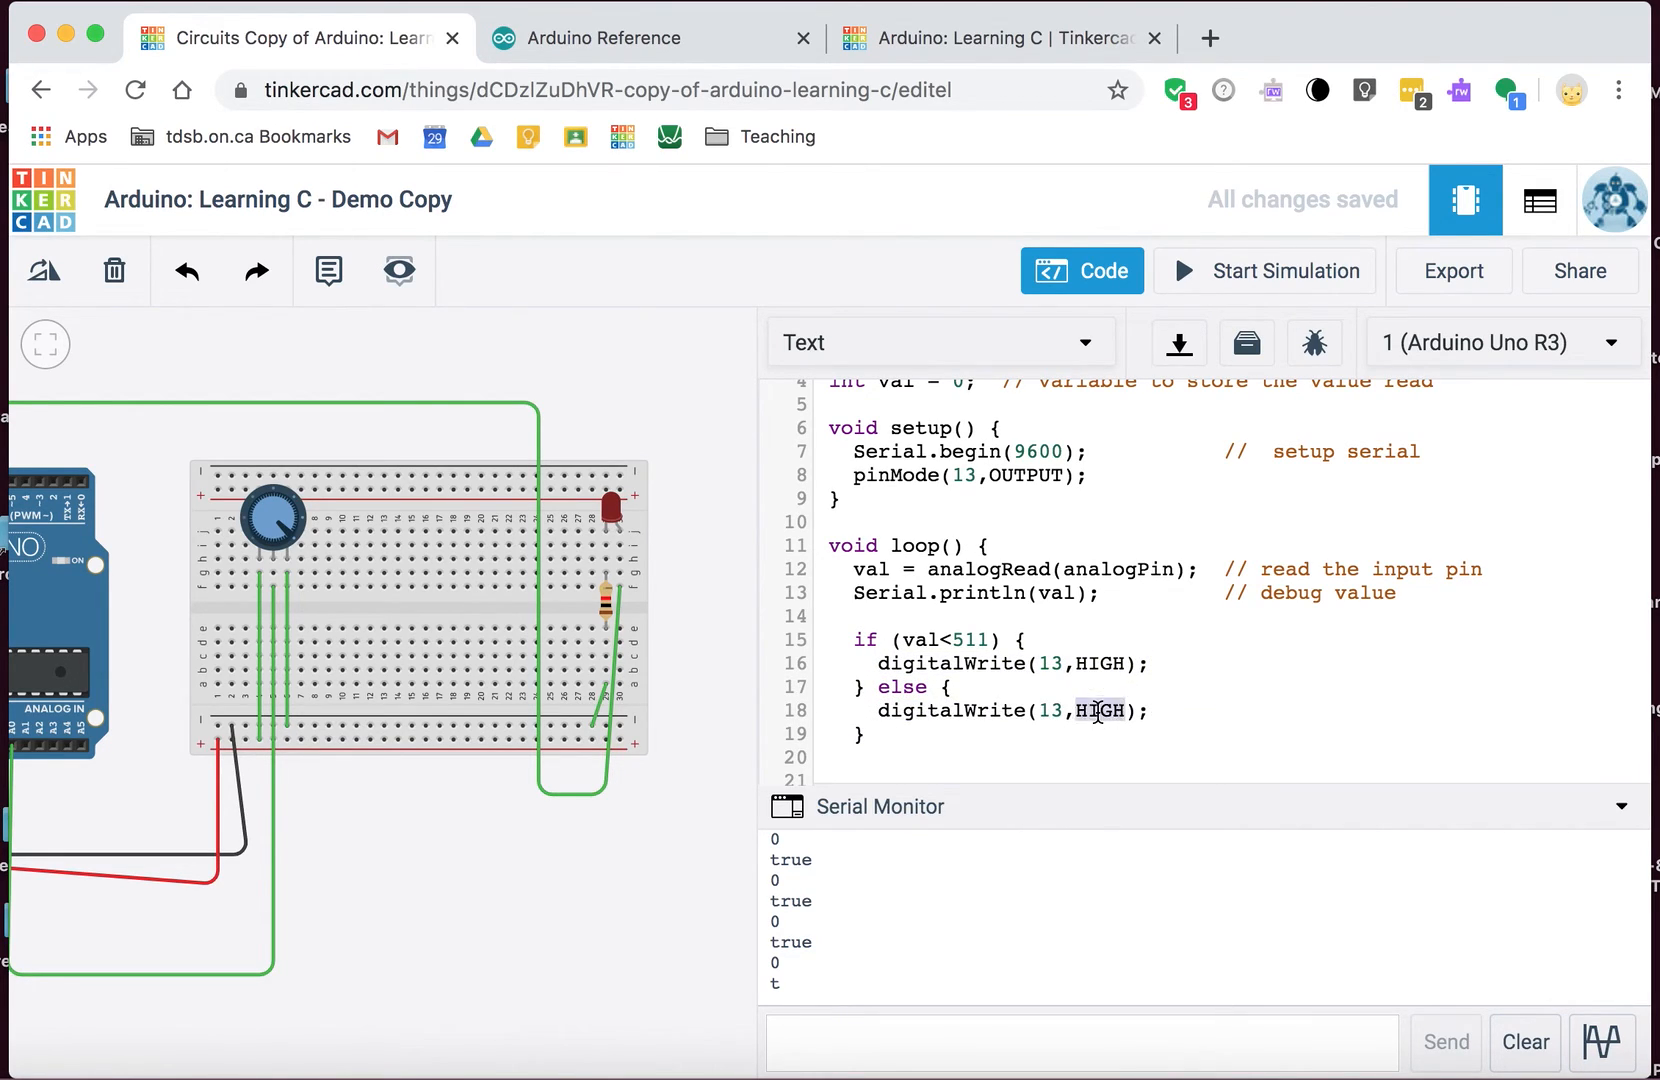
type("LOW")
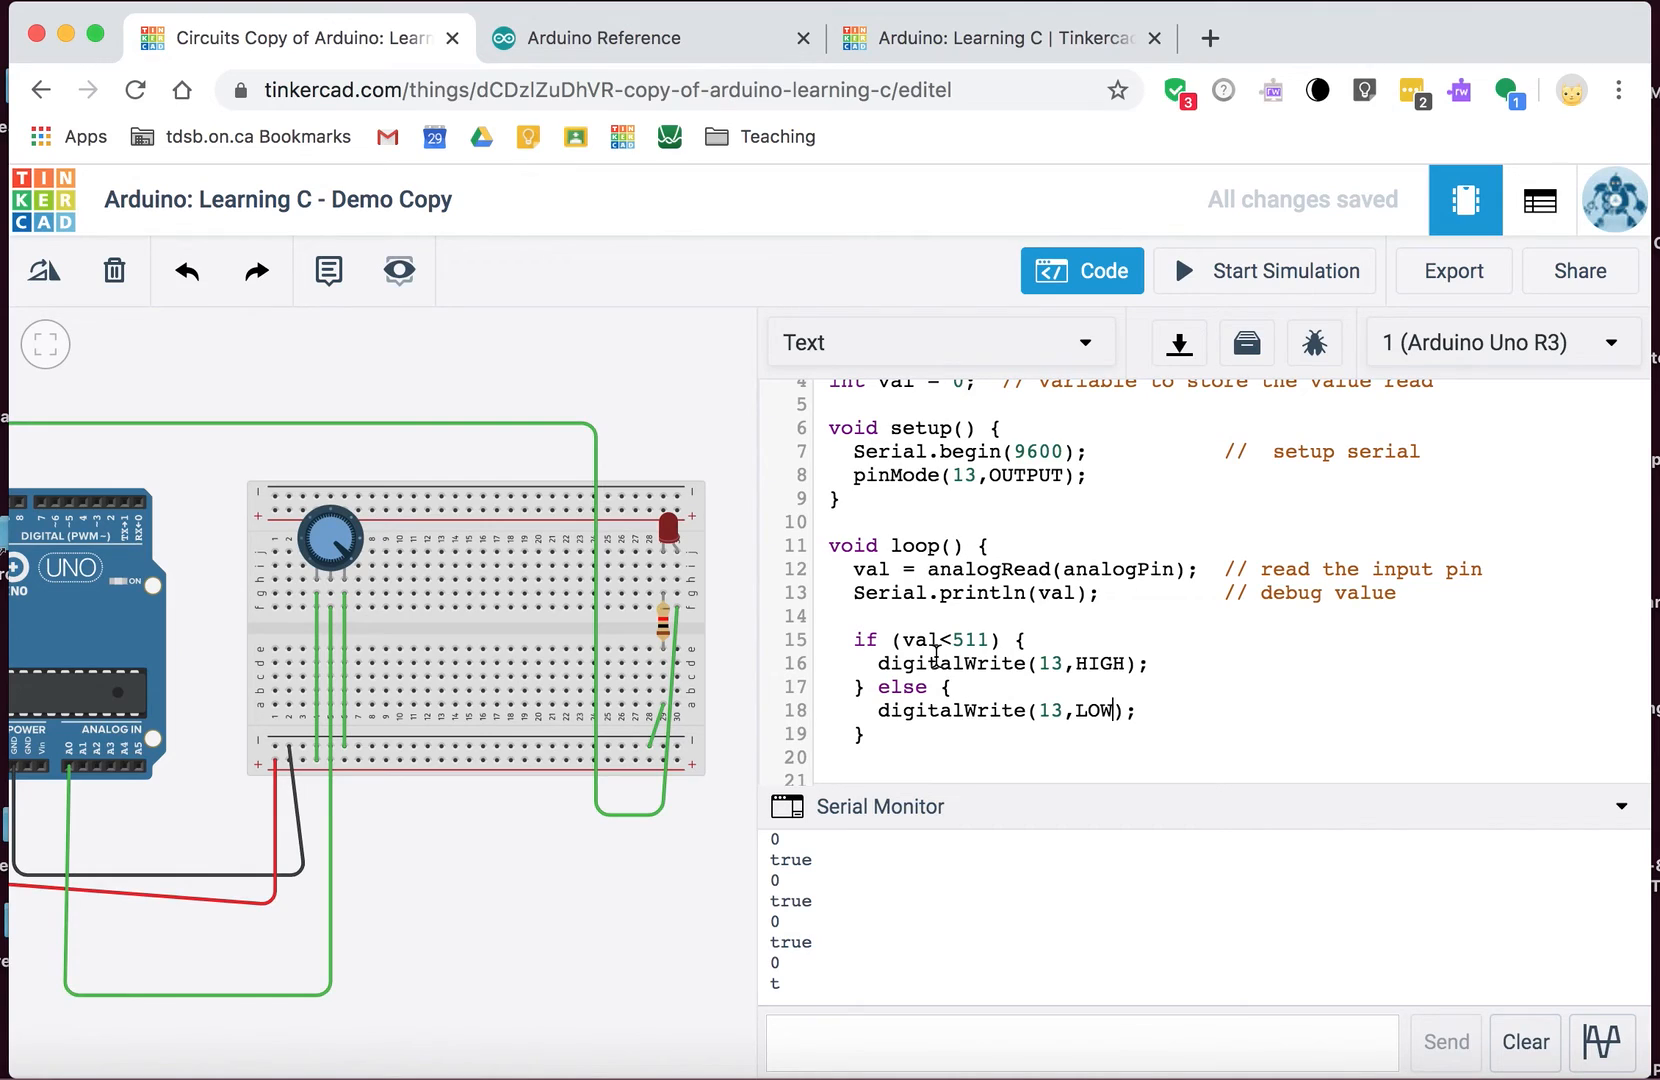
mouse_move(851, 593)
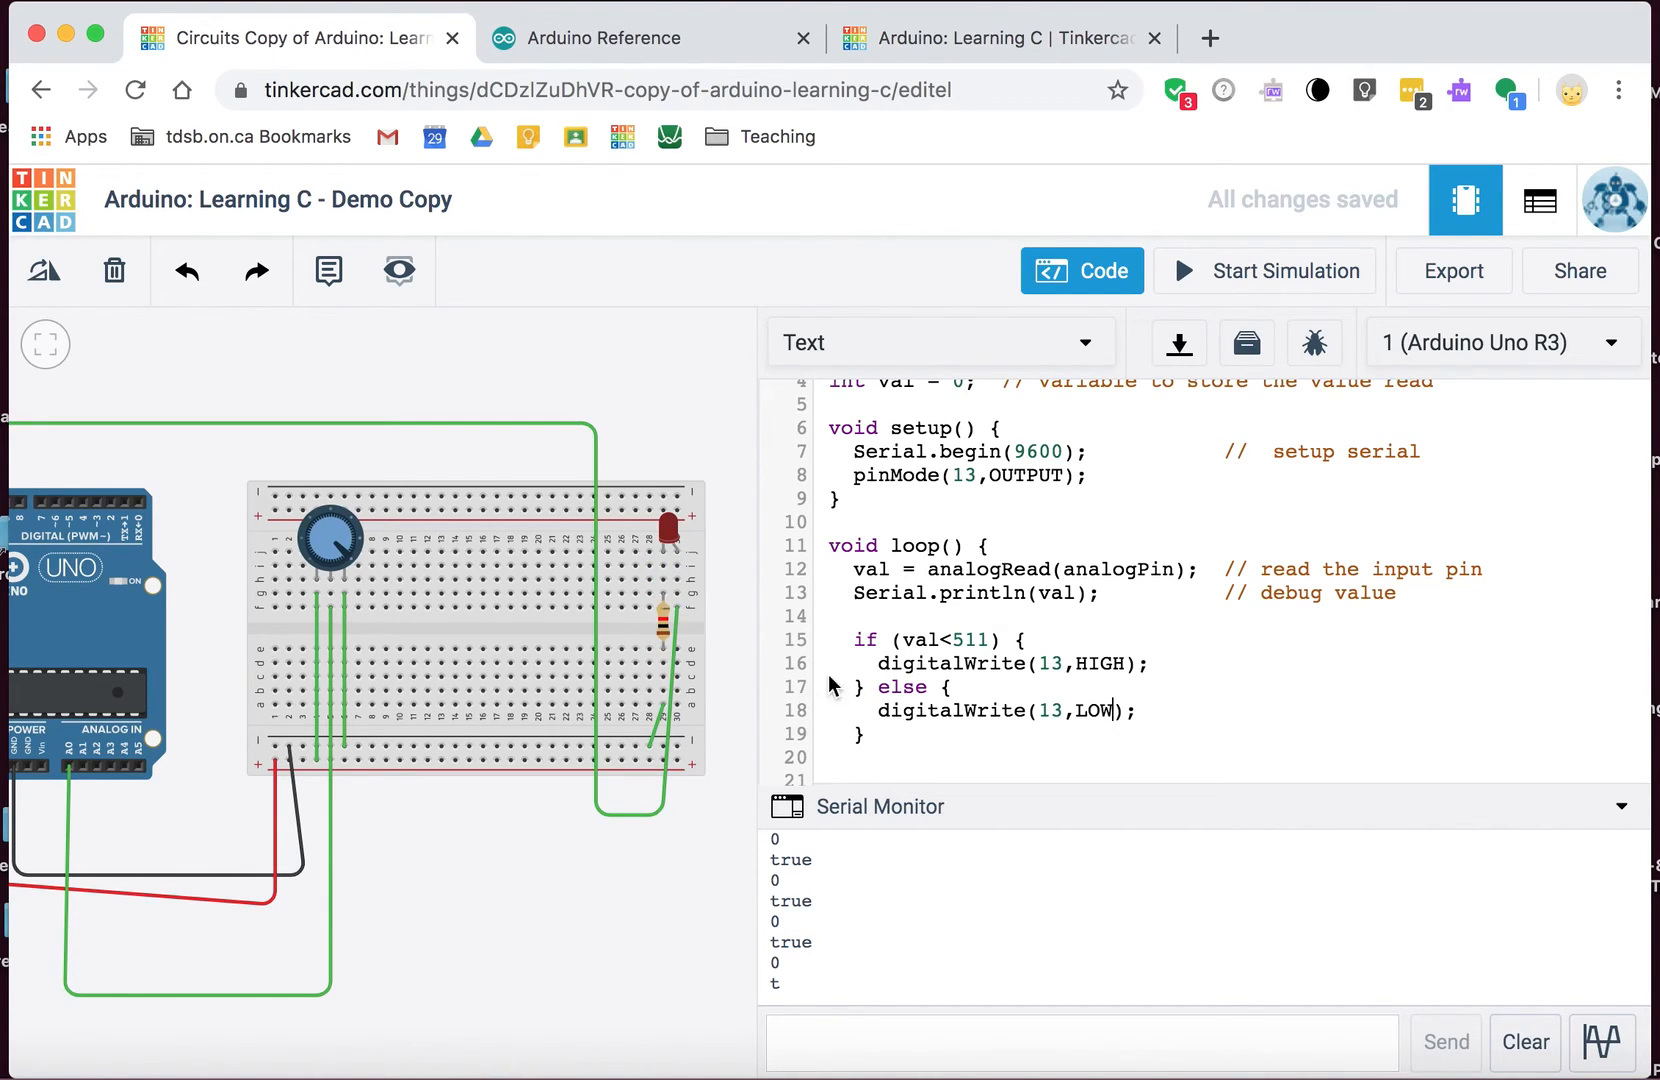
mouse_move(722, 829)
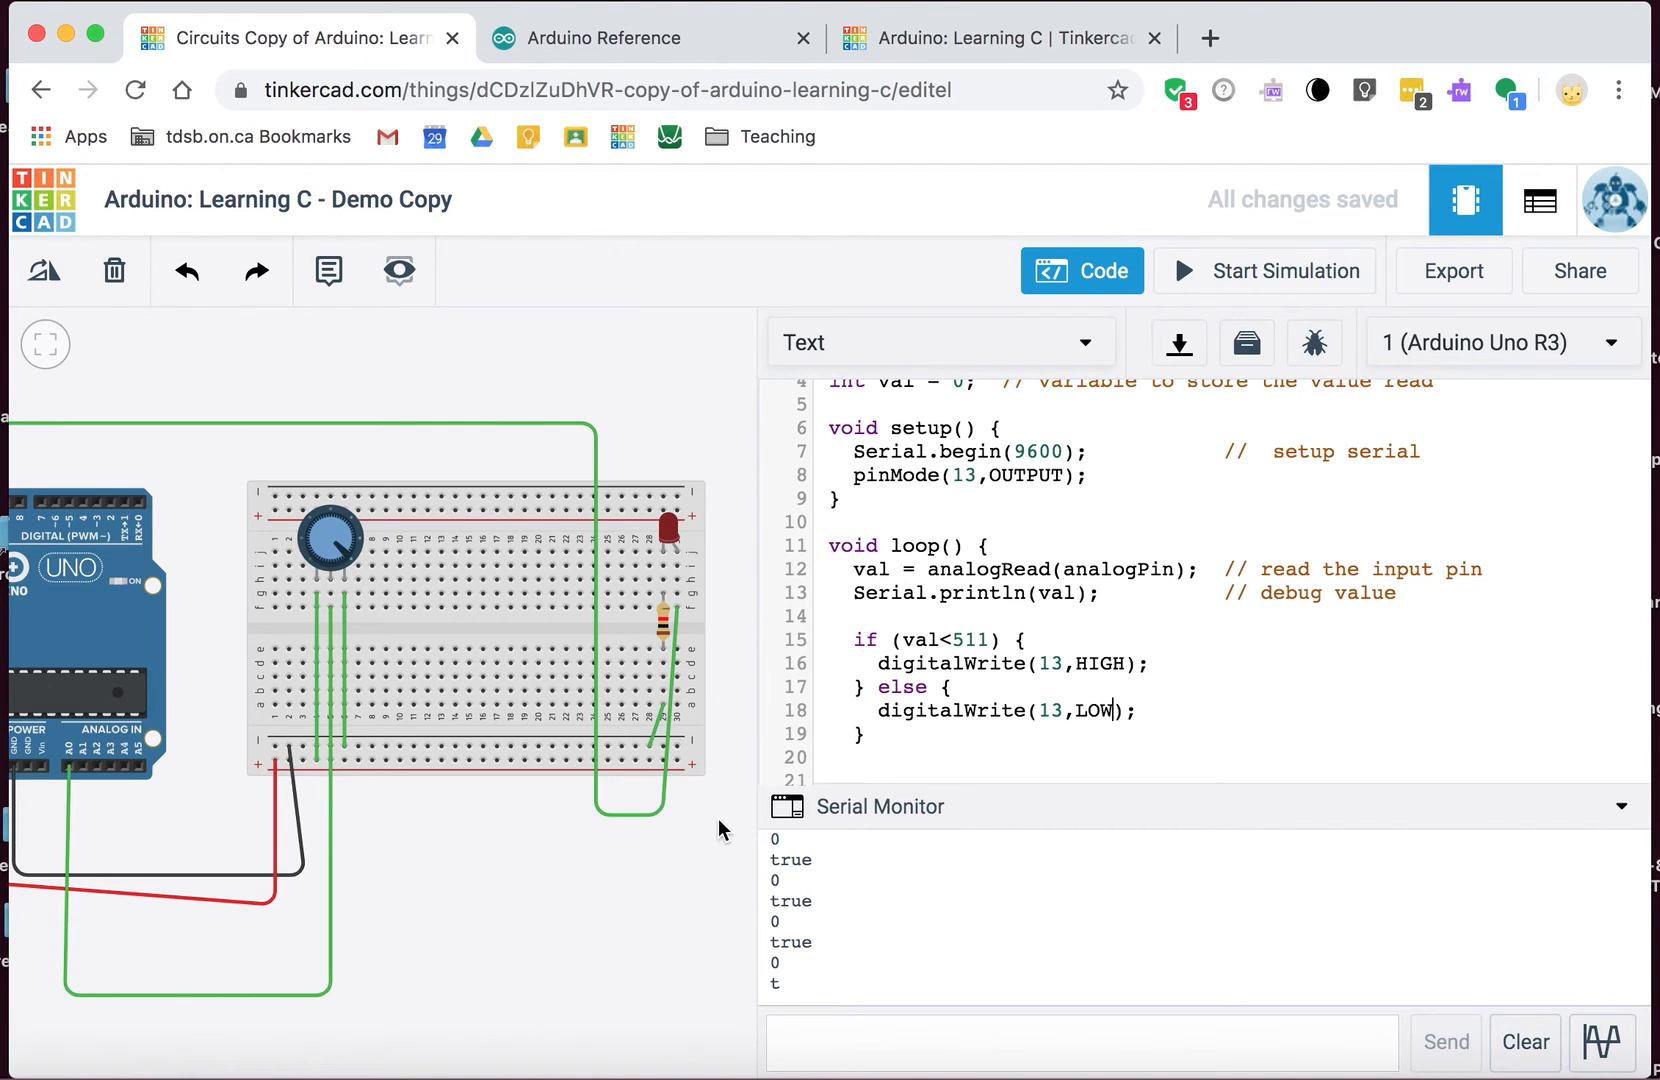
Step: Review the 511 threshold in the condition and start the simulation
left_click(664, 816)
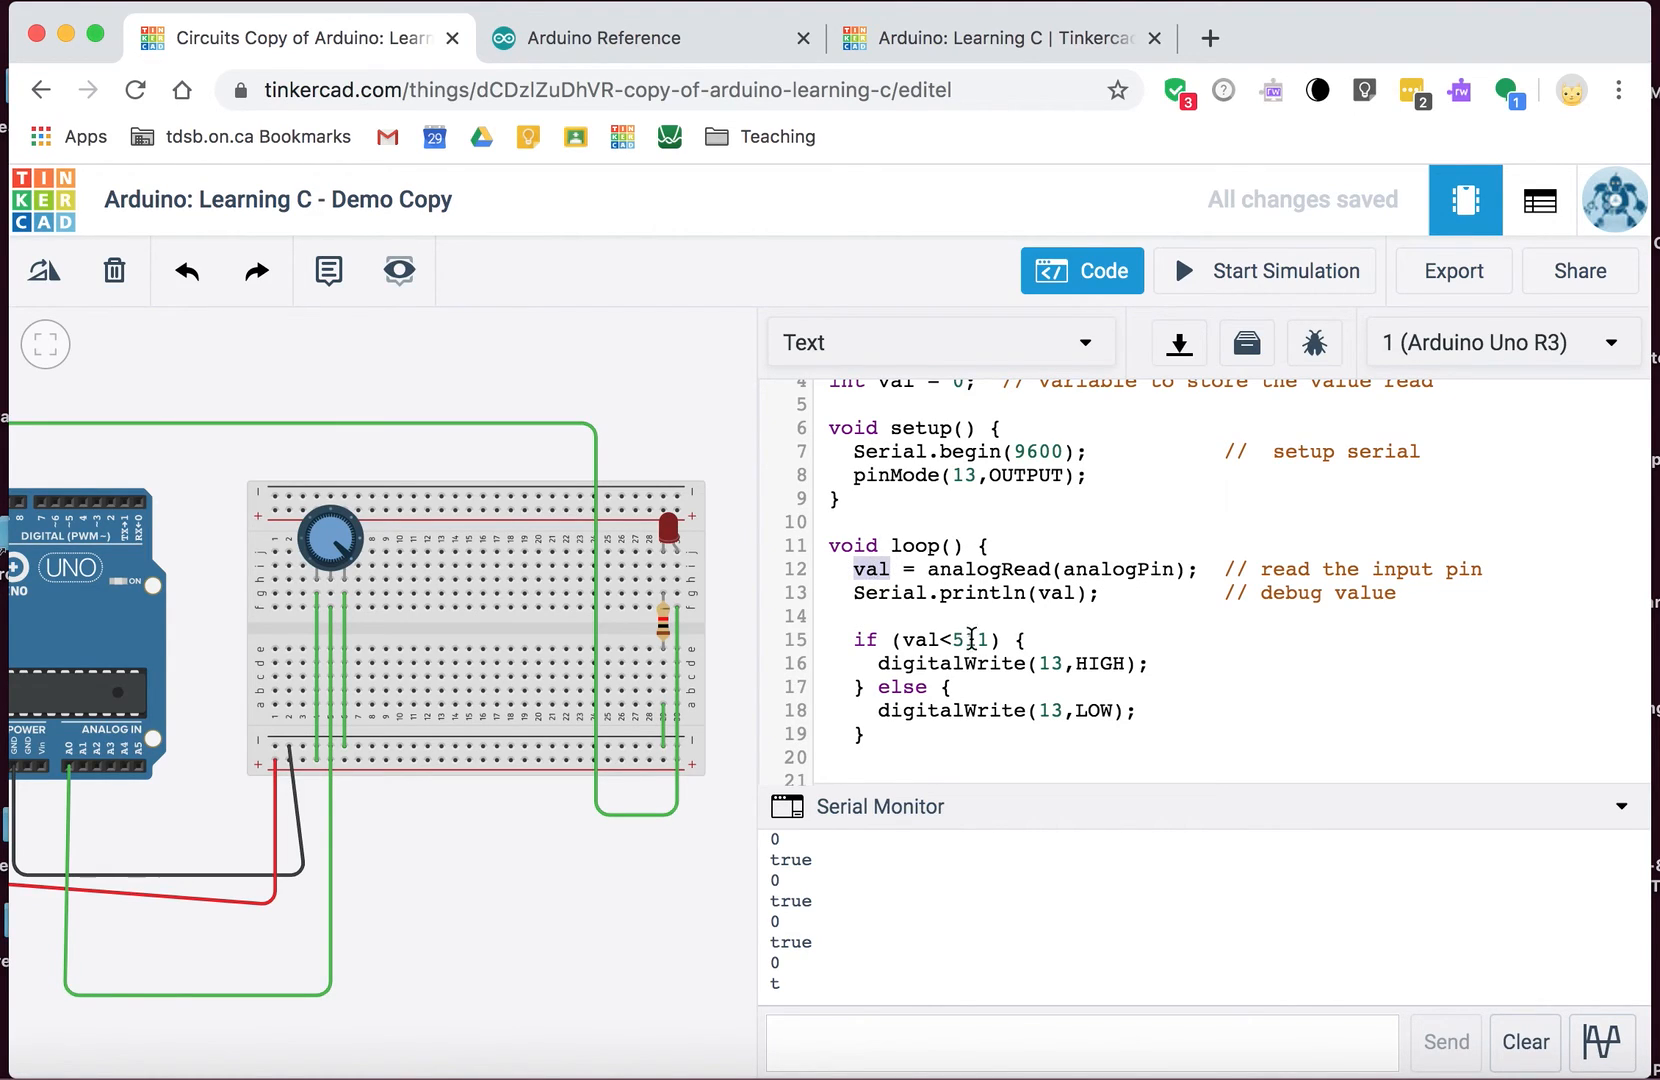
double_click(972, 640)
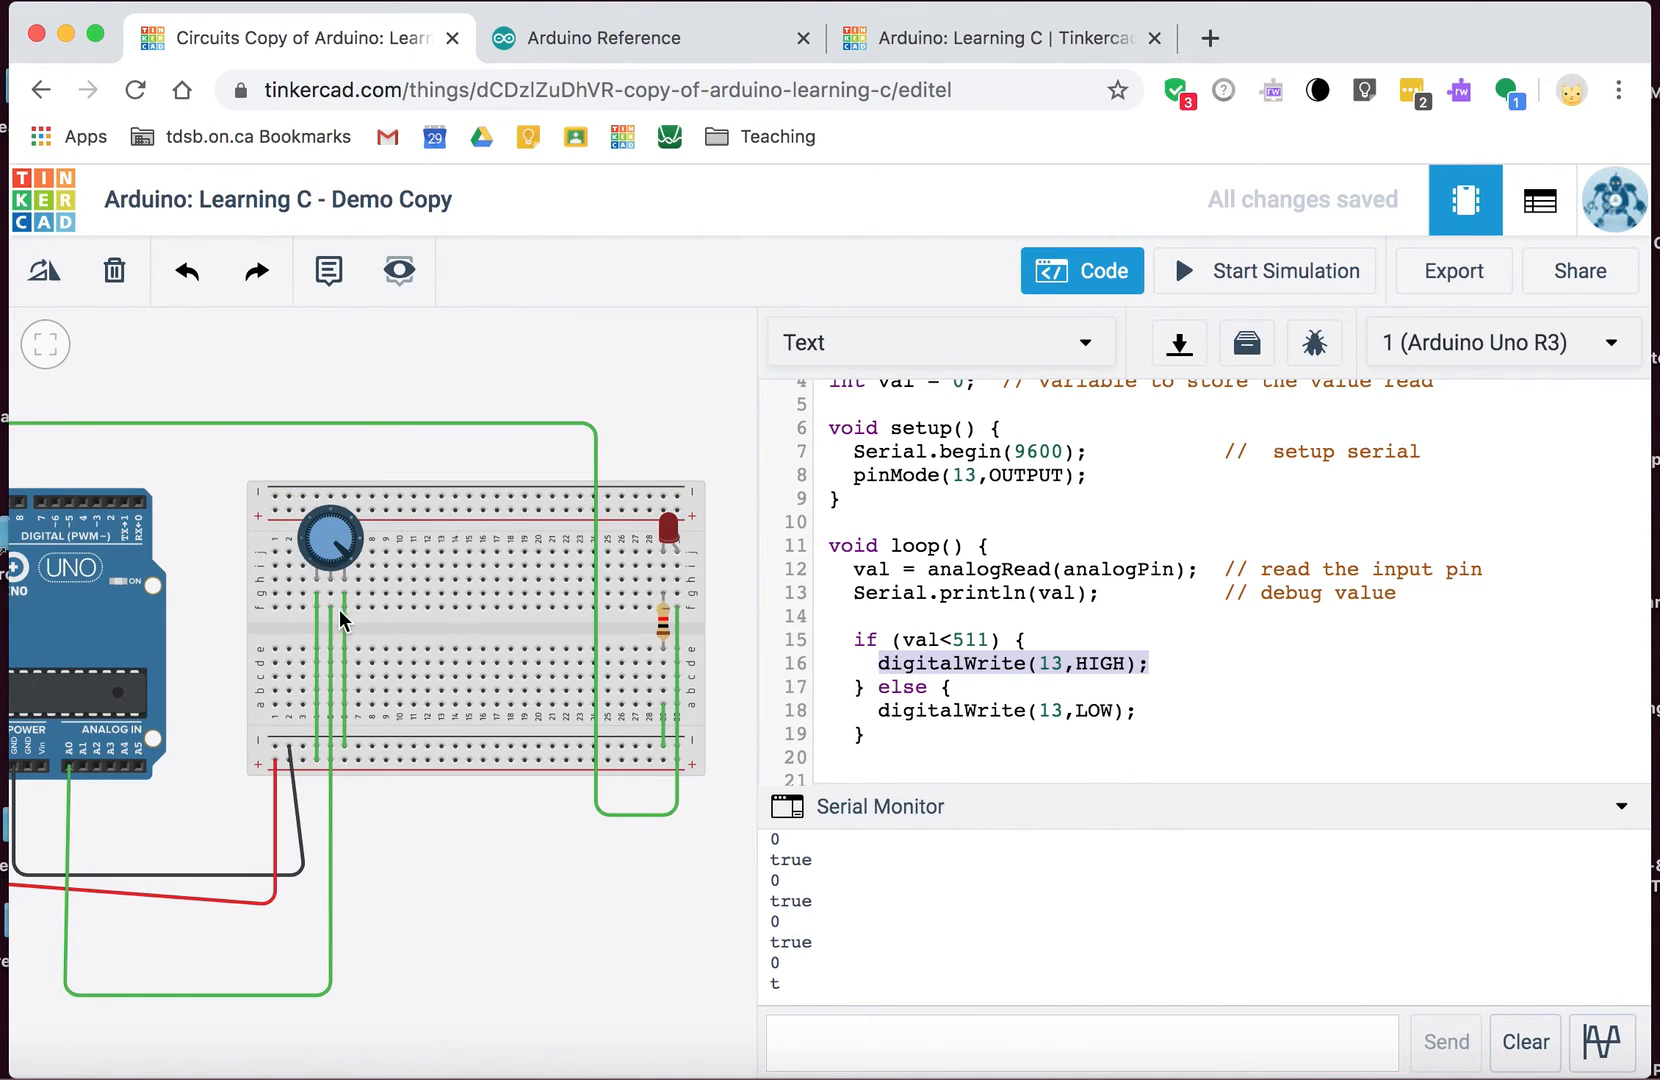
mouse_move(335, 524)
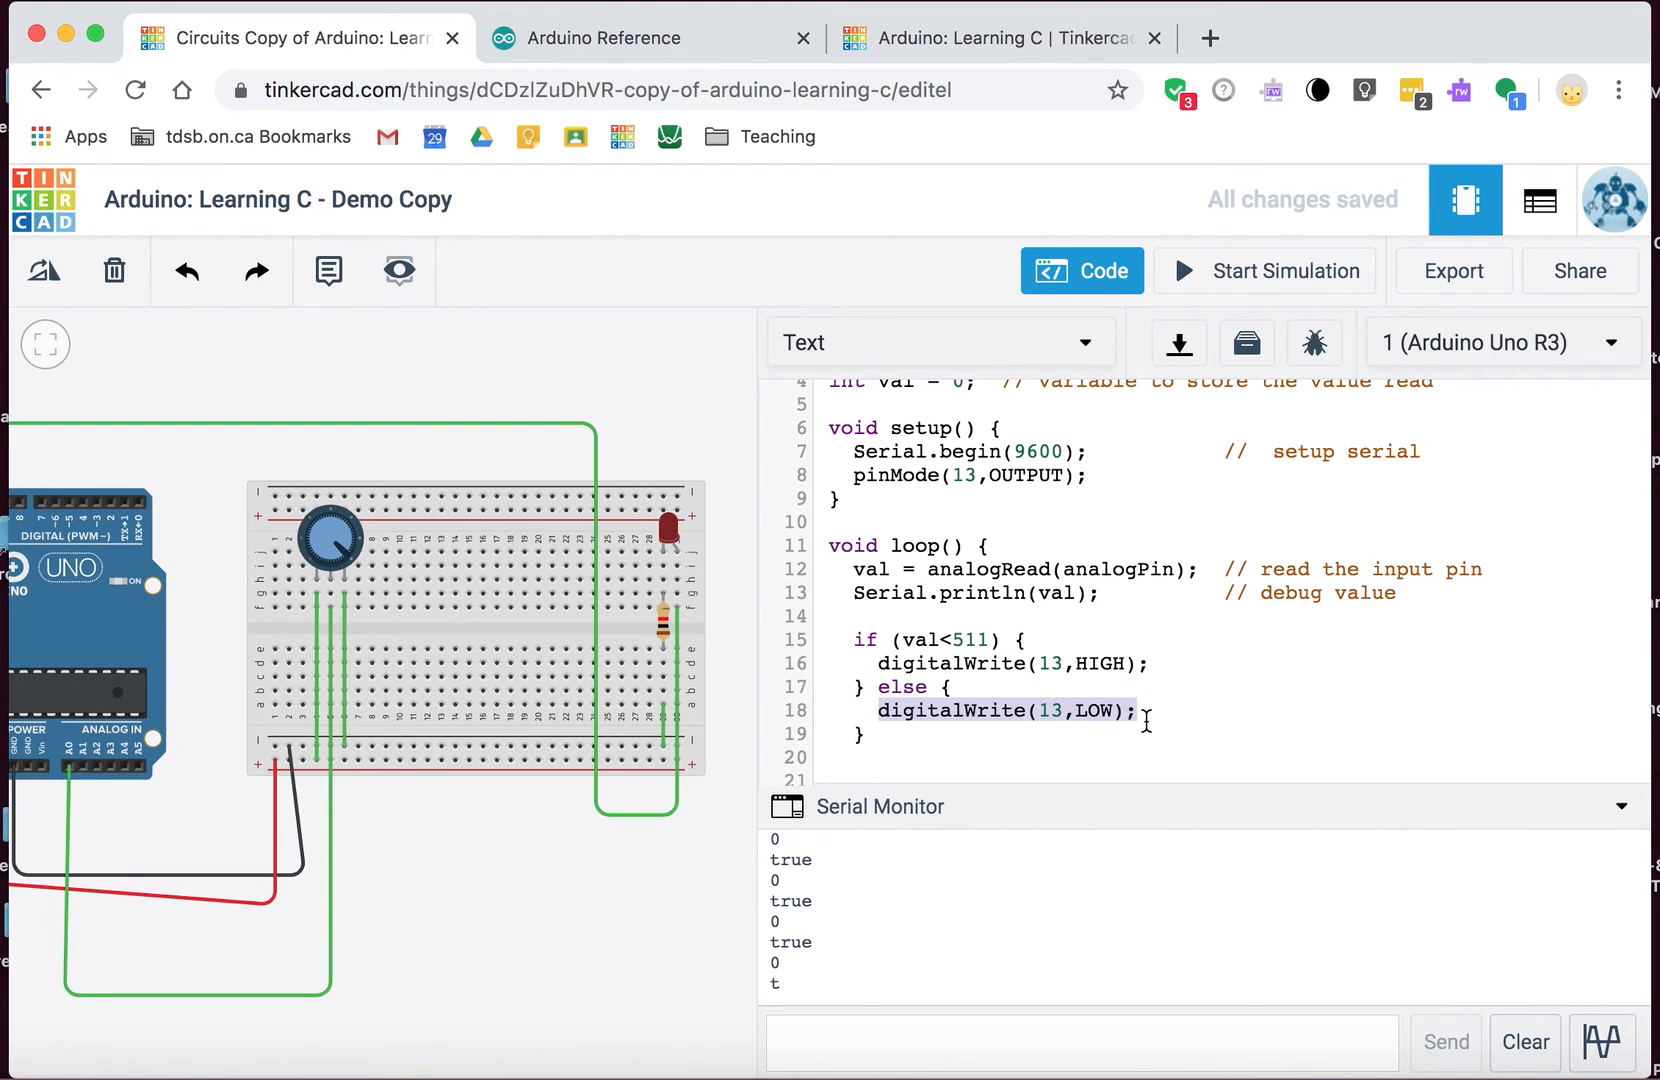
left_click(1264, 271)
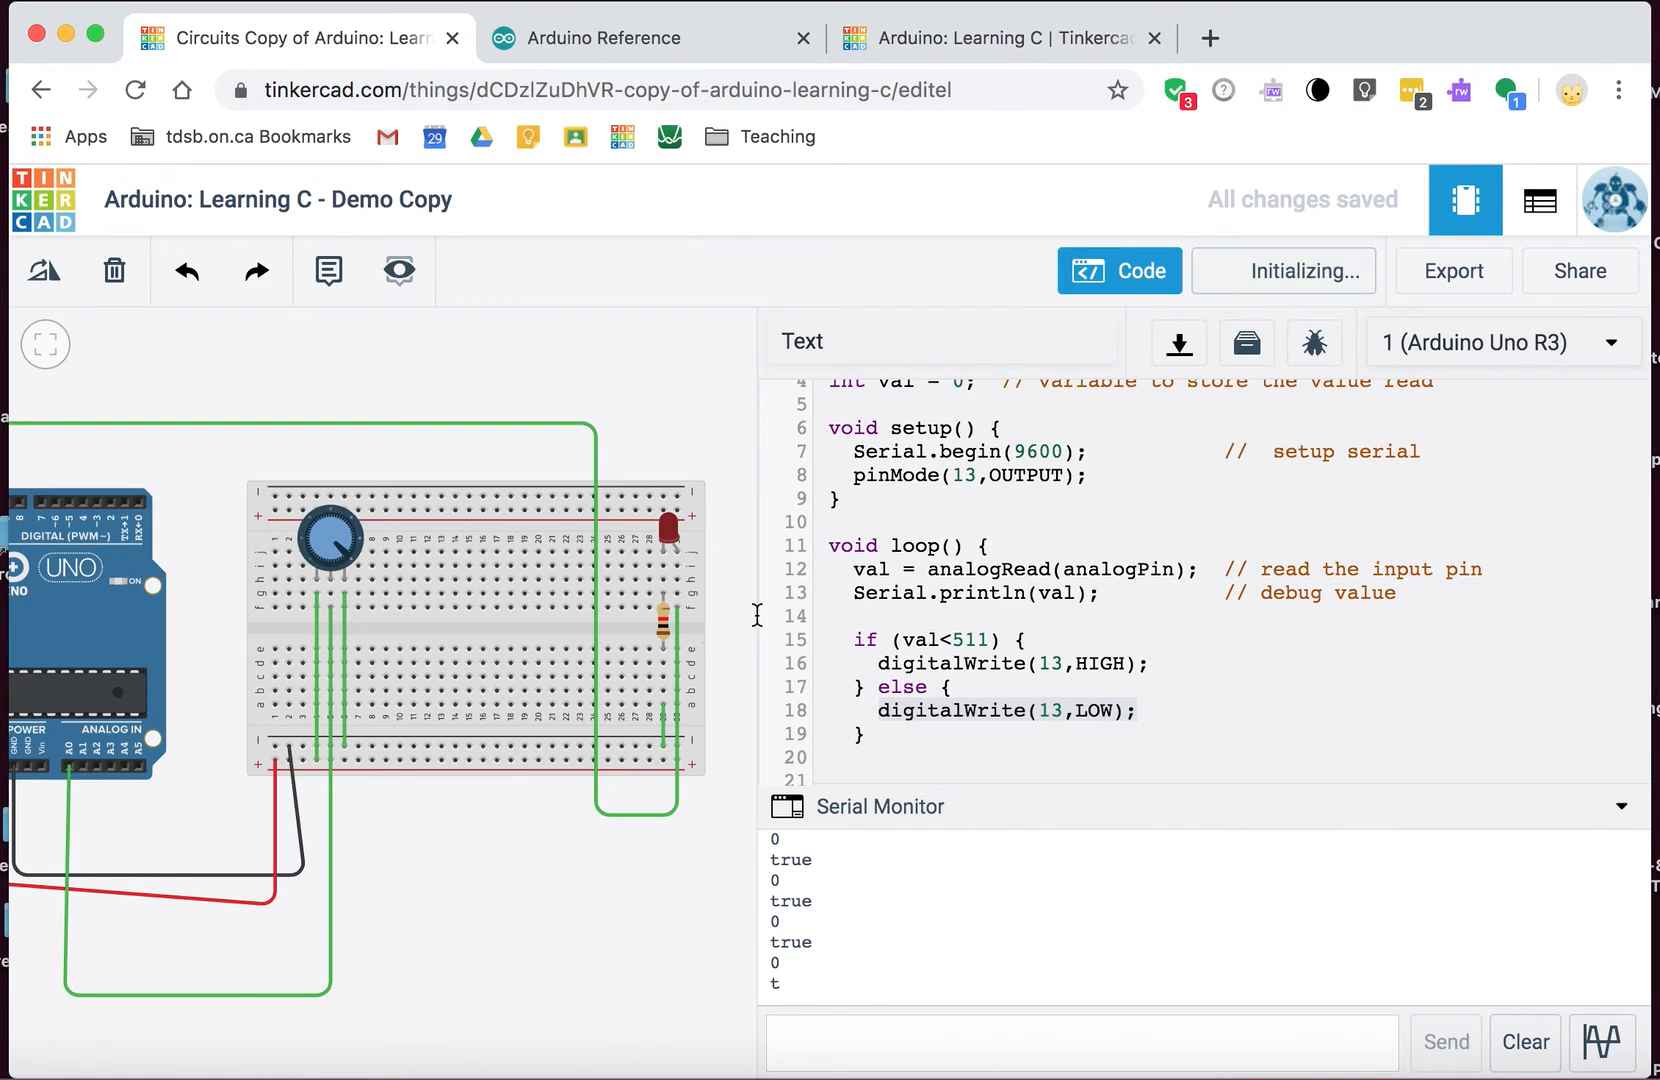
Step: Turn the potentiometer from 205 (LED lit) past 634 (LED dark) up to 1023
left_click(1283, 270)
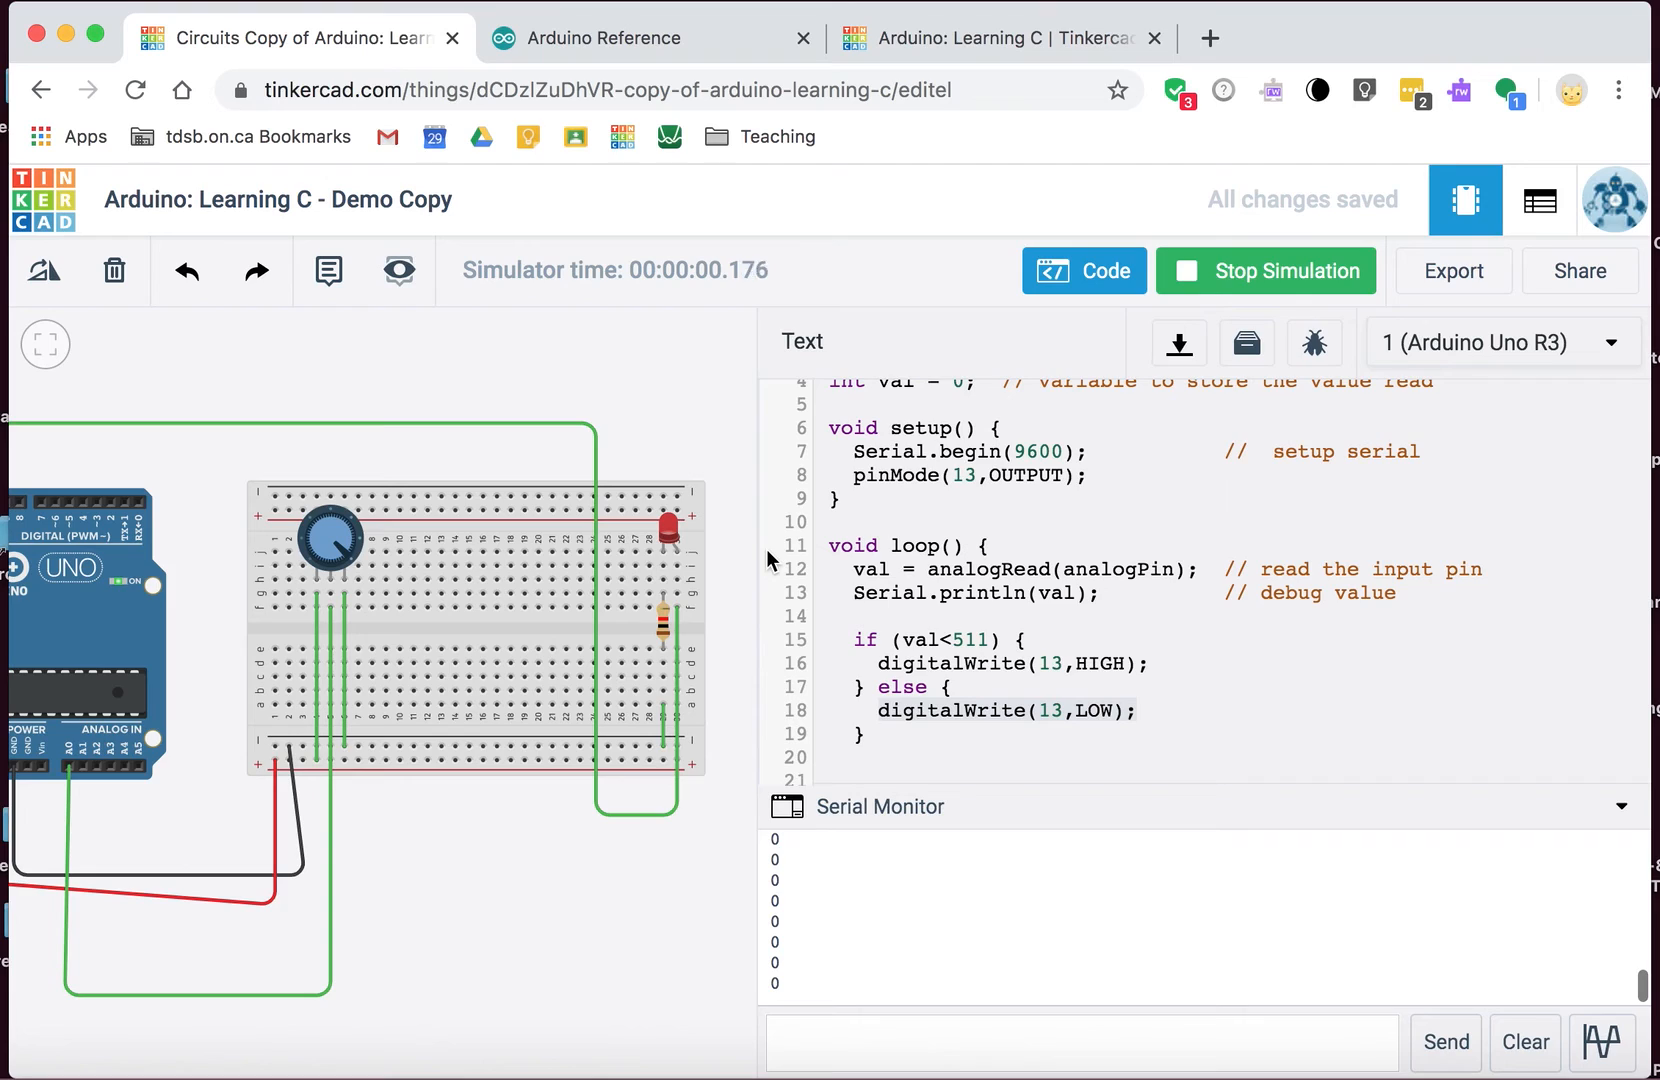
mouse_move(429, 566)
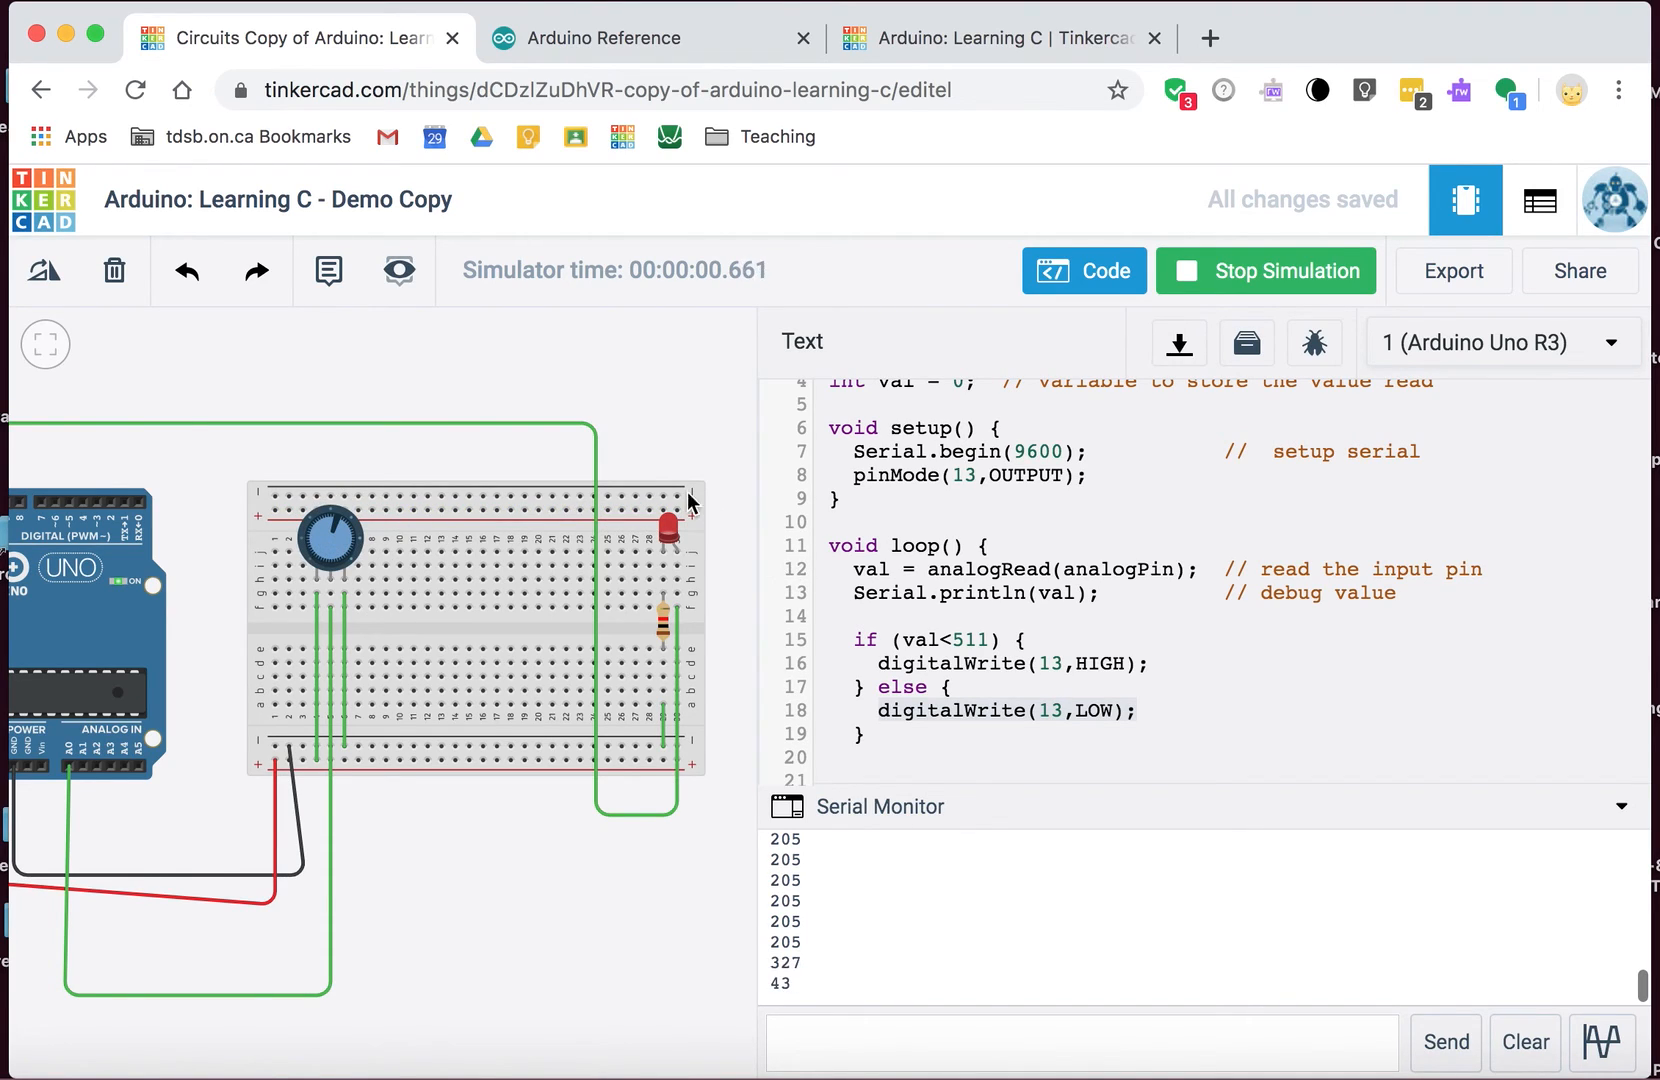
left_click_drag(339, 540, 349, 524)
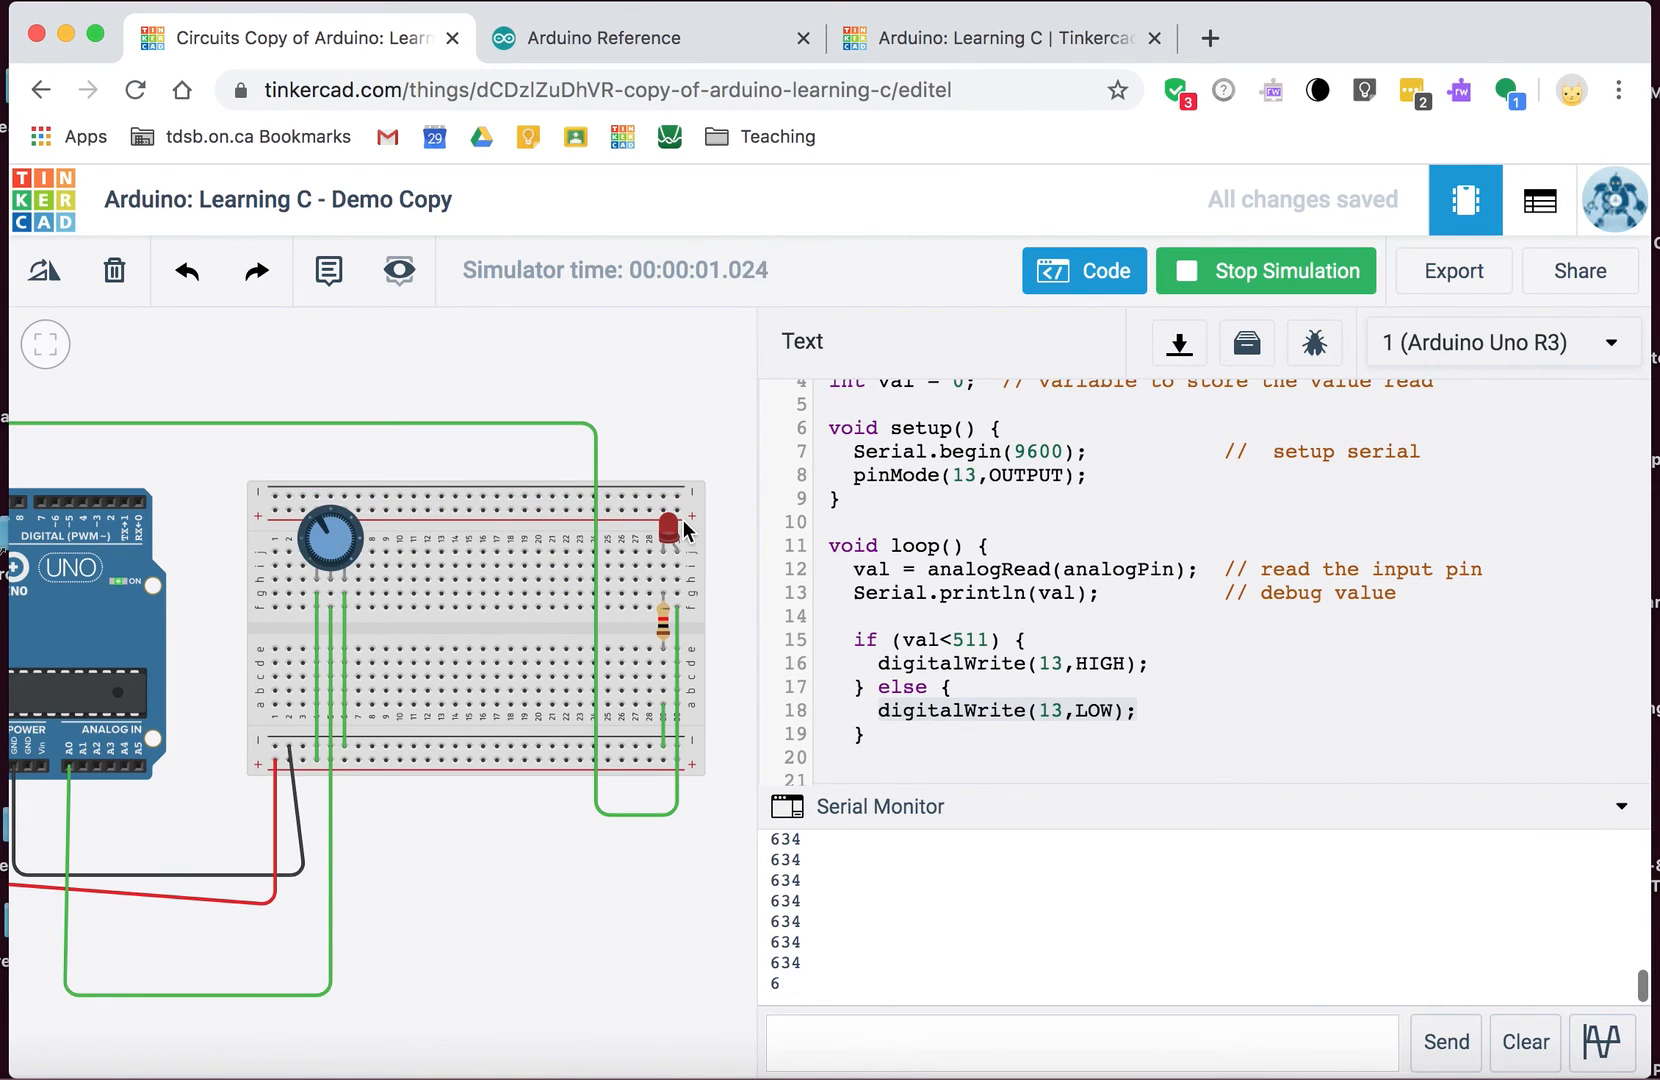
mouse_move(656, 548)
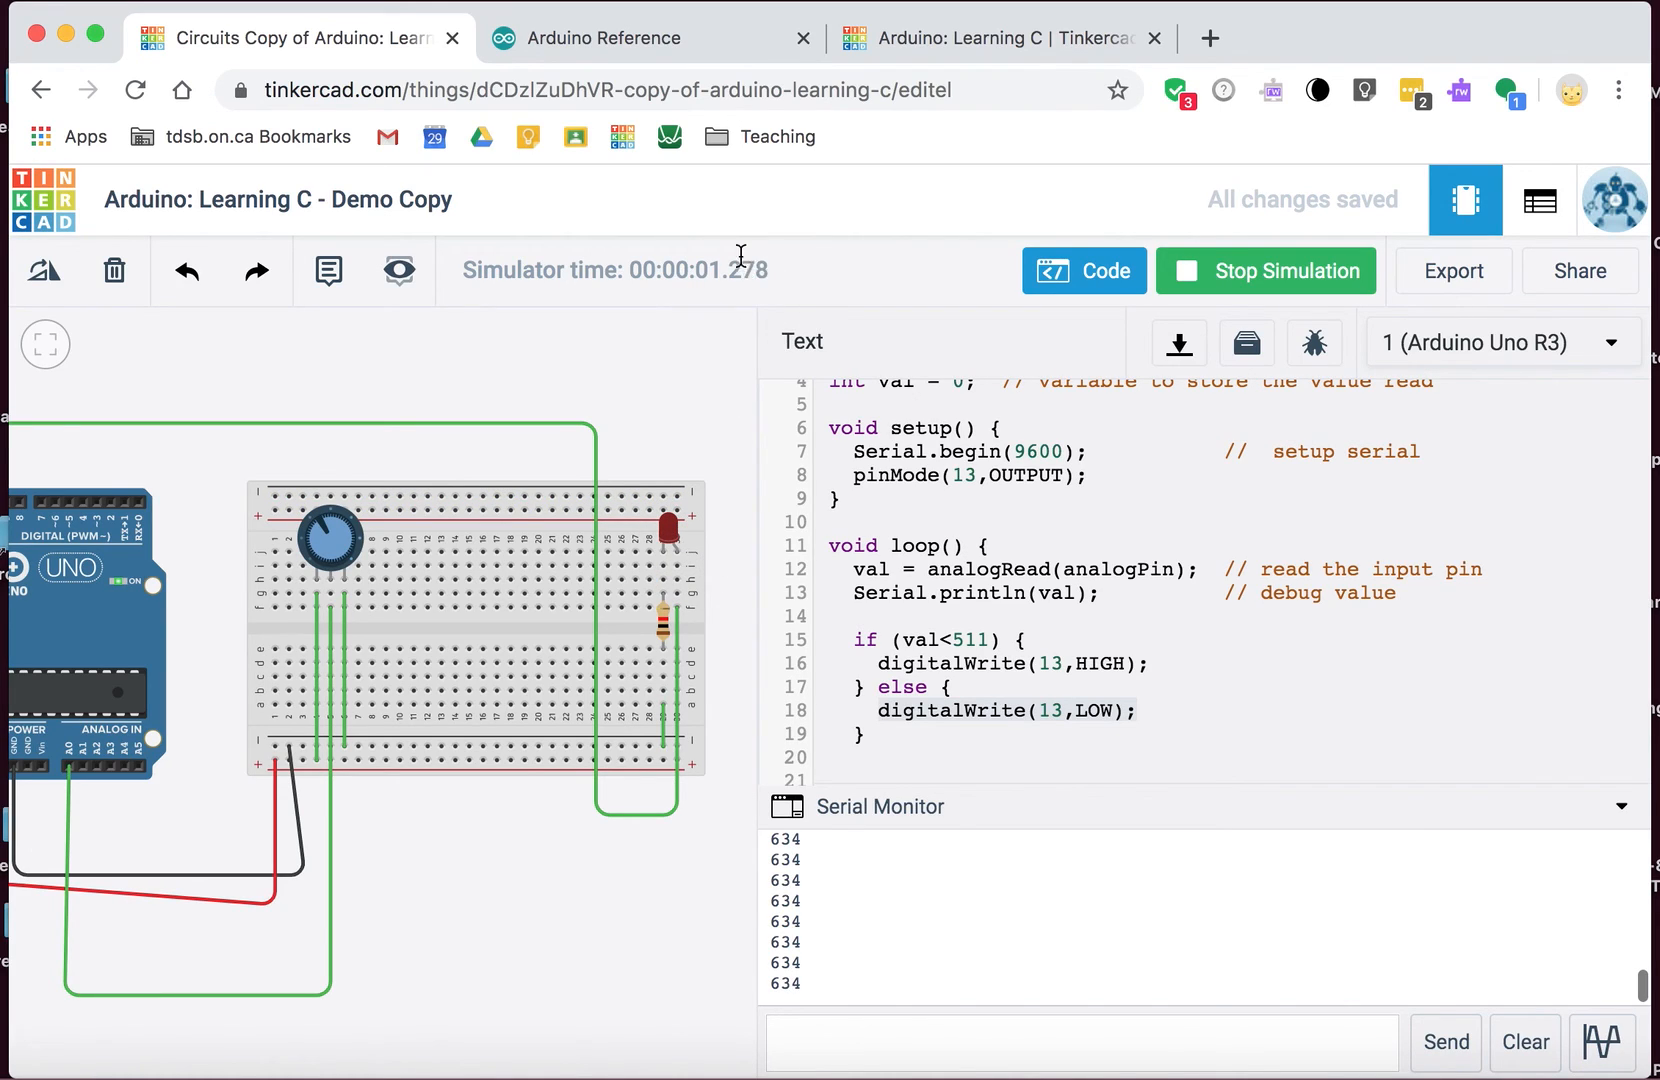
mouse_move(667, 379)
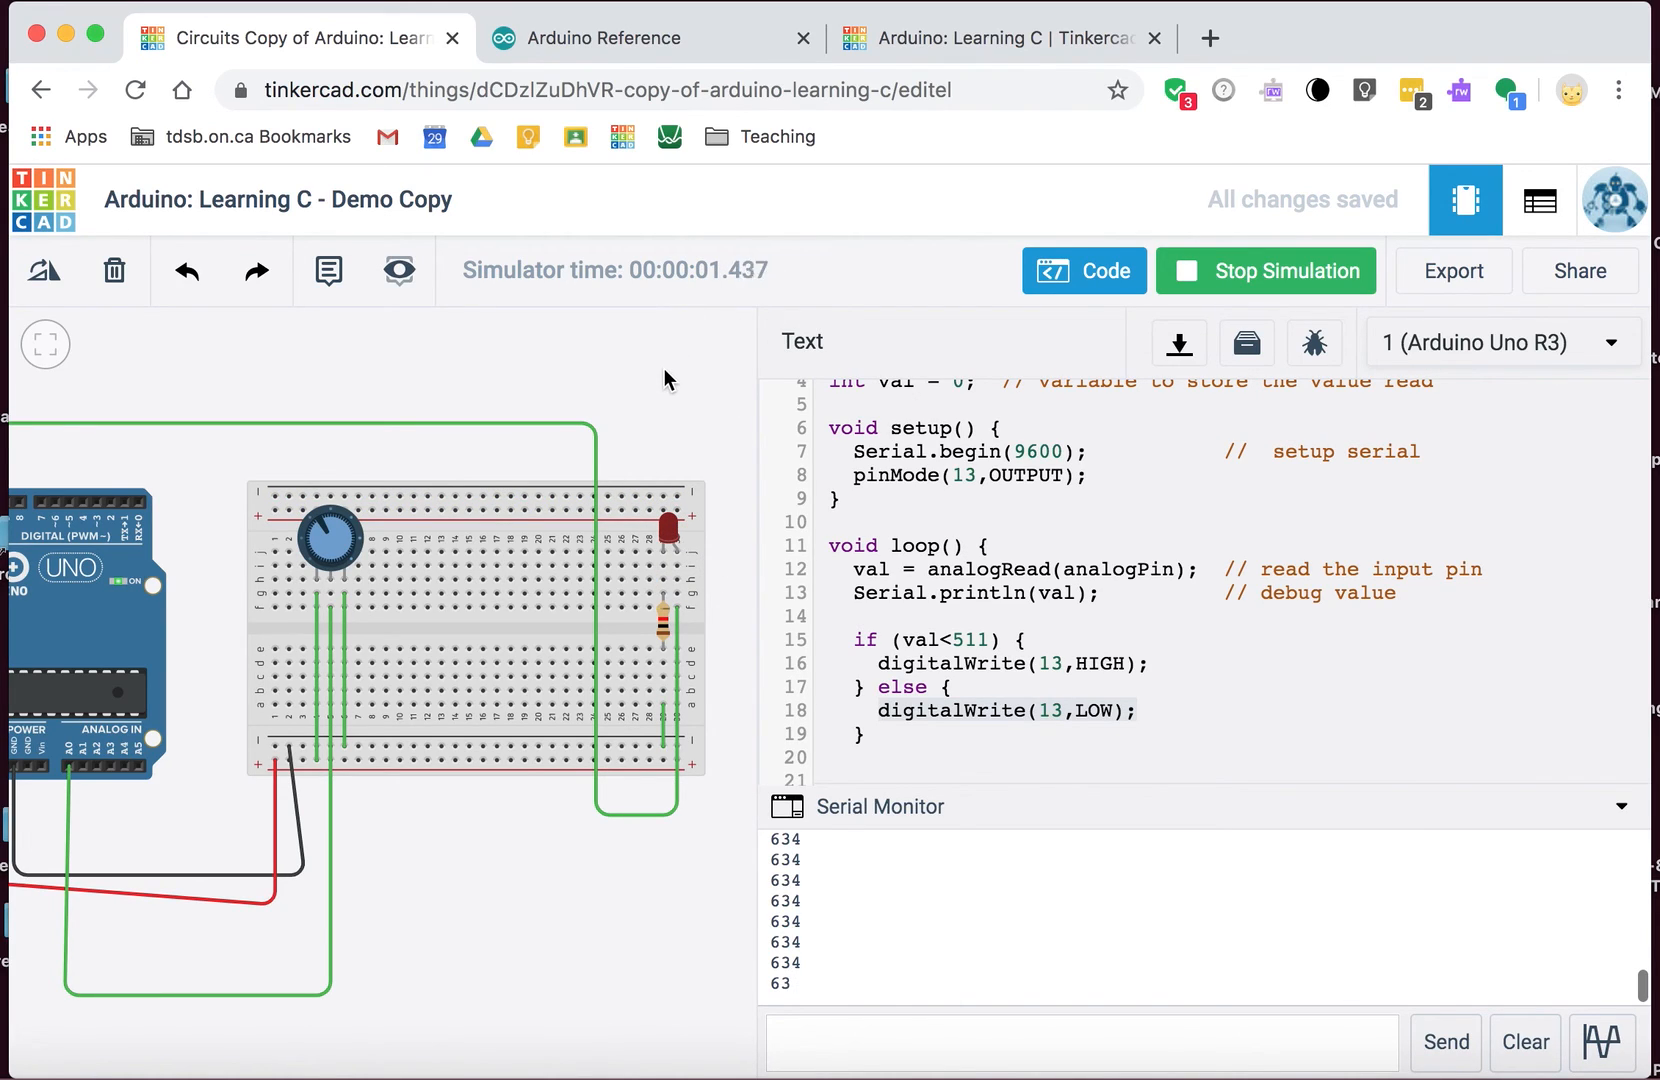
mouse_move(721, 529)
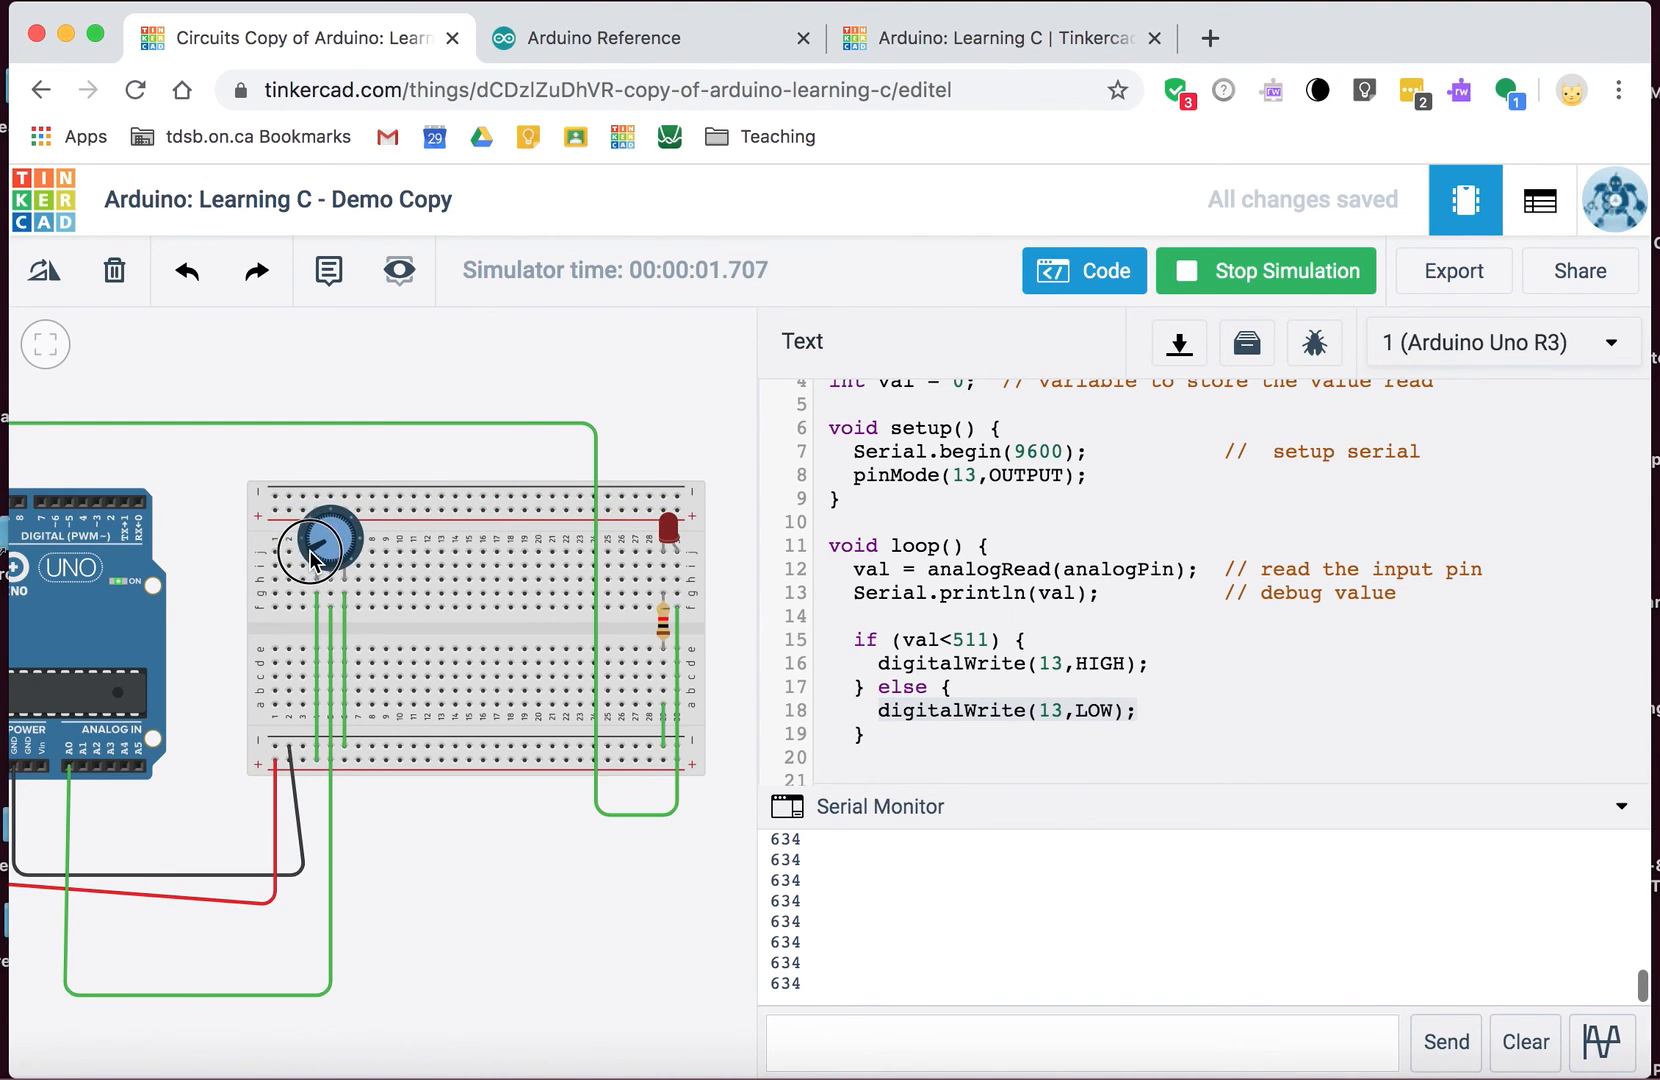
left_click_drag(307, 540, 333, 529)
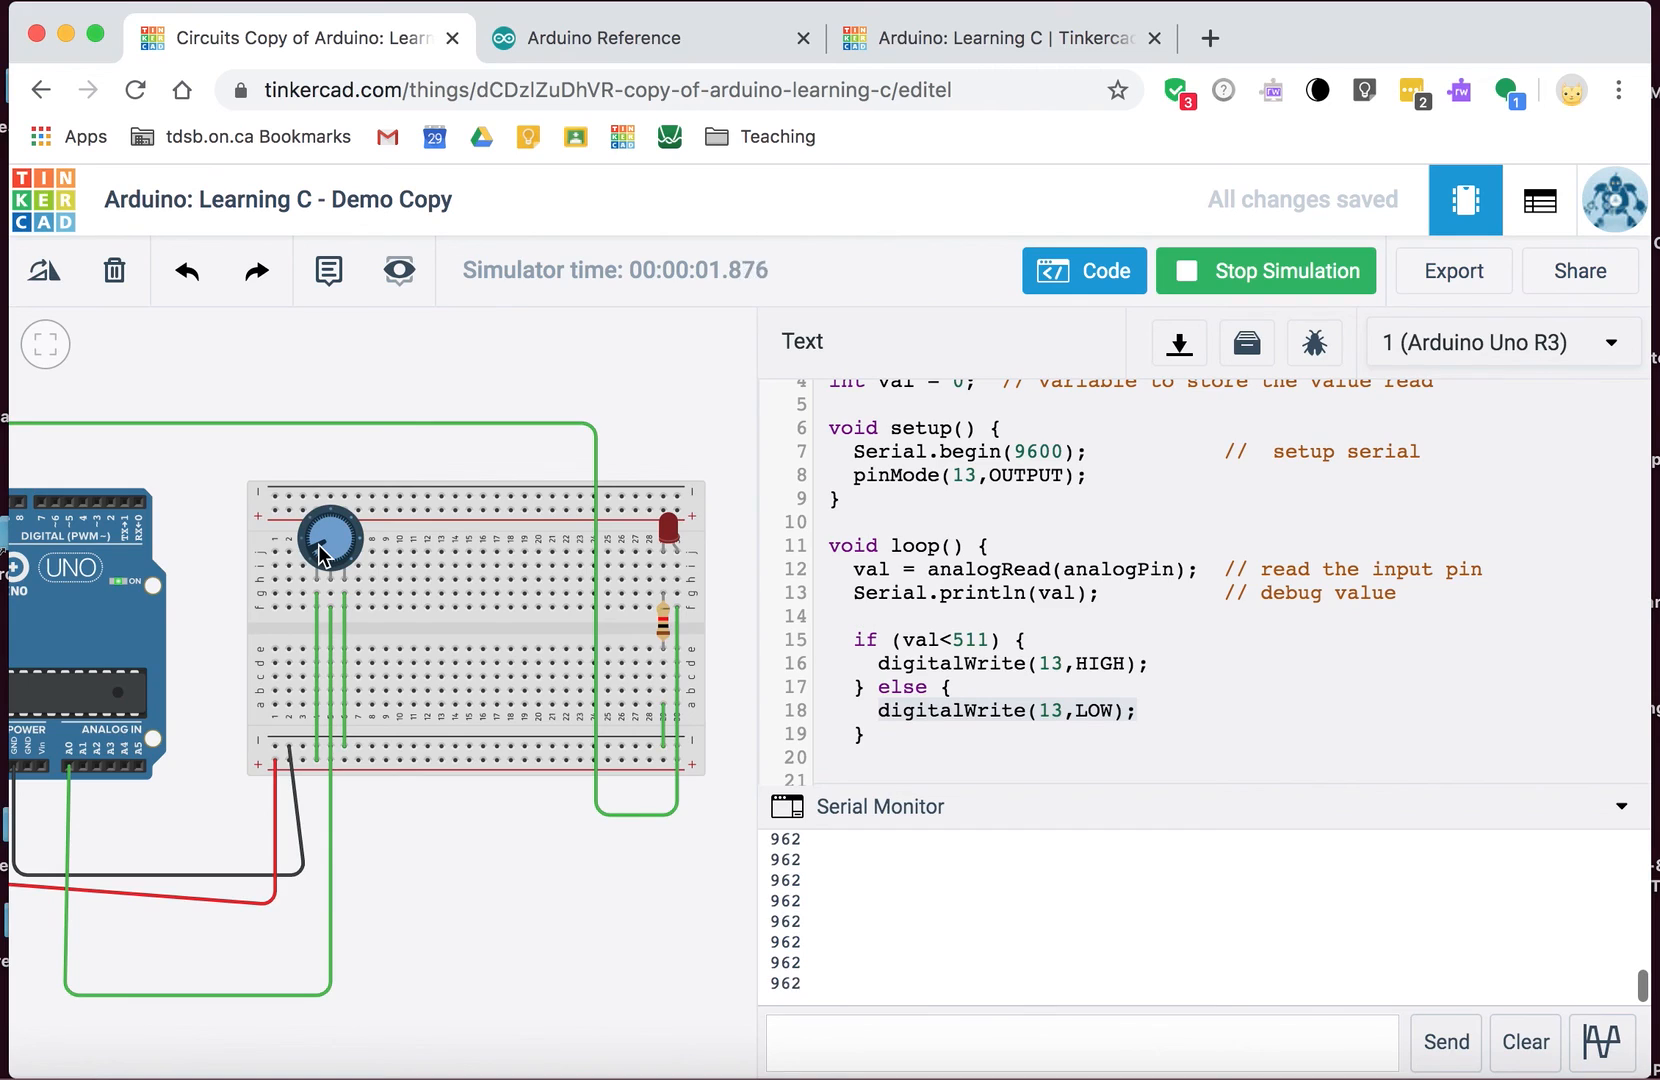
left_click(327, 541)
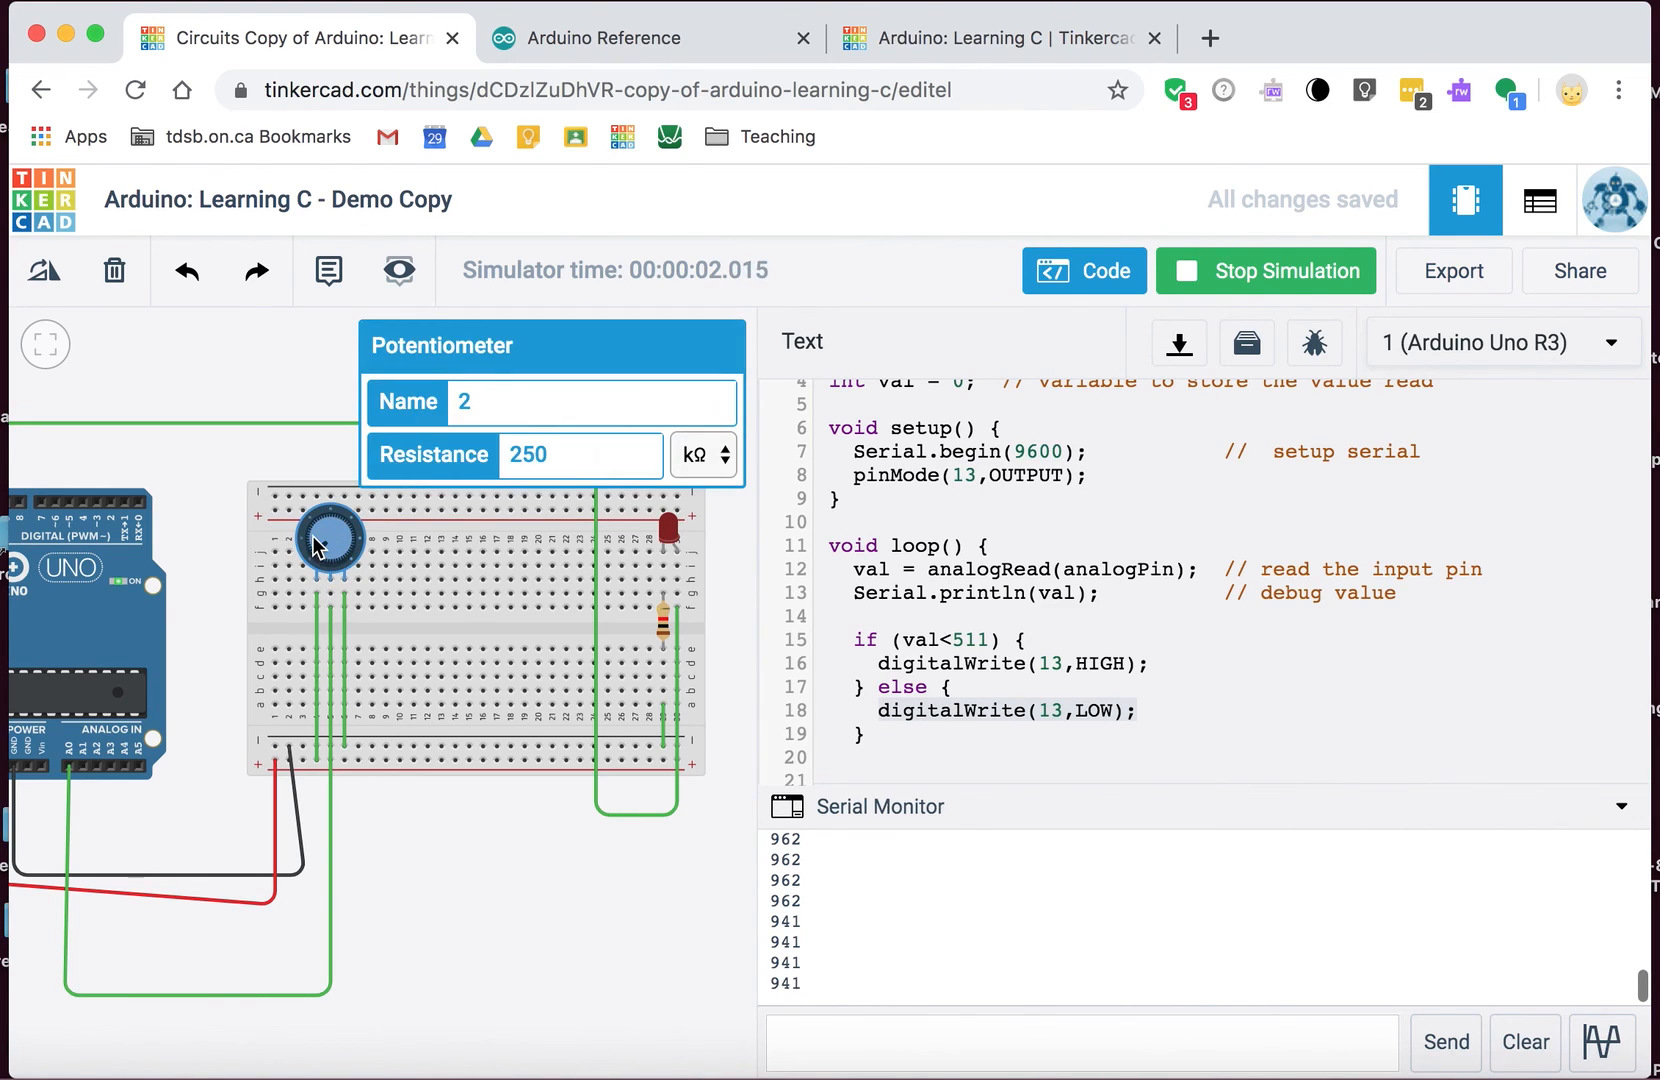
left_click_drag(328, 540, 339, 519)
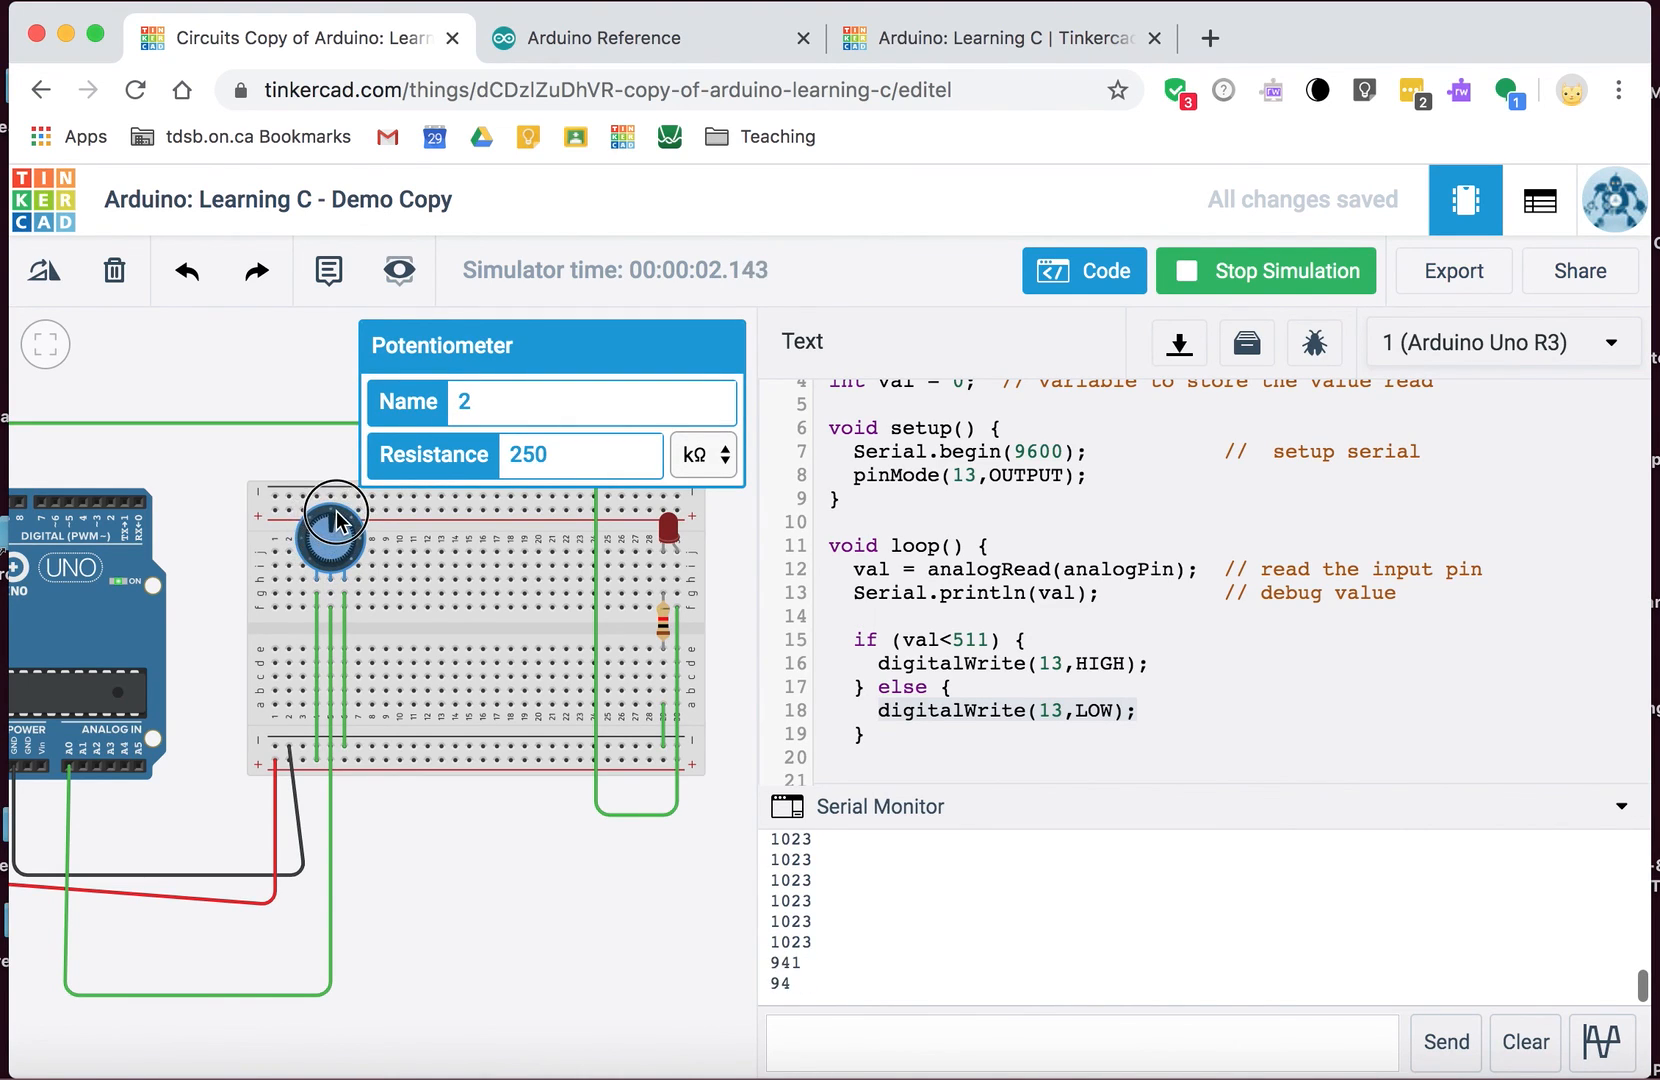